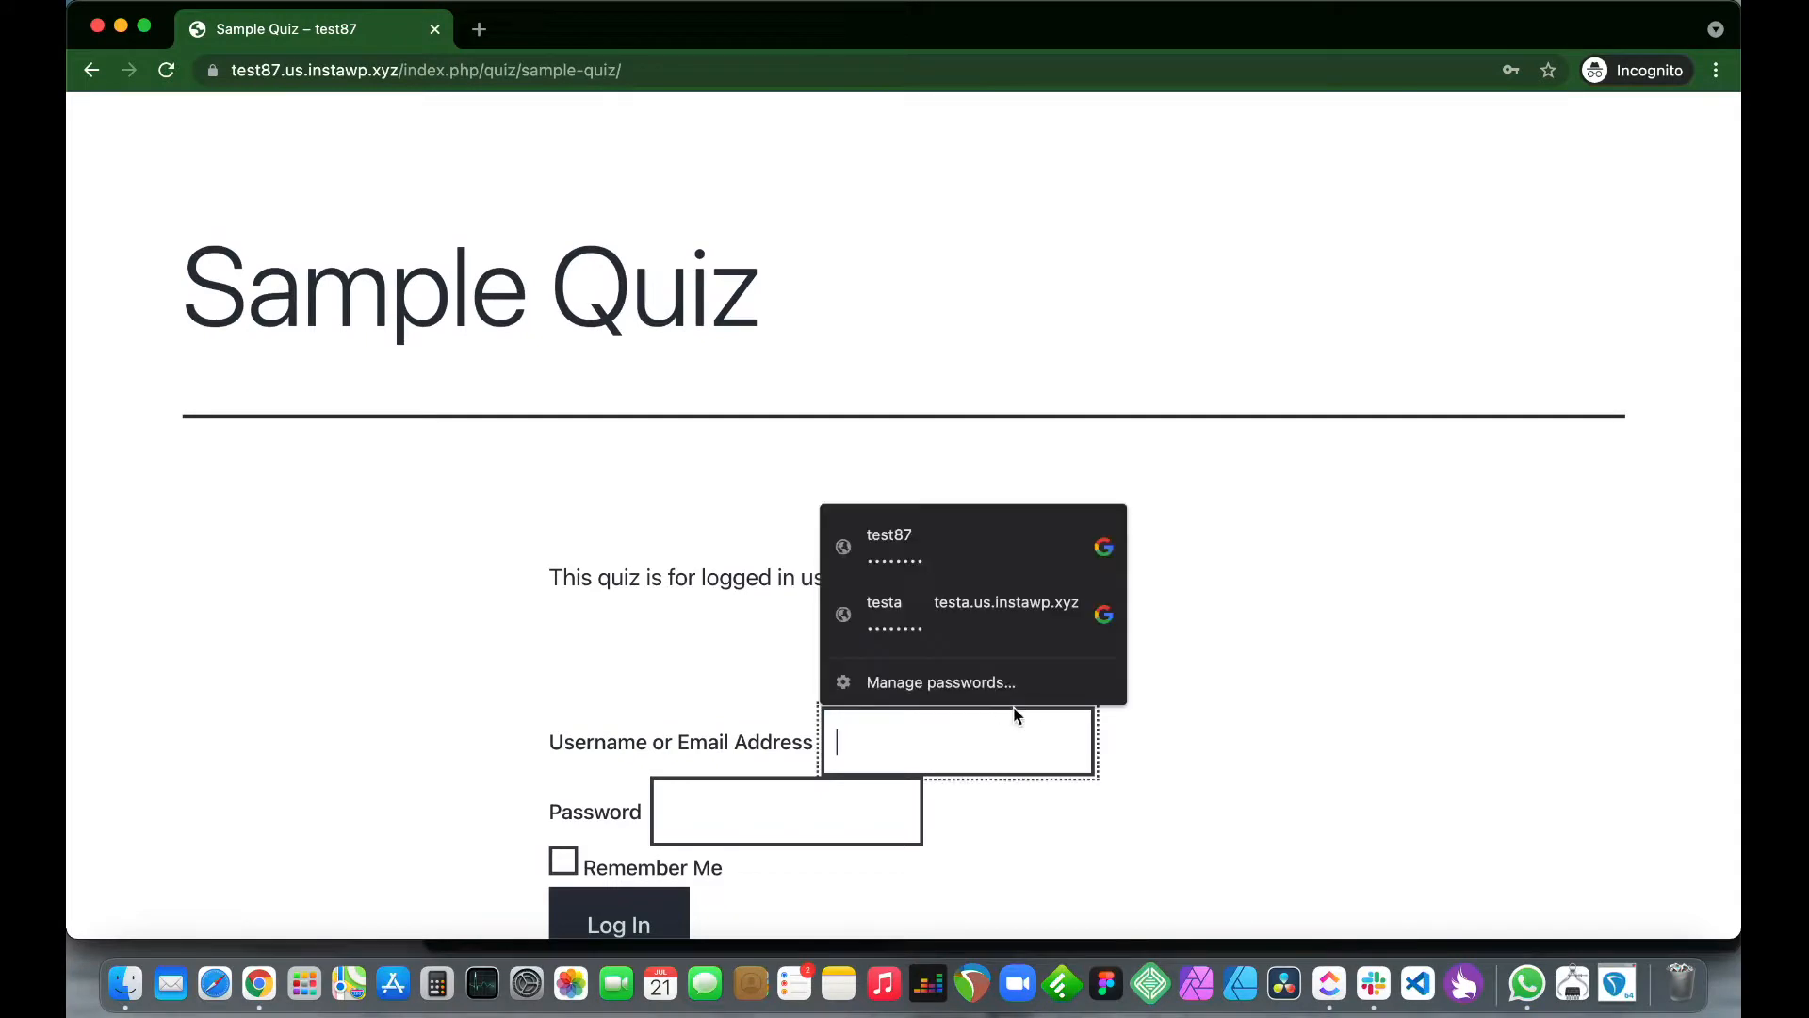
Step: Log in with the saved Chrome credentials and scroll through the Sample Quiz questions
{"action": "left_click", "coordinate": [889, 549]}
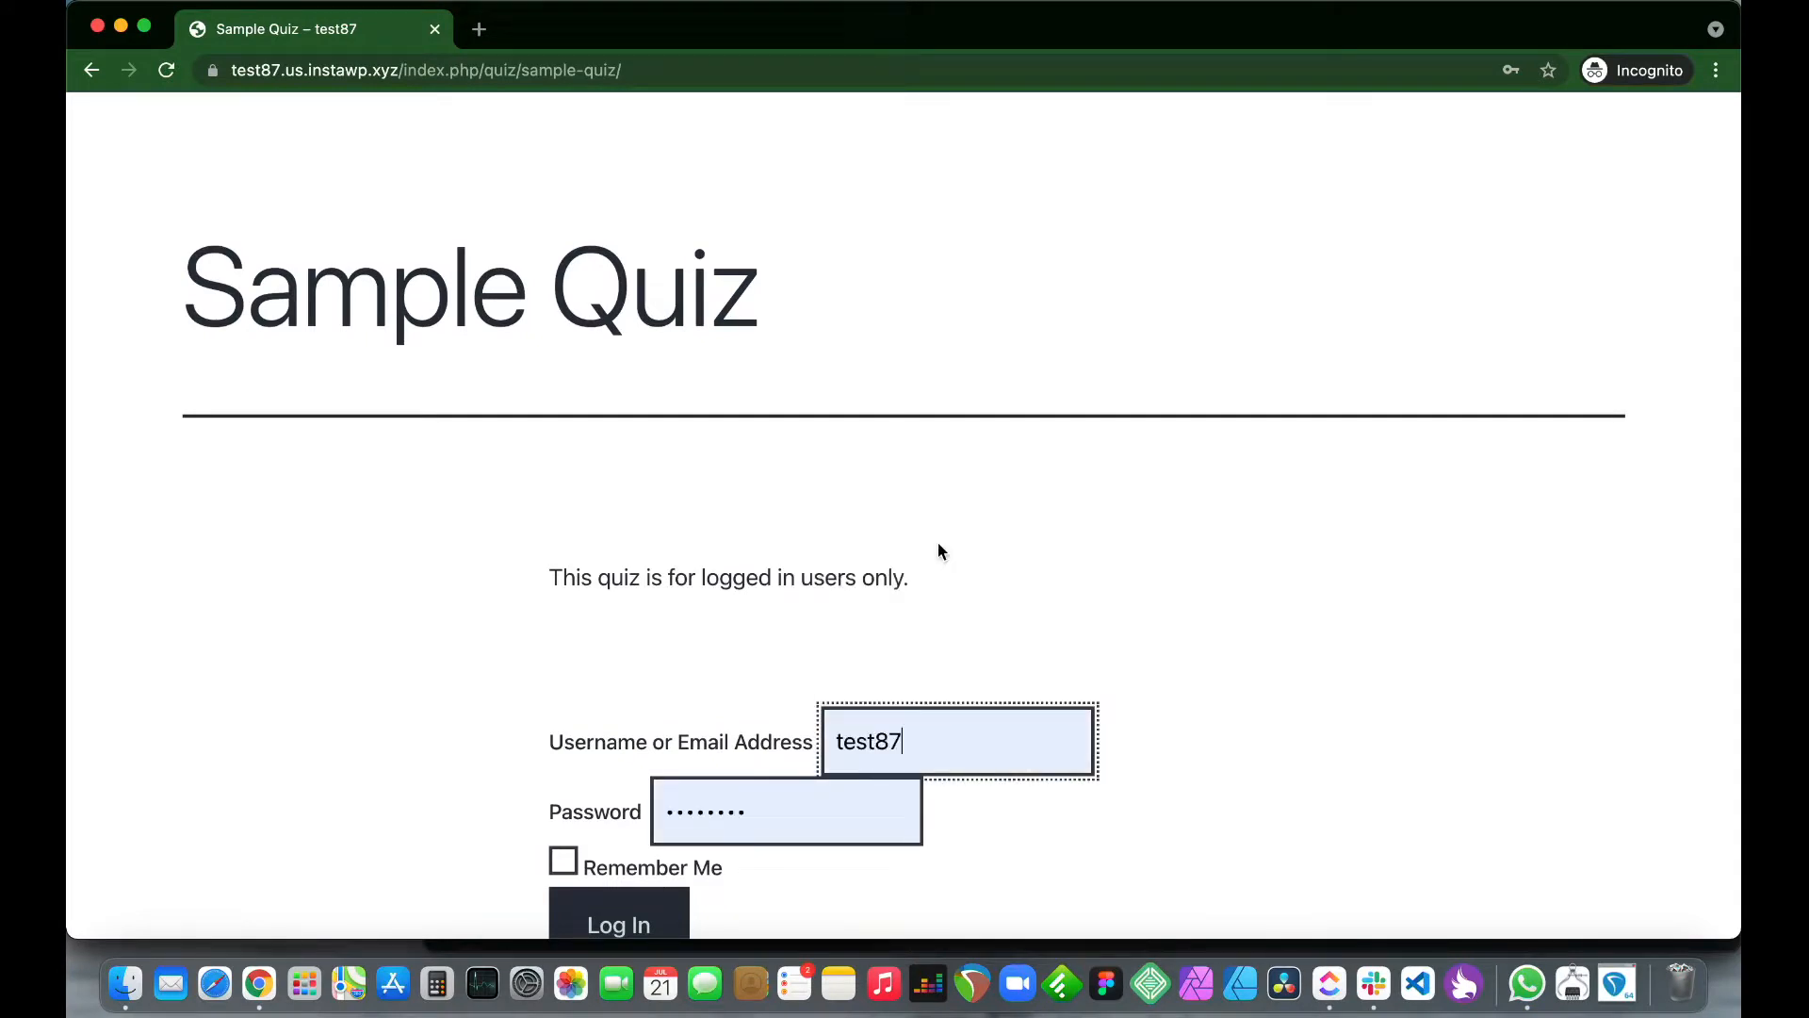
{"action": "scroll", "scroll_direction": "down", "scroll_amount": 3}
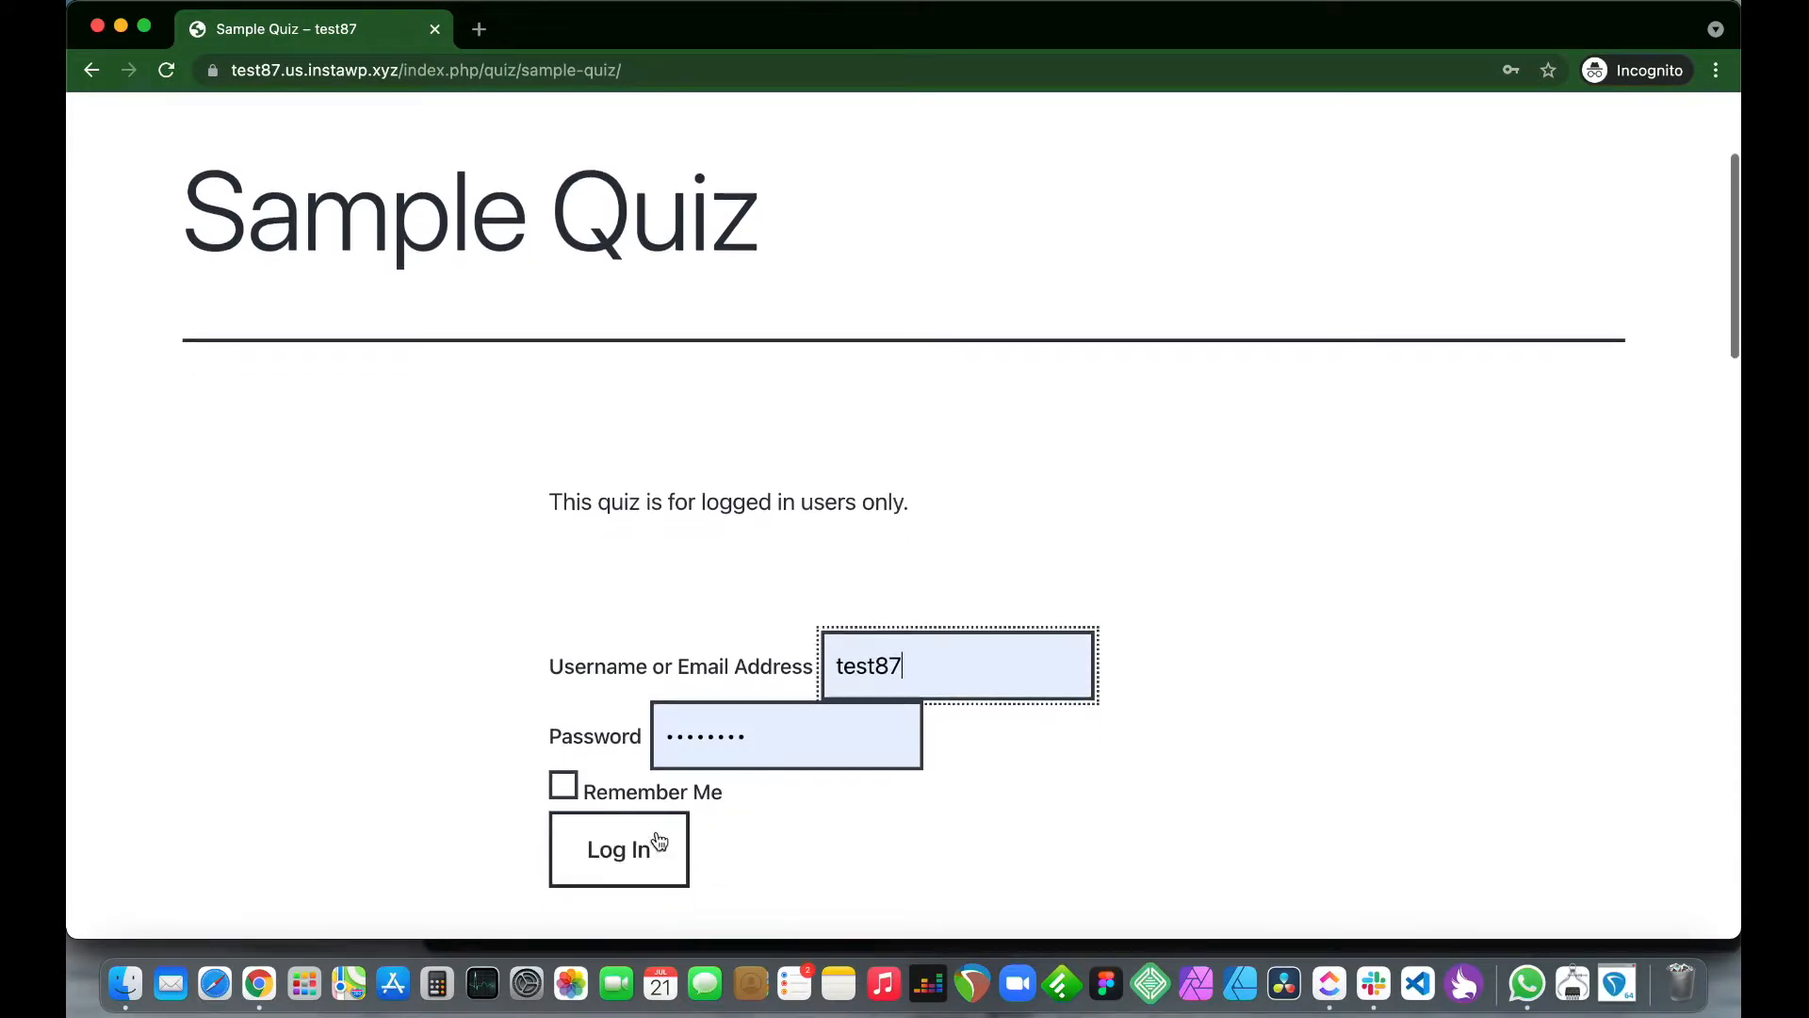
{"action": "left_click", "coordinate": [618, 849]}
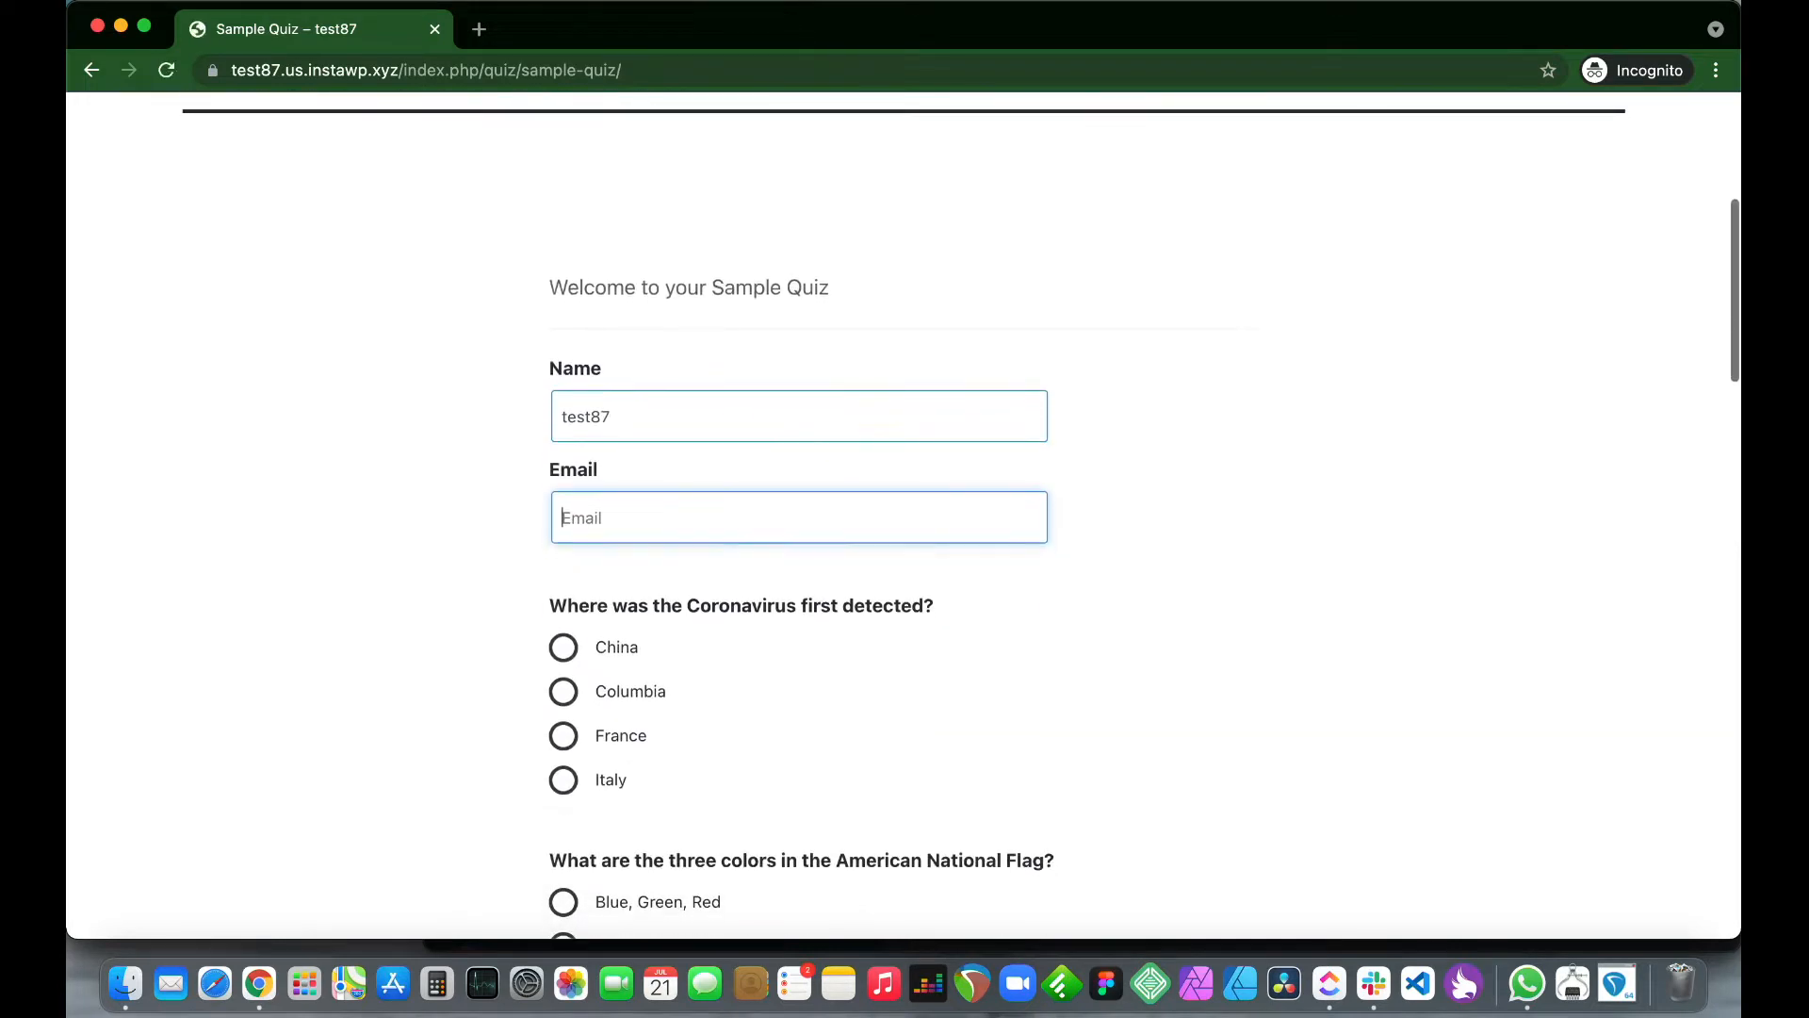
{"action": "scroll", "scroll_direction": "down", "scroll_amount": 3}
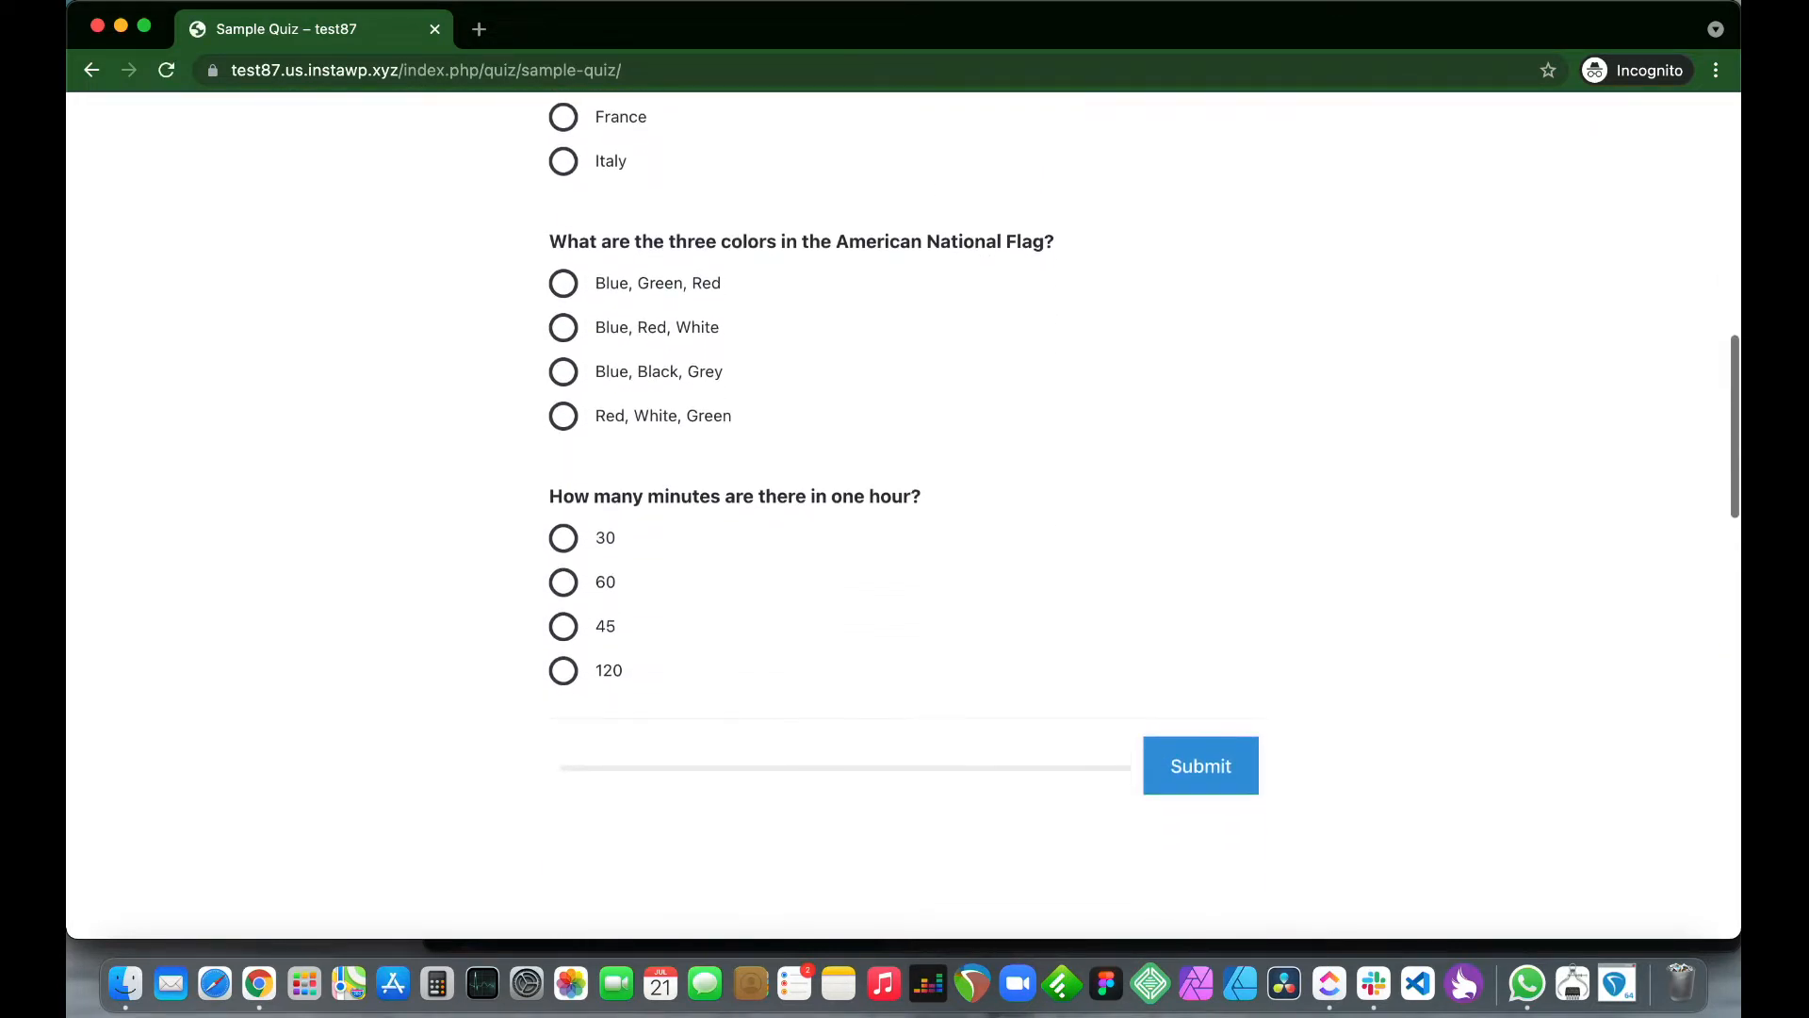
{"action": "scroll", "scroll_direction": "up", "scroll_amount": 3}
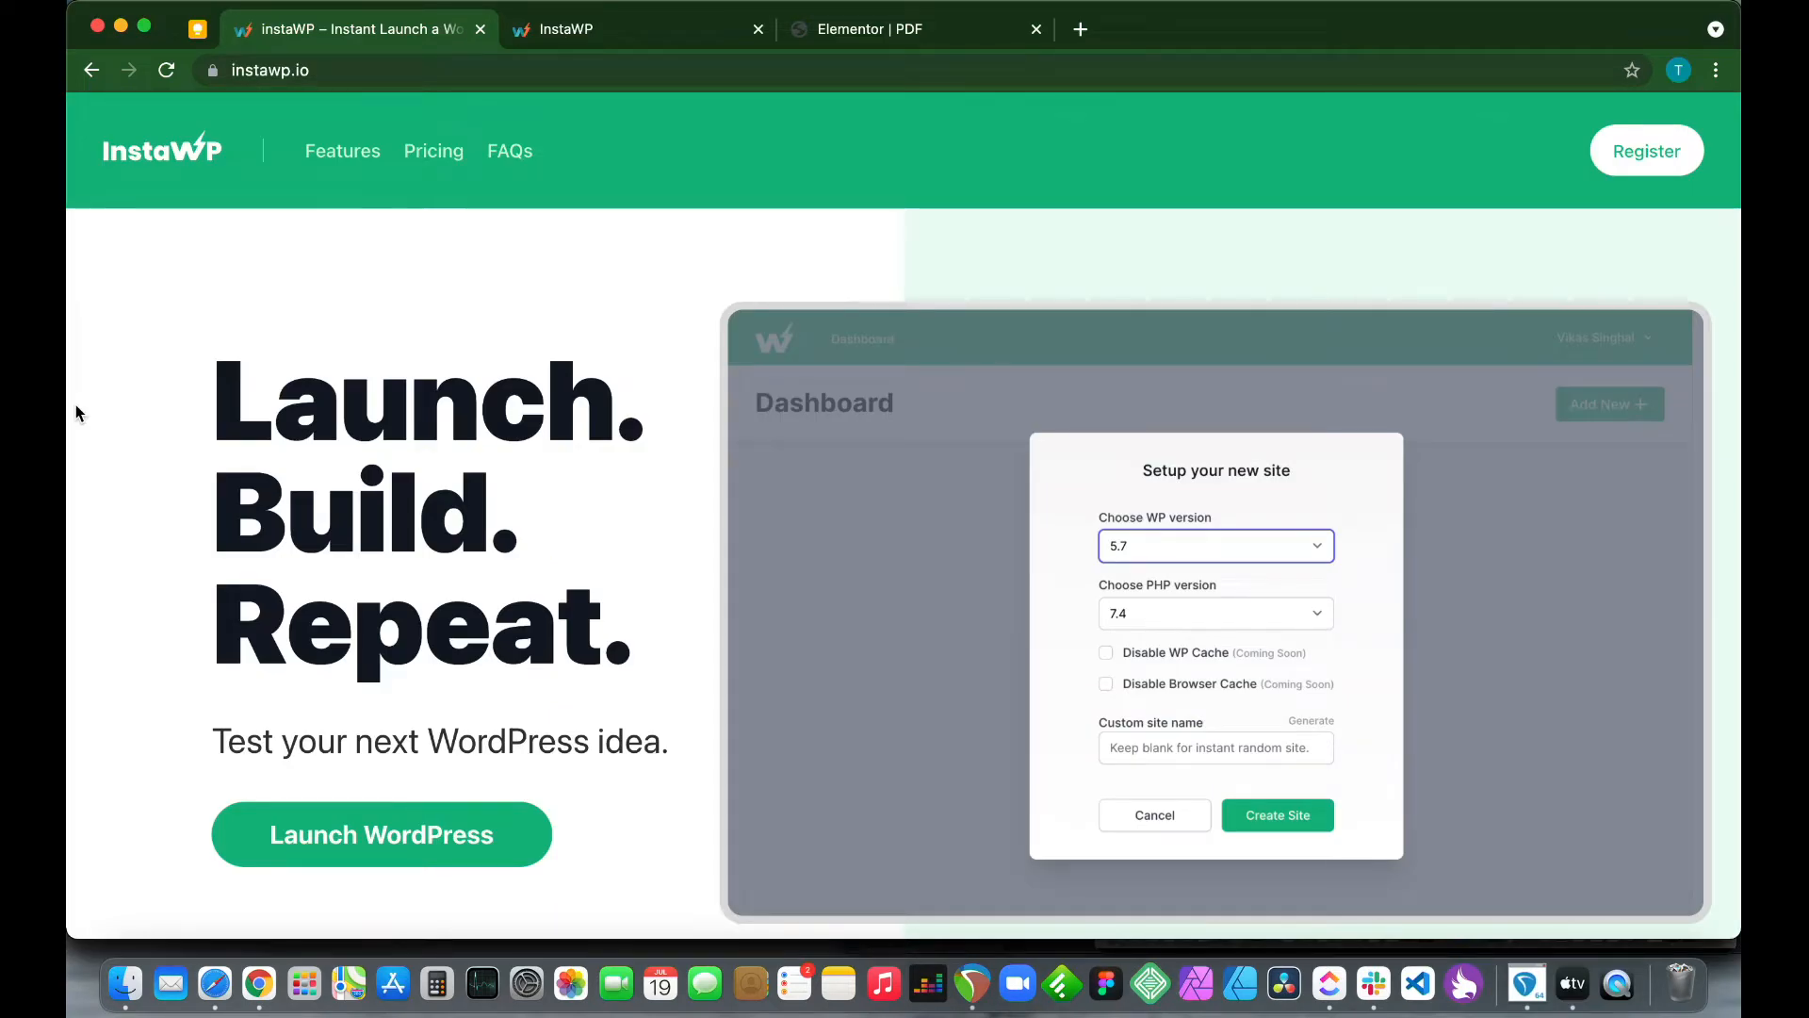
{"action": "scroll", "scroll_direction": "down", "scroll_amount": 3}
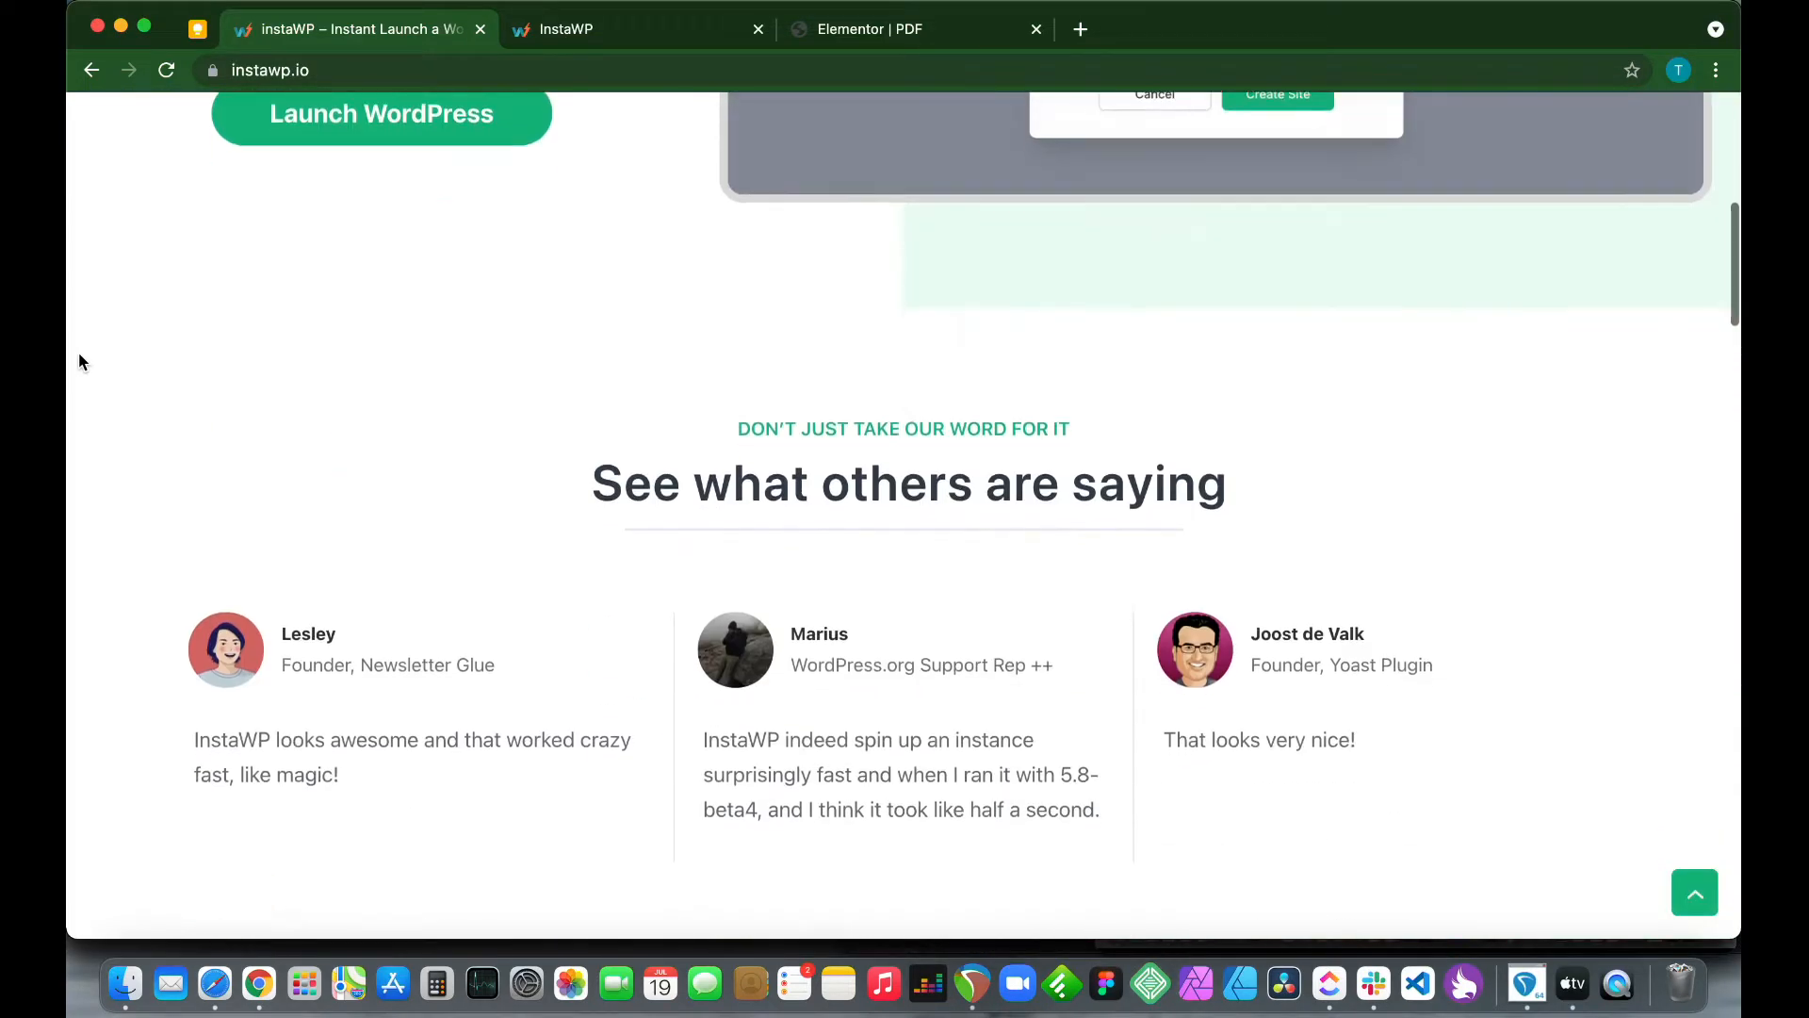
{"action": "scroll", "scroll_direction": "up", "scroll_amount": 3}
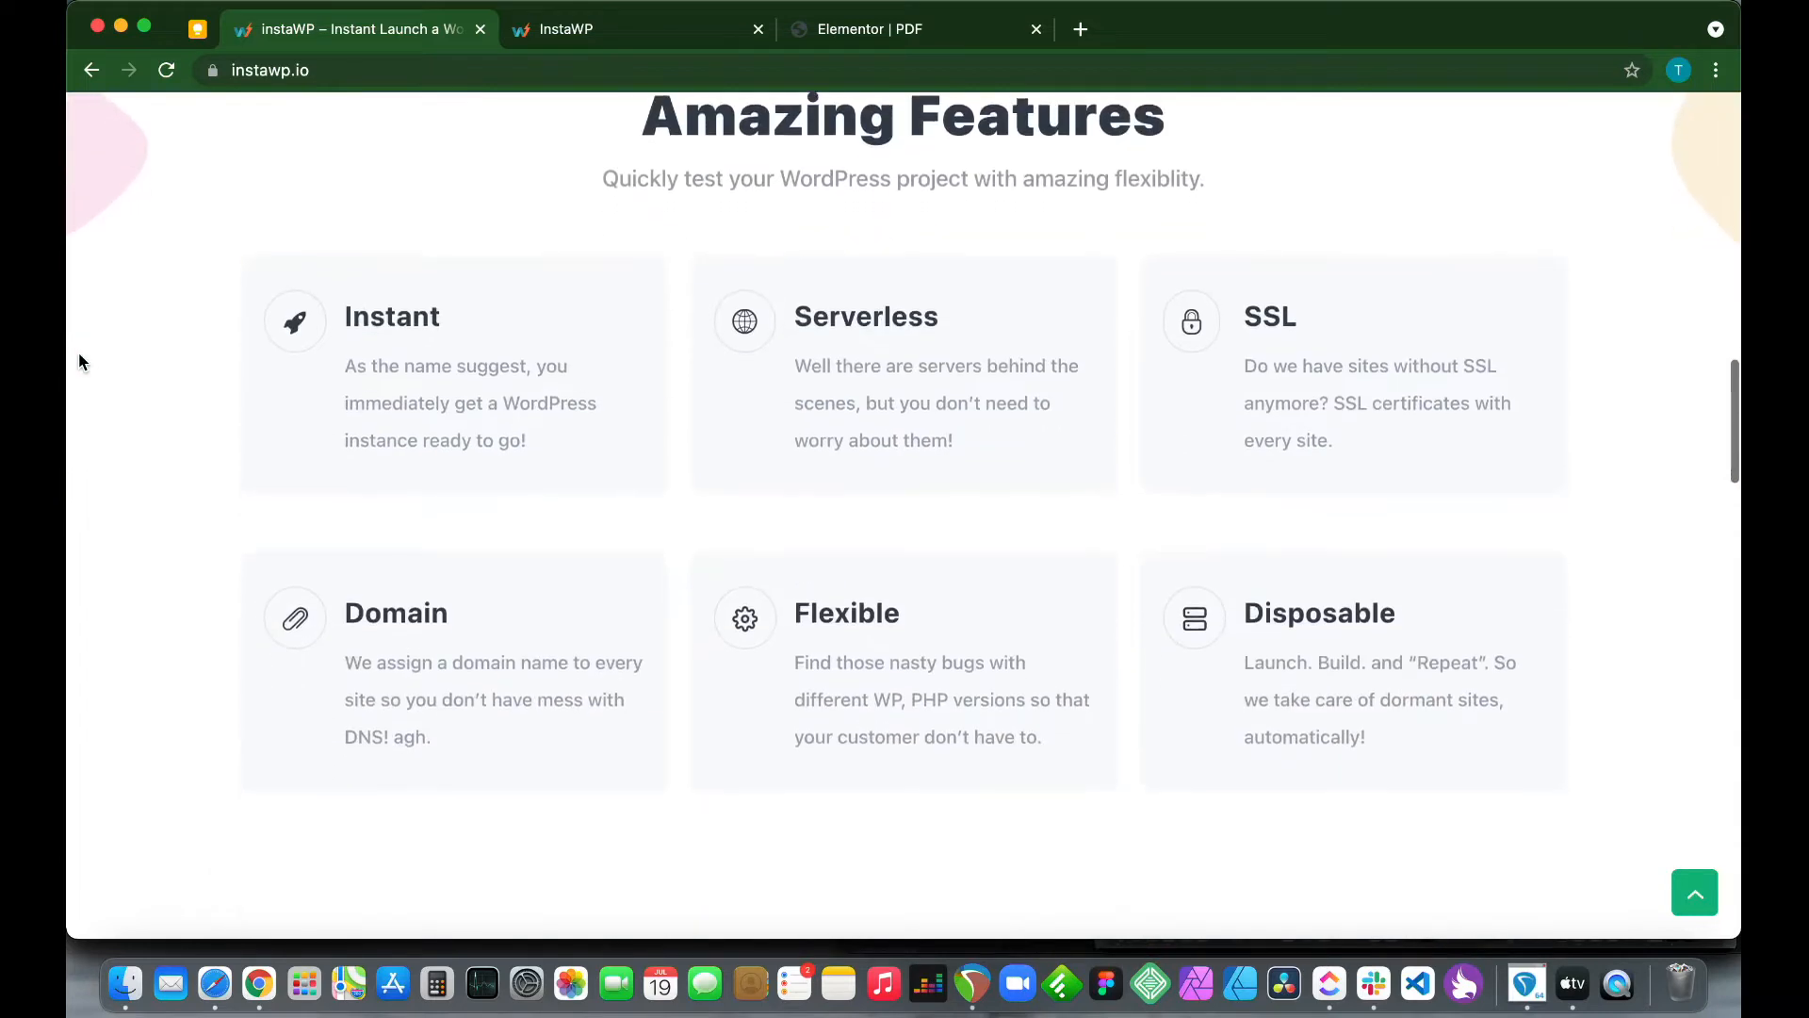
{"action": "scroll", "scroll_direction": "down", "scroll_amount": 3}
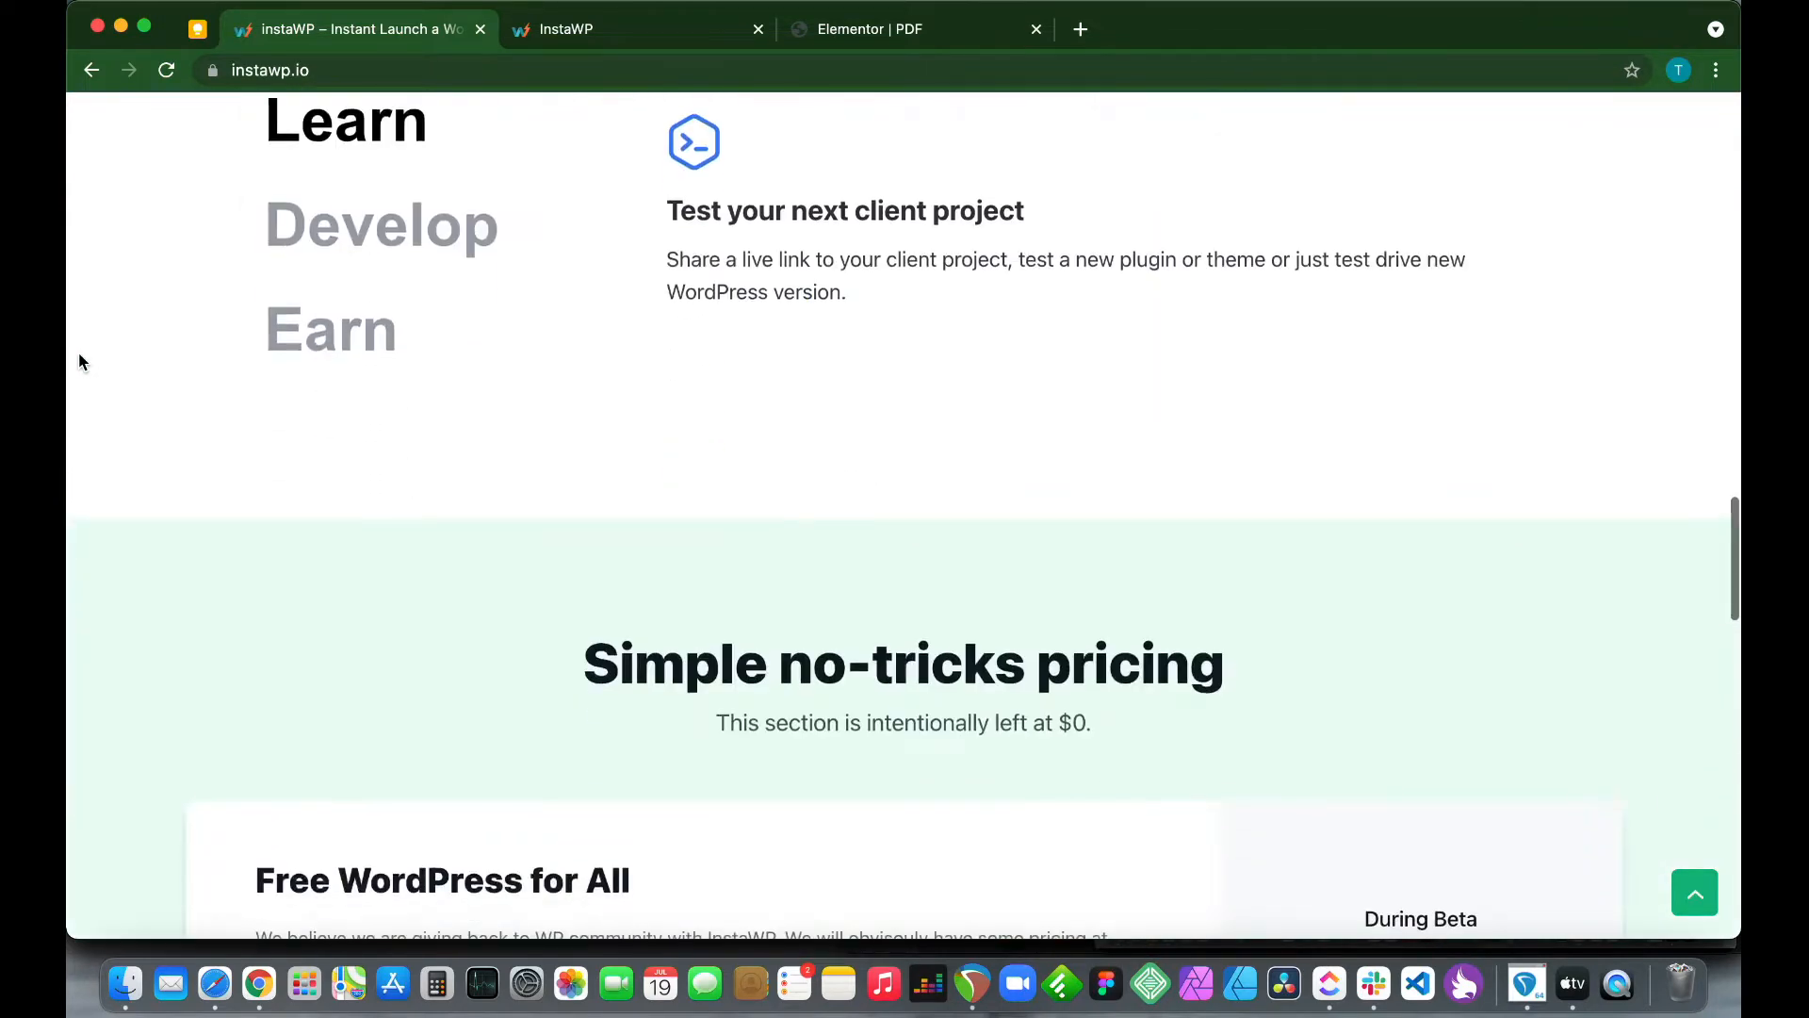
{"action": "scroll", "scroll_direction": "down", "scroll_amount": 3}
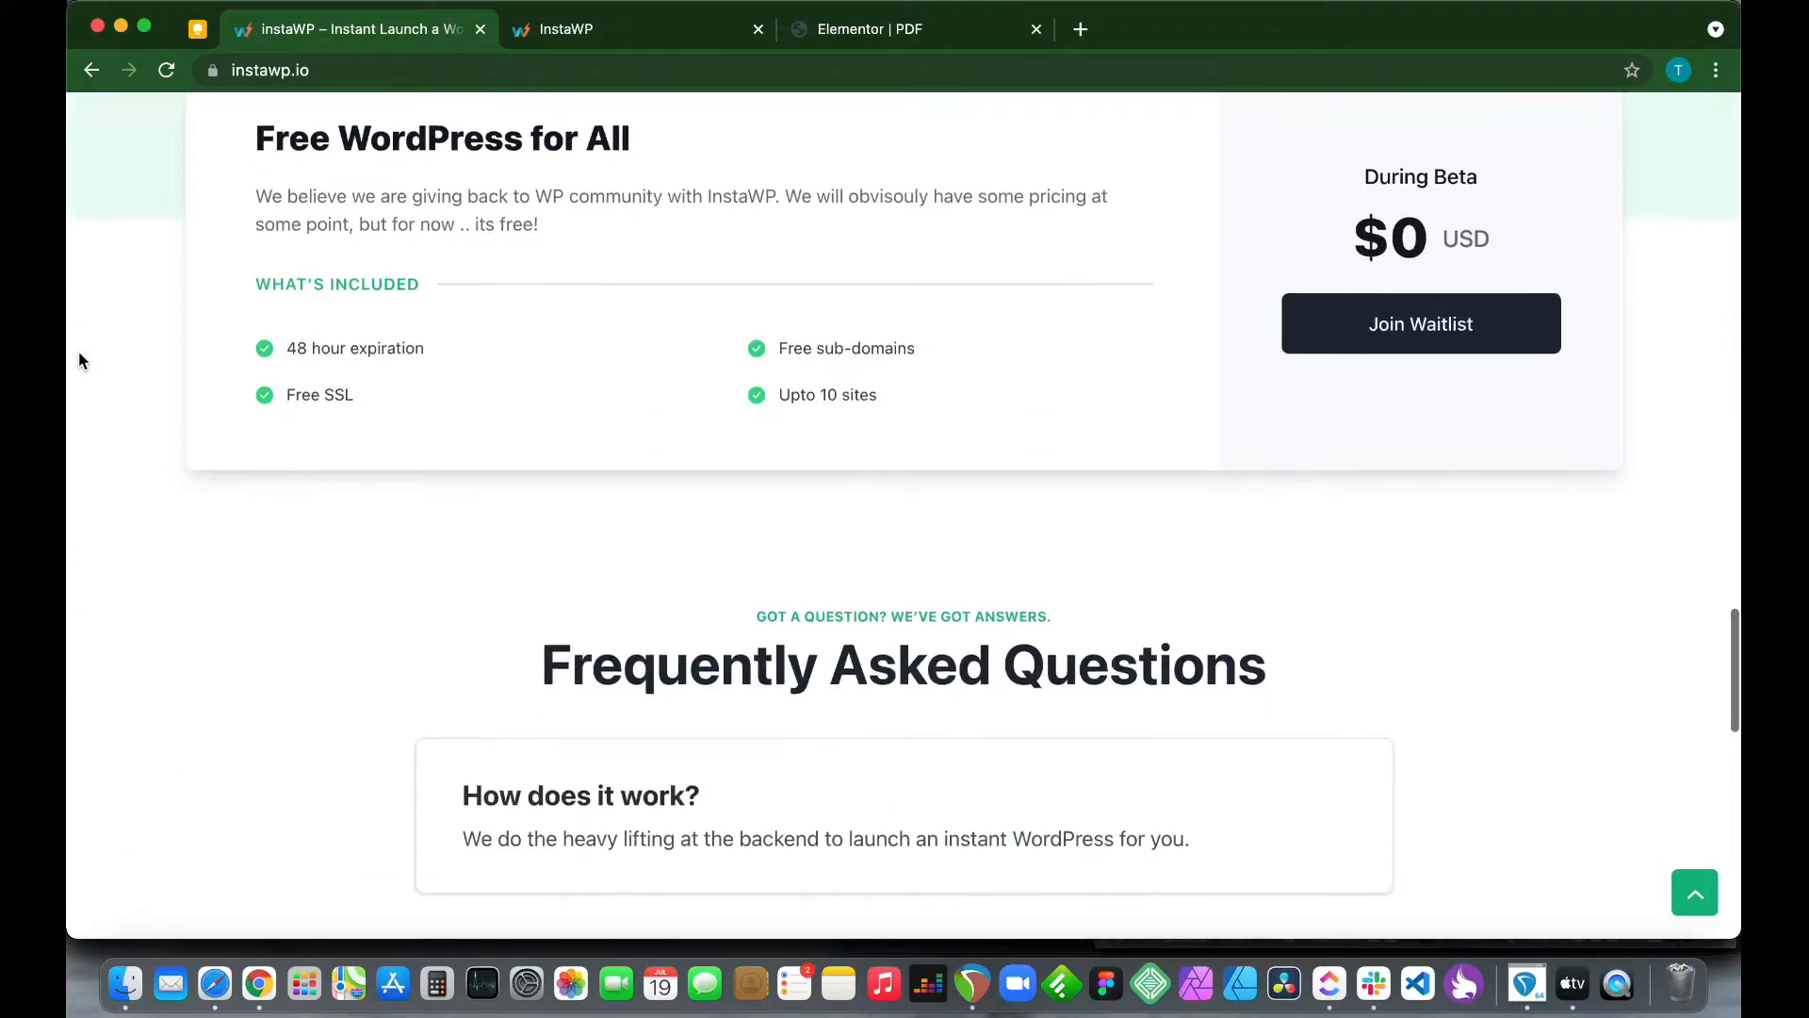
{"action": "scroll", "scroll_direction": "down", "scroll_amount": 3}
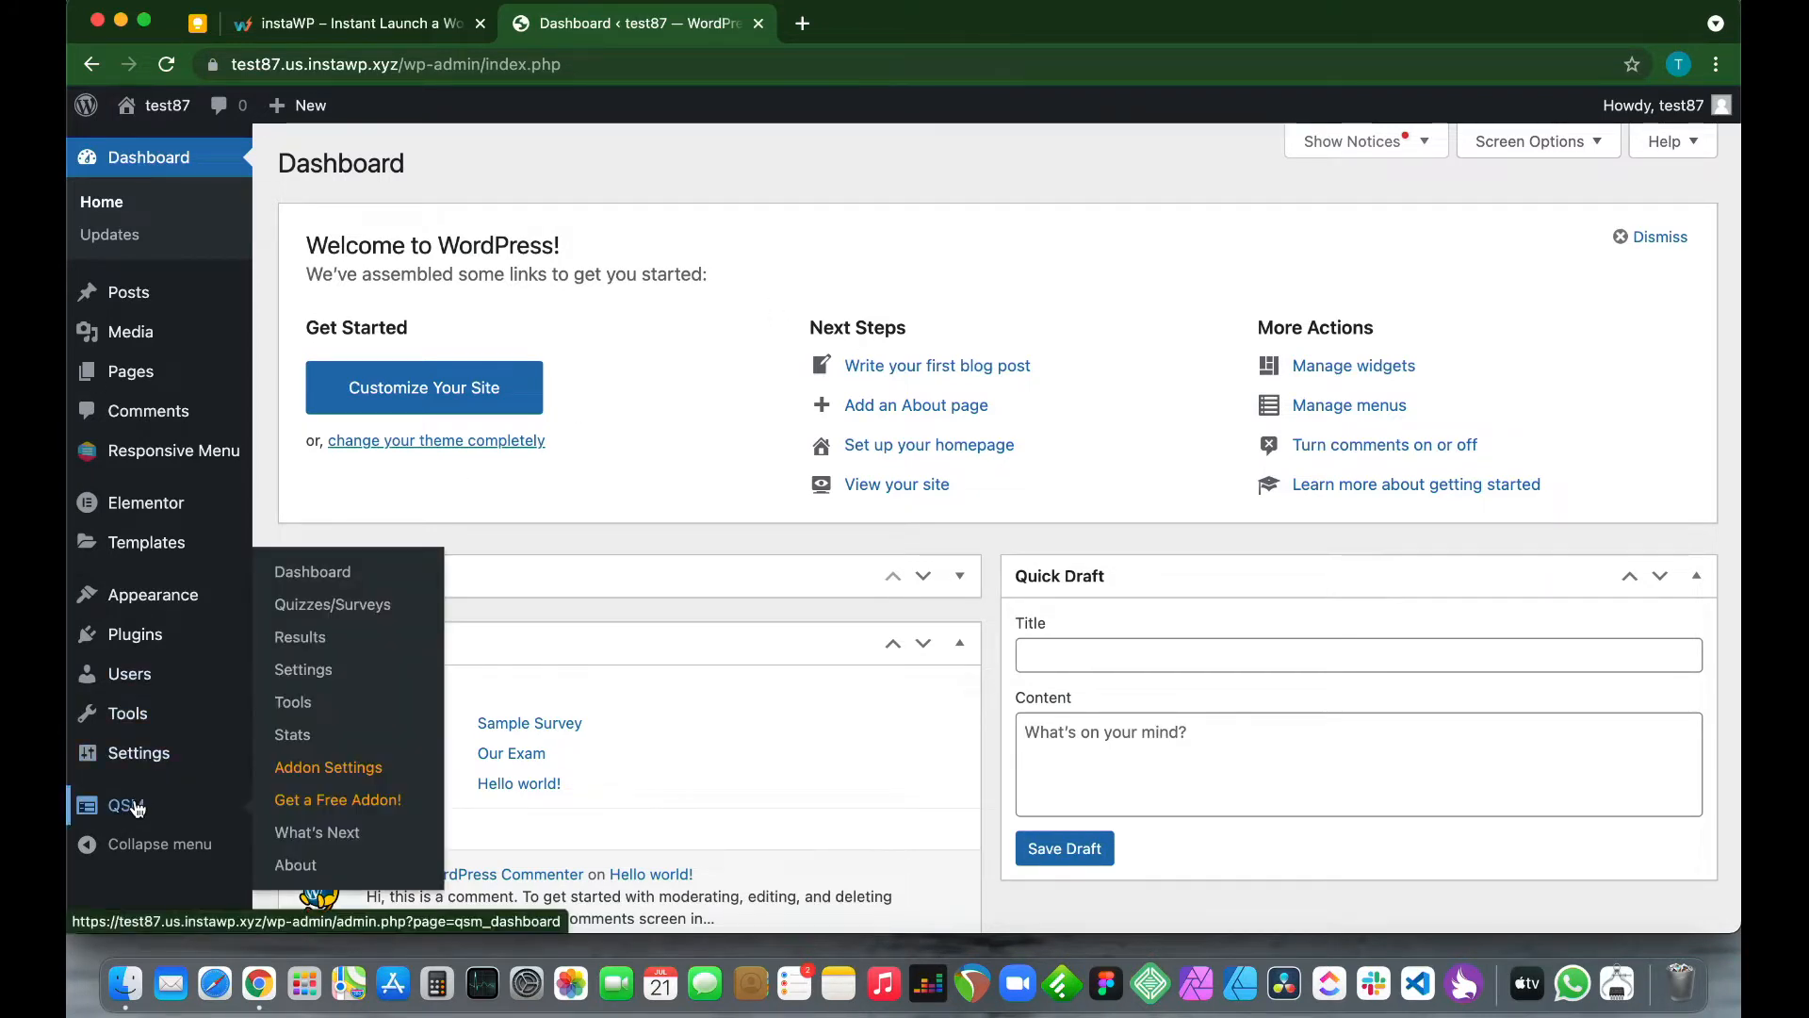
Step: Go to QSM > Dashboard in the admin sidebar and start Create New Quiz/Survey
{"action": "left_click", "coordinate": [312, 571]}
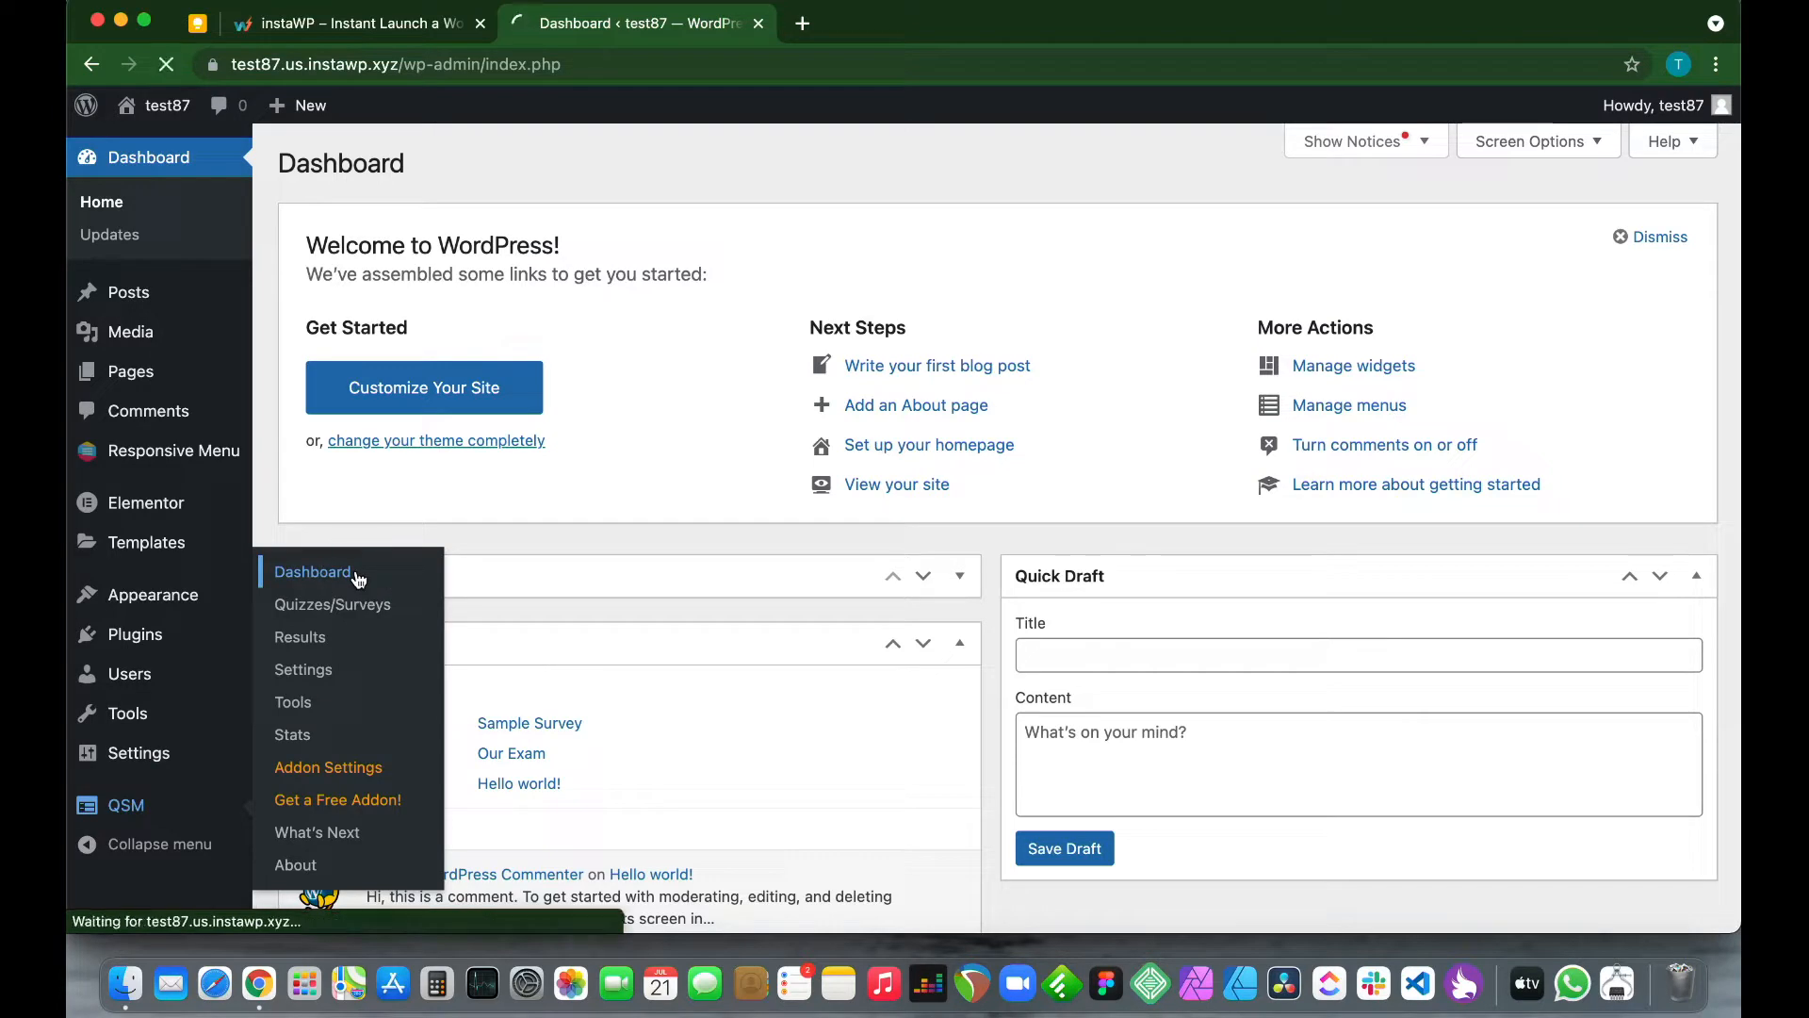
{"action": "left_click", "coordinate": [312, 571]}
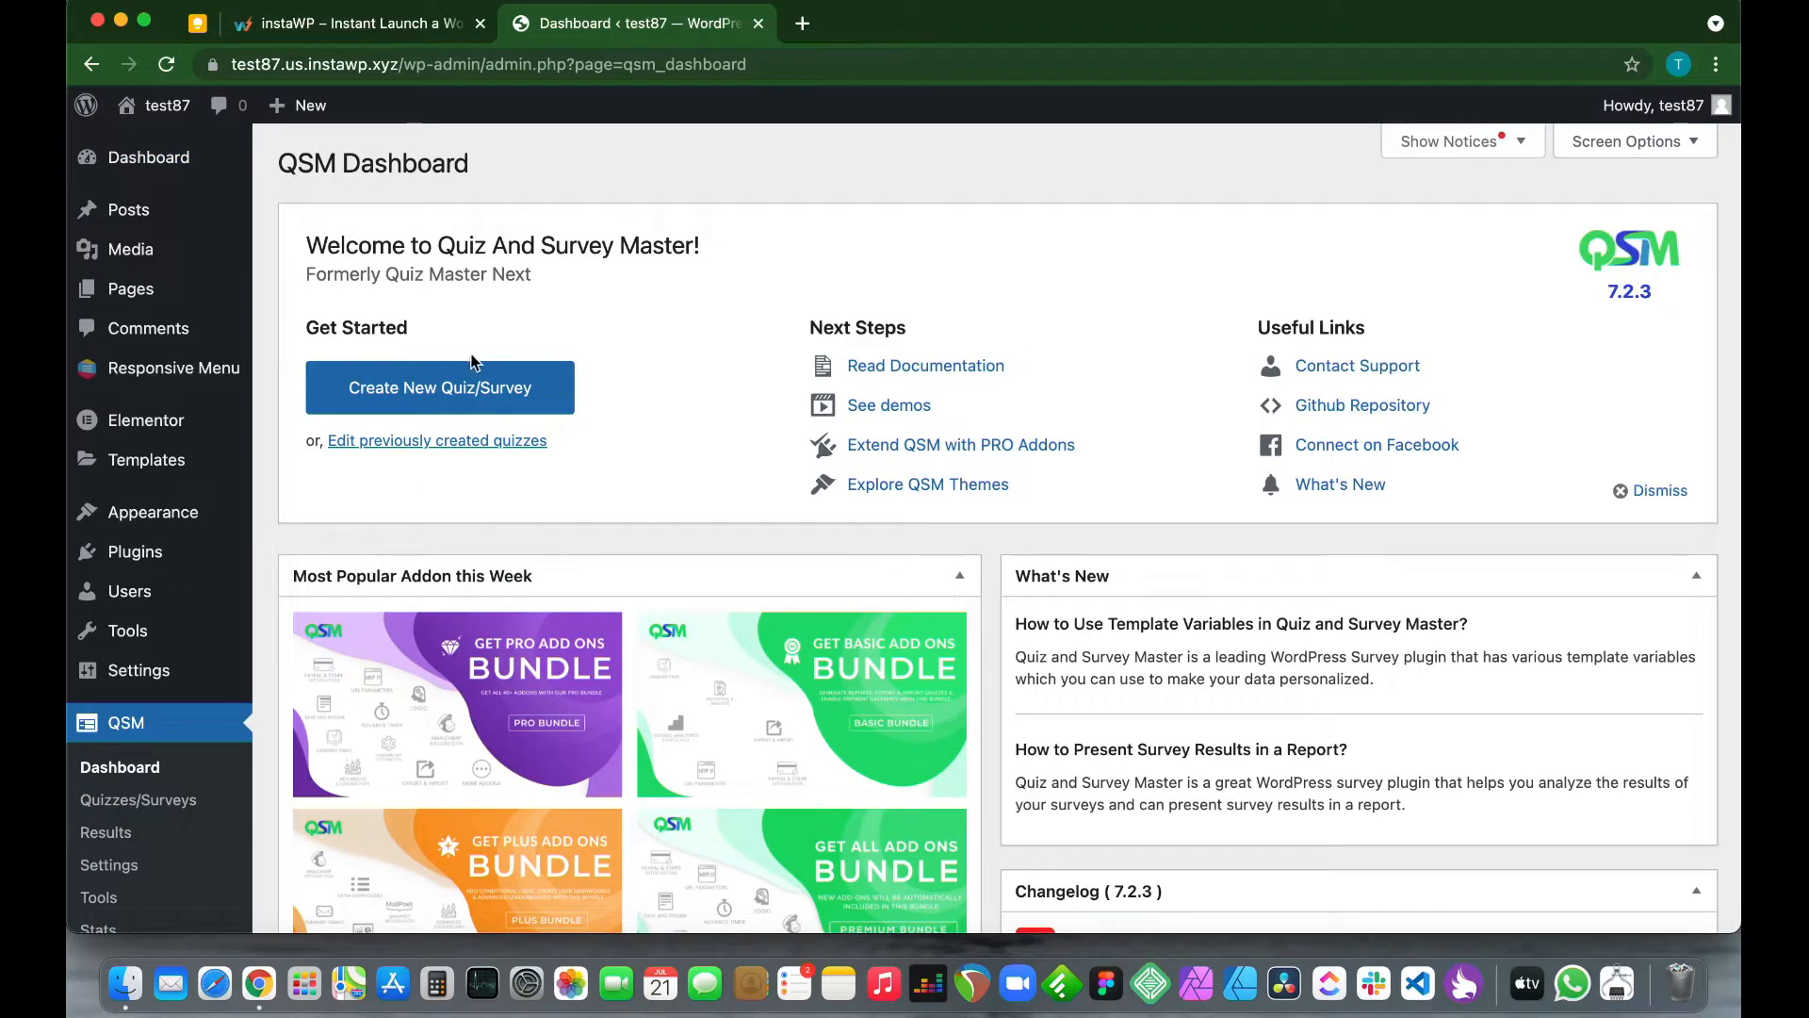
{"action": "left_click", "coordinate": [440, 386]}
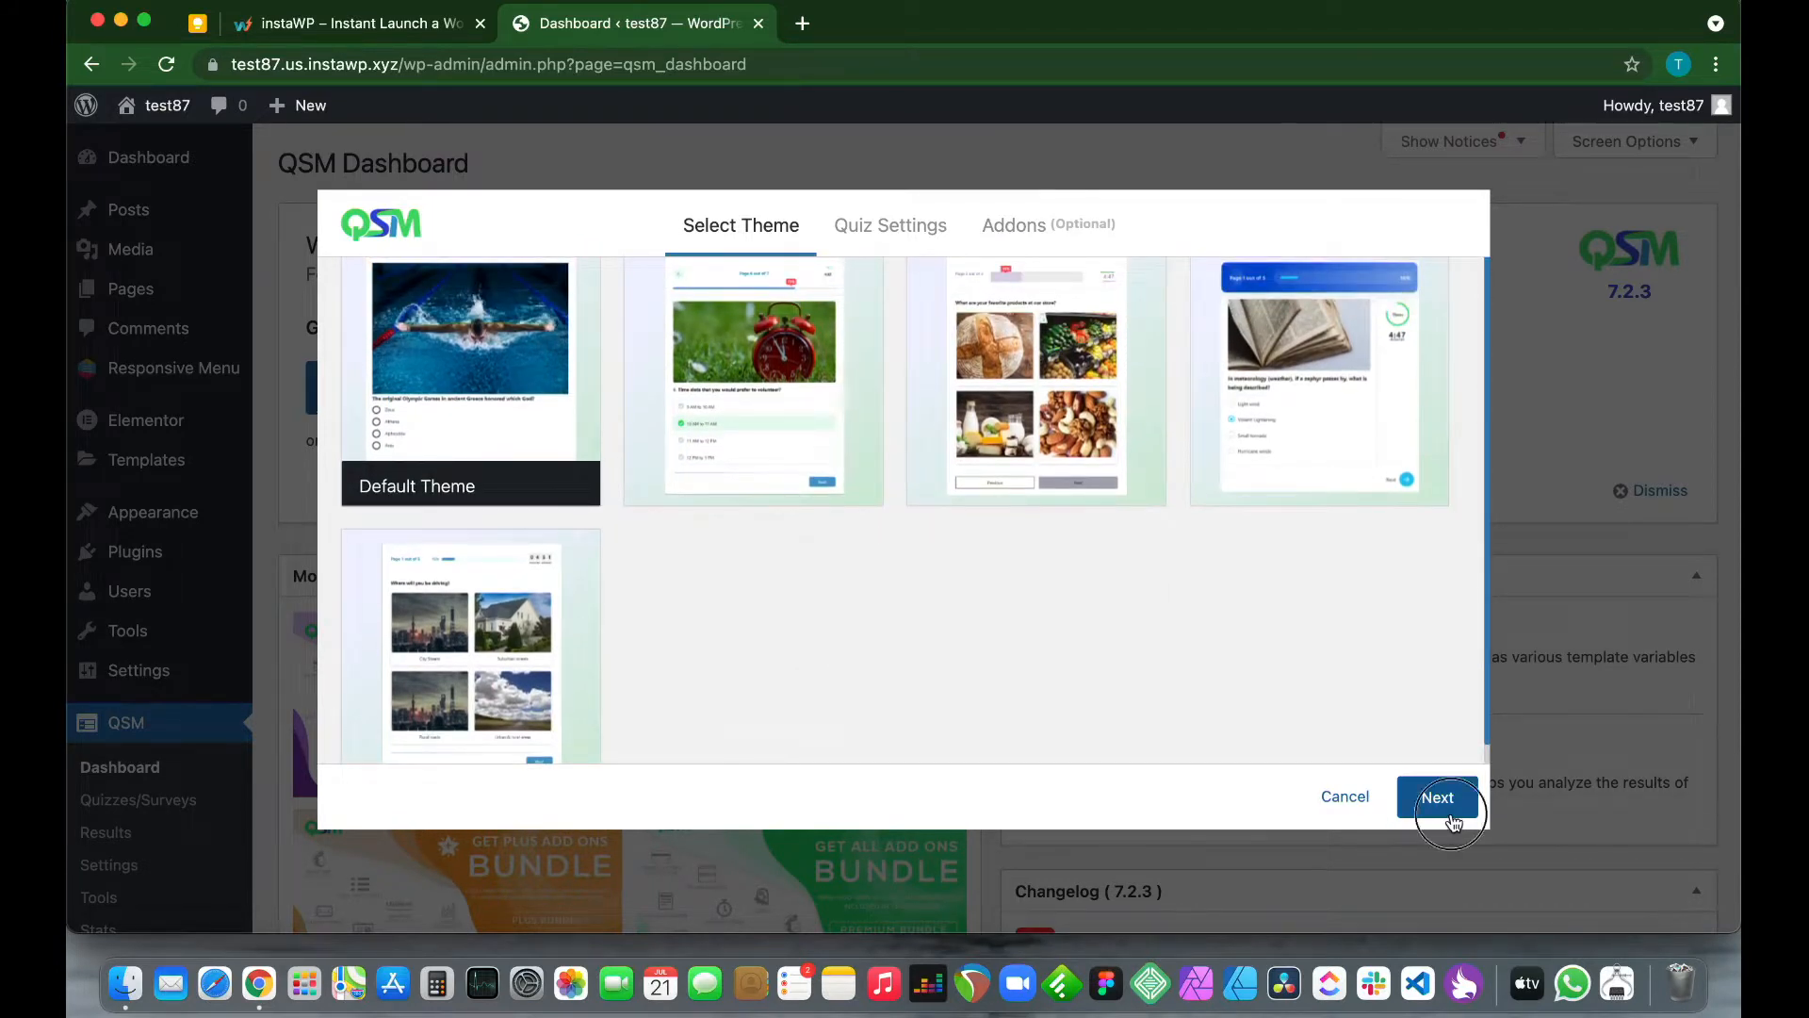
Step: Keep the default theme and name the quiz 'Sample Quiz'
{"action": "left_click", "coordinate": [1438, 797]}
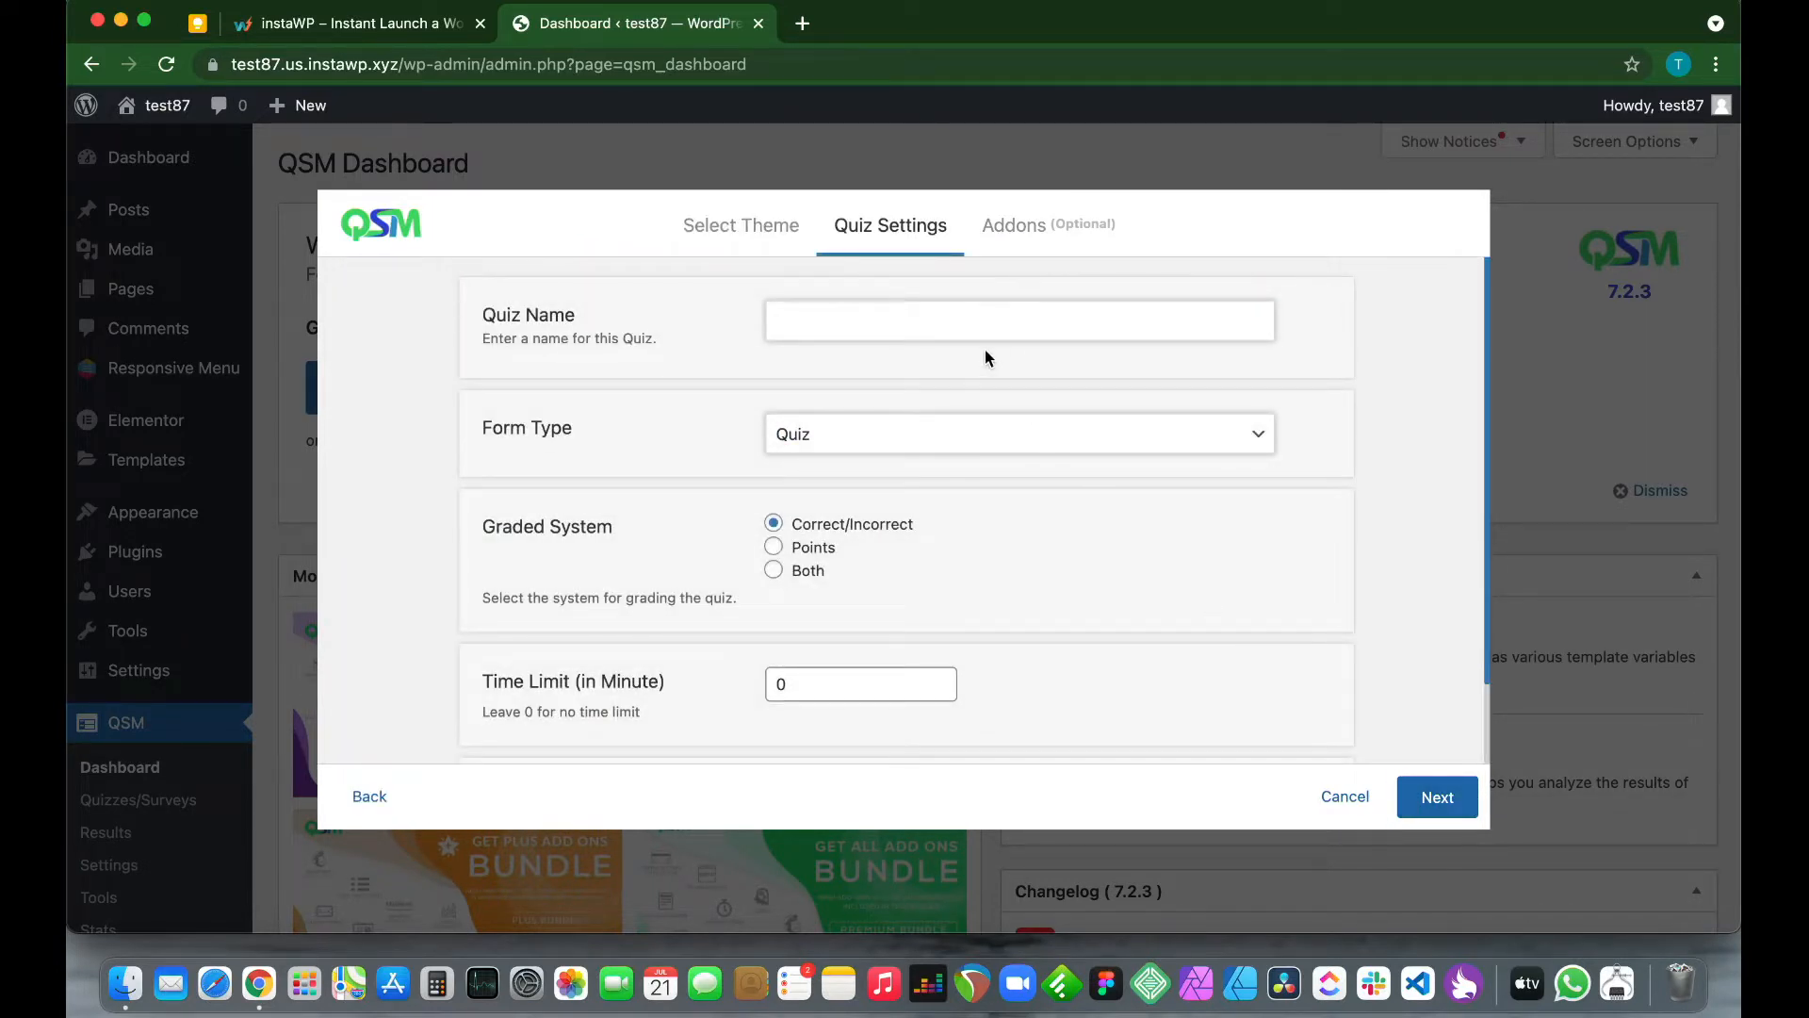
{"action": "type", "text": "Sample Q"}
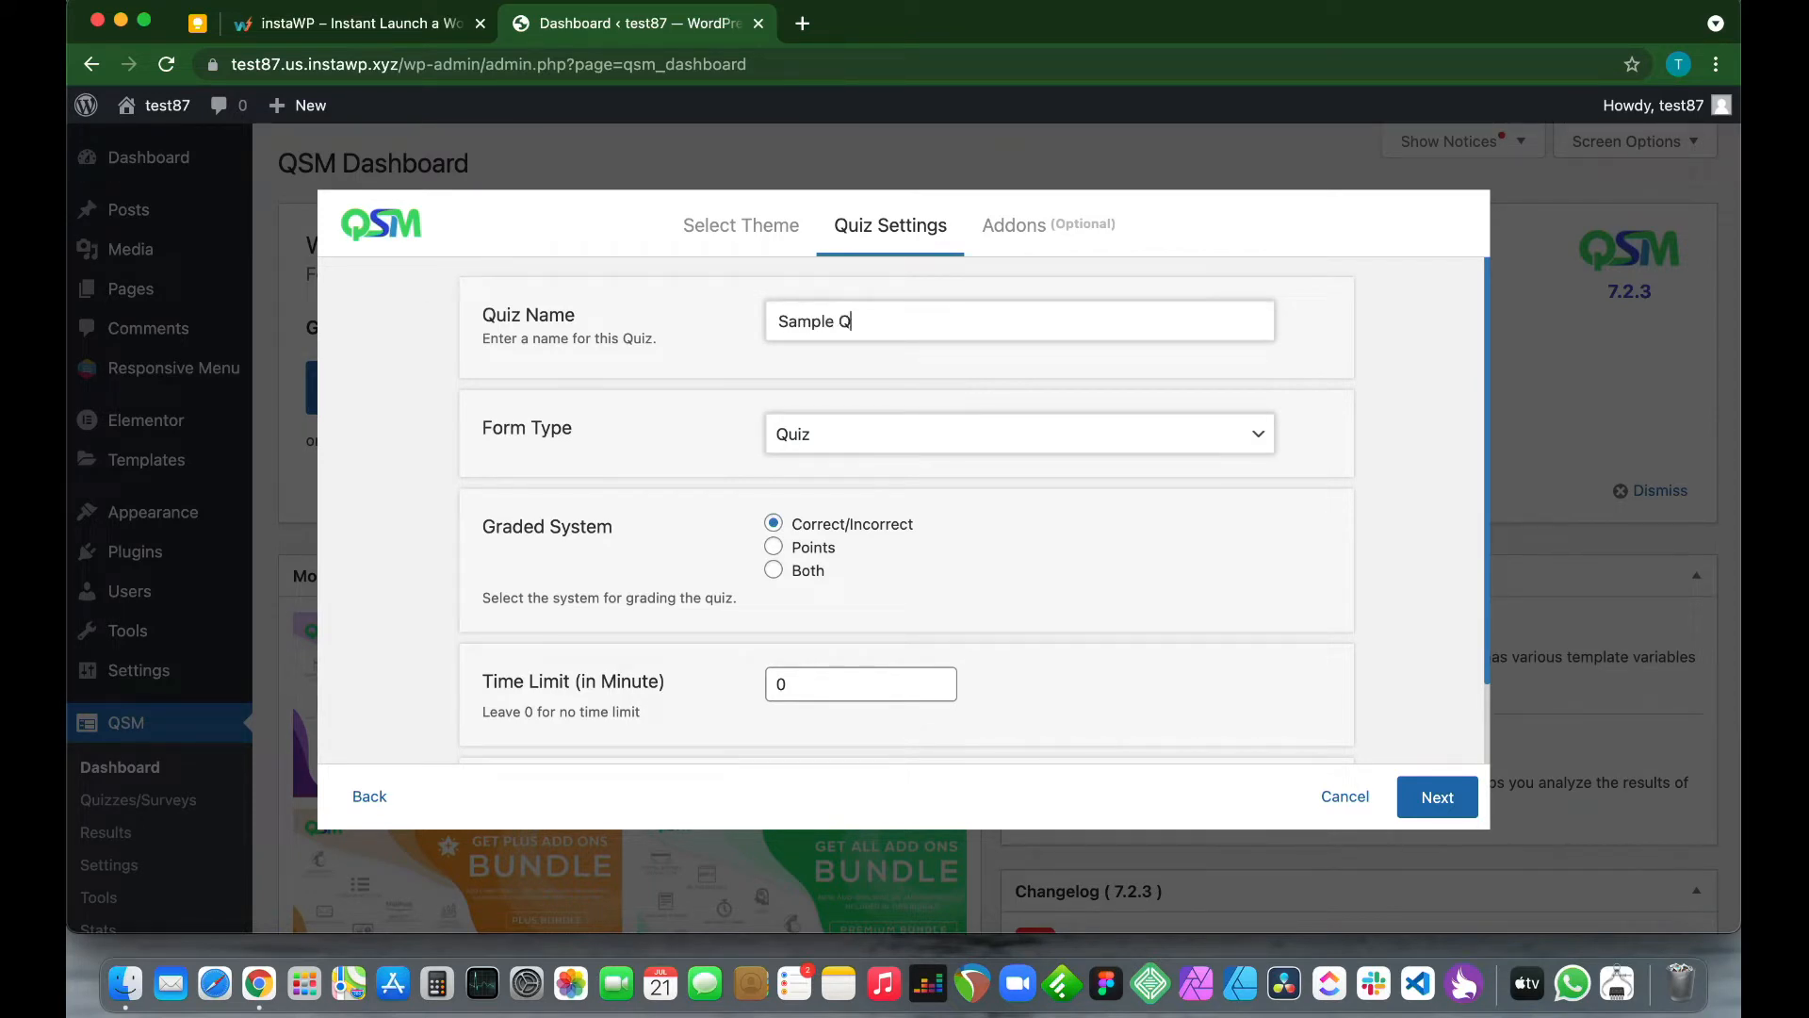
{"action": "type", "text": "uiz"}
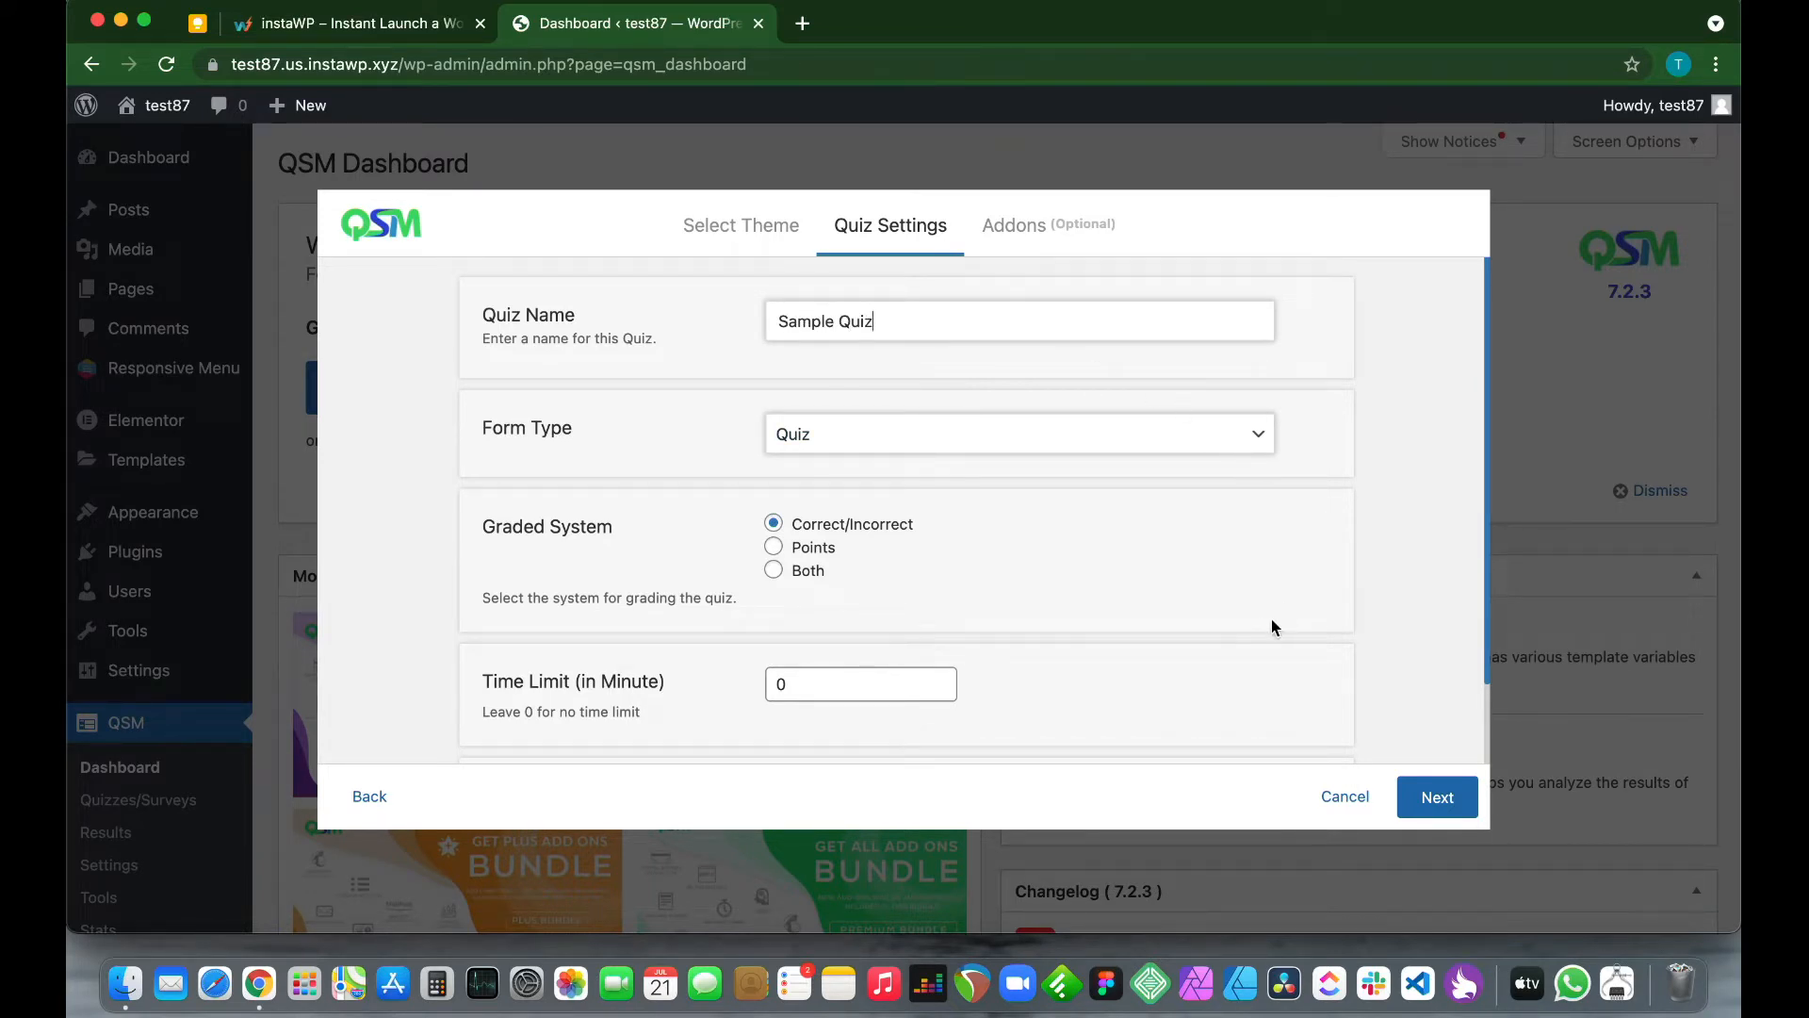
{"action": "left_click", "coordinate": [1019, 433]}
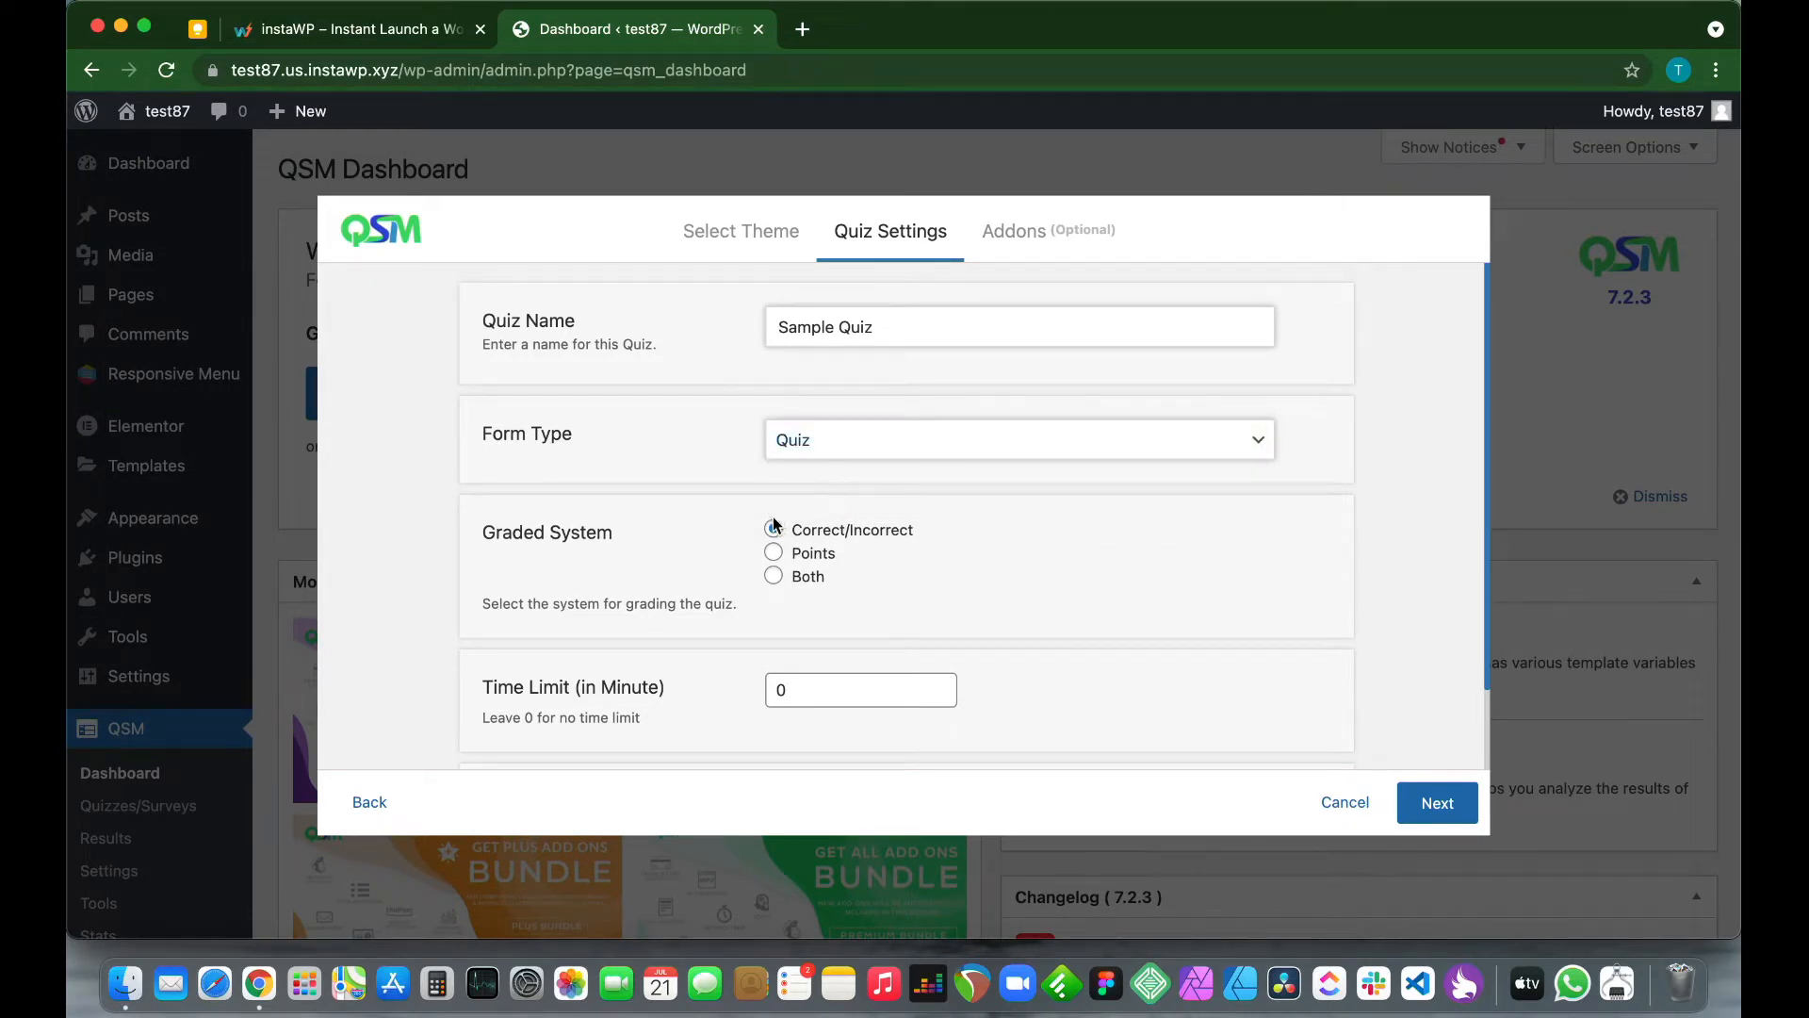
Step: Choose Points grading, require user login, and create the quiz
{"action": "left_click", "coordinate": [772, 554]}
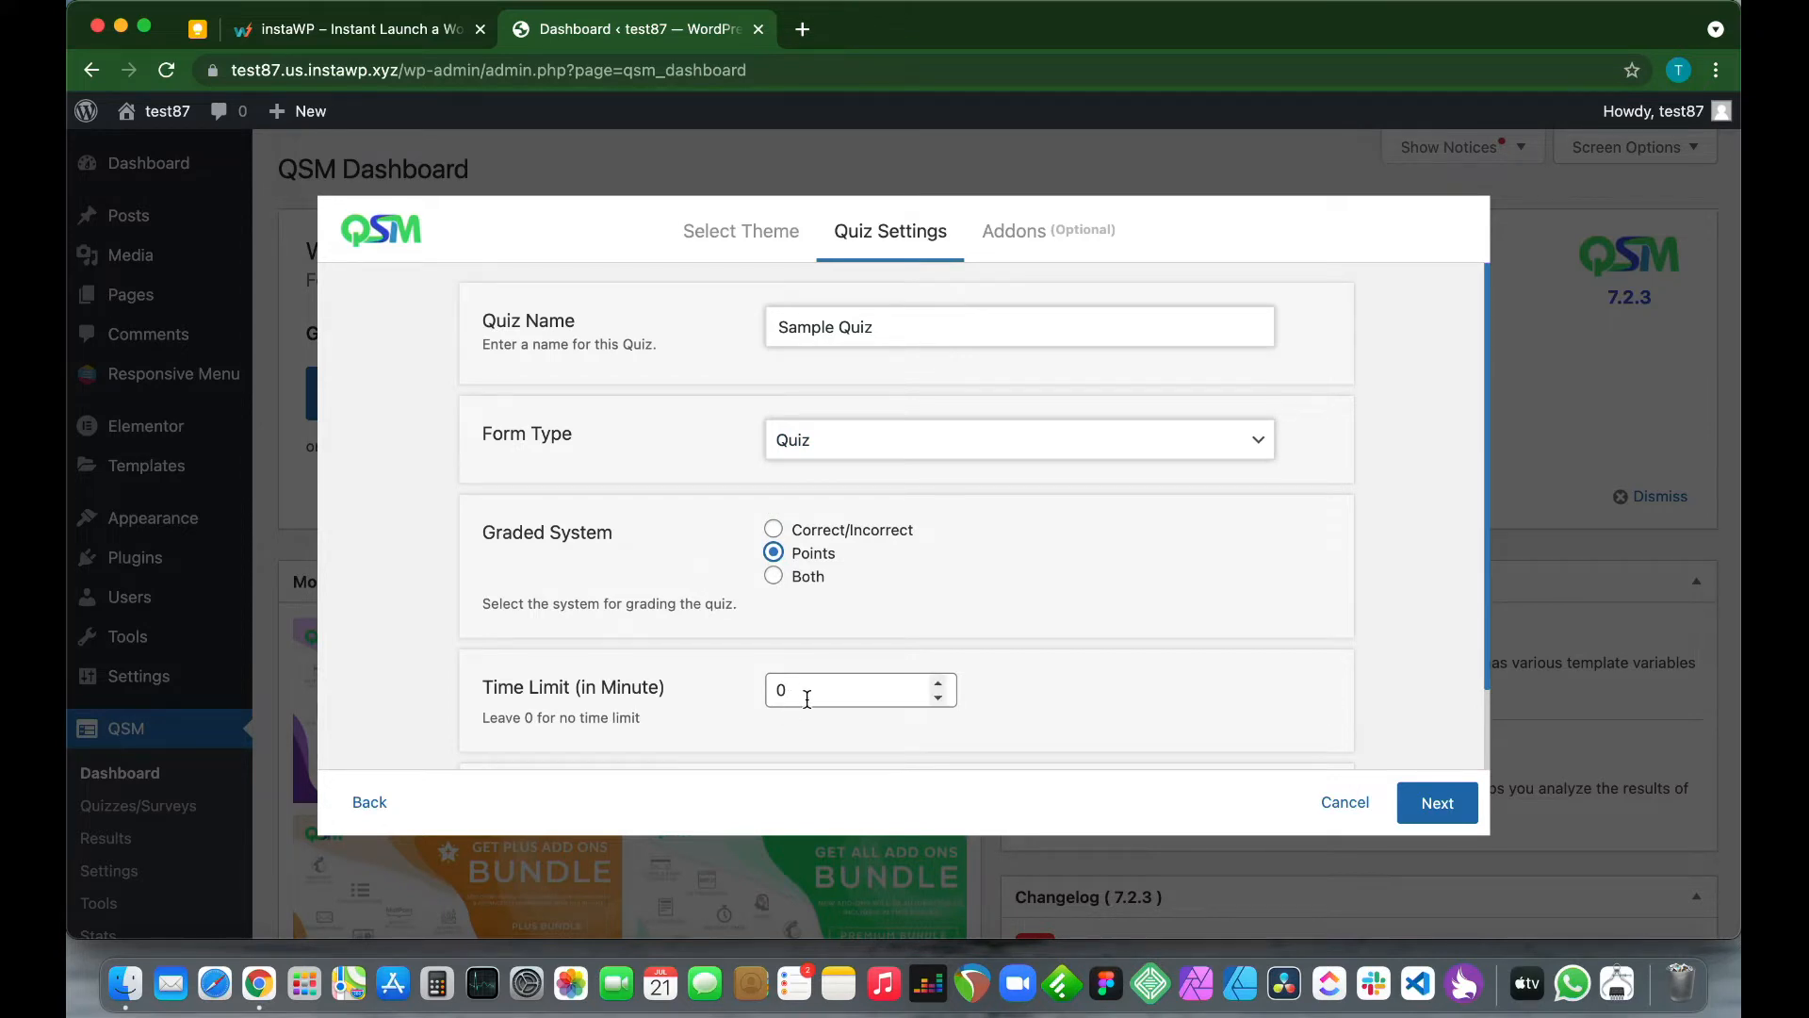
{"action": "scroll", "scroll_direction": "down", "scroll_amount": 3}
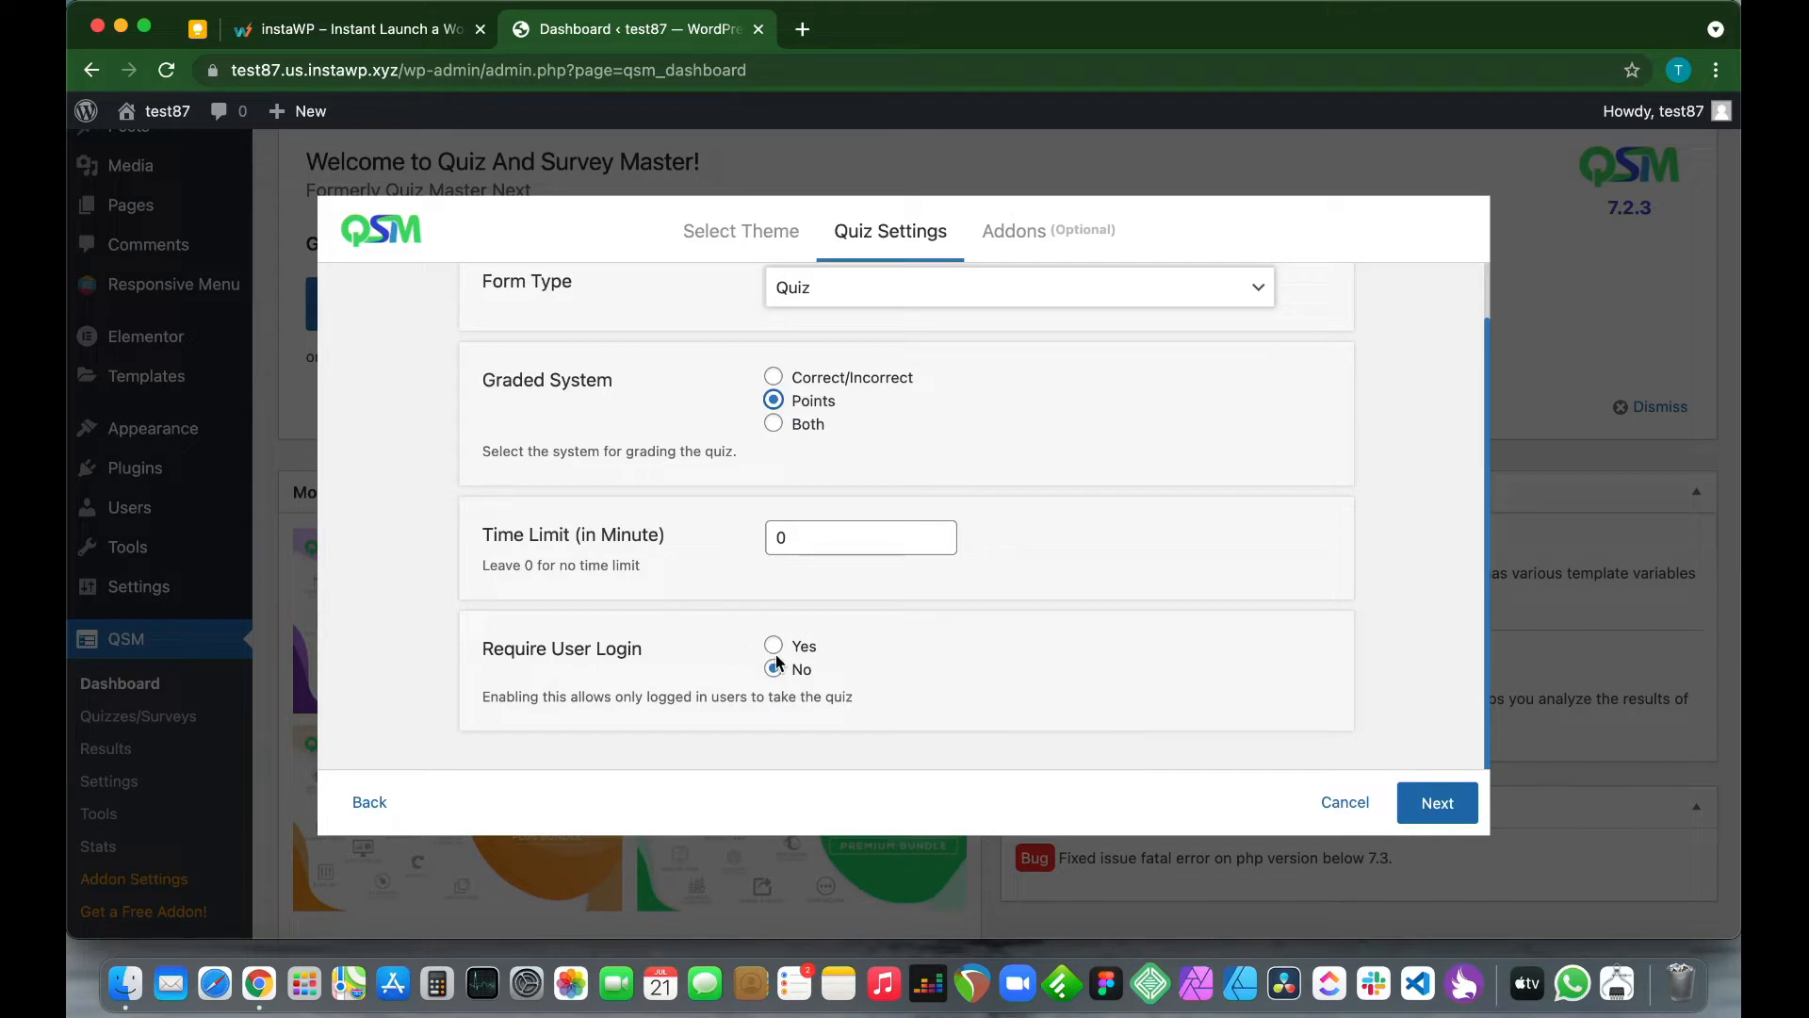
{"action": "left_click", "coordinate": [772, 646]}
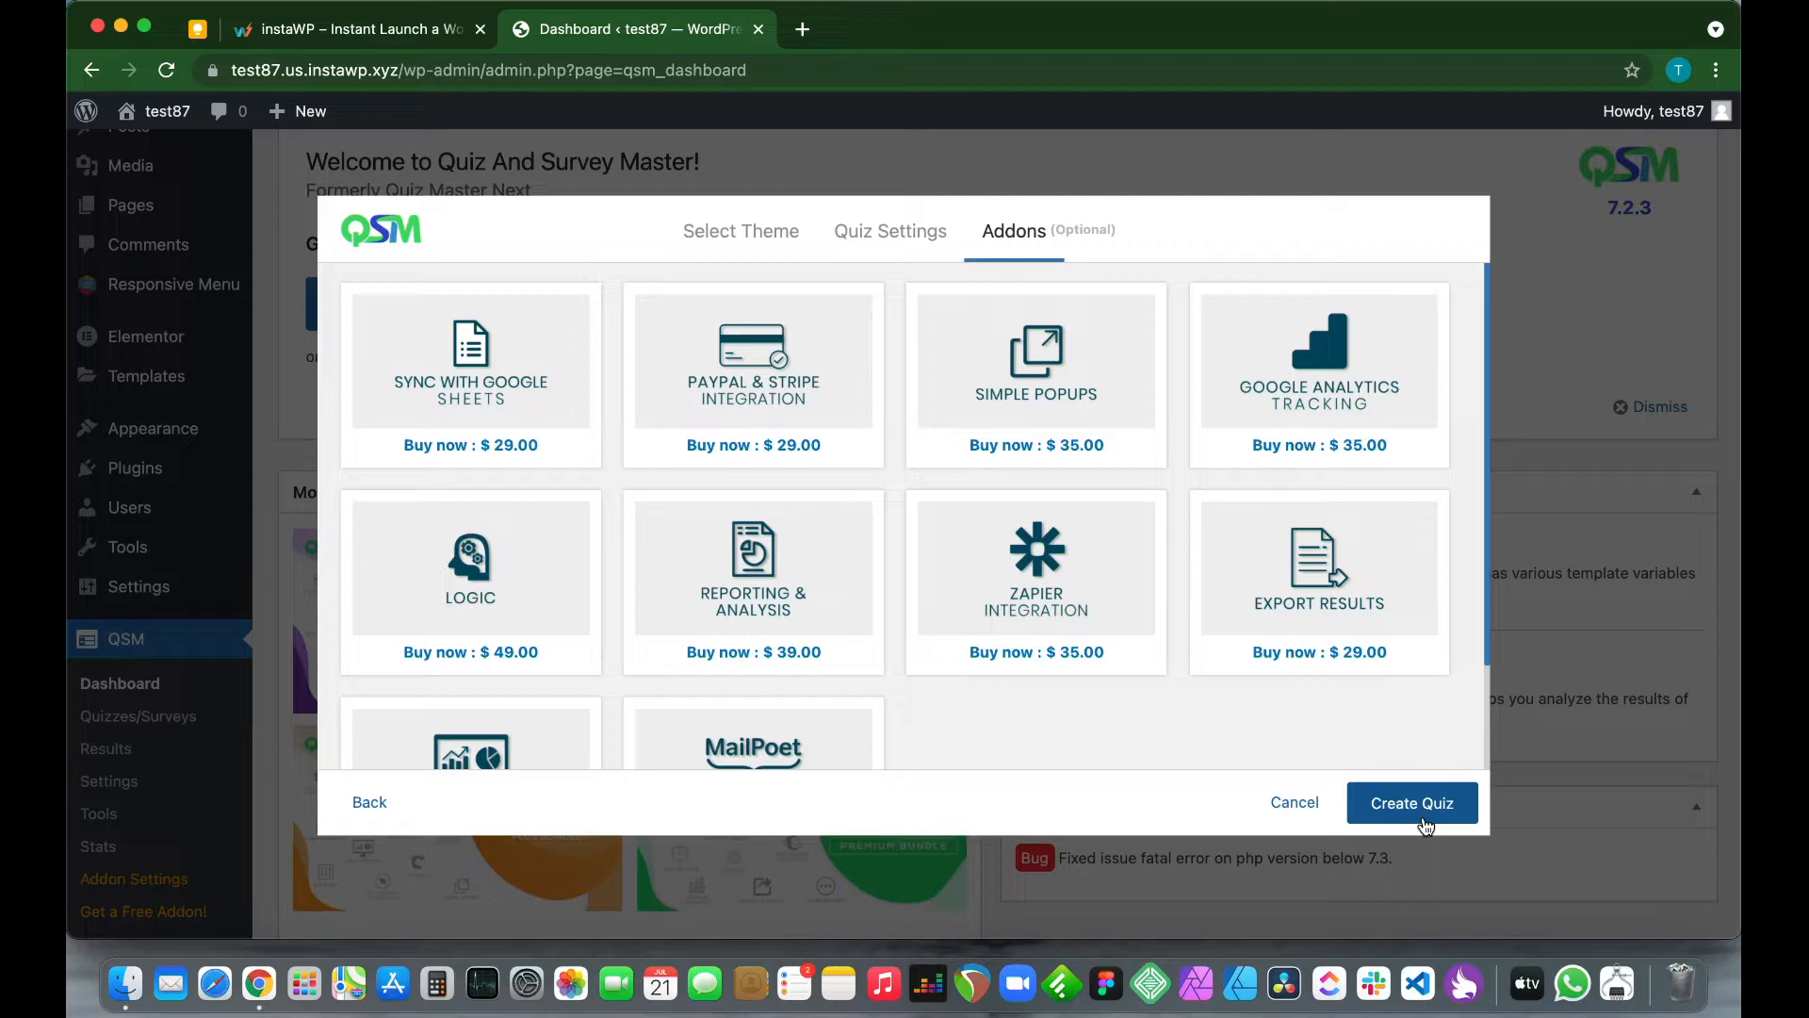
{"action": "scroll", "scroll_direction": "down", "scroll_amount": 3}
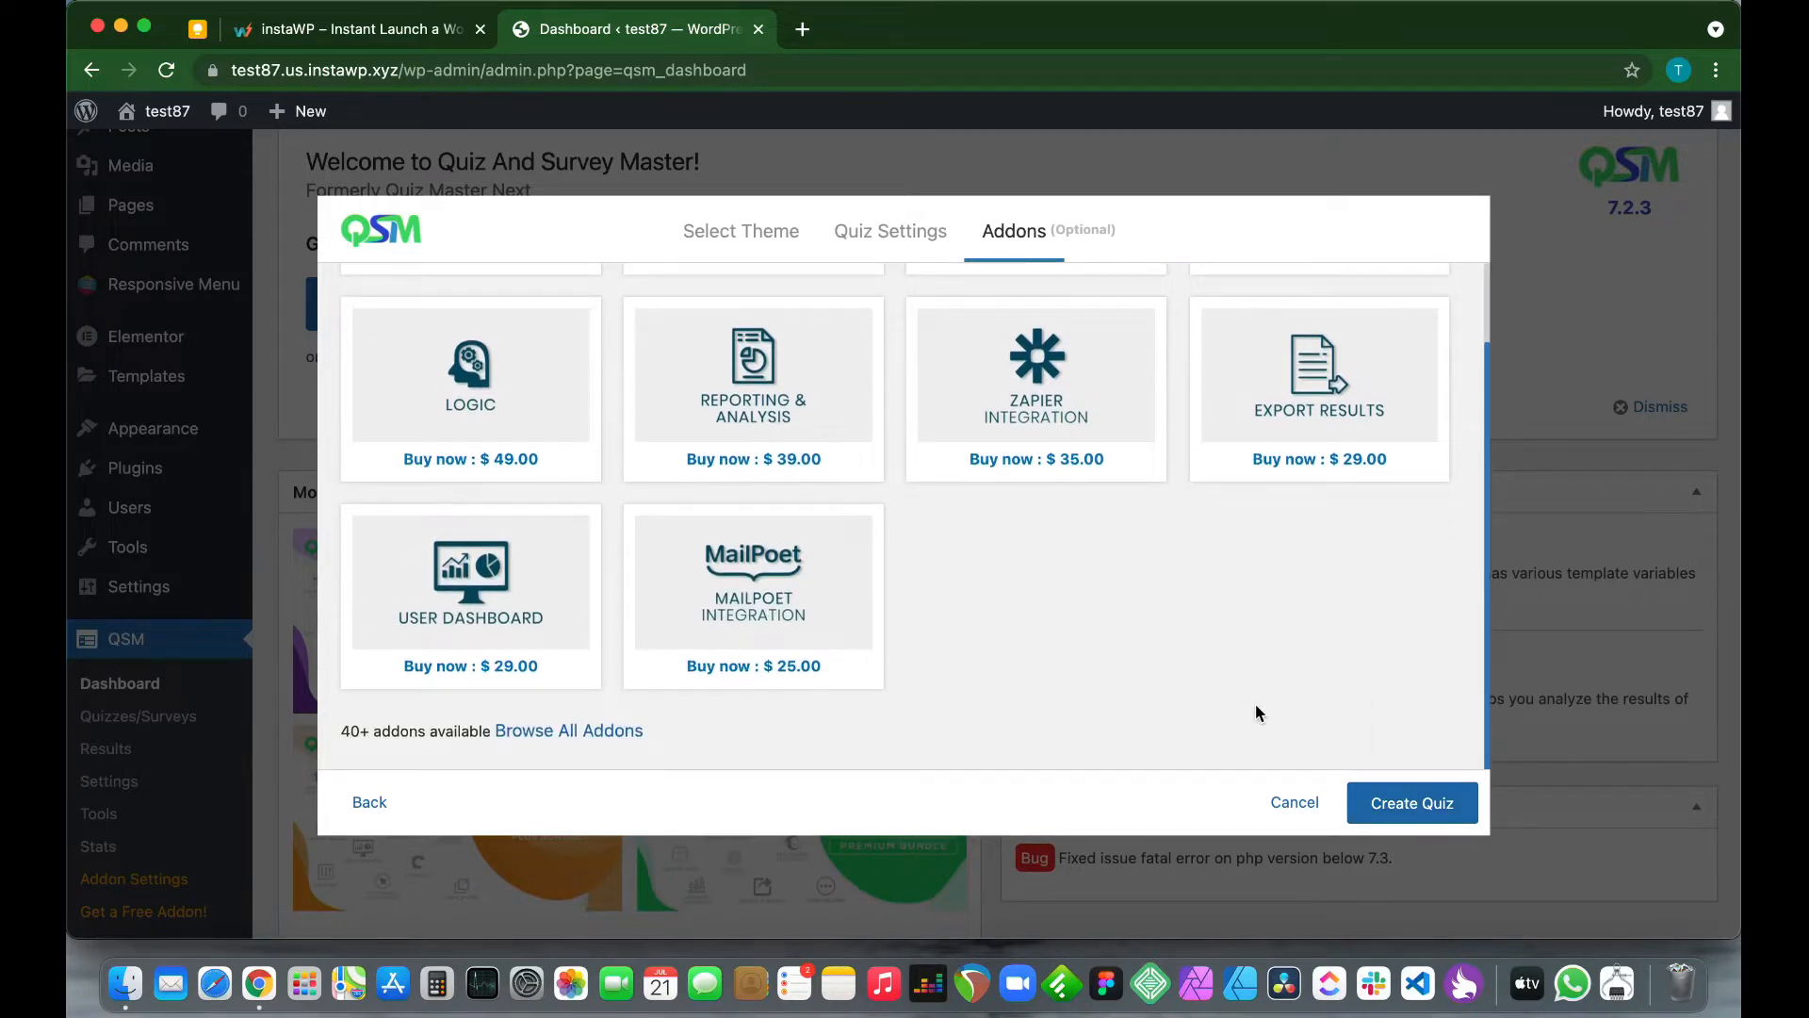
{"action": "left_click", "coordinate": [1412, 801]}
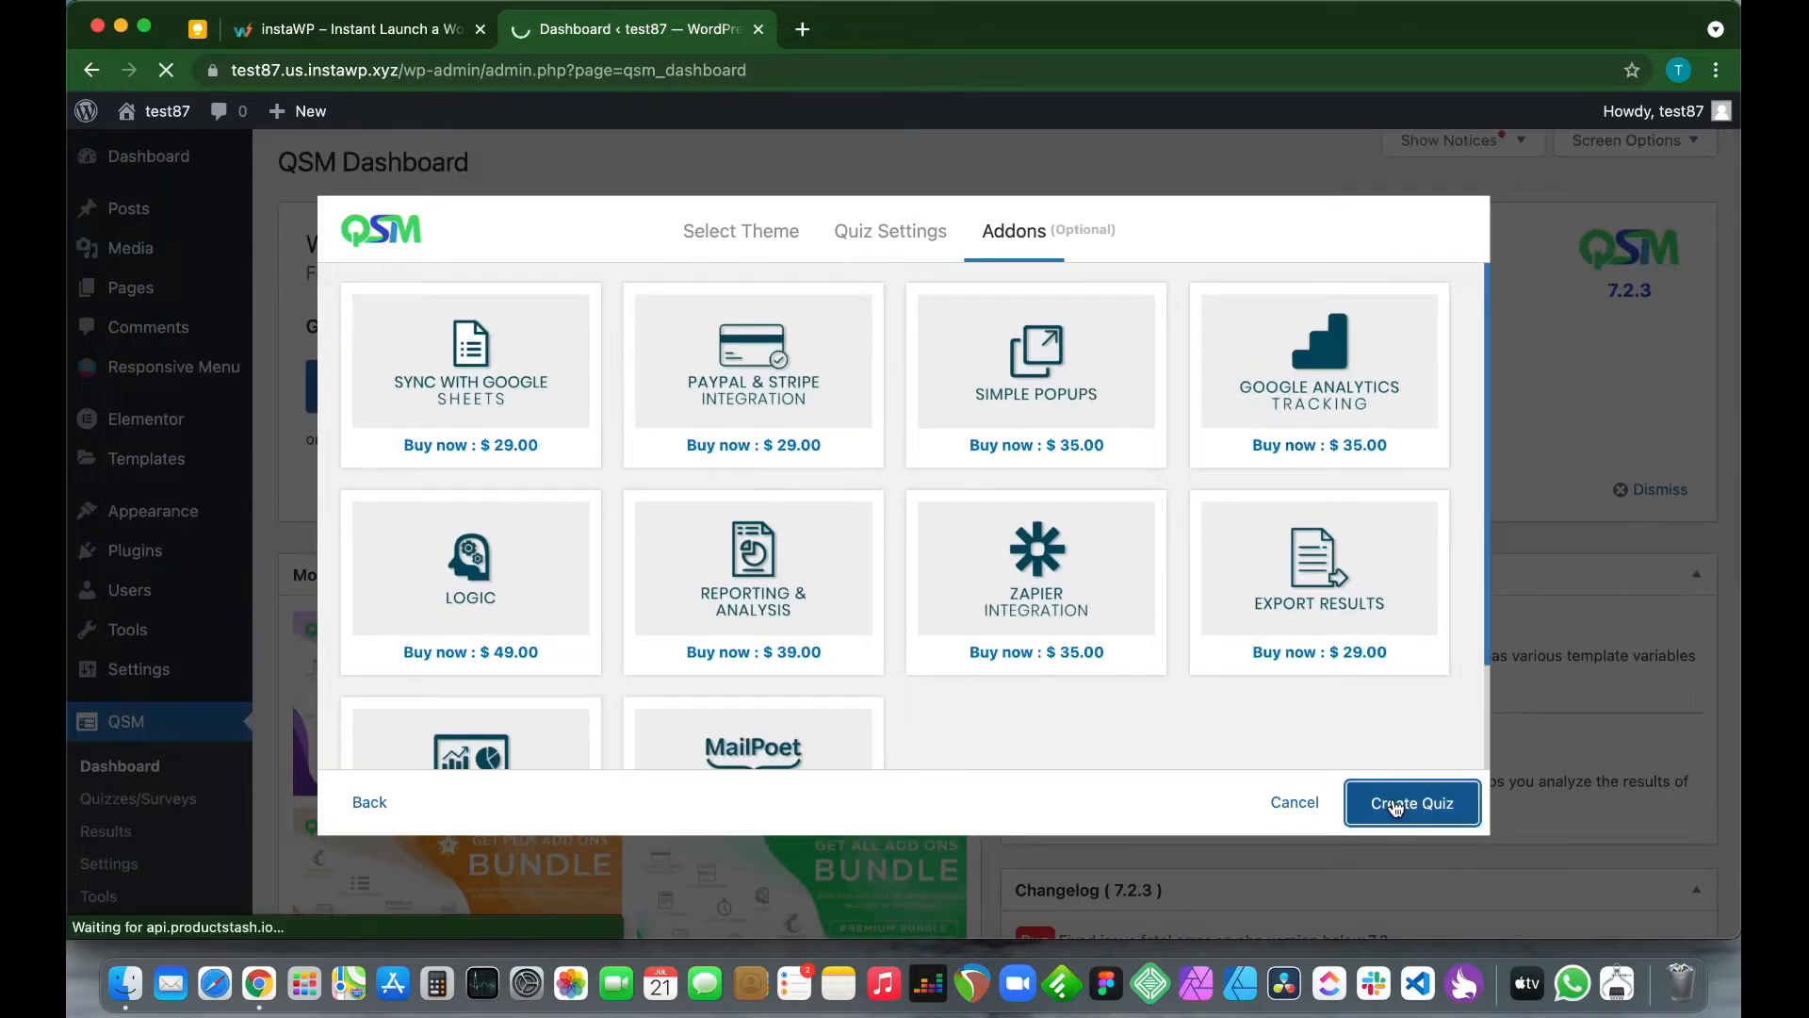
Step: Let the quiz editor load and browse the first question's Question Type options
{"action": "left_click", "coordinate": [1410, 802]}
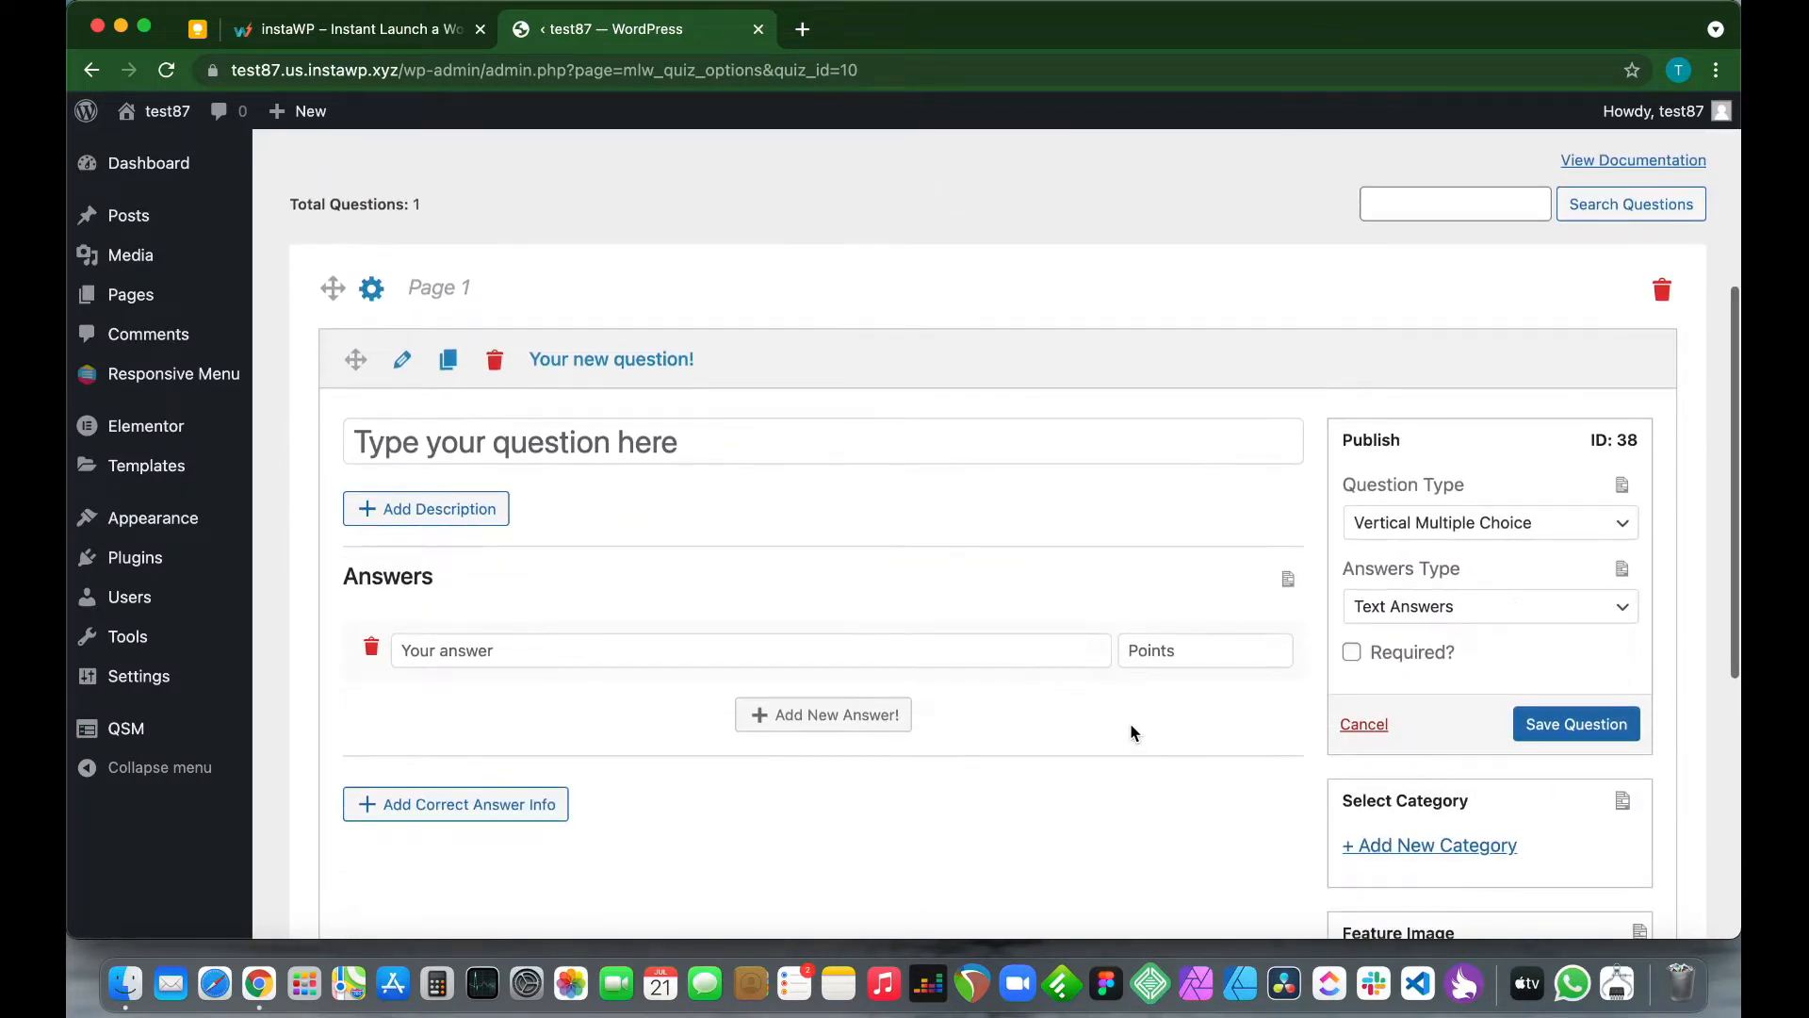
{"action": "scroll", "scroll_direction": "down", "scroll_amount": 3}
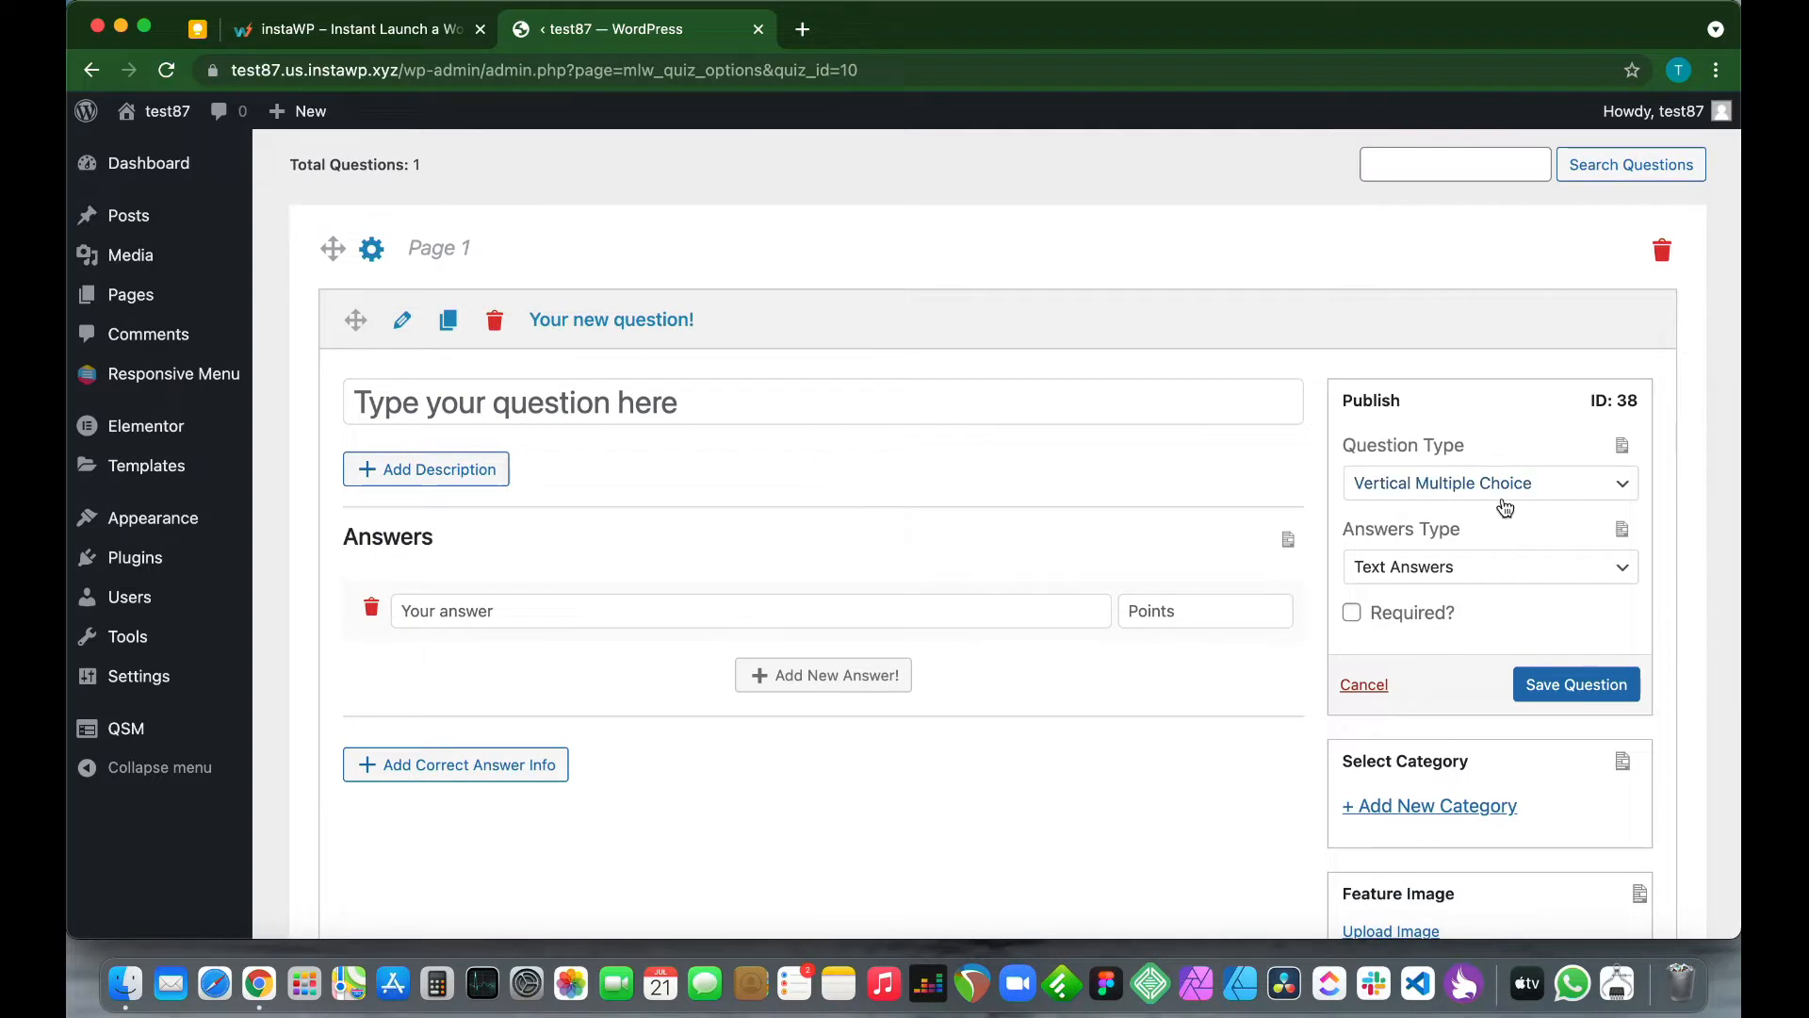
{"action": "left_click", "coordinate": [1490, 482]}
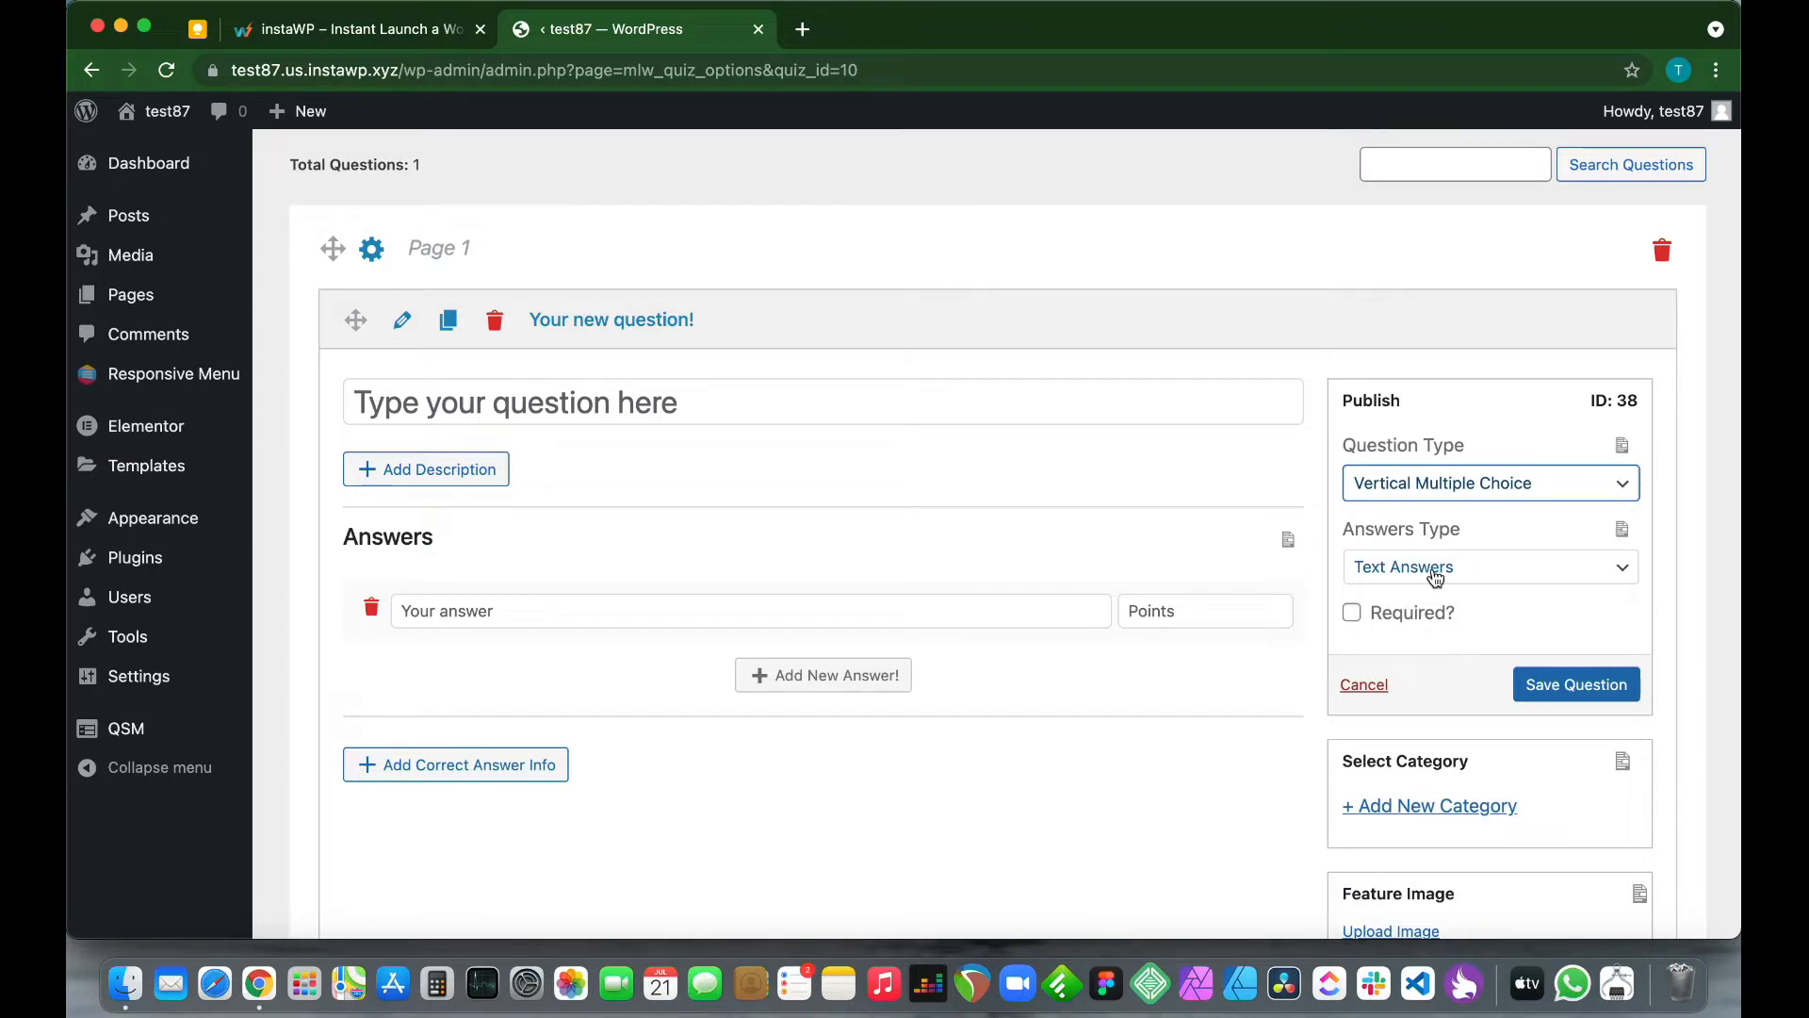
{"action": "mouse_move", "coordinate": [1364, 626]}
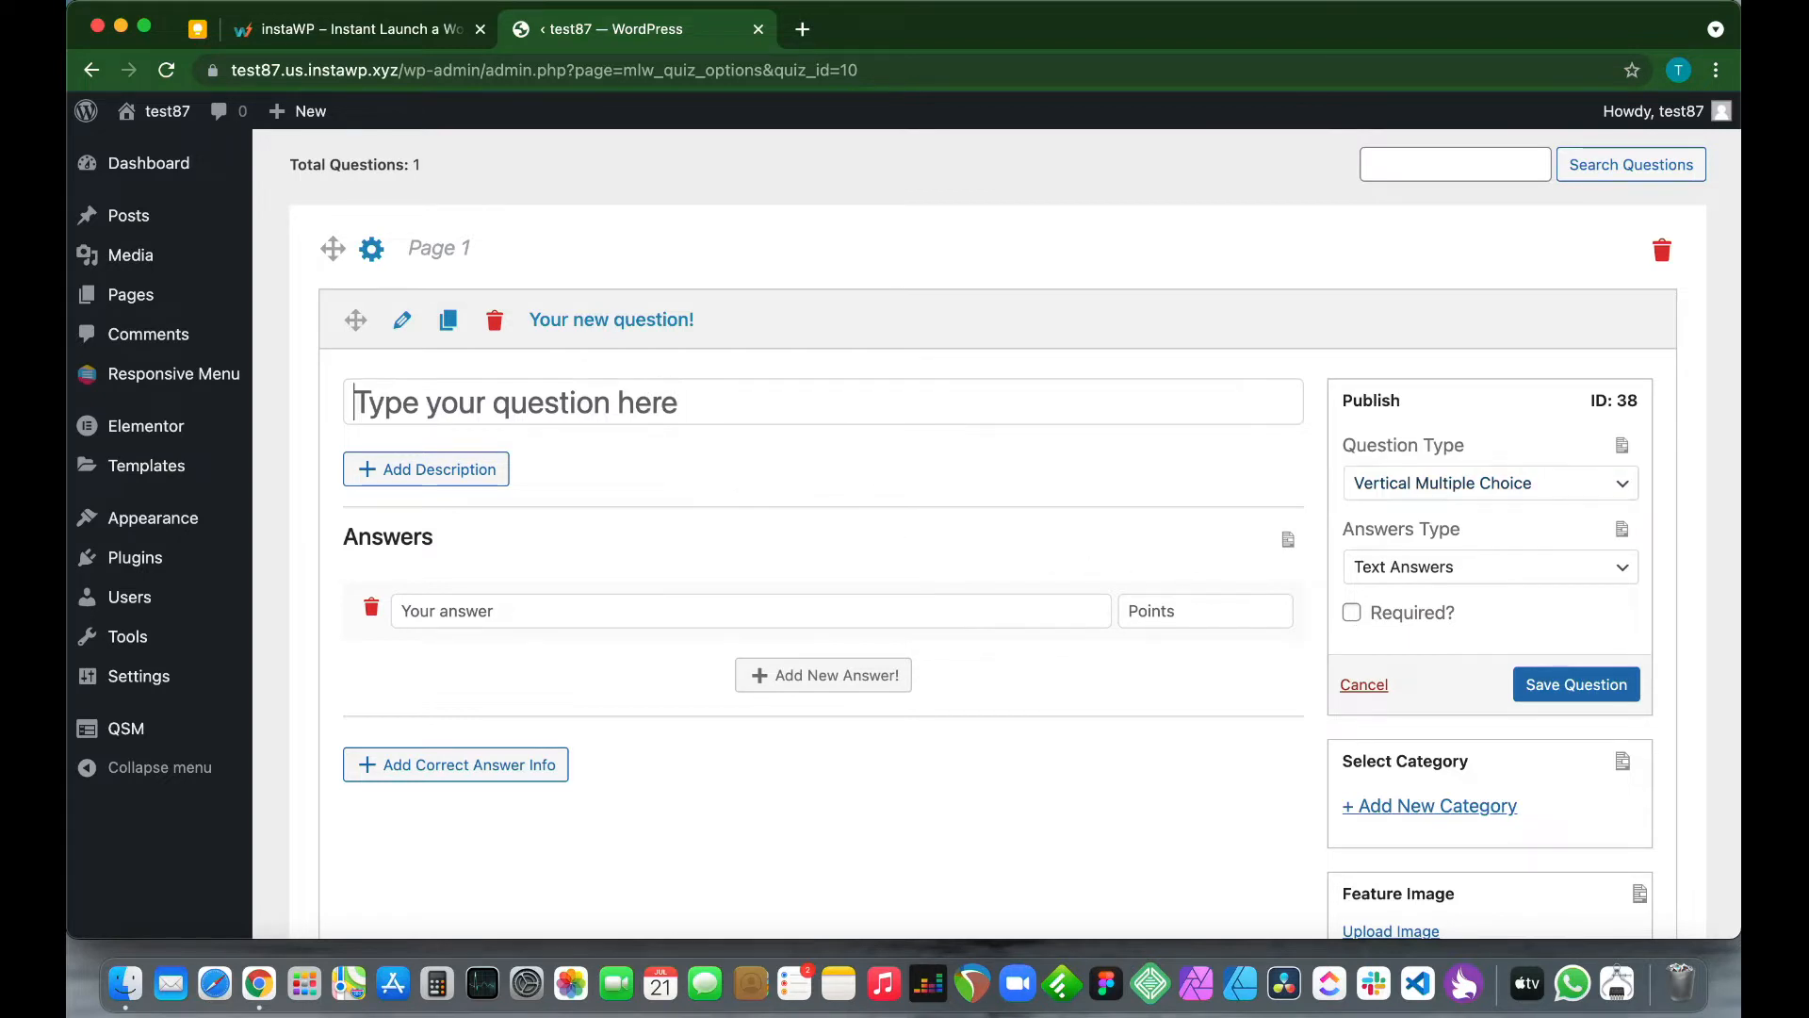
Step: Enter 'Where was the Coronavirus first detected?' with answers China, Columbia, France, Italy
{"action": "type", "text": "Where was"}
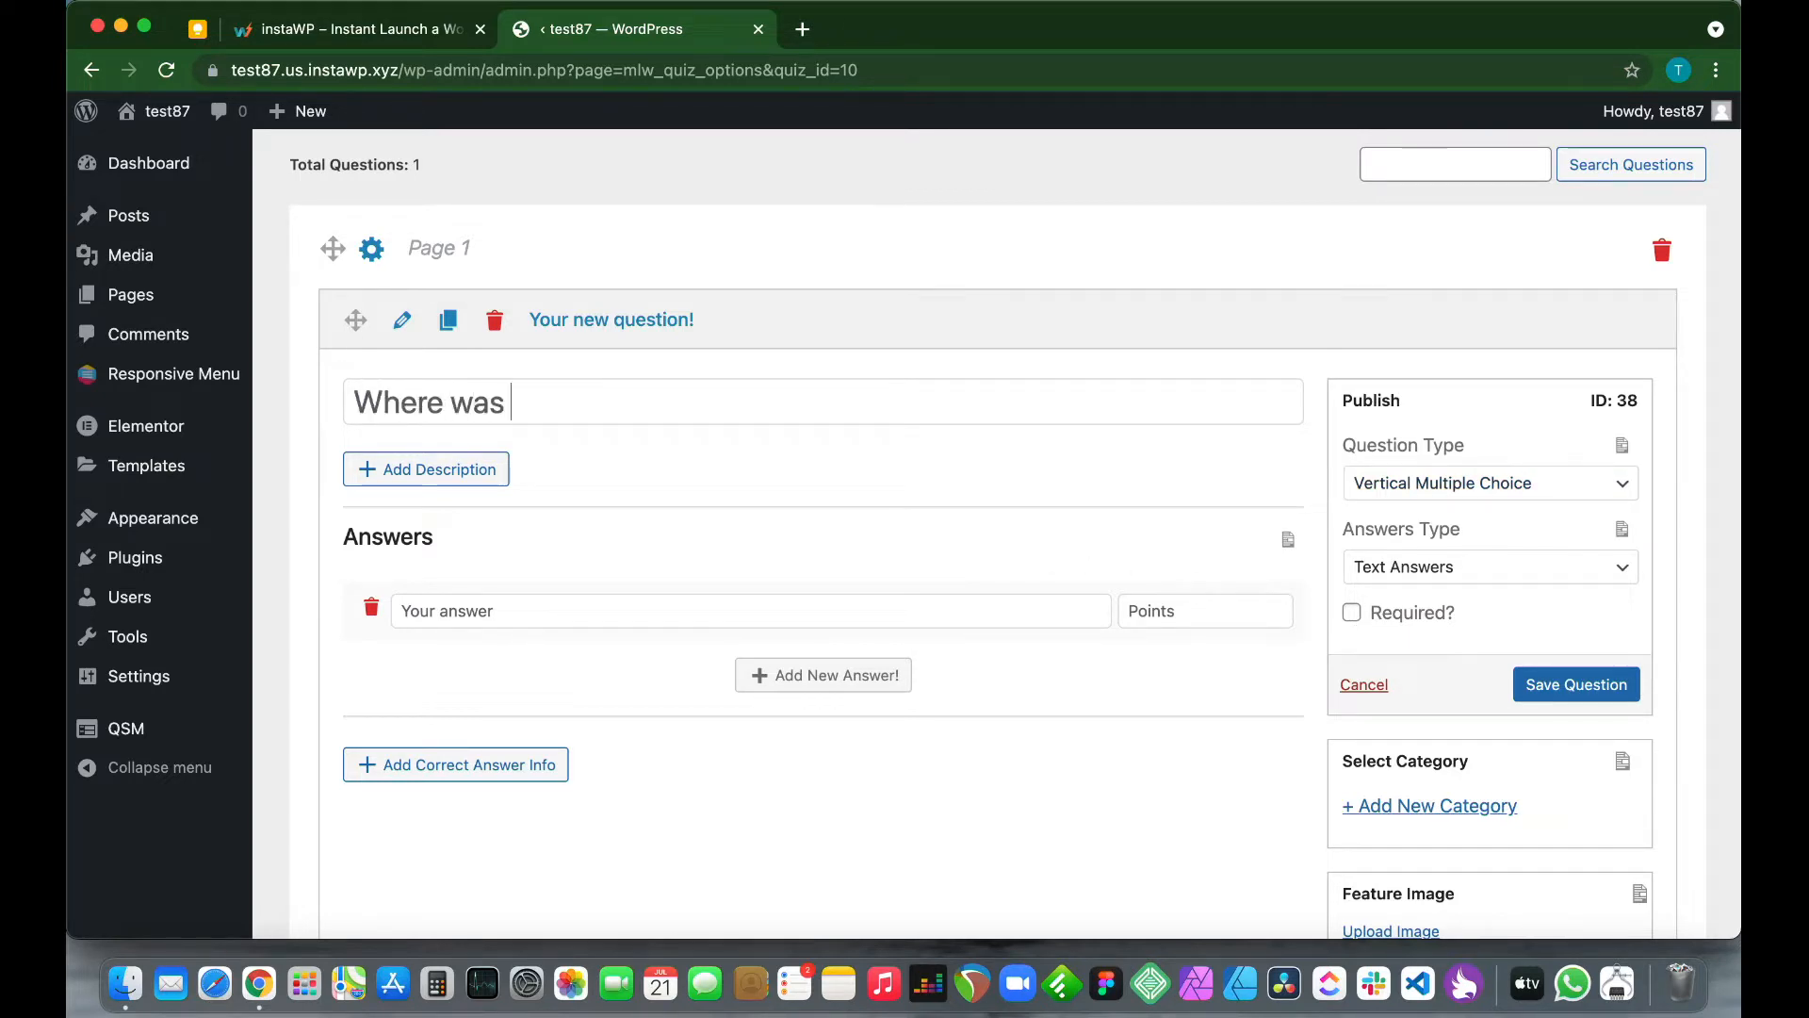
{"action": "type", "text": "the Corona"}
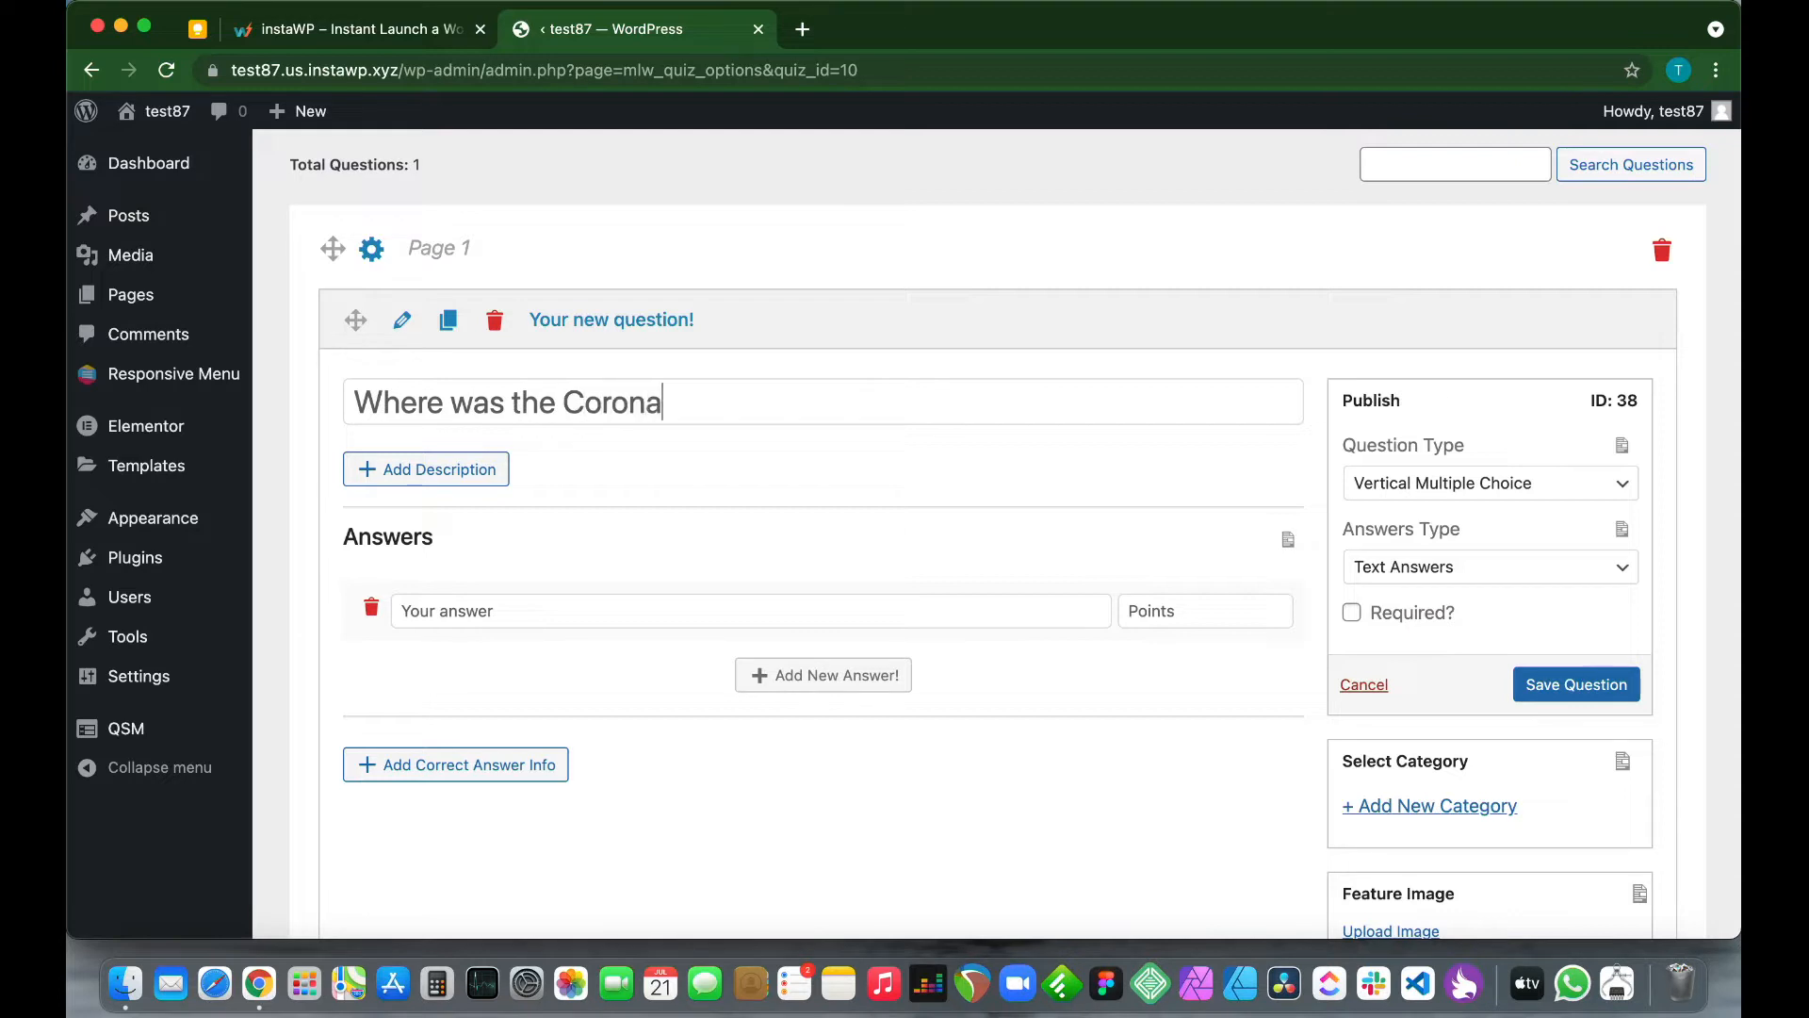
{"action": "type", "text": "virus first"}
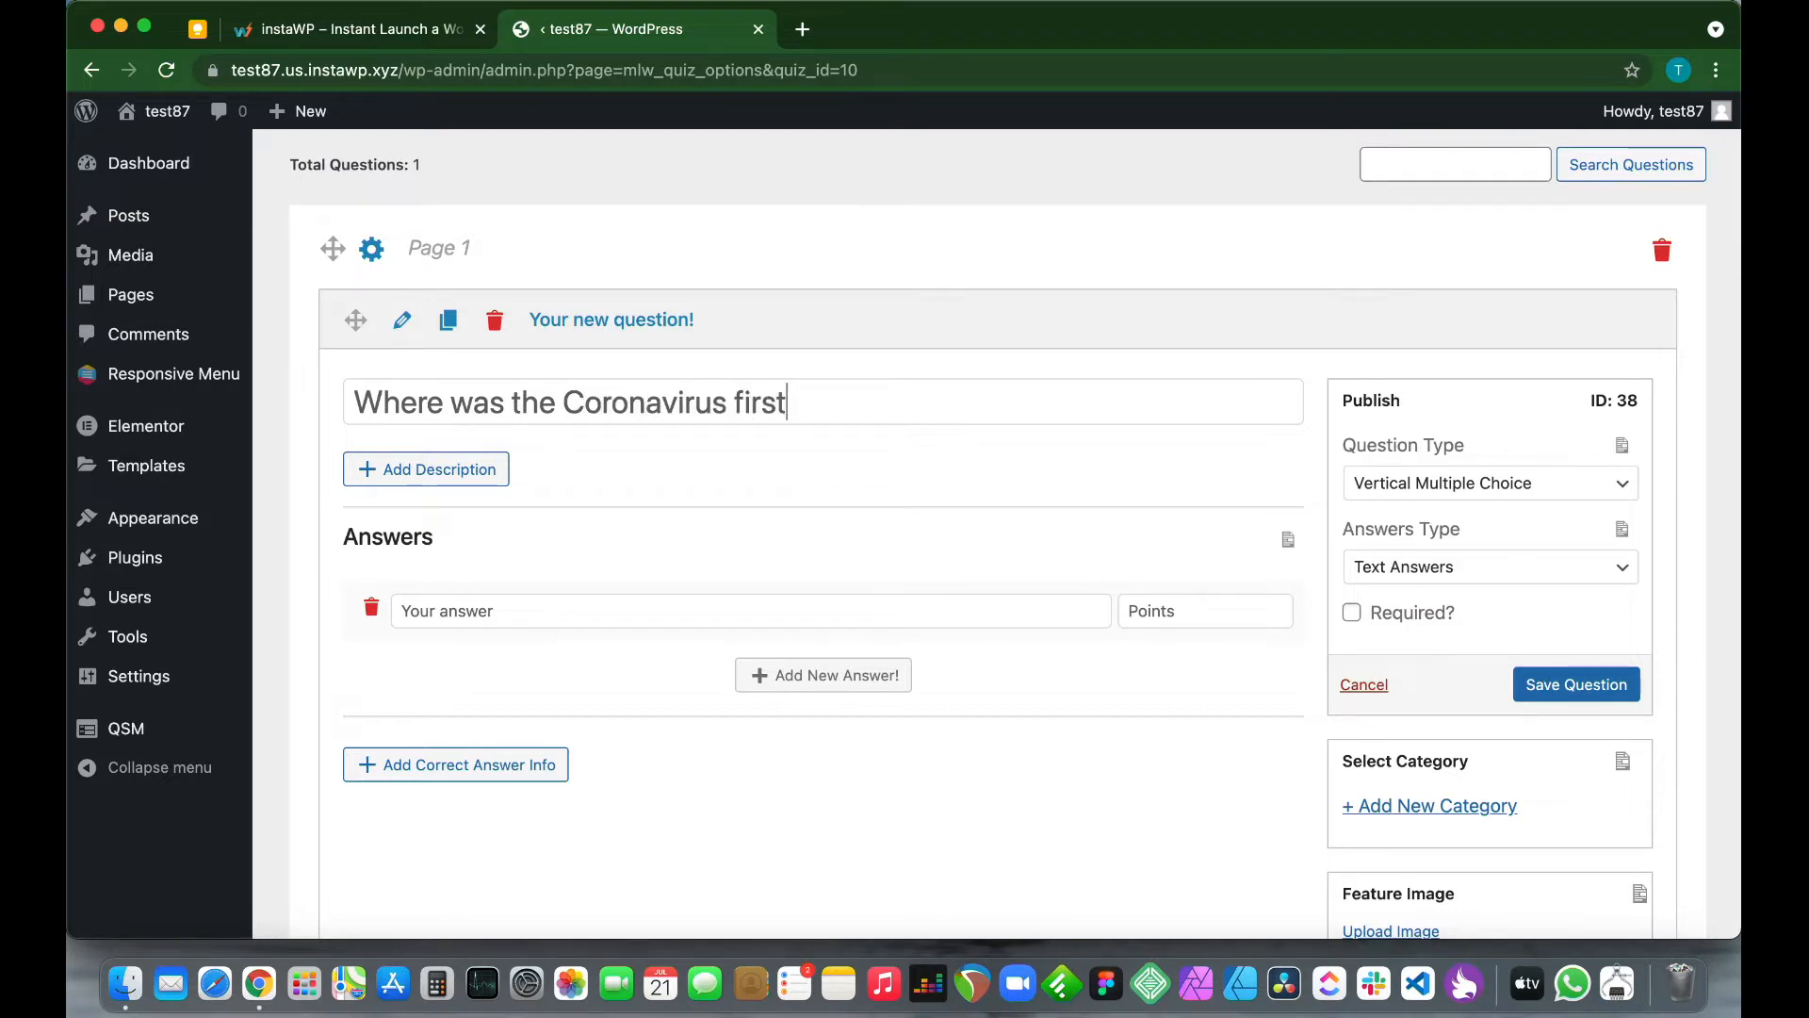
{"action": "type", "text": "detected?"}
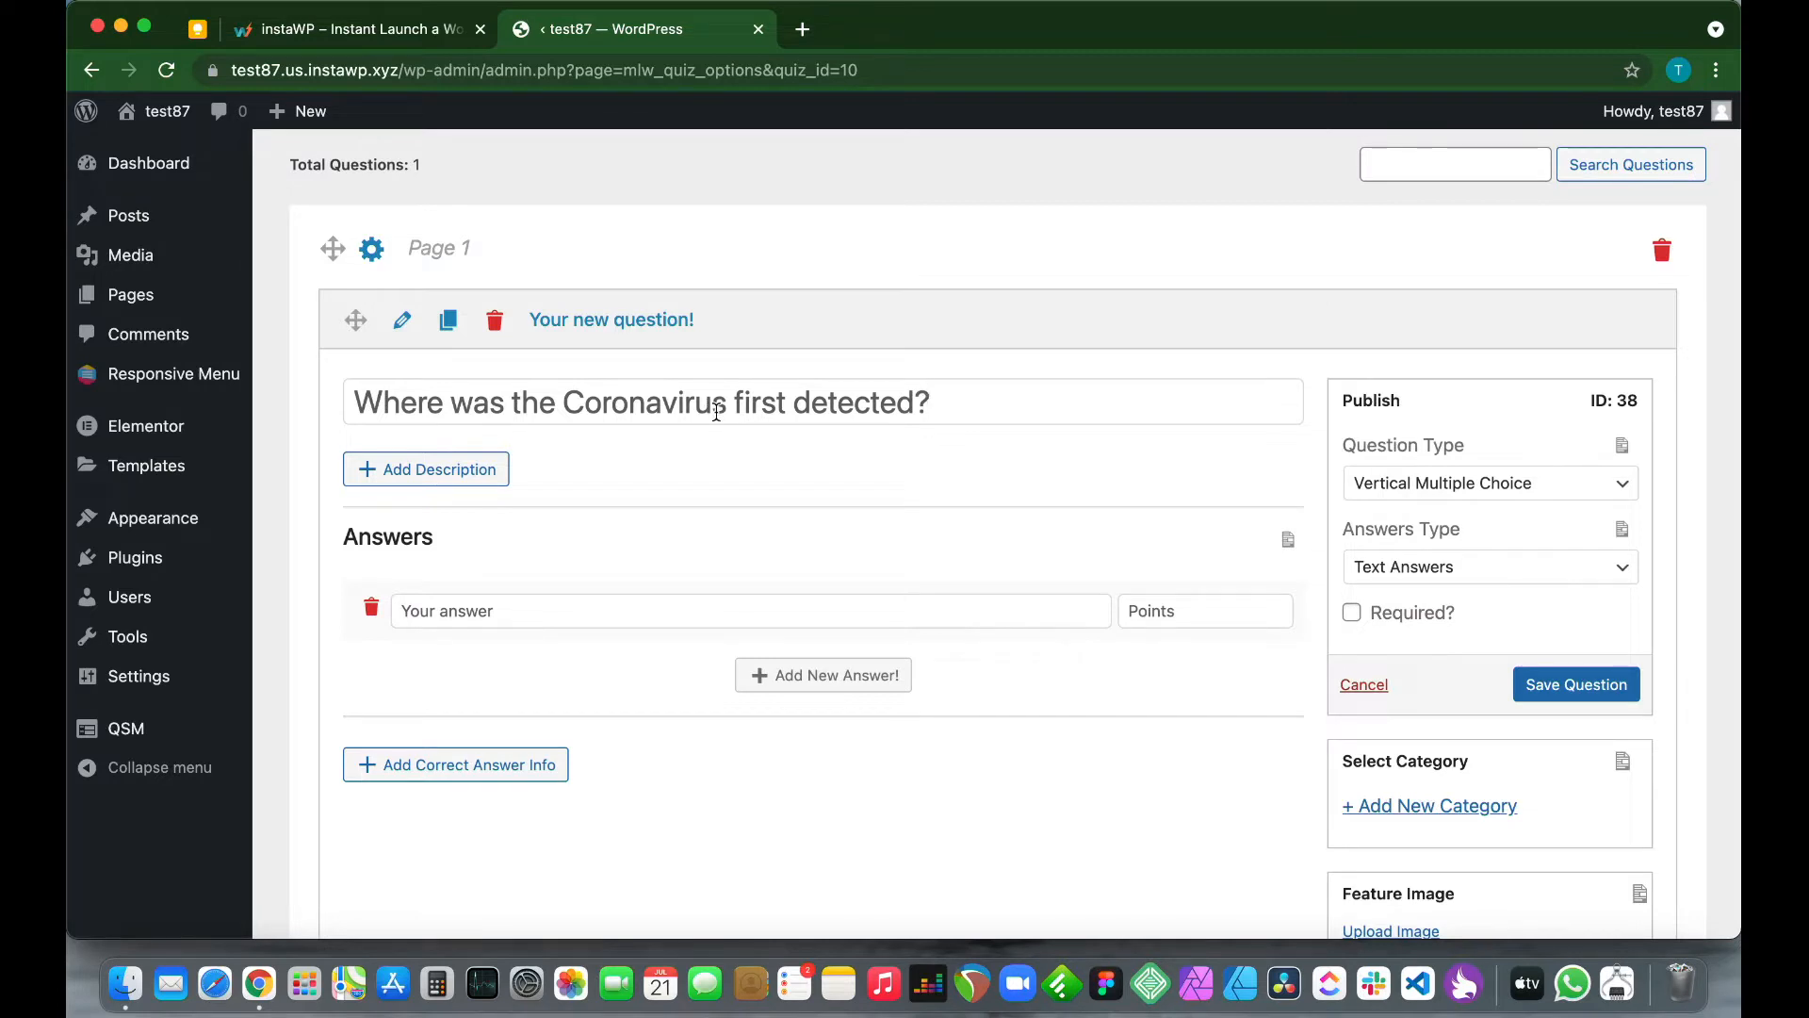
{"action": "type", "text": "China"}
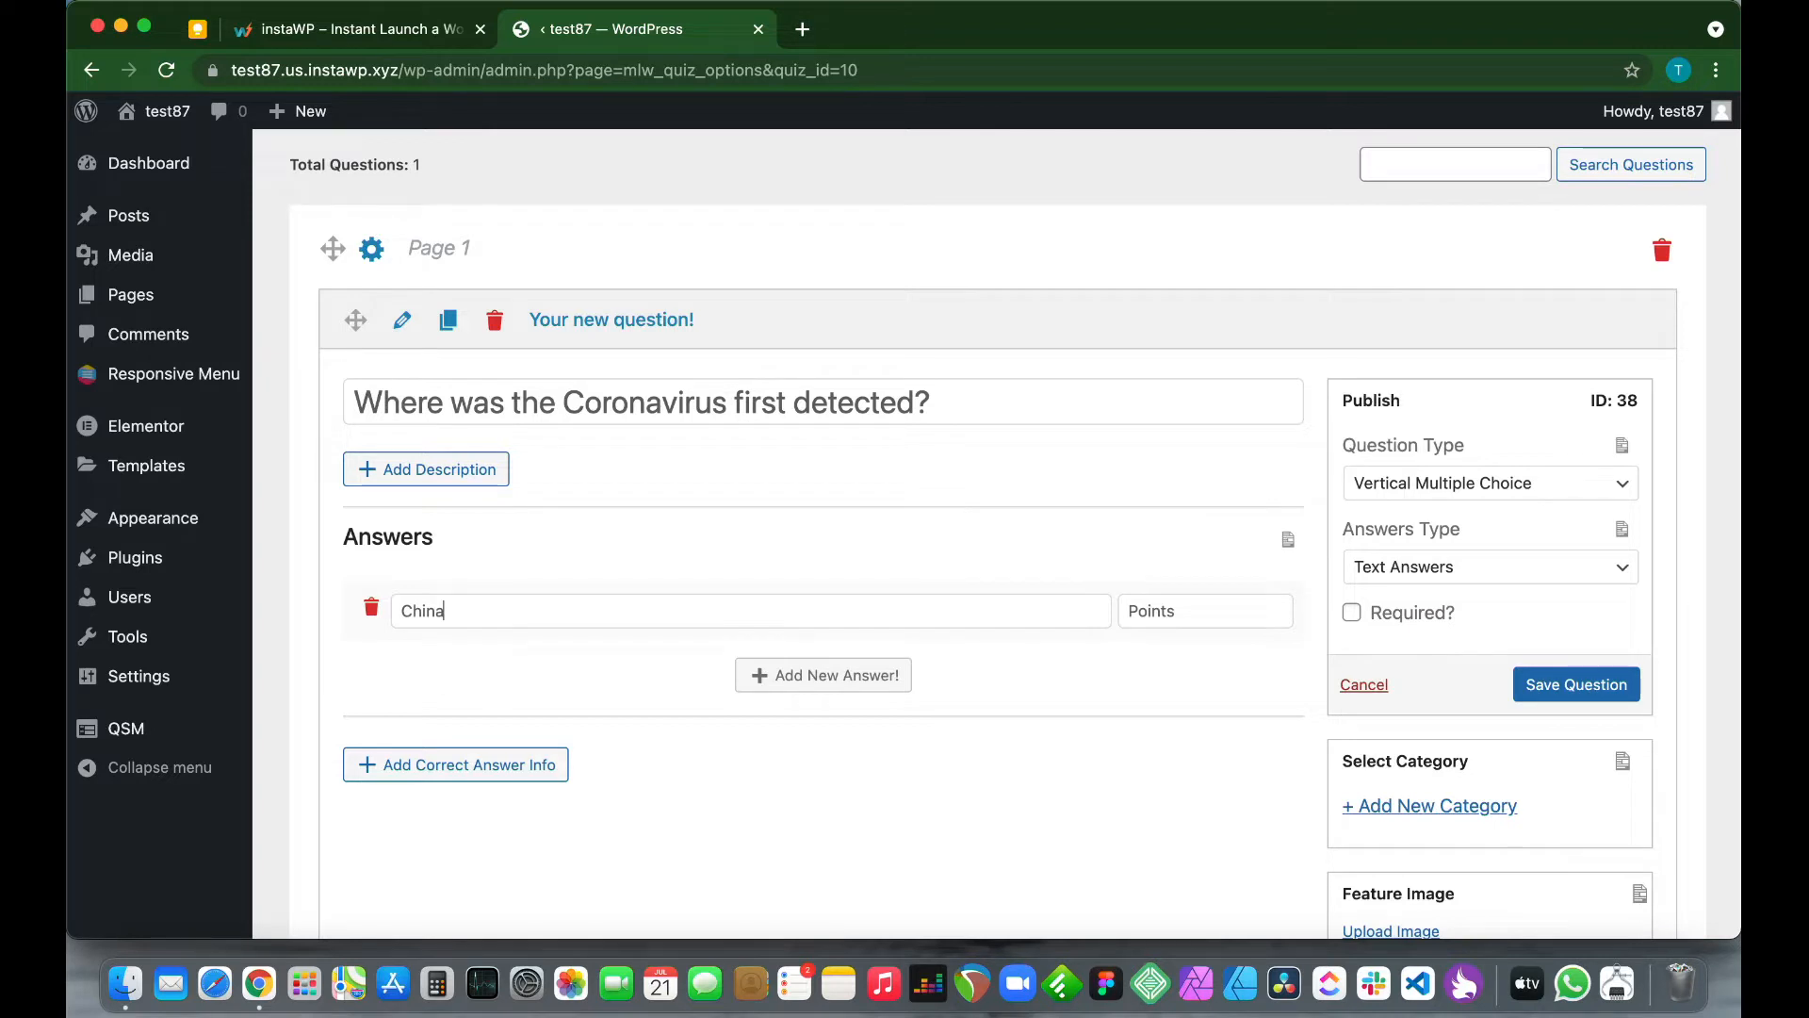
{"action": "left_click", "coordinate": [822, 674]}
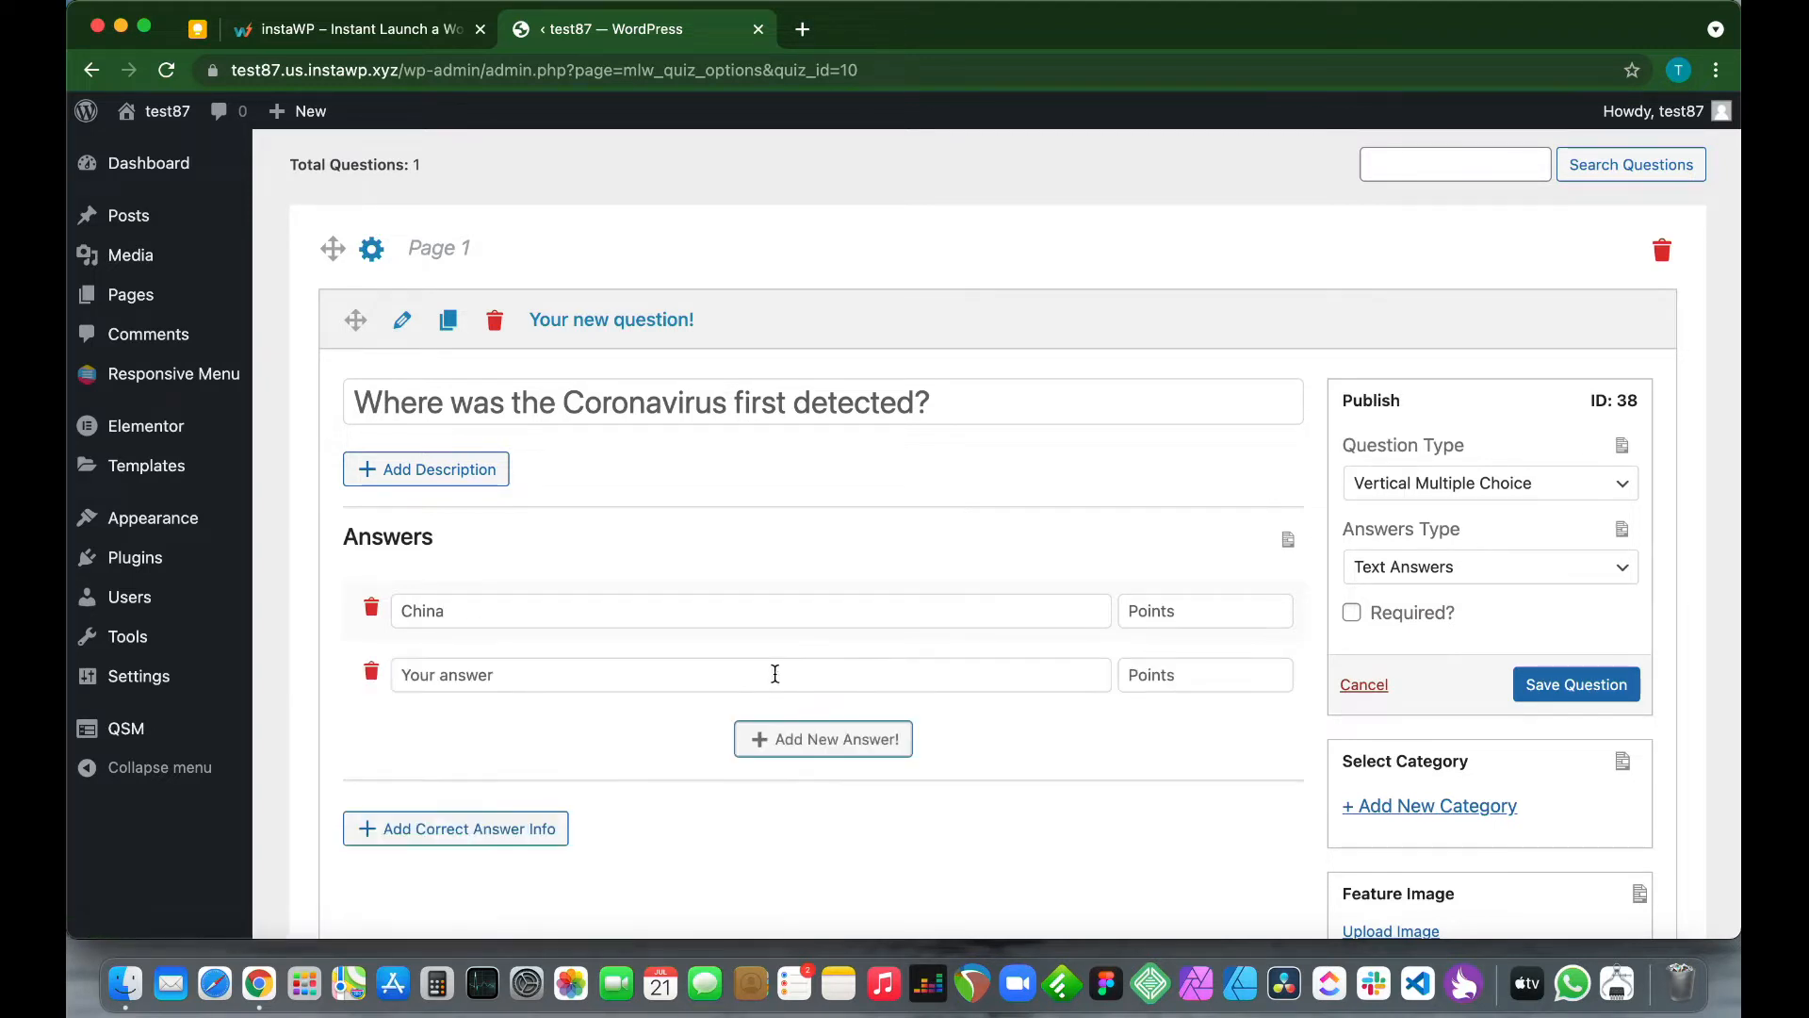
{"action": "type", "text": "Columbia"}
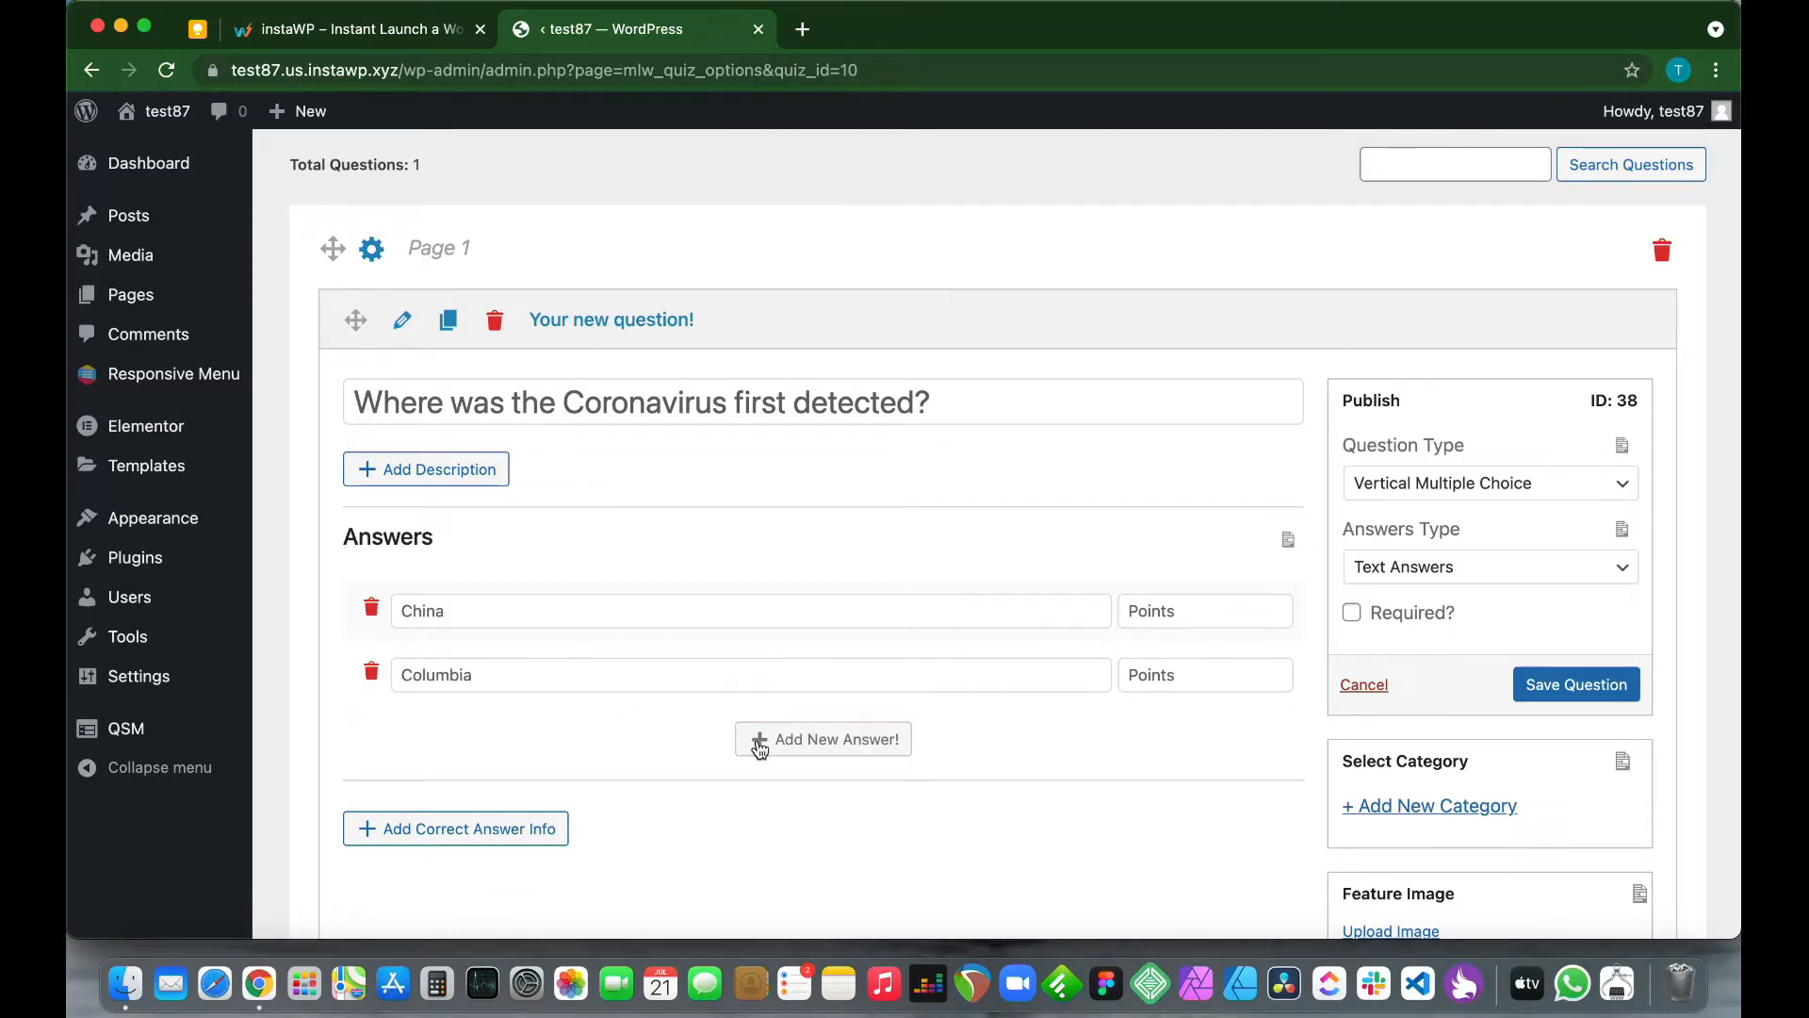
{"action": "type", "text": "Fran"}
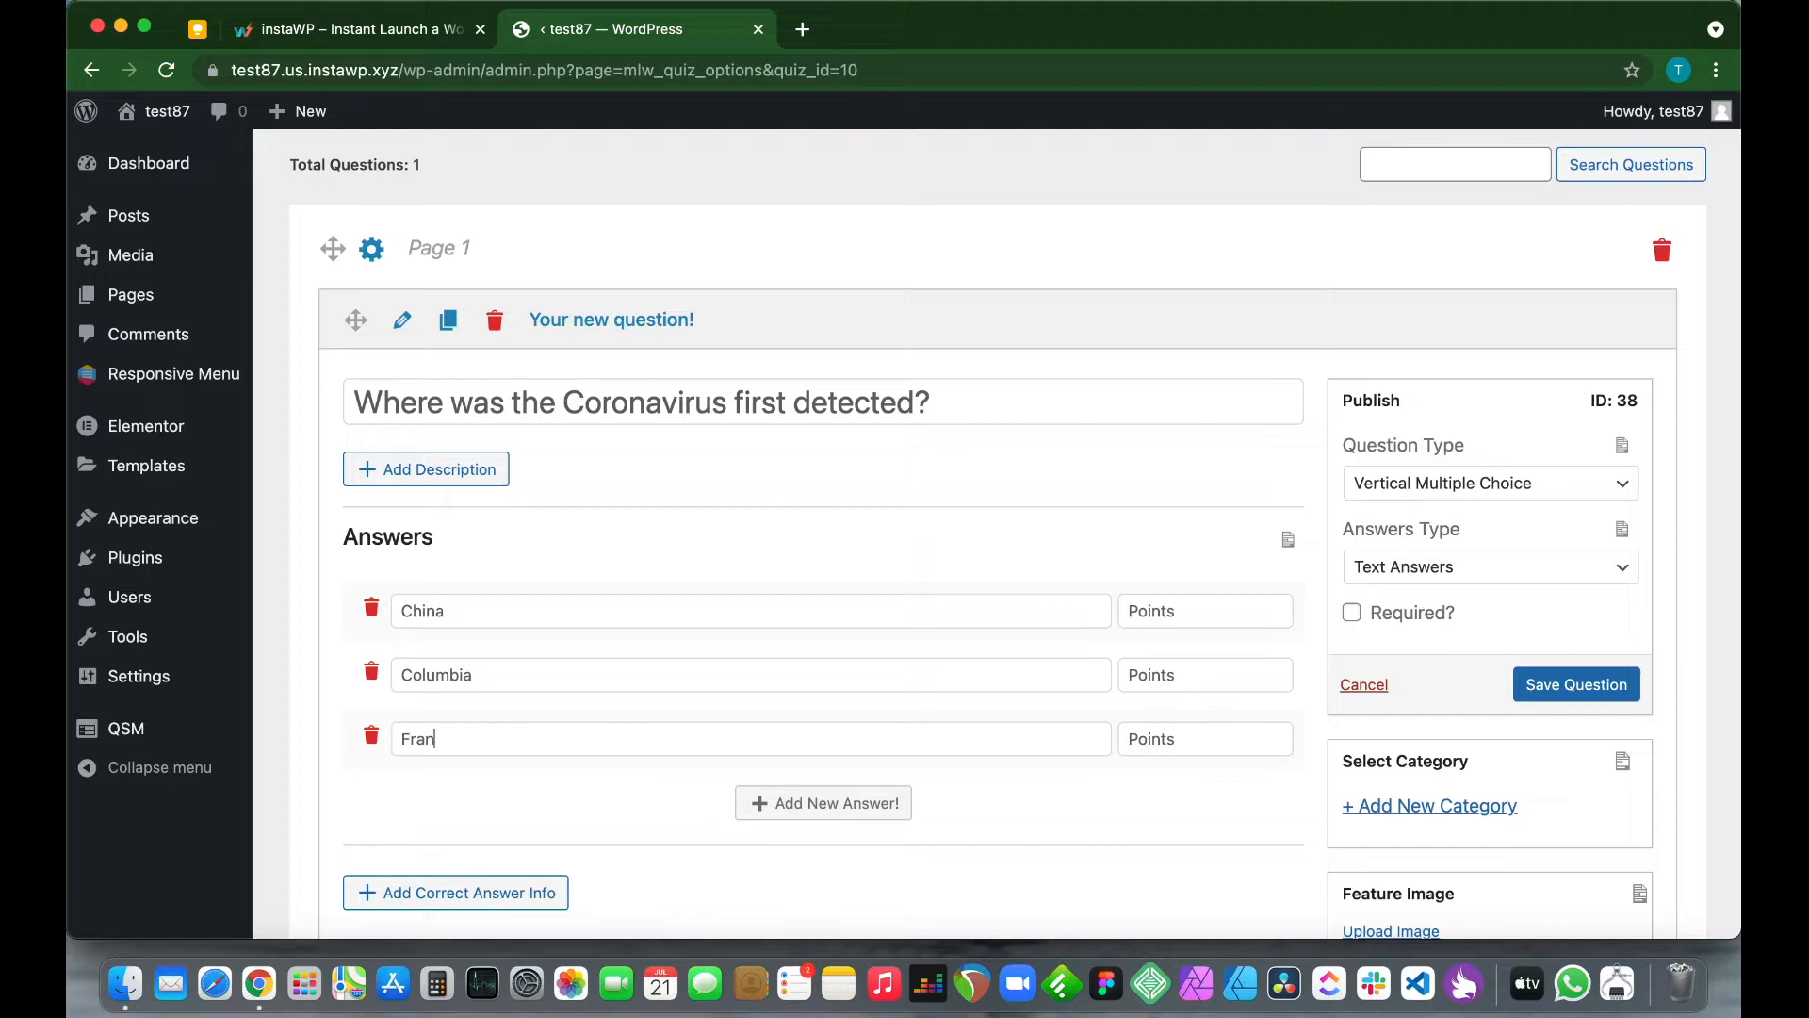
{"action": "type", "text": "ce"}
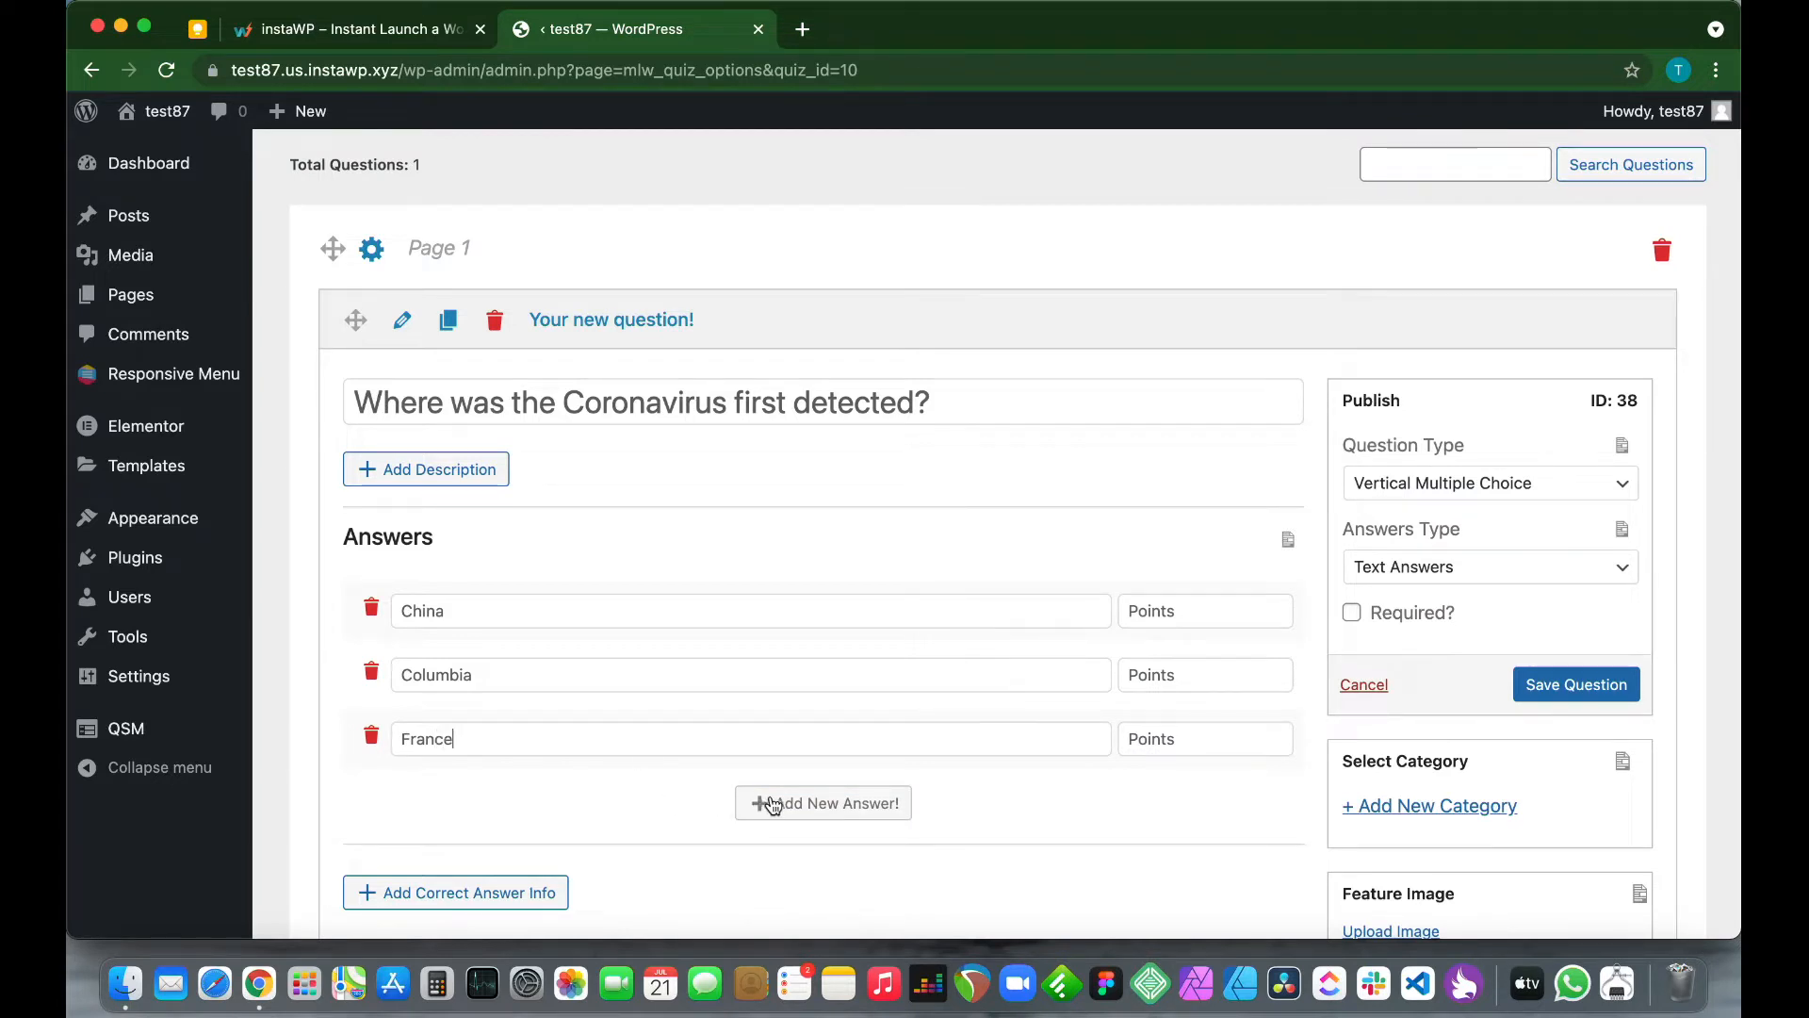
{"action": "left_click", "coordinate": [823, 803]}
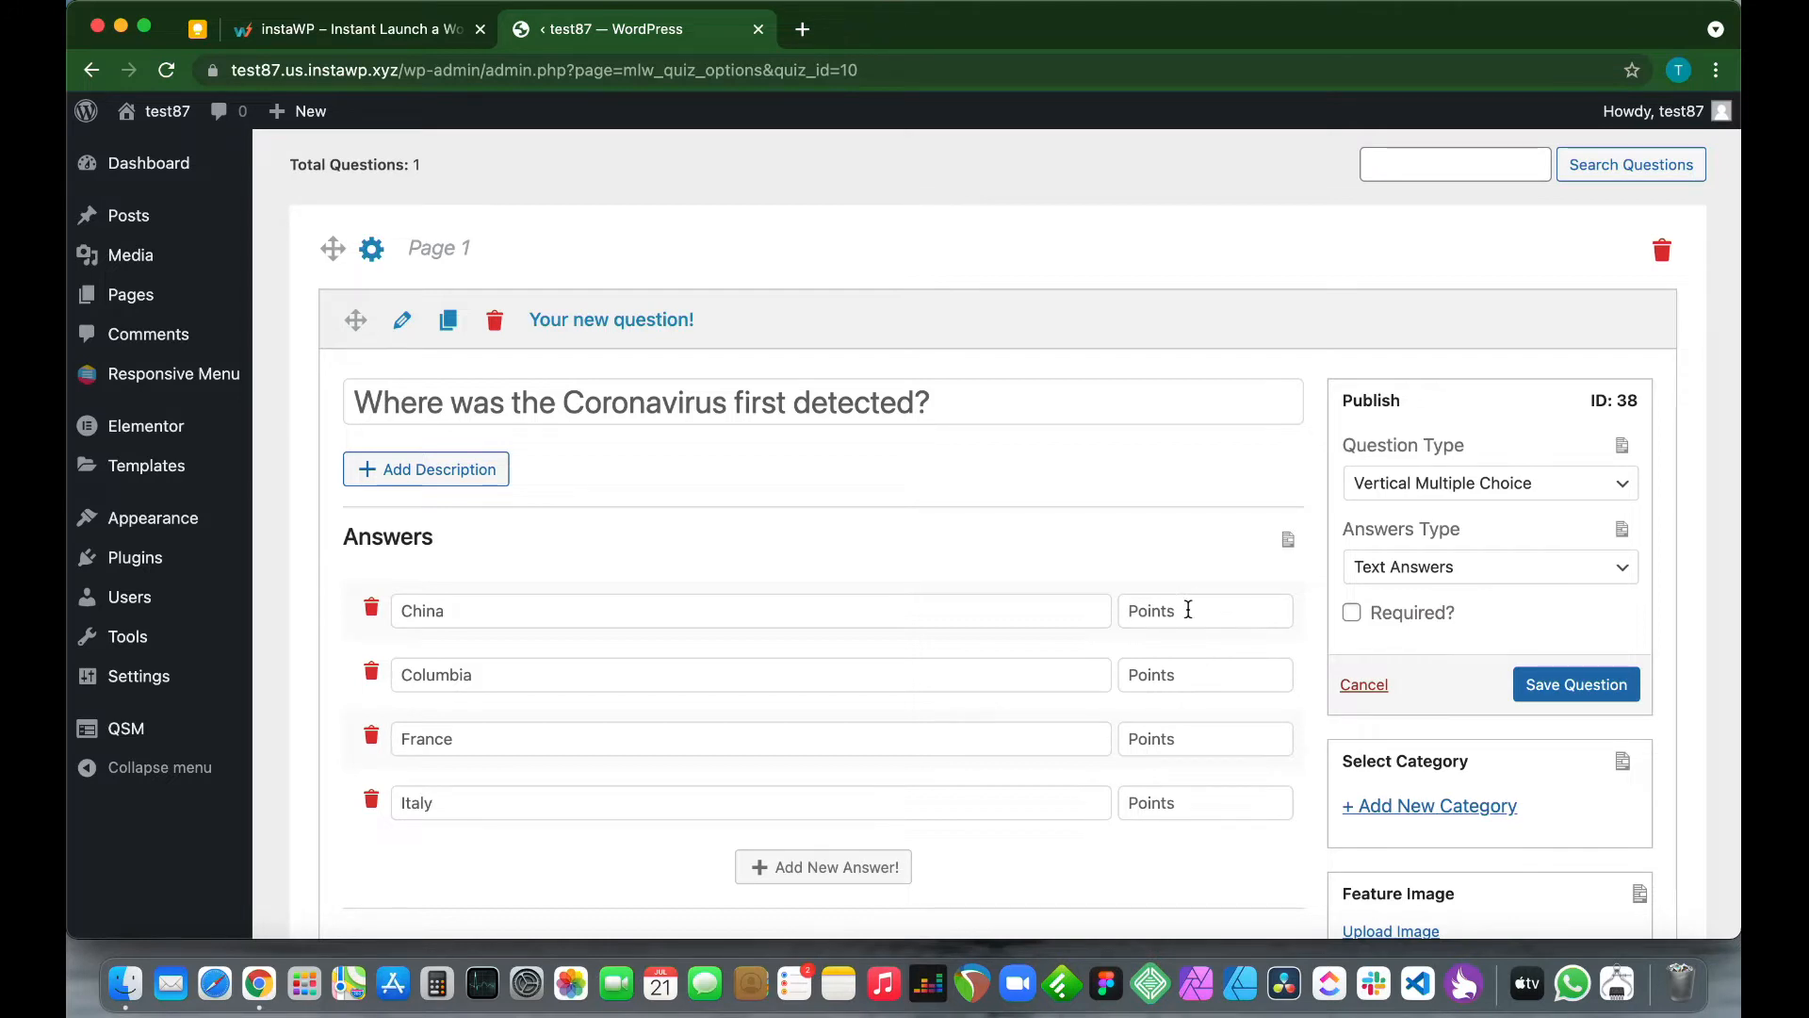
Step: Give China 10 points and save the Coronavirus question
{"action": "type", "text": "1"}
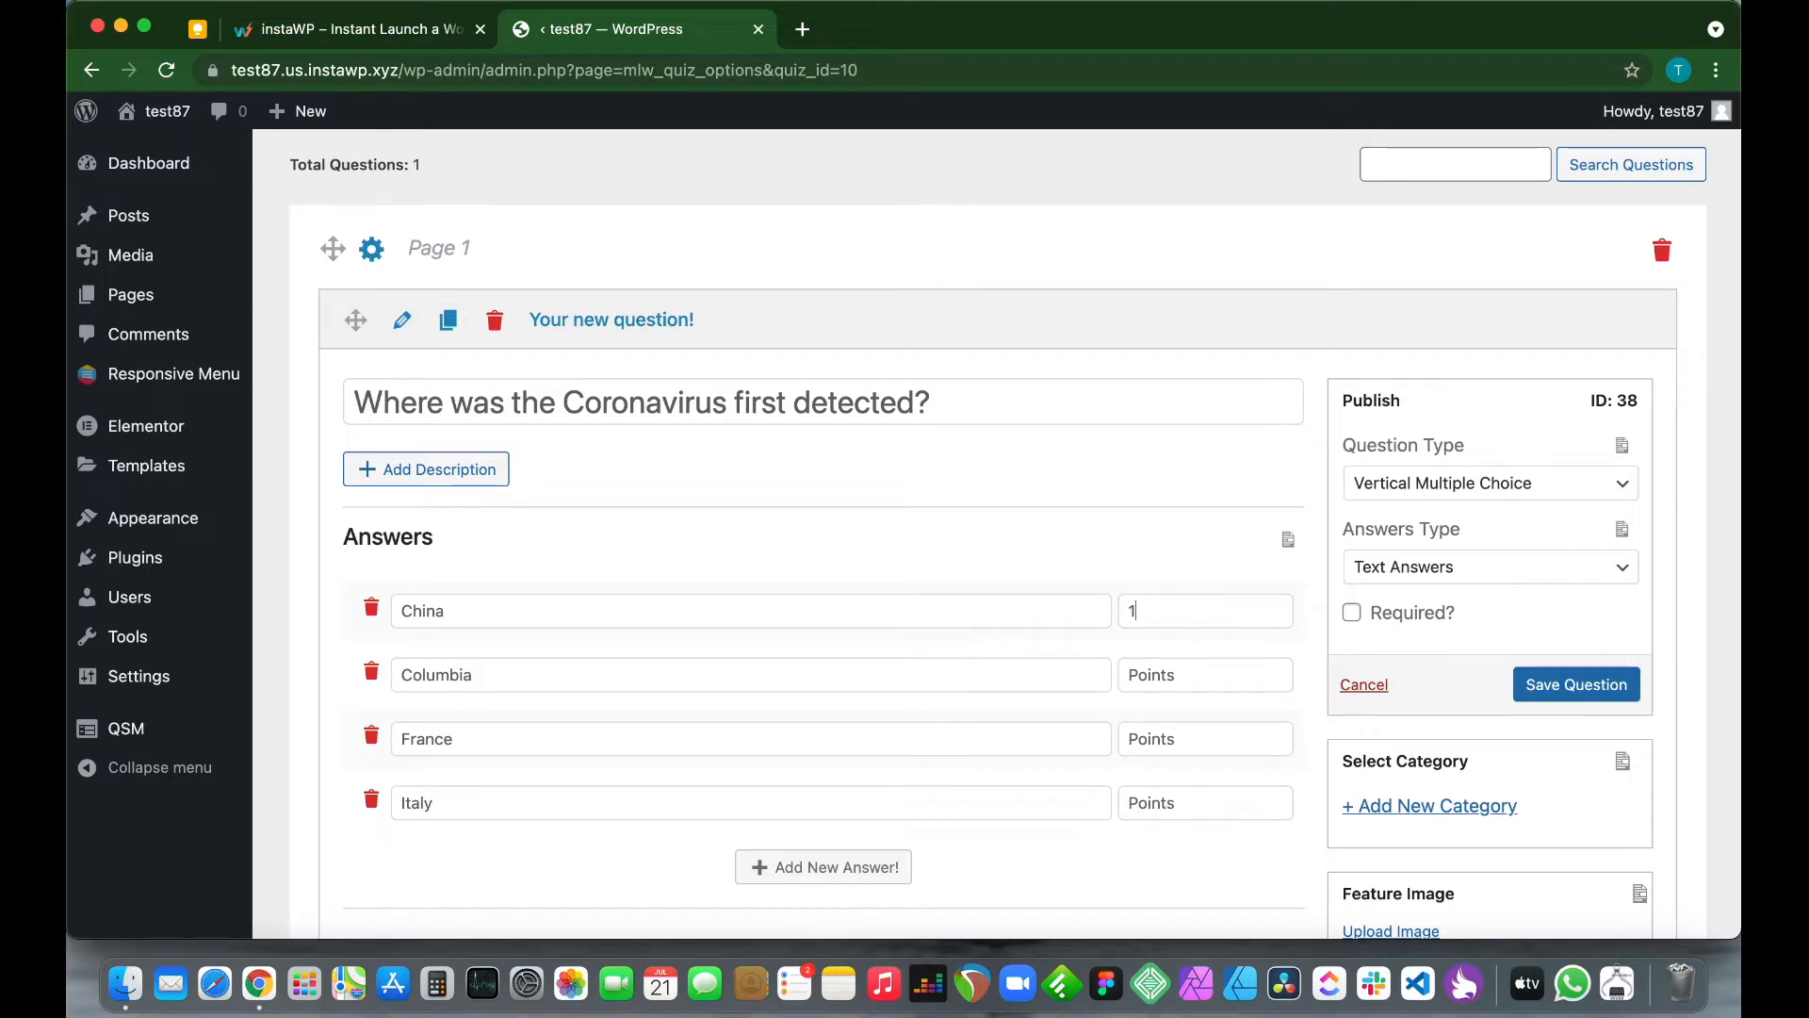
{"action": "type", "text": "0"}
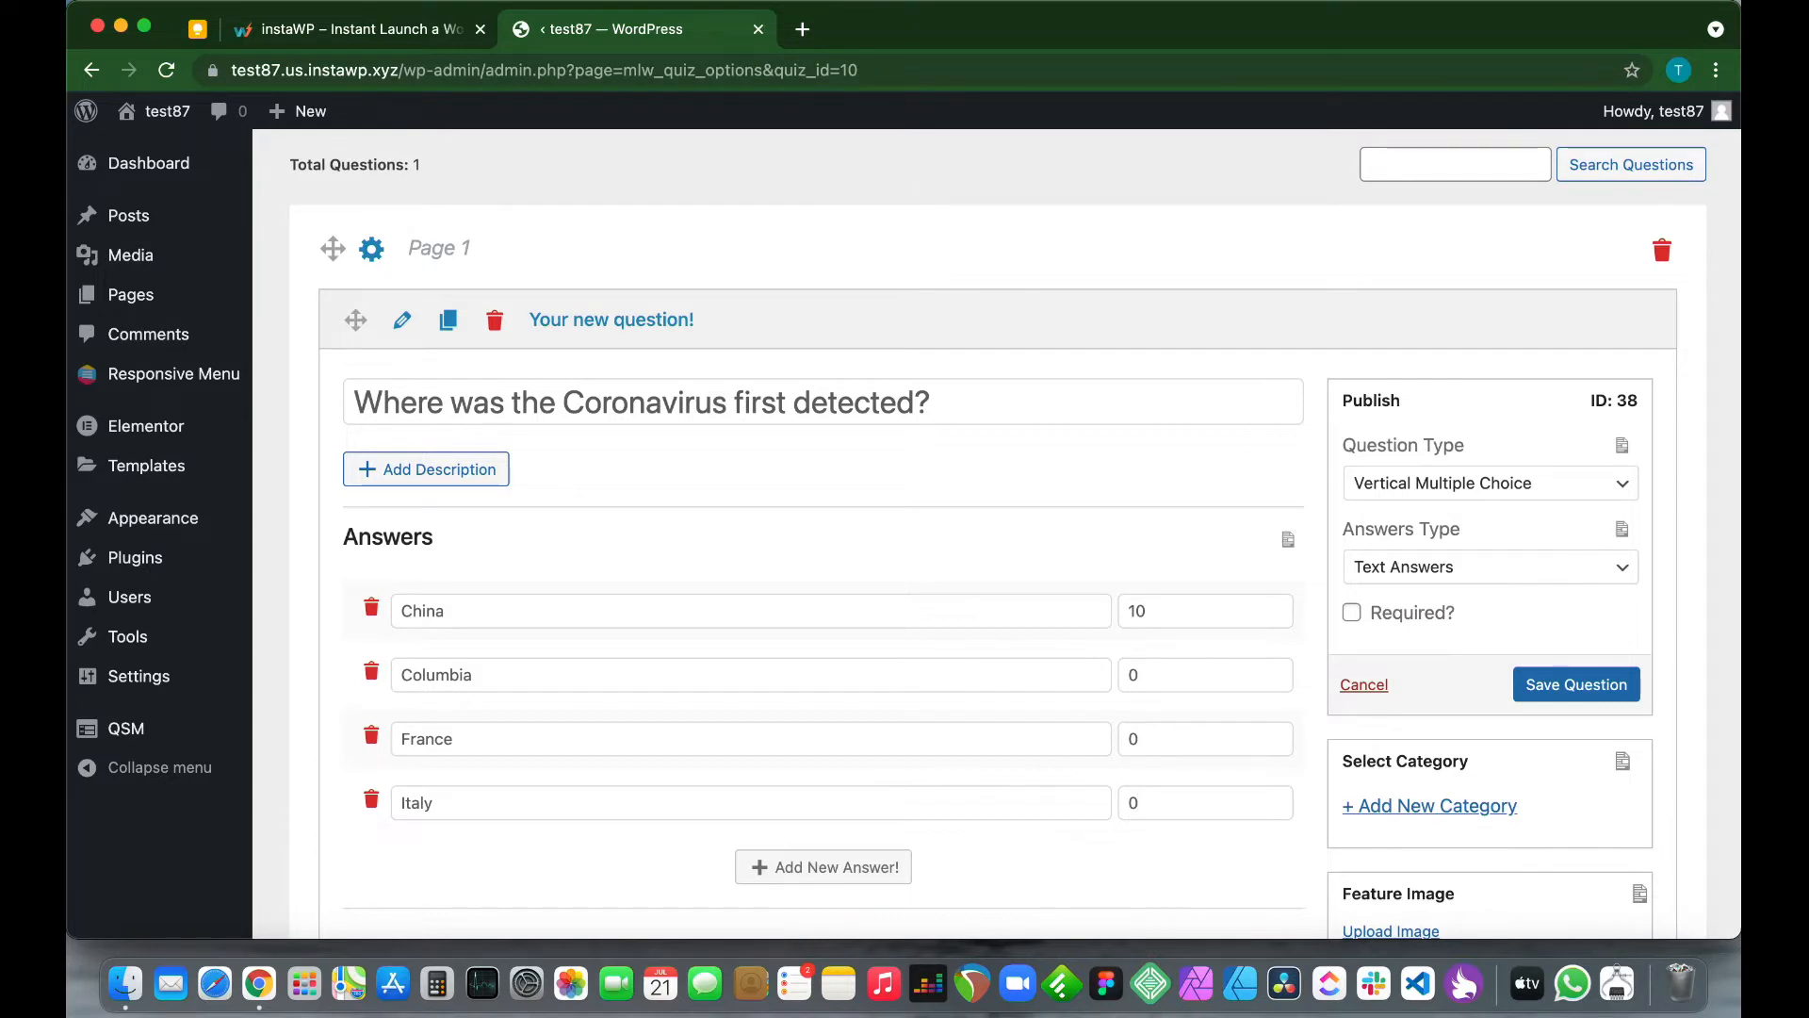
{"action": "left_click", "coordinate": [1574, 683]}
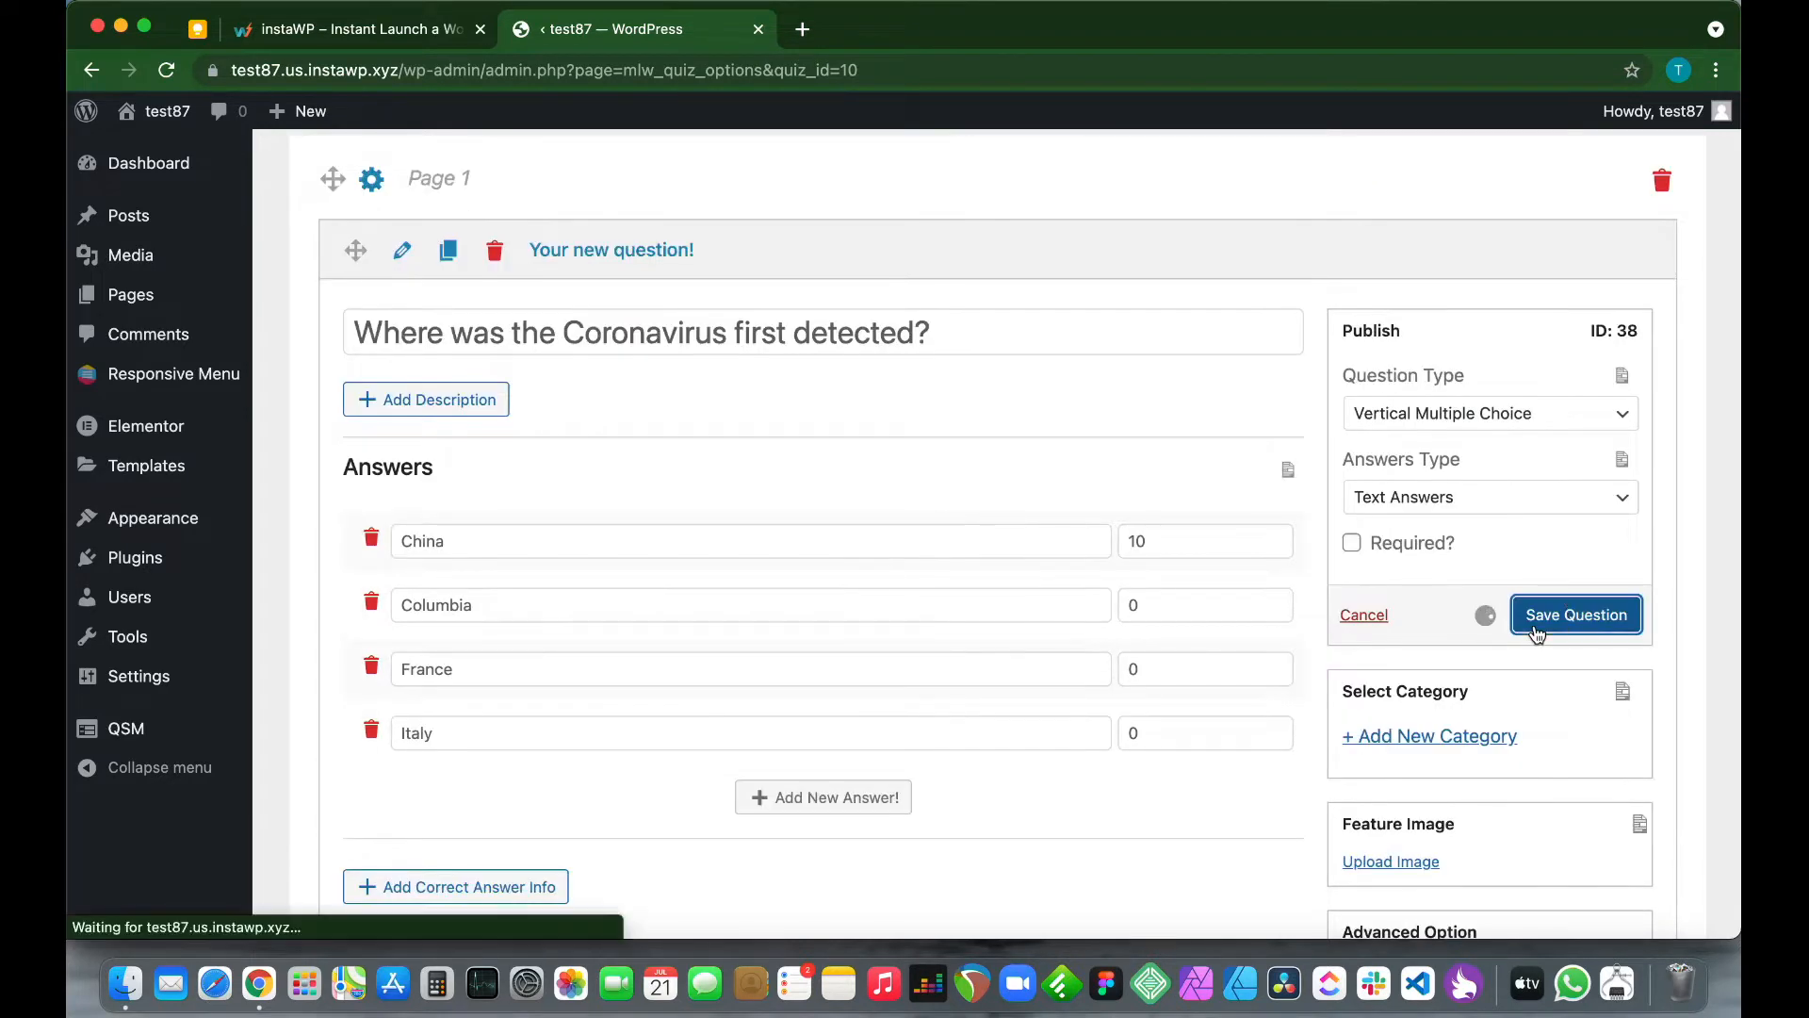
{"action": "left_click", "coordinate": [1576, 613]}
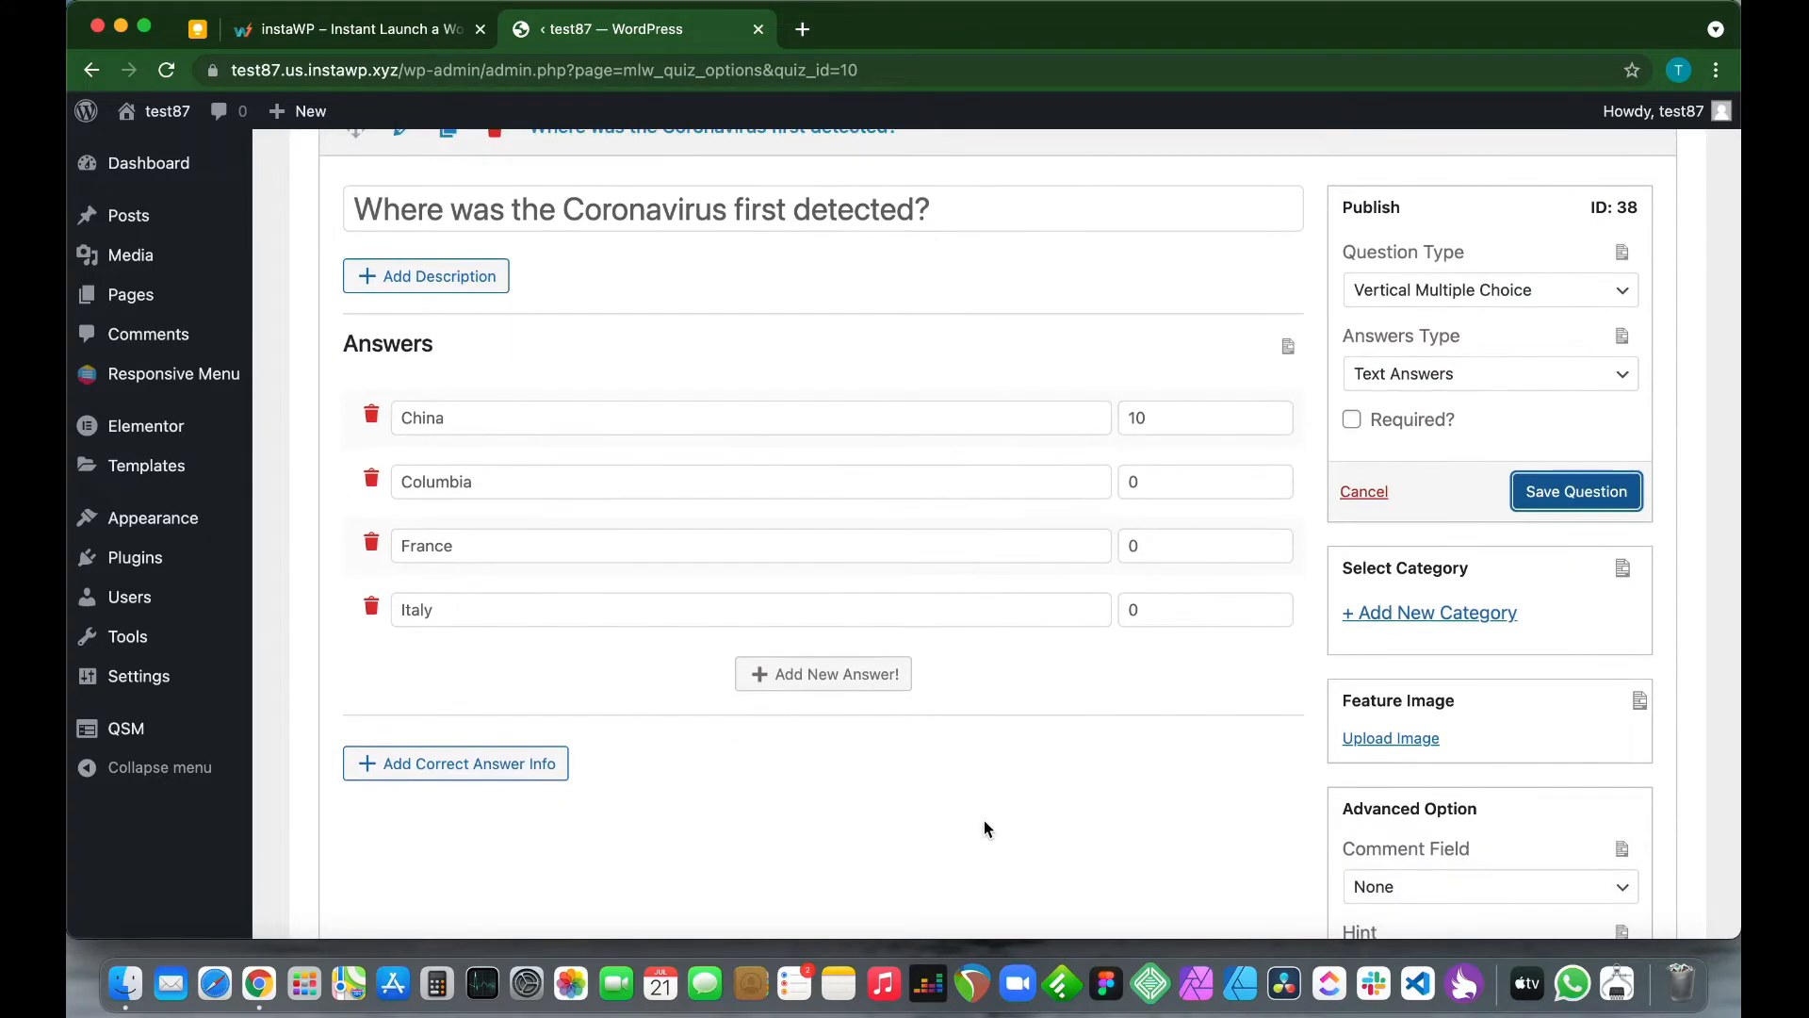
{"action": "scroll", "scroll_direction": "down", "scroll_amount": 3}
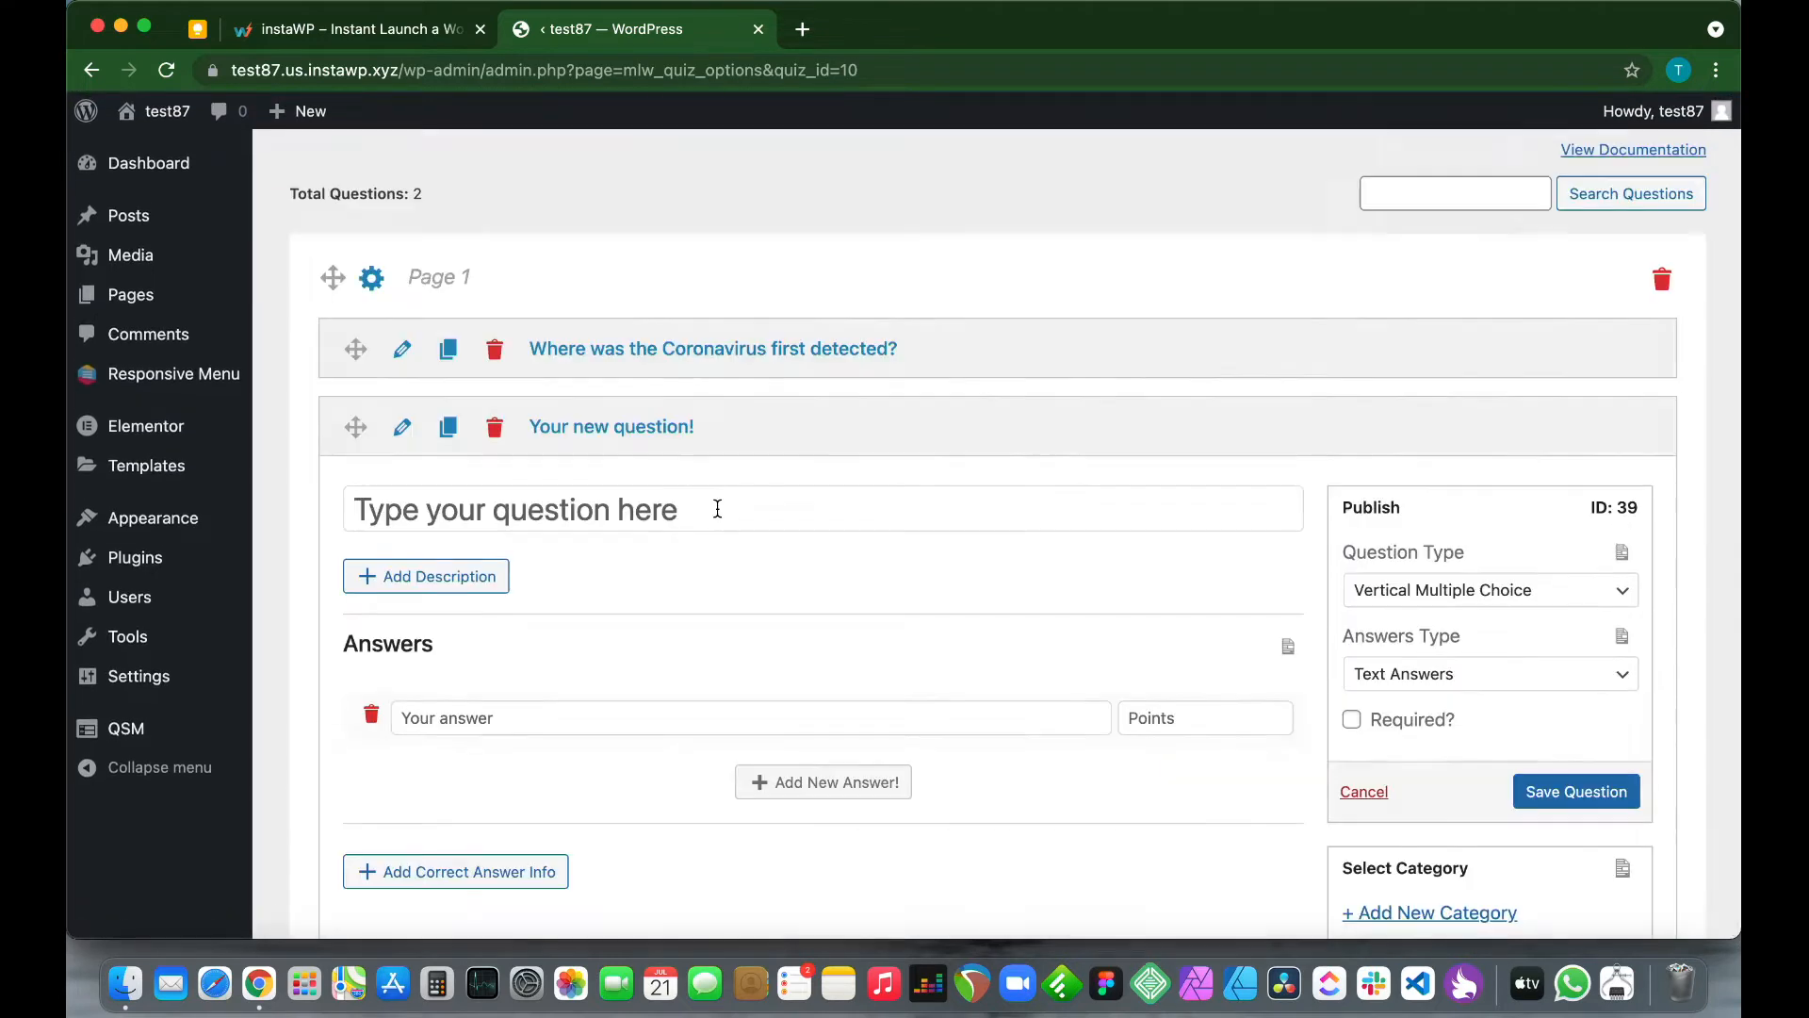
Step: Type the question 'What are the three colors of the American National Flag?'
{"action": "type", "text": "W"}
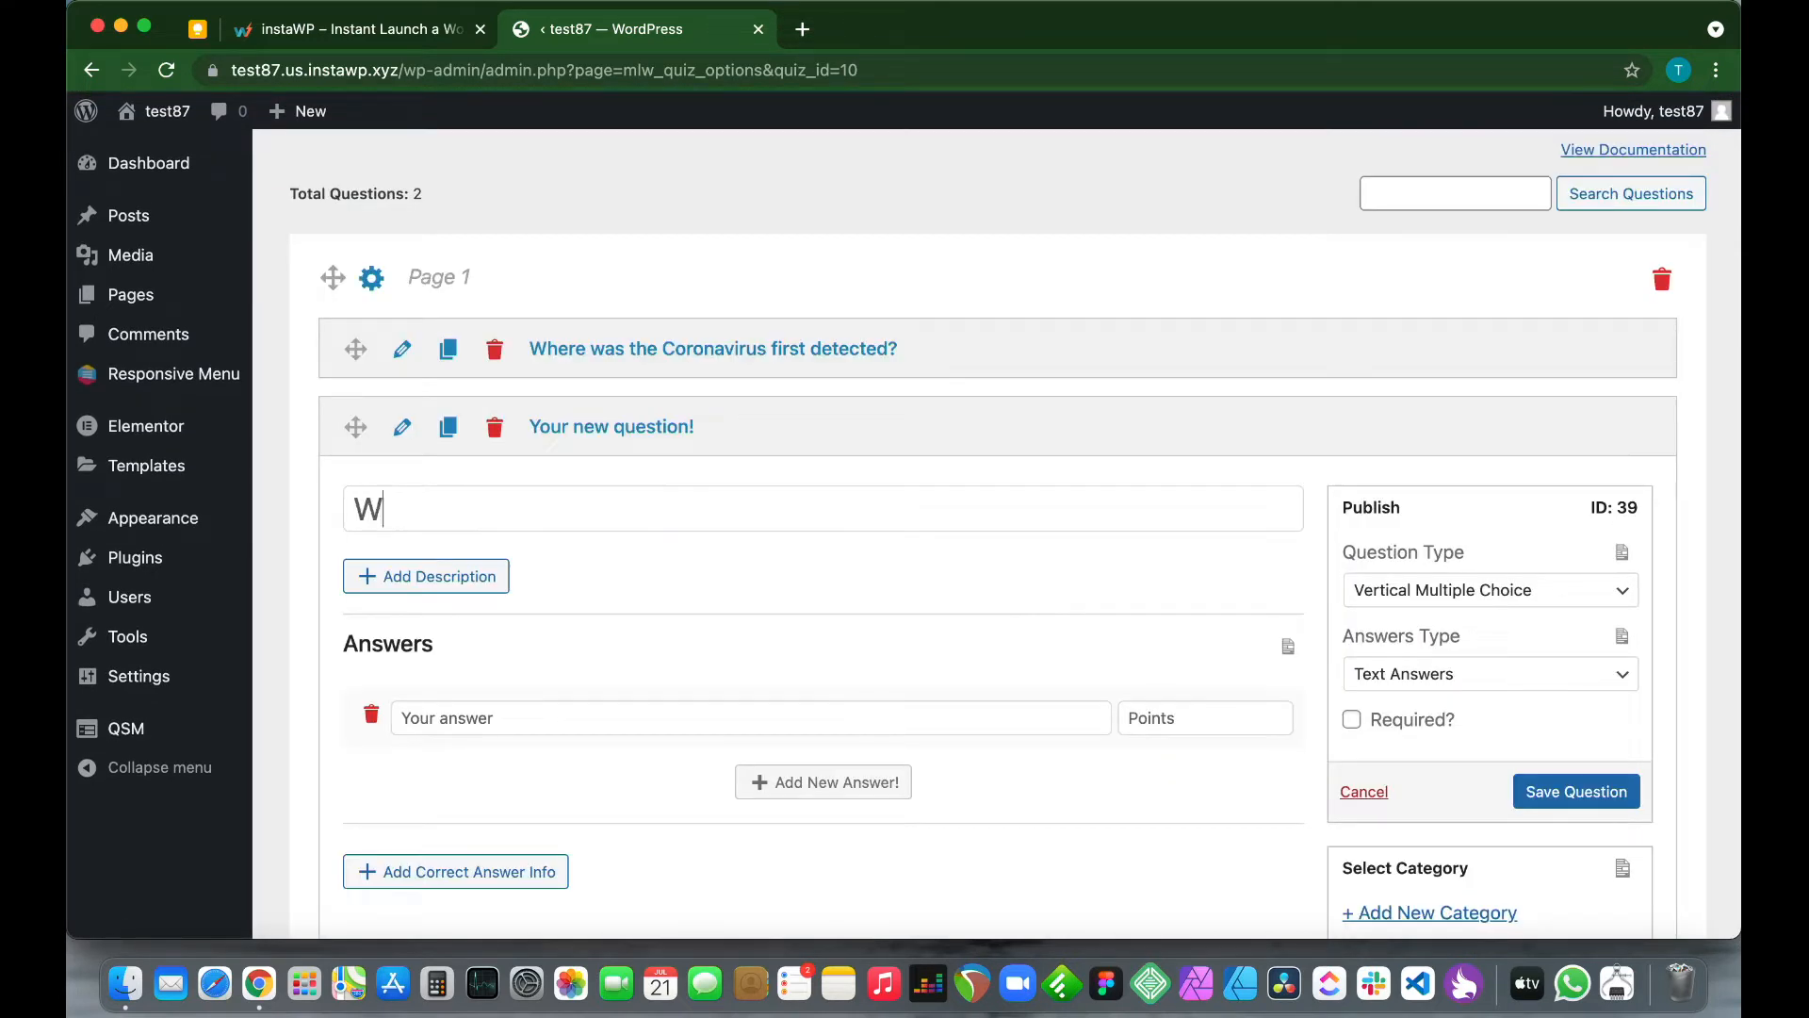
{"action": "type", "text": "hat are the t"}
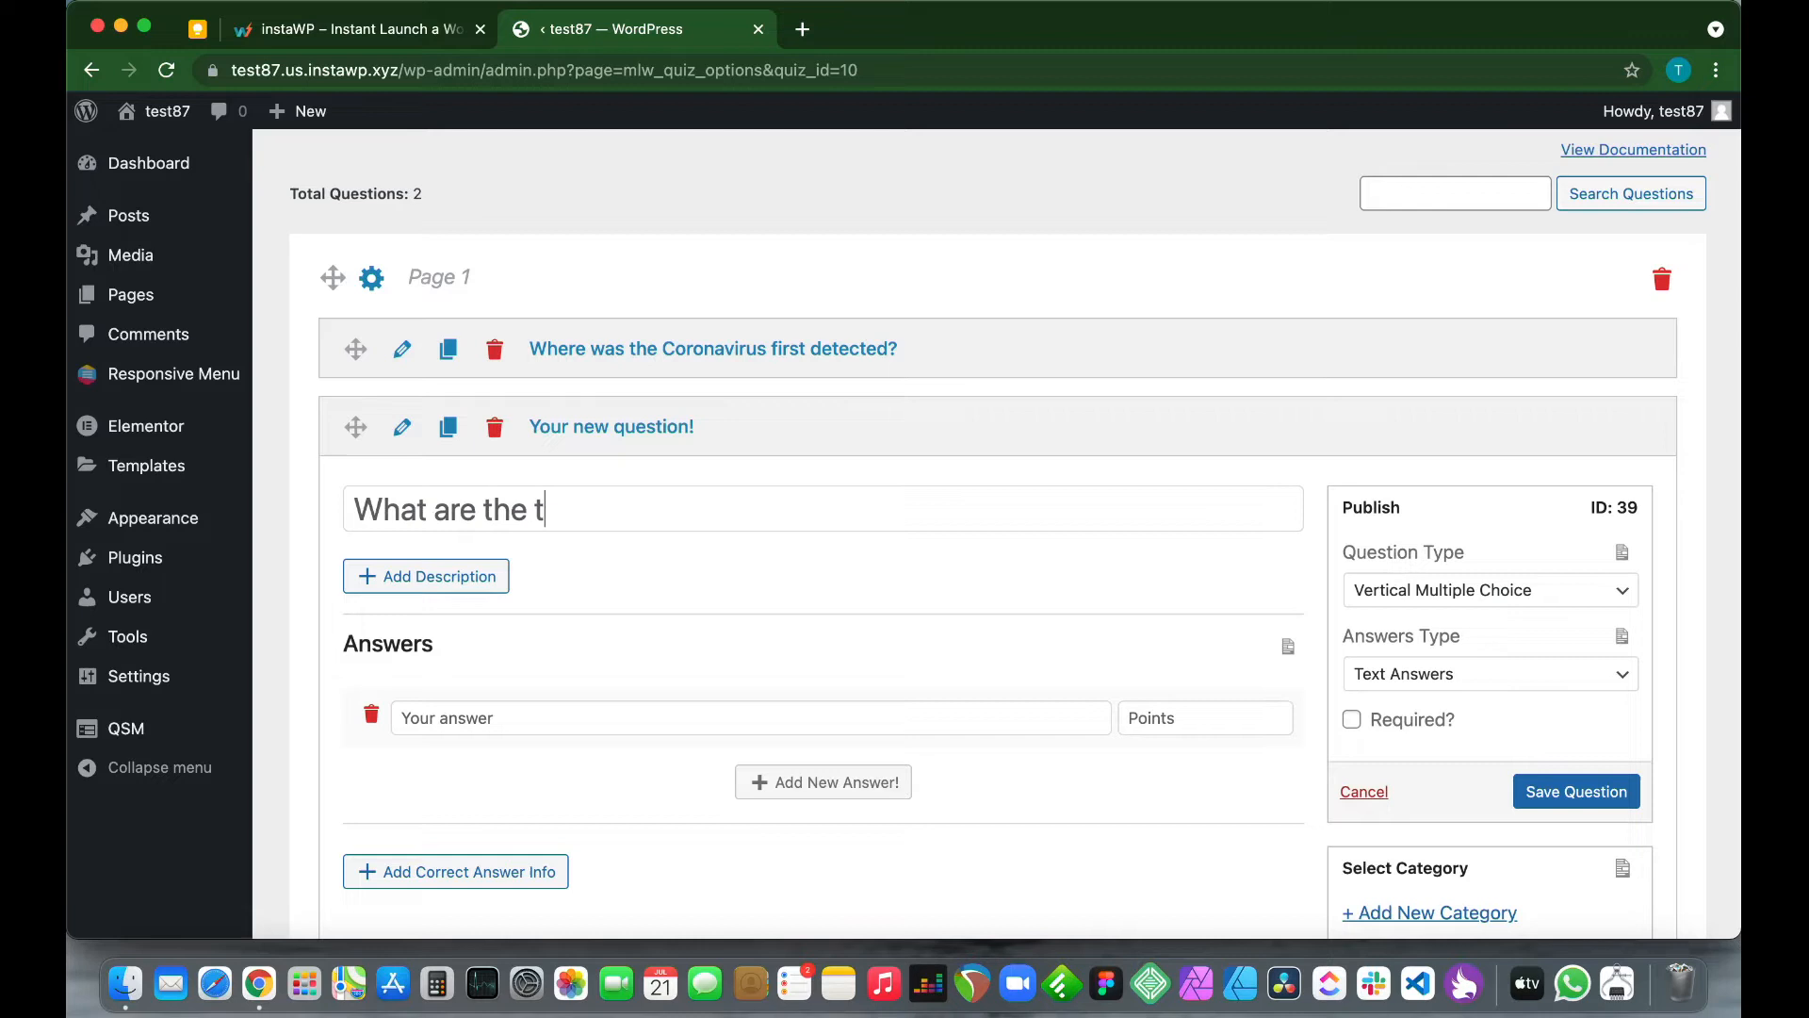
{"action": "type", "text": "hree colors in t"}
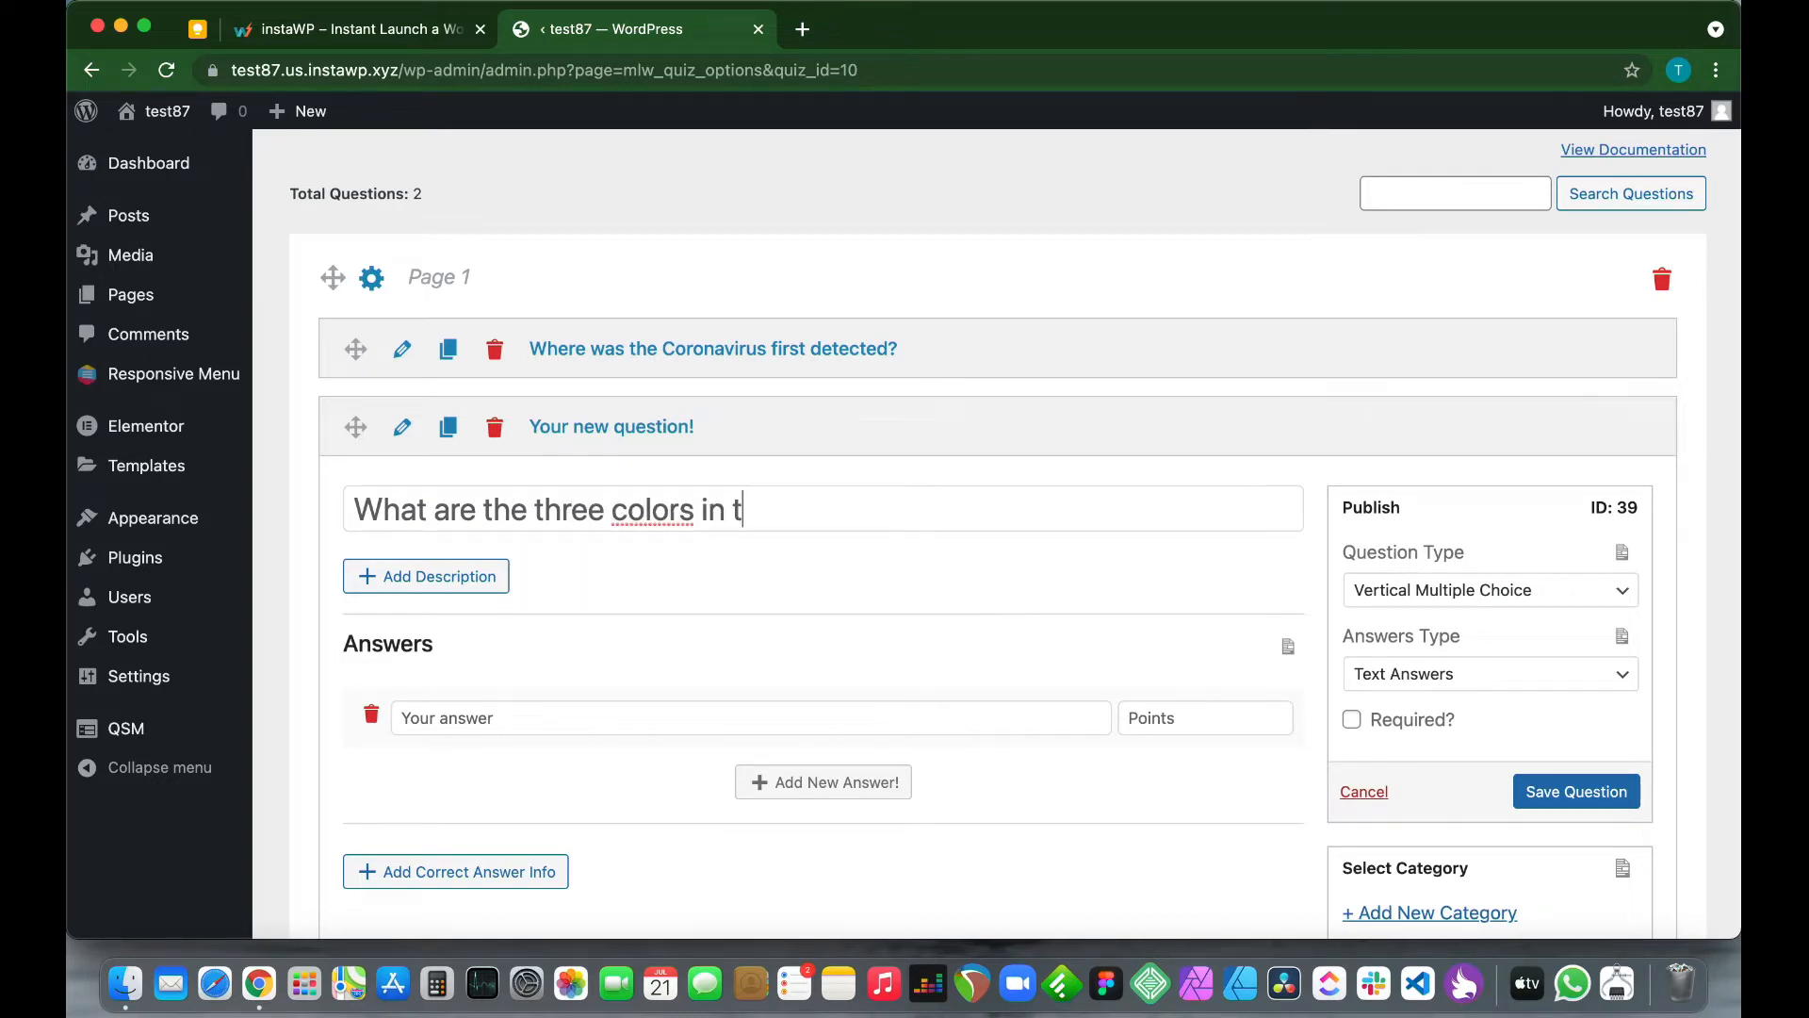
{"action": "type", "text": "he Ame"}
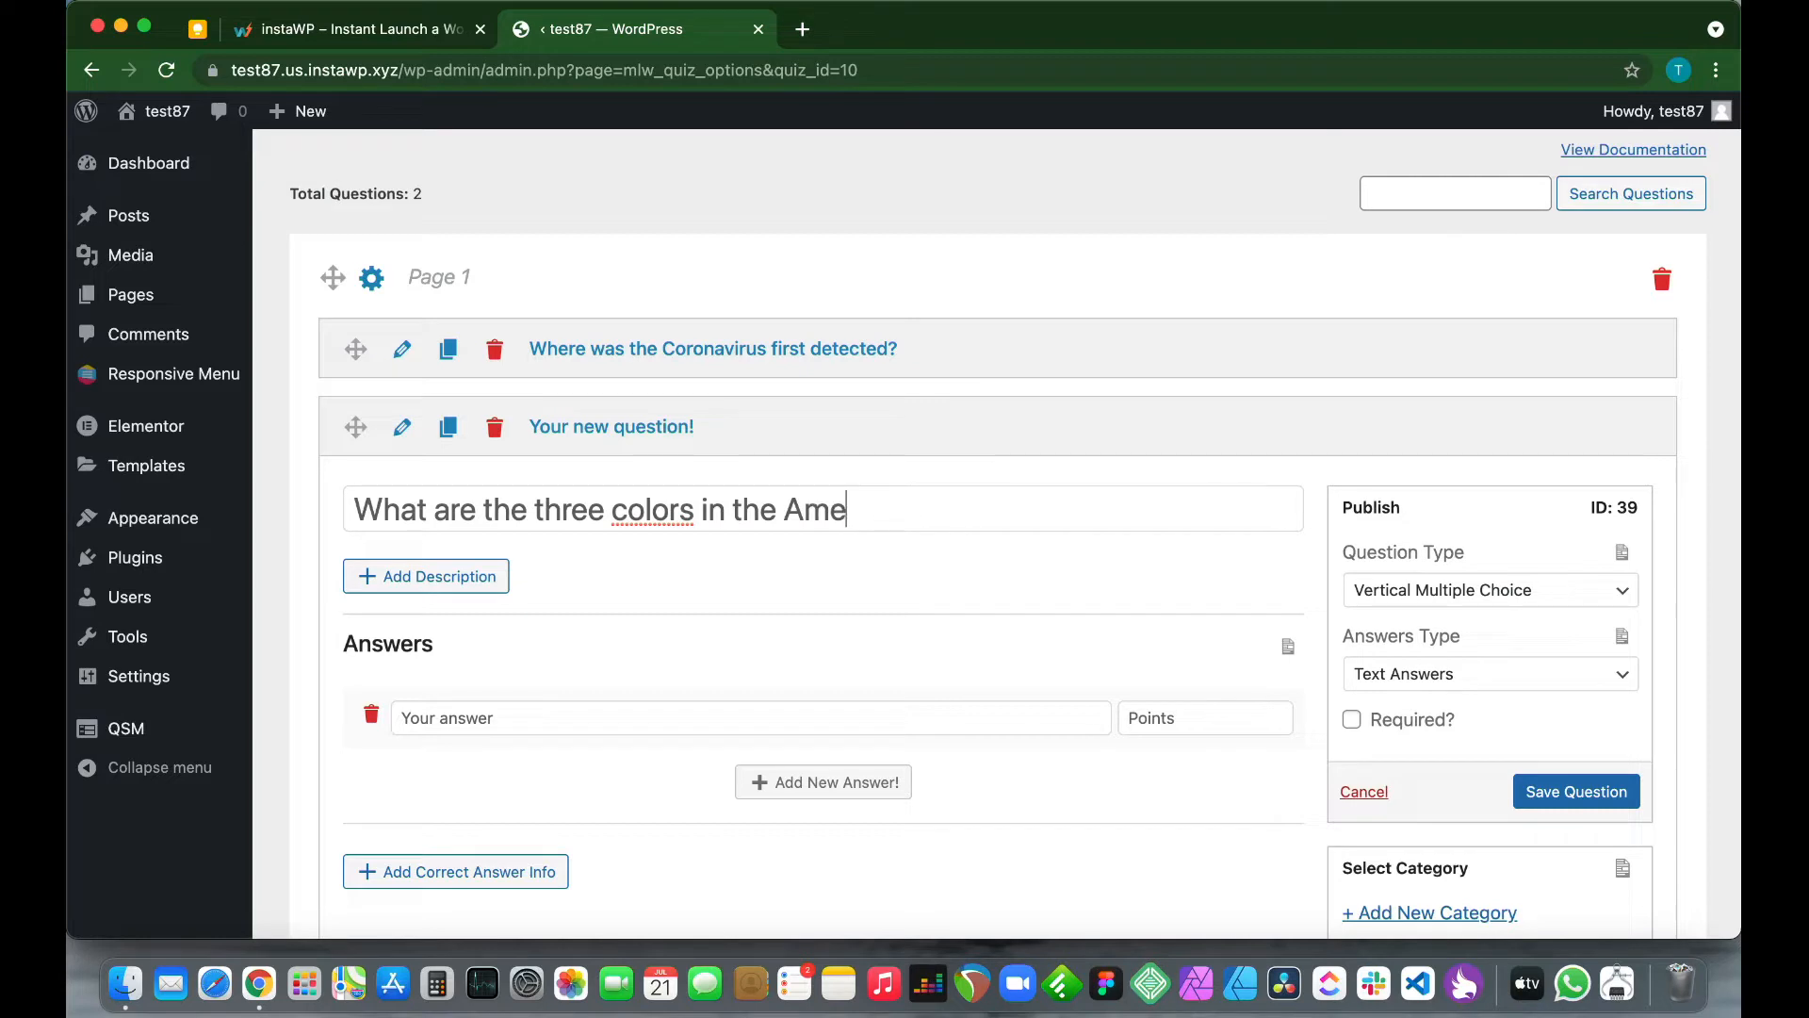
{"action": "type", "text": "rican"}
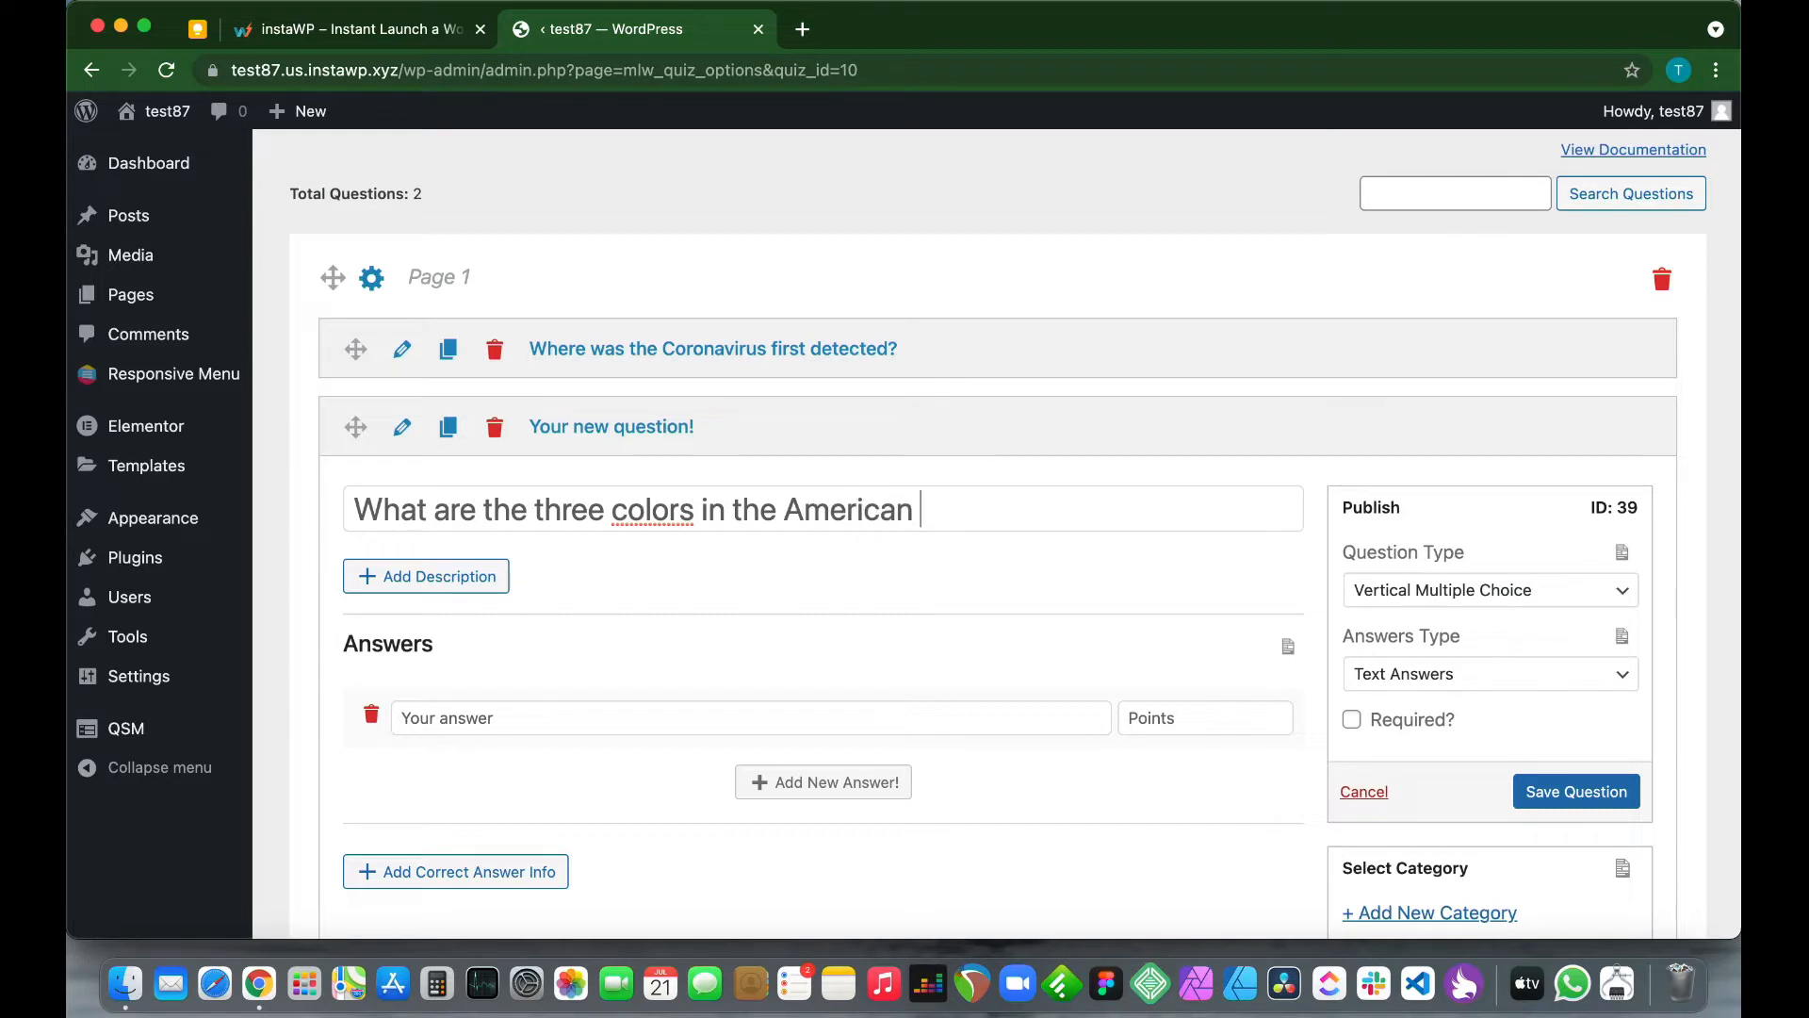
{"action": "type", "text": "Nat"}
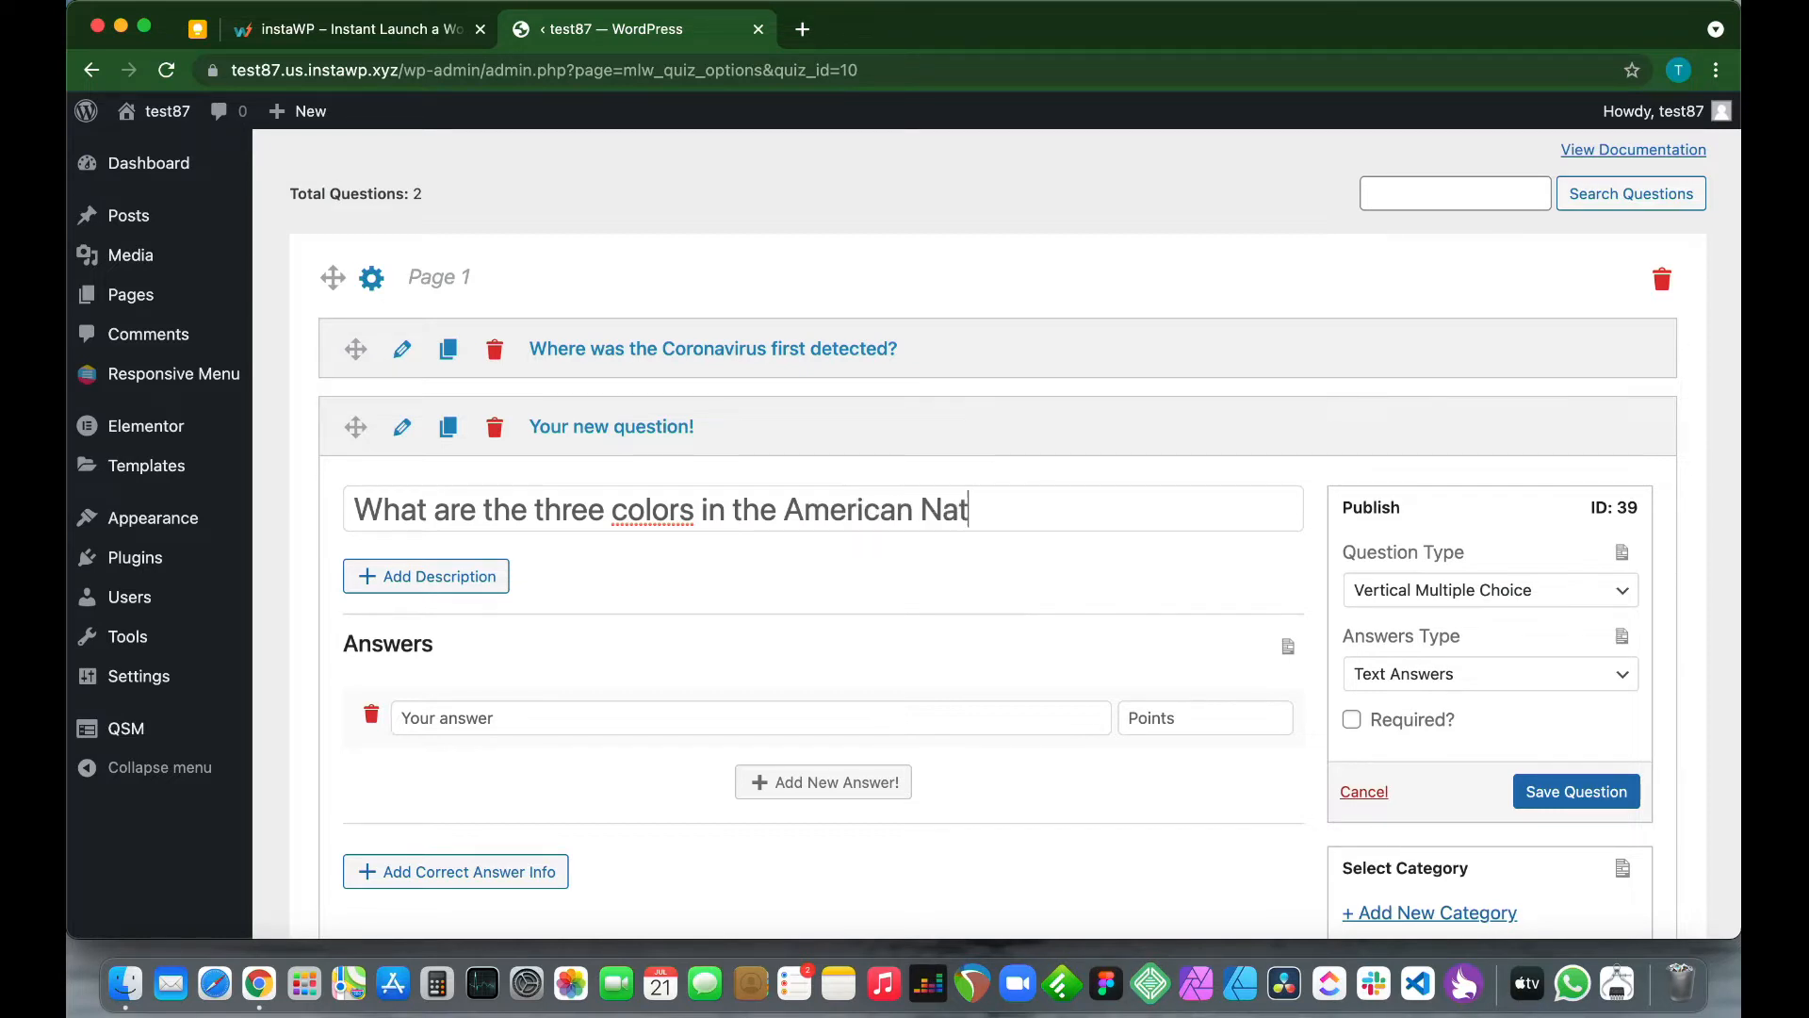
{"action": "type", "text": "ional Fla"}
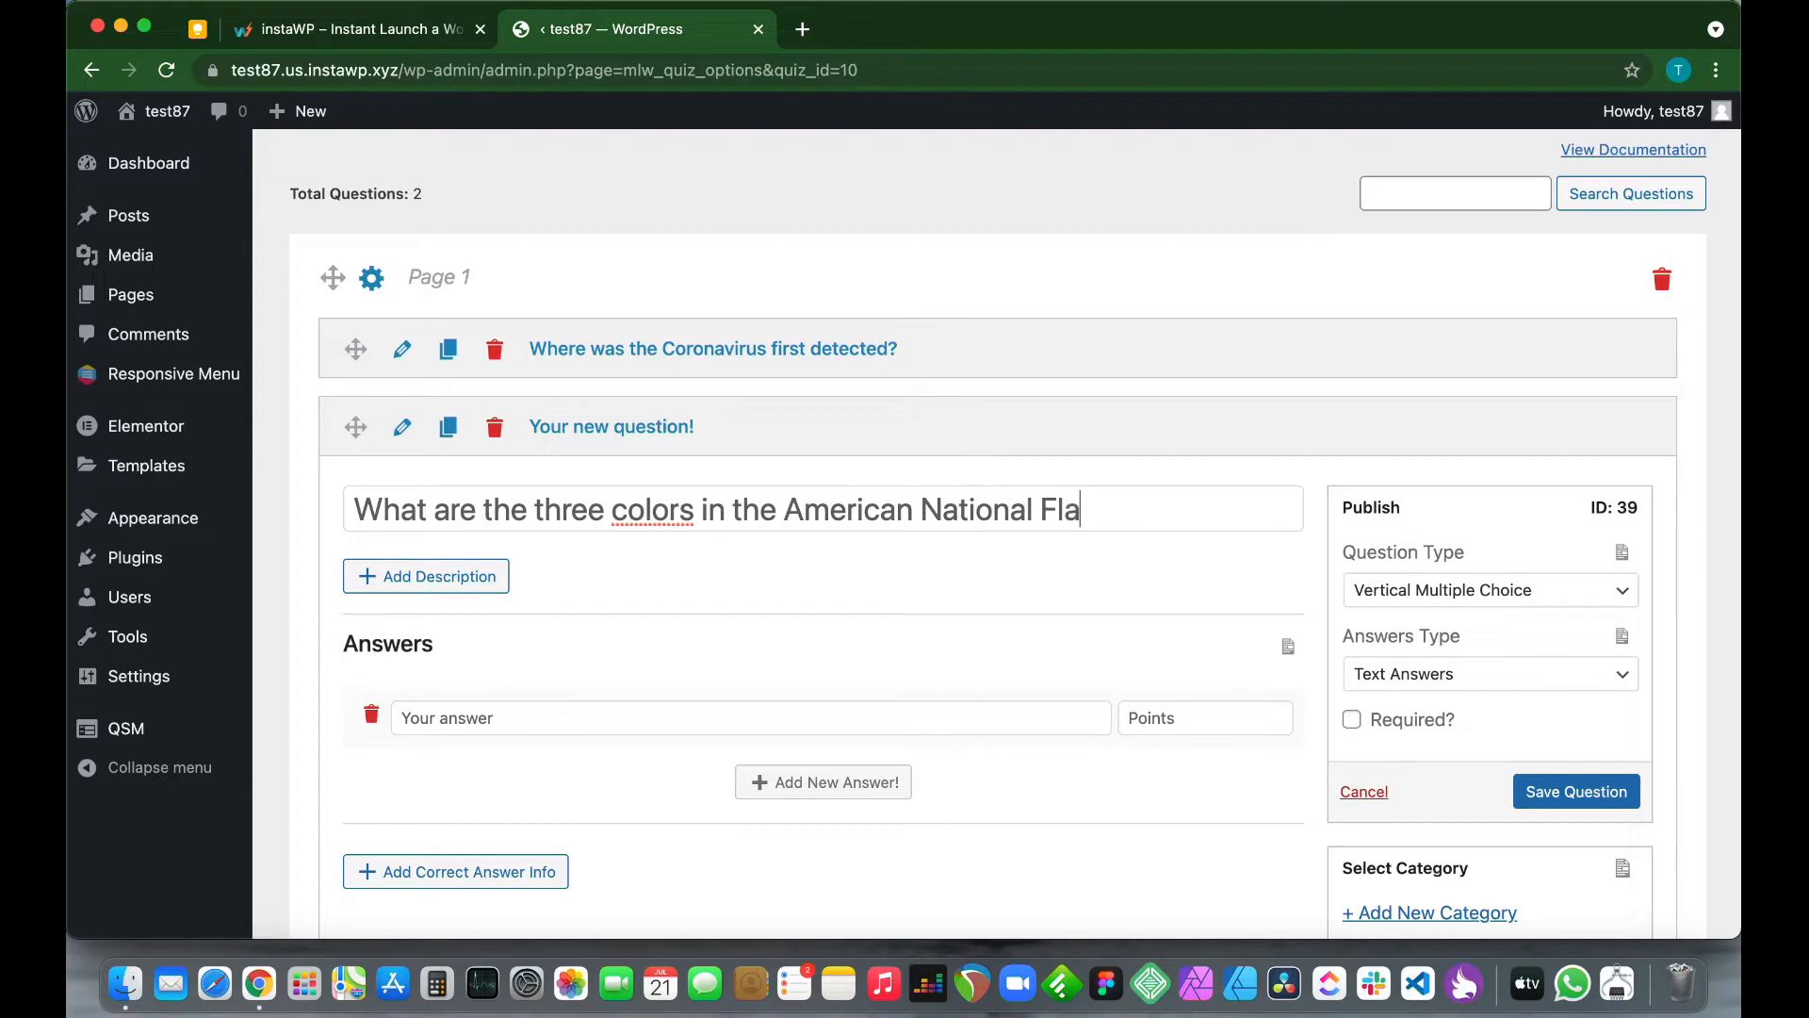
{"action": "type", "text": "g"}
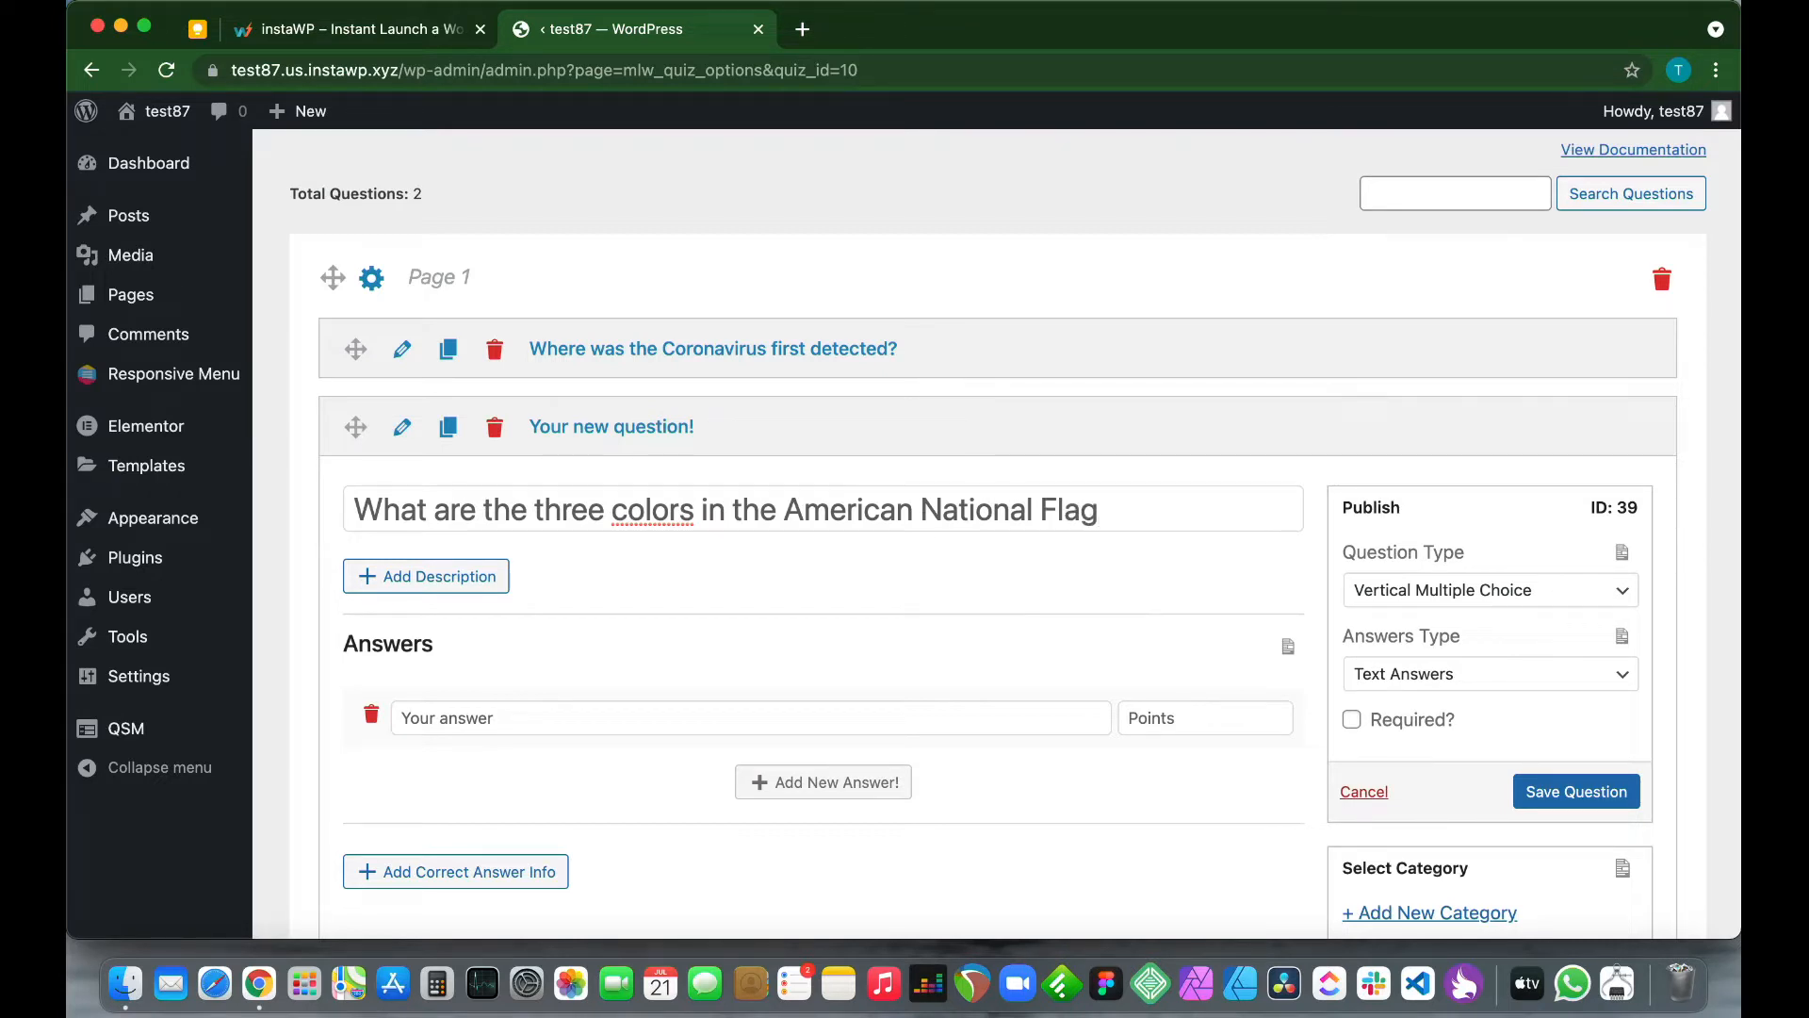
{"action": "type", "text": "?"}
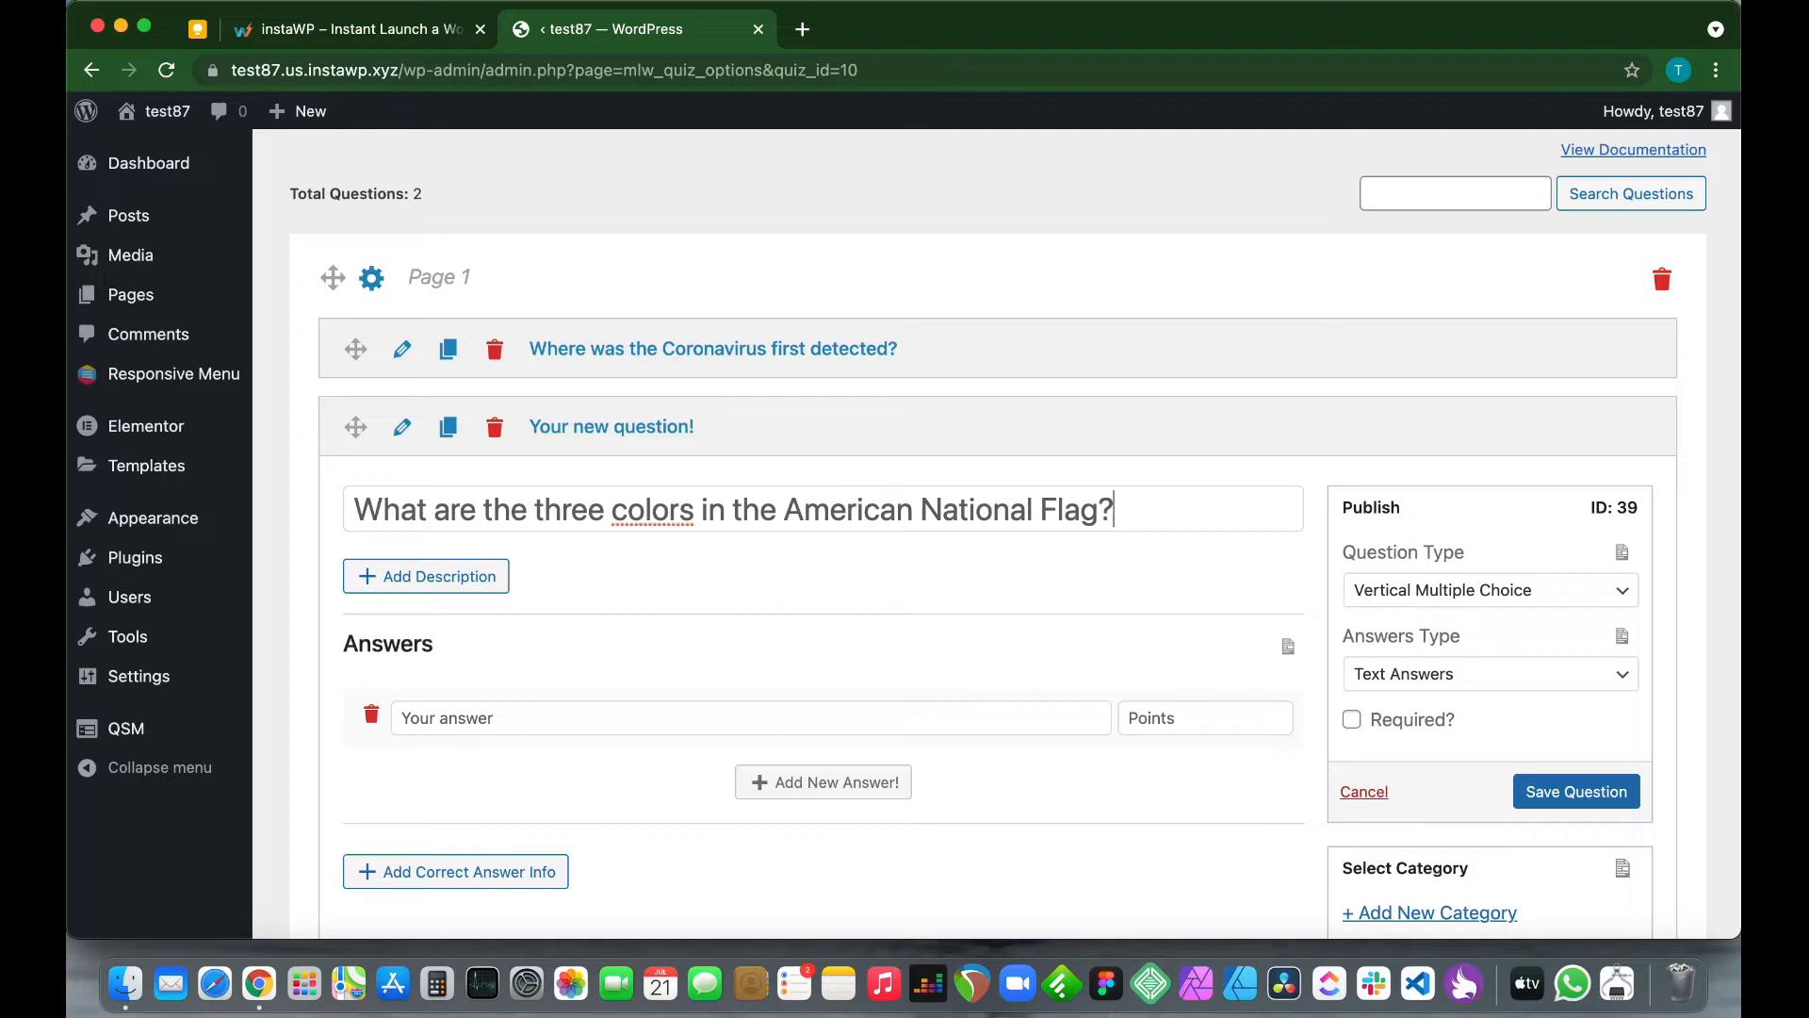
{"action": "mouse_move", "coordinate": [600, 585]}
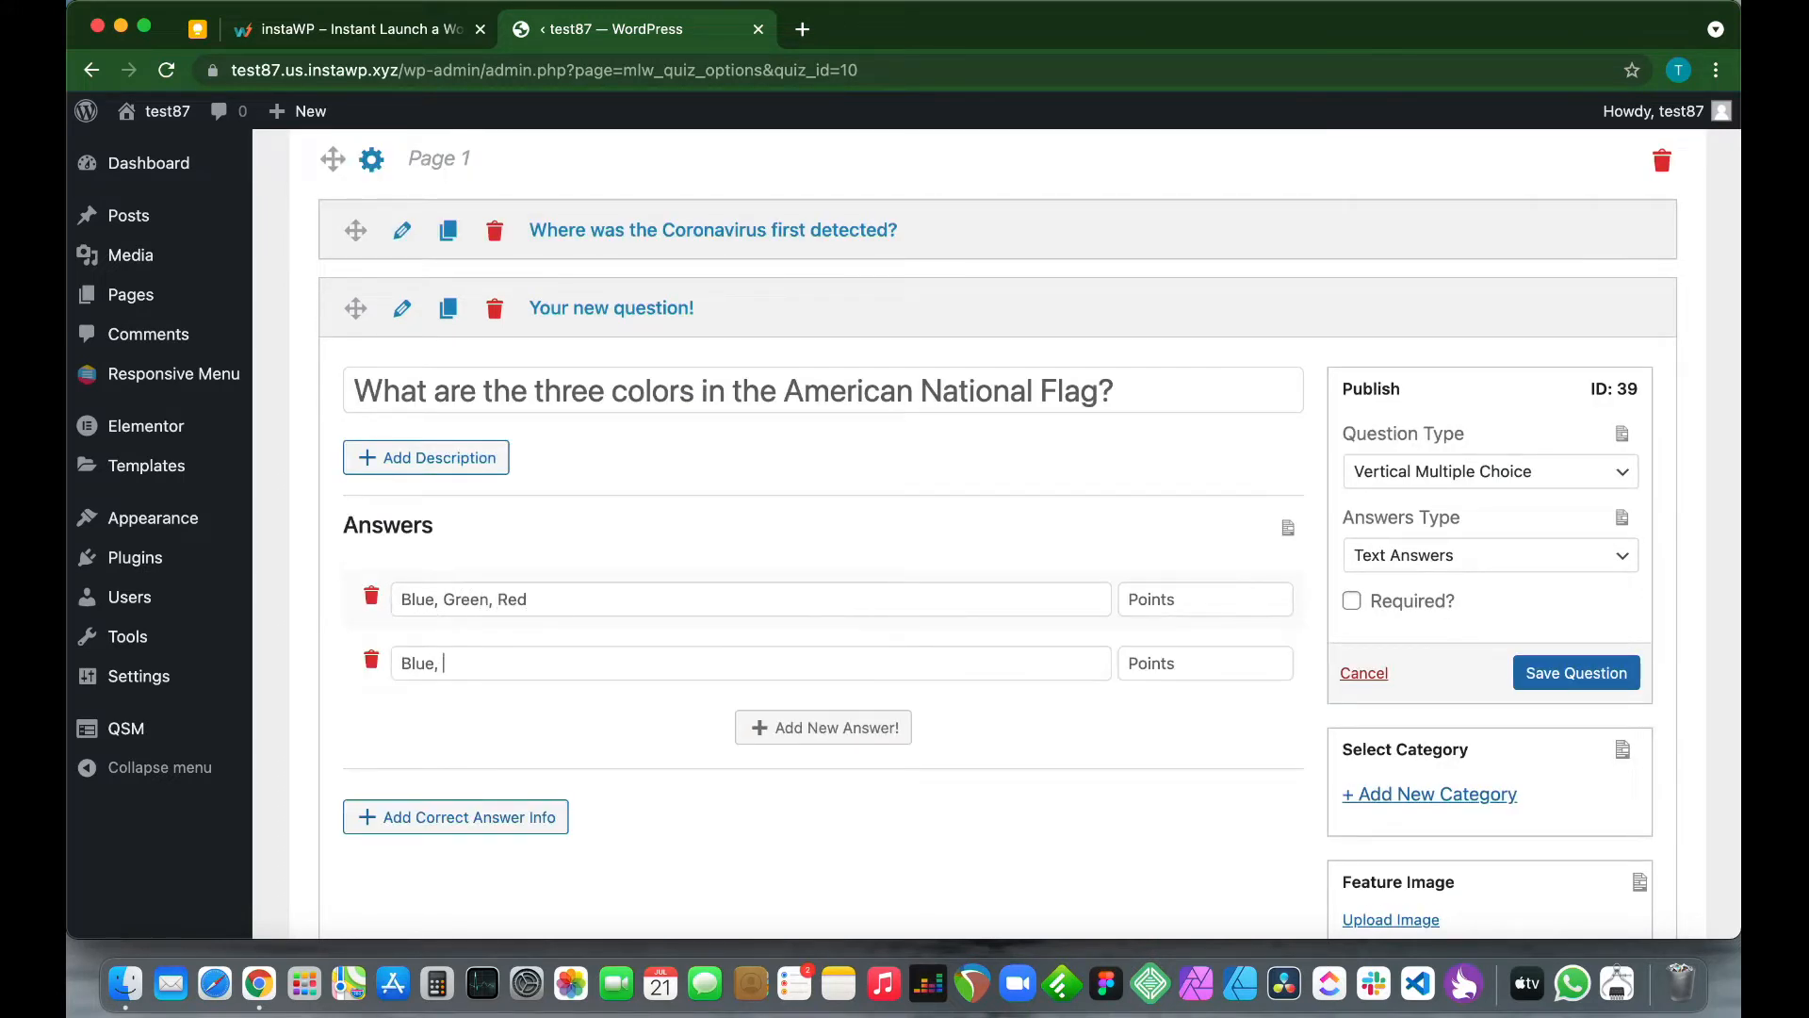
Step: Add the flag answers and the minutes-in-an-hour question with 60 worth 10 points, then save
{"action": "type", "text": "Blue, Black, Grey"}
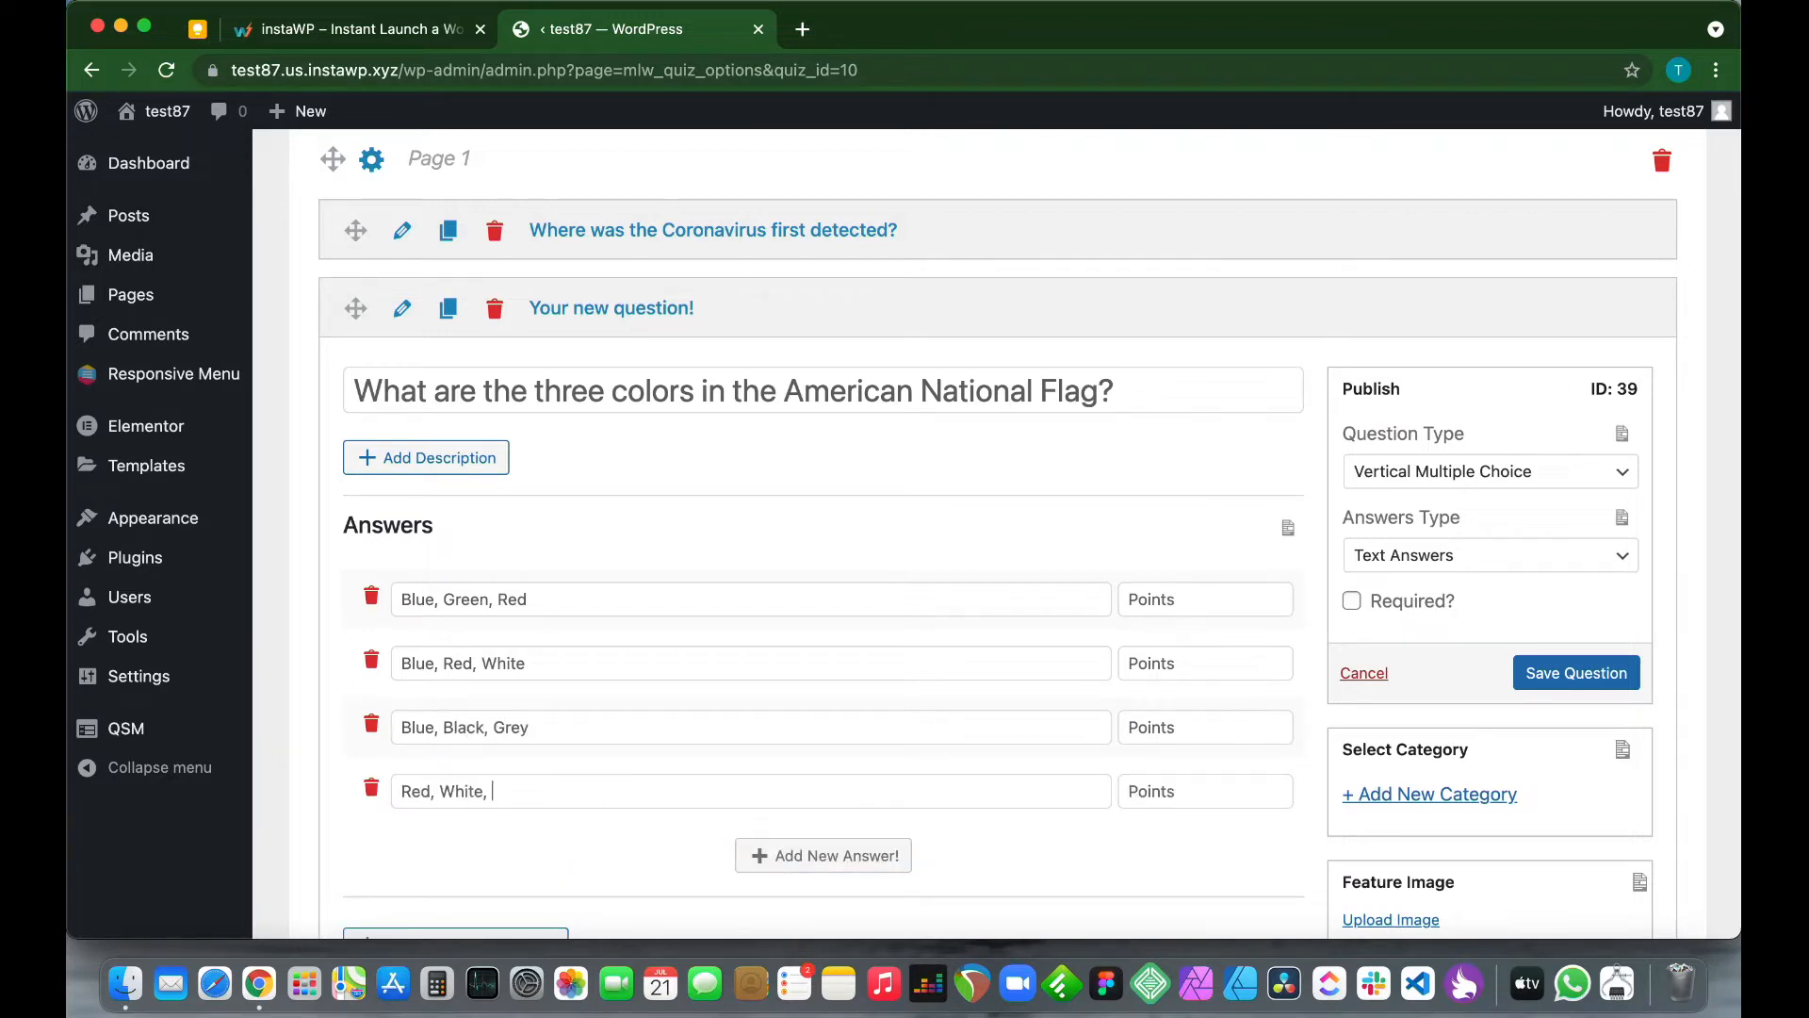
{"action": "type", "text": "Green"}
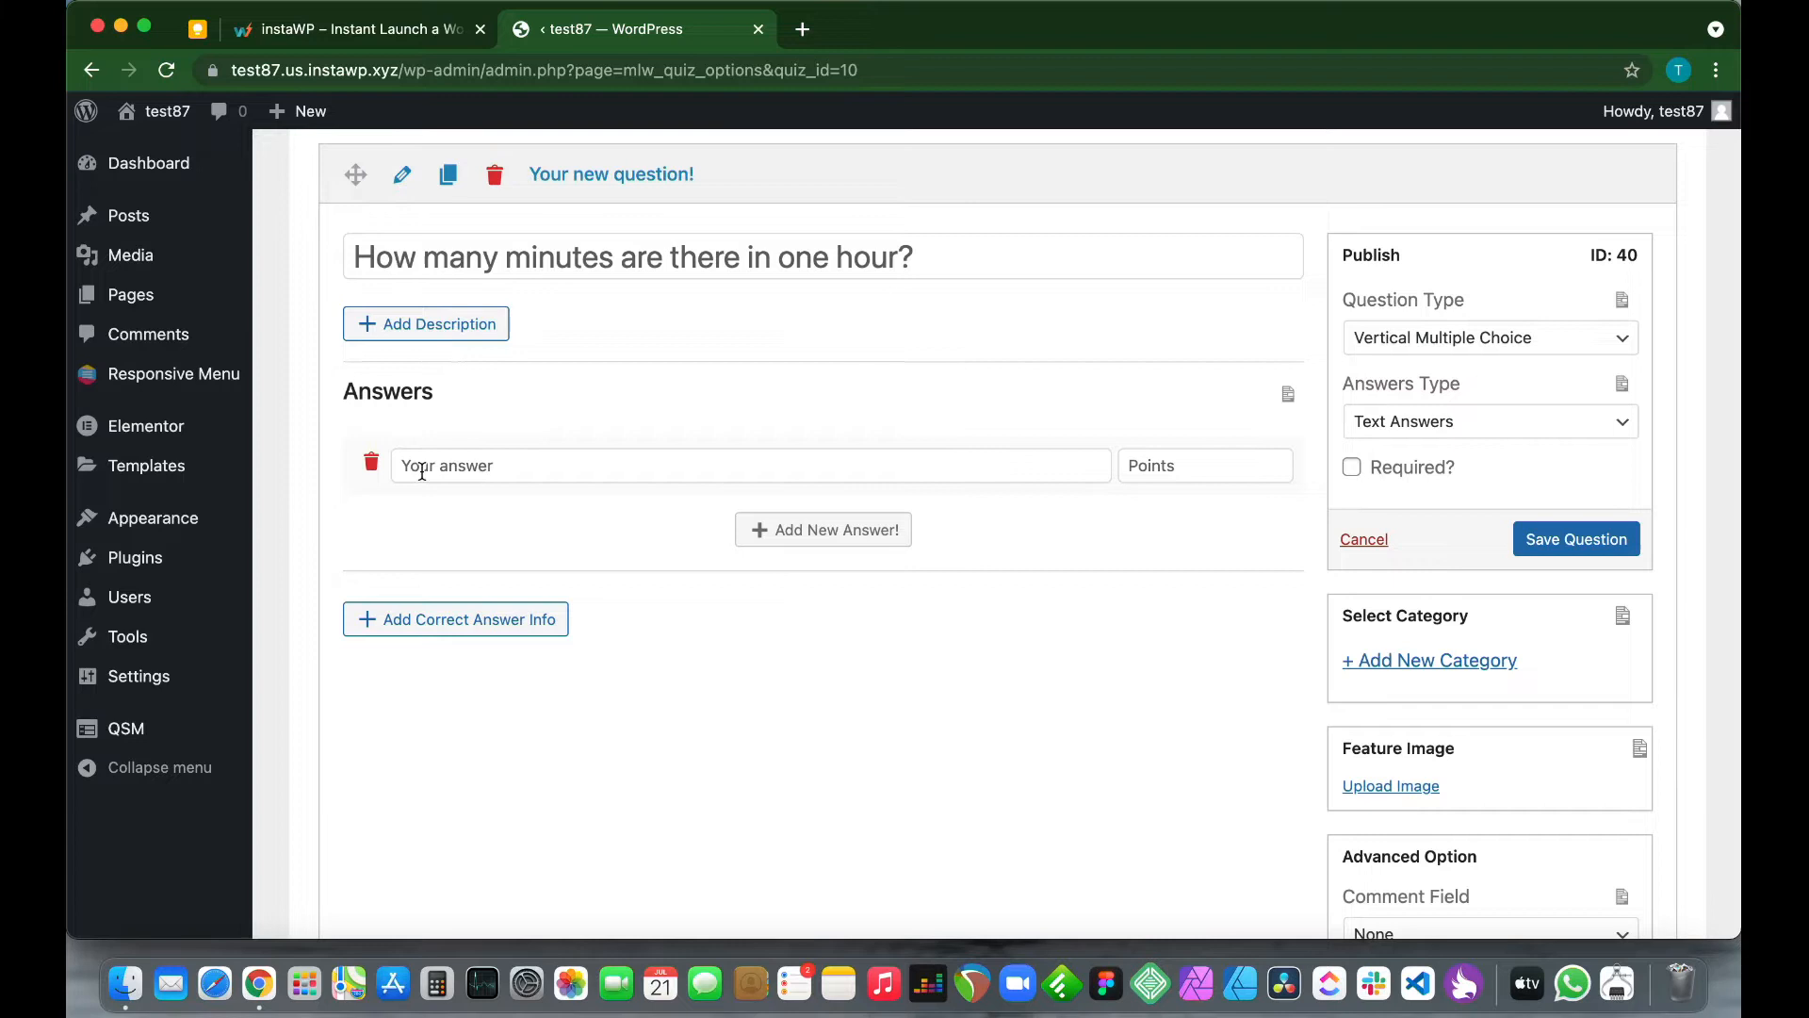
{"action": "type", "text": "60"}
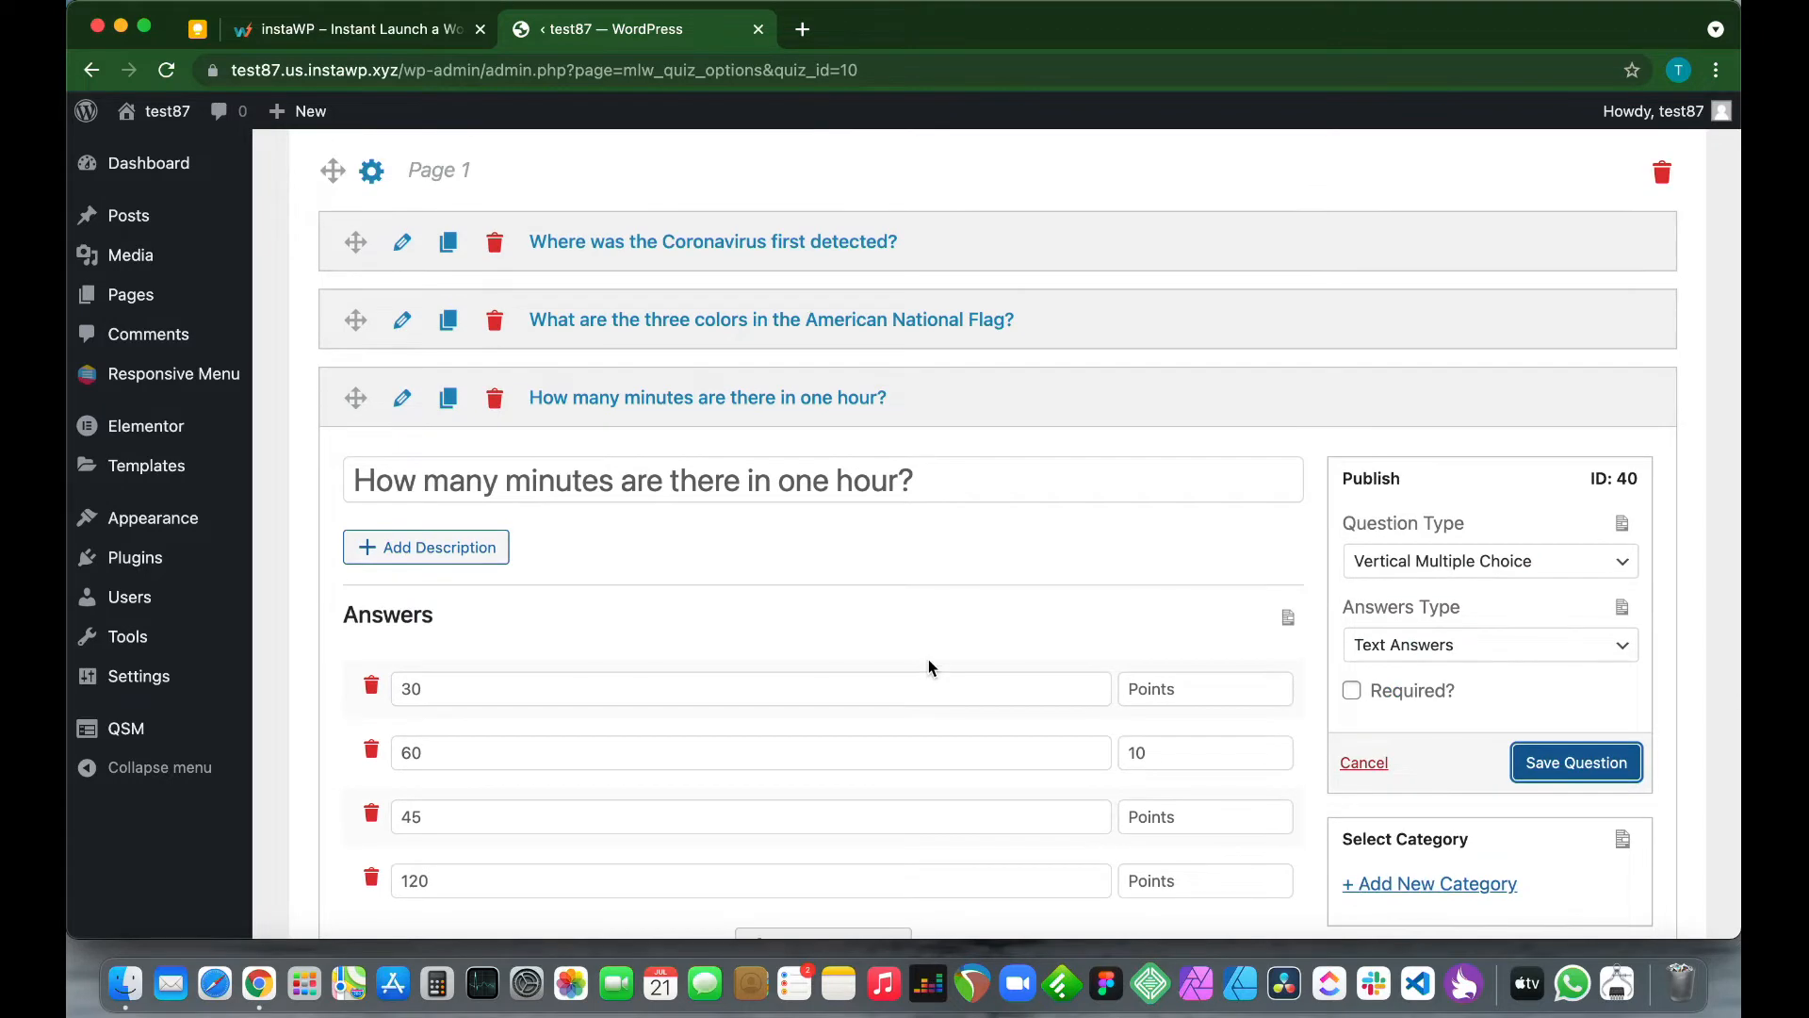
{"action": "left_click", "coordinate": [1575, 762]}
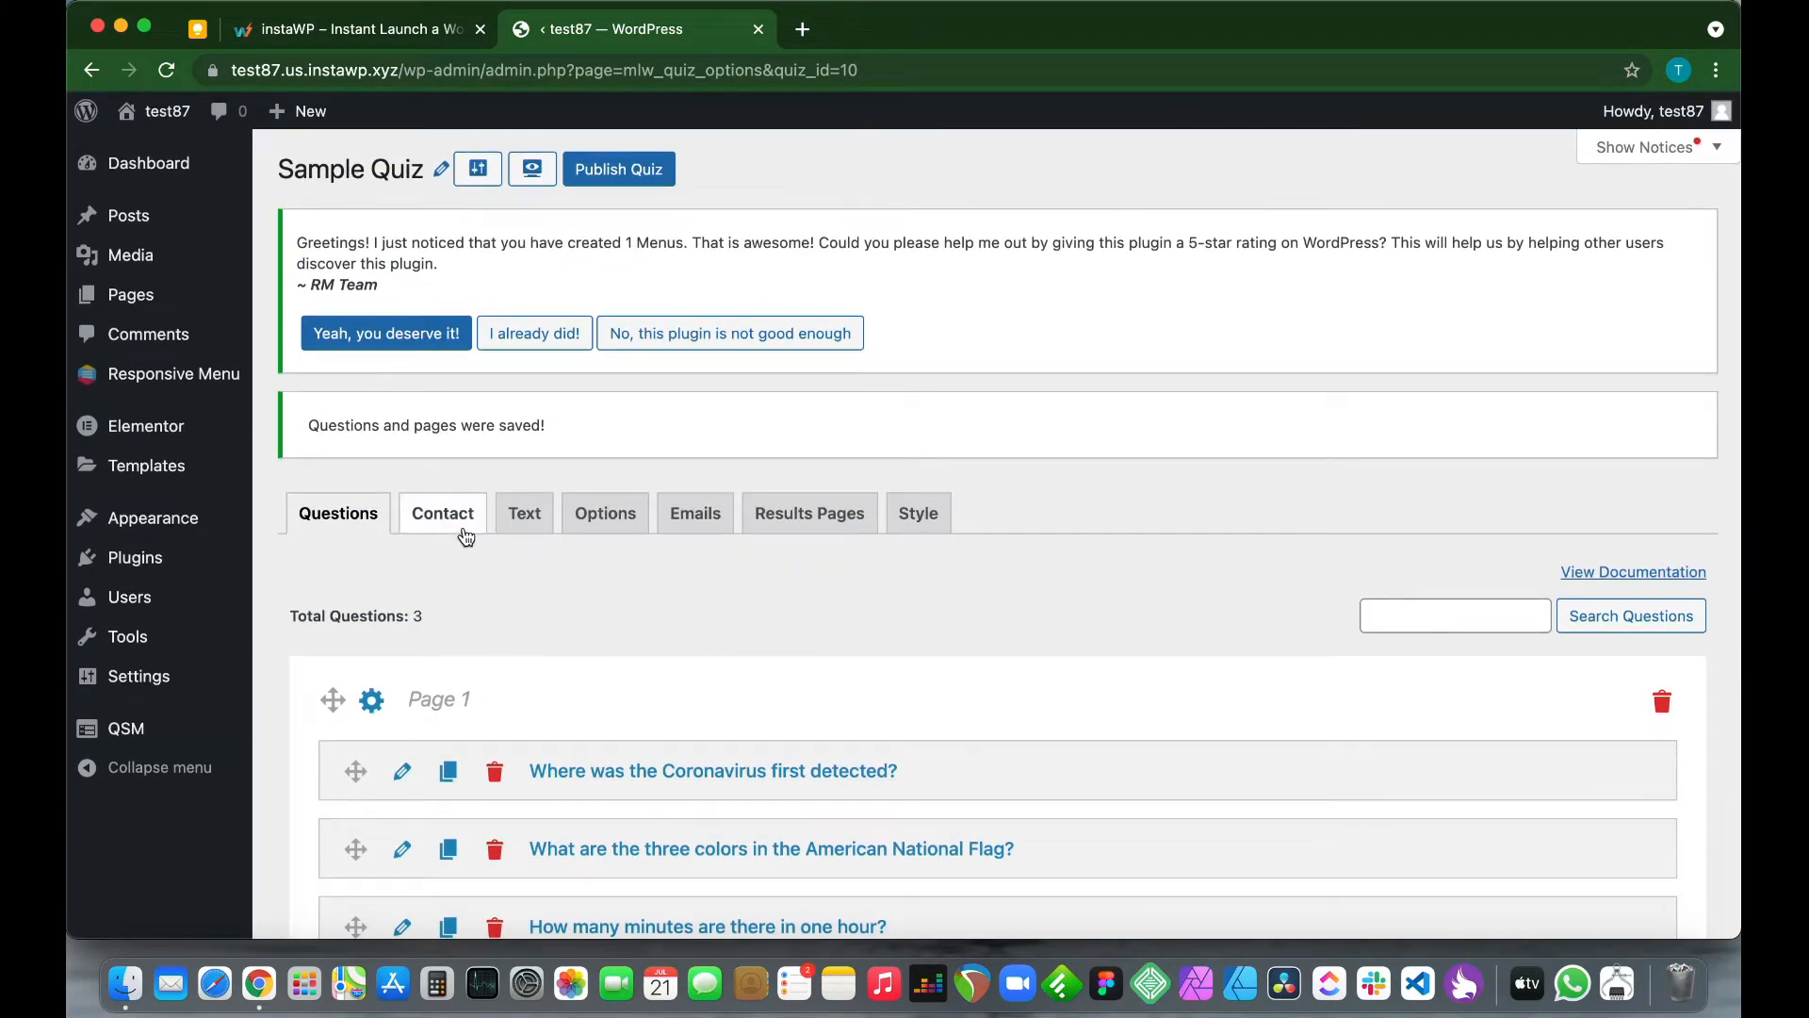
Step: On the Contact tab, add a required field labelled 'Name' with Used For set to Name
{"action": "left_click", "coordinate": [442, 513]}
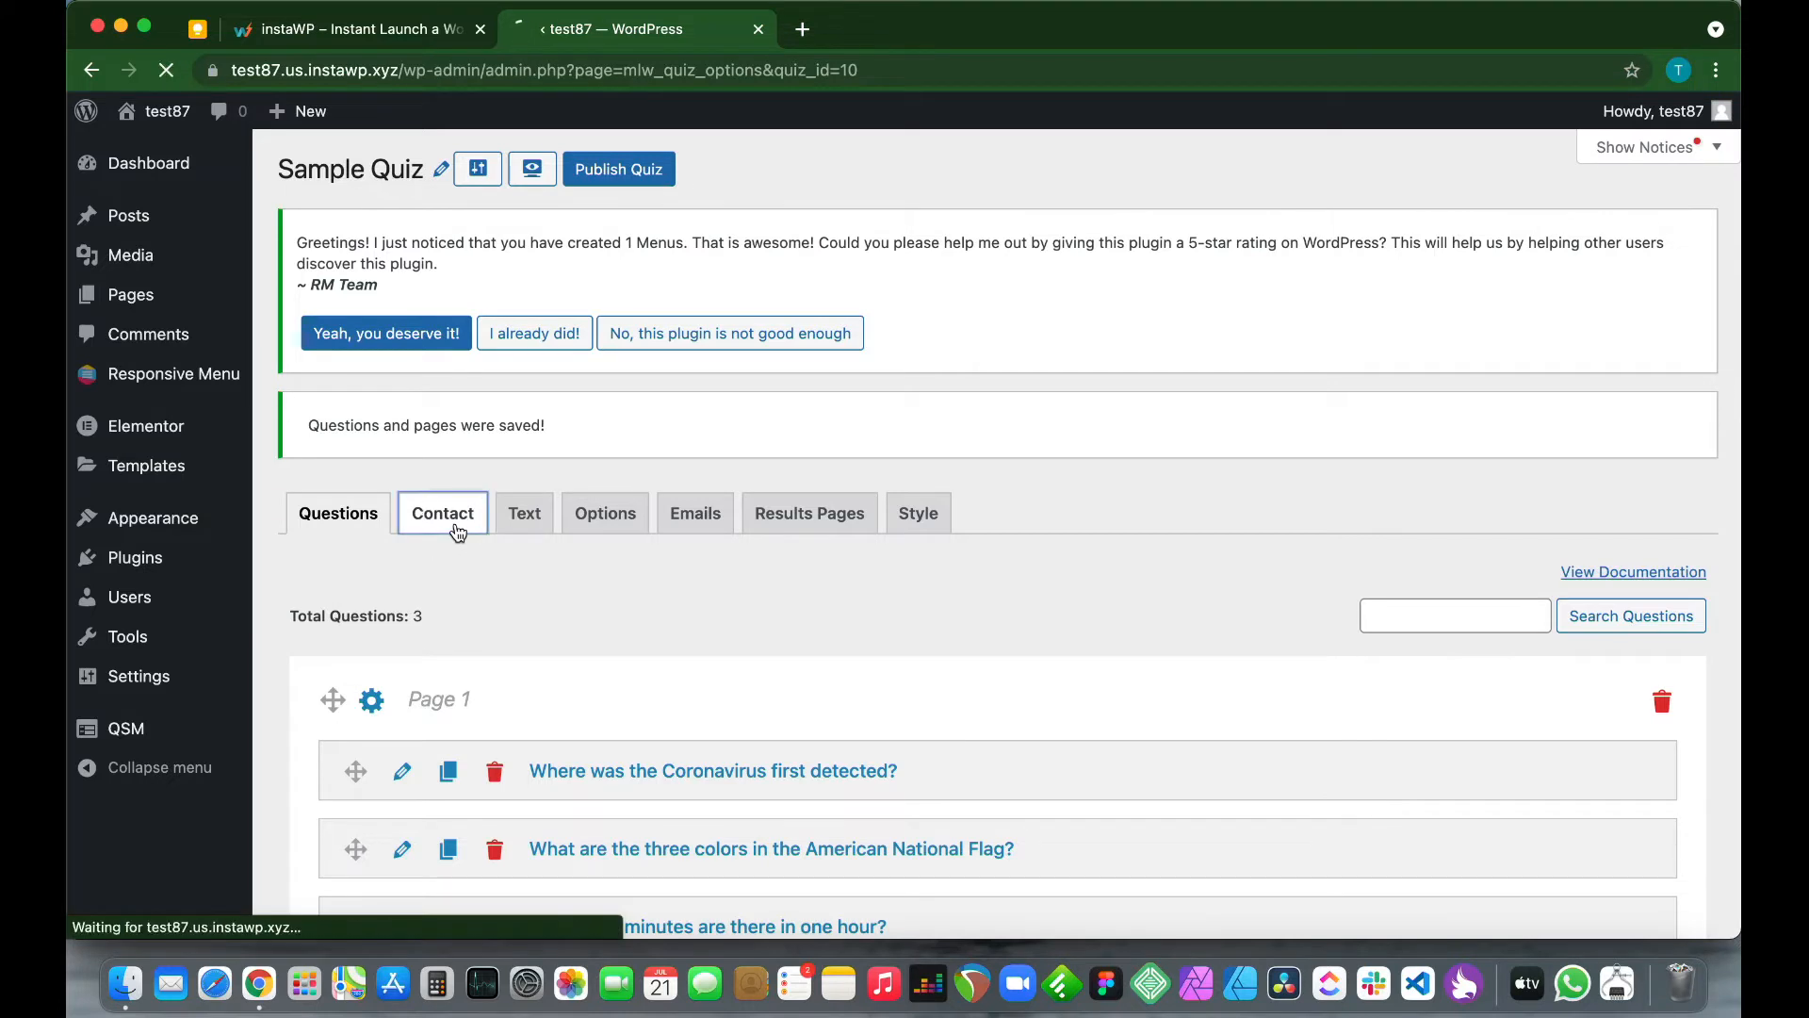
{"action": "left_click", "coordinate": [442, 513]}
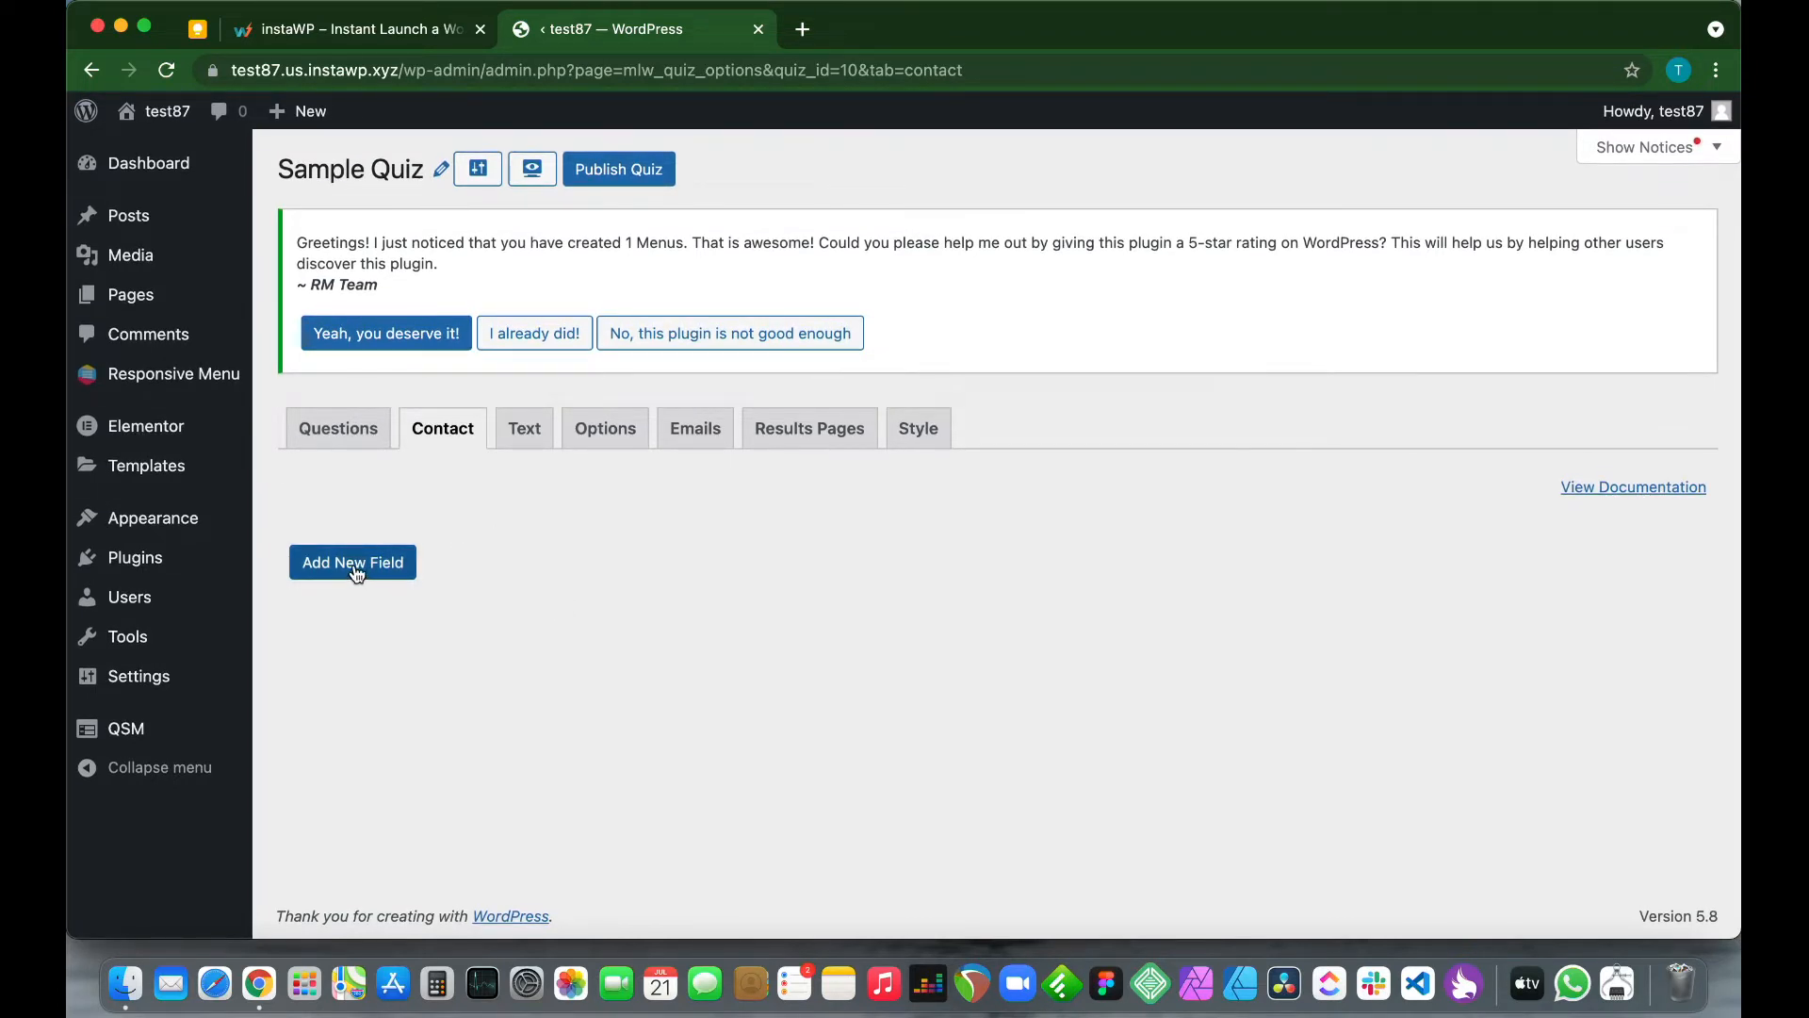
{"action": "left_click", "coordinate": [352, 562]}
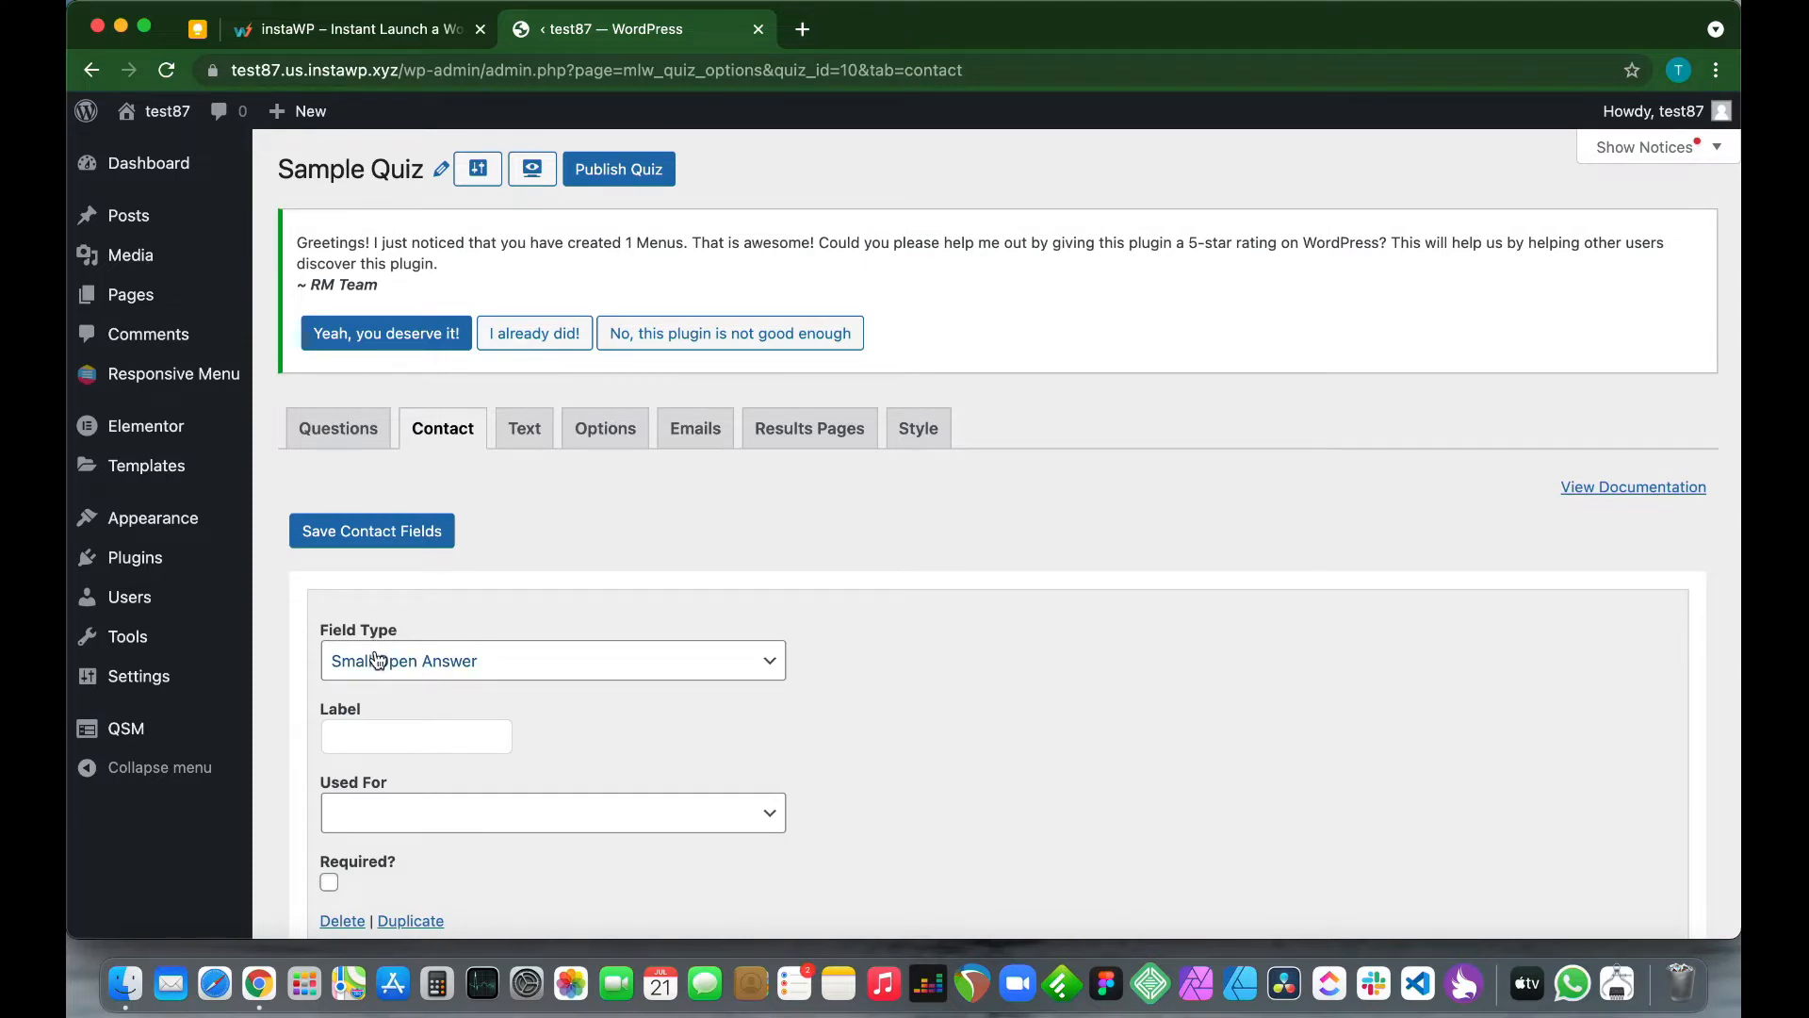
{"action": "left_click", "coordinate": [416, 736]}
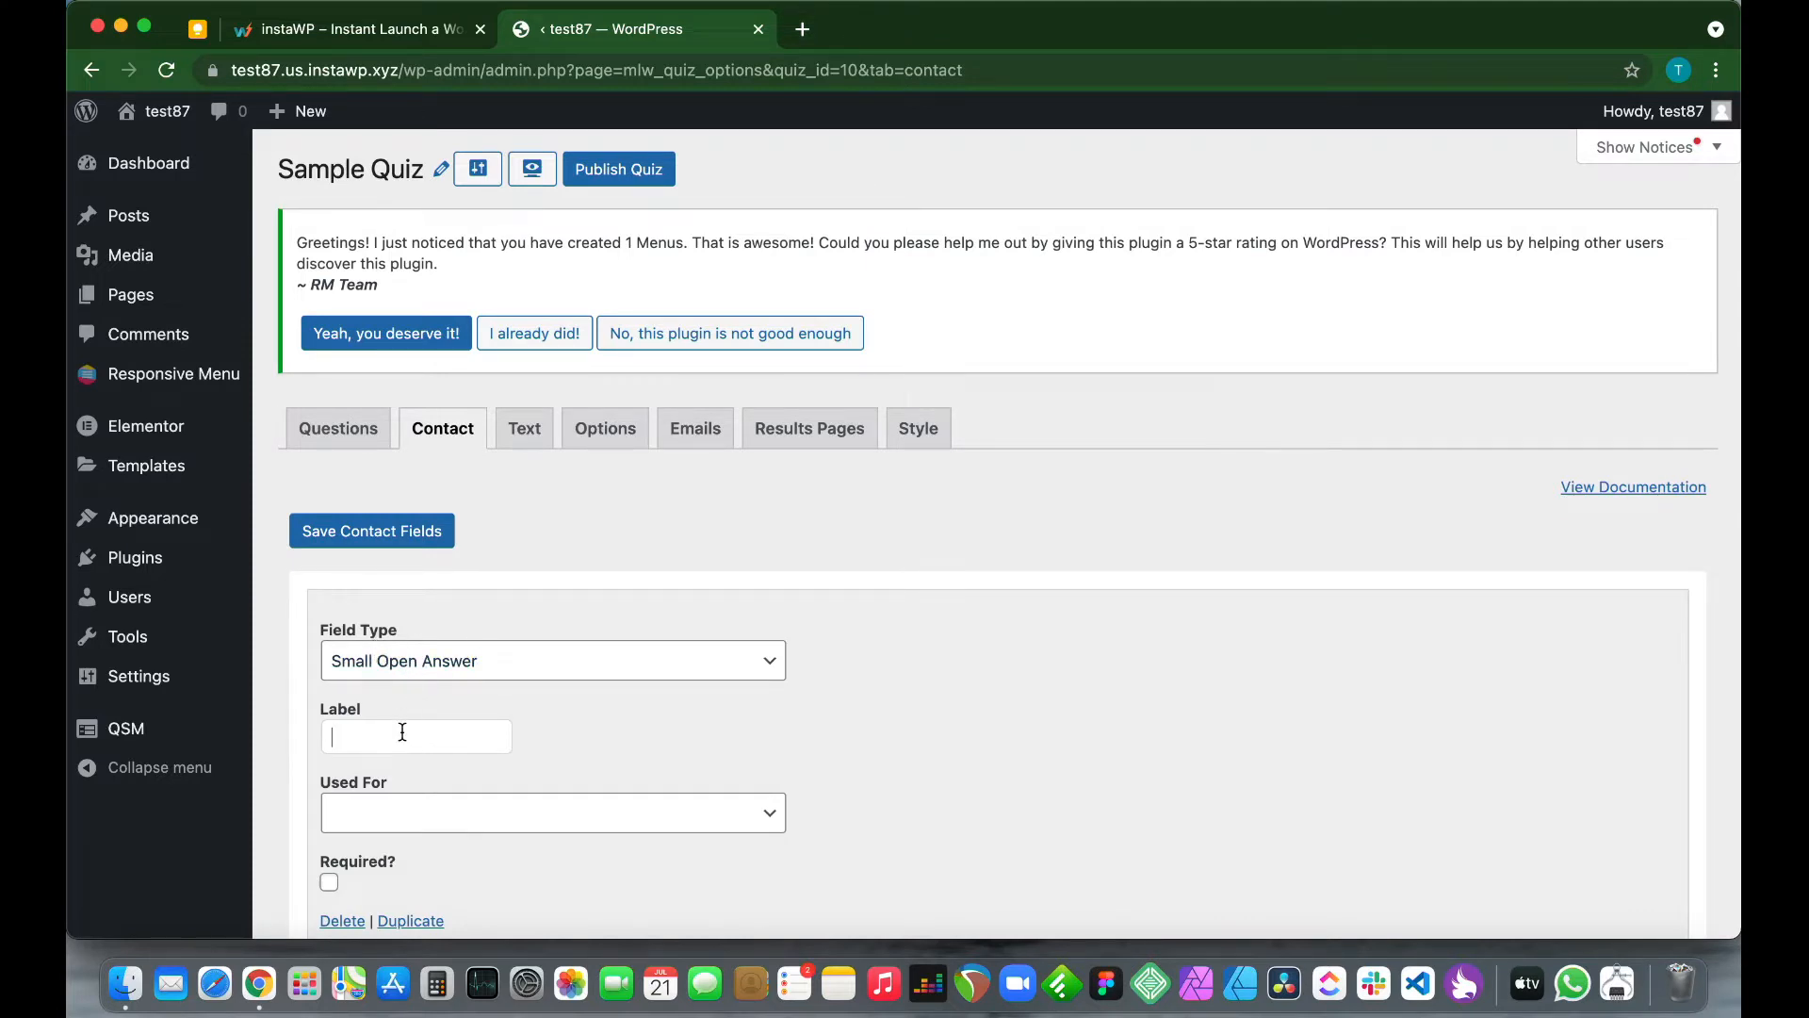
{"action": "type", "text": "Name"}
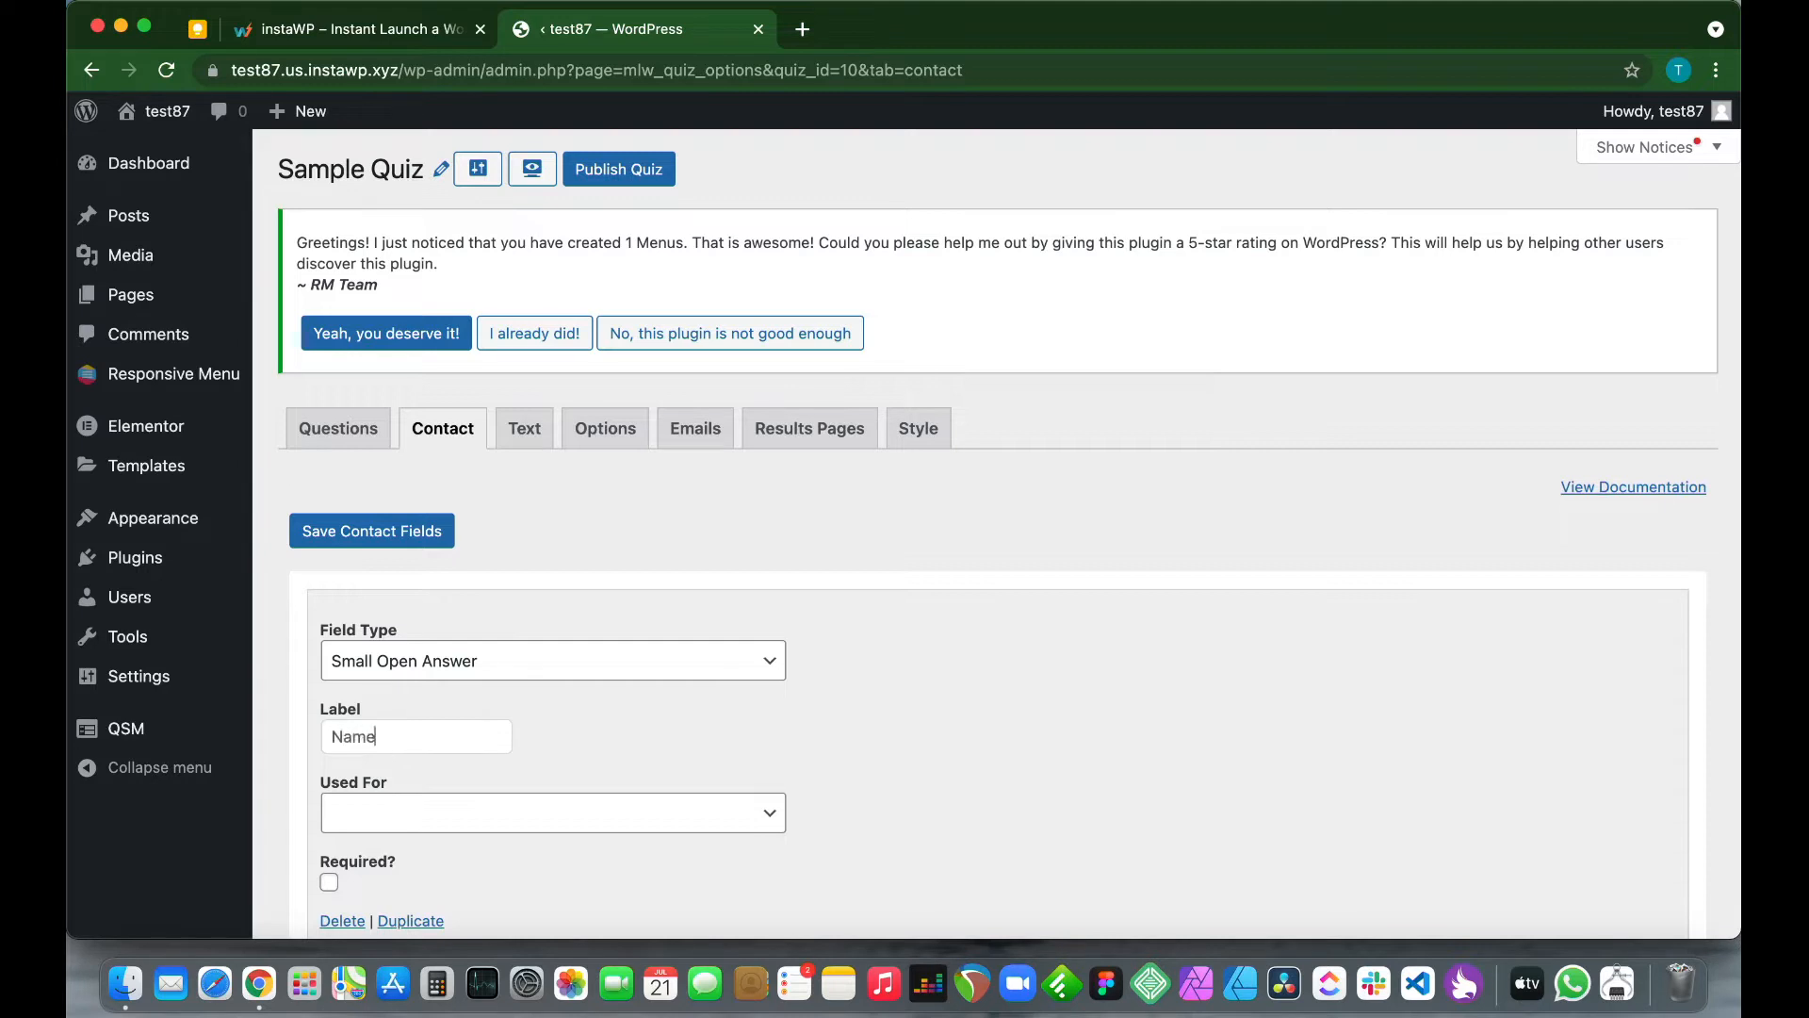
{"action": "scroll", "scroll_direction": "down", "scroll_amount": 3}
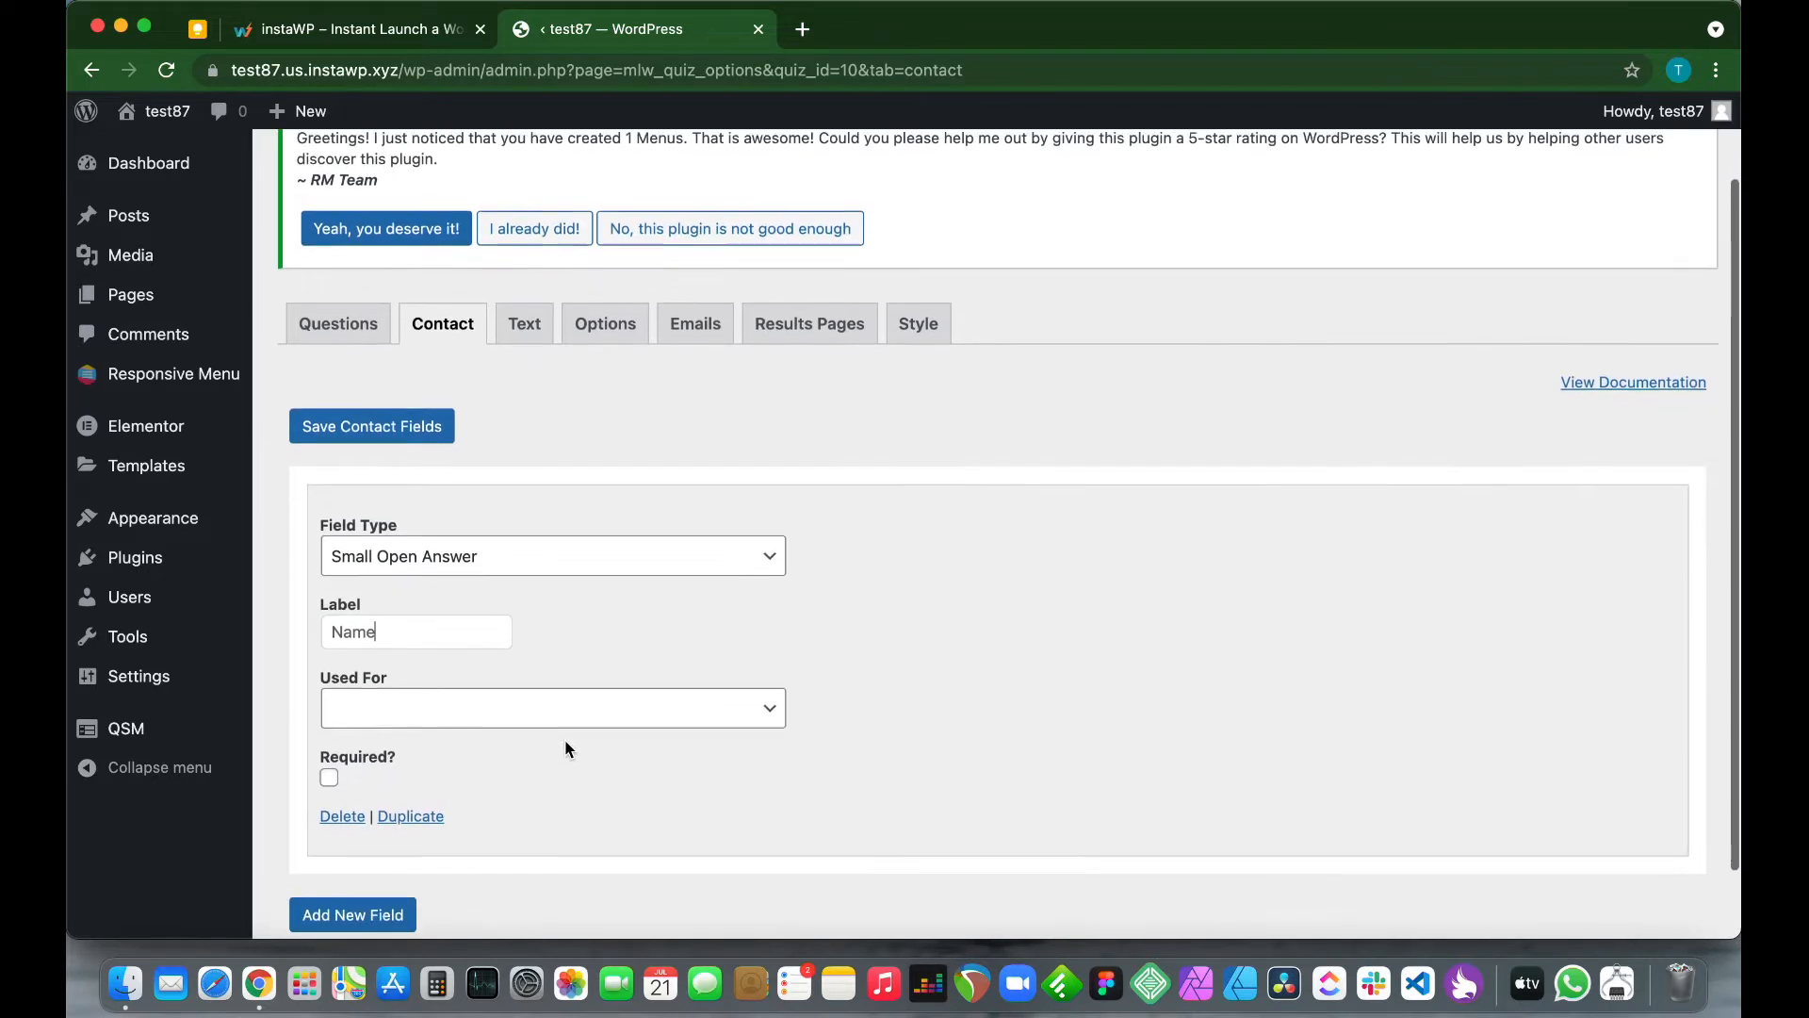
{"action": "scroll", "scroll_direction": "down", "scroll_amount": 3}
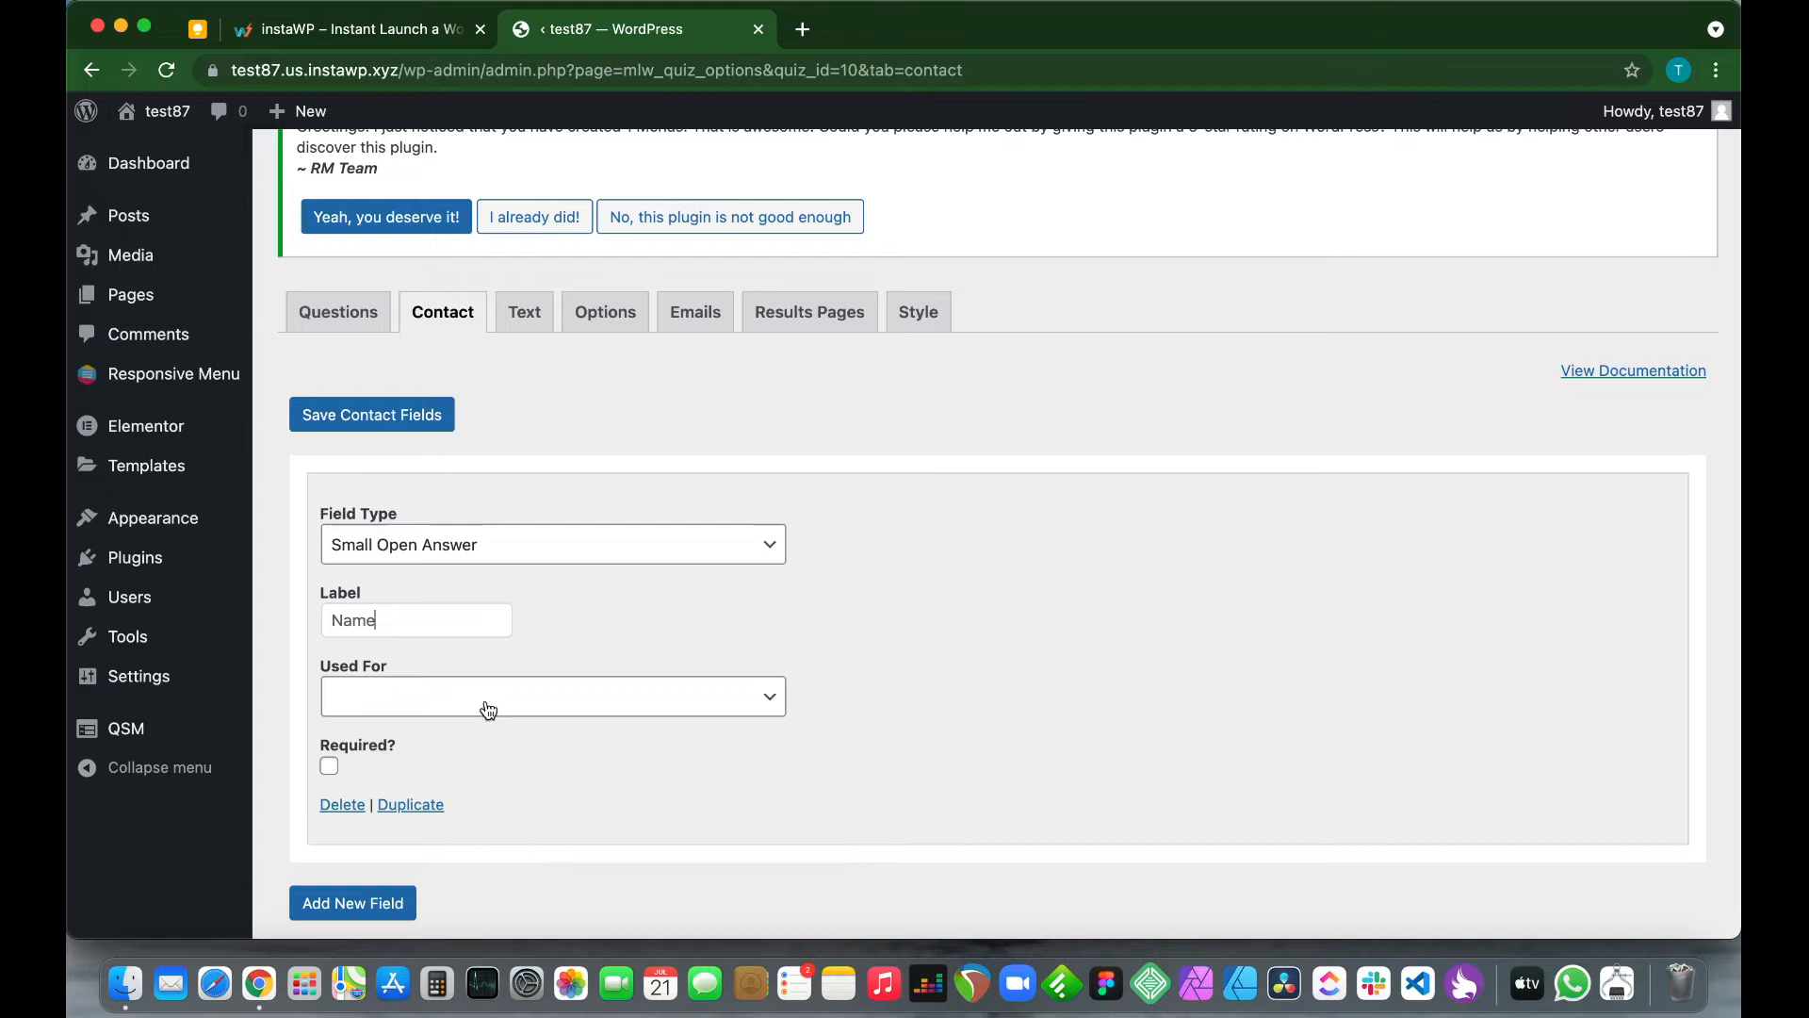
{"action": "left_click", "coordinate": [552, 695]}
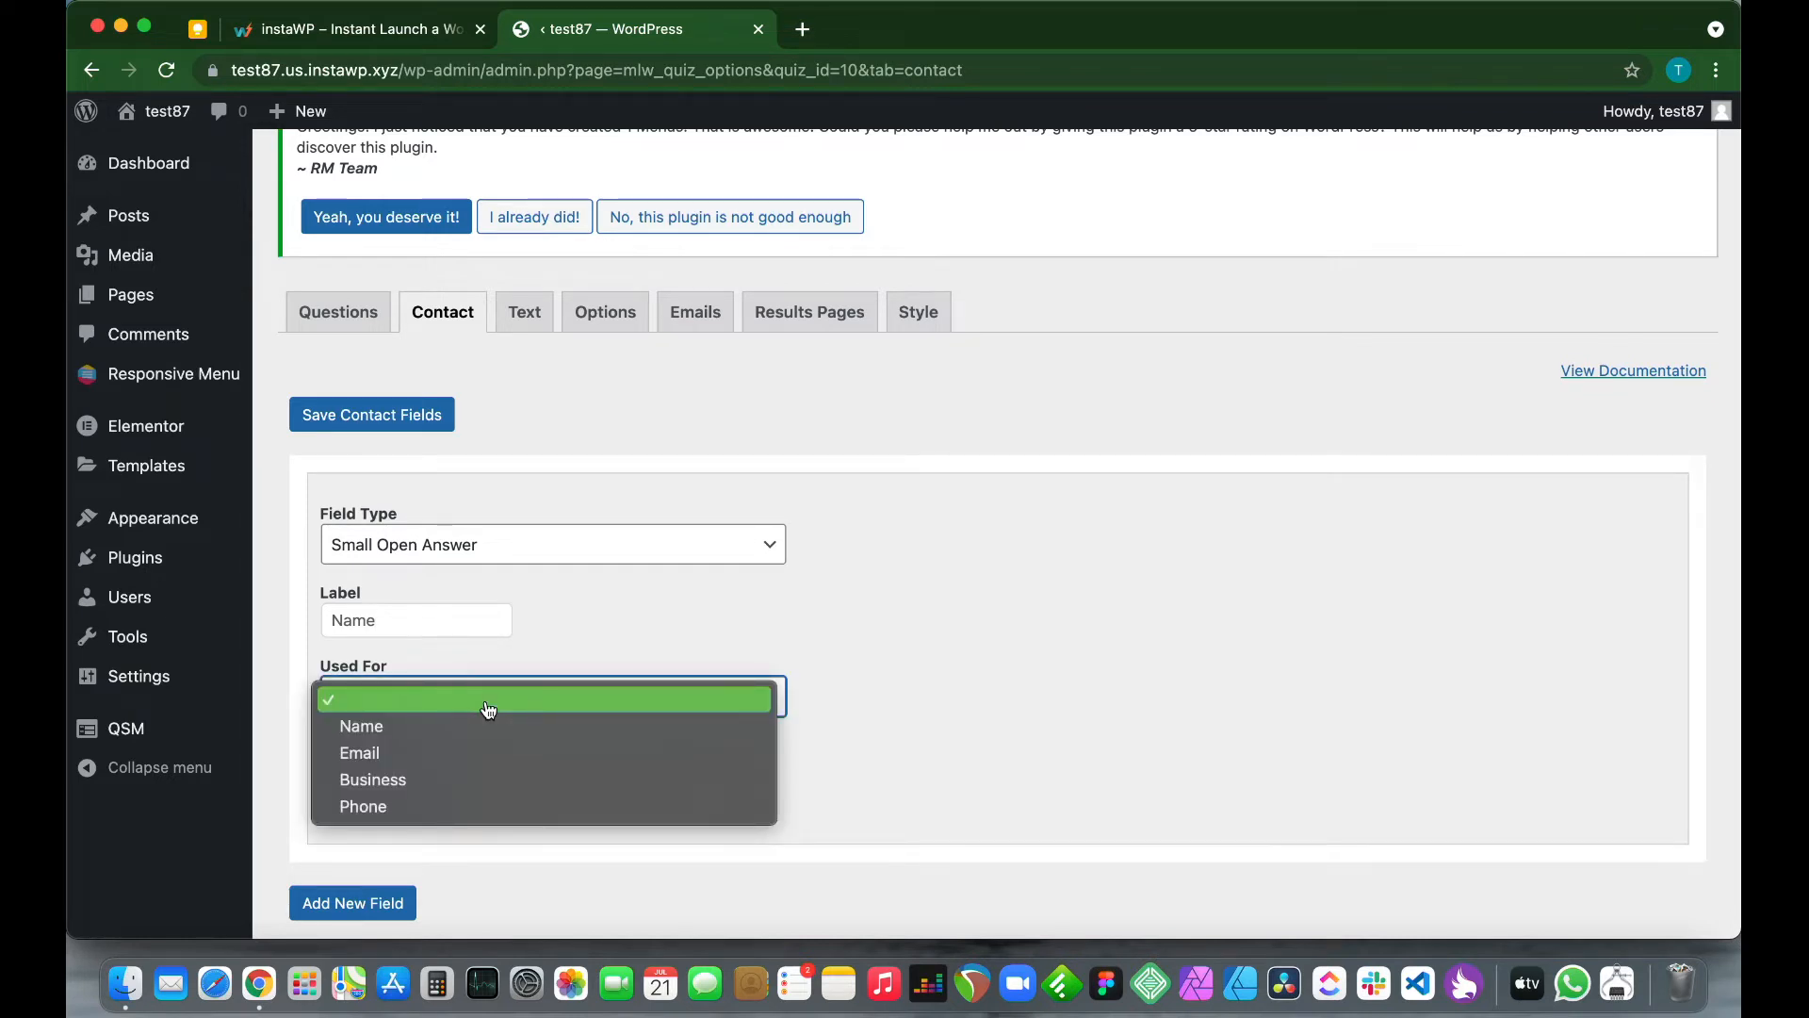
{"action": "left_click", "coordinate": [360, 725]}
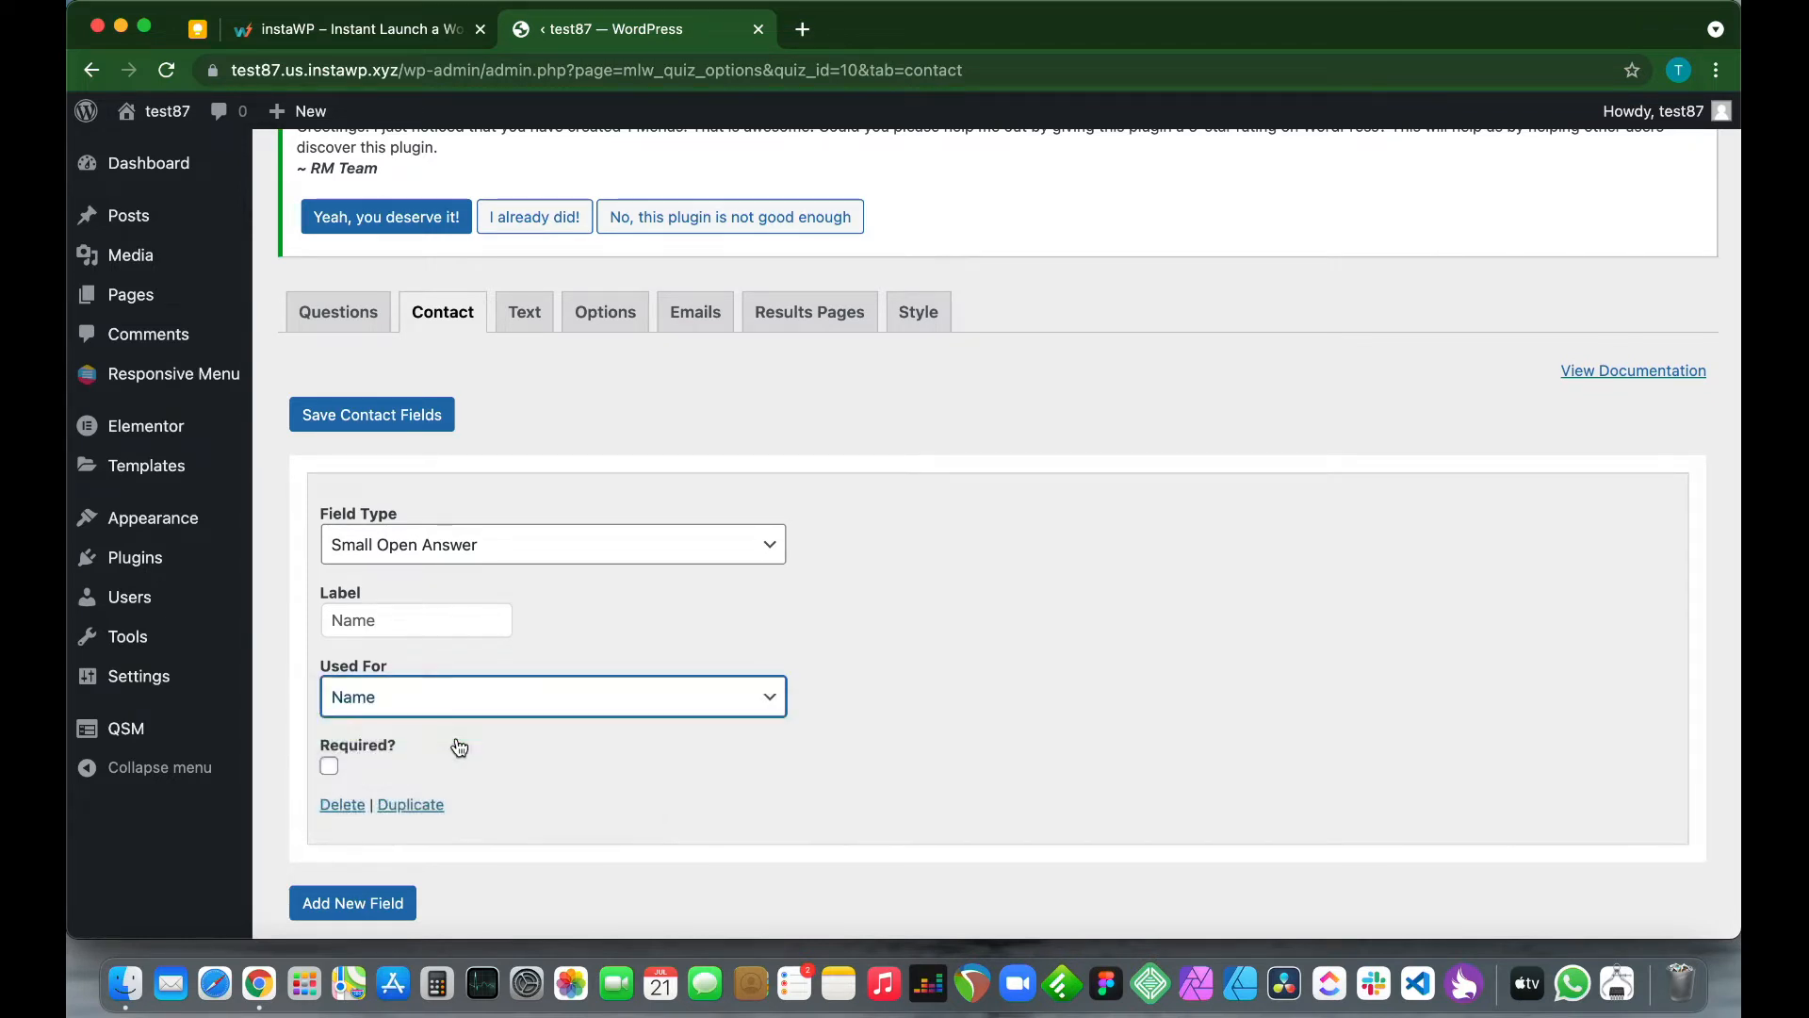
{"action": "scroll", "scroll_direction": "down", "scroll_amount": 3}
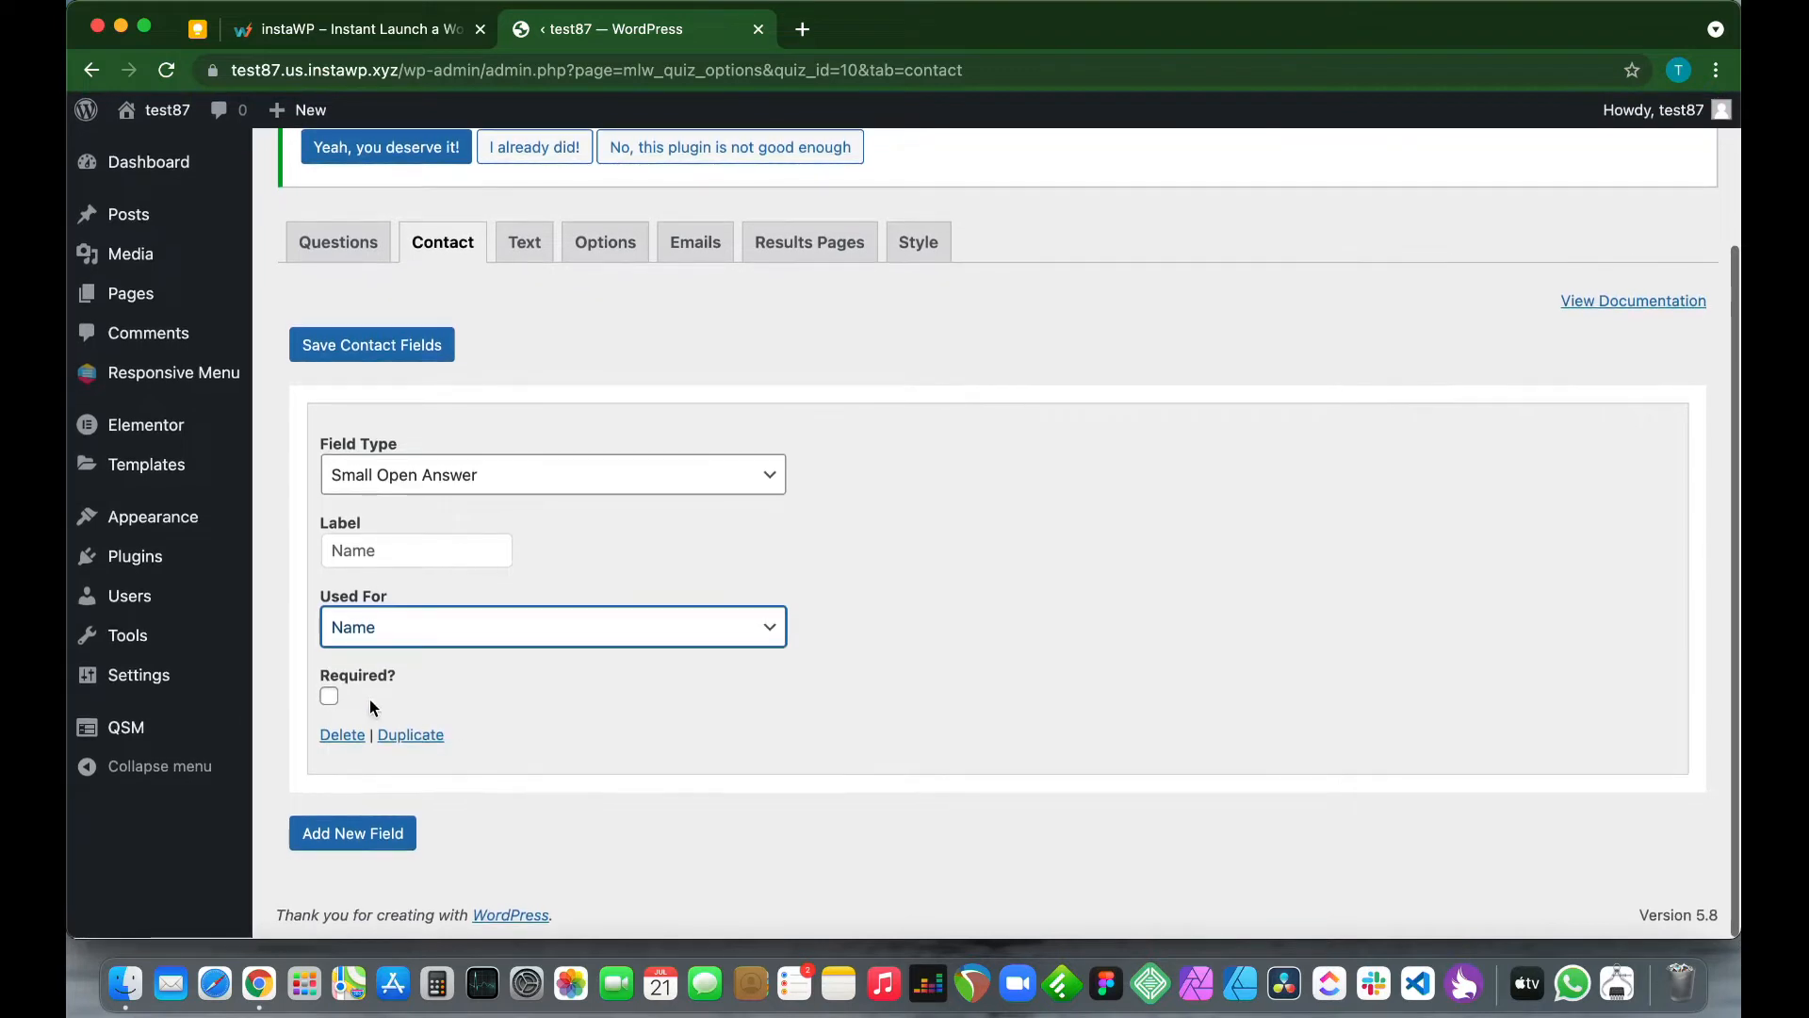
{"action": "left_click", "coordinate": [329, 697]}
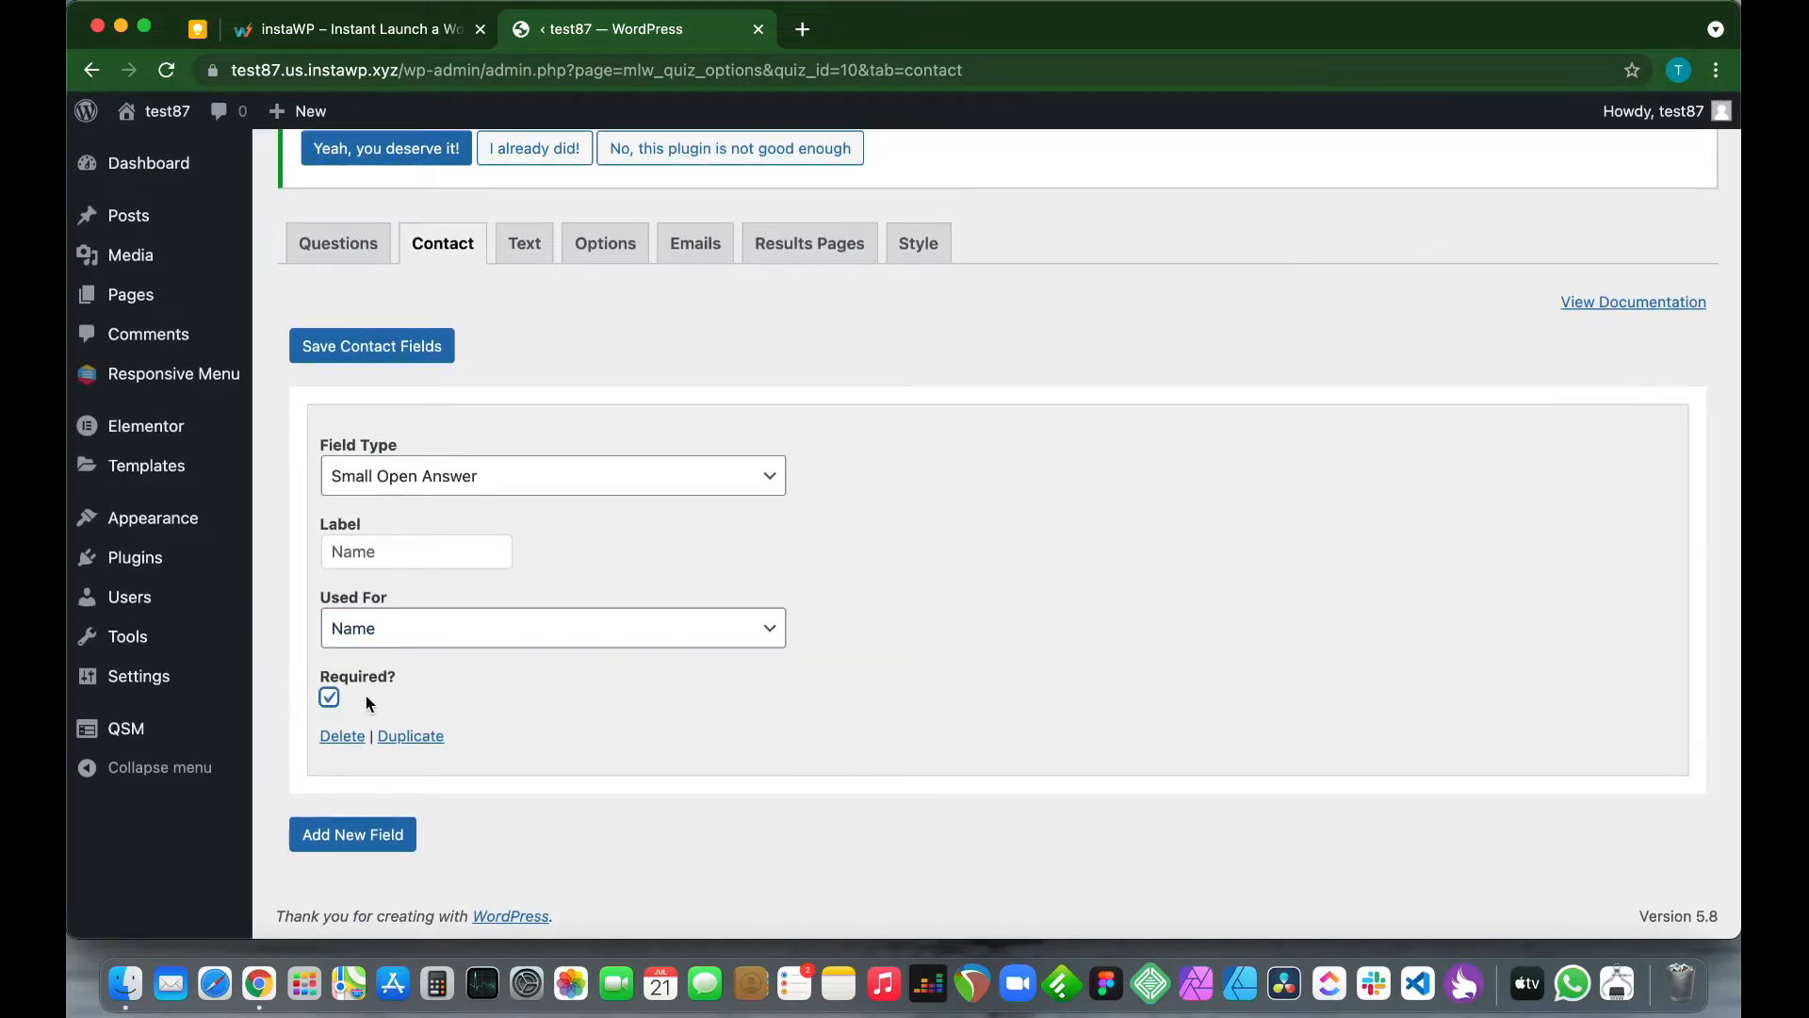
{"action": "mouse_move", "coordinate": [467, 704]}
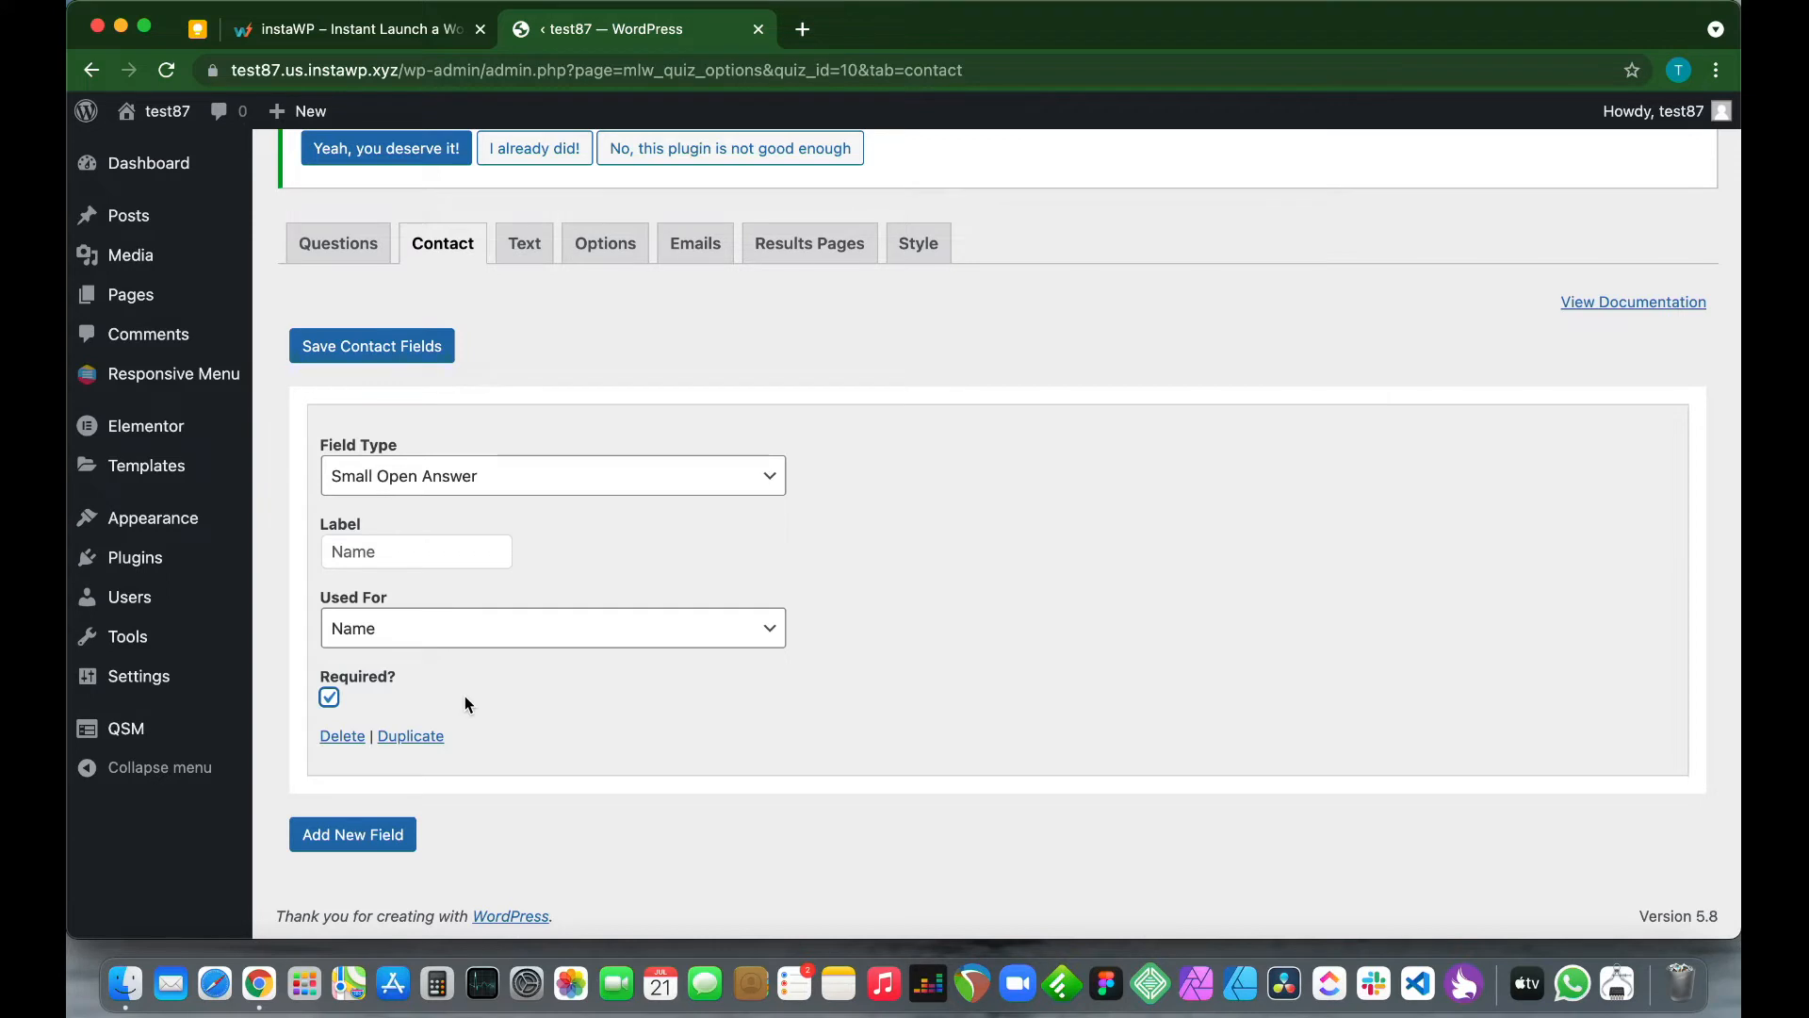
{"action": "mouse_move", "coordinate": [401, 831]}
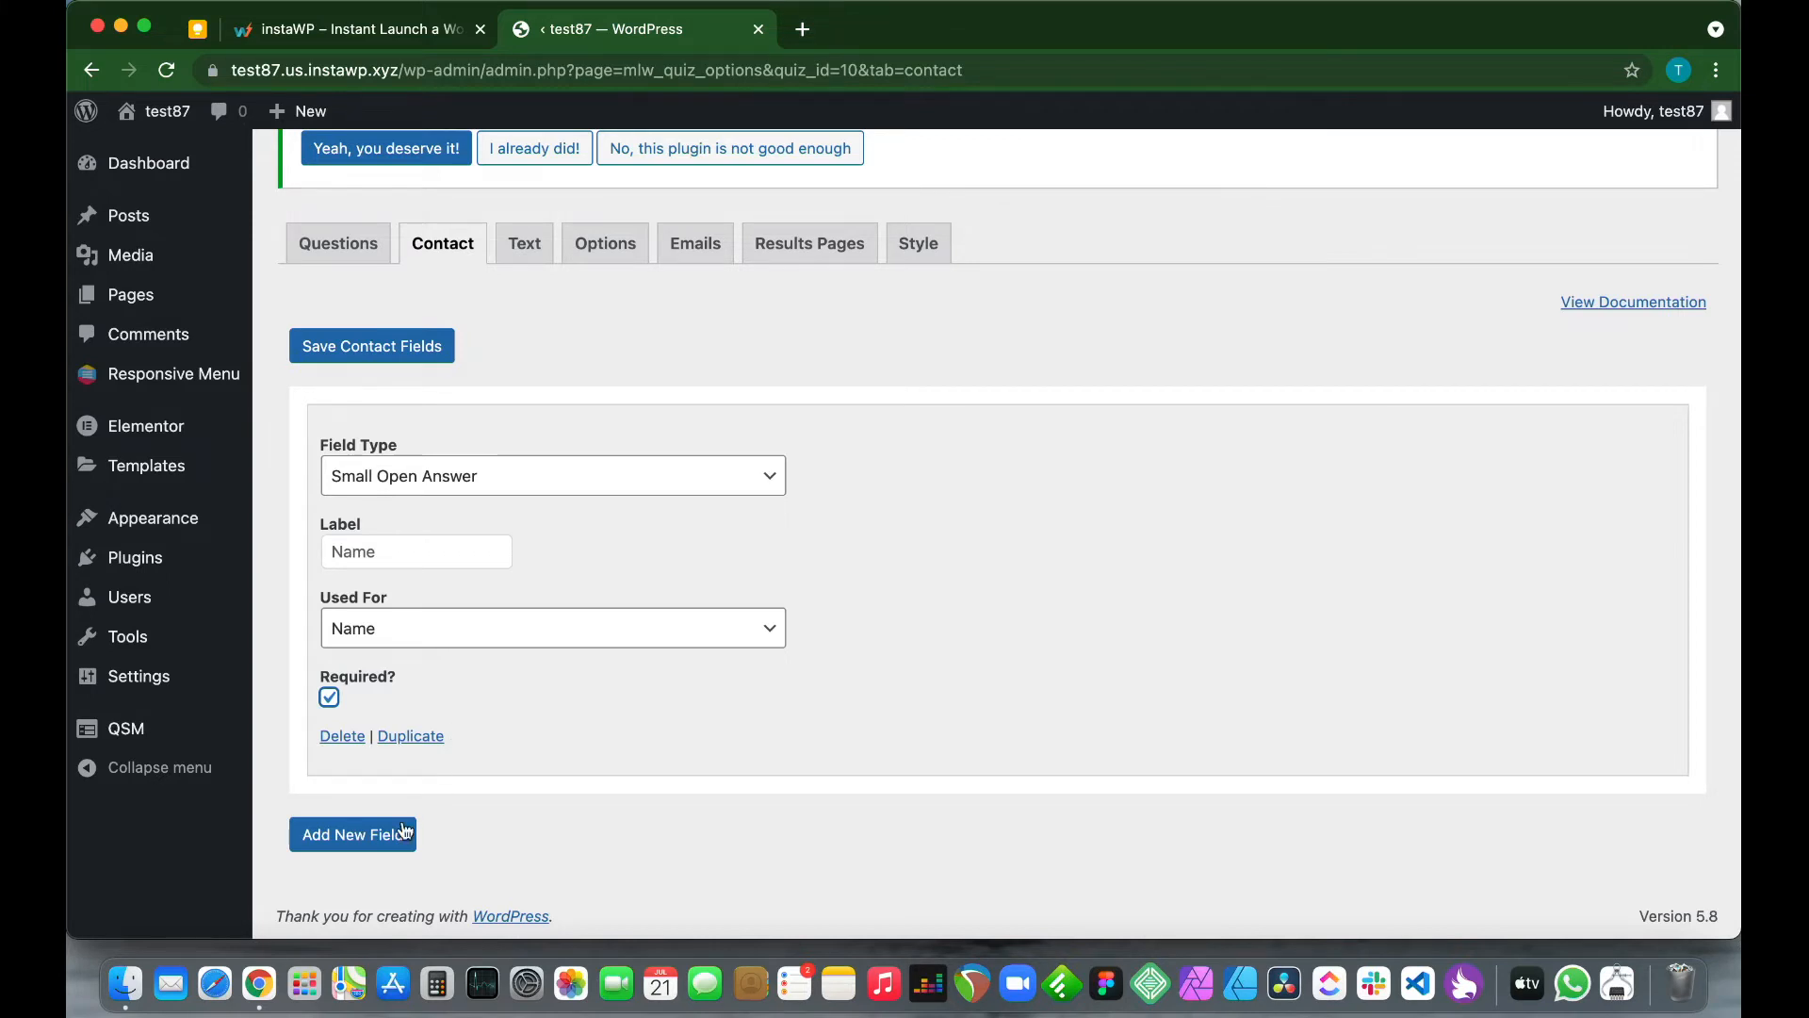
Step: Add a second contact field of Email type labelled 'Email'
{"action": "left_click", "coordinate": [351, 833]}
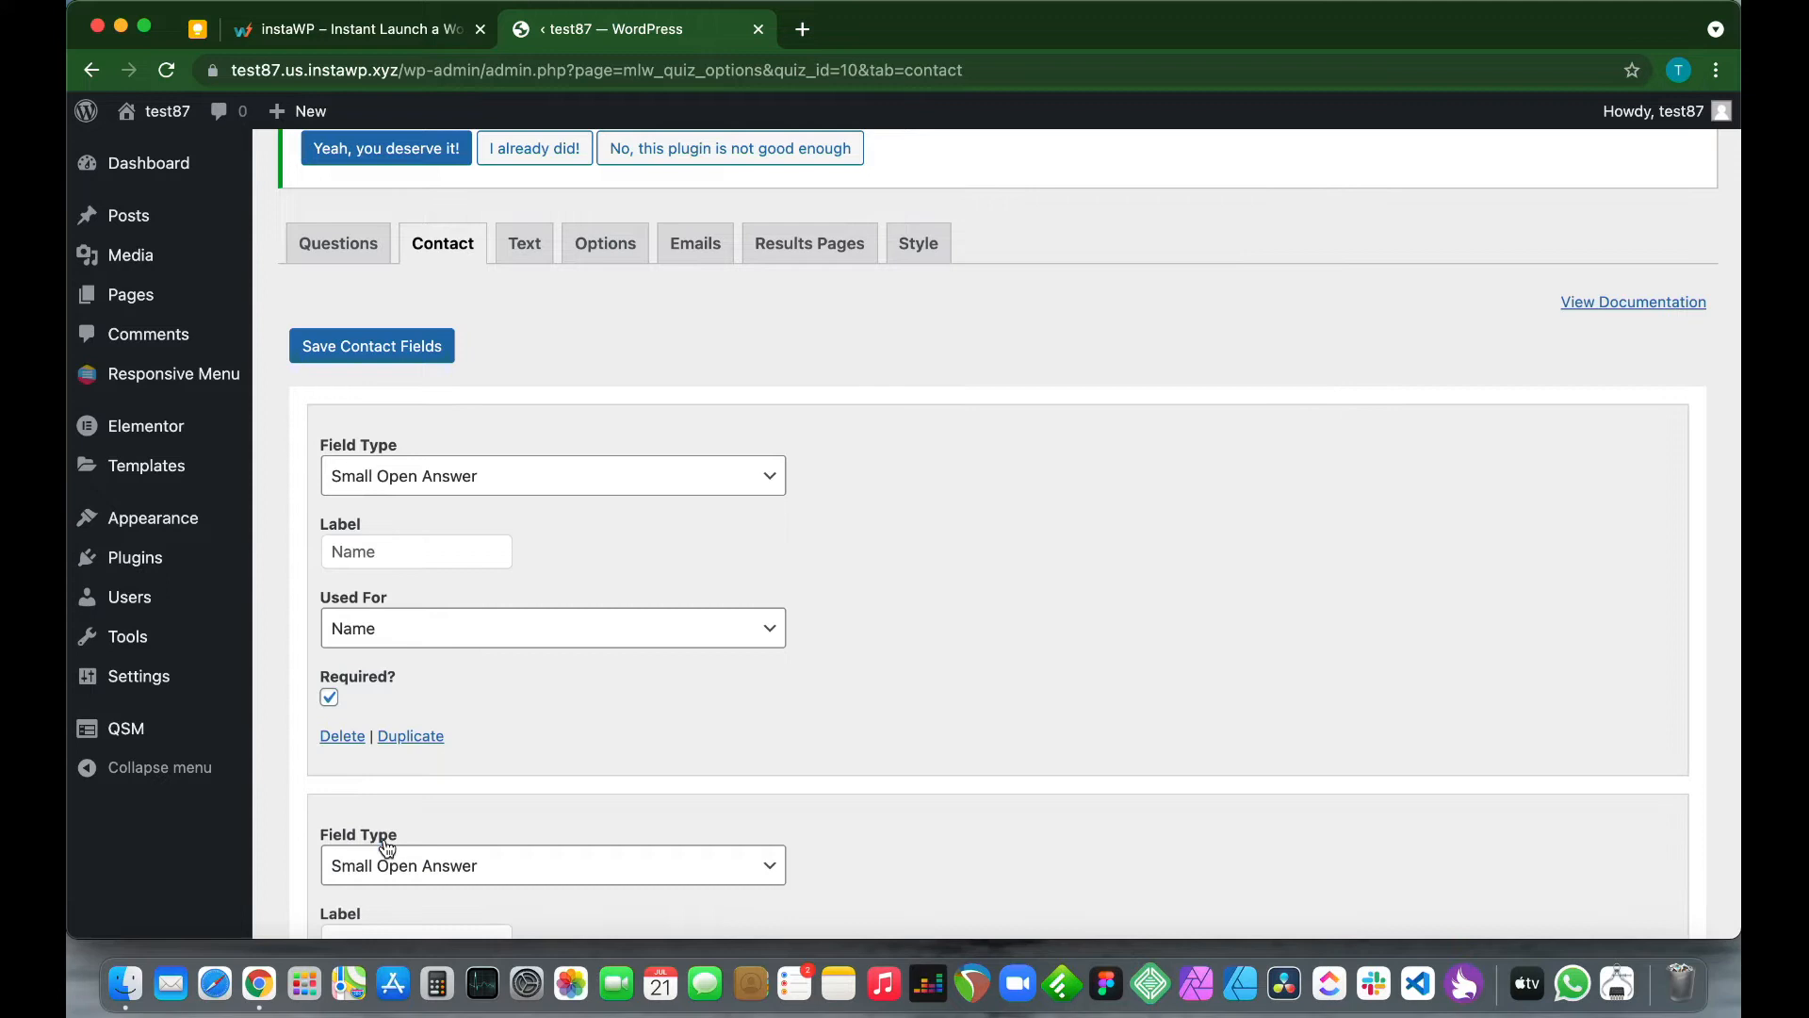
{"action": "scroll", "scroll_direction": "down", "scroll_amount": 3}
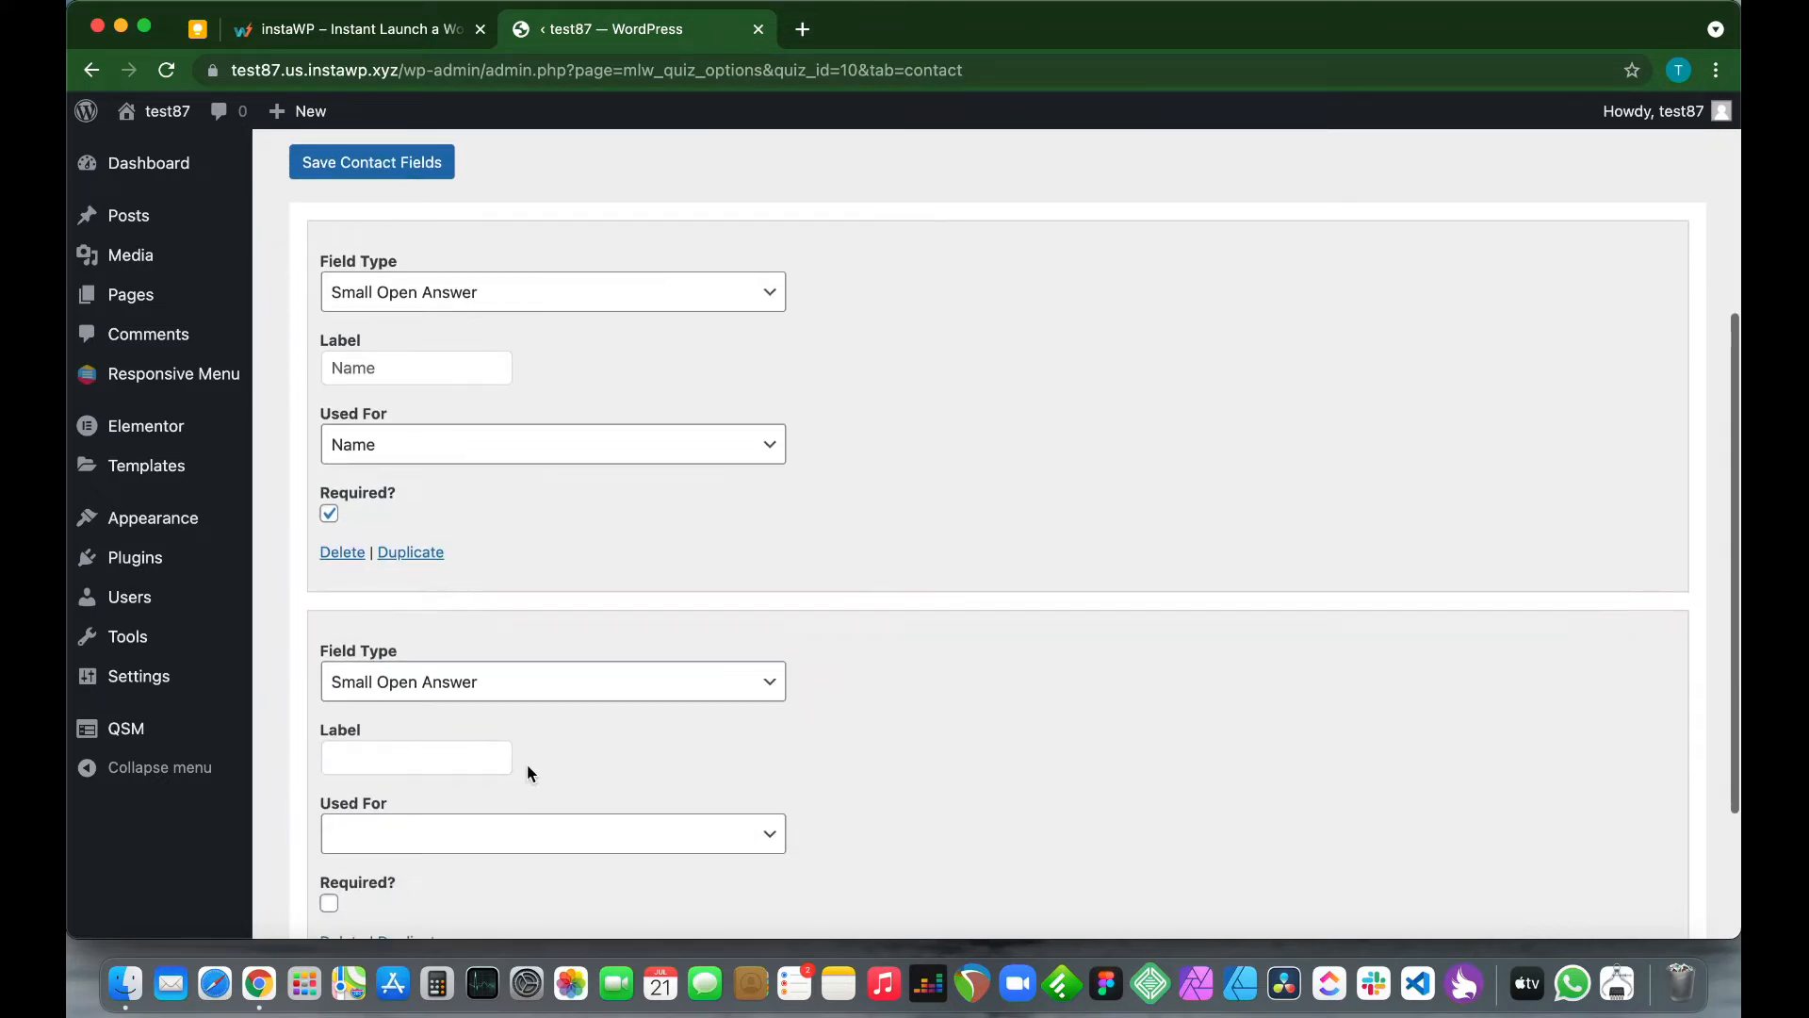
{"action": "left_click", "coordinate": [551, 681]}
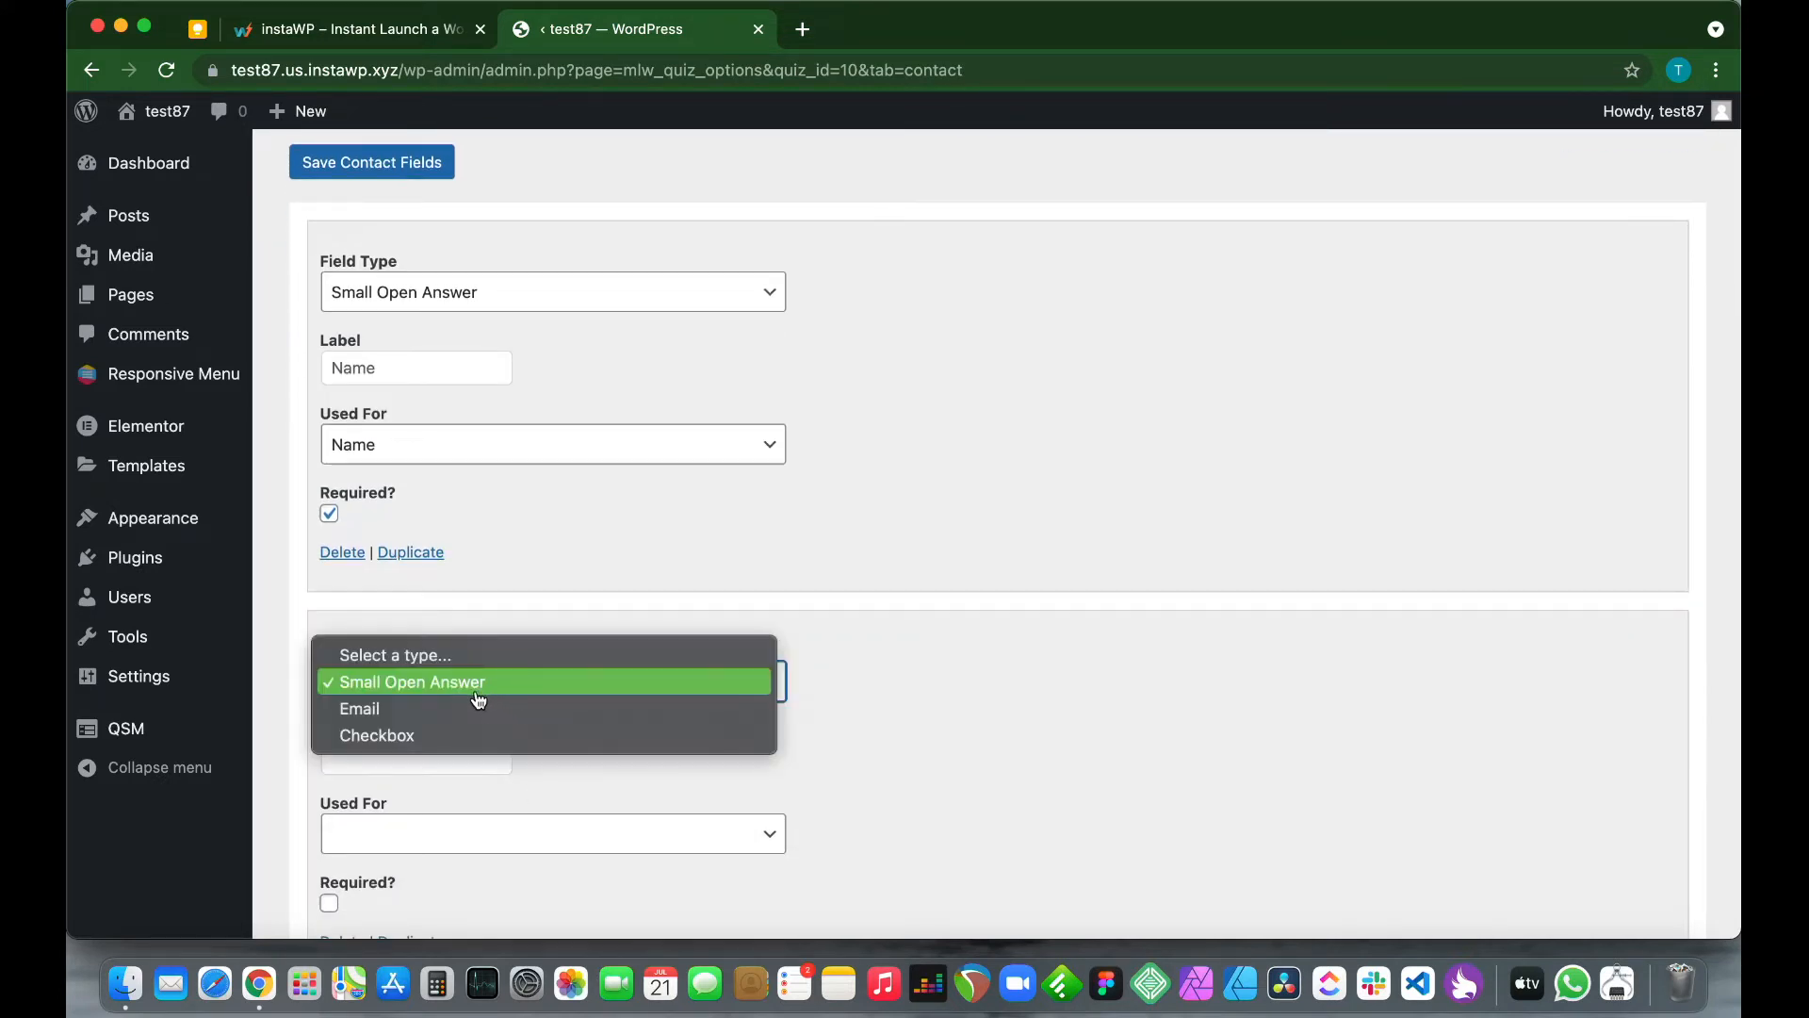
{"action": "left_click", "coordinate": [359, 708]}
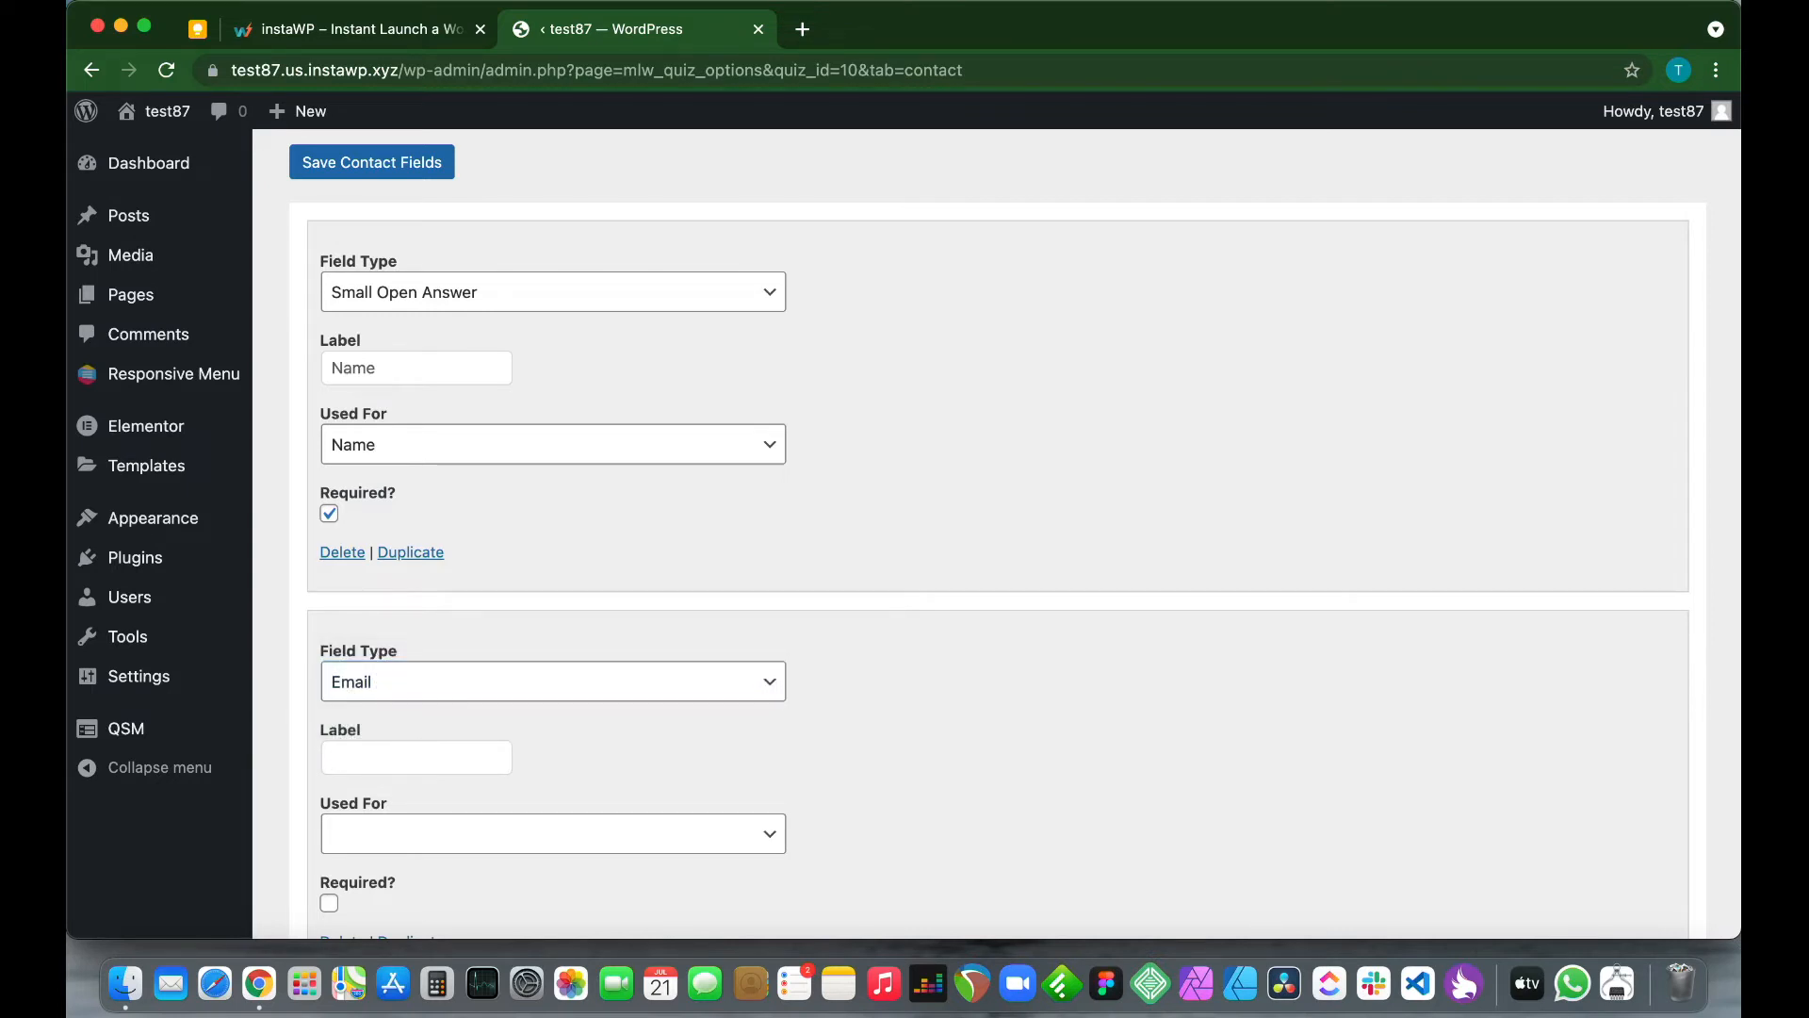
{"action": "type", "text": "Email"}
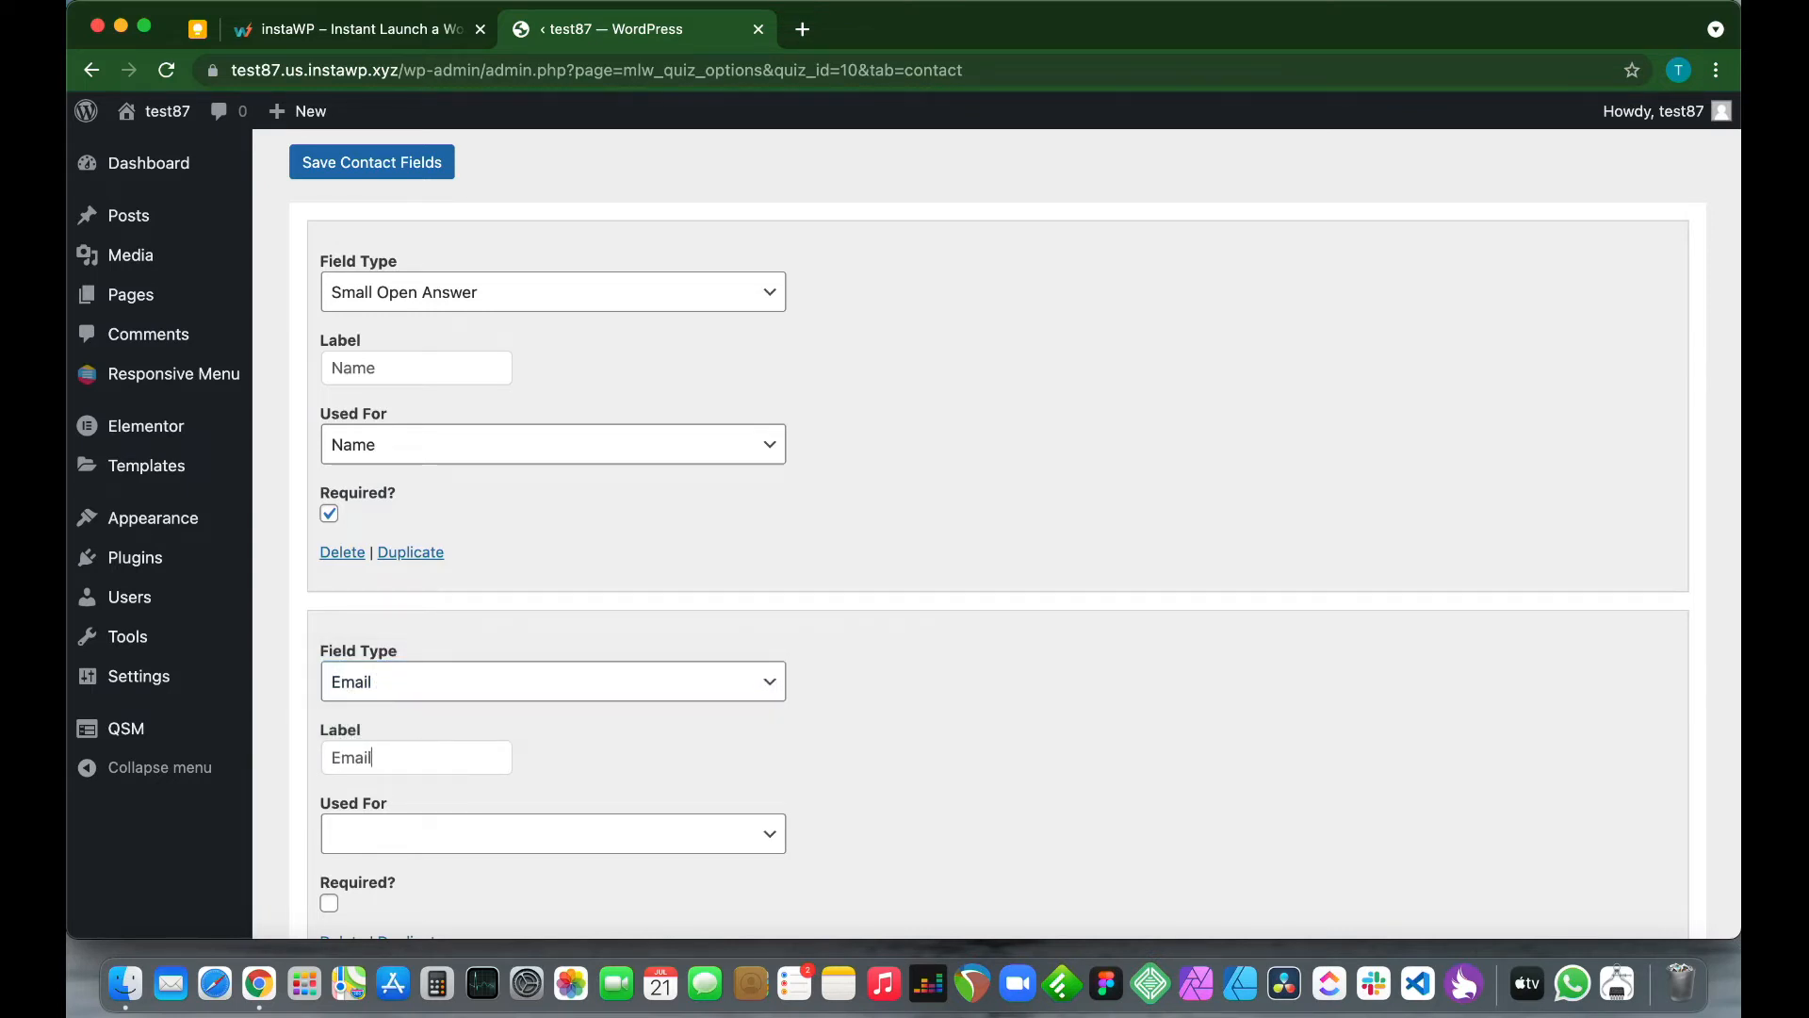
Step: Set the Email field's Used For to Email and save the contact fields
{"action": "scroll", "scroll_direction": "down", "scroll_amount": 3}
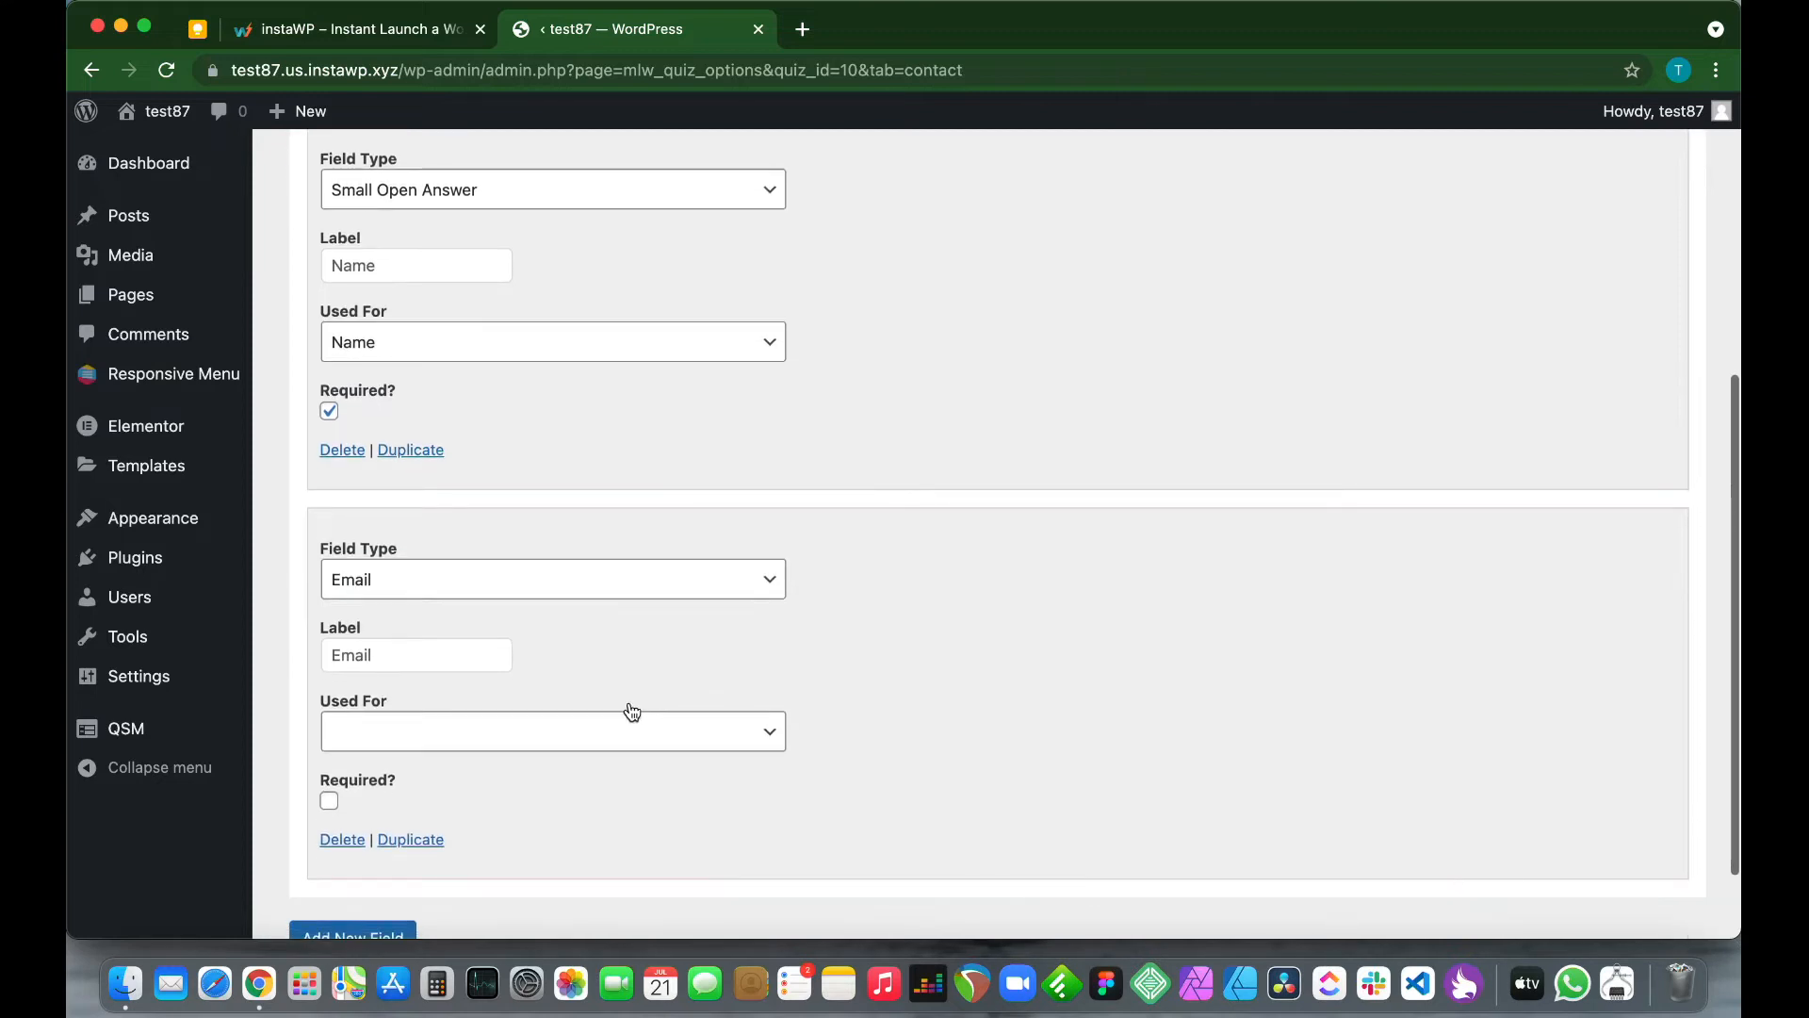
{"action": "left_click", "coordinate": [551, 730]}
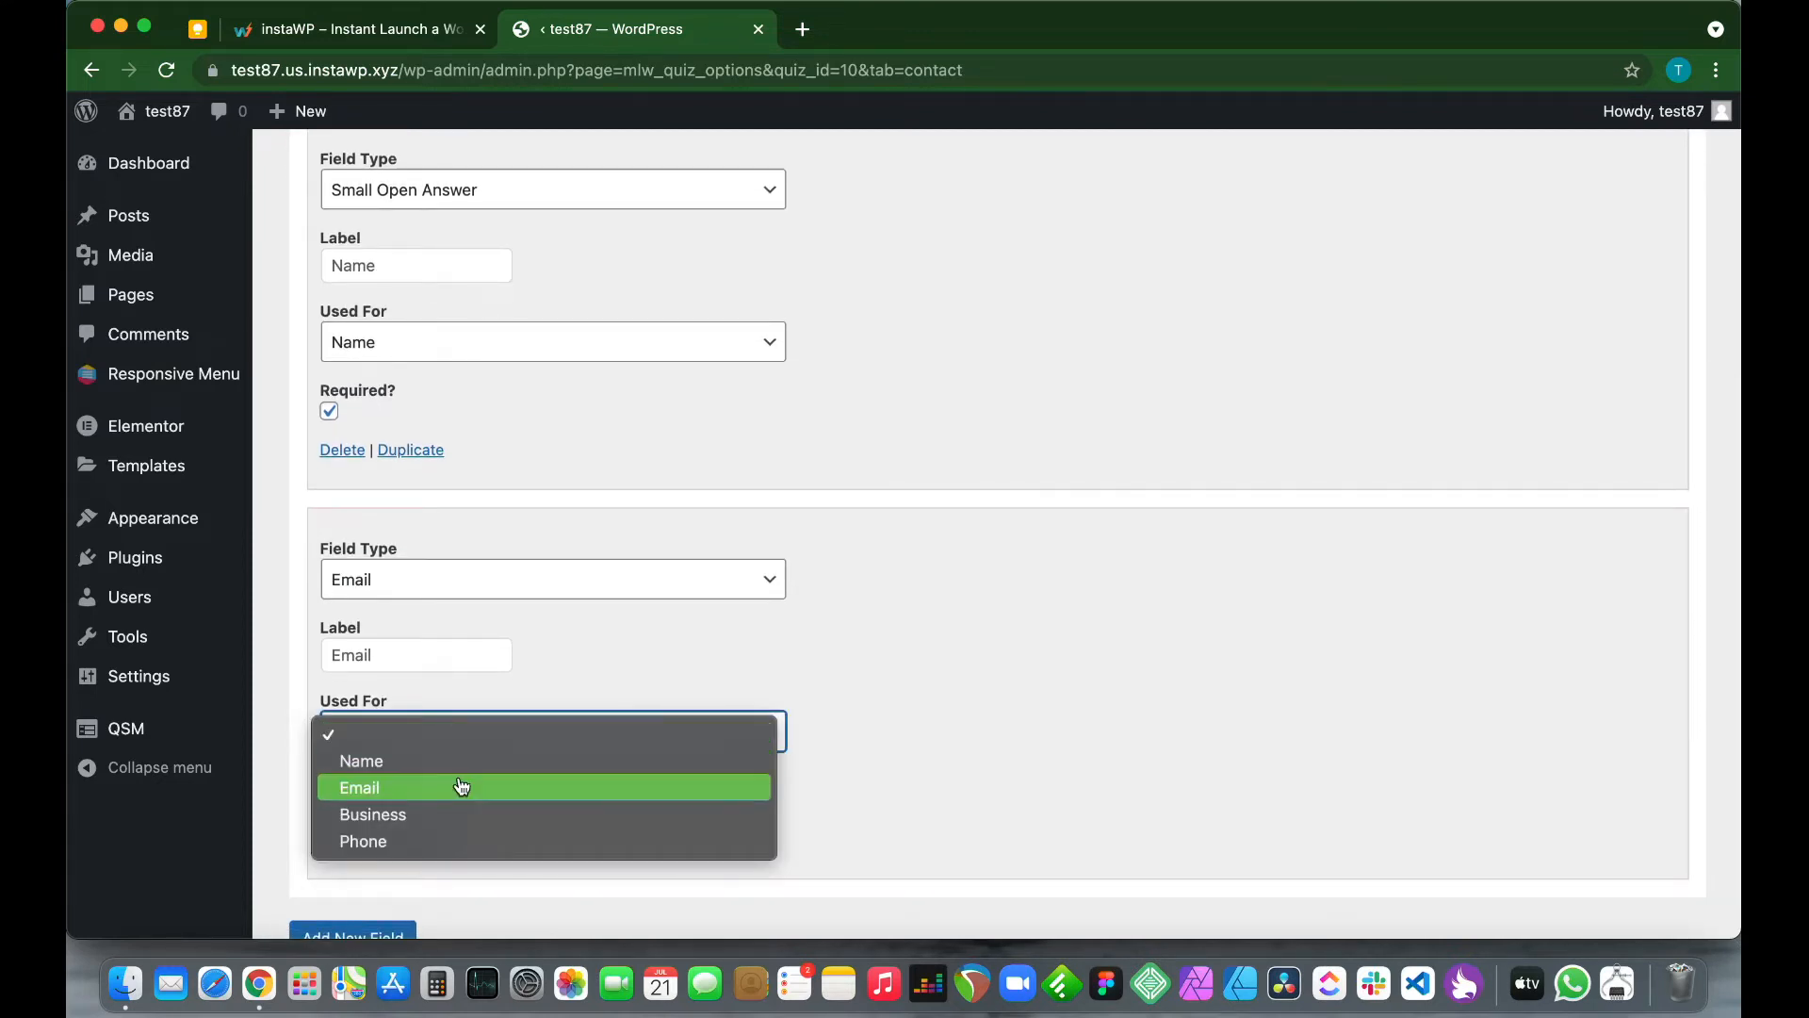
{"action": "left_click", "coordinate": [359, 787]}
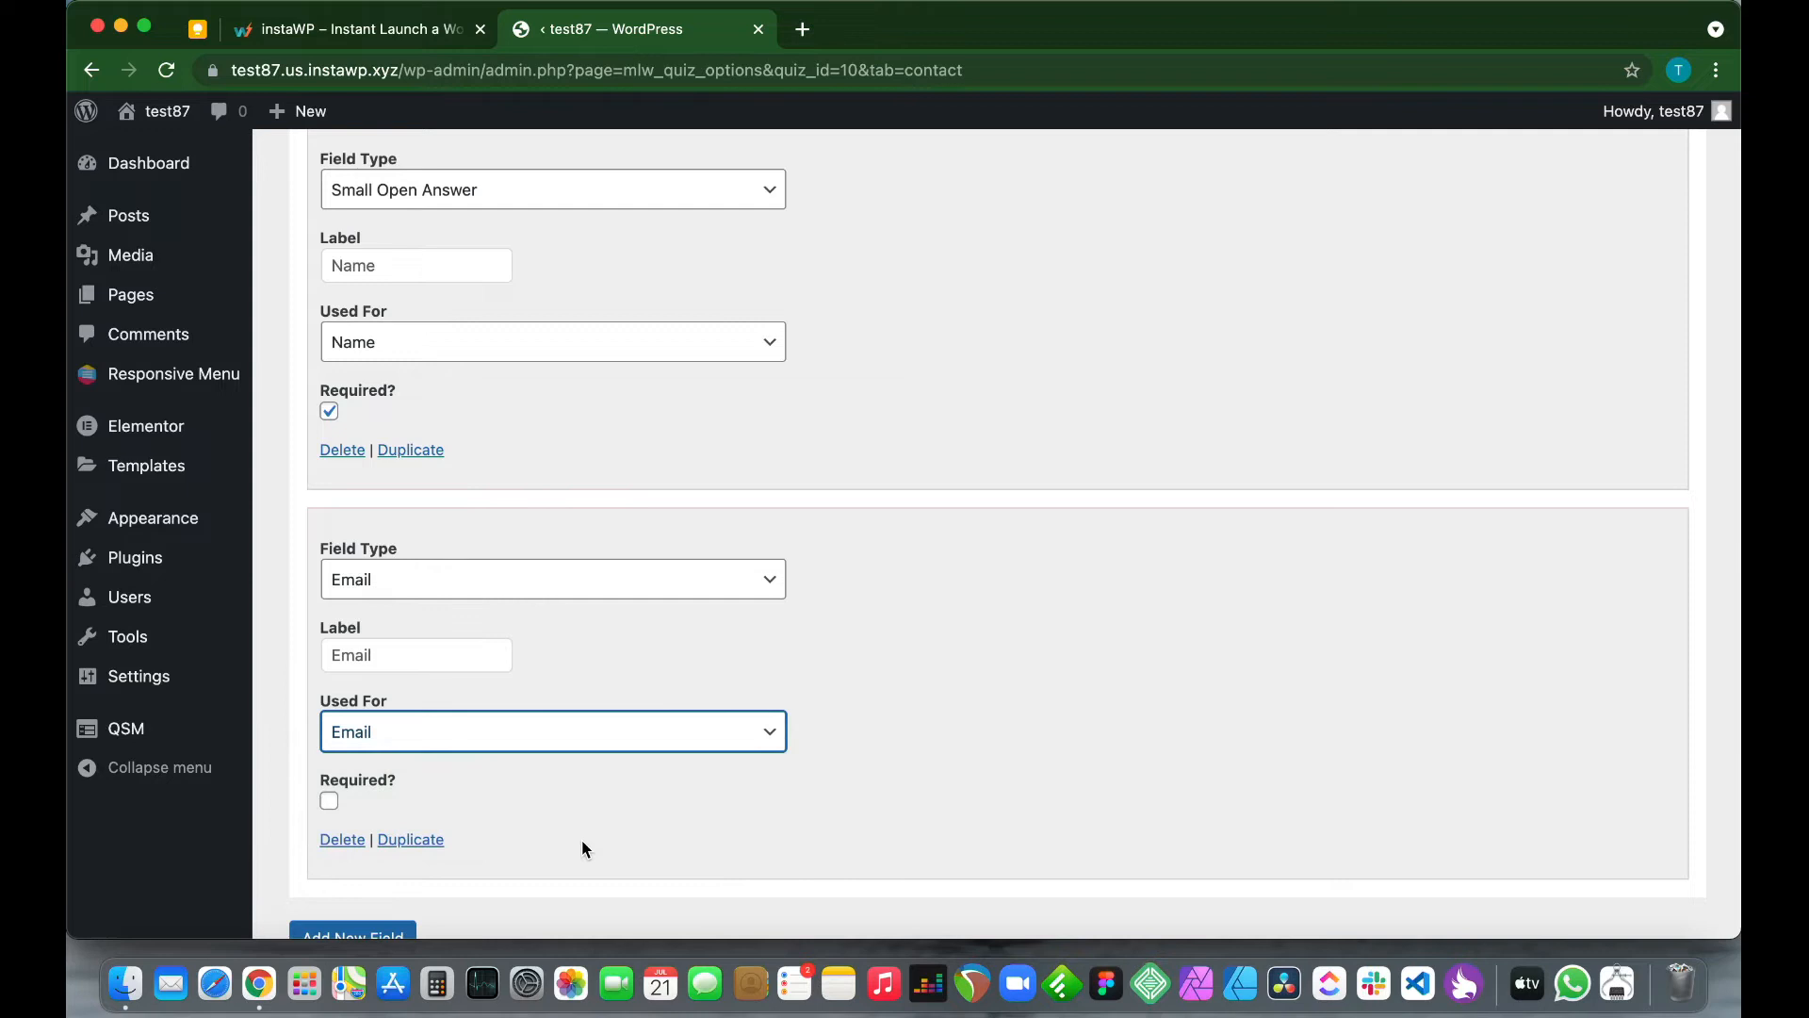
{"action": "scroll", "scroll_direction": "down", "scroll_amount": 3}
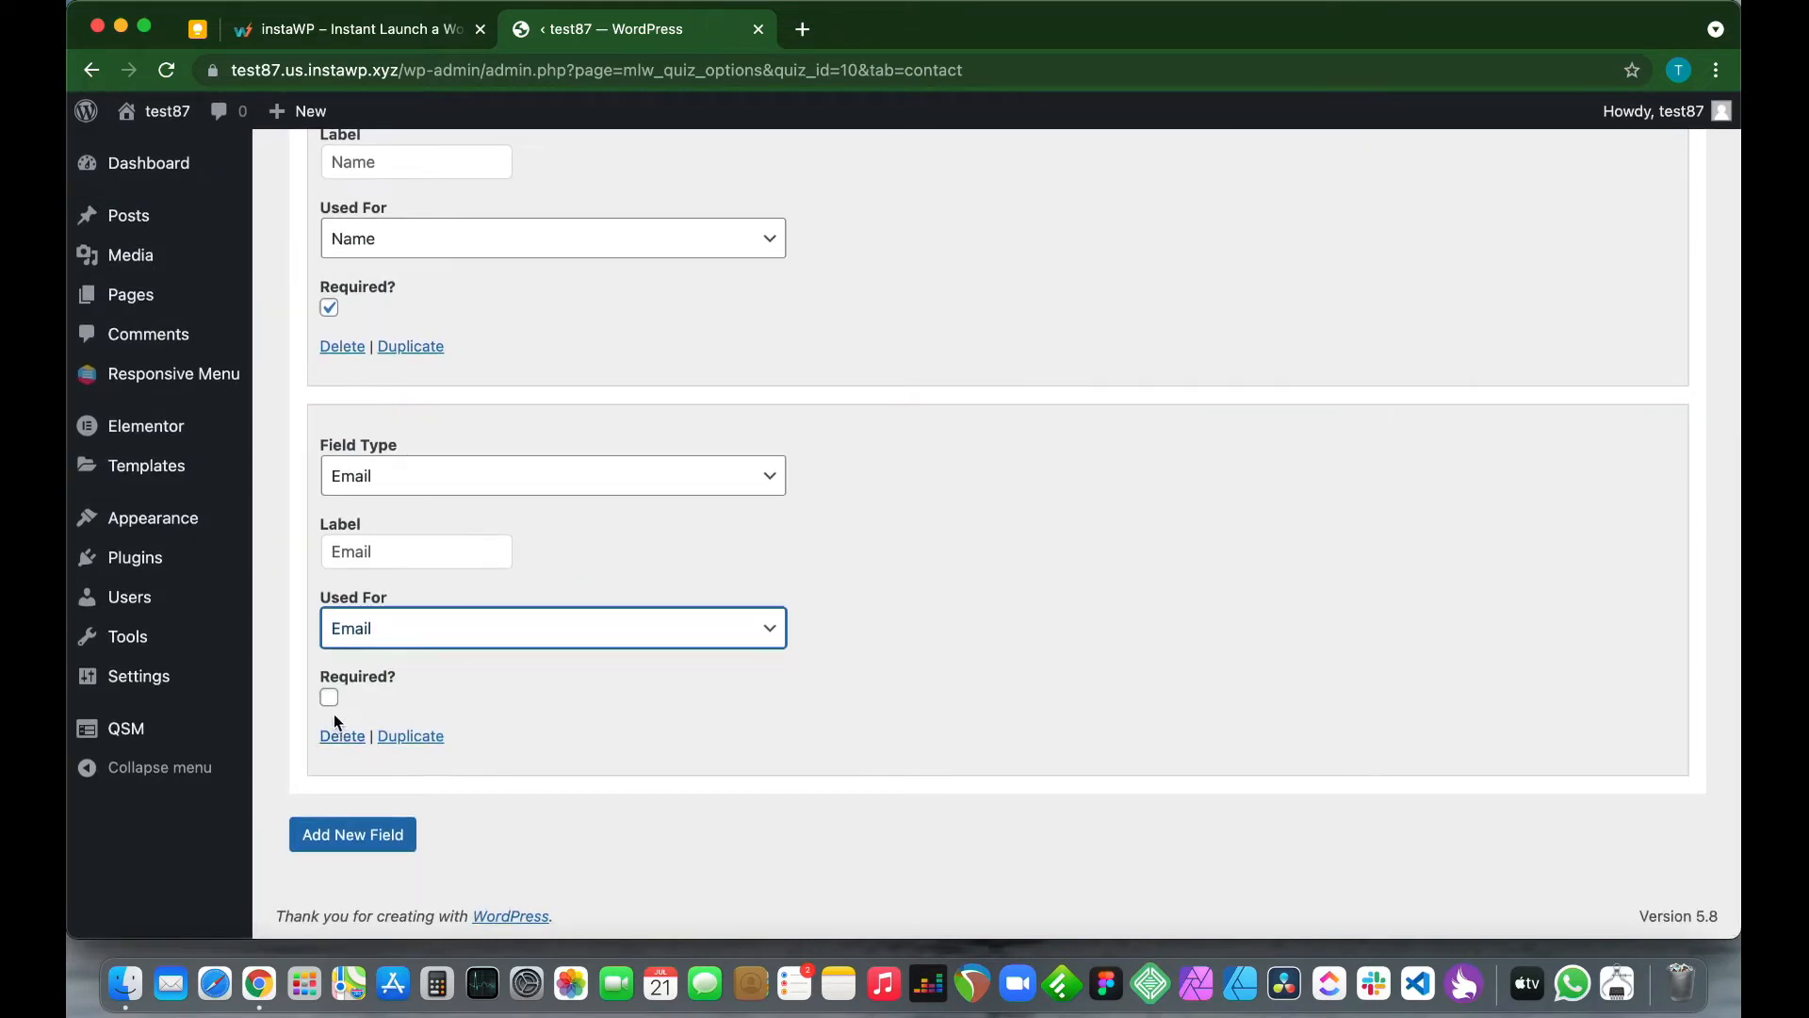
{"action": "left_click", "coordinate": [328, 696]}
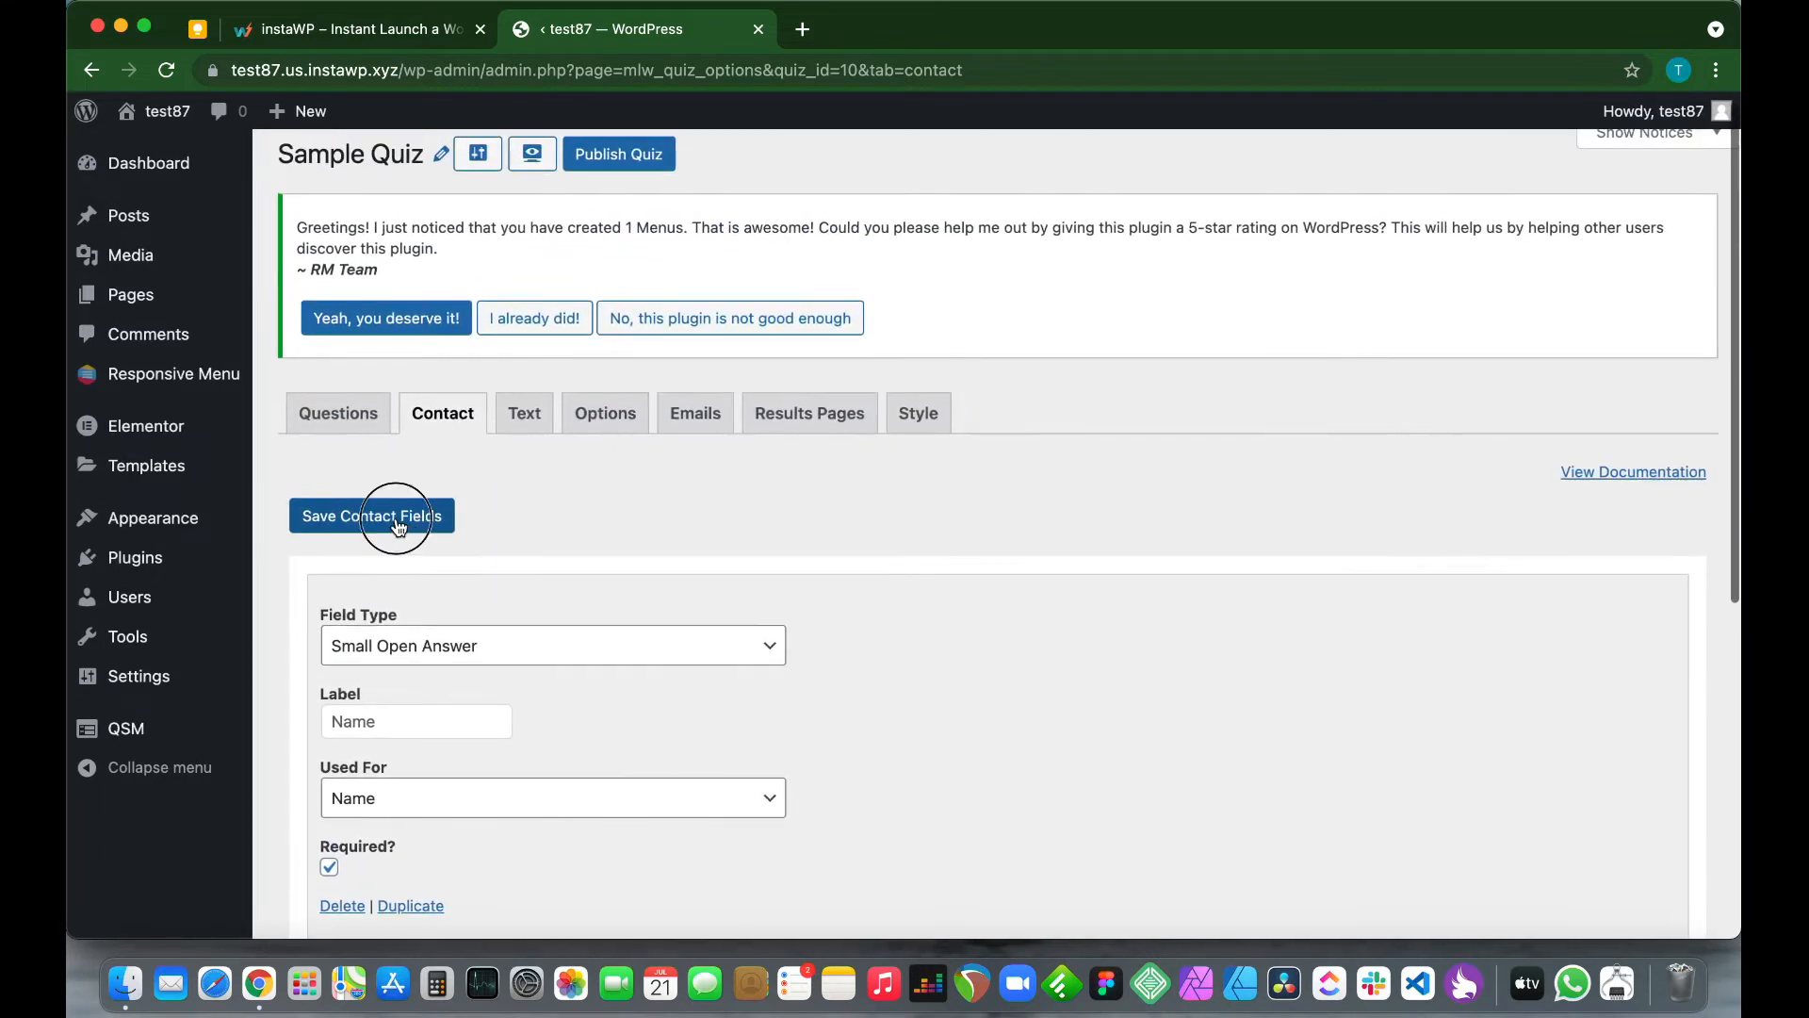
{"action": "left_click", "coordinate": [371, 515]}
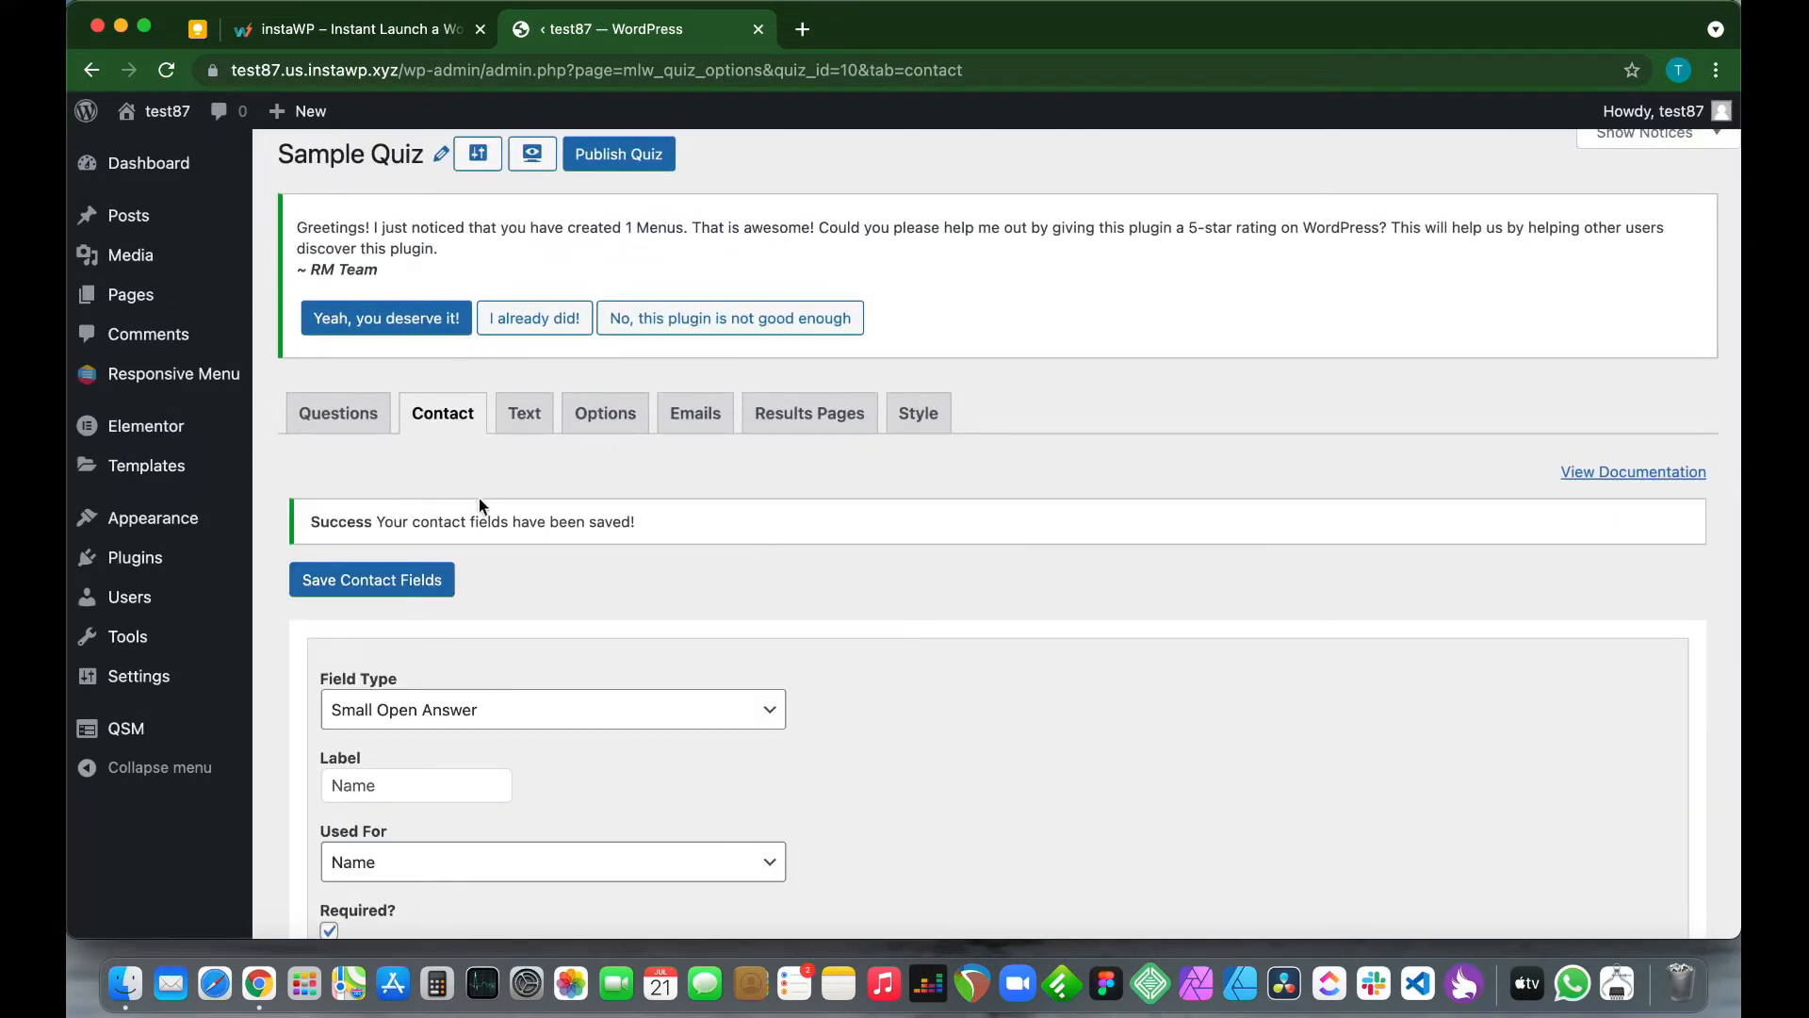
{"action": "left_click", "coordinate": [523, 412]}
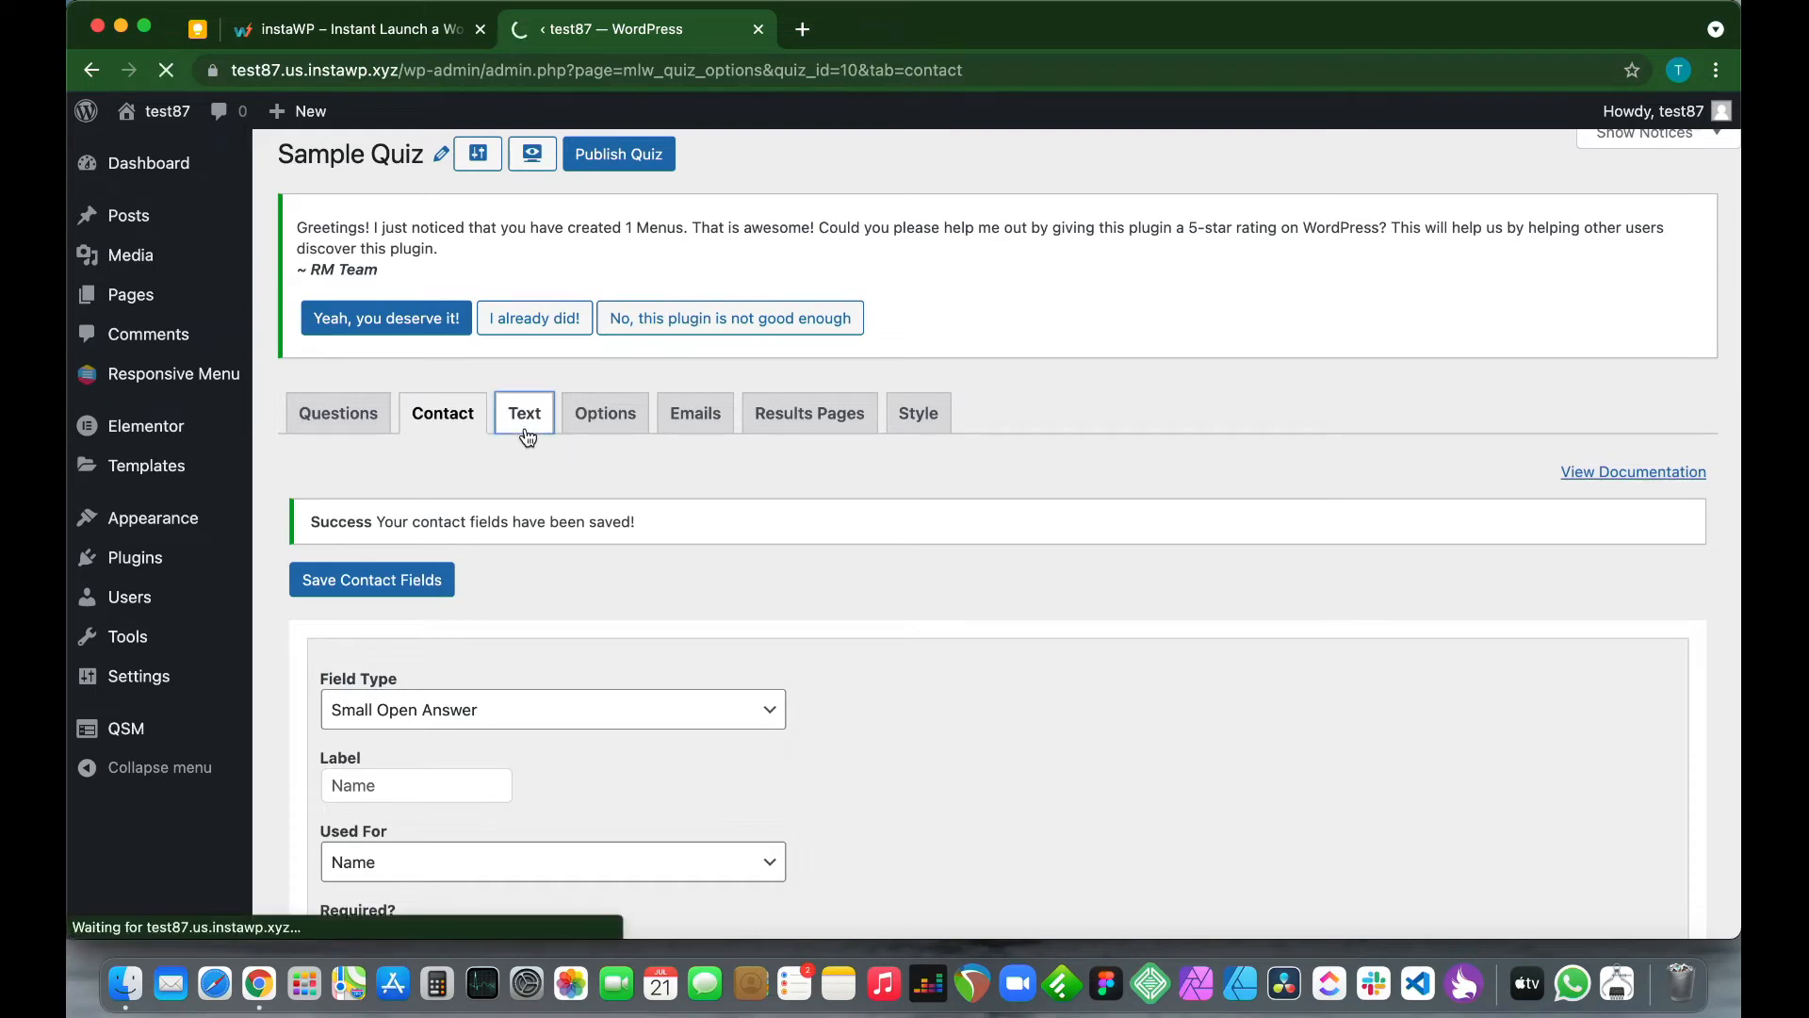
Step: Scroll to the bottom of the Text tab and save the quiz's message settings
{"action": "left_click", "coordinate": [523, 411]}
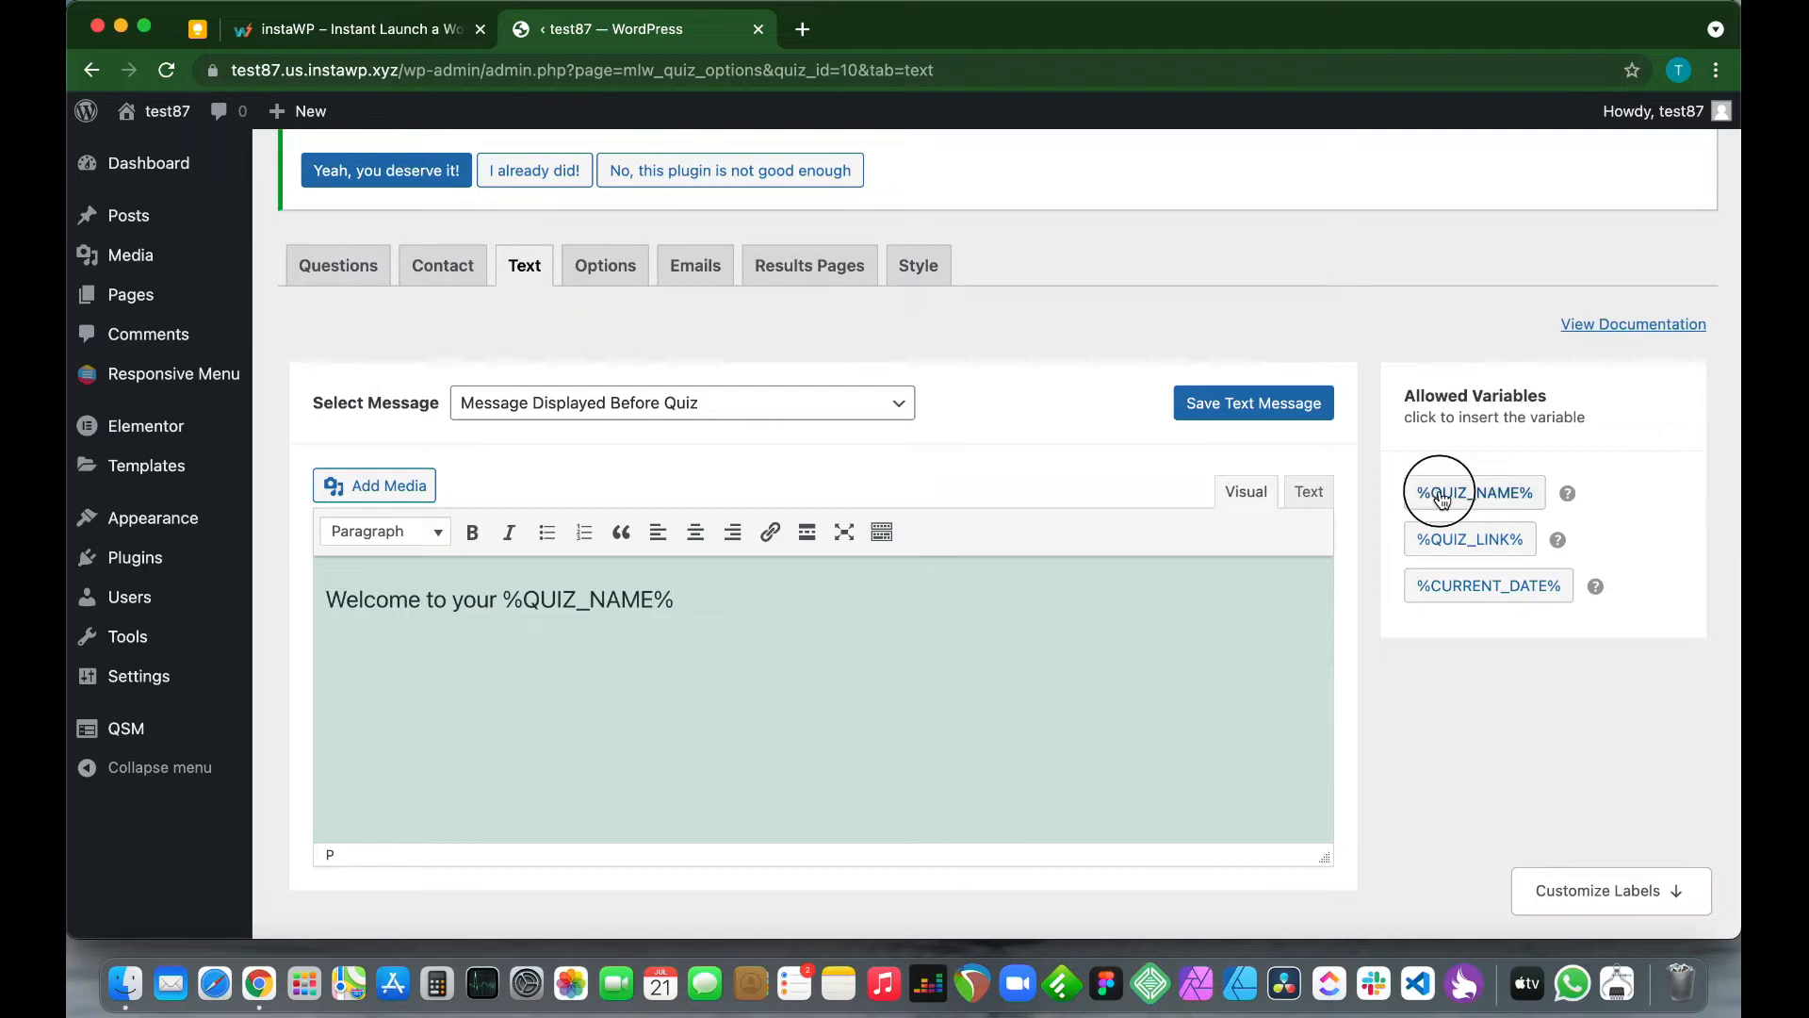
{"action": "scroll", "scroll_direction": "down", "scroll_amount": 3}
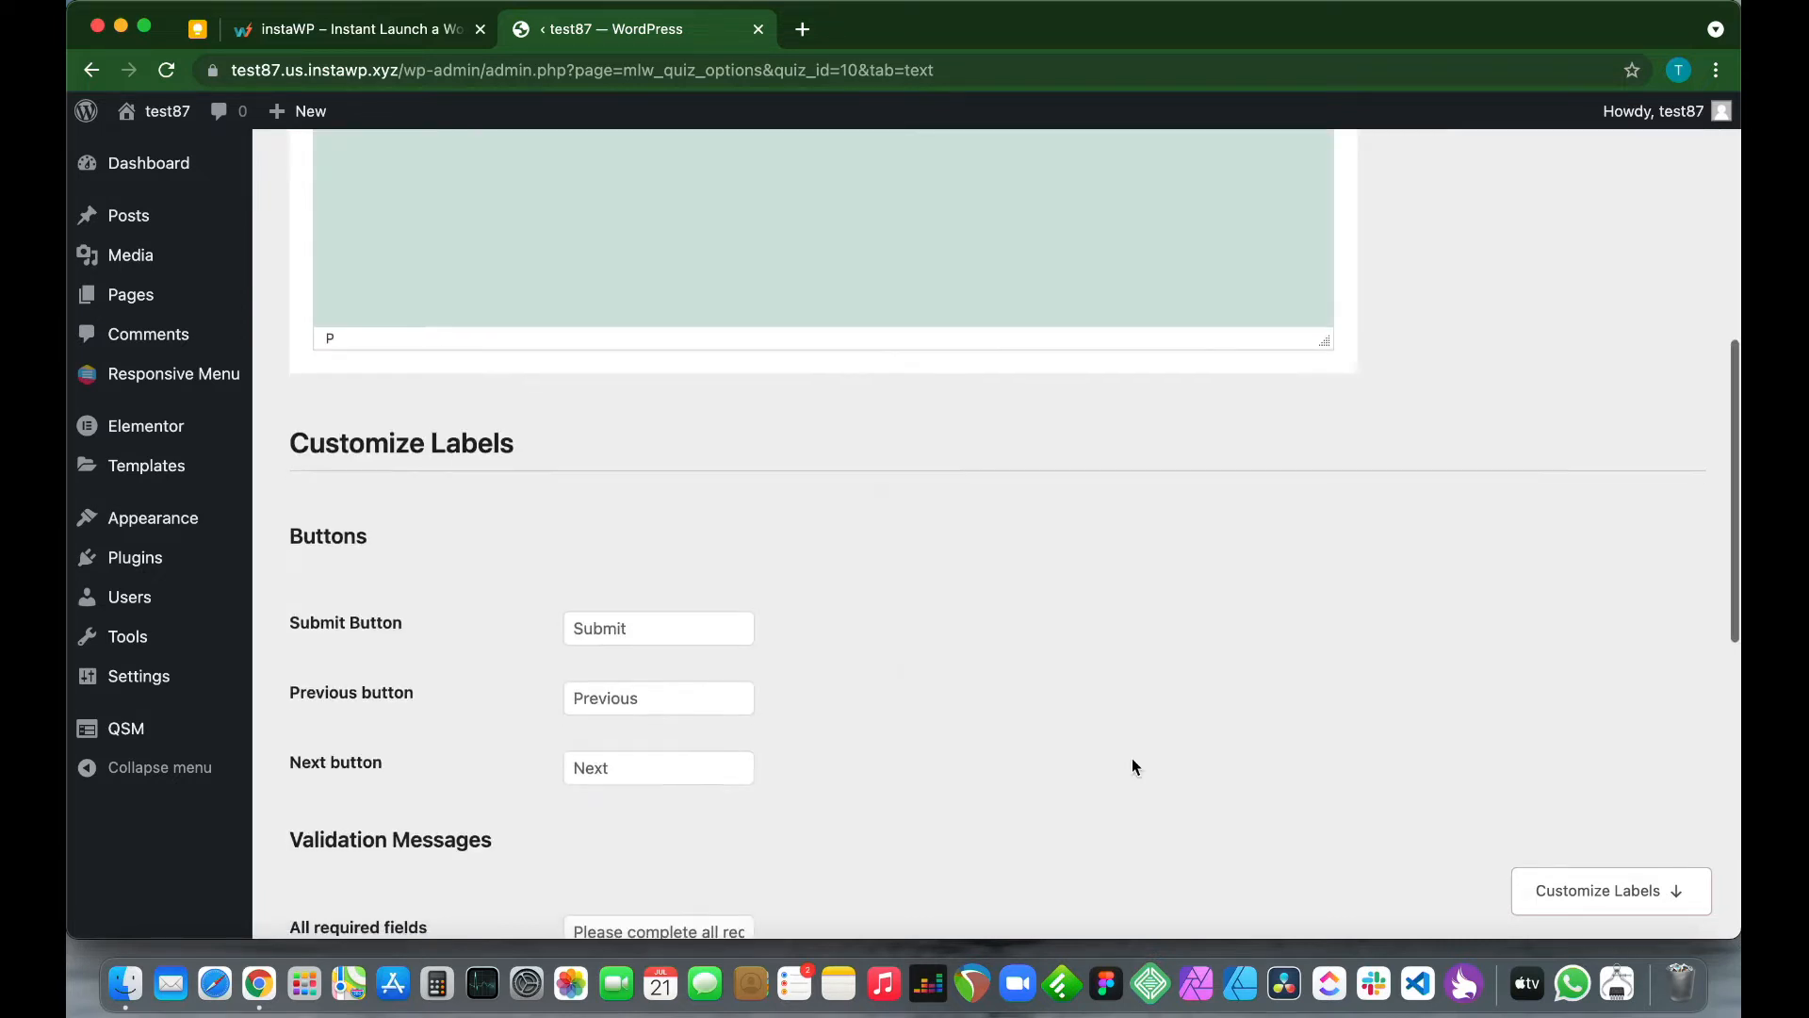
{"action": "scroll", "scroll_direction": "down", "scroll_amount": 3}
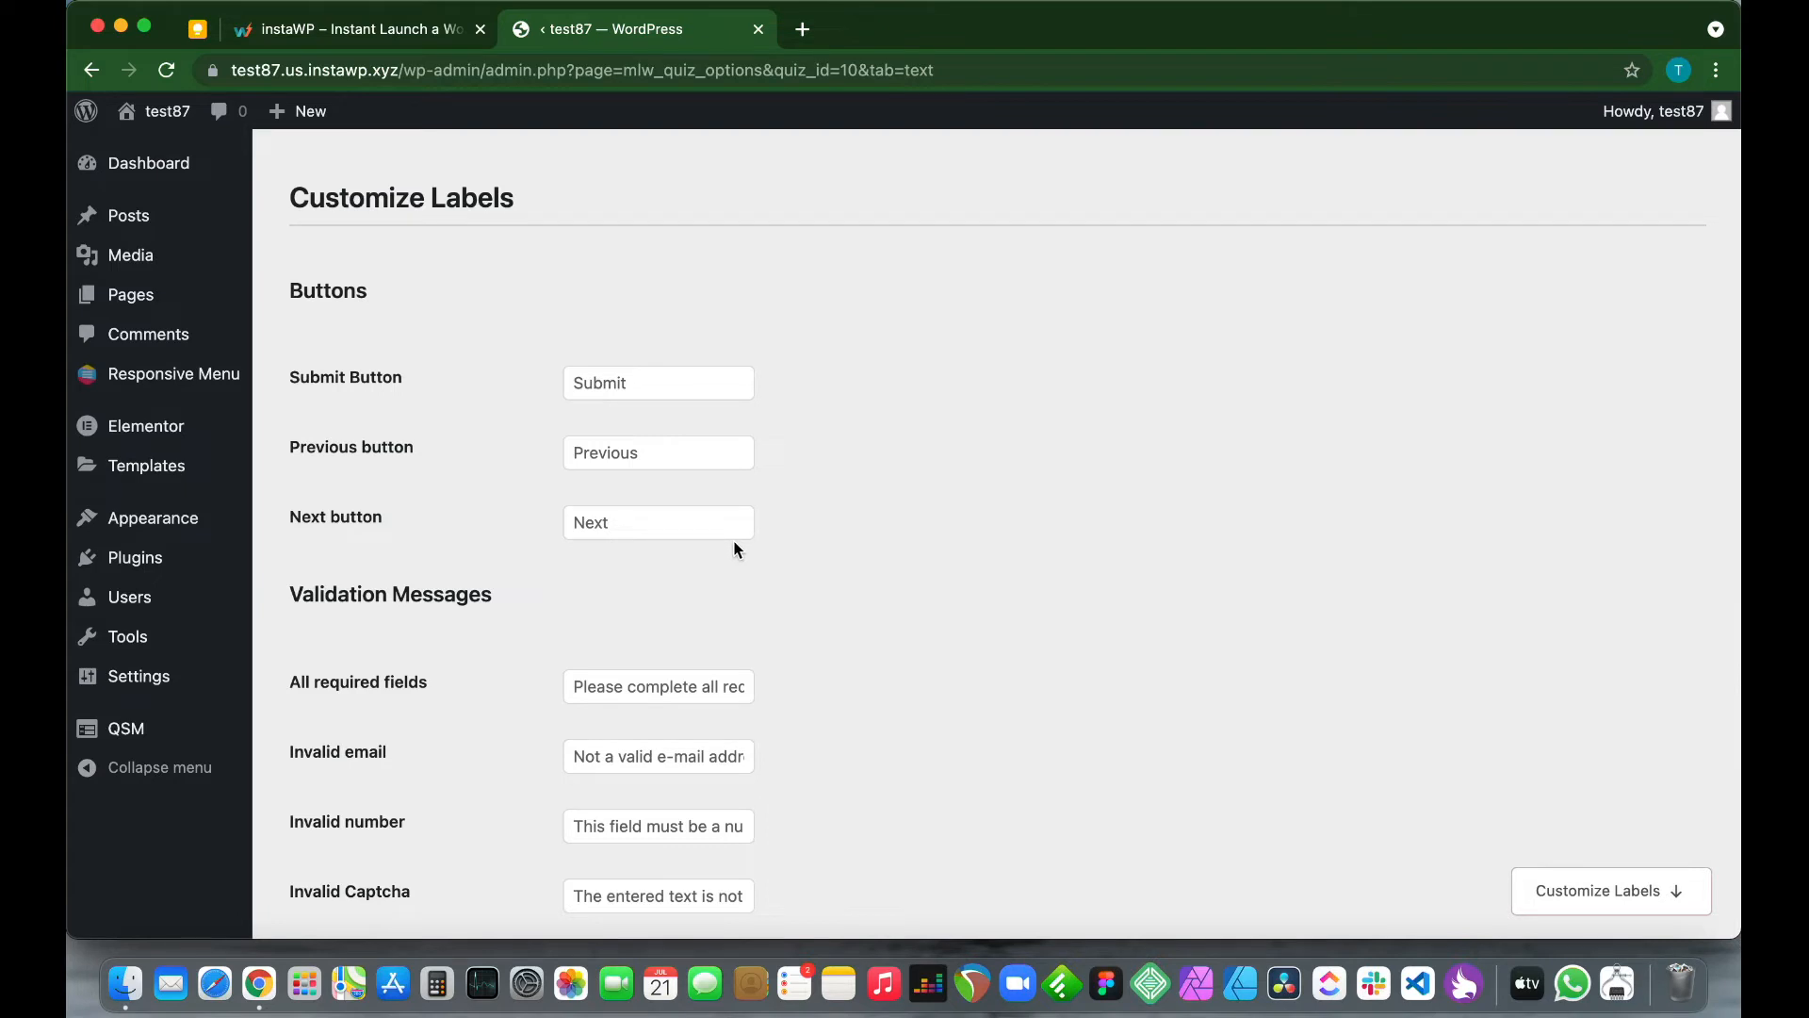
{"action": "scroll", "scroll_direction": "down", "scroll_amount": 3}
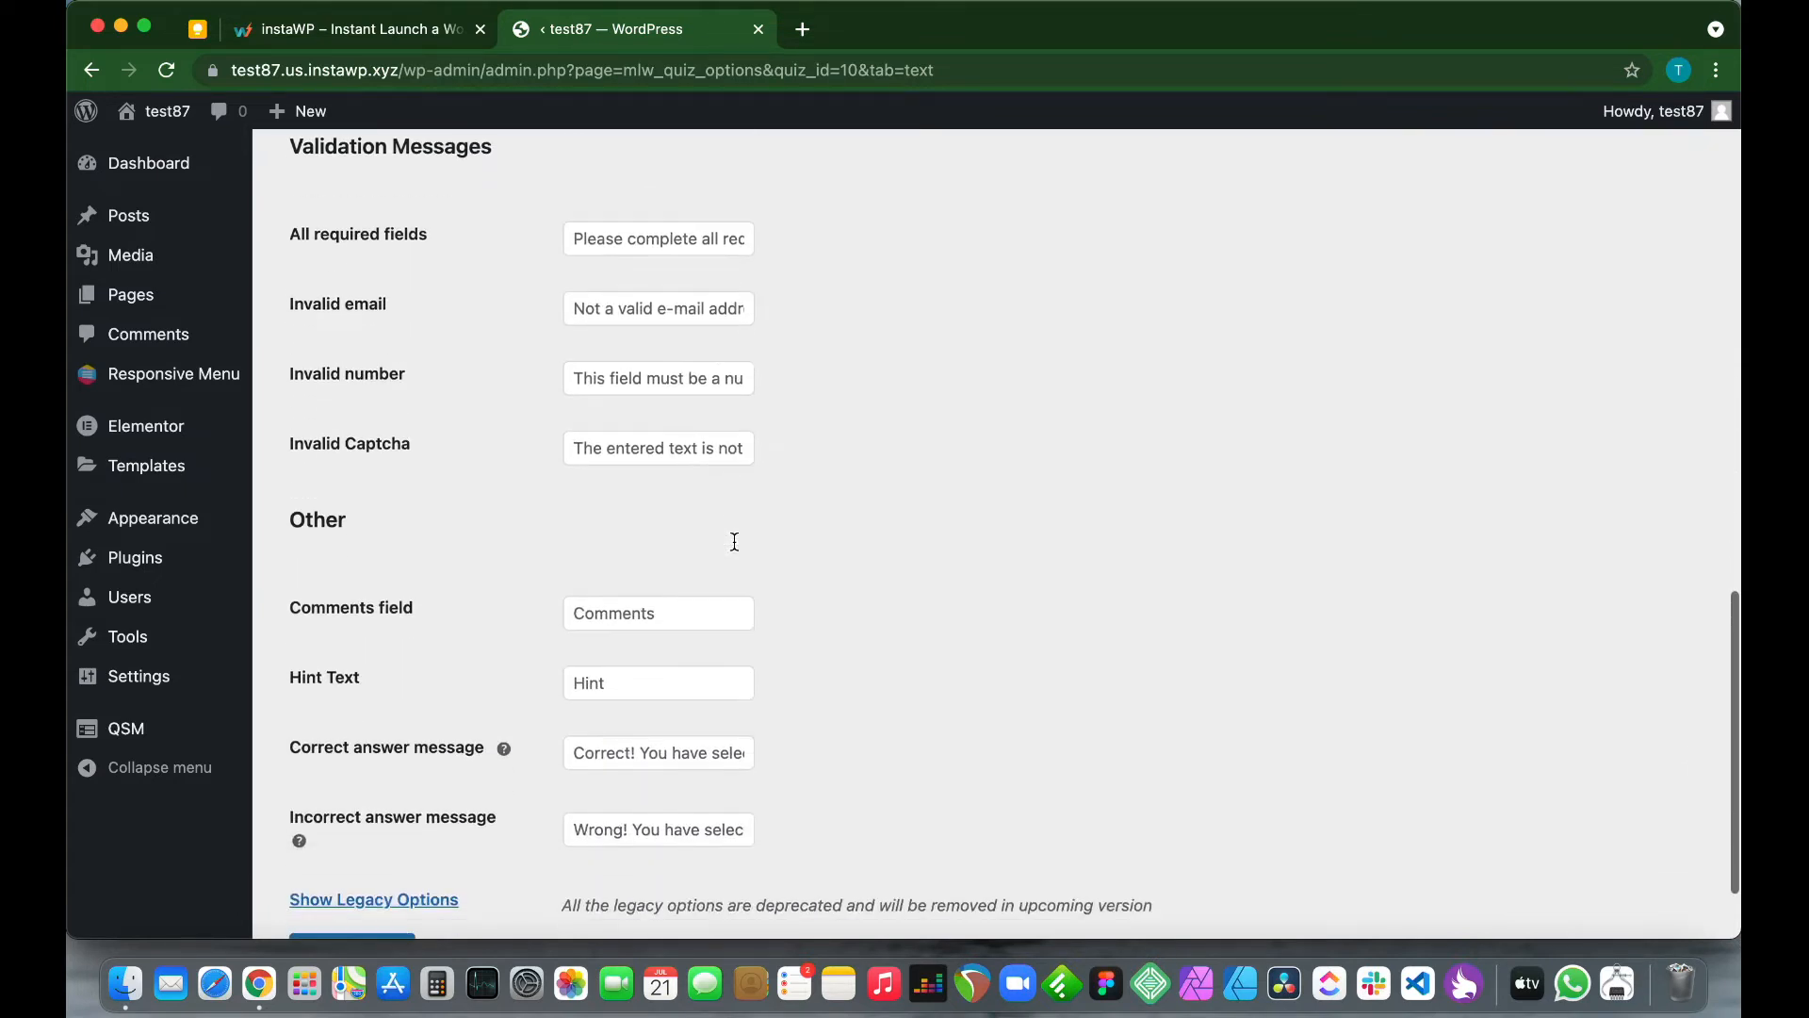
{"action": "scroll", "scroll_direction": "down", "scroll_amount": 3}
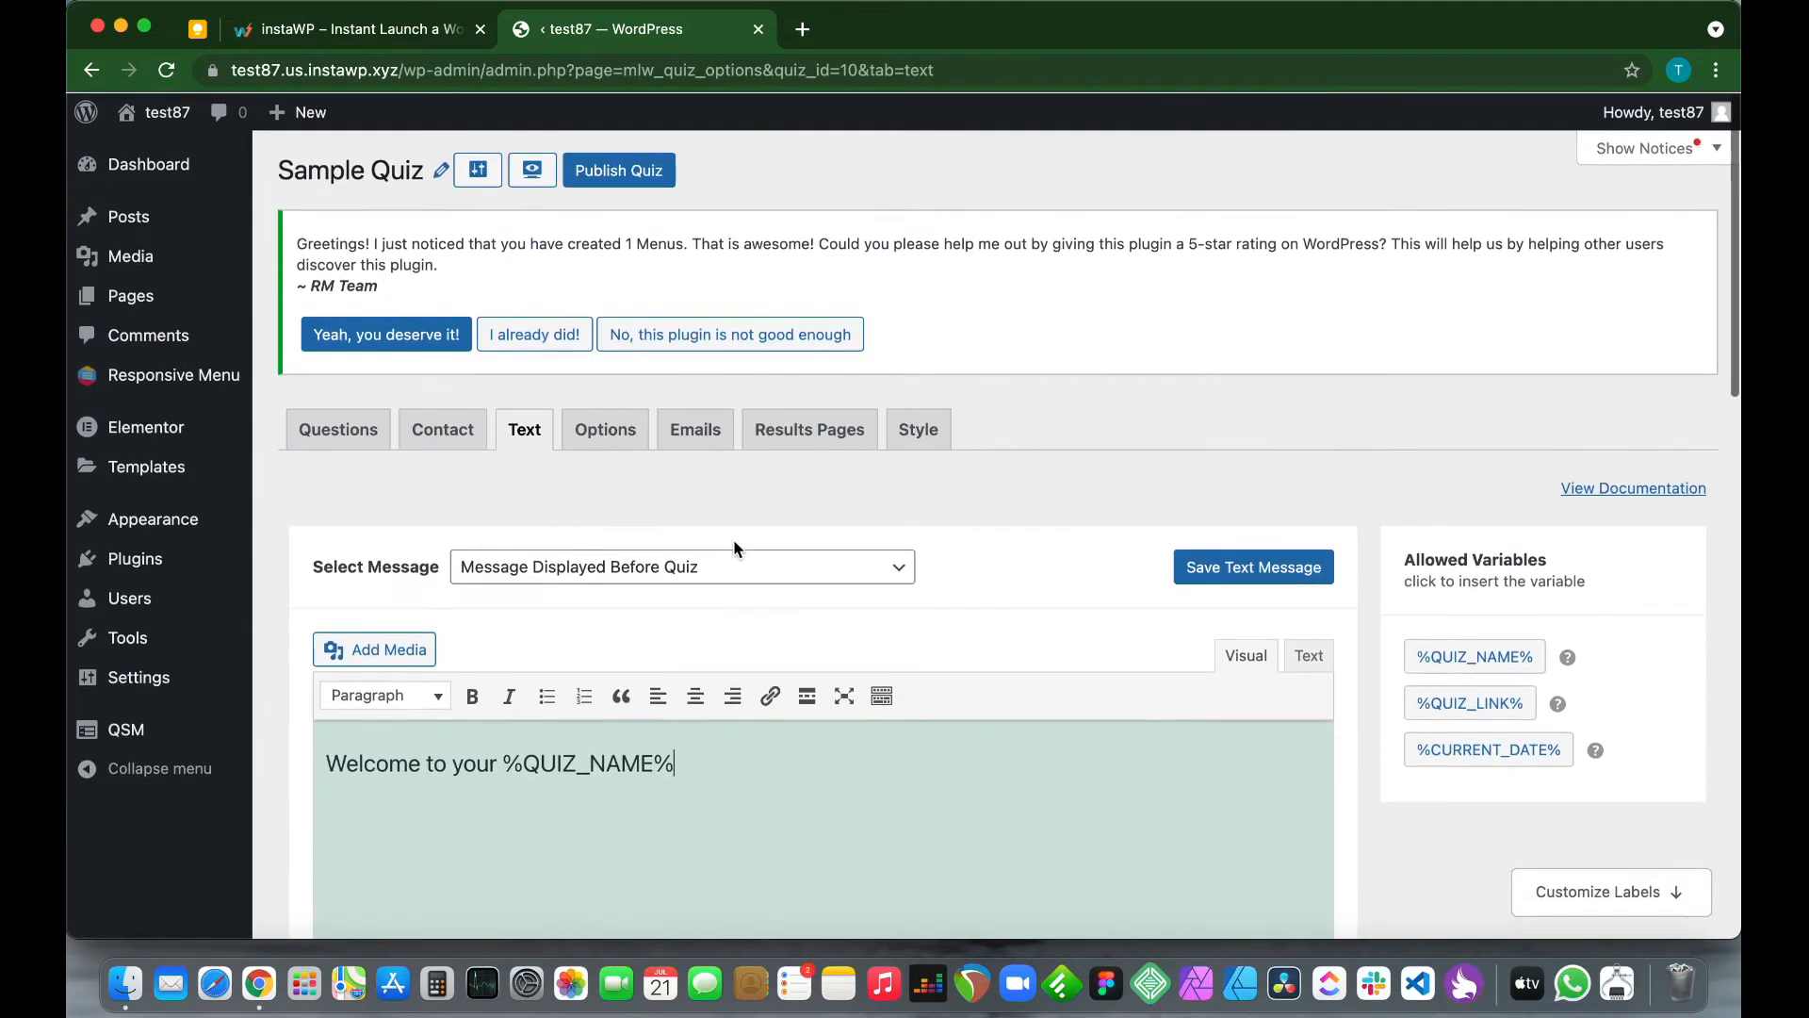
{"action": "scroll", "scroll_direction": "down", "scroll_amount": 3}
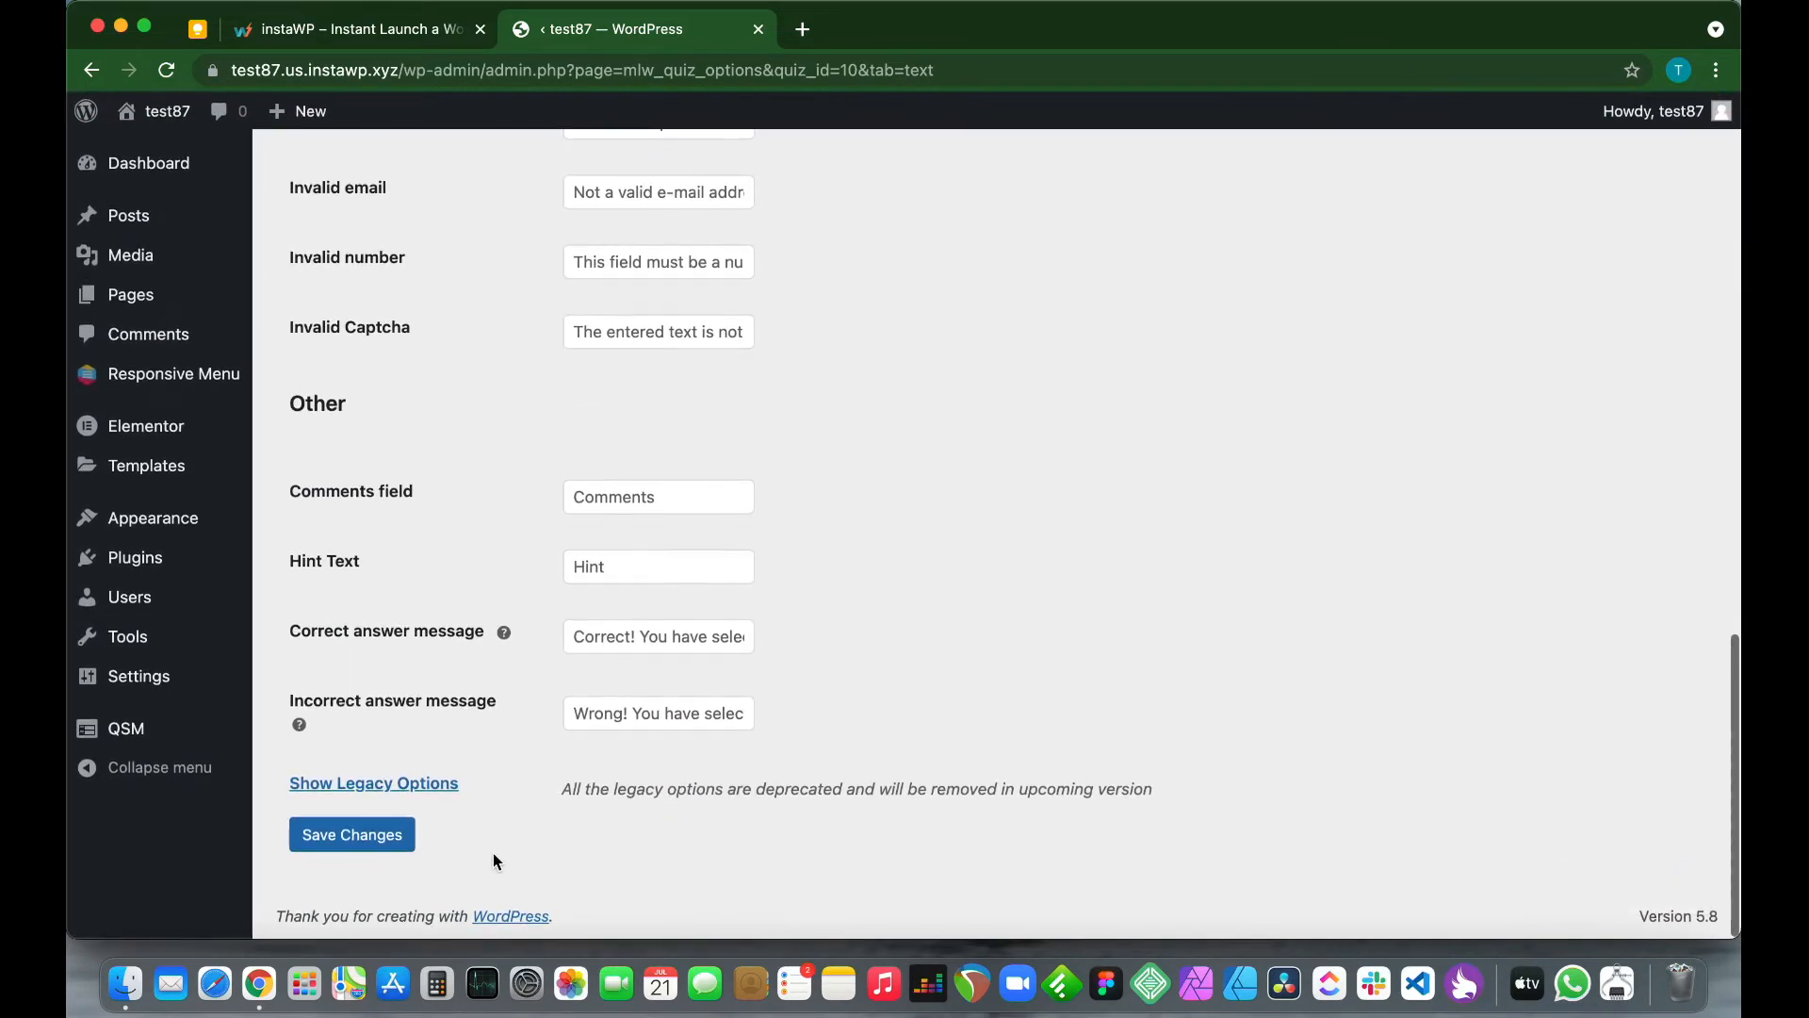
{"action": "left_click", "coordinate": [350, 834]}
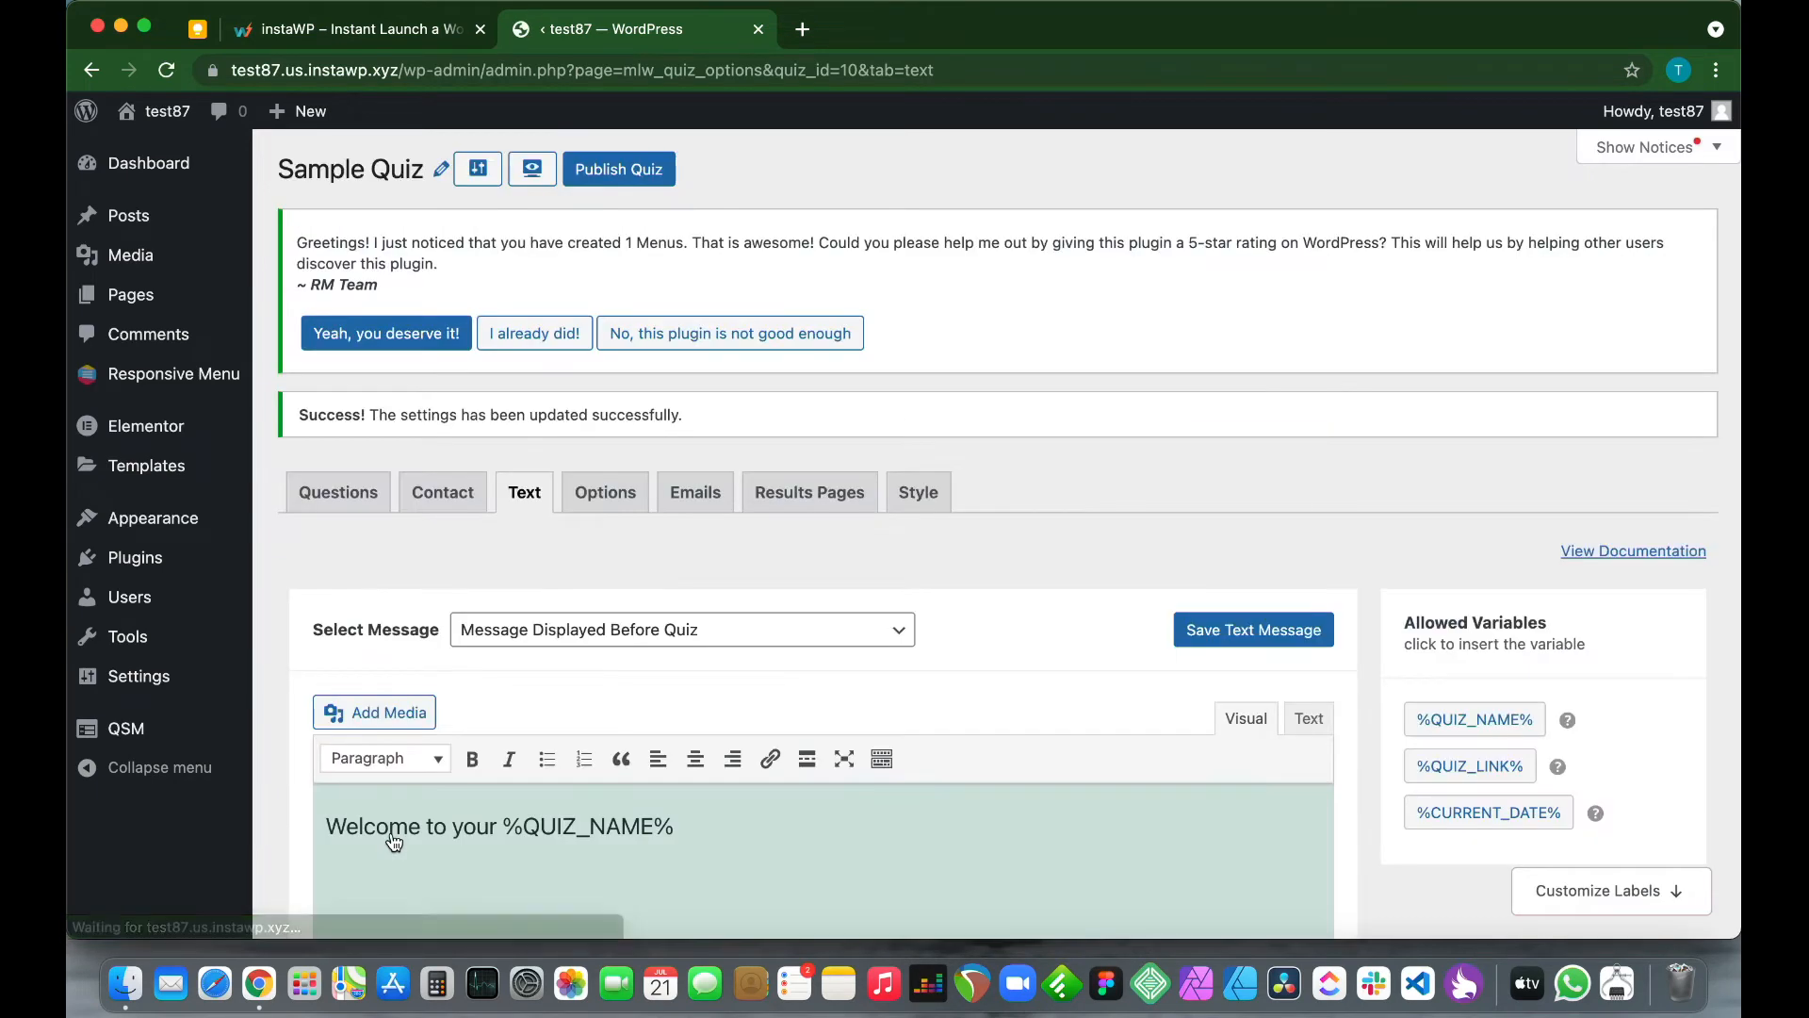
{"action": "left_click", "coordinate": [605, 492]}
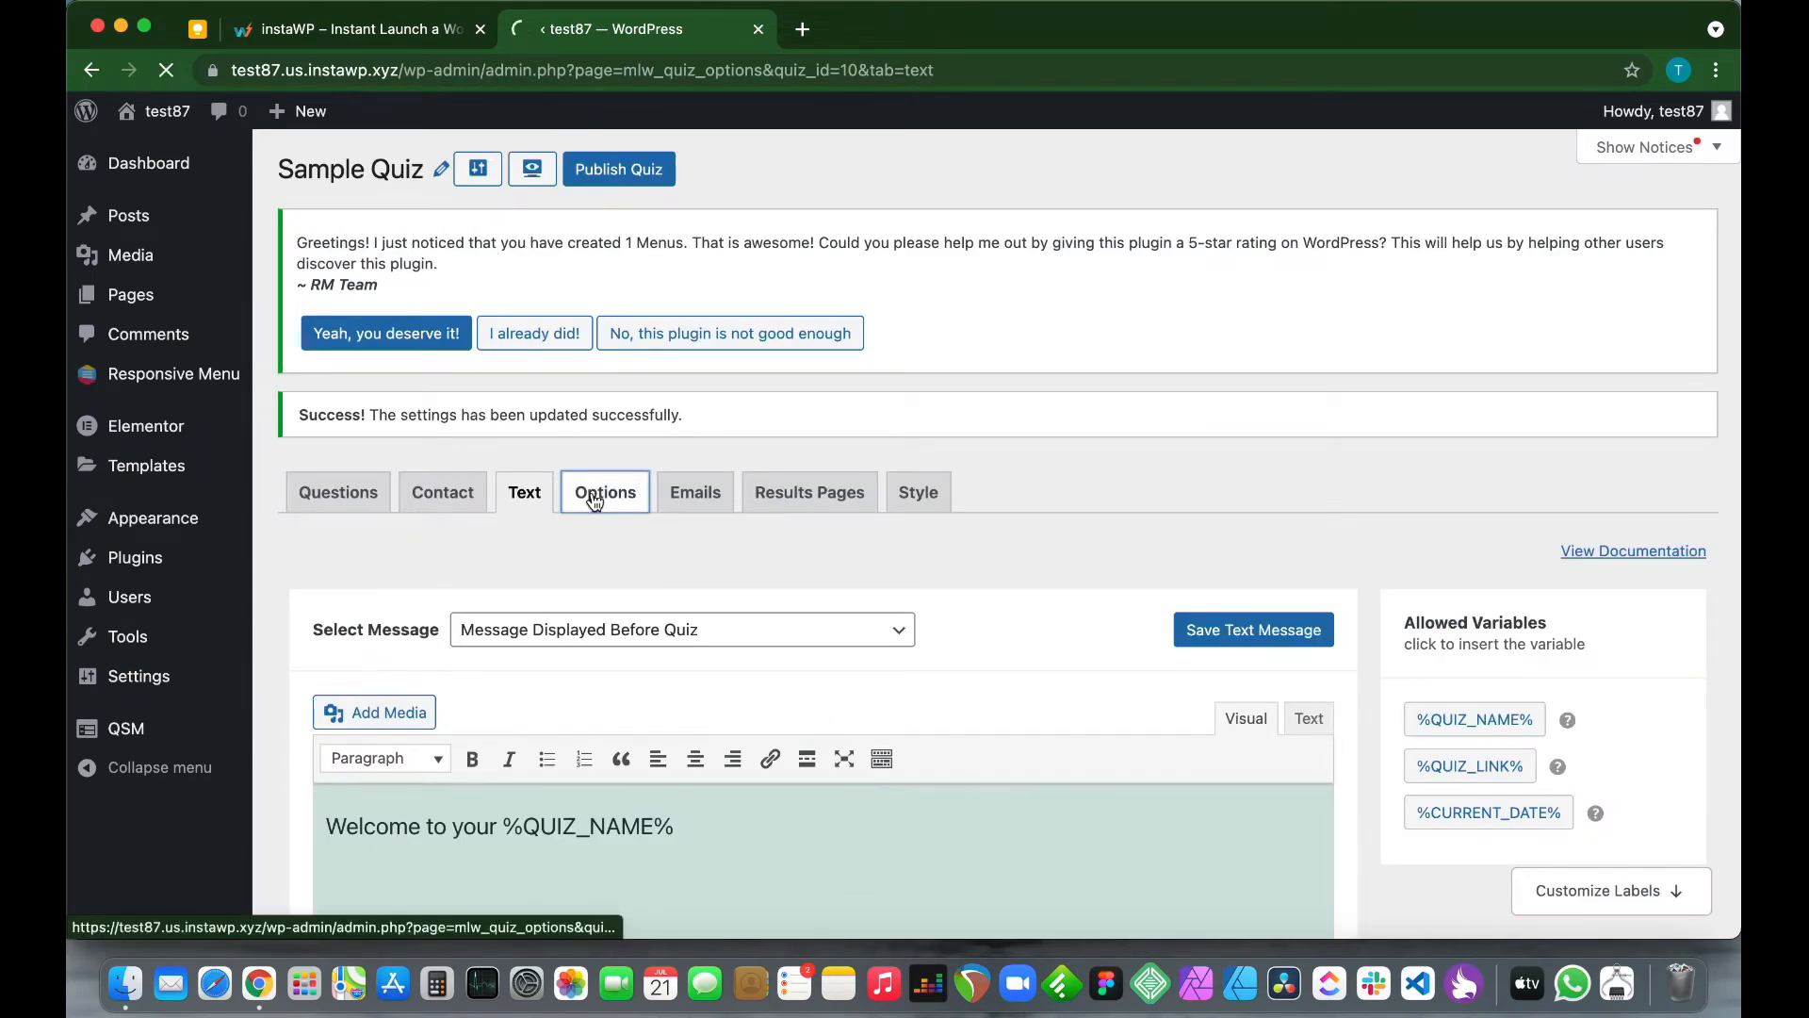
Step: Set Show progress bar to Yes on the Options tab and save the changes
{"action": "left_click", "coordinate": [605, 492]}
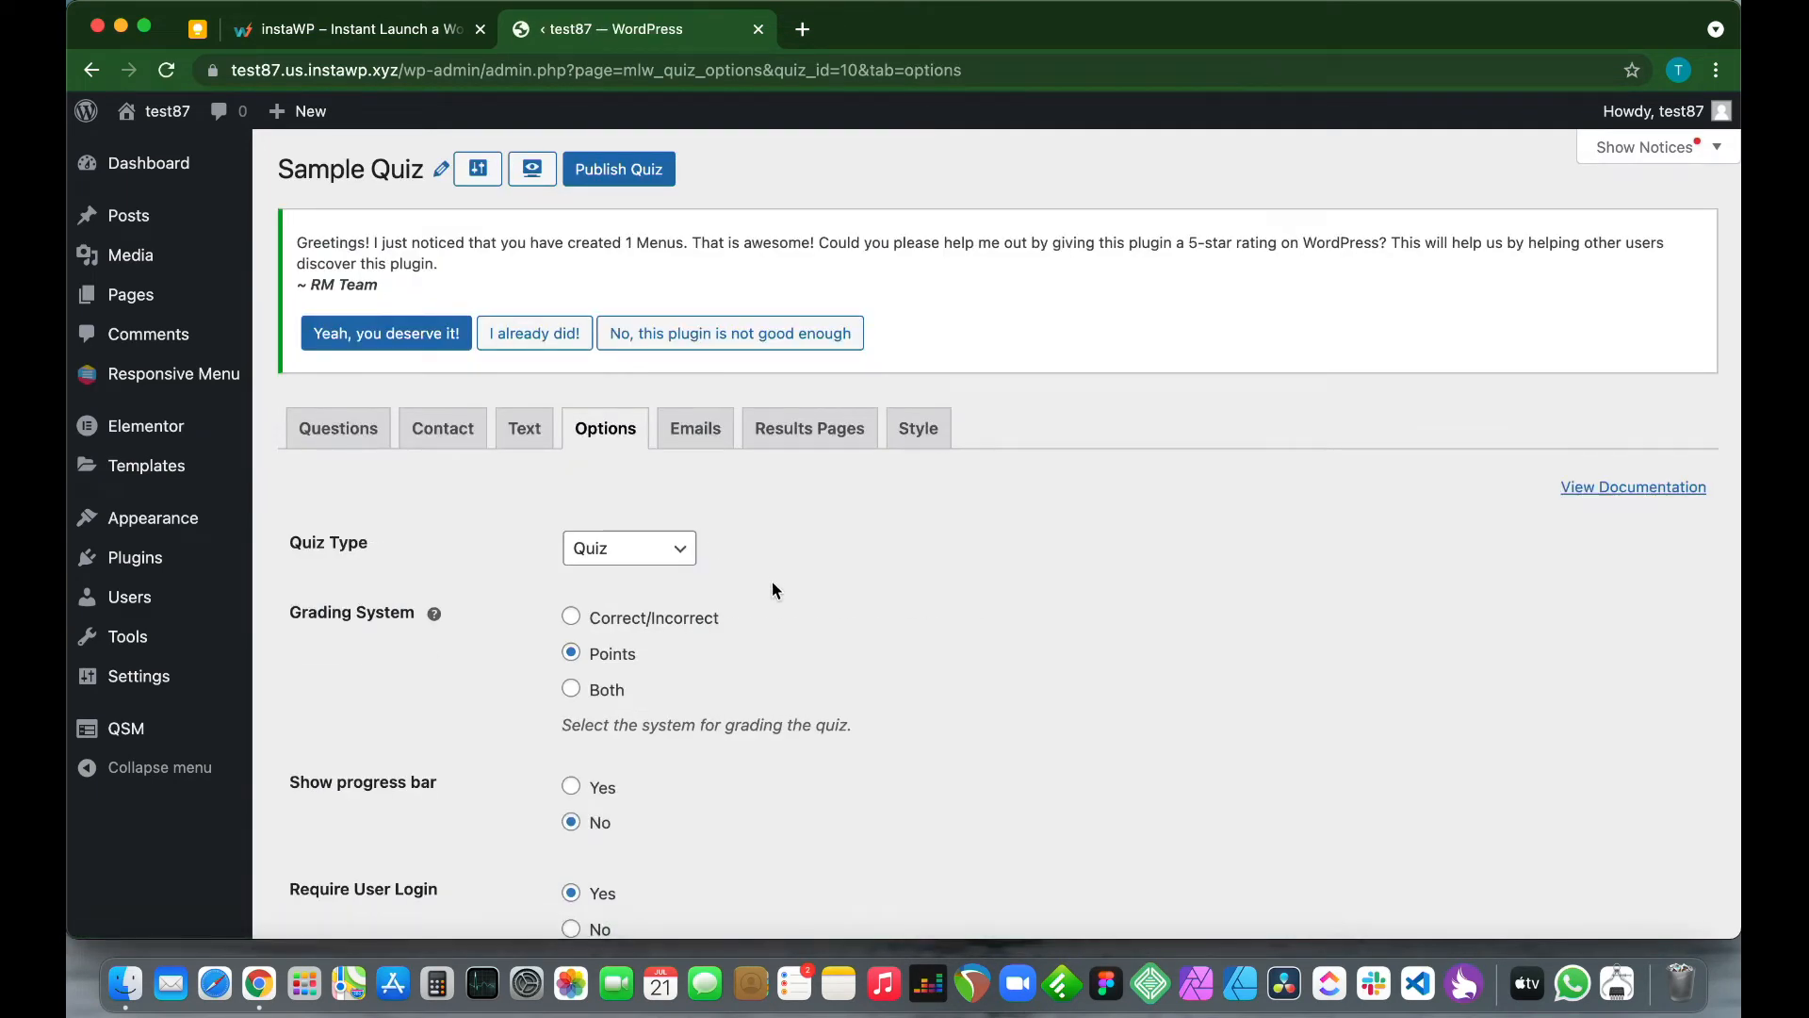
{"action": "scroll", "scroll_direction": "down", "scroll_amount": 3}
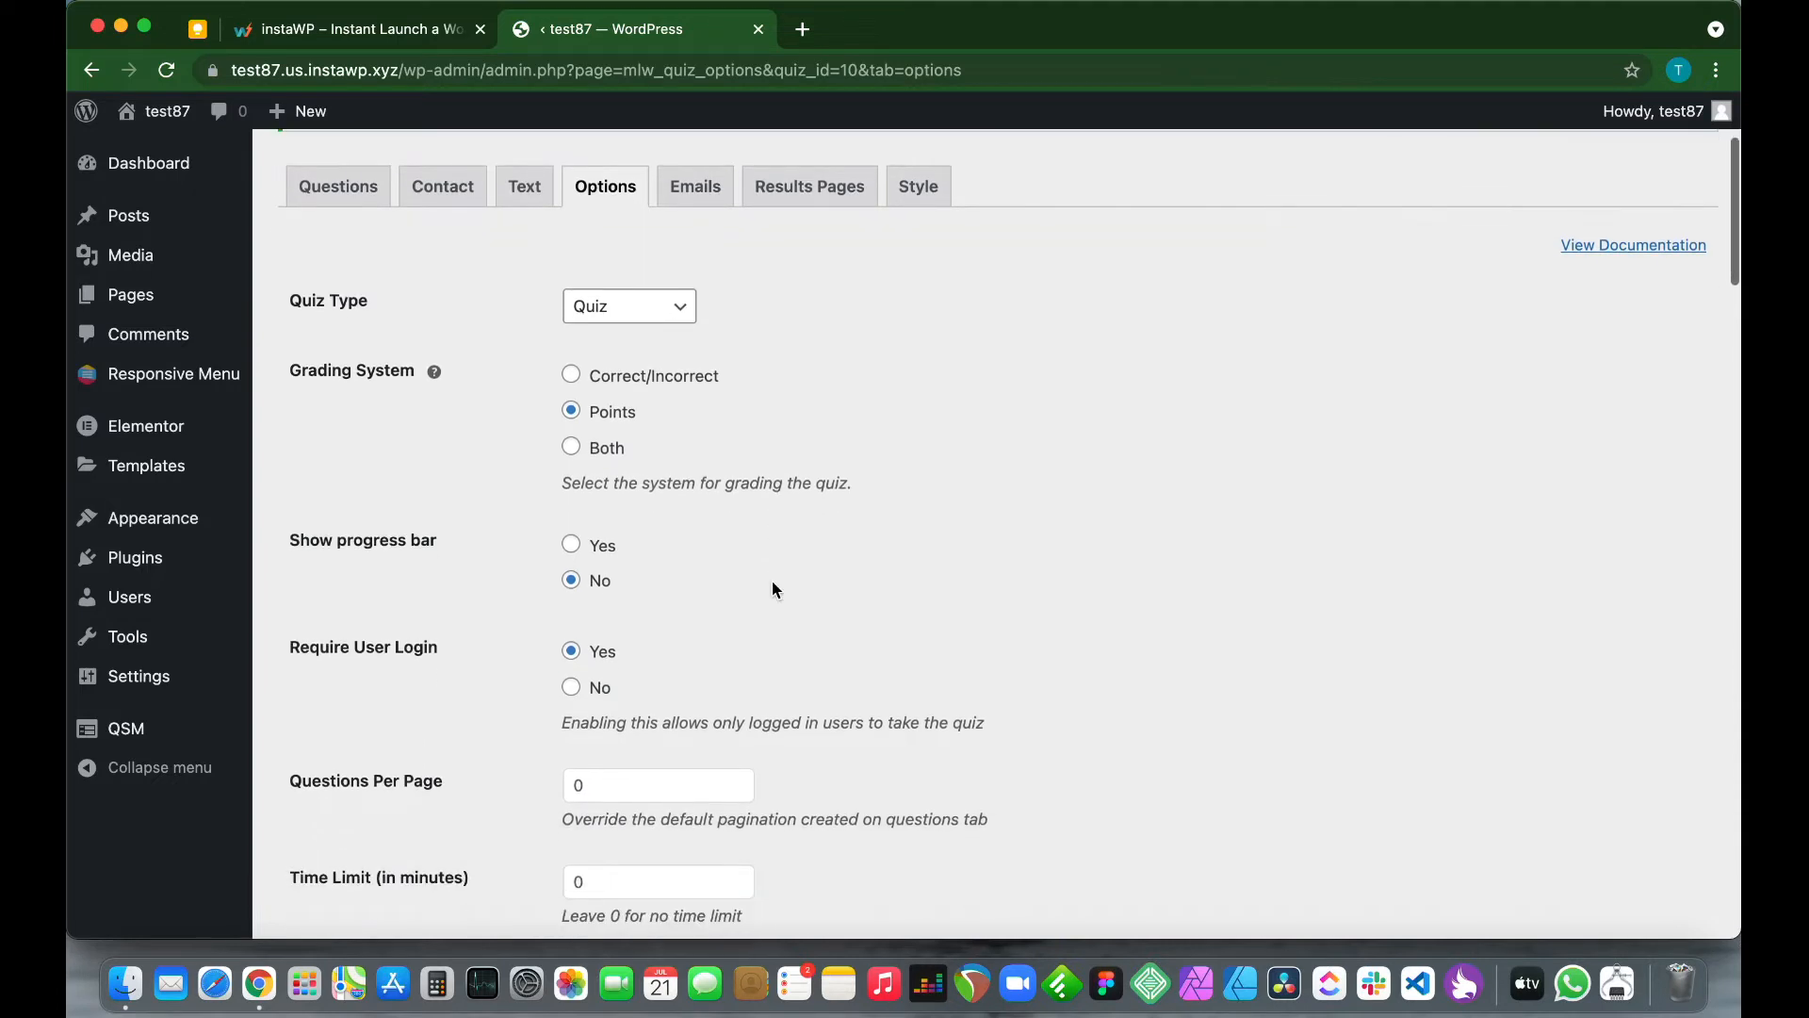
{"action": "scroll", "scroll_direction": "down", "scroll_amount": 3}
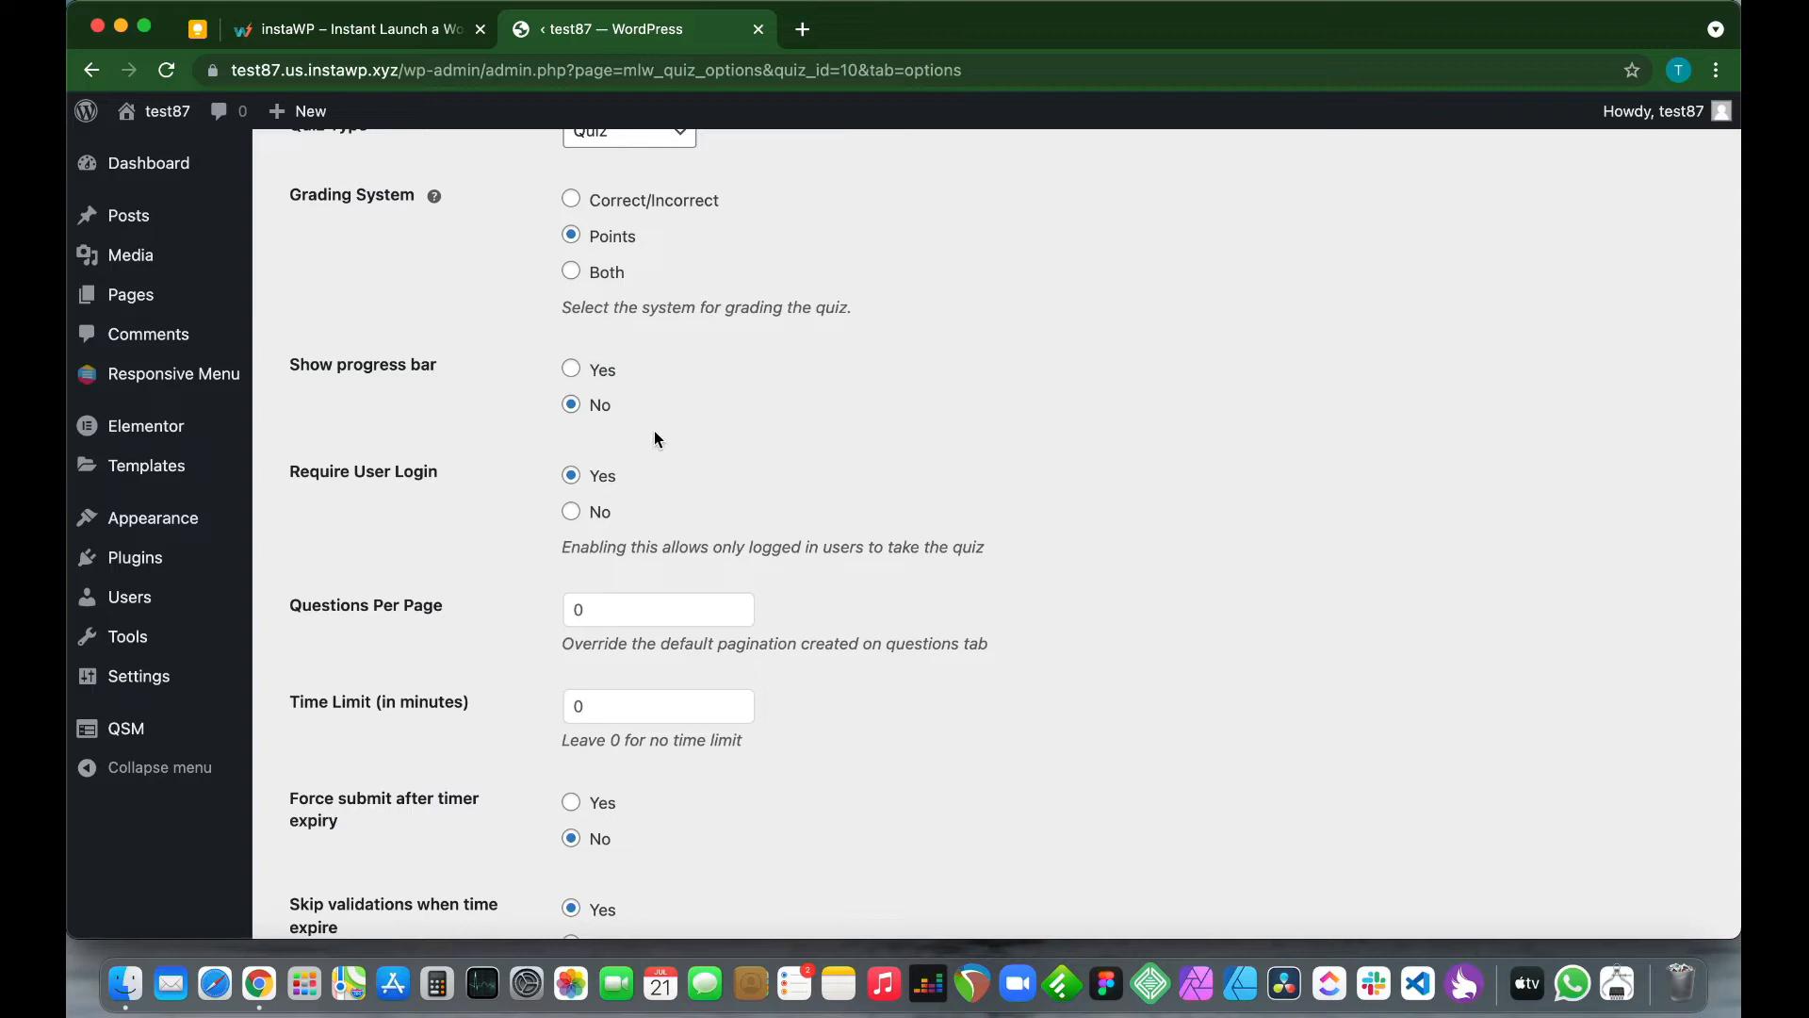
{"action": "mouse_move", "coordinate": [658, 504]}
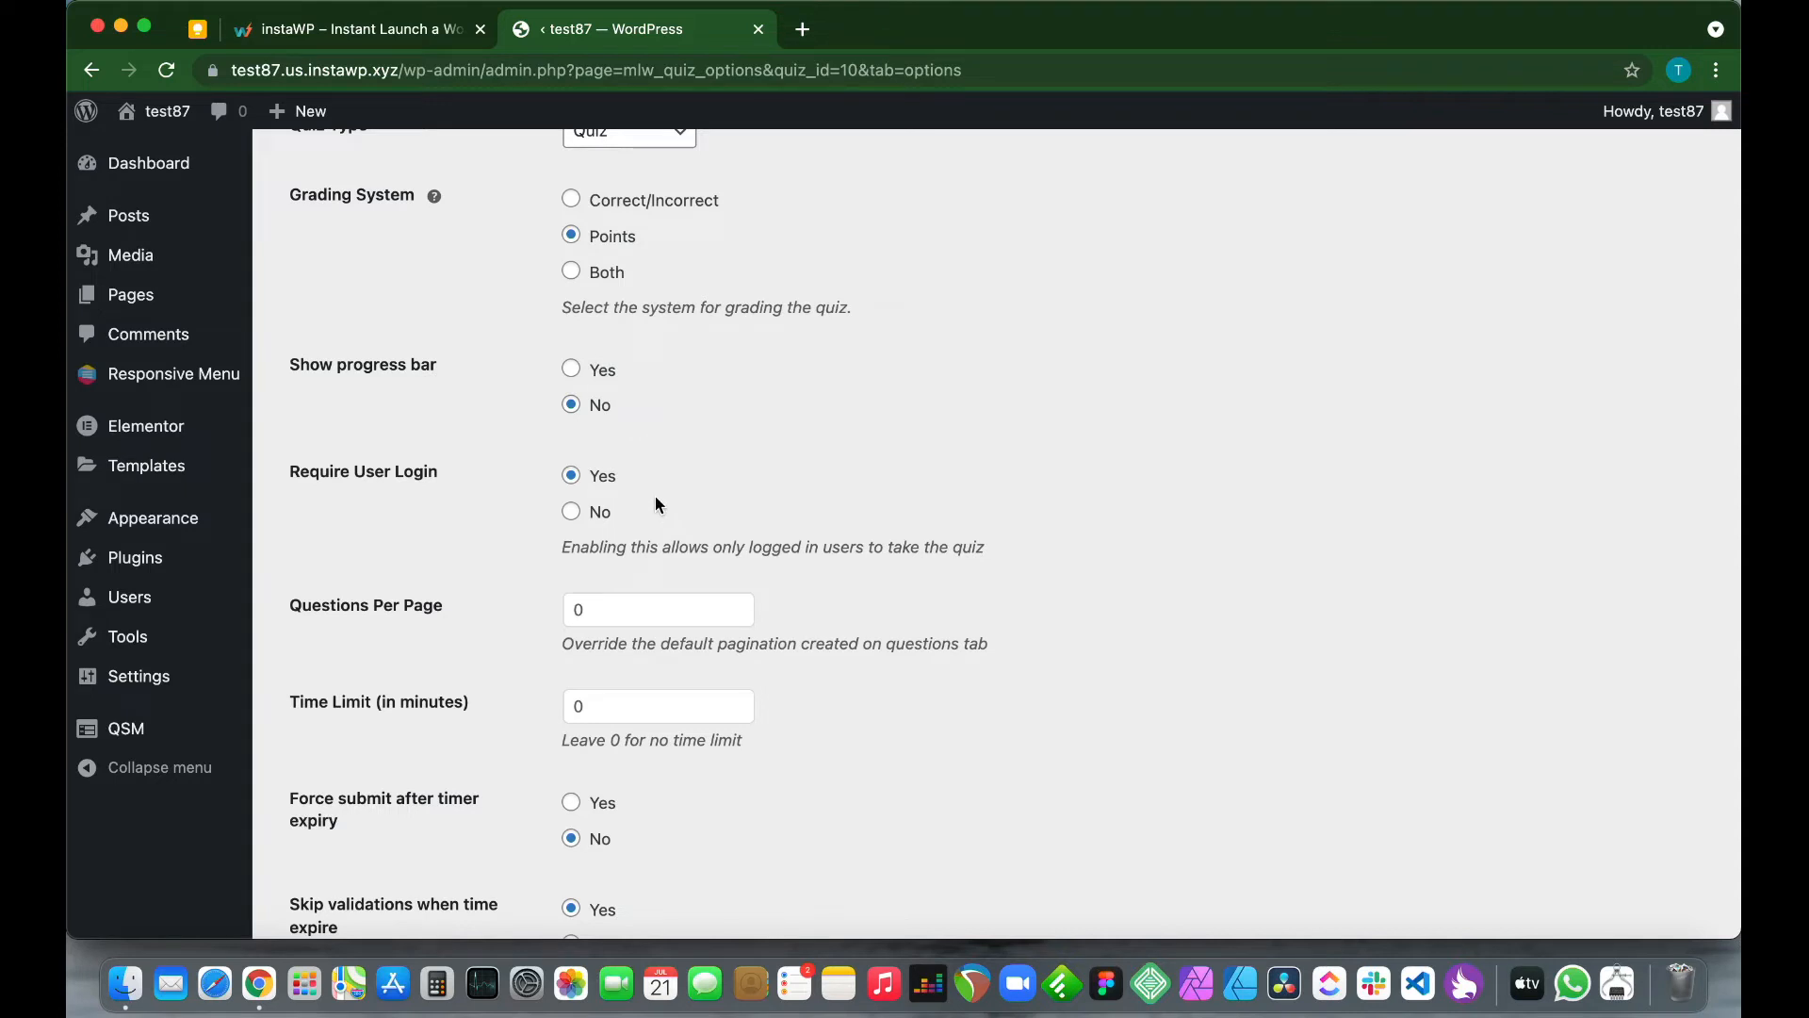
{"action": "left_click", "coordinate": [570, 369]}
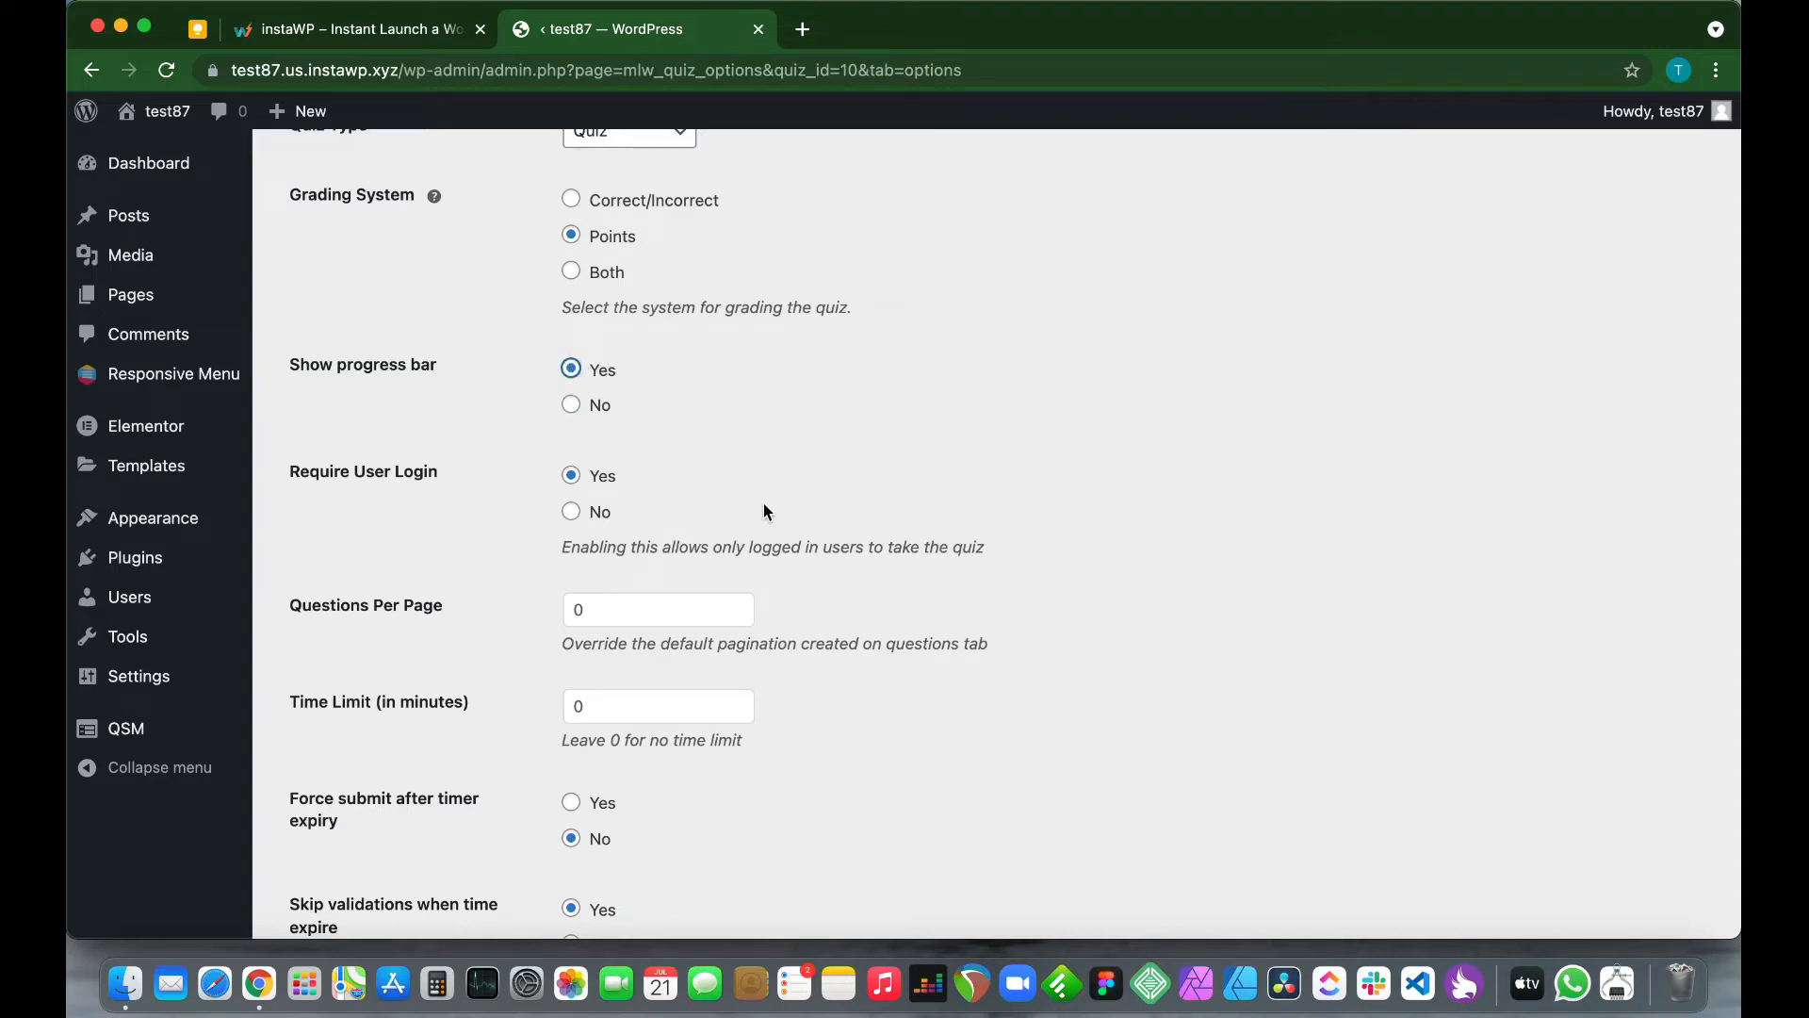
{"action": "scroll", "scroll_direction": "down", "scroll_amount": 3}
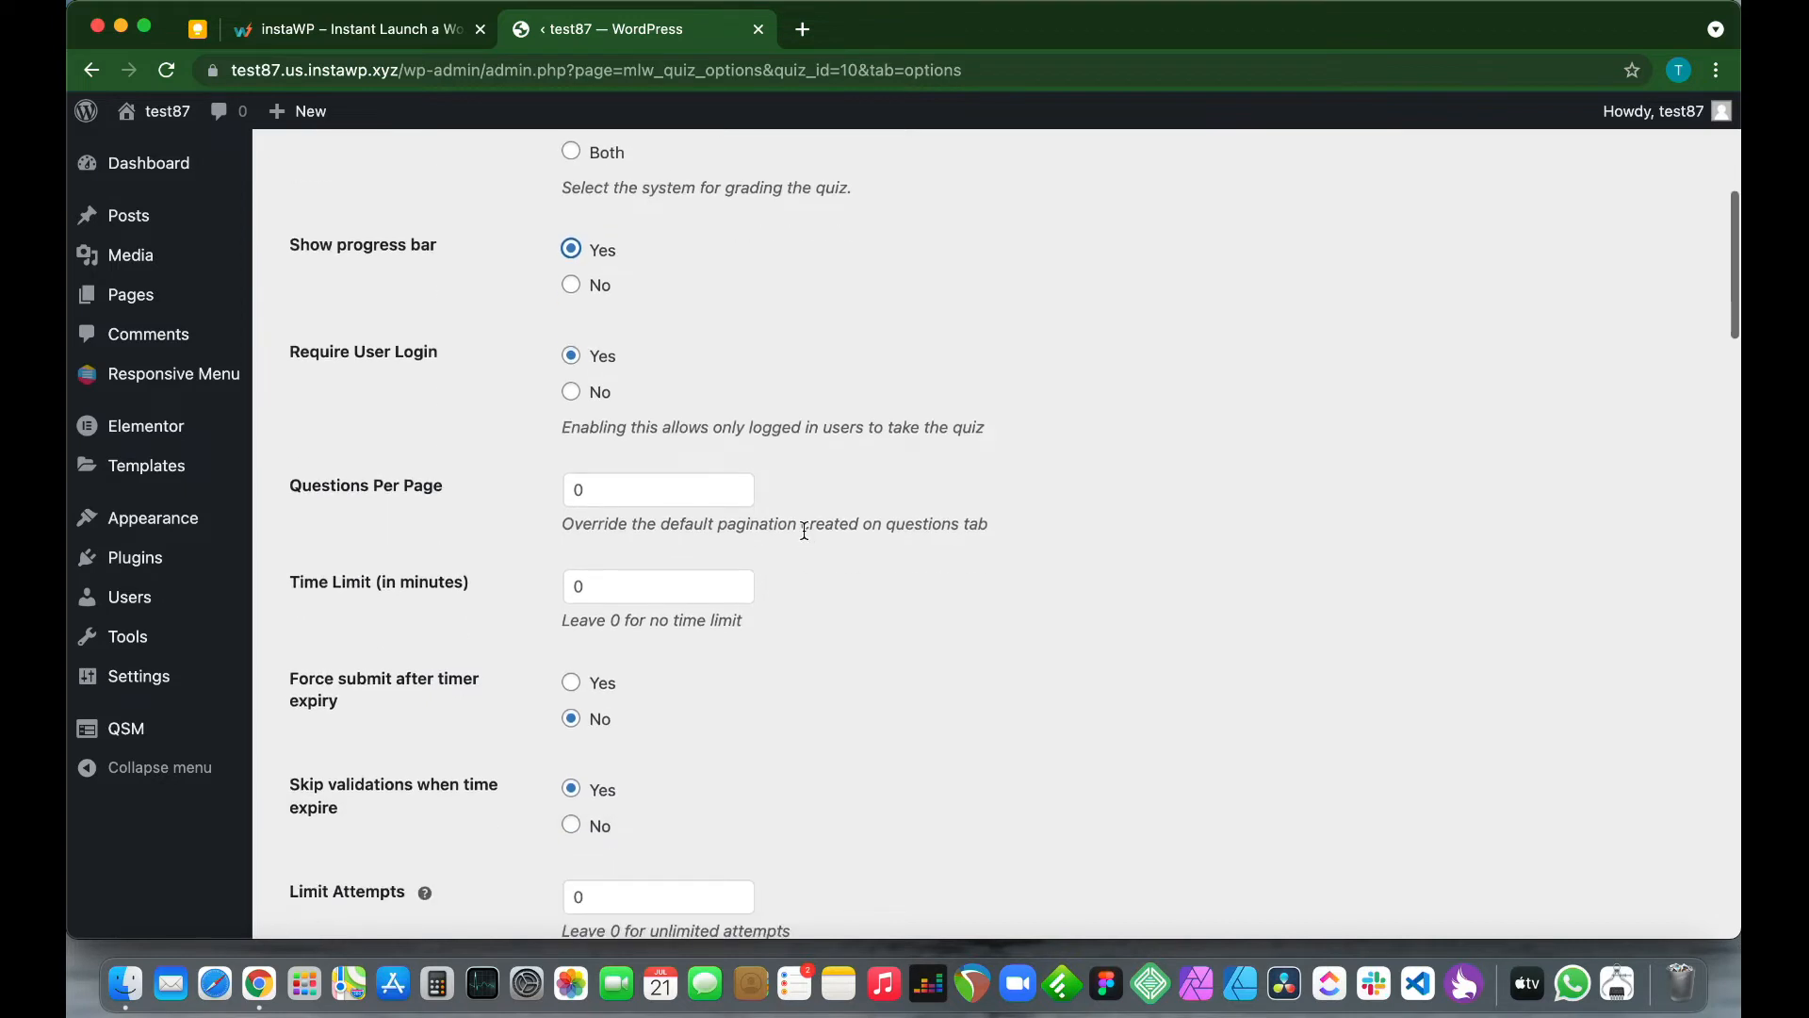
{"action": "scroll", "scroll_direction": "down", "scroll_amount": 3}
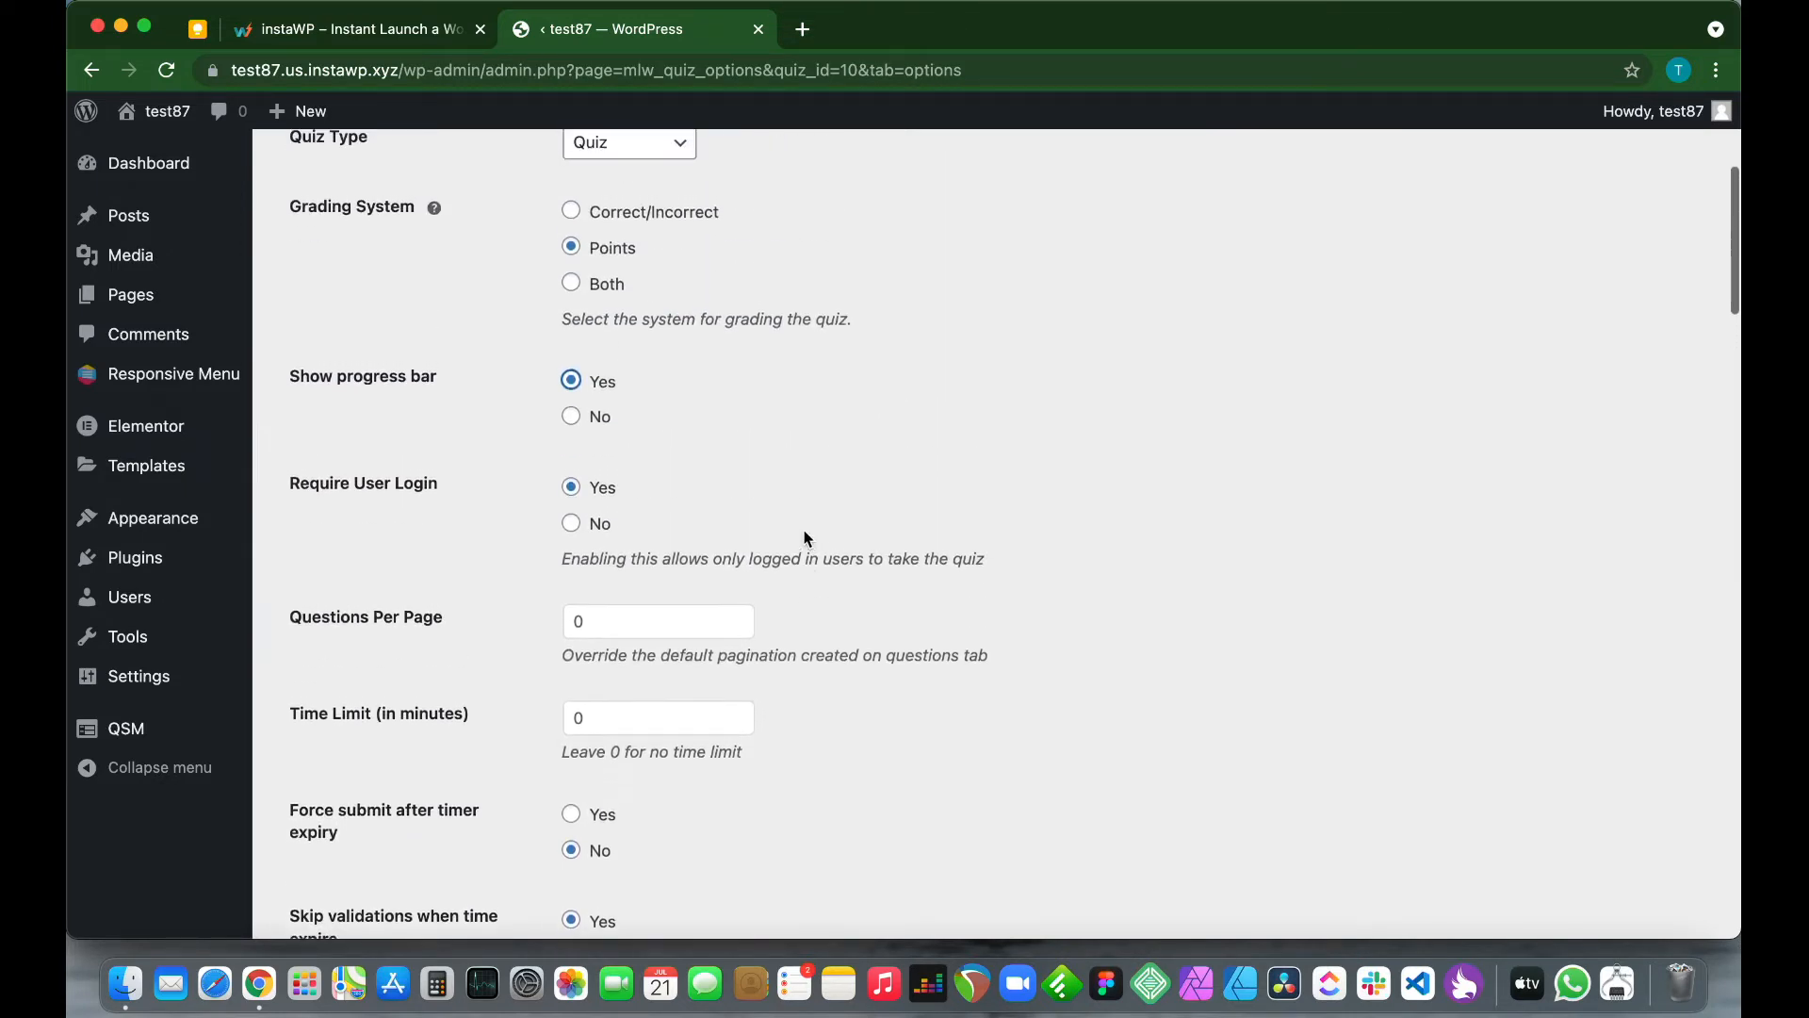
{"action": "scroll", "scroll_direction": "up", "scroll_amount": 3}
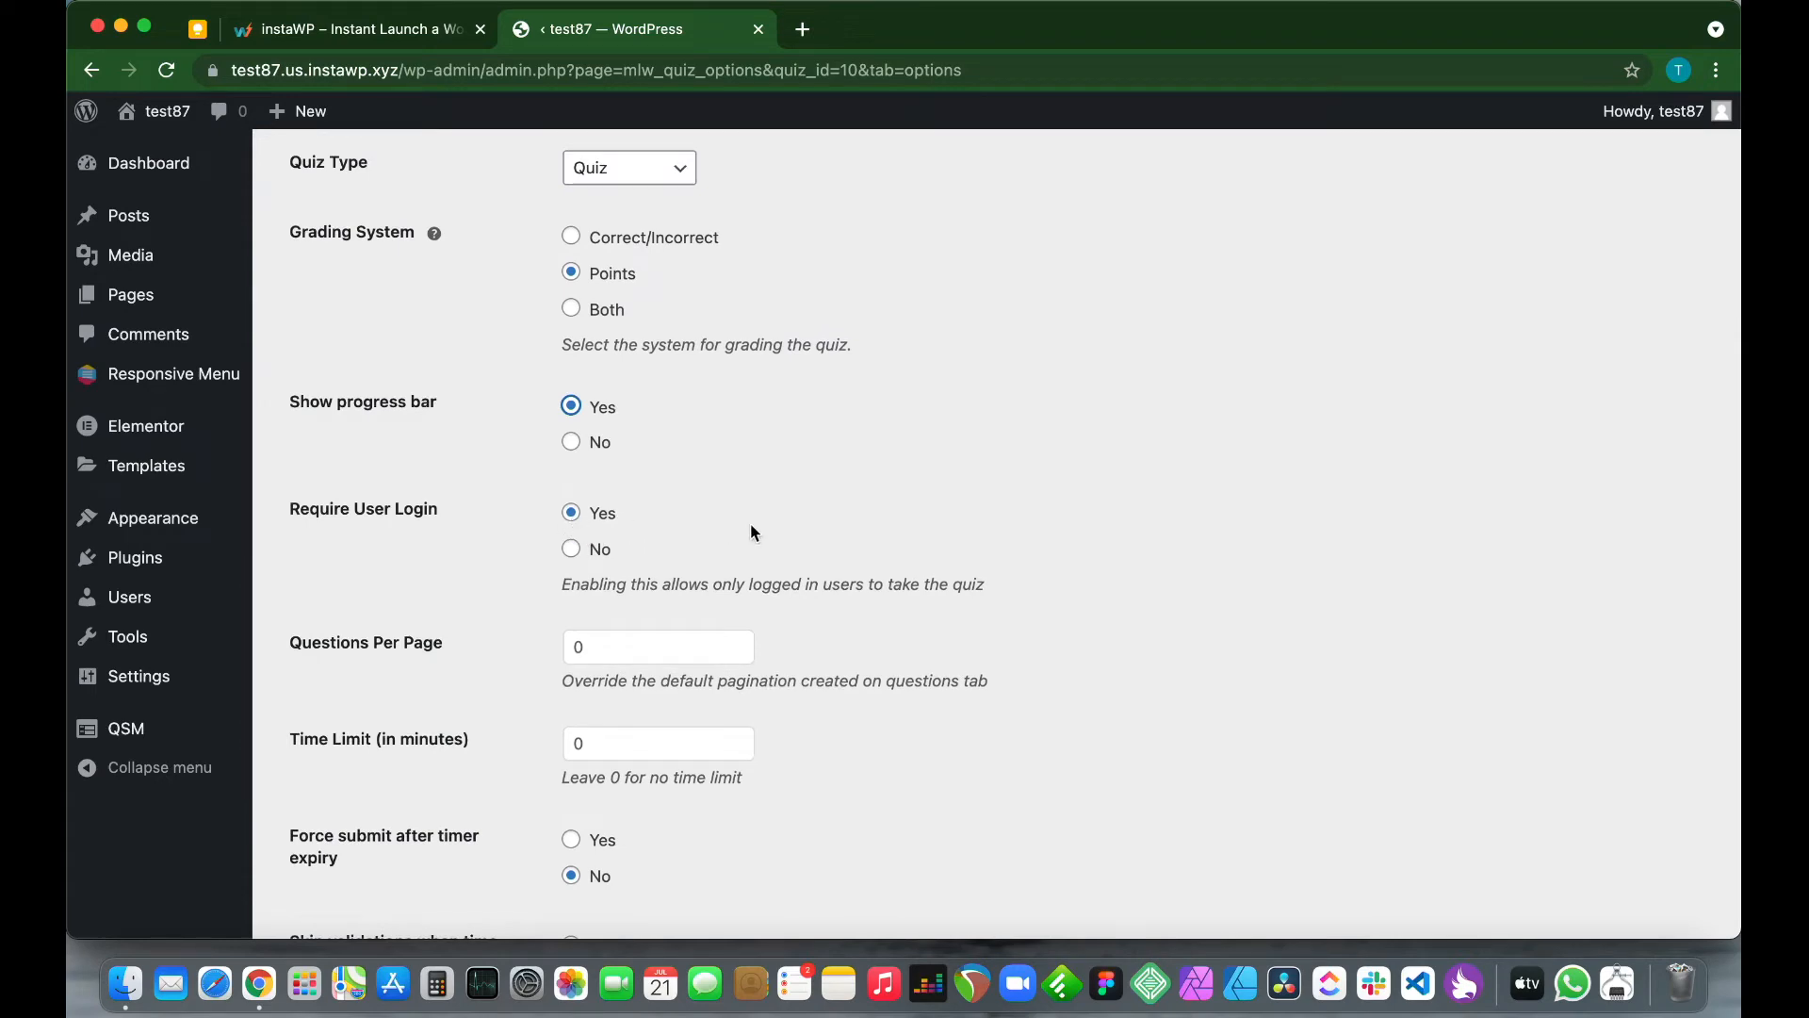
{"action": "scroll", "scroll_direction": "down", "scroll_amount": 3}
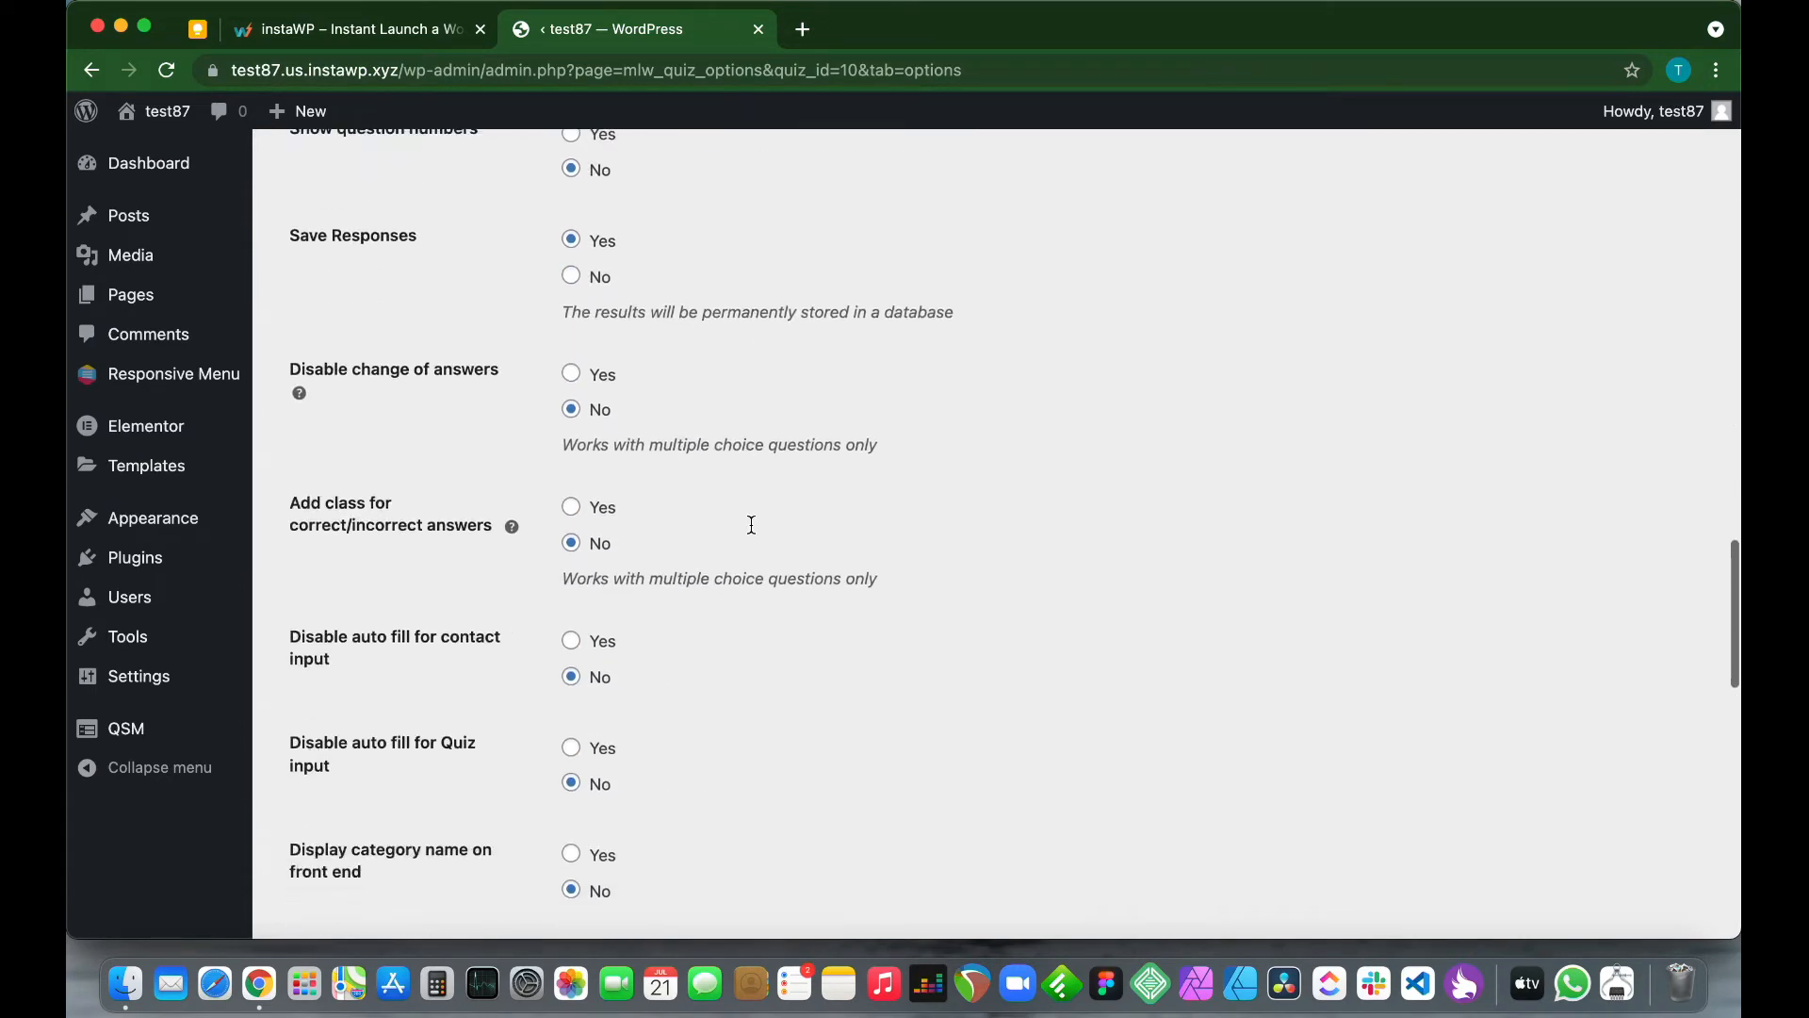
{"action": "scroll", "scroll_direction": "down", "scroll_amount": 3}
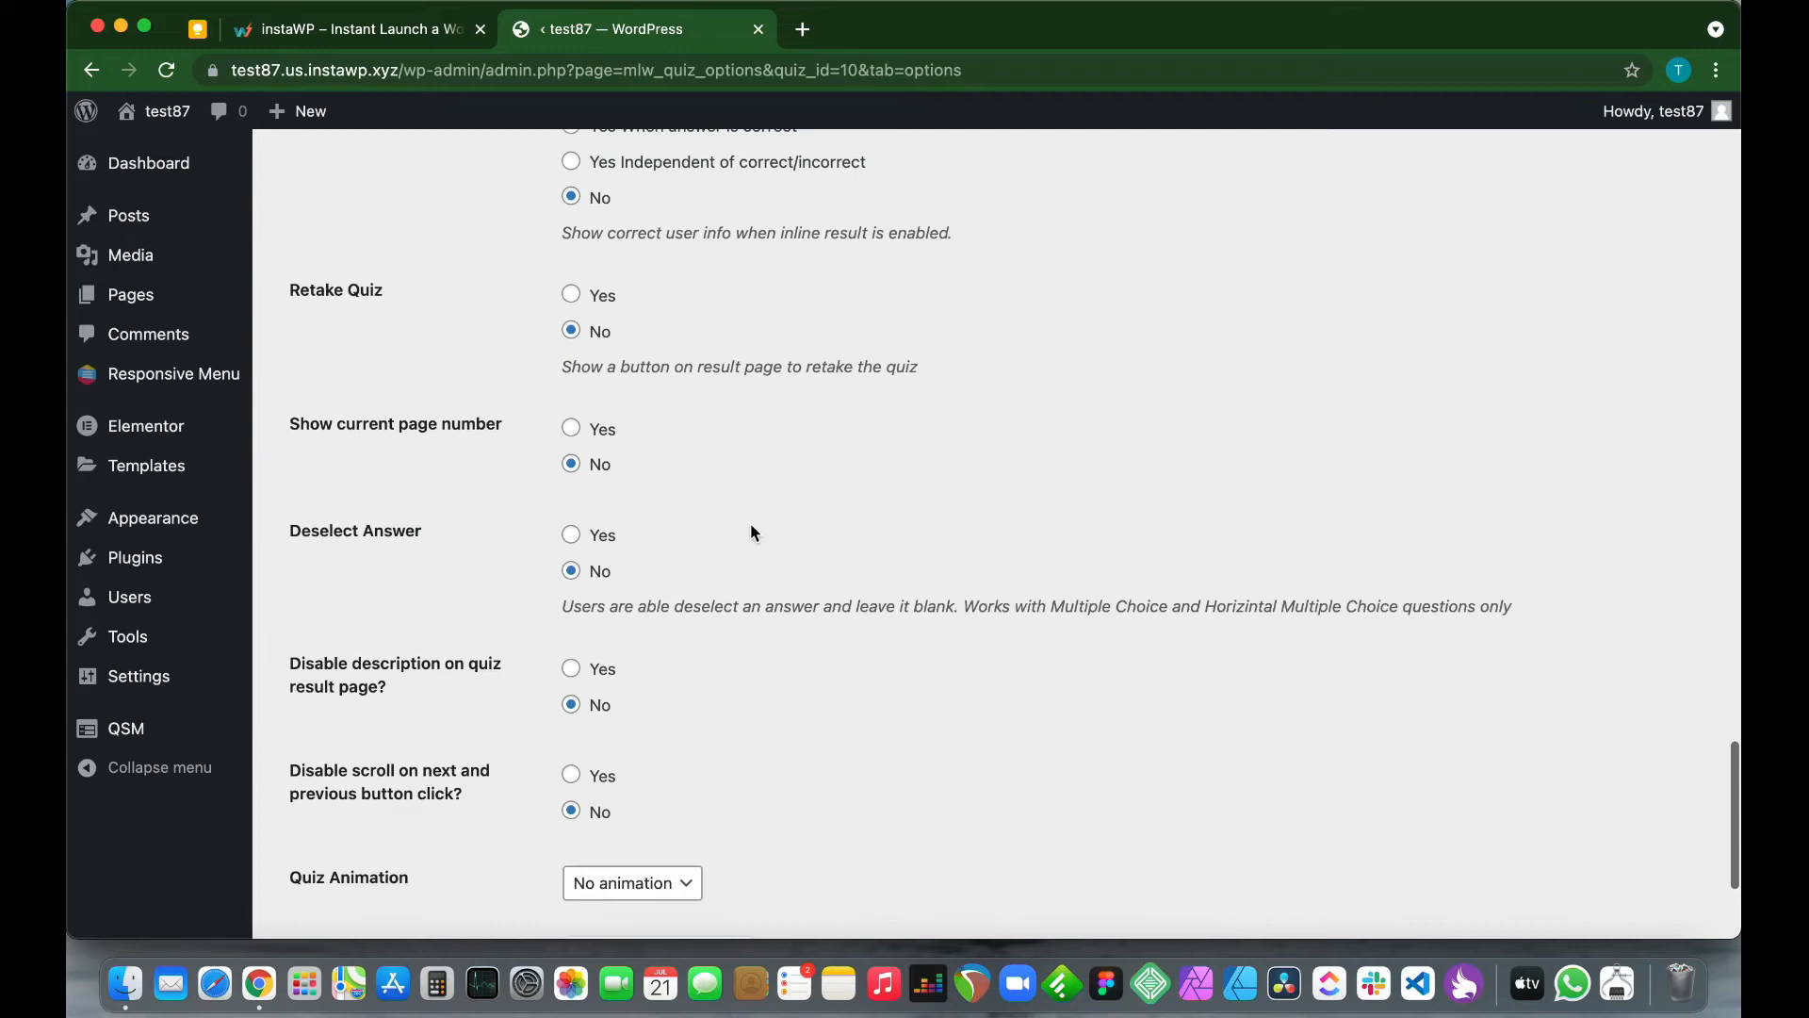
{"action": "scroll", "scroll_direction": "down", "scroll_amount": 3}
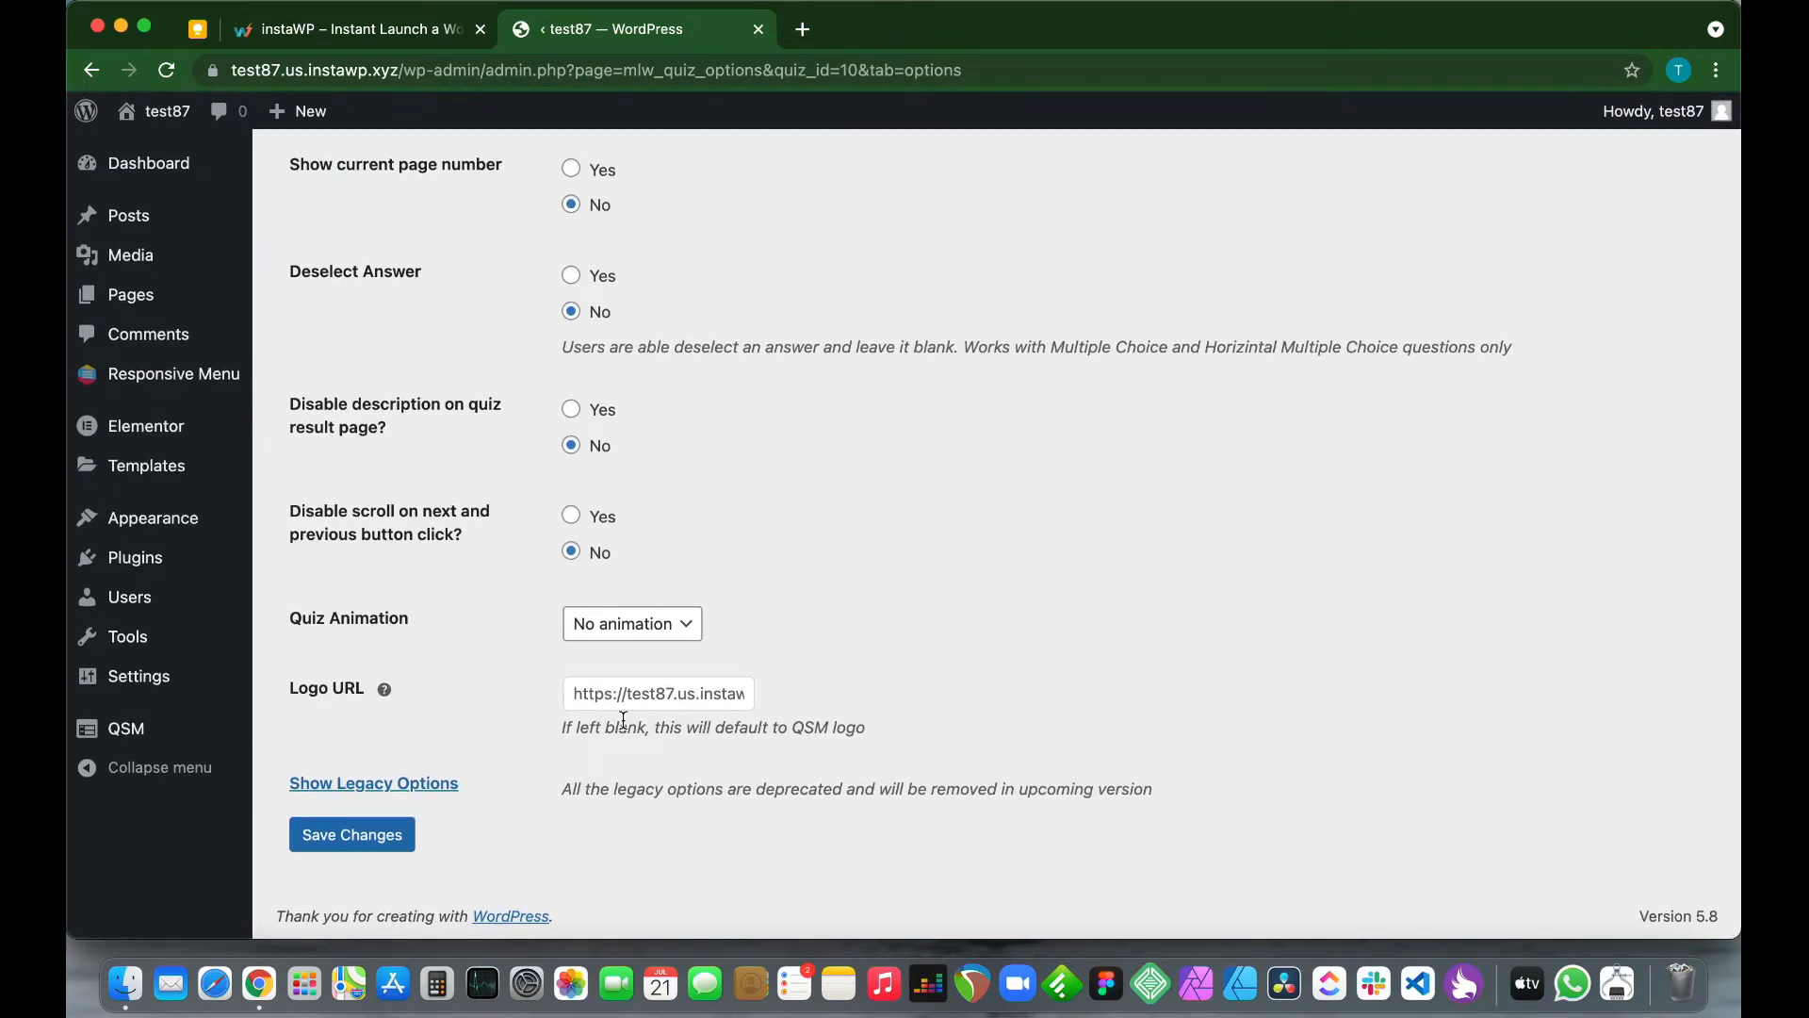
{"action": "left_click", "coordinate": [350, 834]}
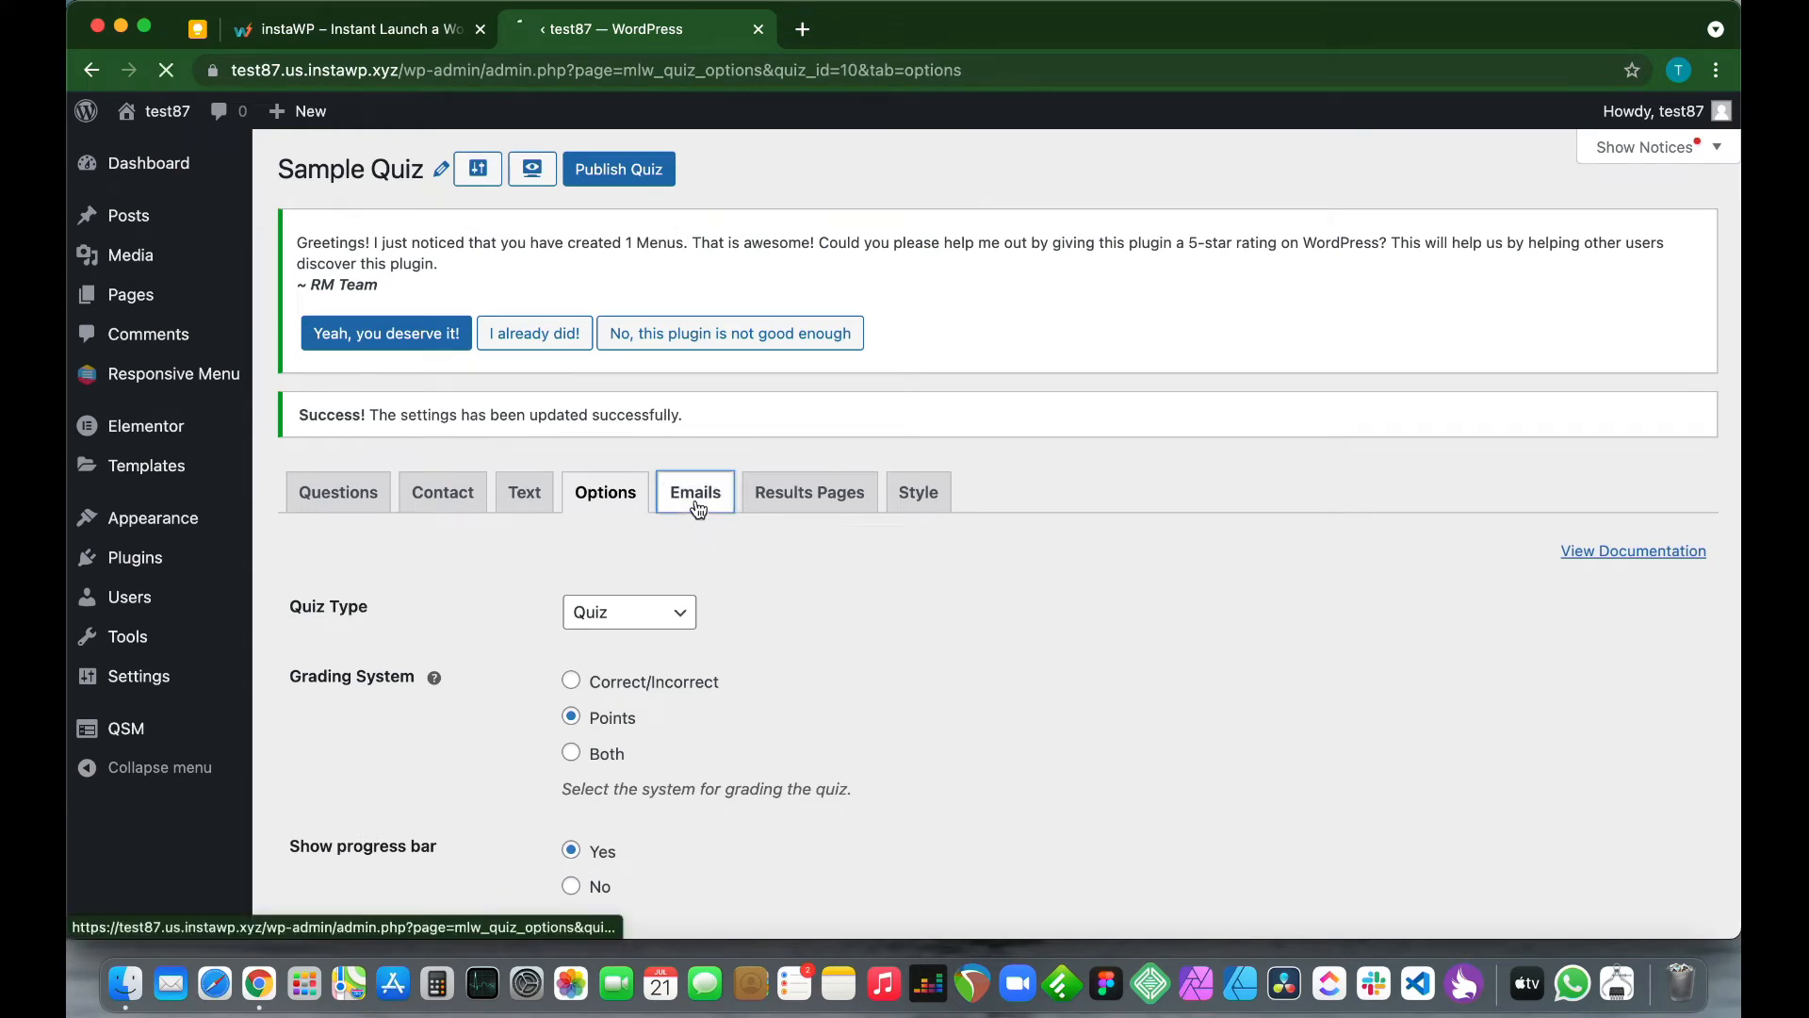
Step: Review the Sample Quiz's results email recipient, full subject line and answers content on the Emails tab
{"action": "left_click", "coordinate": [694, 492]}
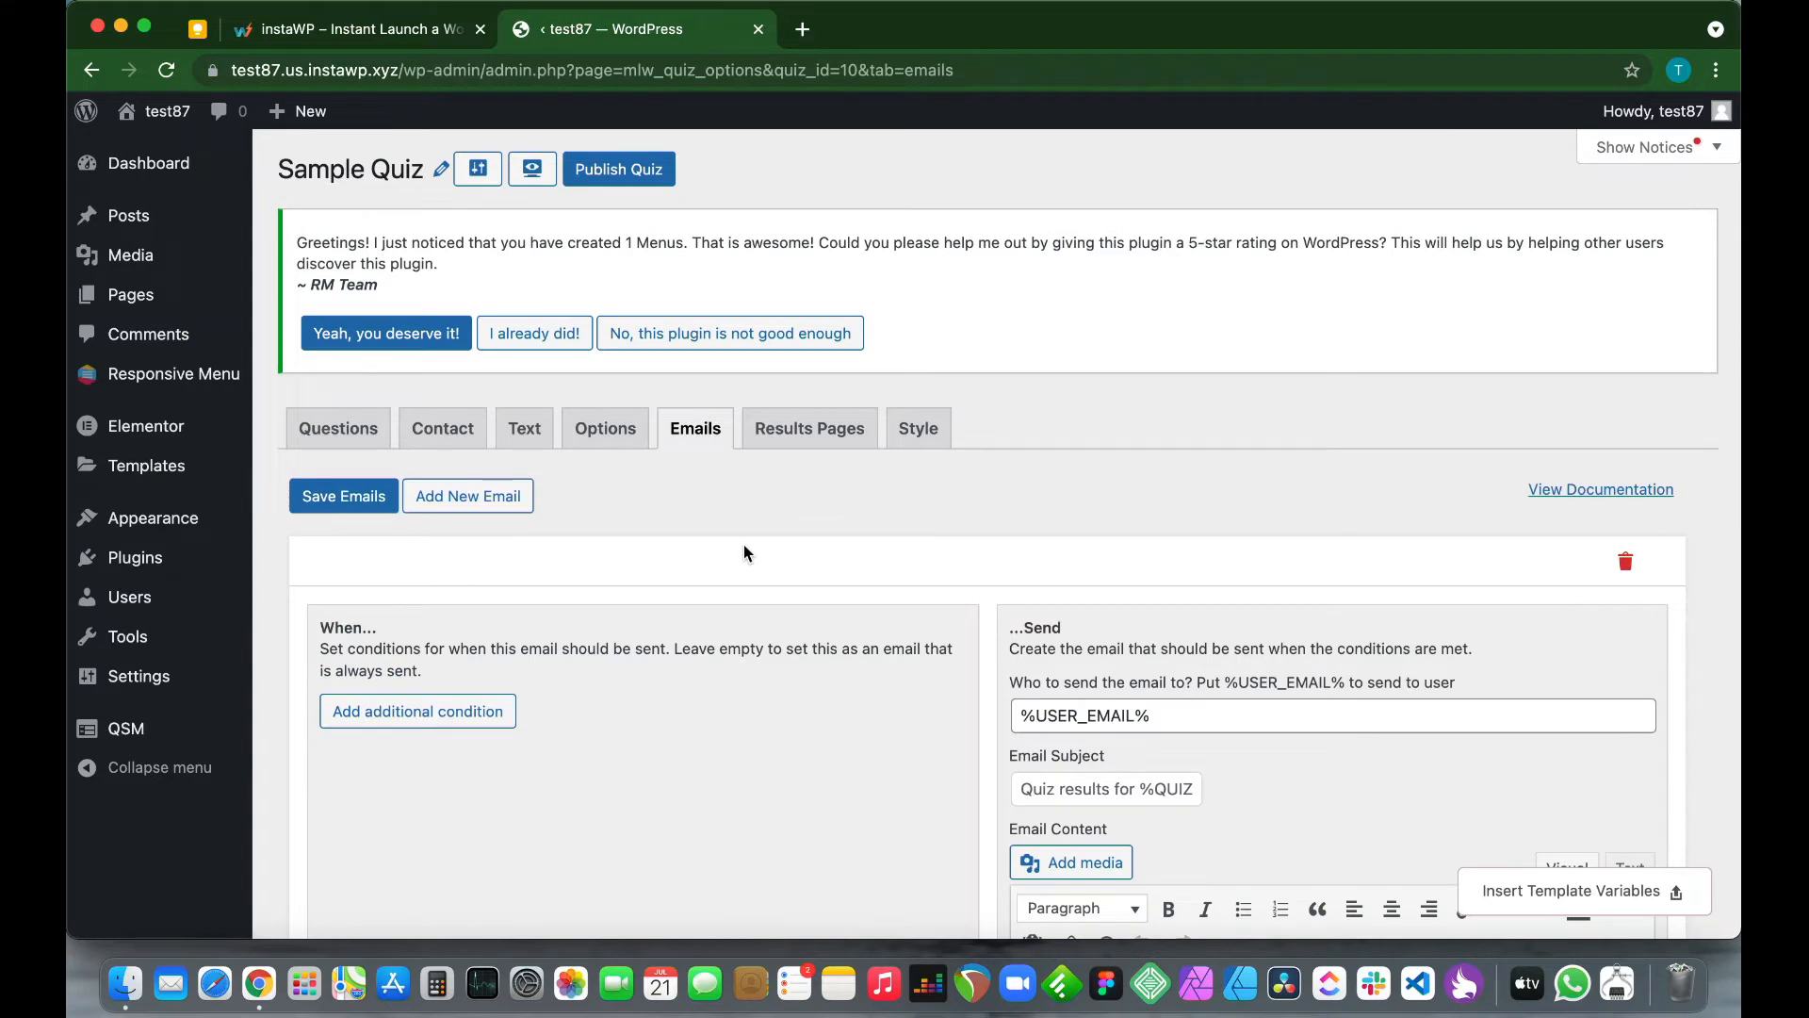
{"action": "mouse_move", "coordinate": [782, 503]}
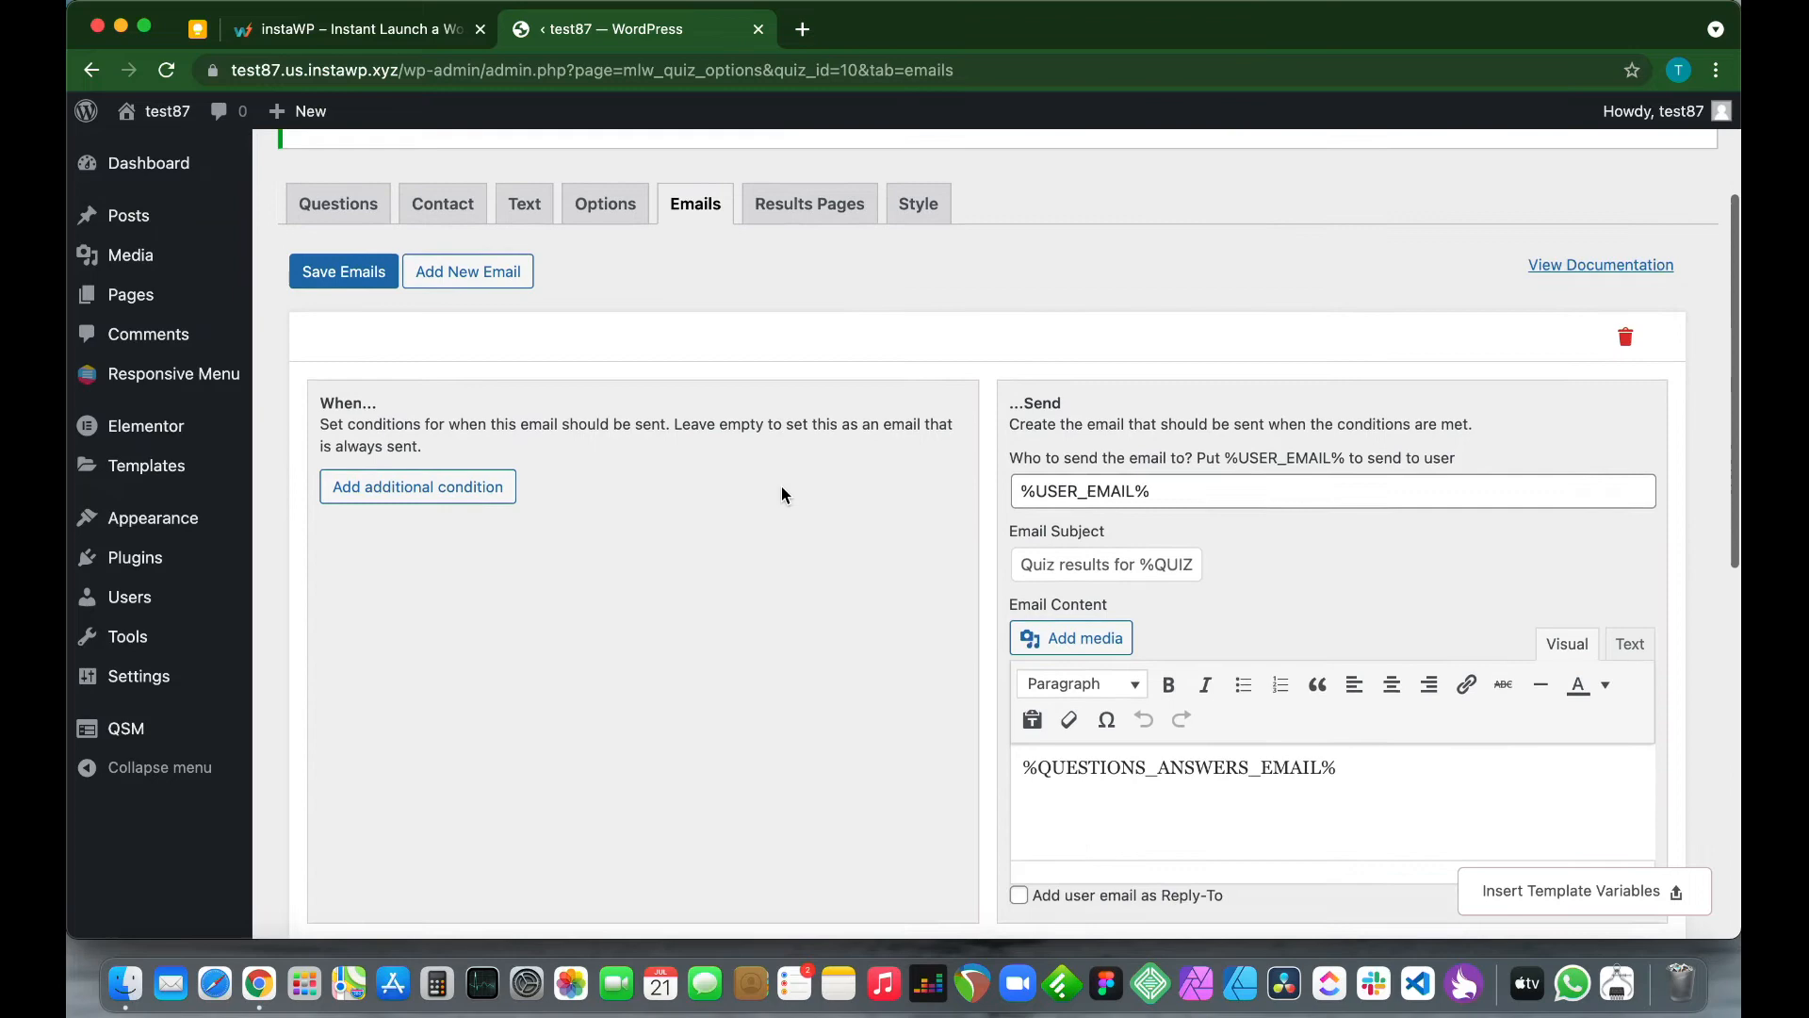
{"action": "scroll", "scroll_direction": "down", "scroll_amount": 3}
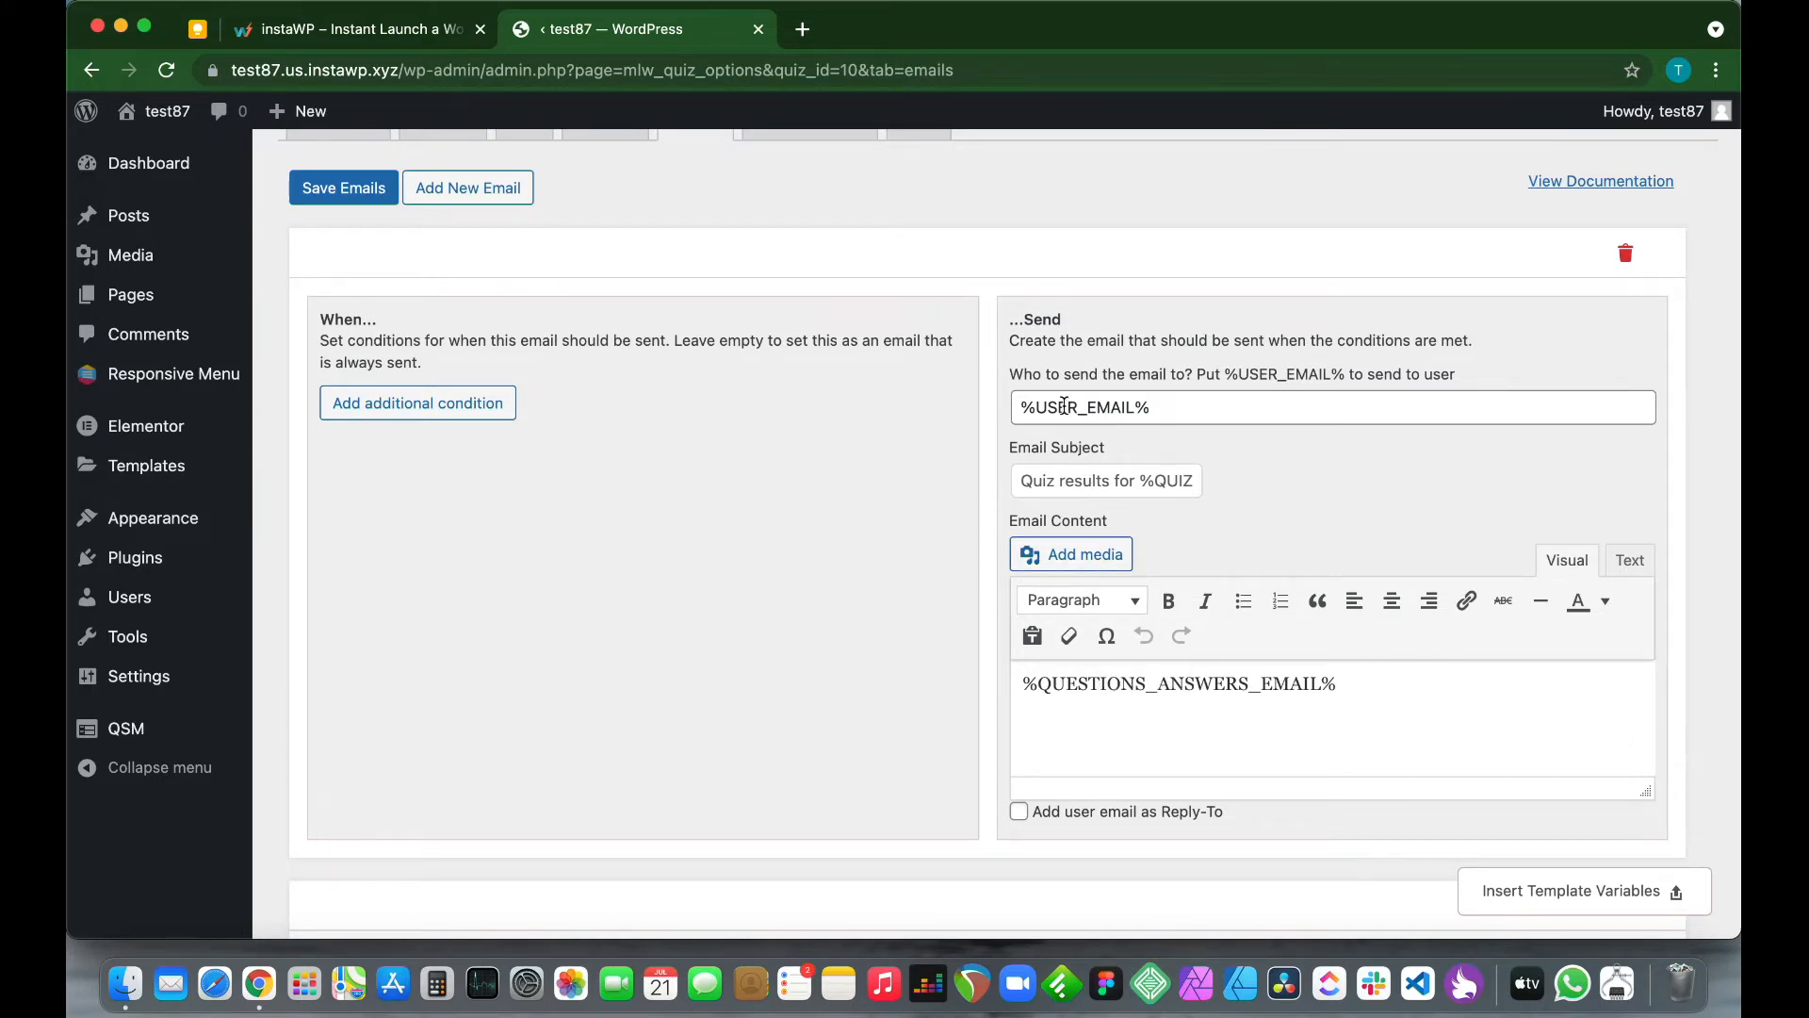
{"action": "left_click", "coordinate": [341, 186]}
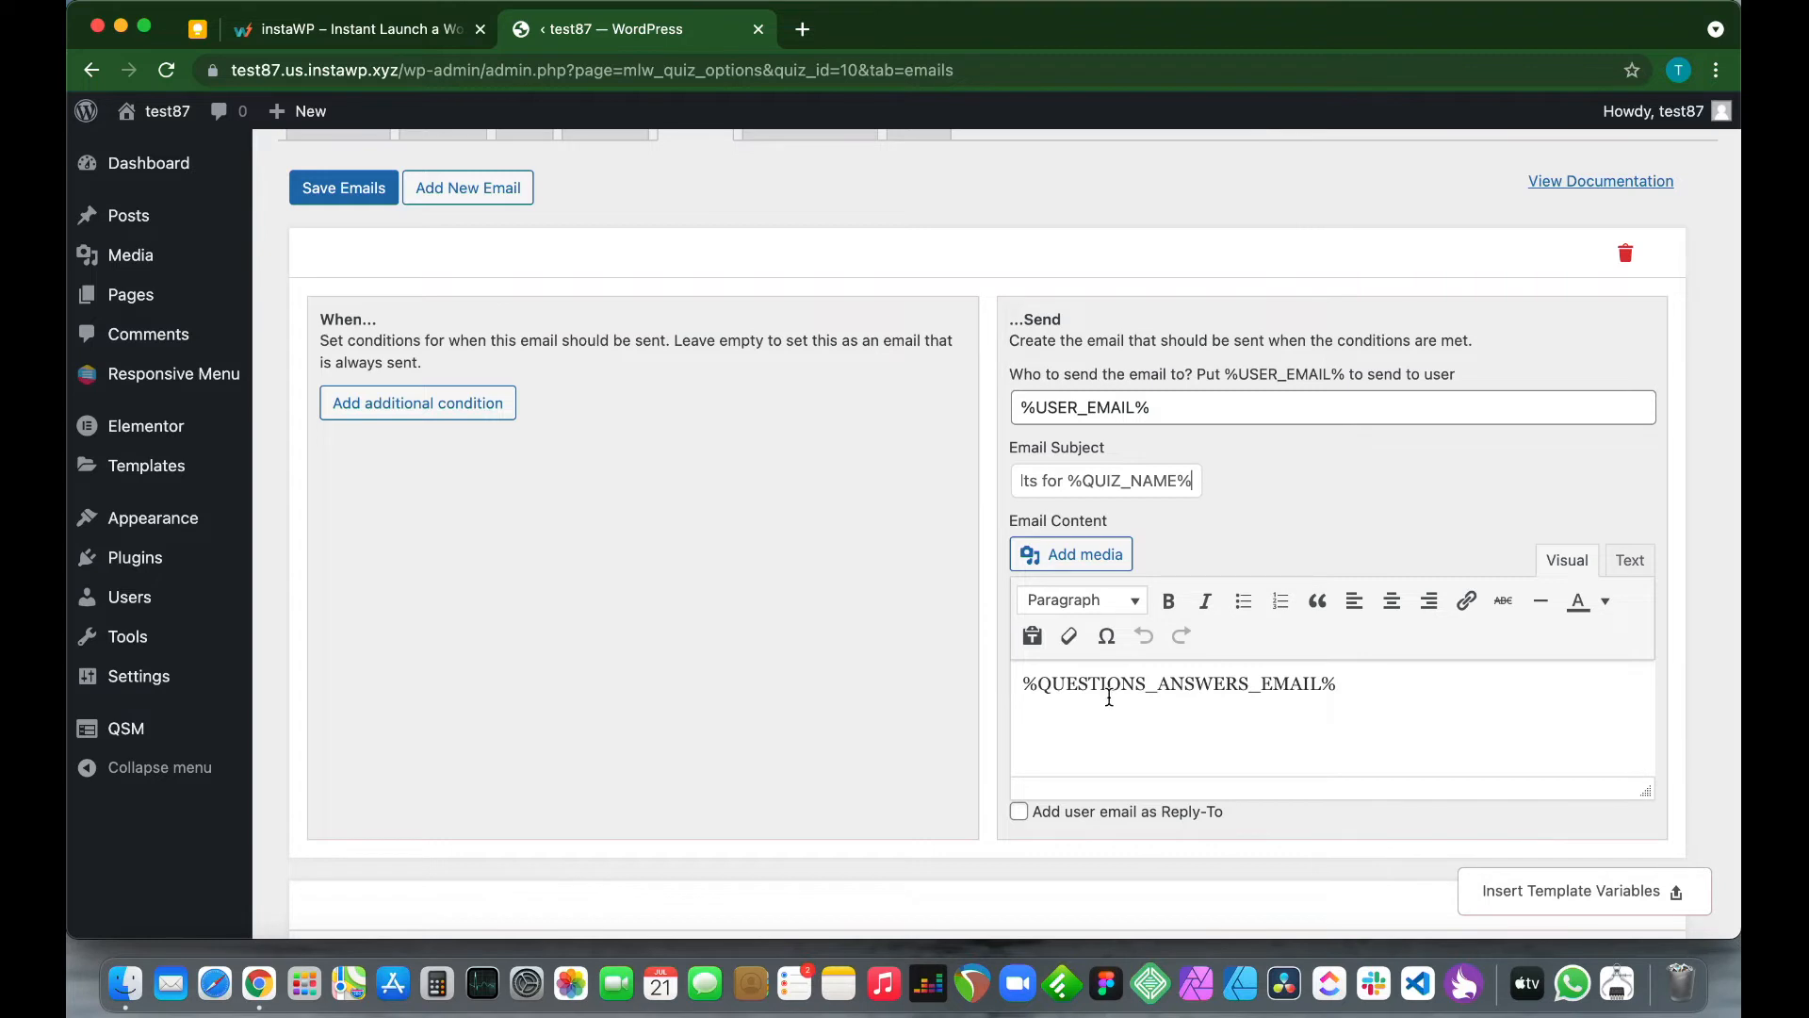
{"action": "mouse_move", "coordinate": [882, 626]}
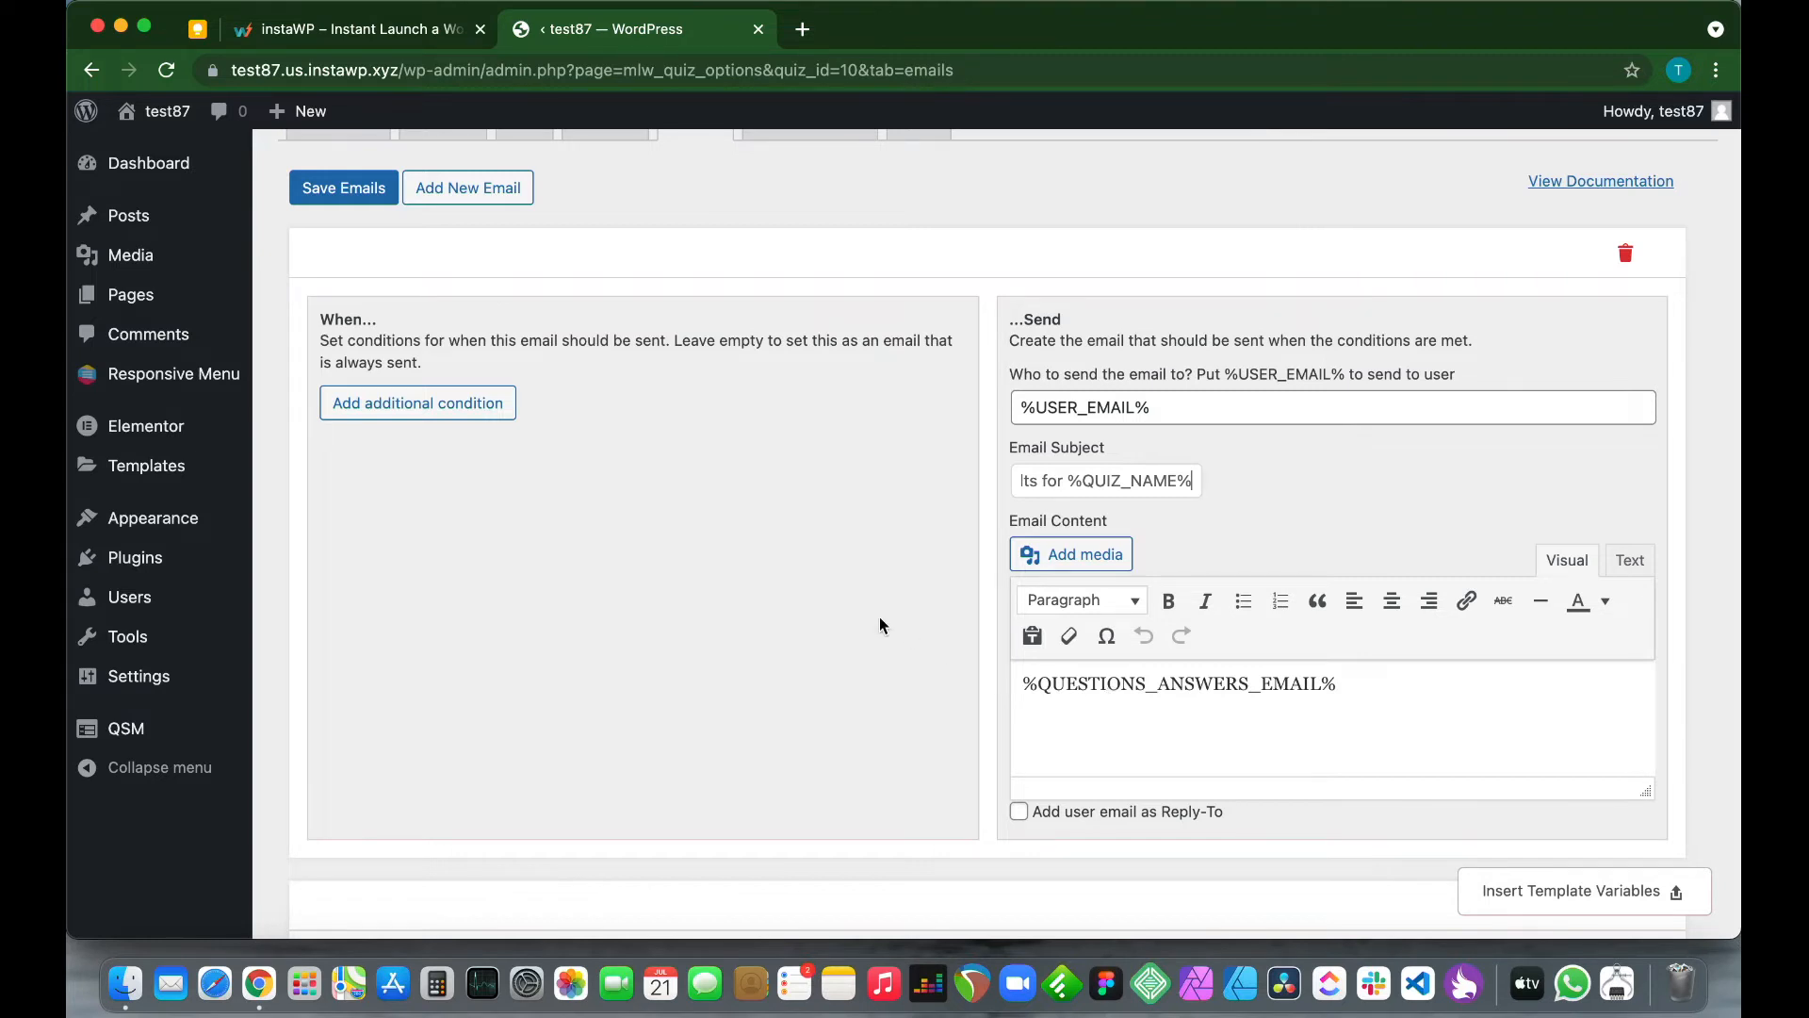
{"action": "mouse_move", "coordinate": [451, 446]}
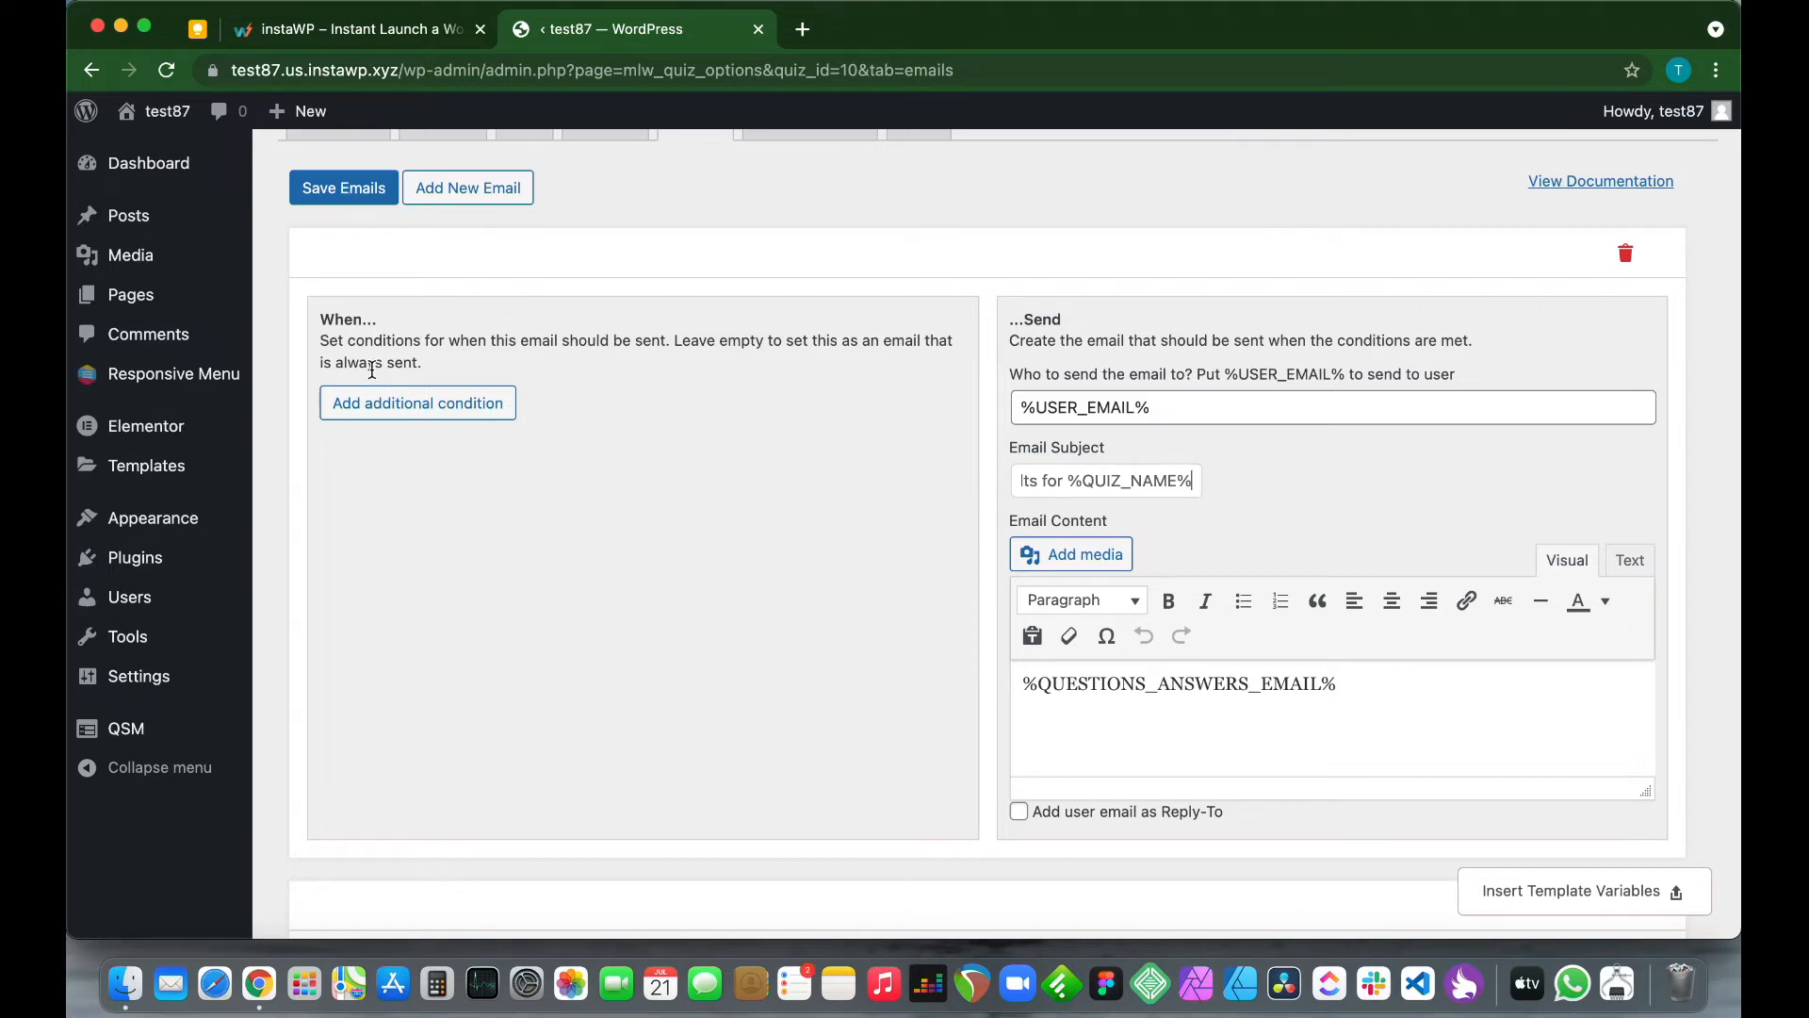
Step: Add a correct-score-percent sending condition to the results email, then delete it
{"action": "left_click", "coordinate": [418, 402]}
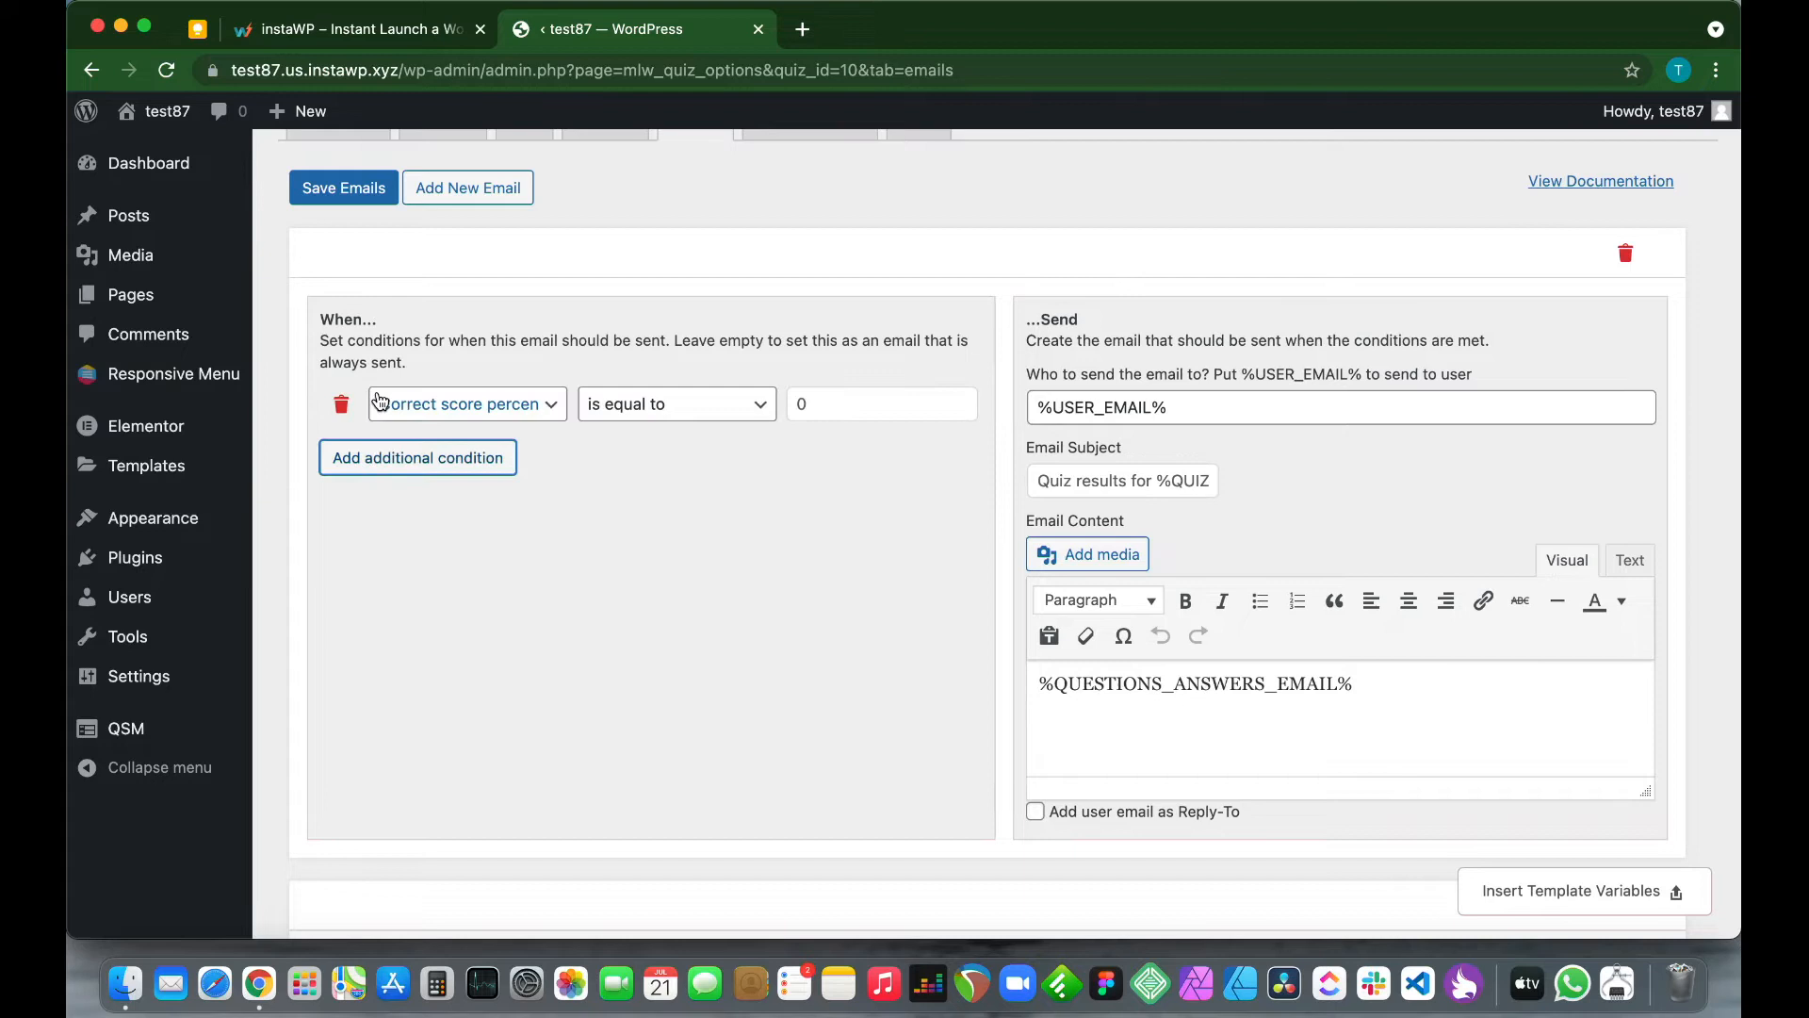
{"action": "mouse_move", "coordinate": [615, 469]}
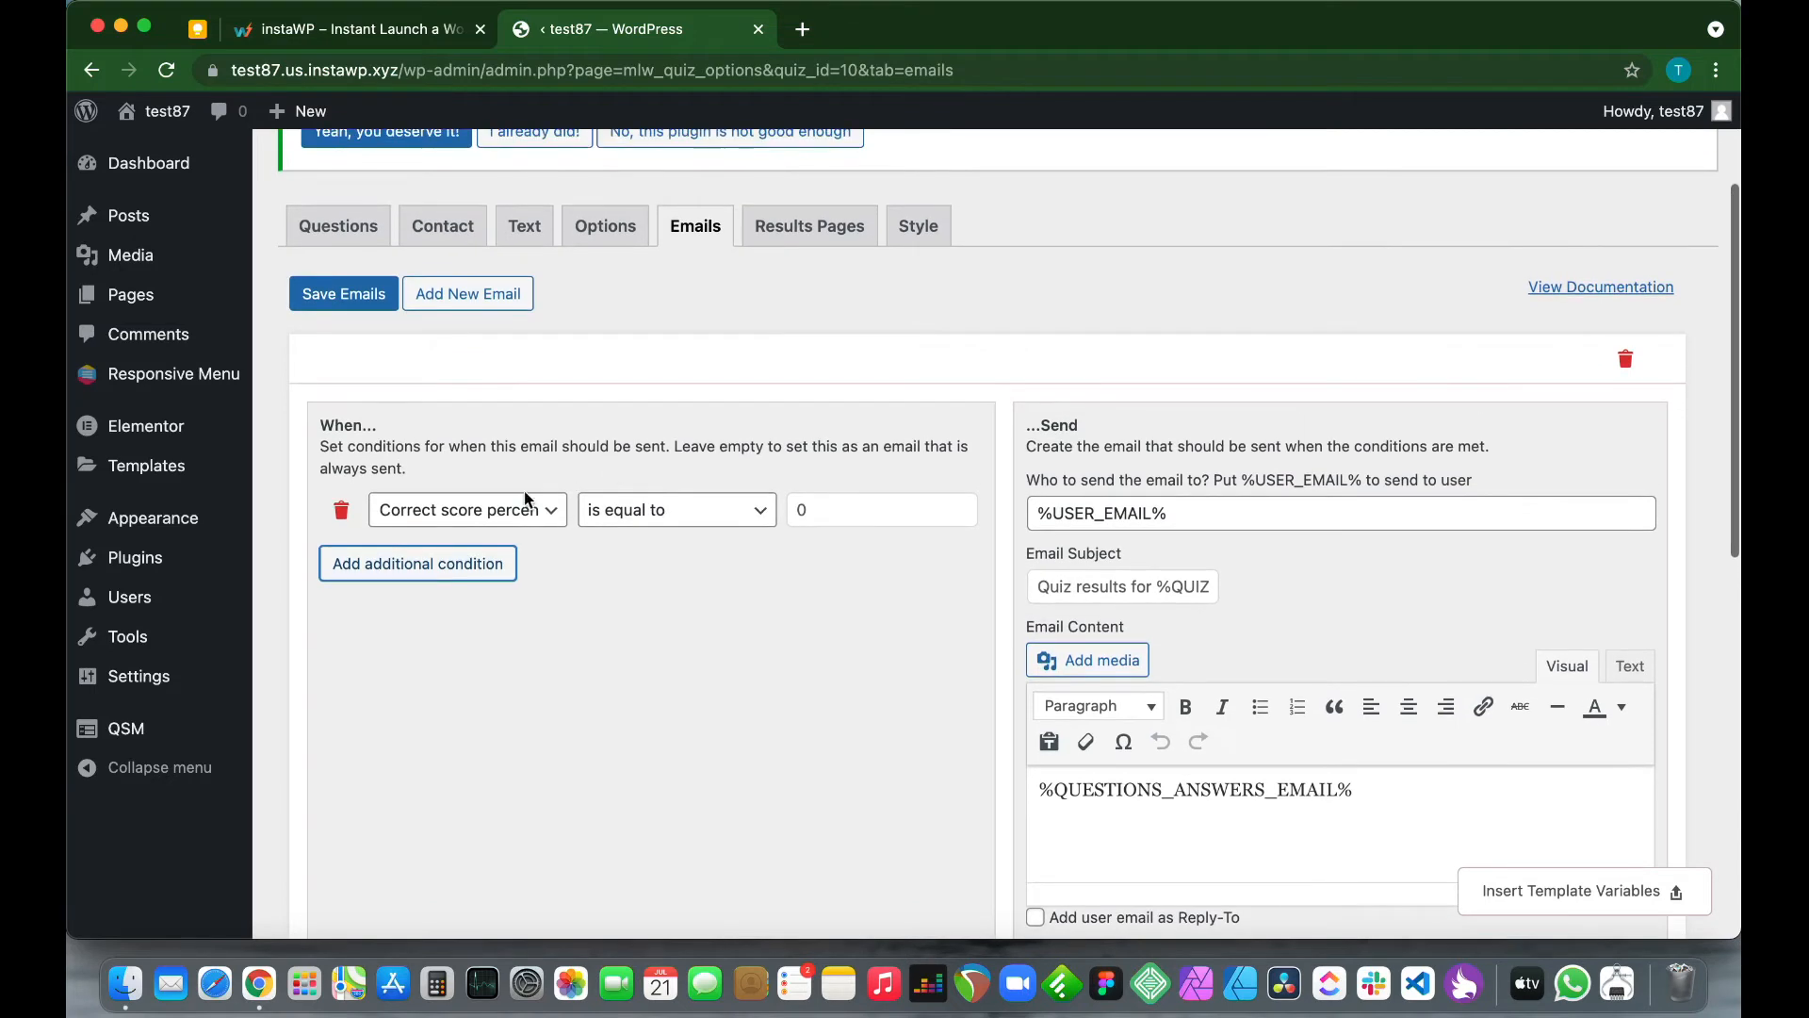
{"action": "left_click", "coordinate": [466, 509]}
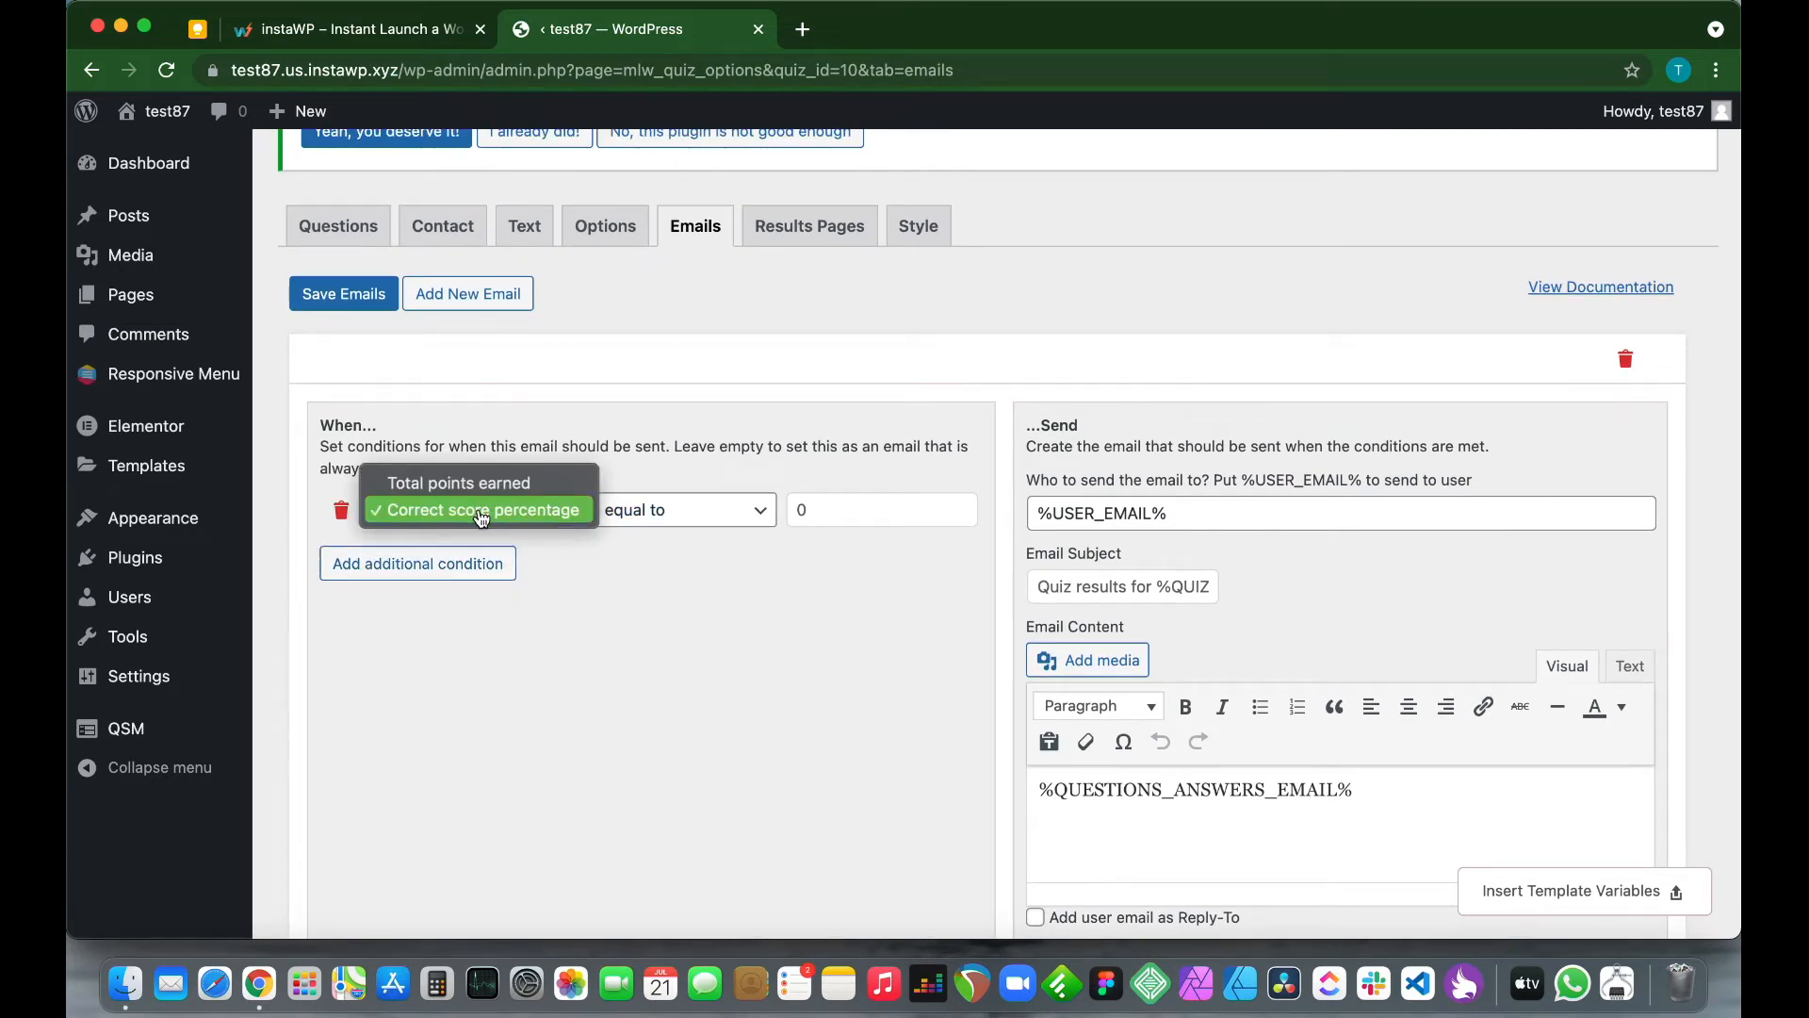
{"action": "left_click", "coordinate": [478, 509]}
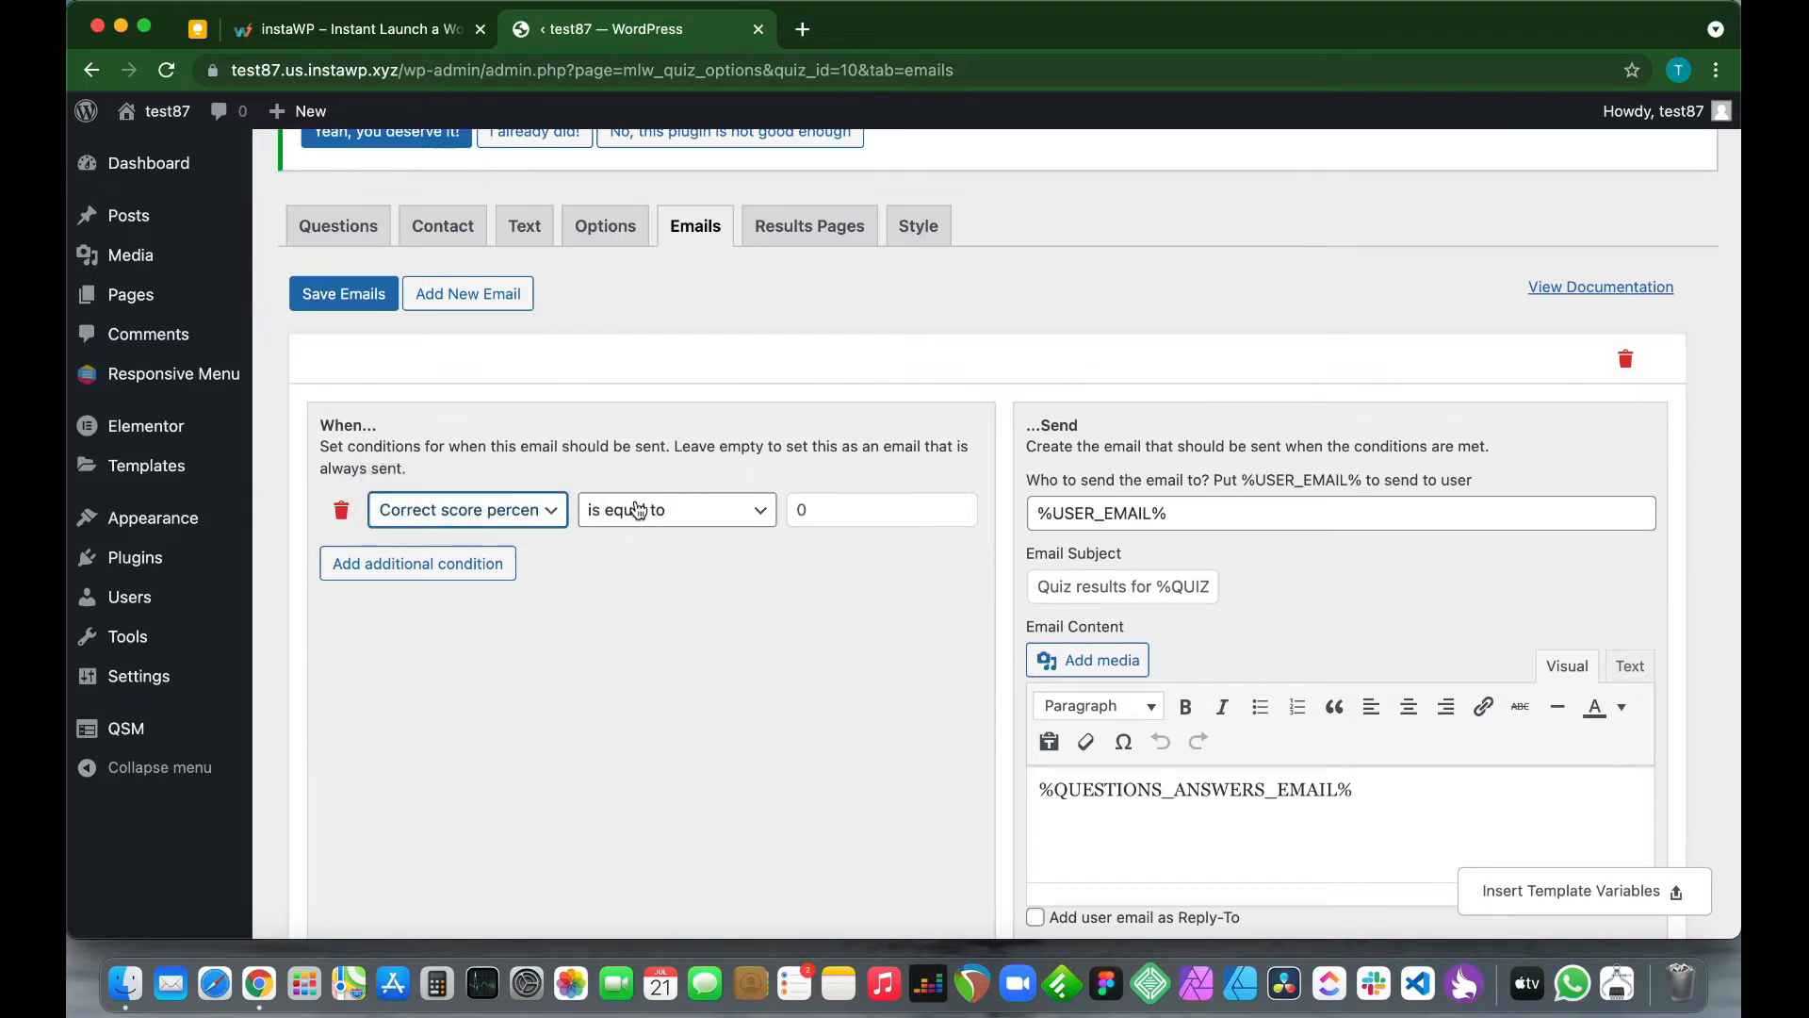
{"action": "left_click", "coordinate": [677, 509]}
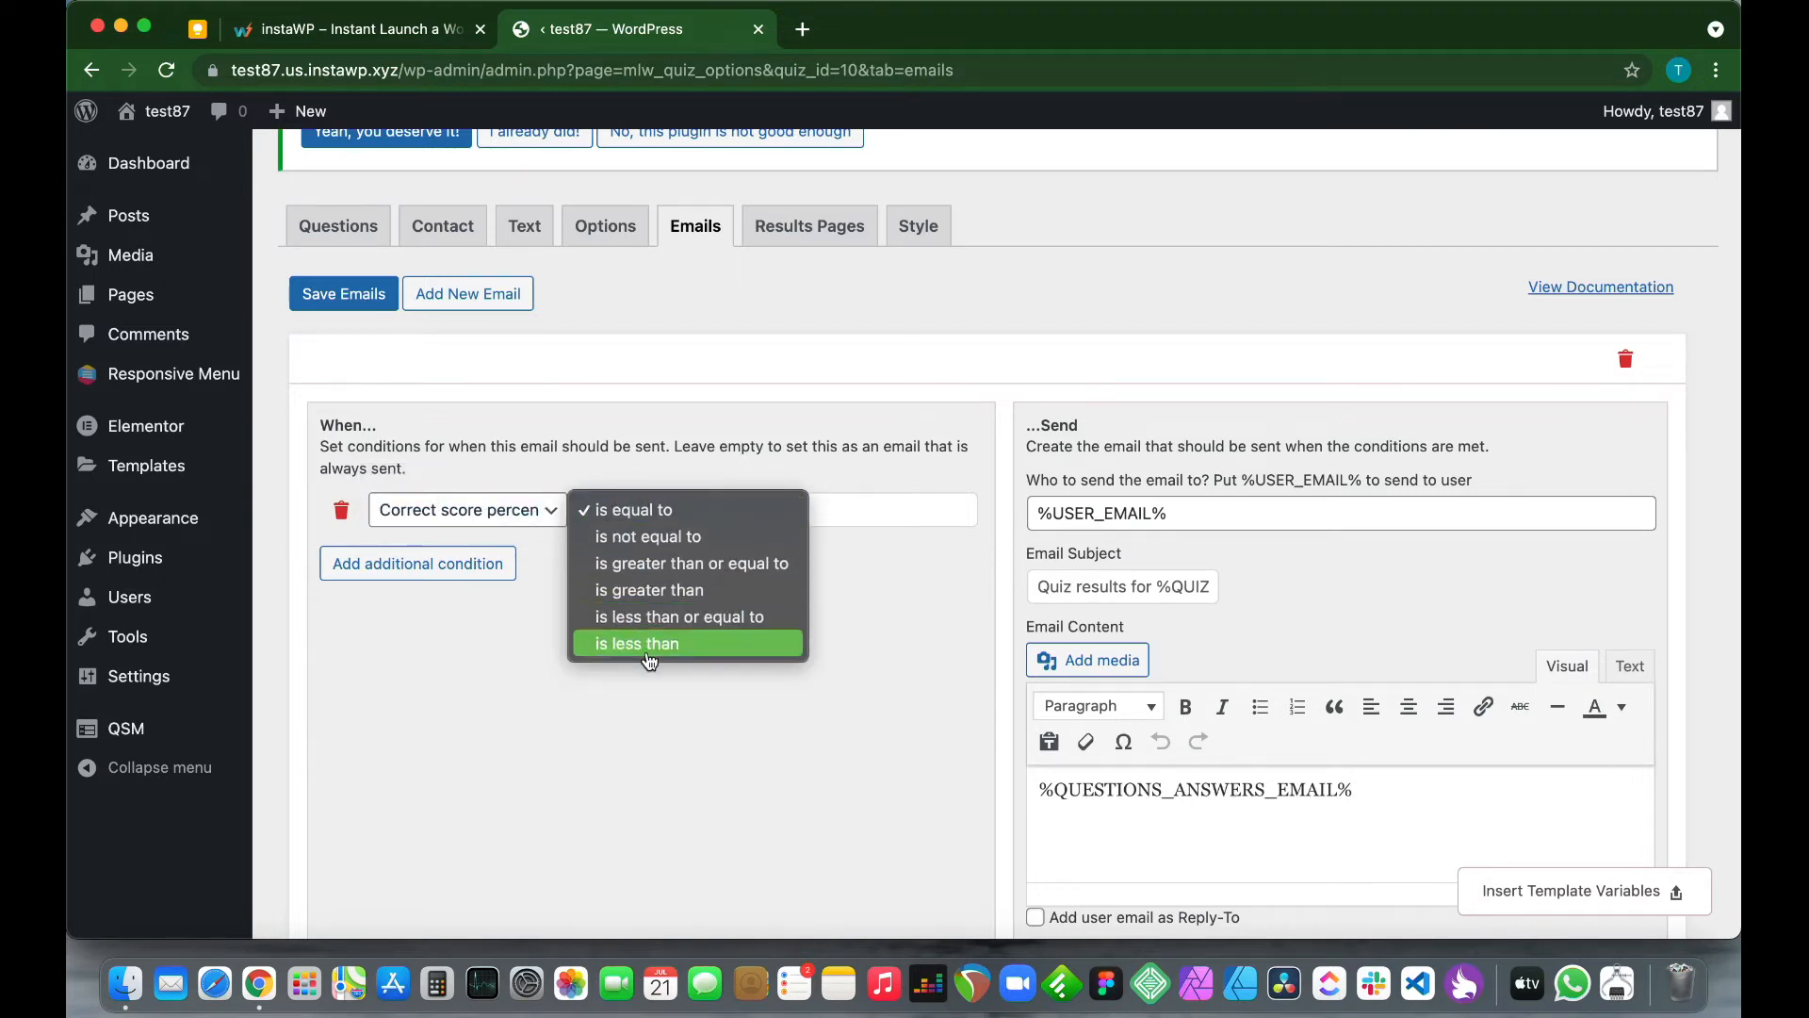
{"action": "left_click", "coordinate": [633, 509]}
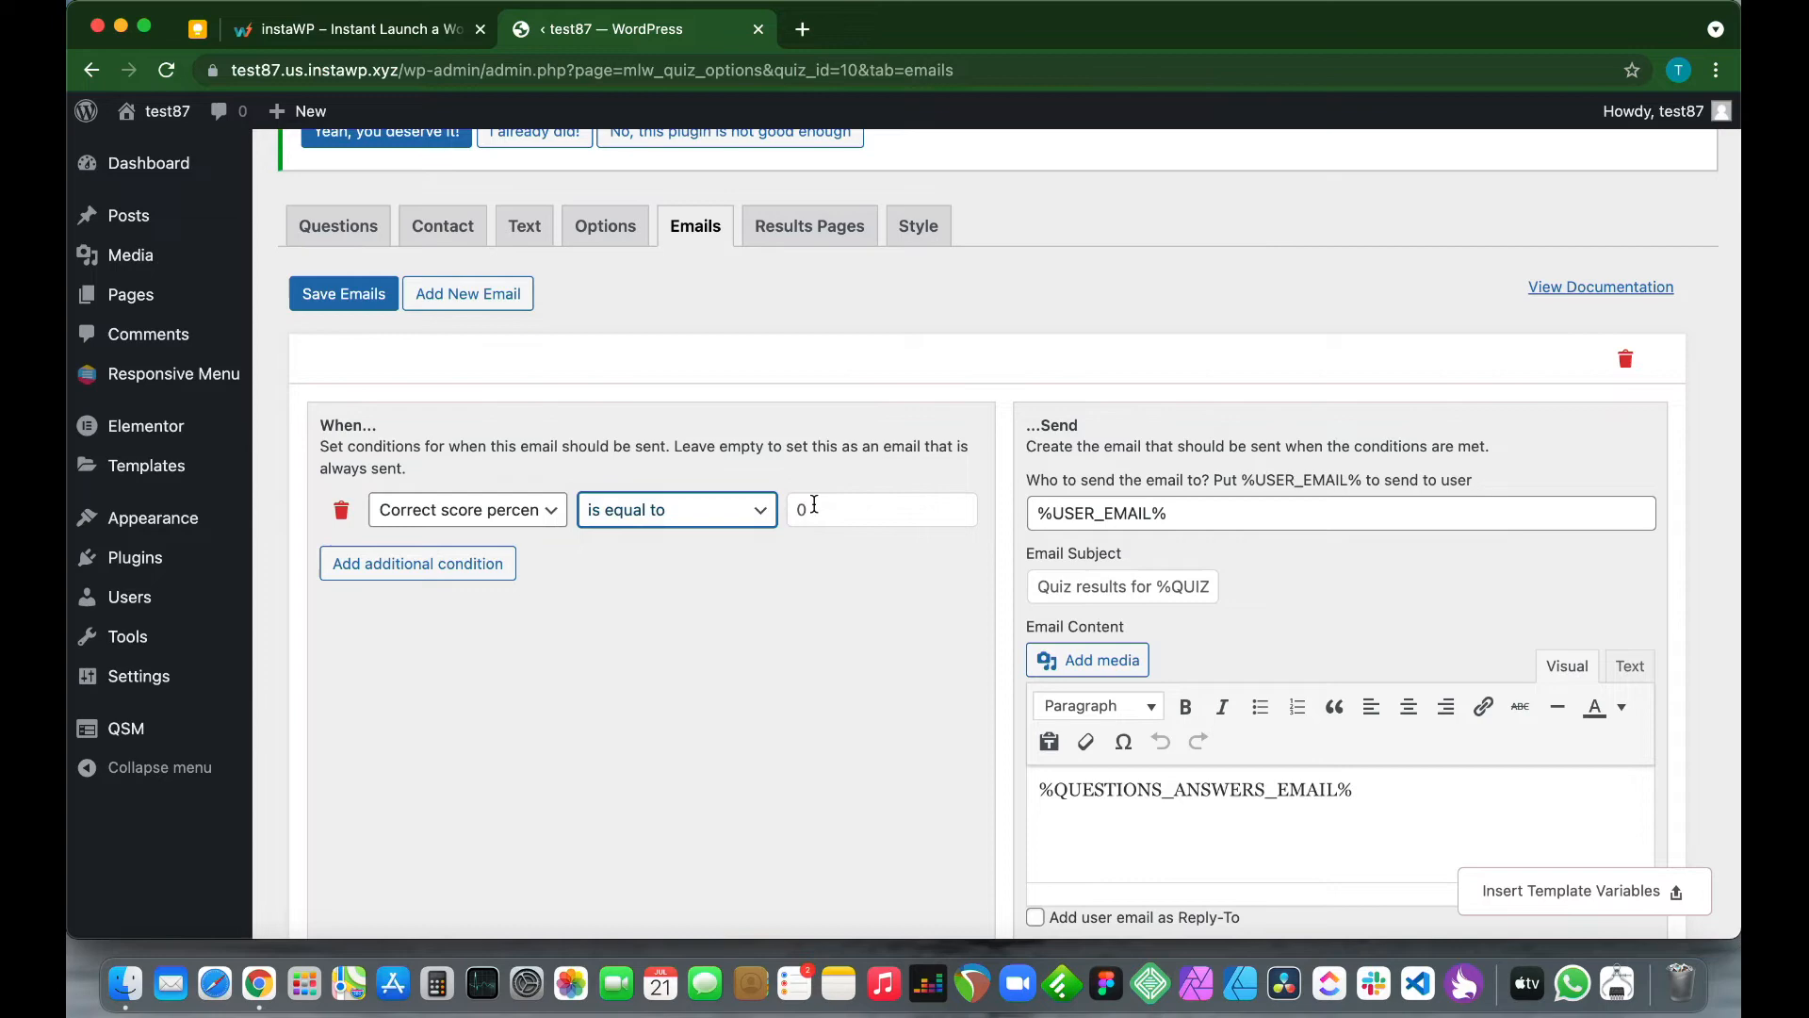
{"action": "mouse_move", "coordinate": [794, 658]}
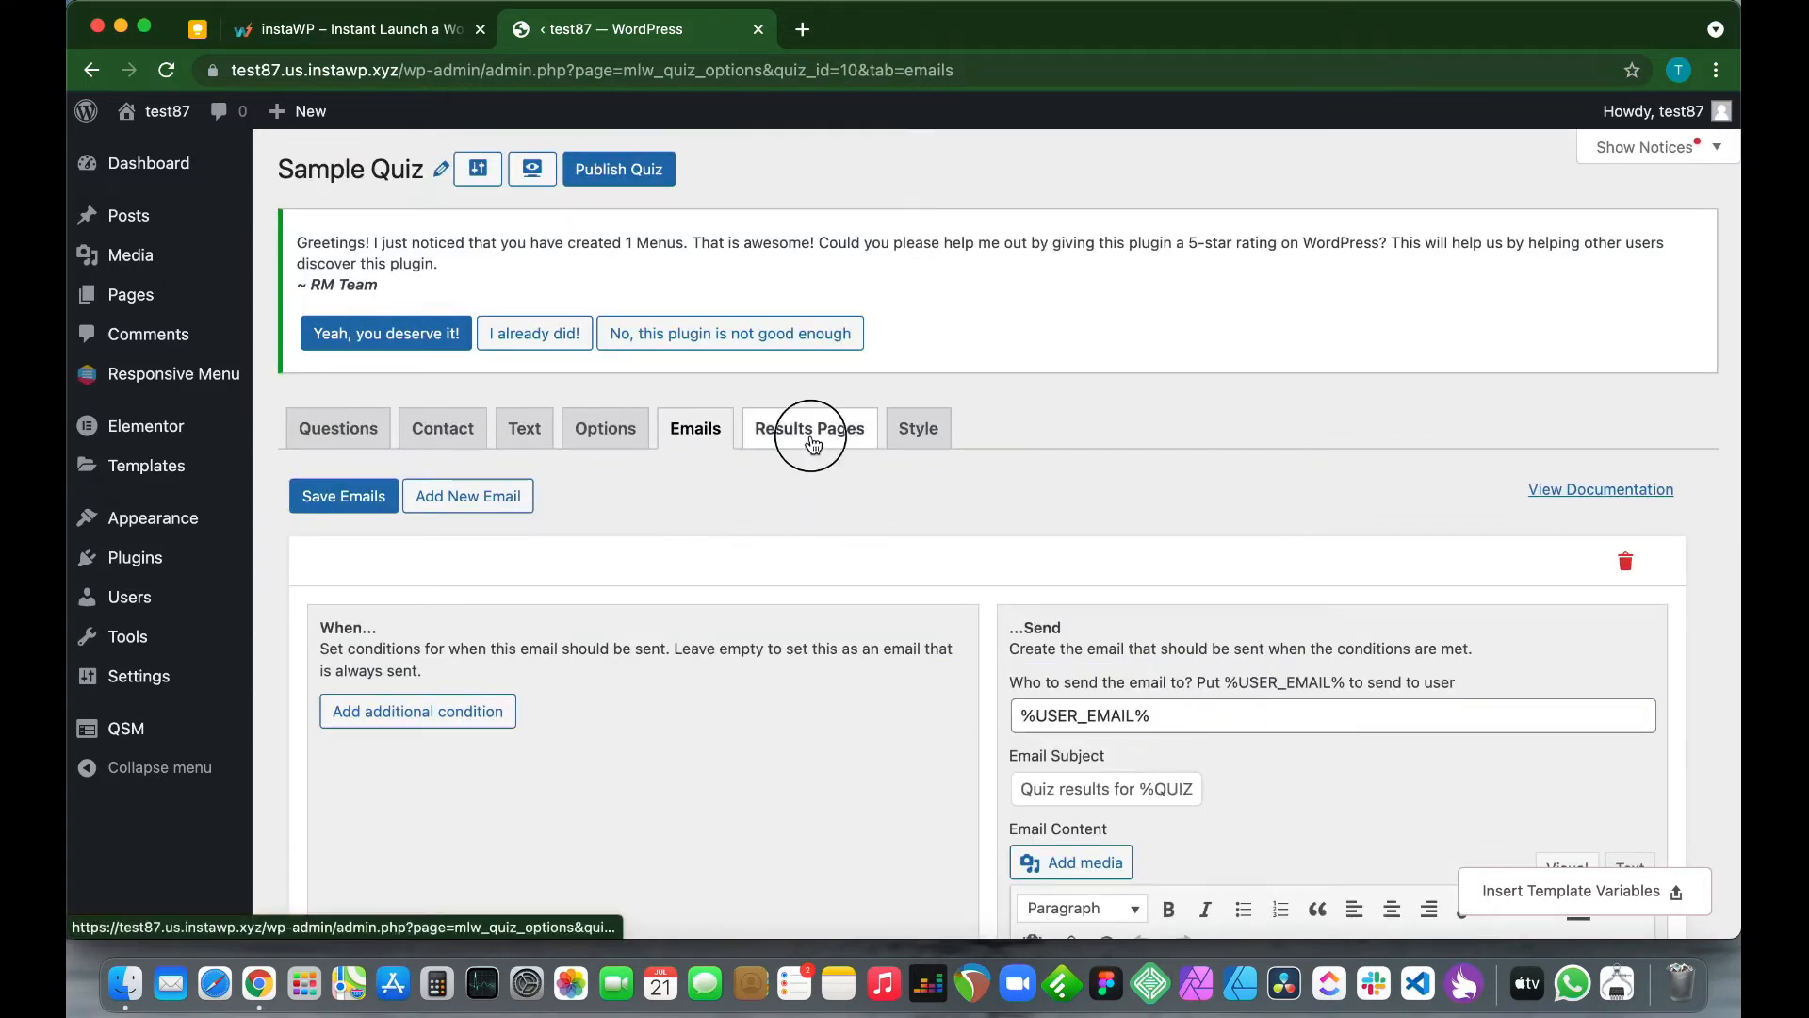
Step: Show the Results Pages tab's default thank-you message with contact and answers variables
{"action": "left_click", "coordinate": [809, 428]}
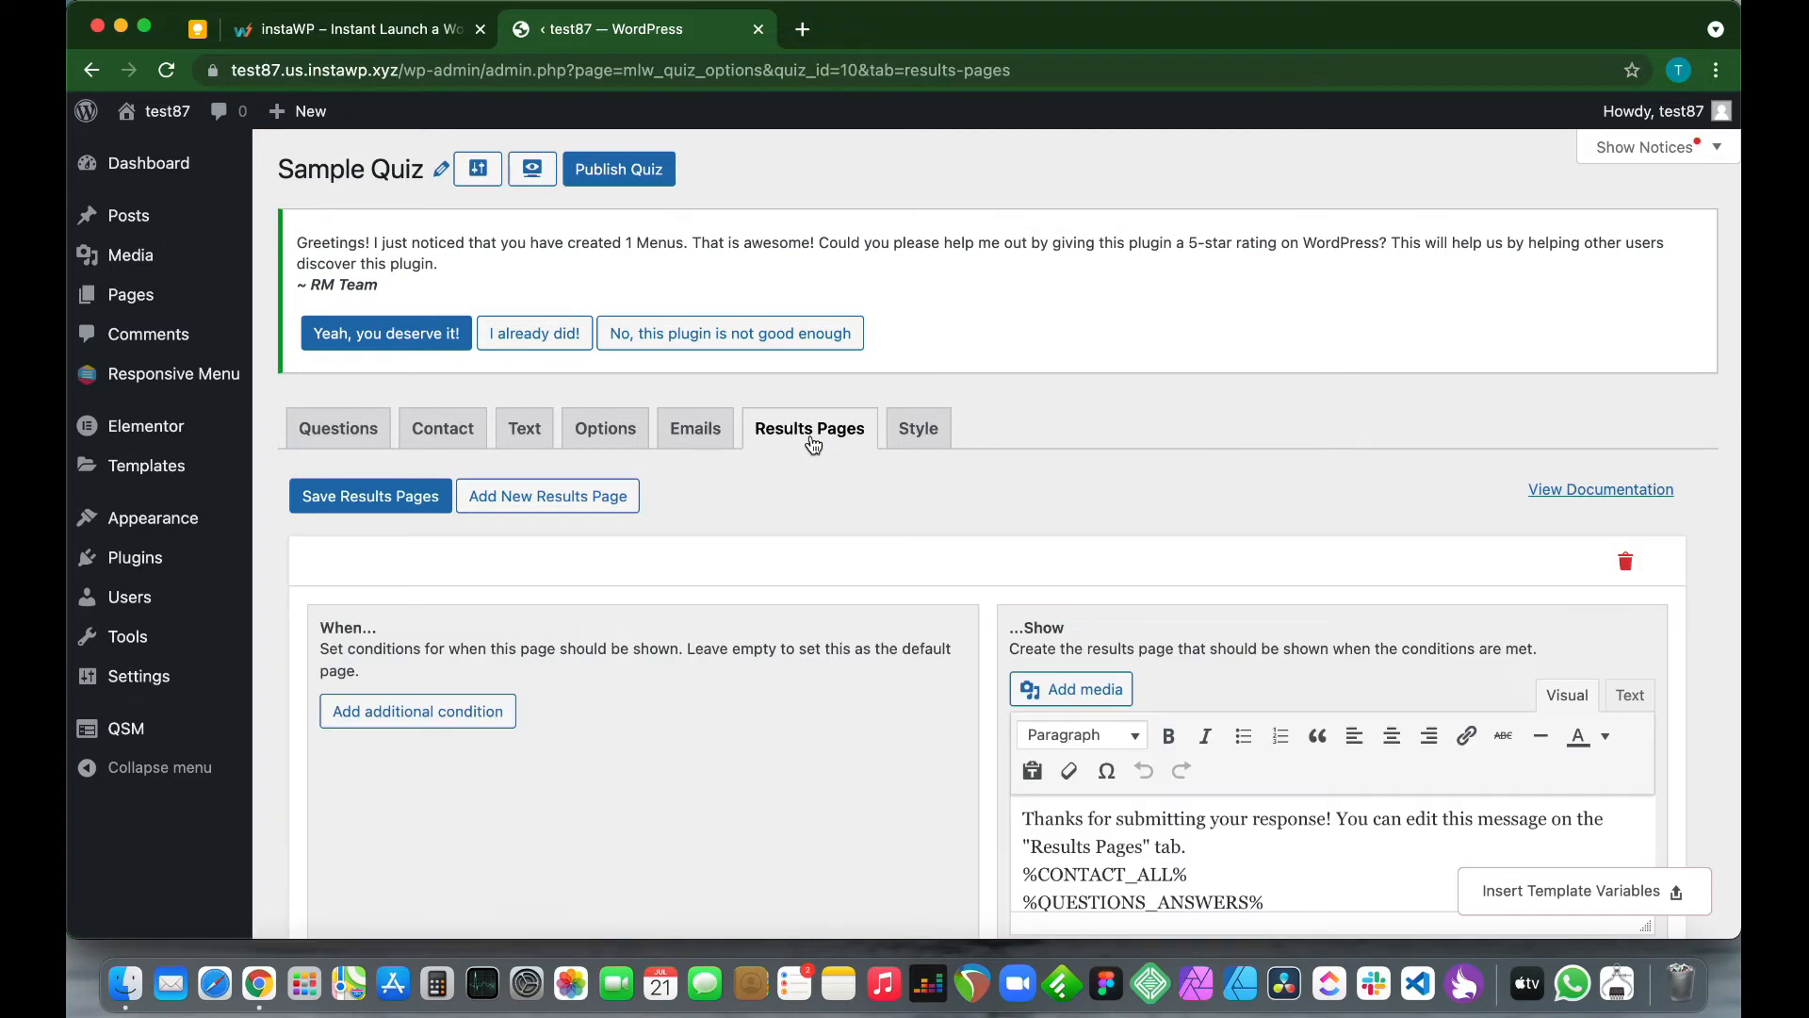
{"action": "mouse_move", "coordinate": [802, 464]}
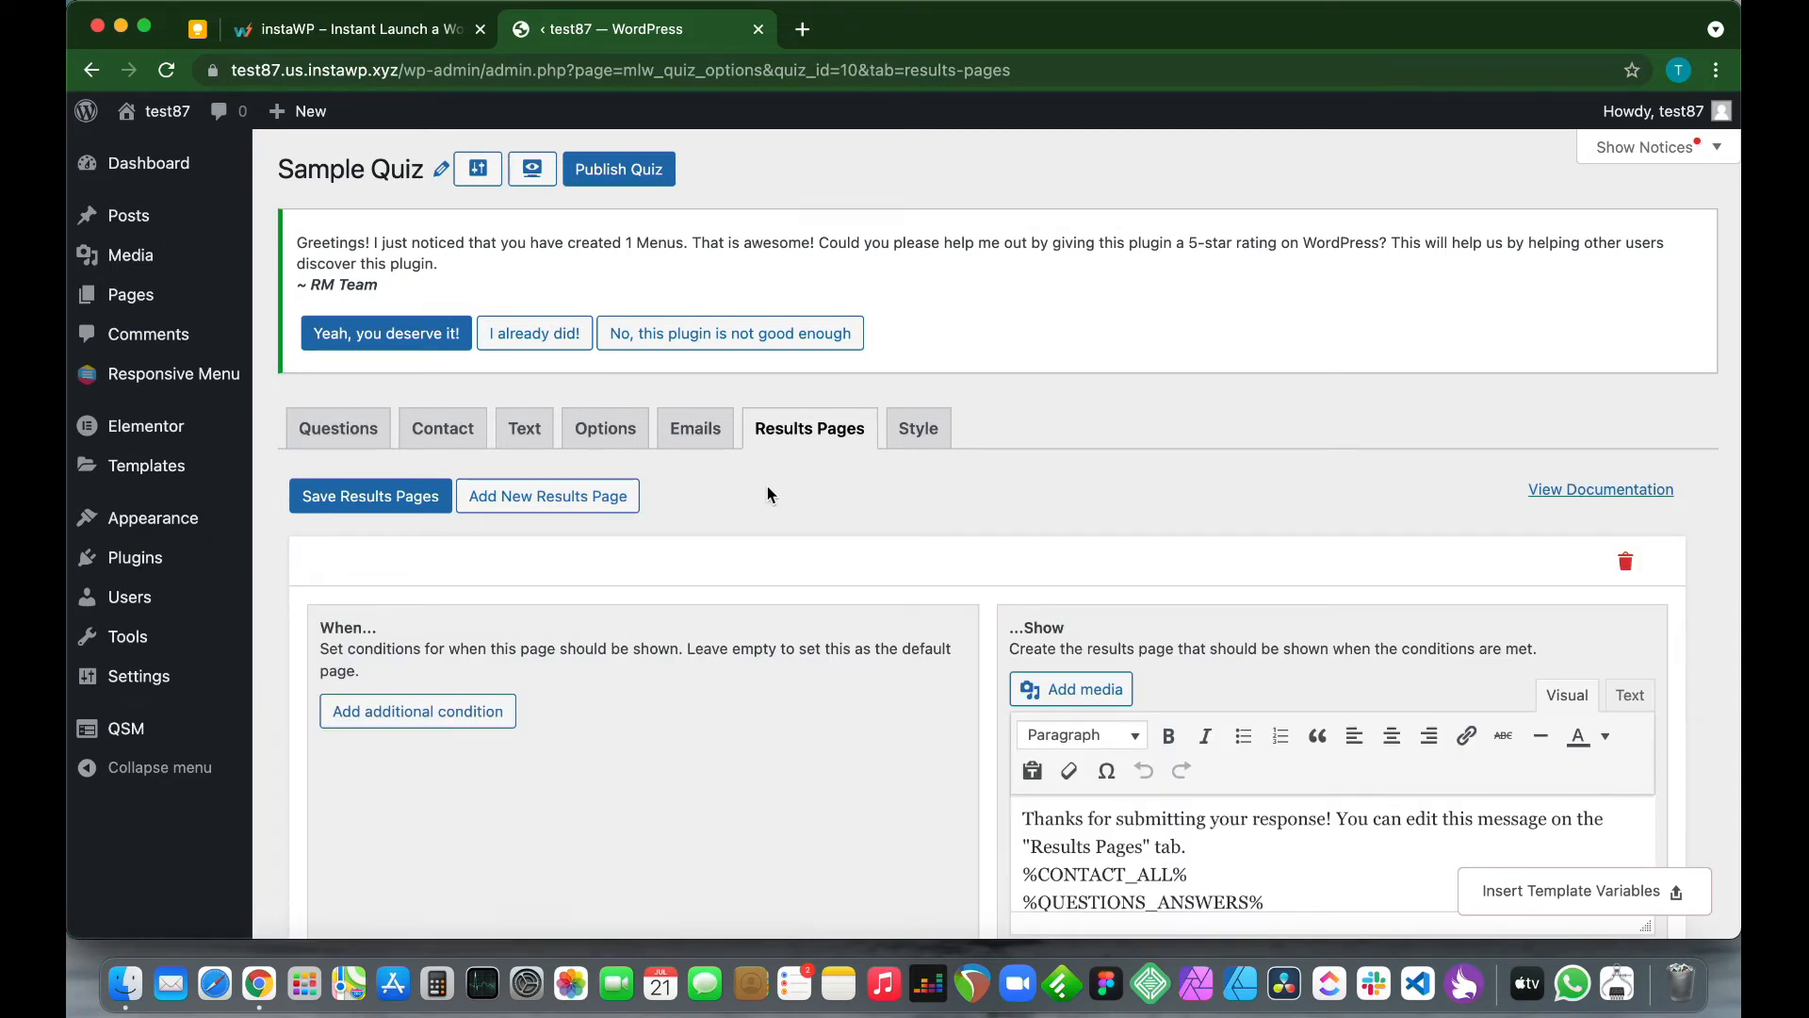
{"action": "mouse_move", "coordinate": [596, 704]}
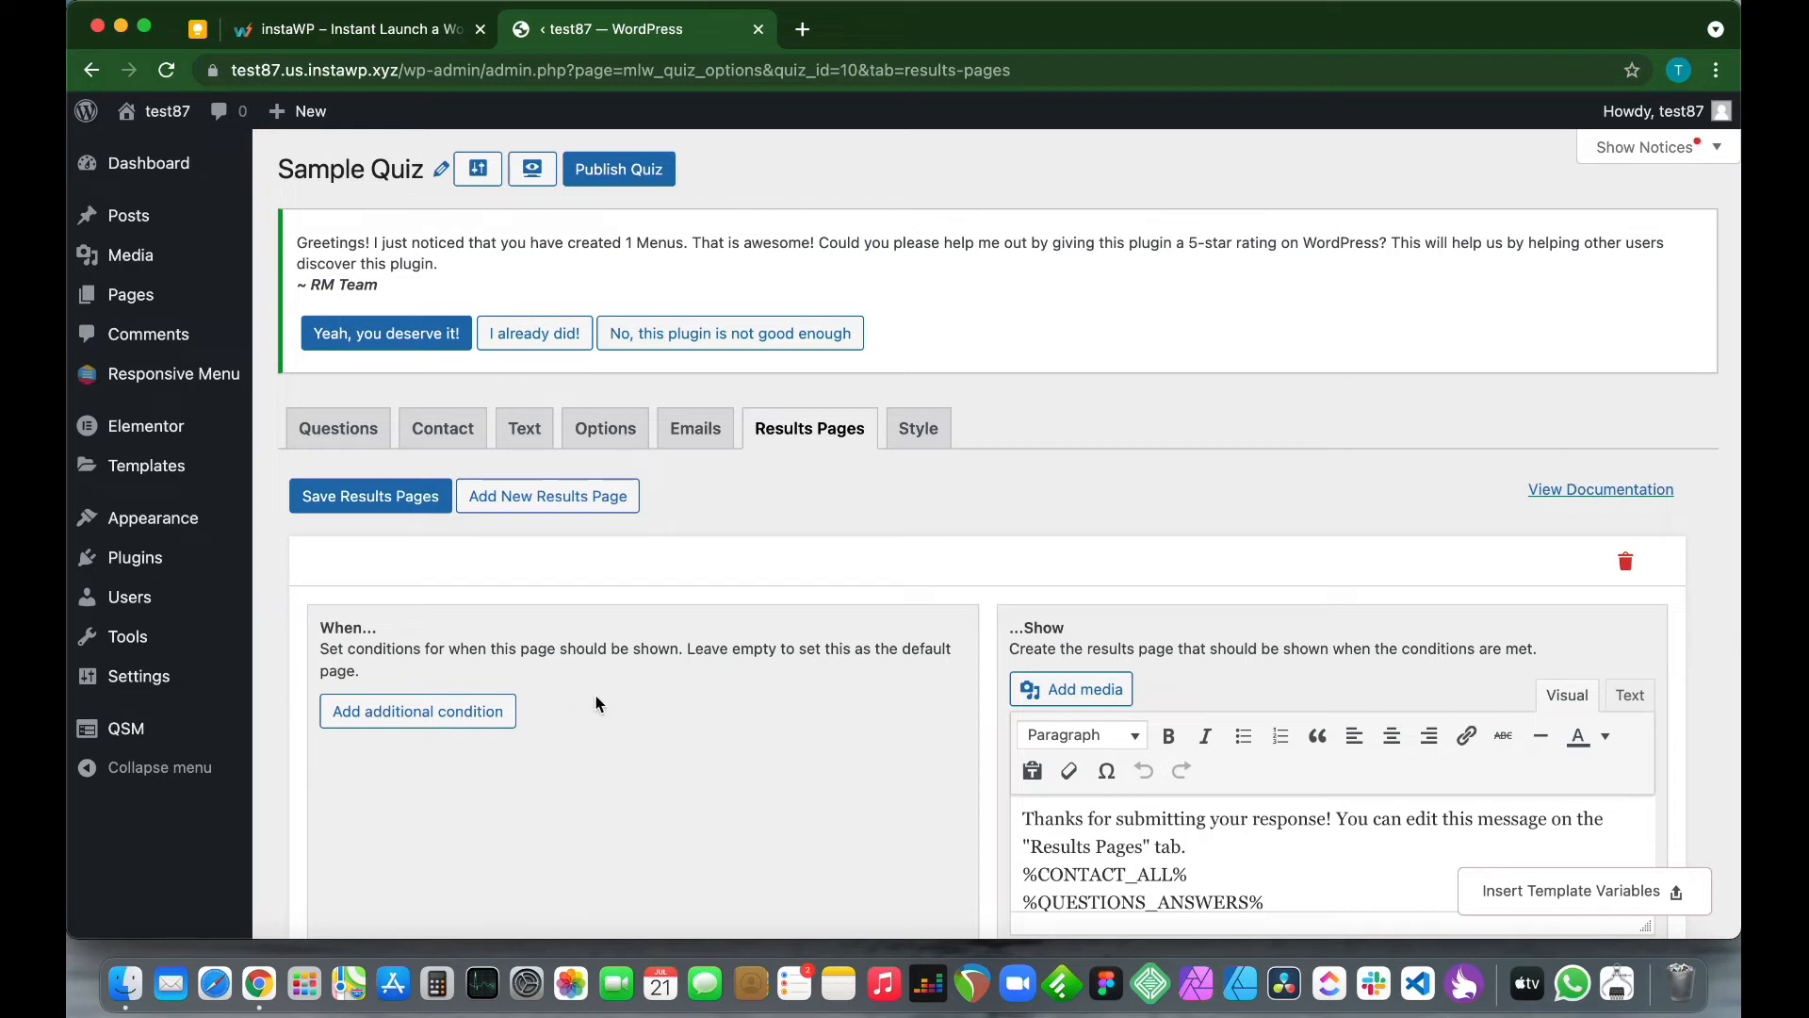
{"action": "scroll", "scroll_direction": "down", "scroll_amount": 3}
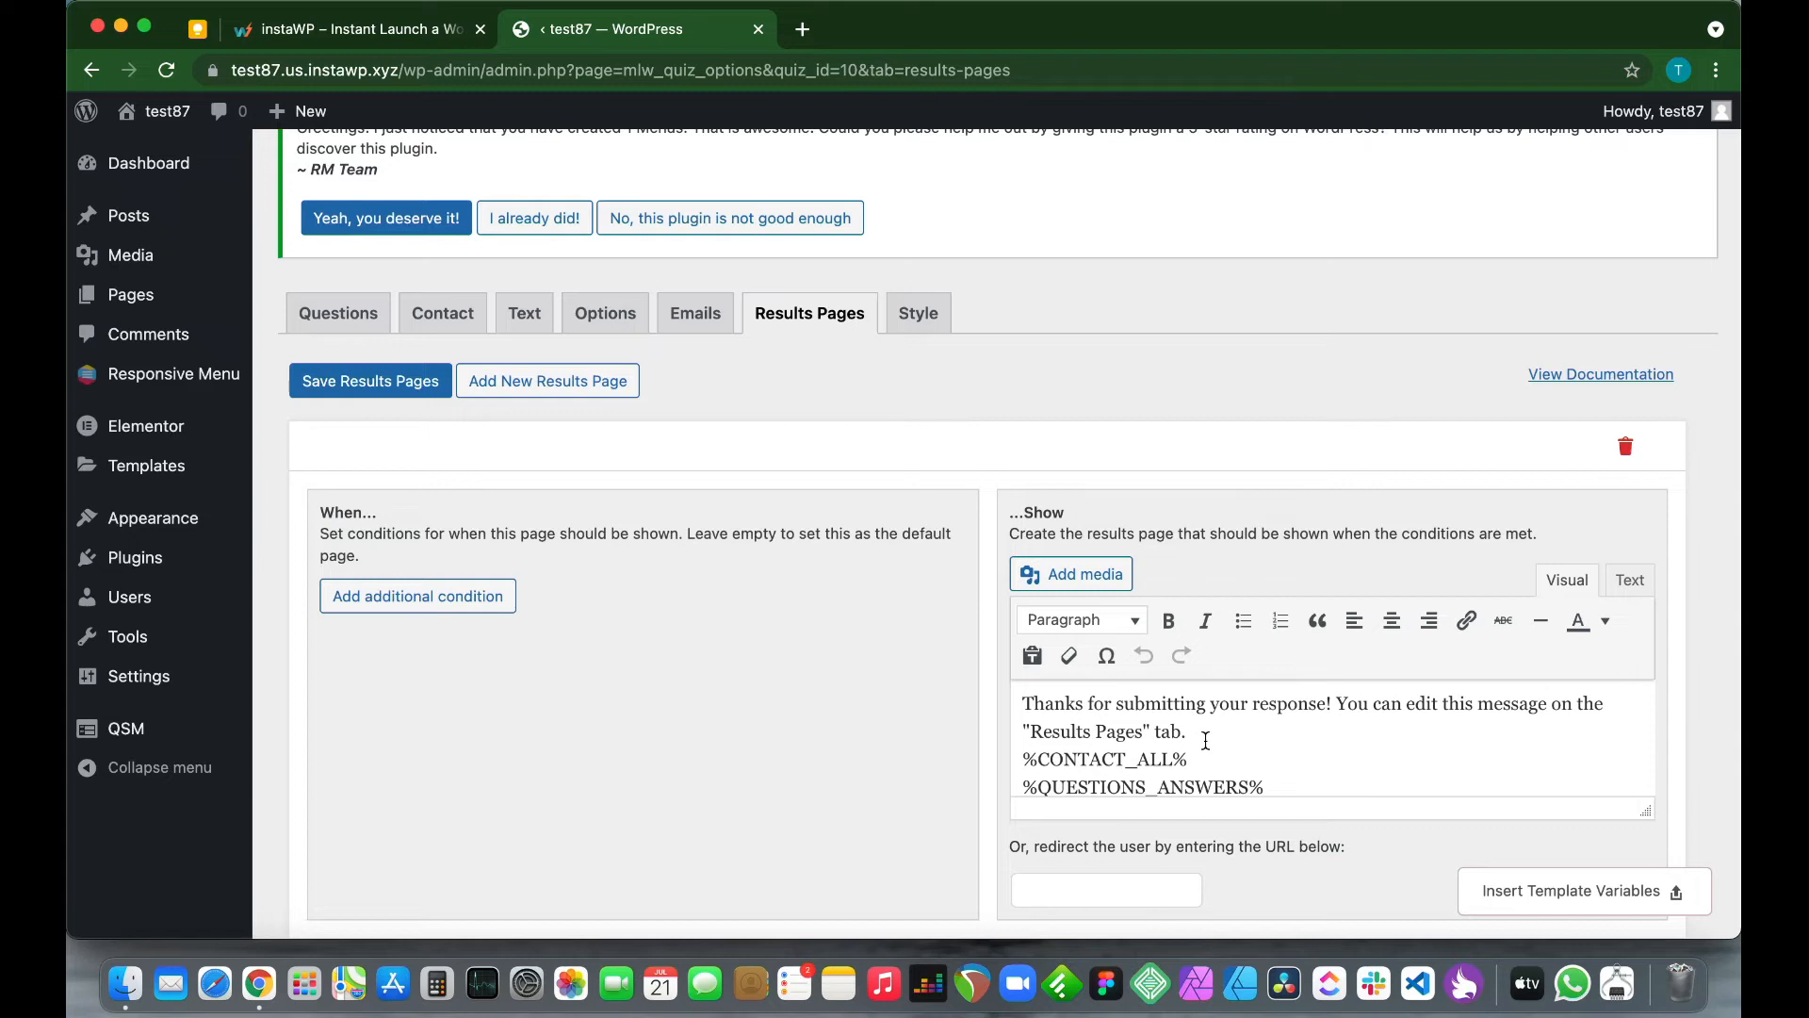
{"action": "mouse_move", "coordinate": [1125, 785]}
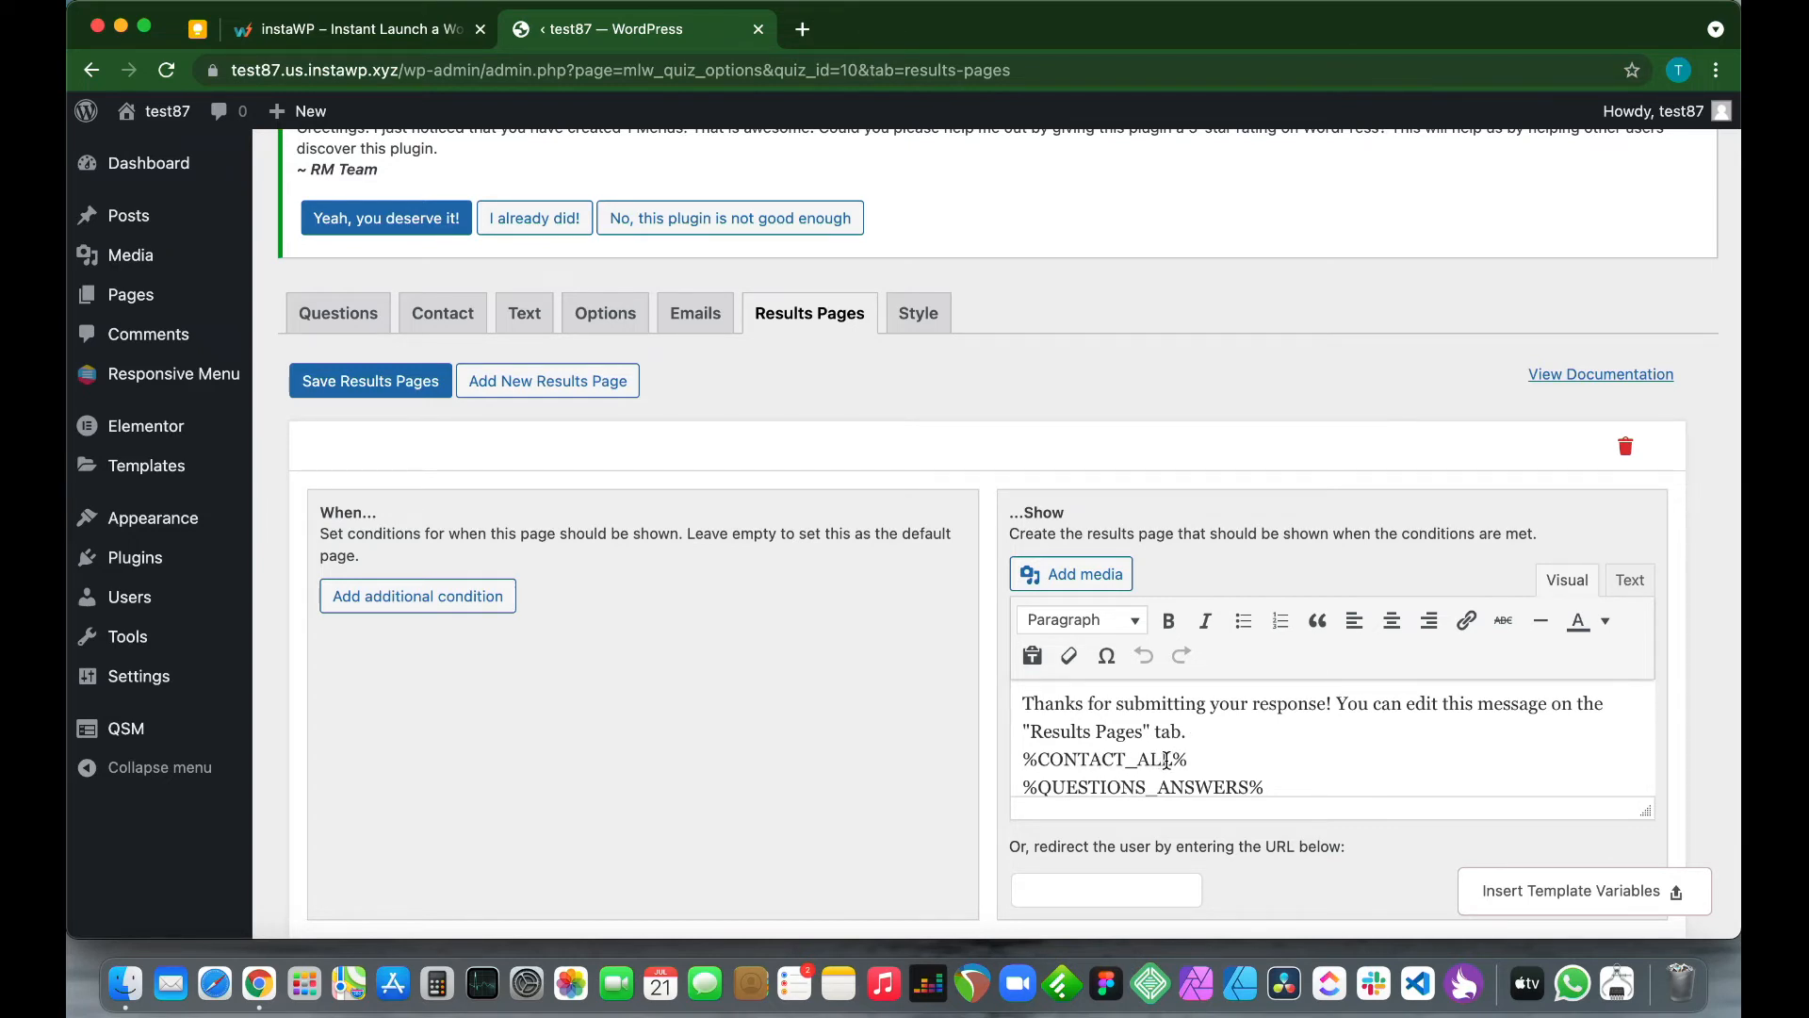
{"action": "scroll", "scroll_direction": "down", "scroll_amount": 3}
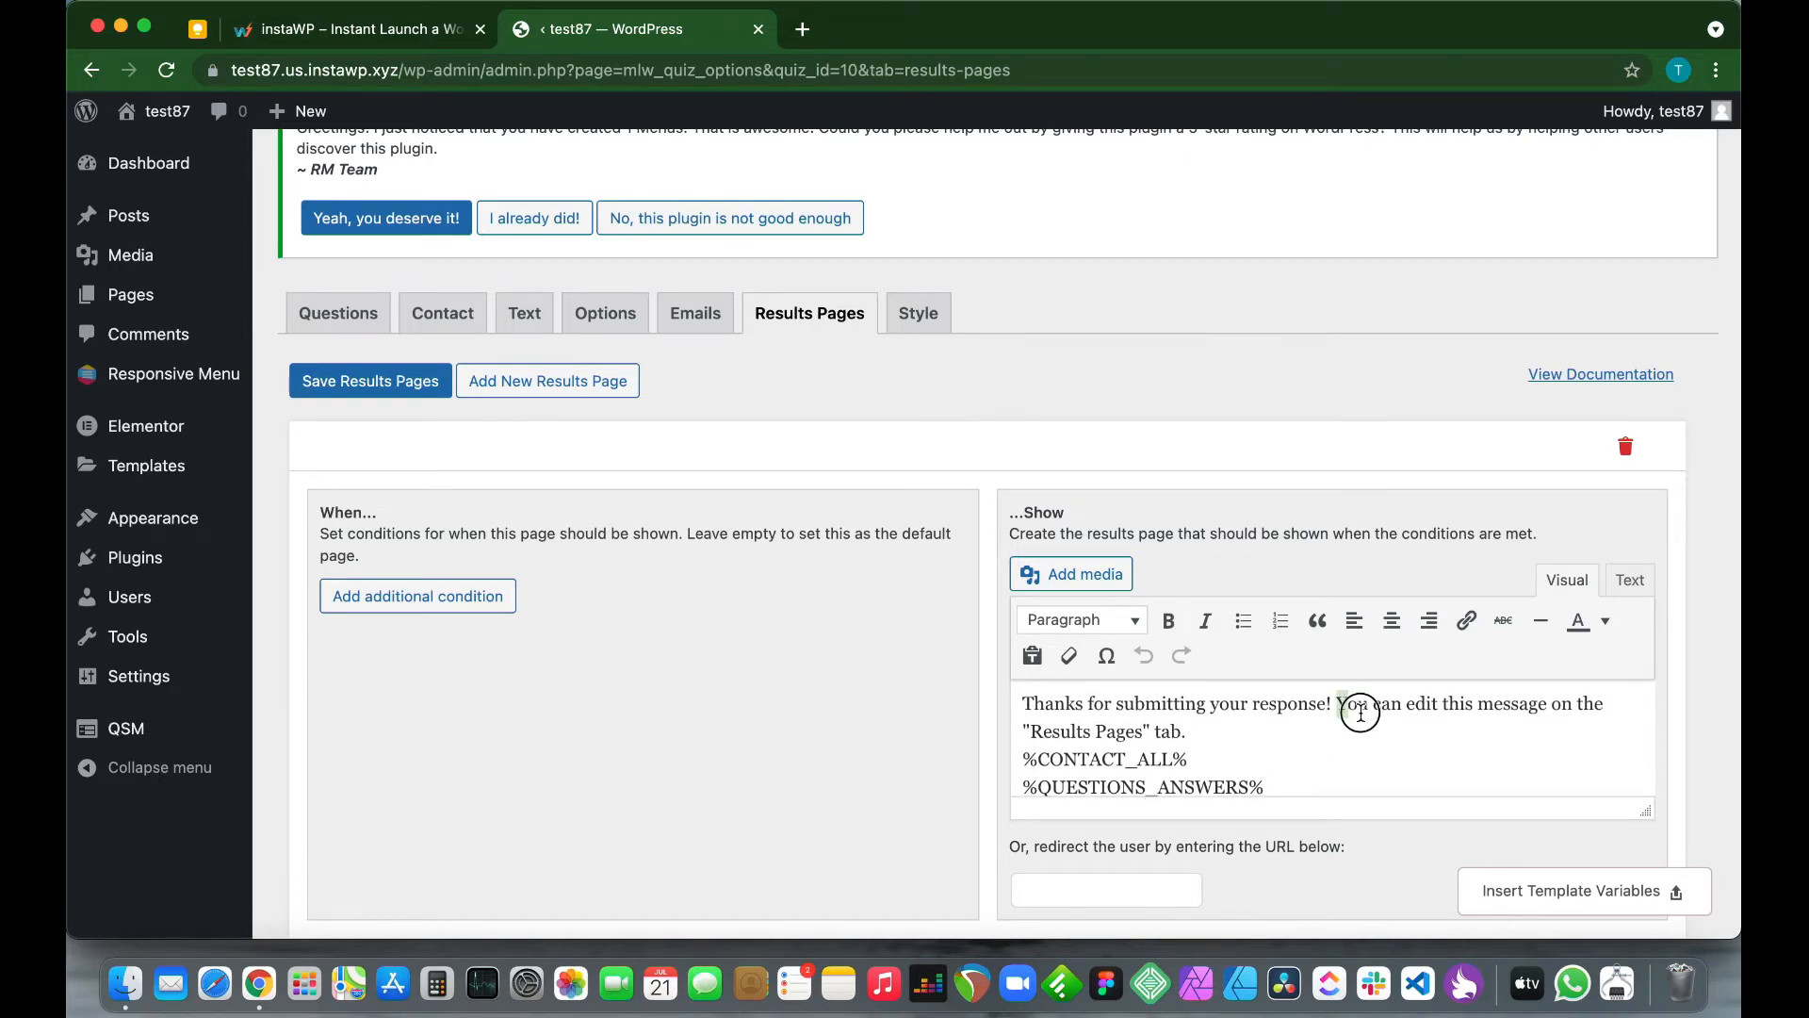
Step: Replace 'You can edit this message on the Results Pages tab.' with 'You are a genius!'
{"action": "left_click_drag", "start_coordinate": [1341, 704], "coordinate": [1168, 732]}
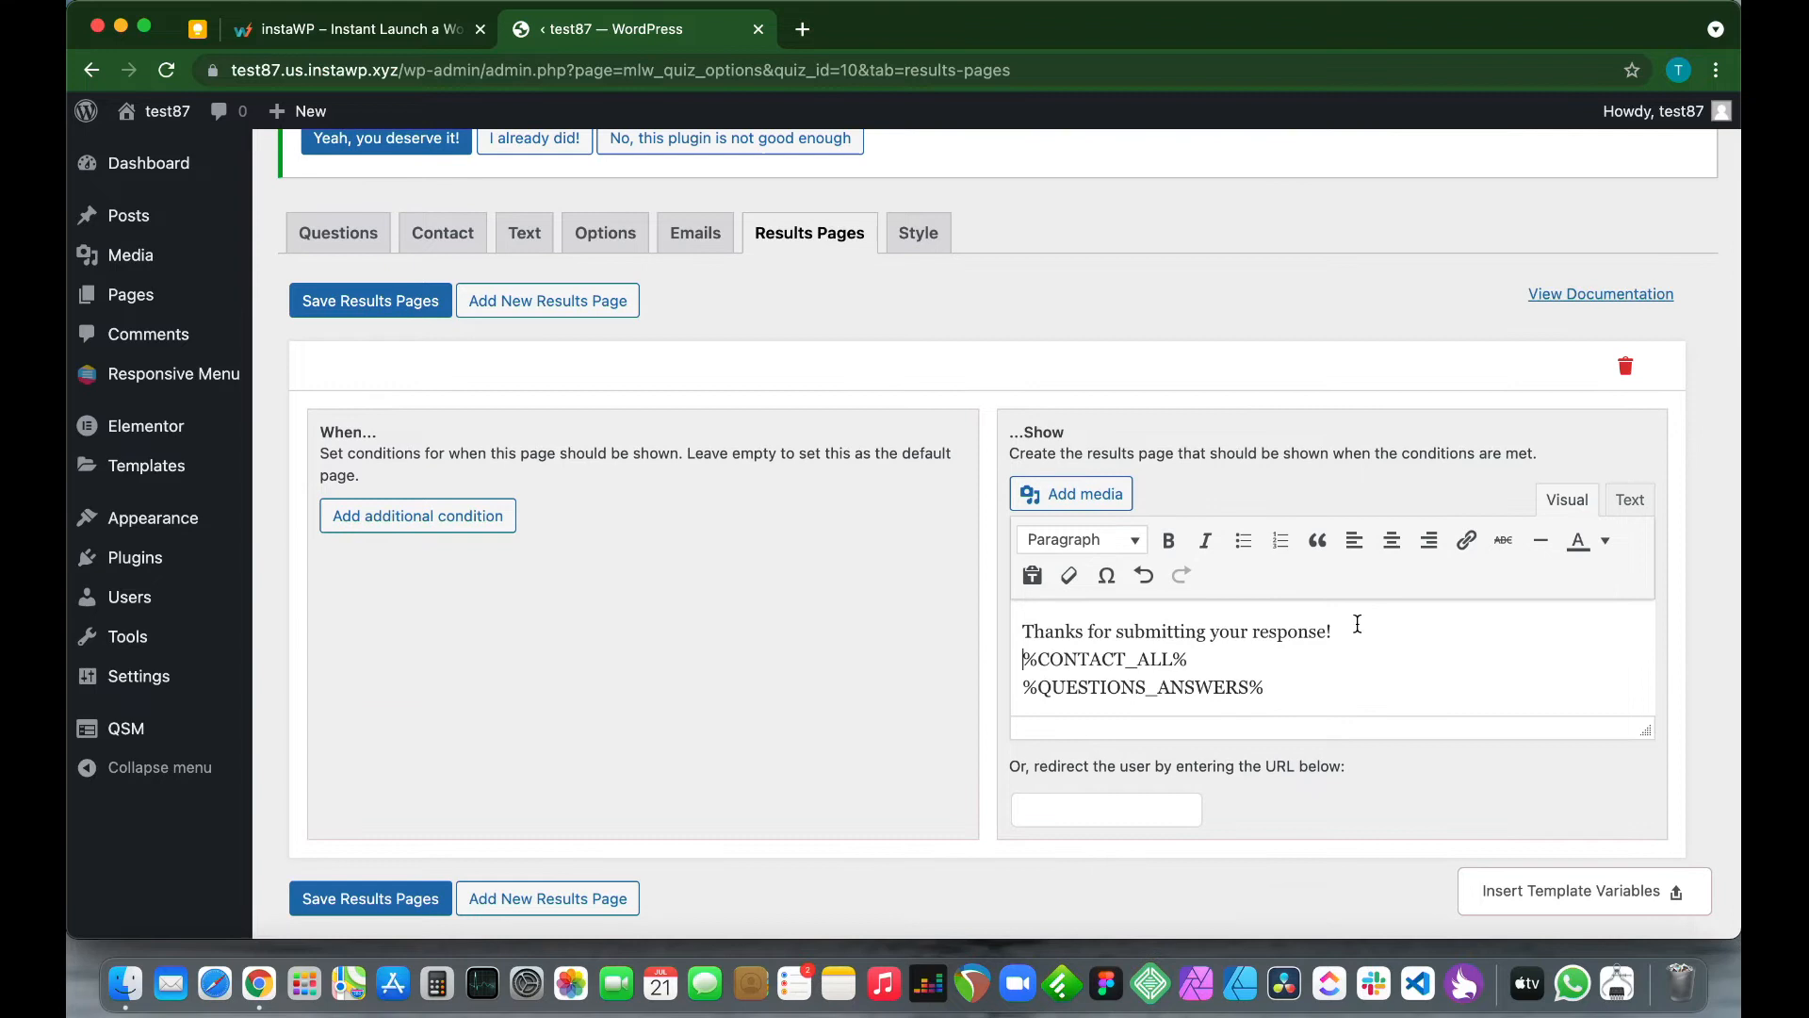
{"action": "type", "text": "You"}
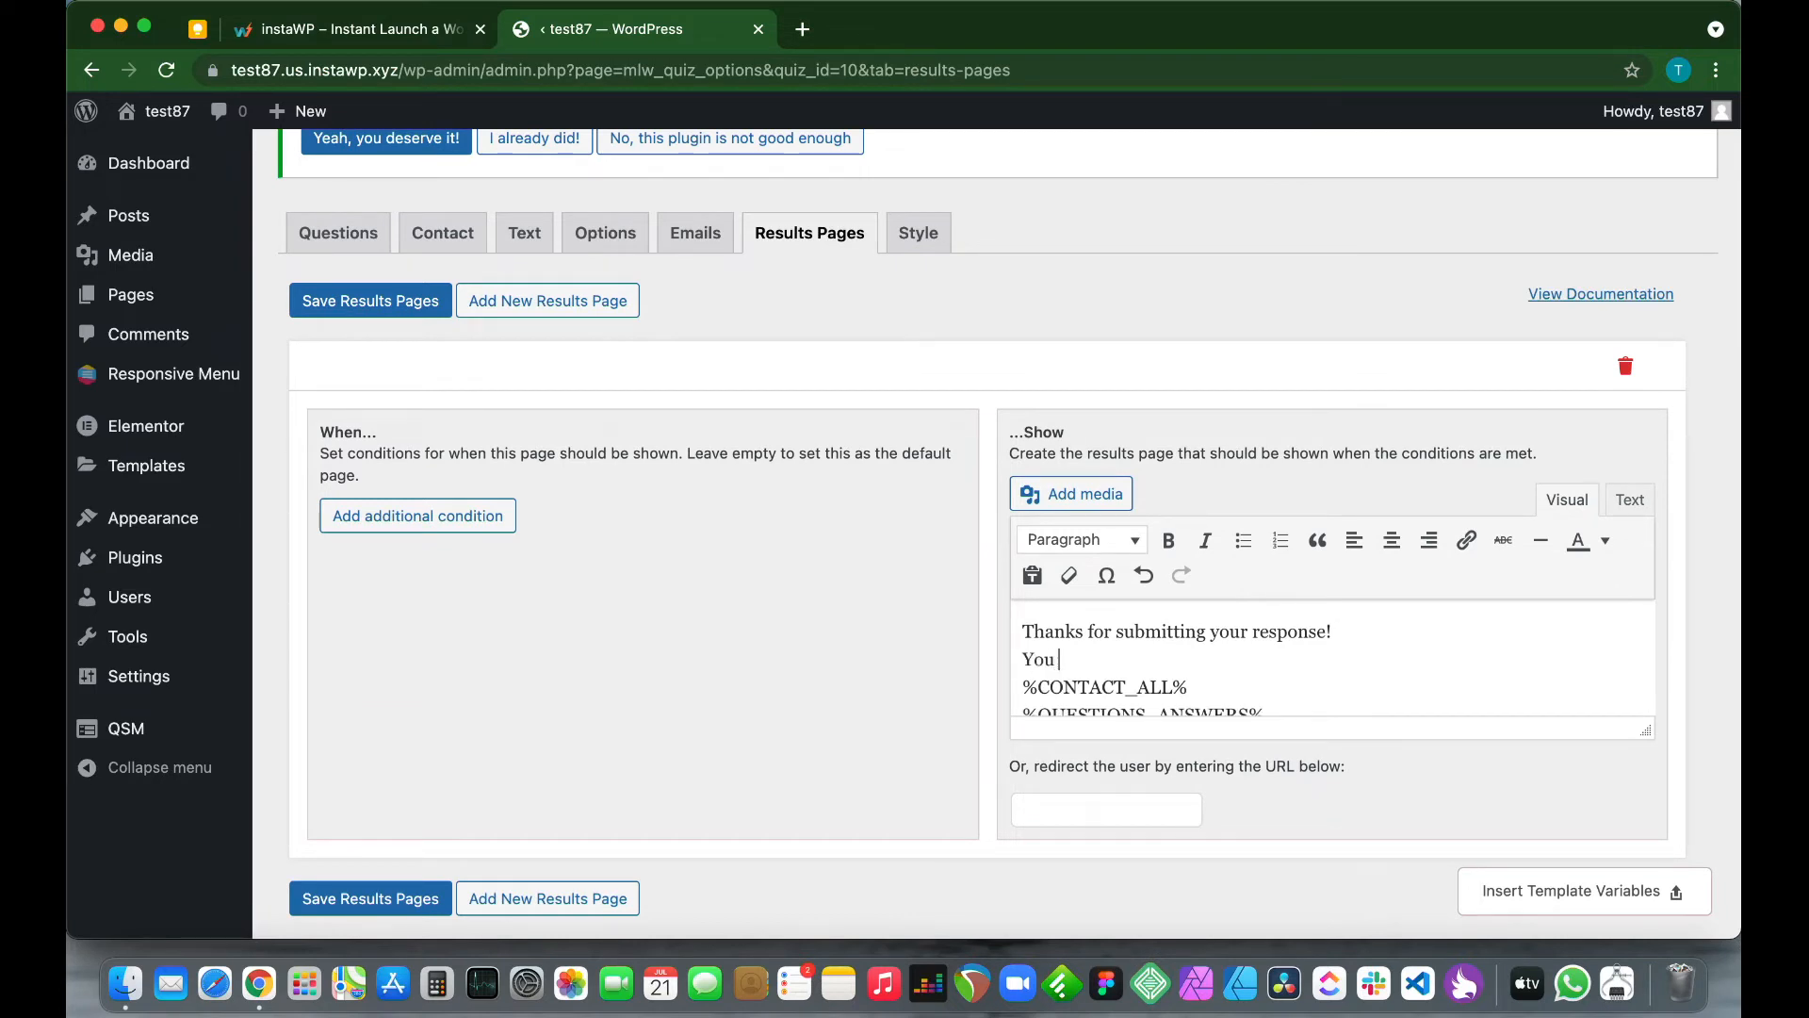
{"action": "type", "text": "are a gen"}
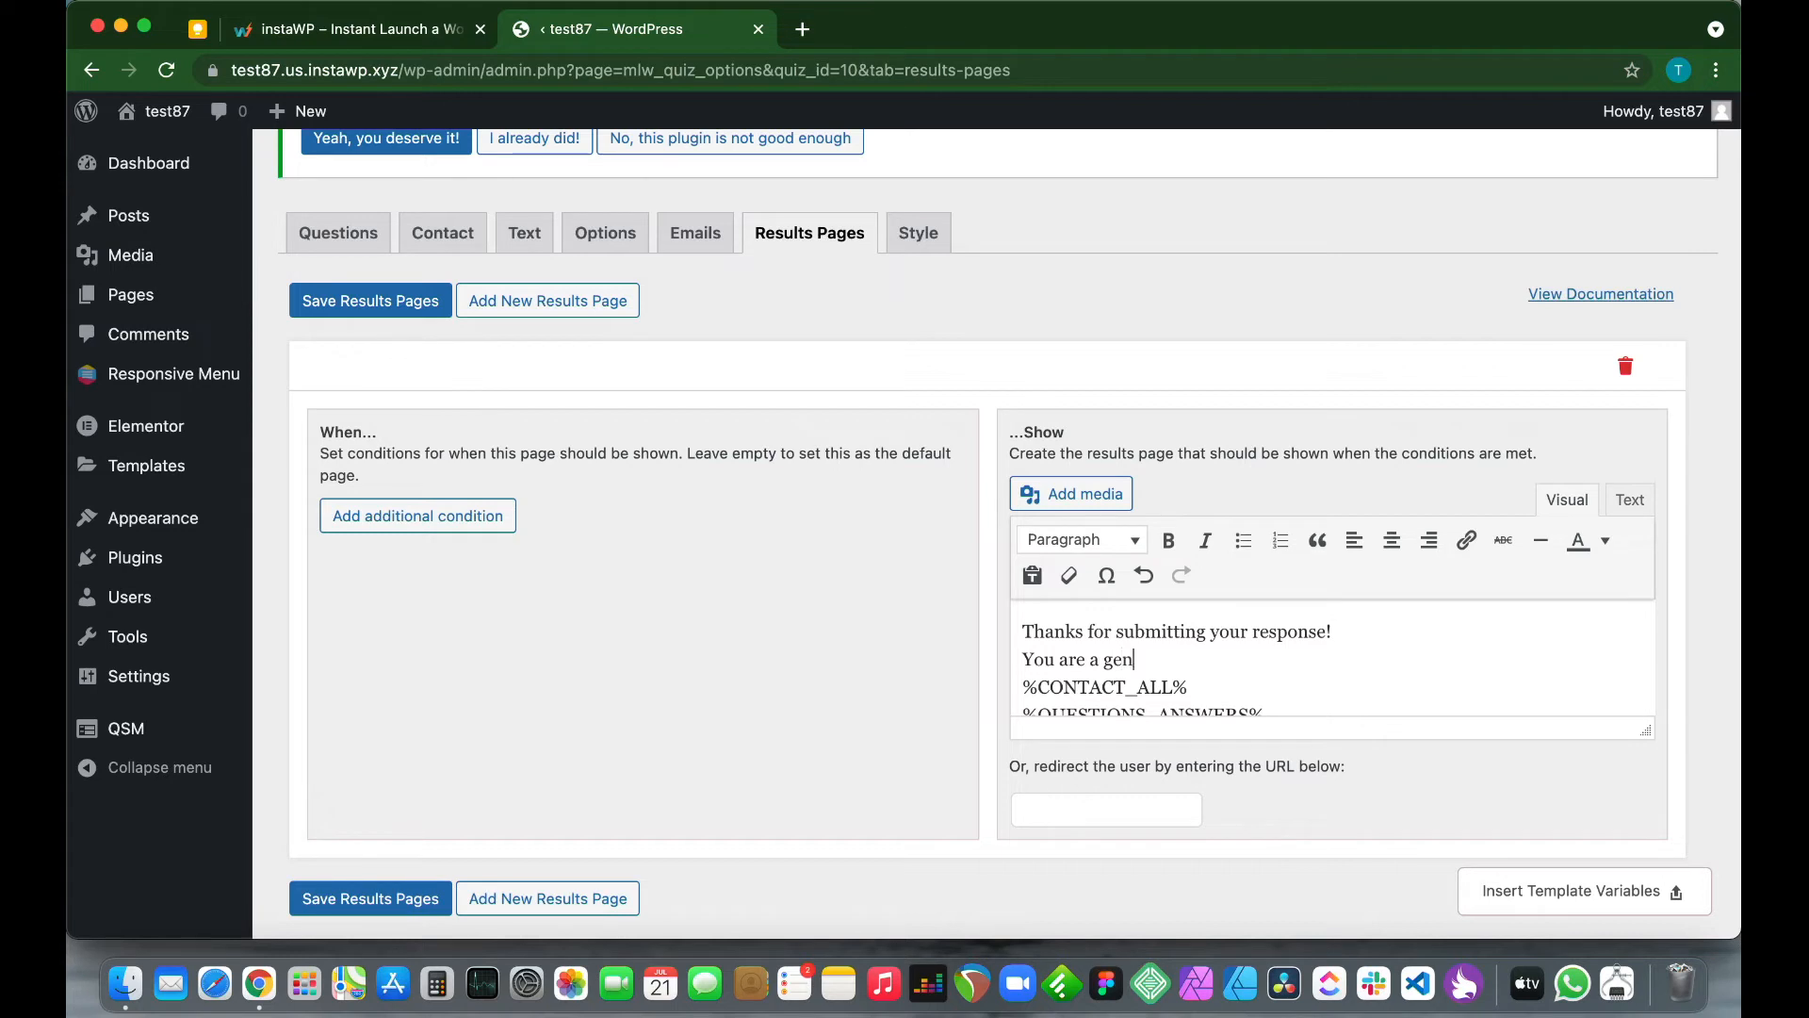
{"action": "type", "text": "ius!"}
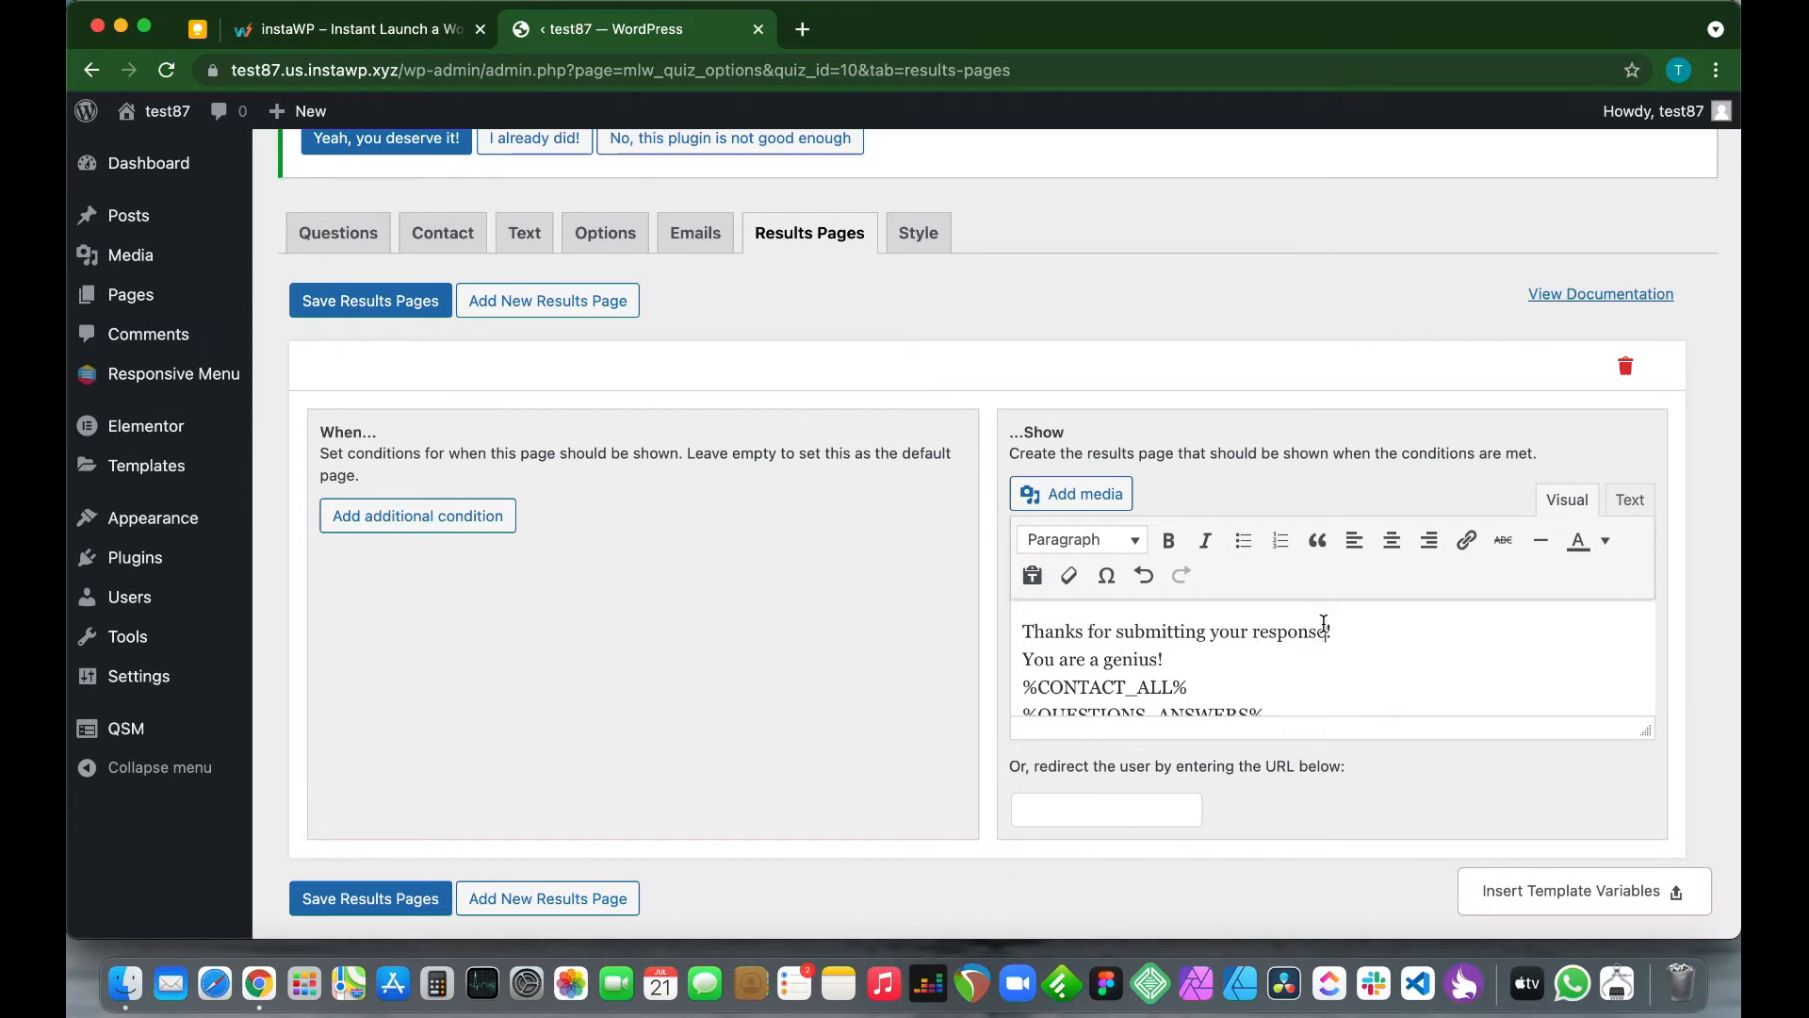
Step: Add a 'Total points earned greater than or equal to 30' condition and save Results Pages
{"action": "type", "text": "!"}
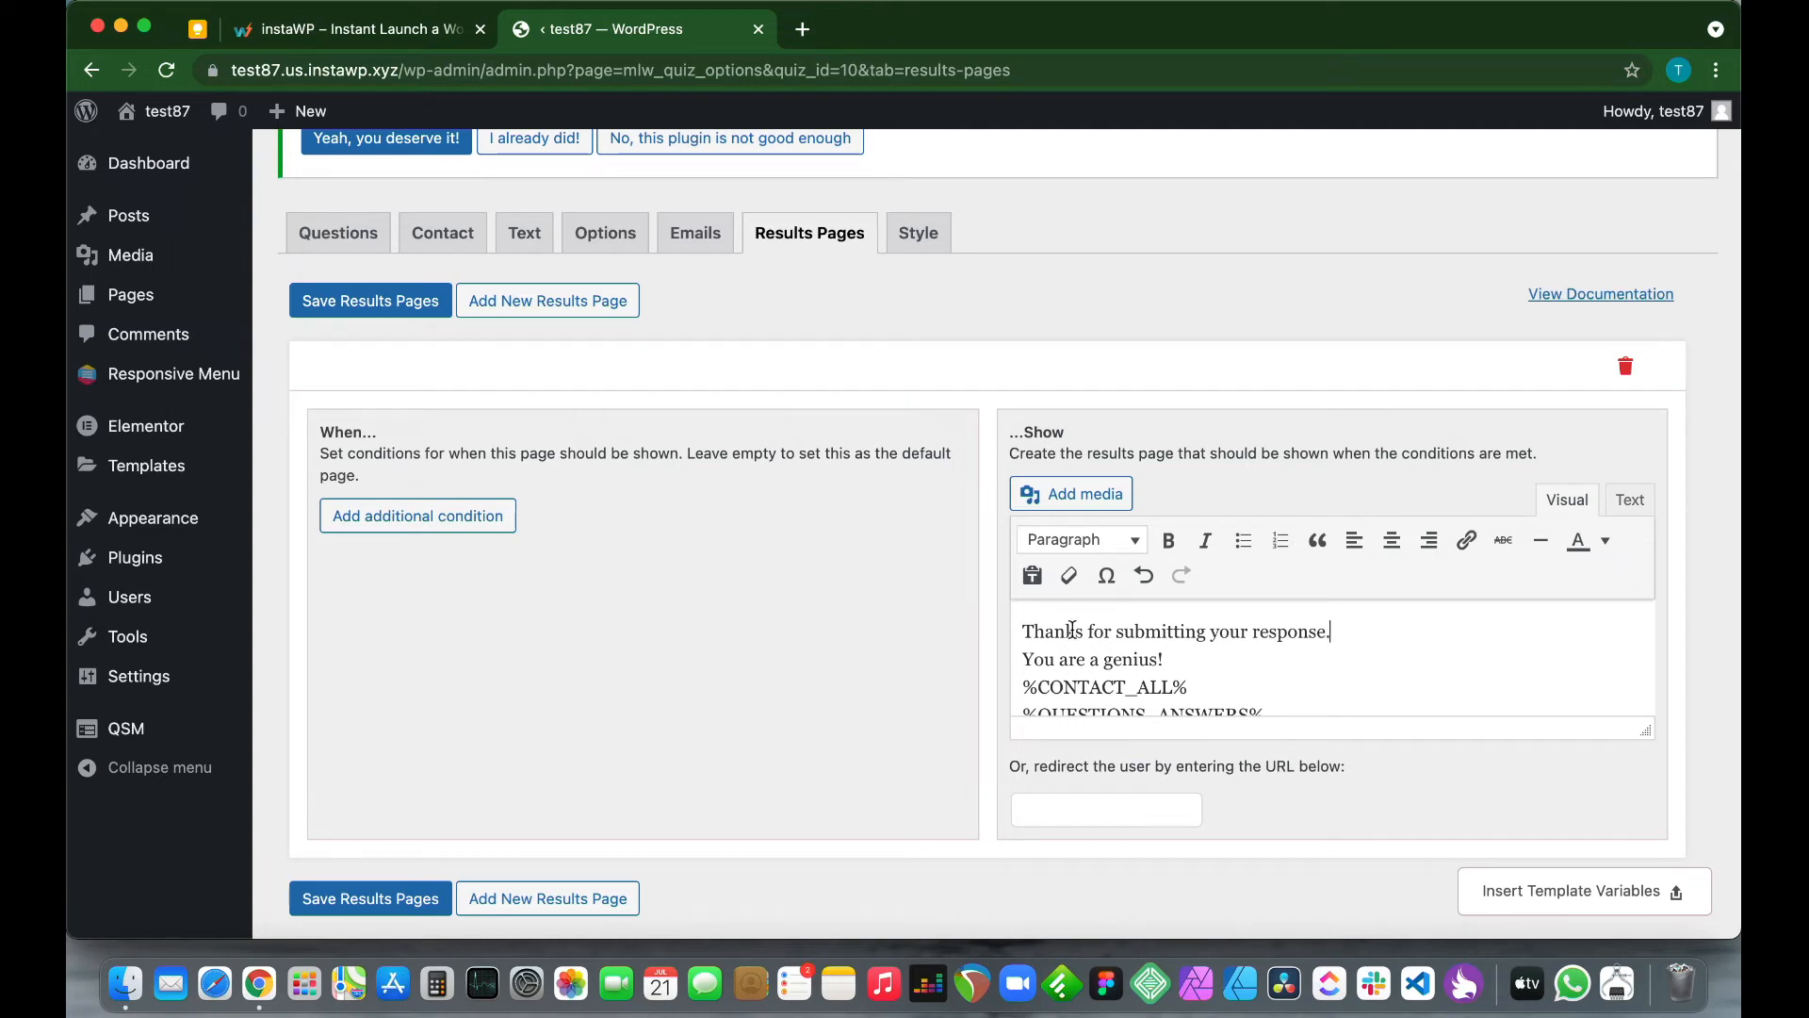
{"action": "left_click", "coordinate": [417, 515]}
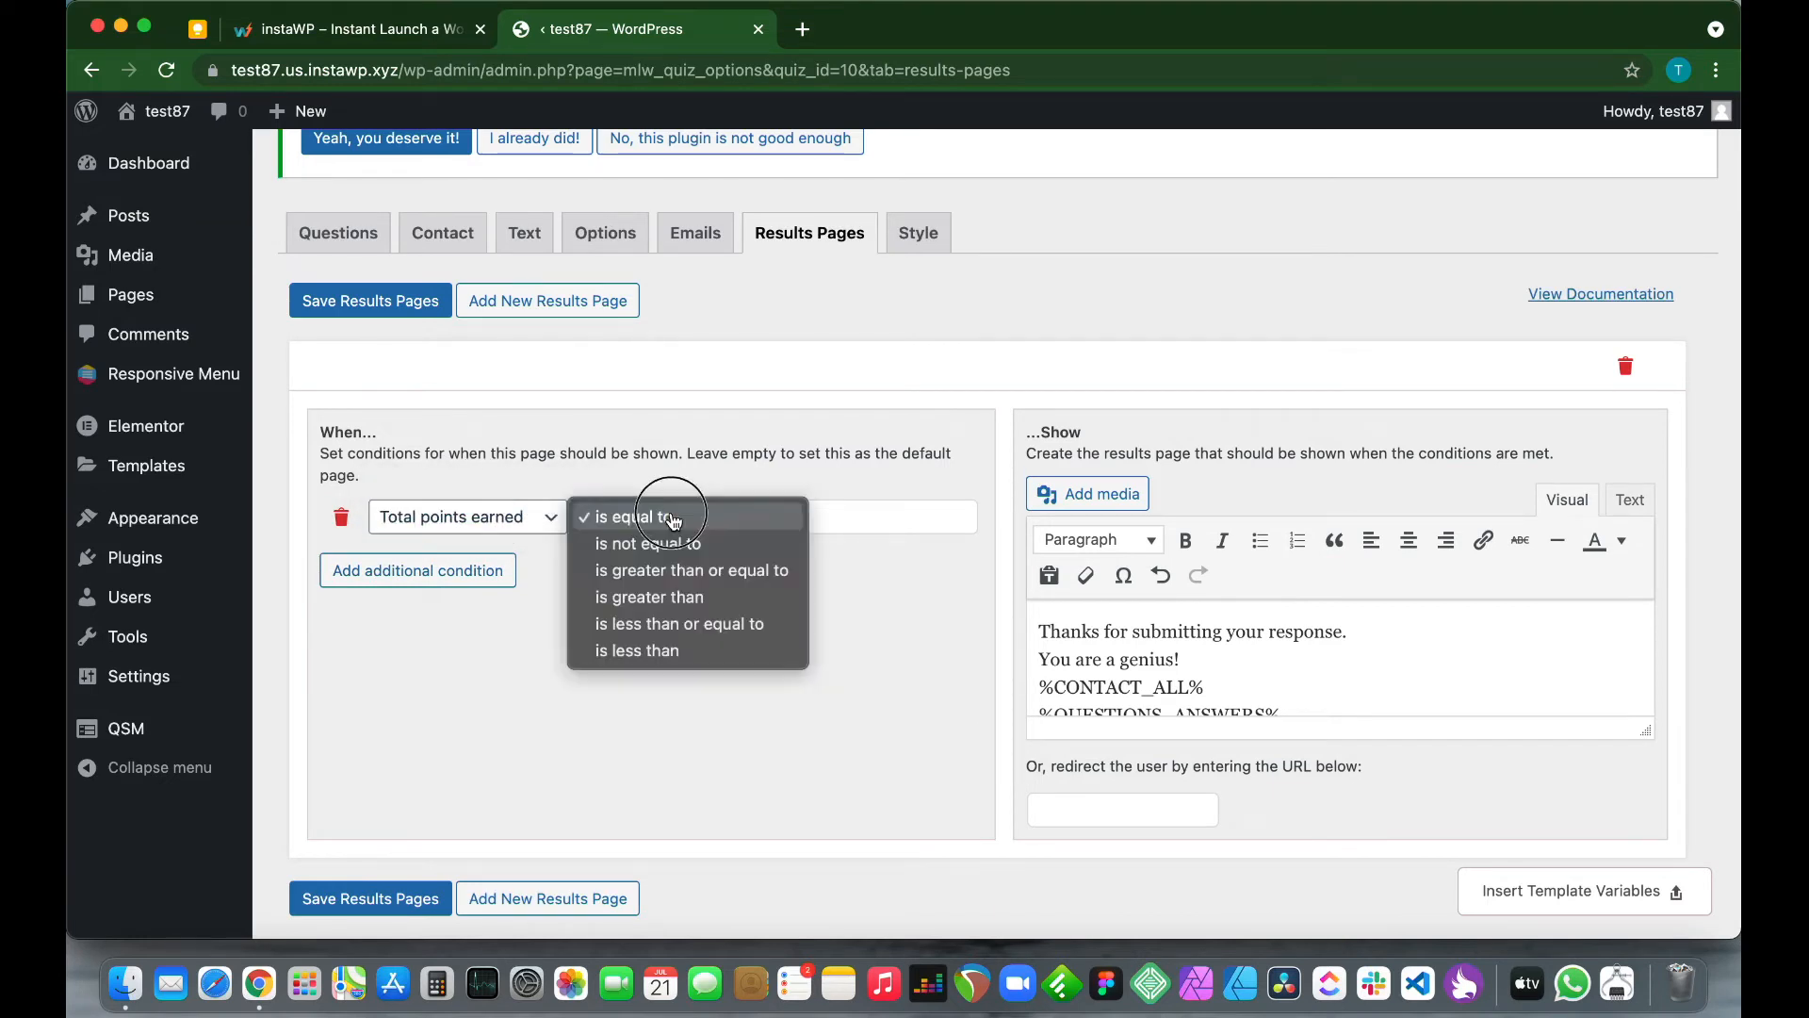
{"action": "mouse_move", "coordinate": [687, 569]}
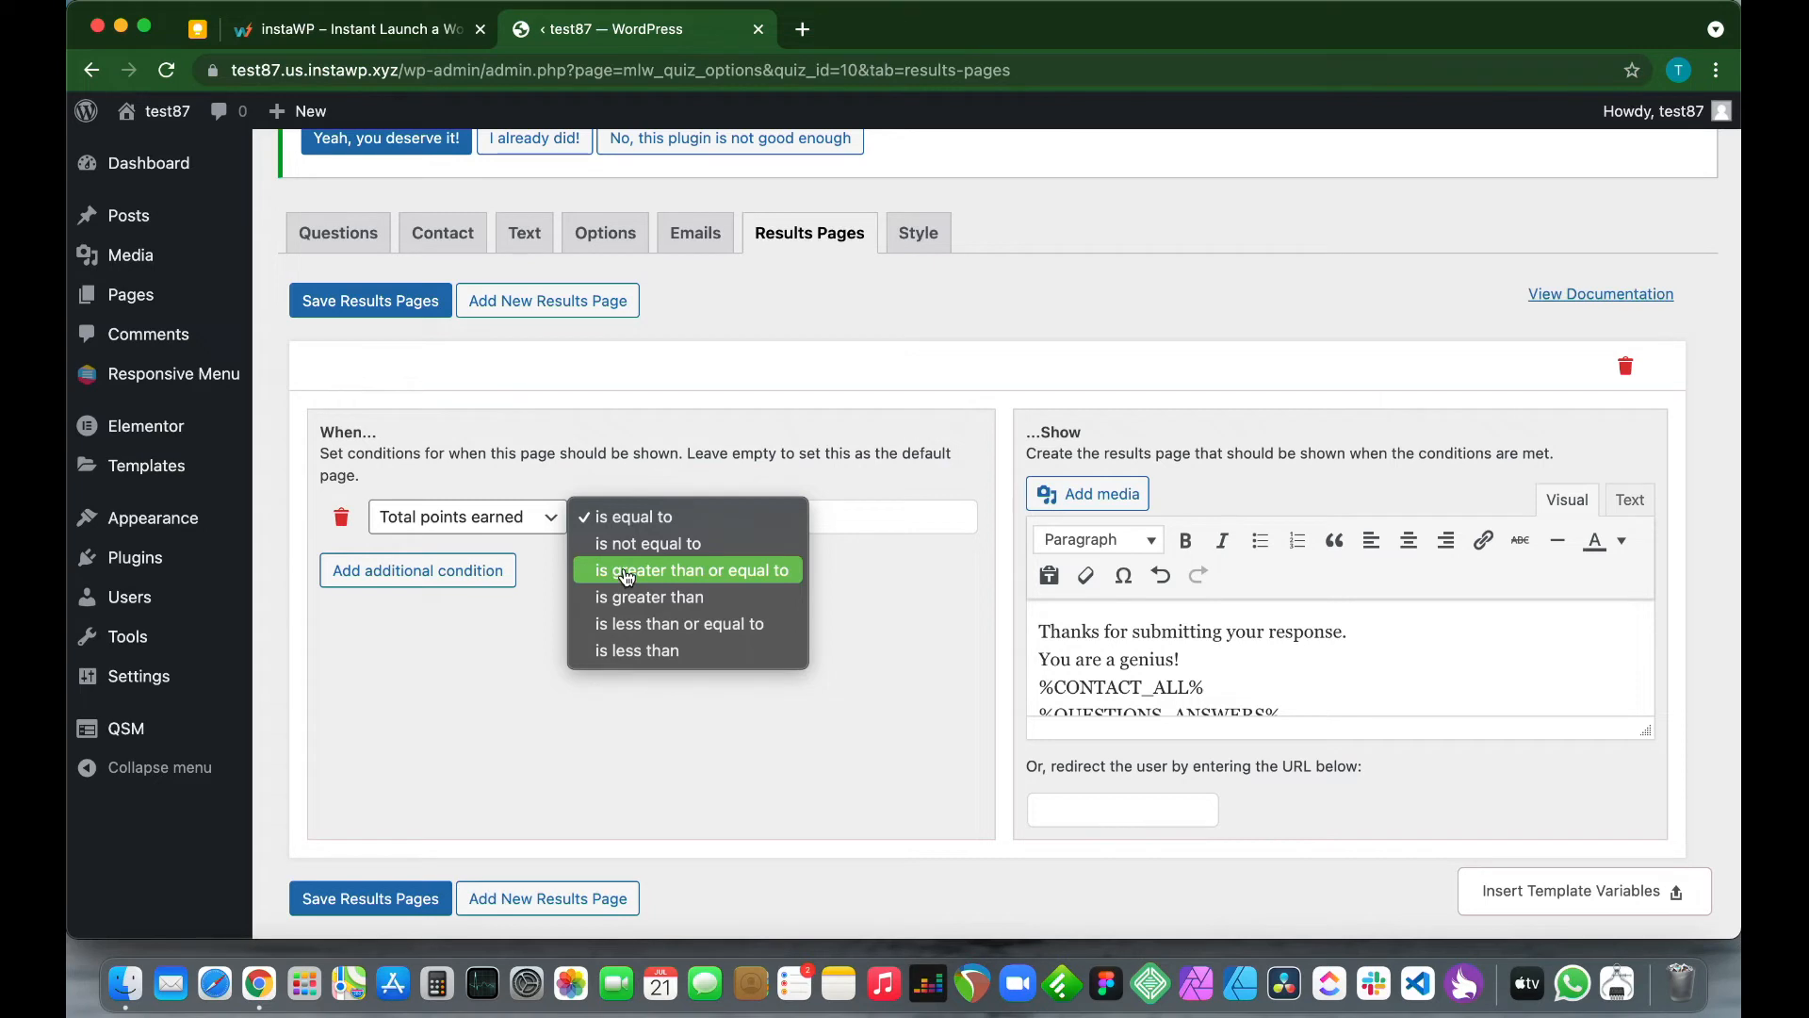
{"action": "left_click", "coordinate": [685, 569]}
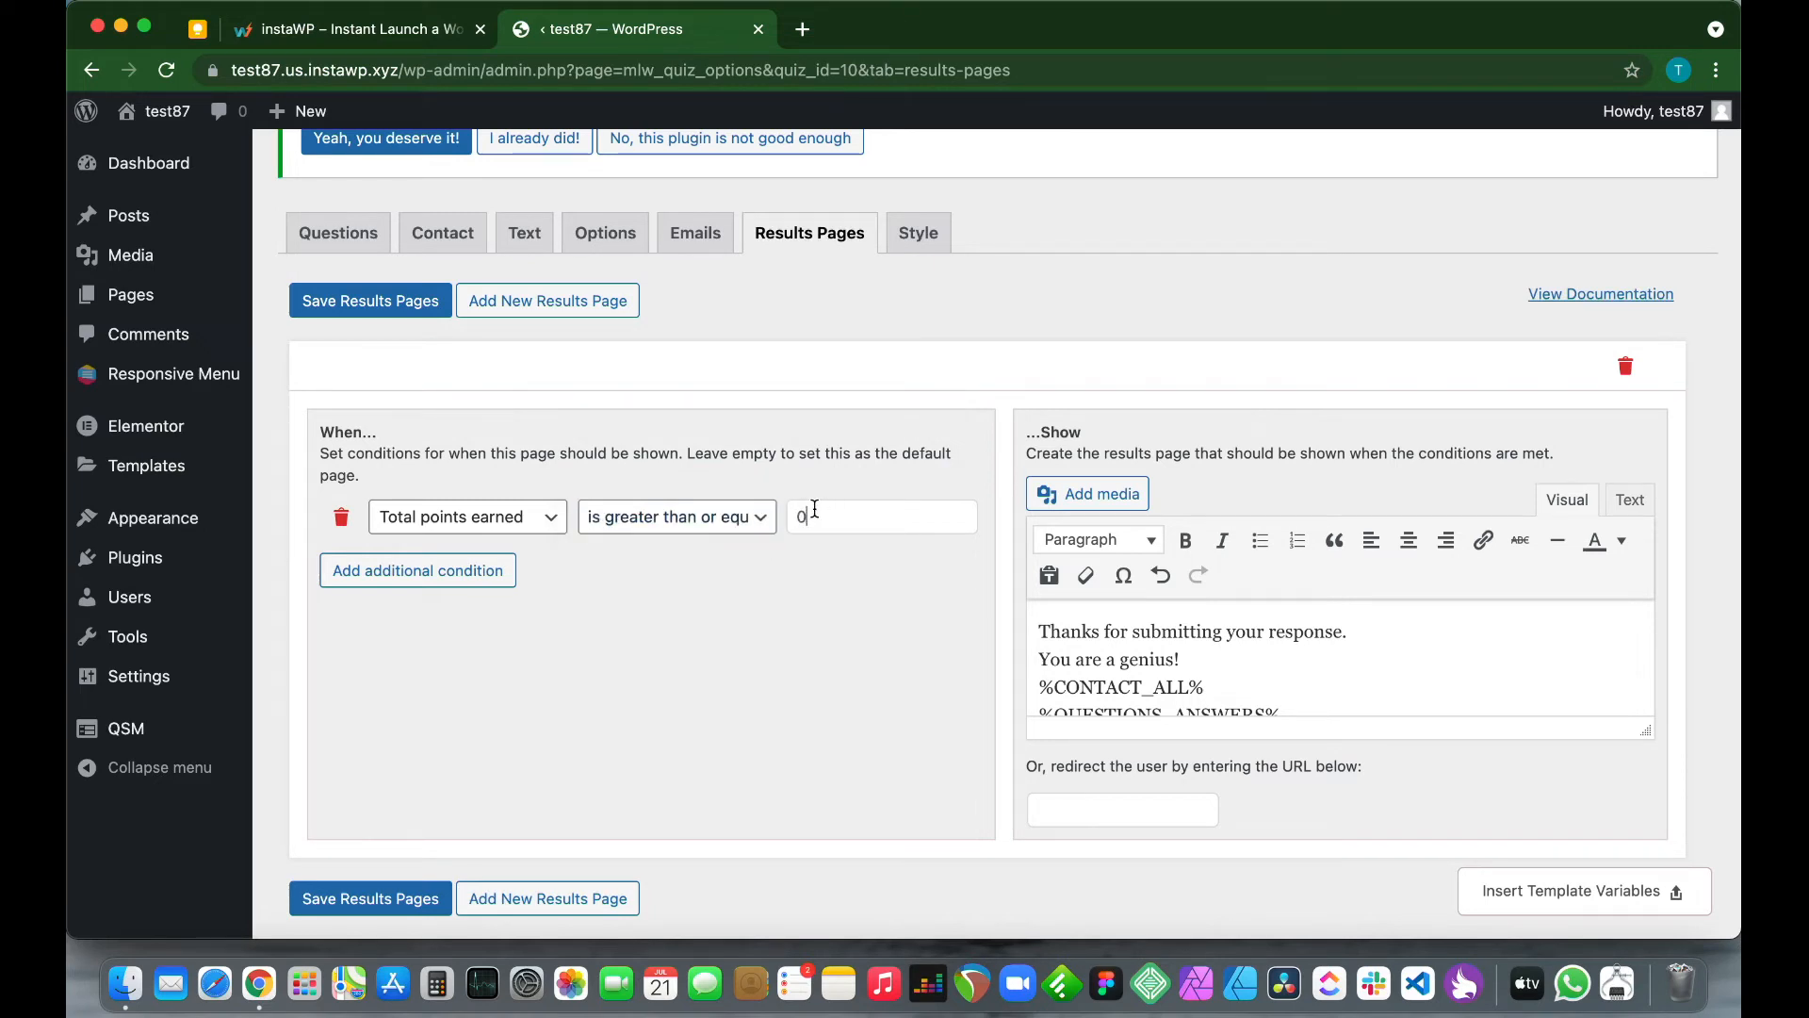
{"action": "key", "text": "Backspace"}
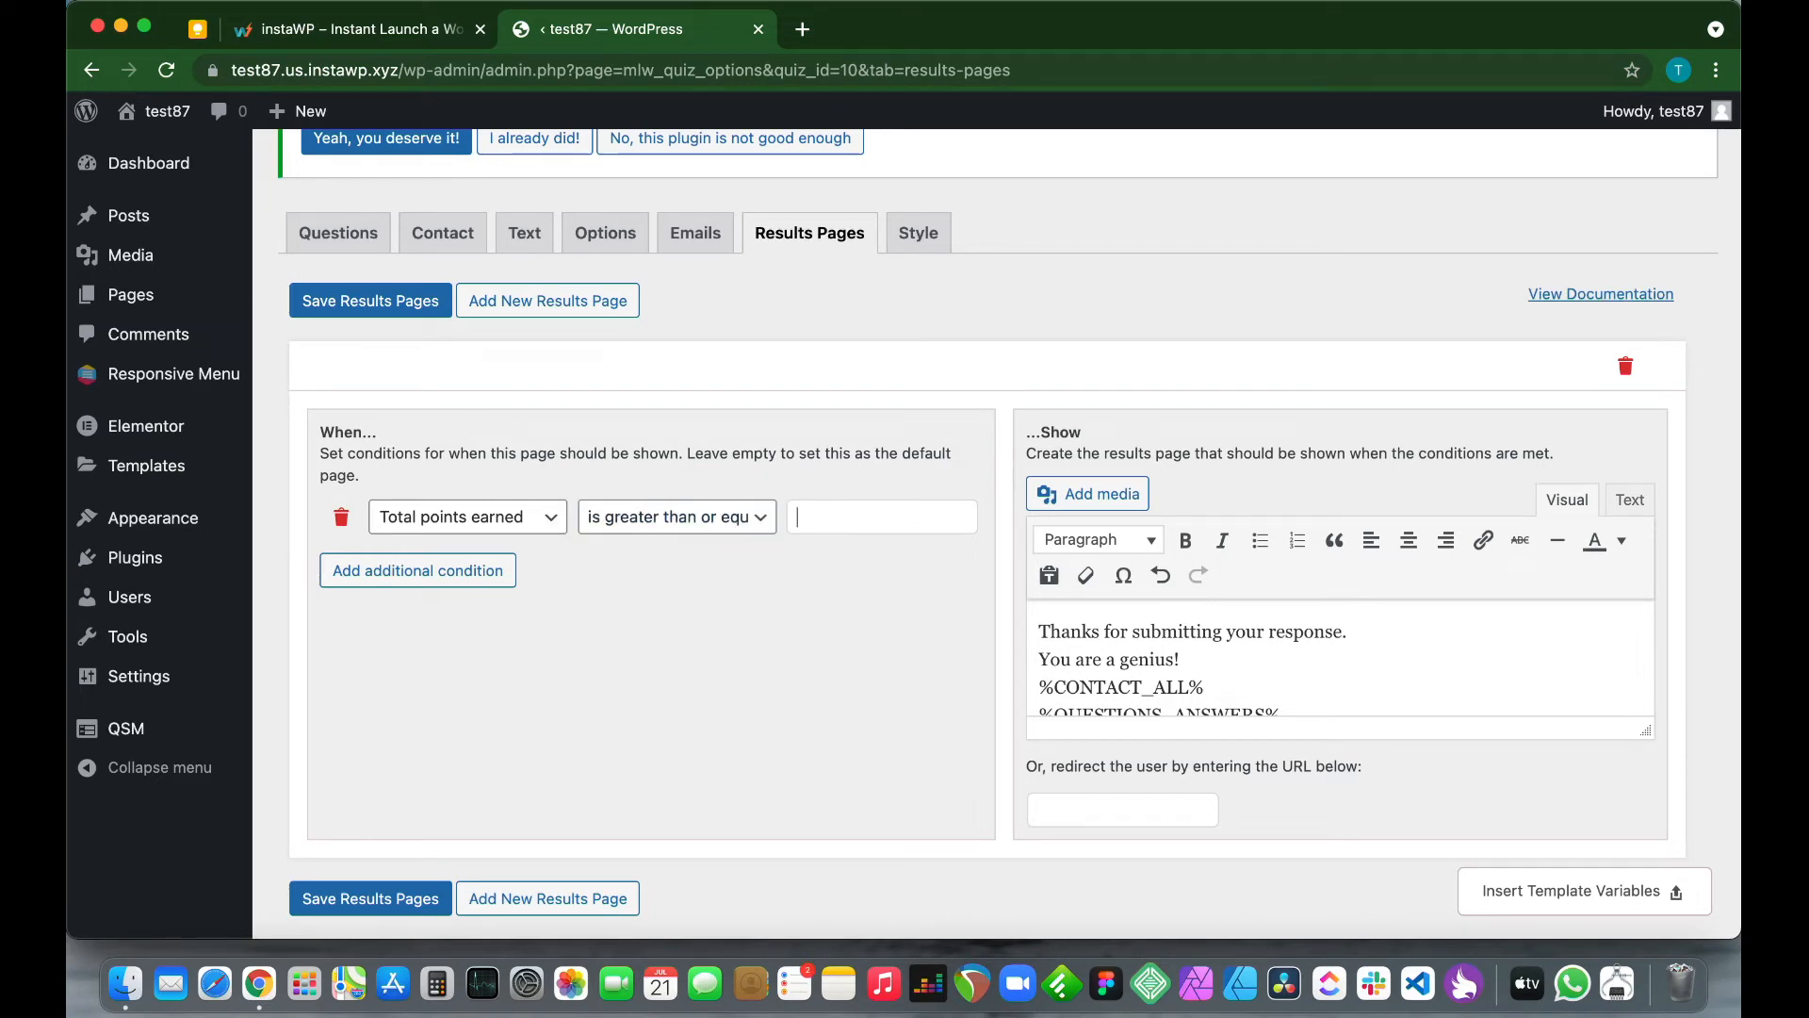
{"action": "type", "text": "30"}
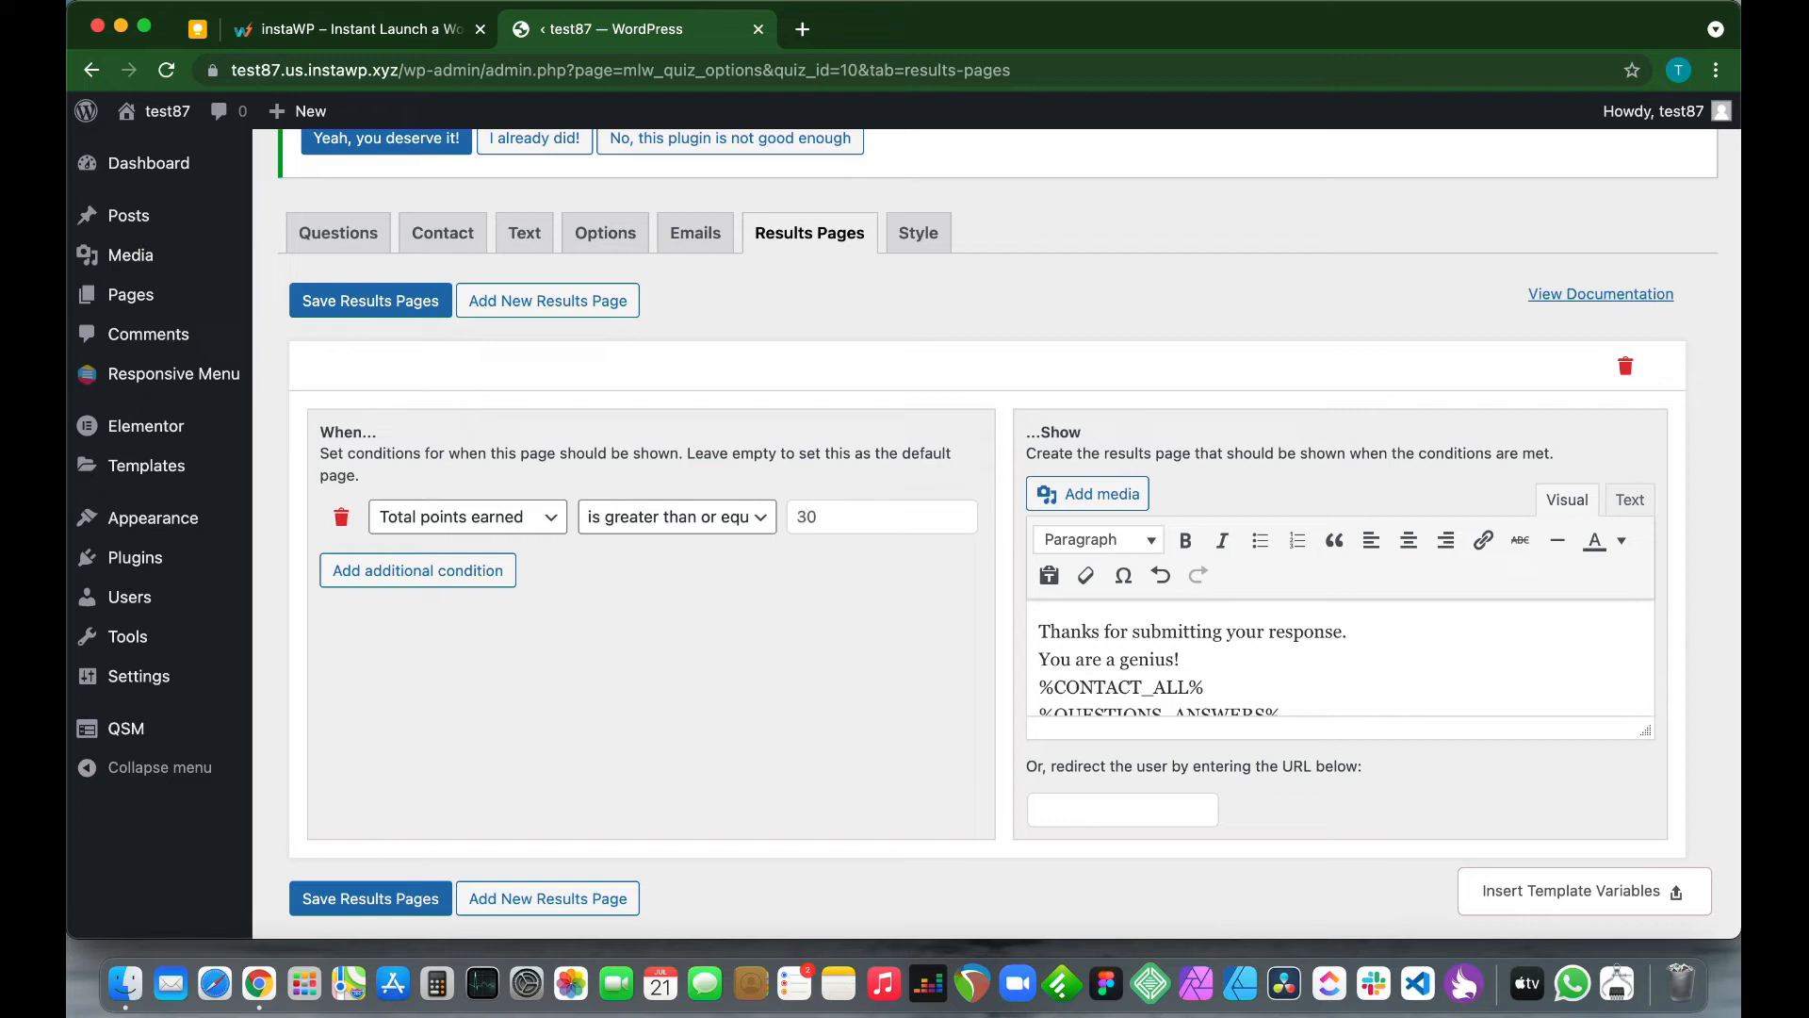
{"action": "left_click", "coordinate": [880, 515]}
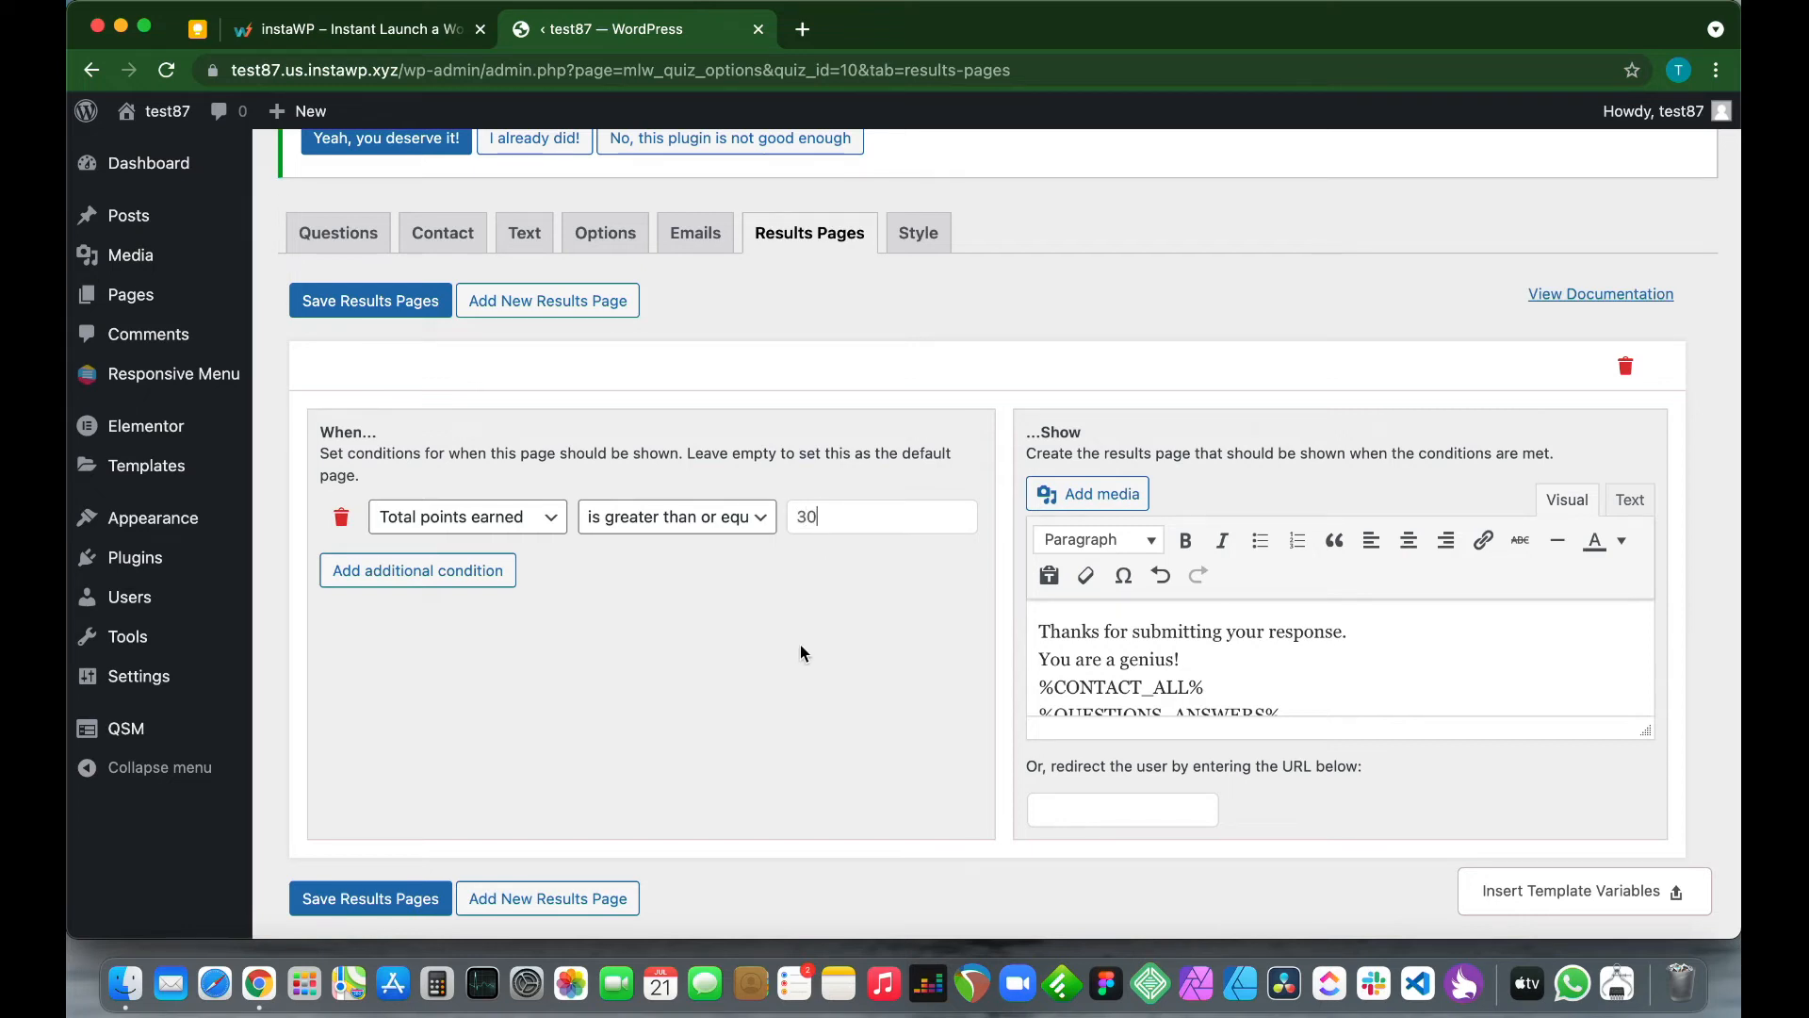
{"action": "scroll", "scroll_direction": "down", "scroll_amount": 3}
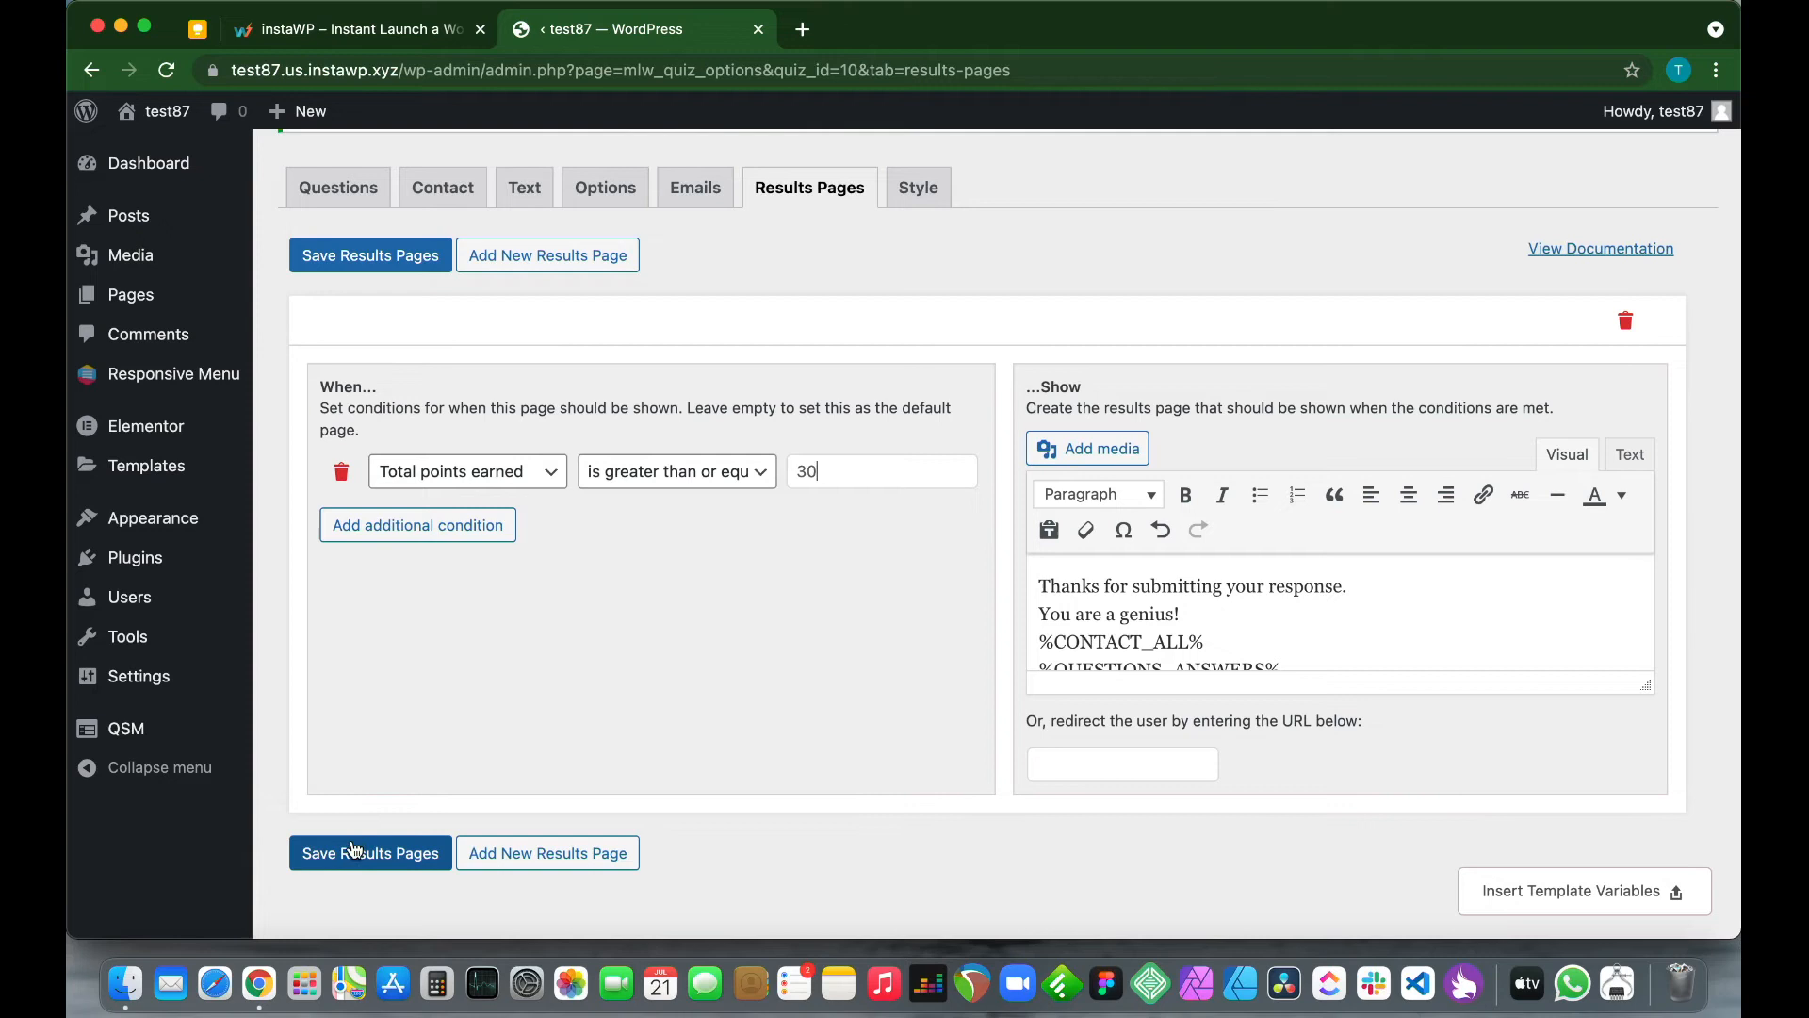
{"action": "left_click", "coordinate": [370, 852]}
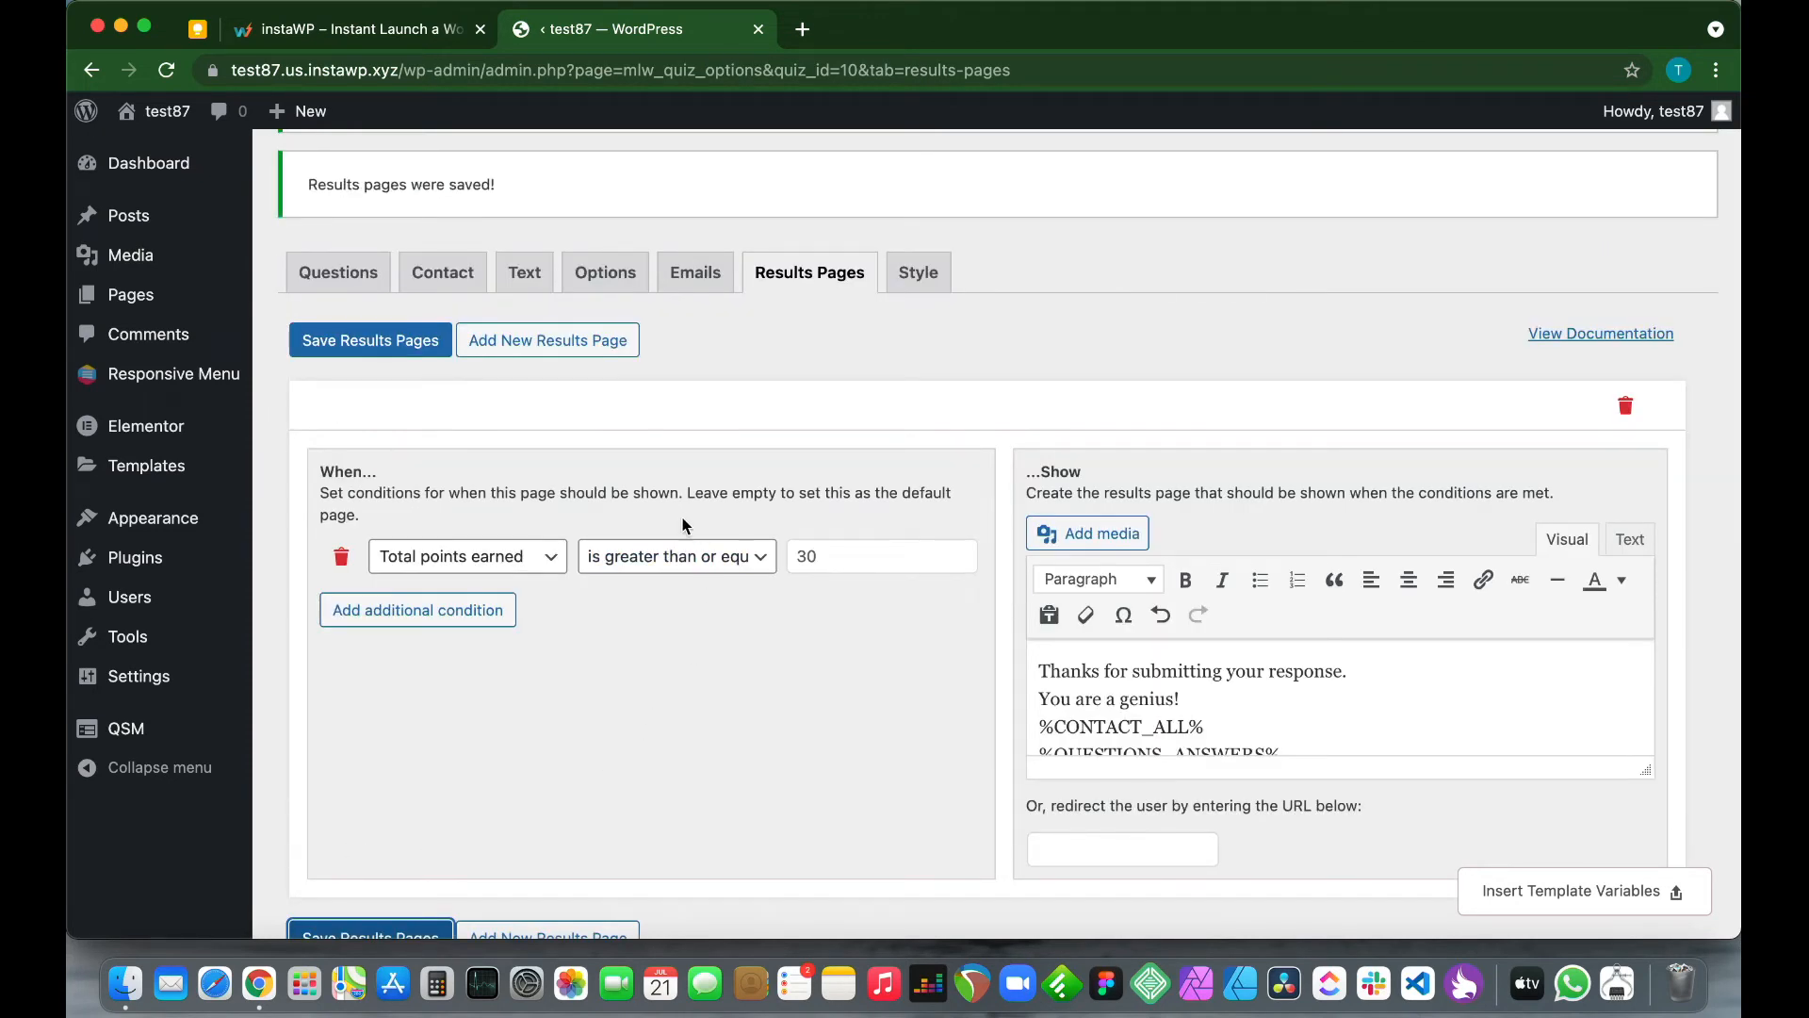
Step: Open the 'CSS in QSM' guide from Style > Custom CSS in a new tab and switch to it
{"action": "left_click", "coordinate": [916, 273]}
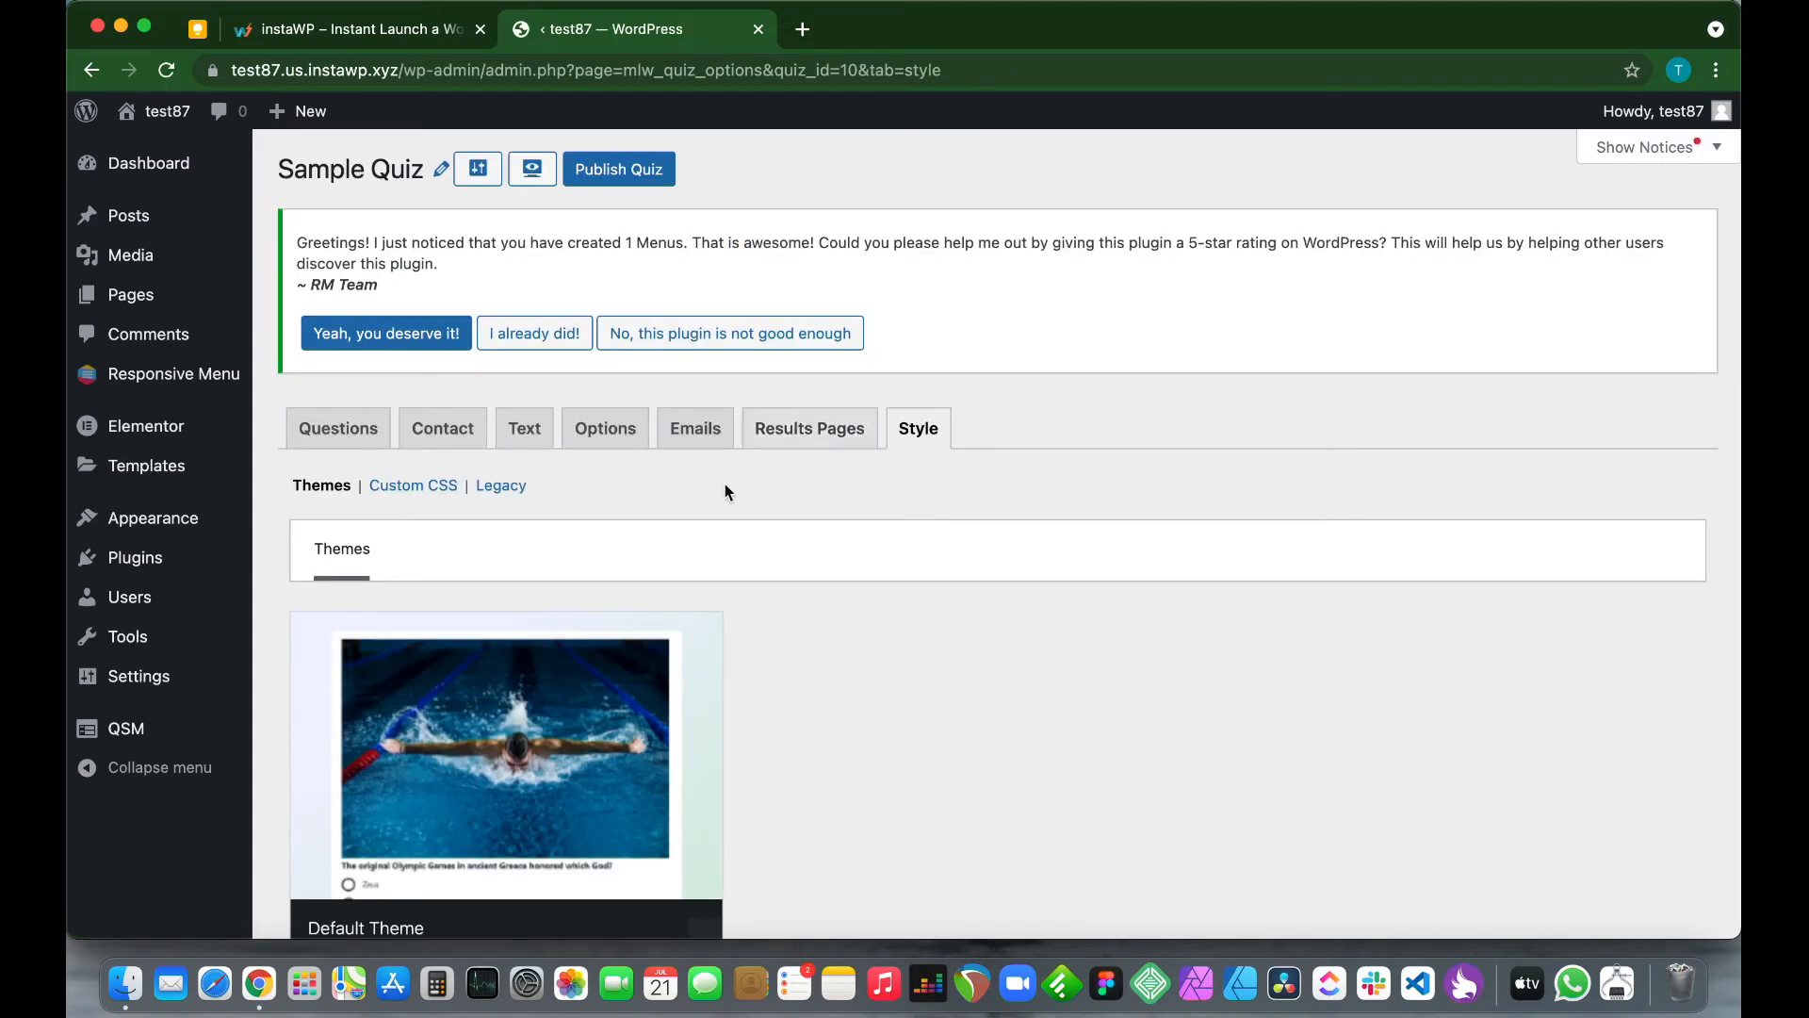
{"action": "scroll", "scroll_direction": "down", "scroll_amount": 3}
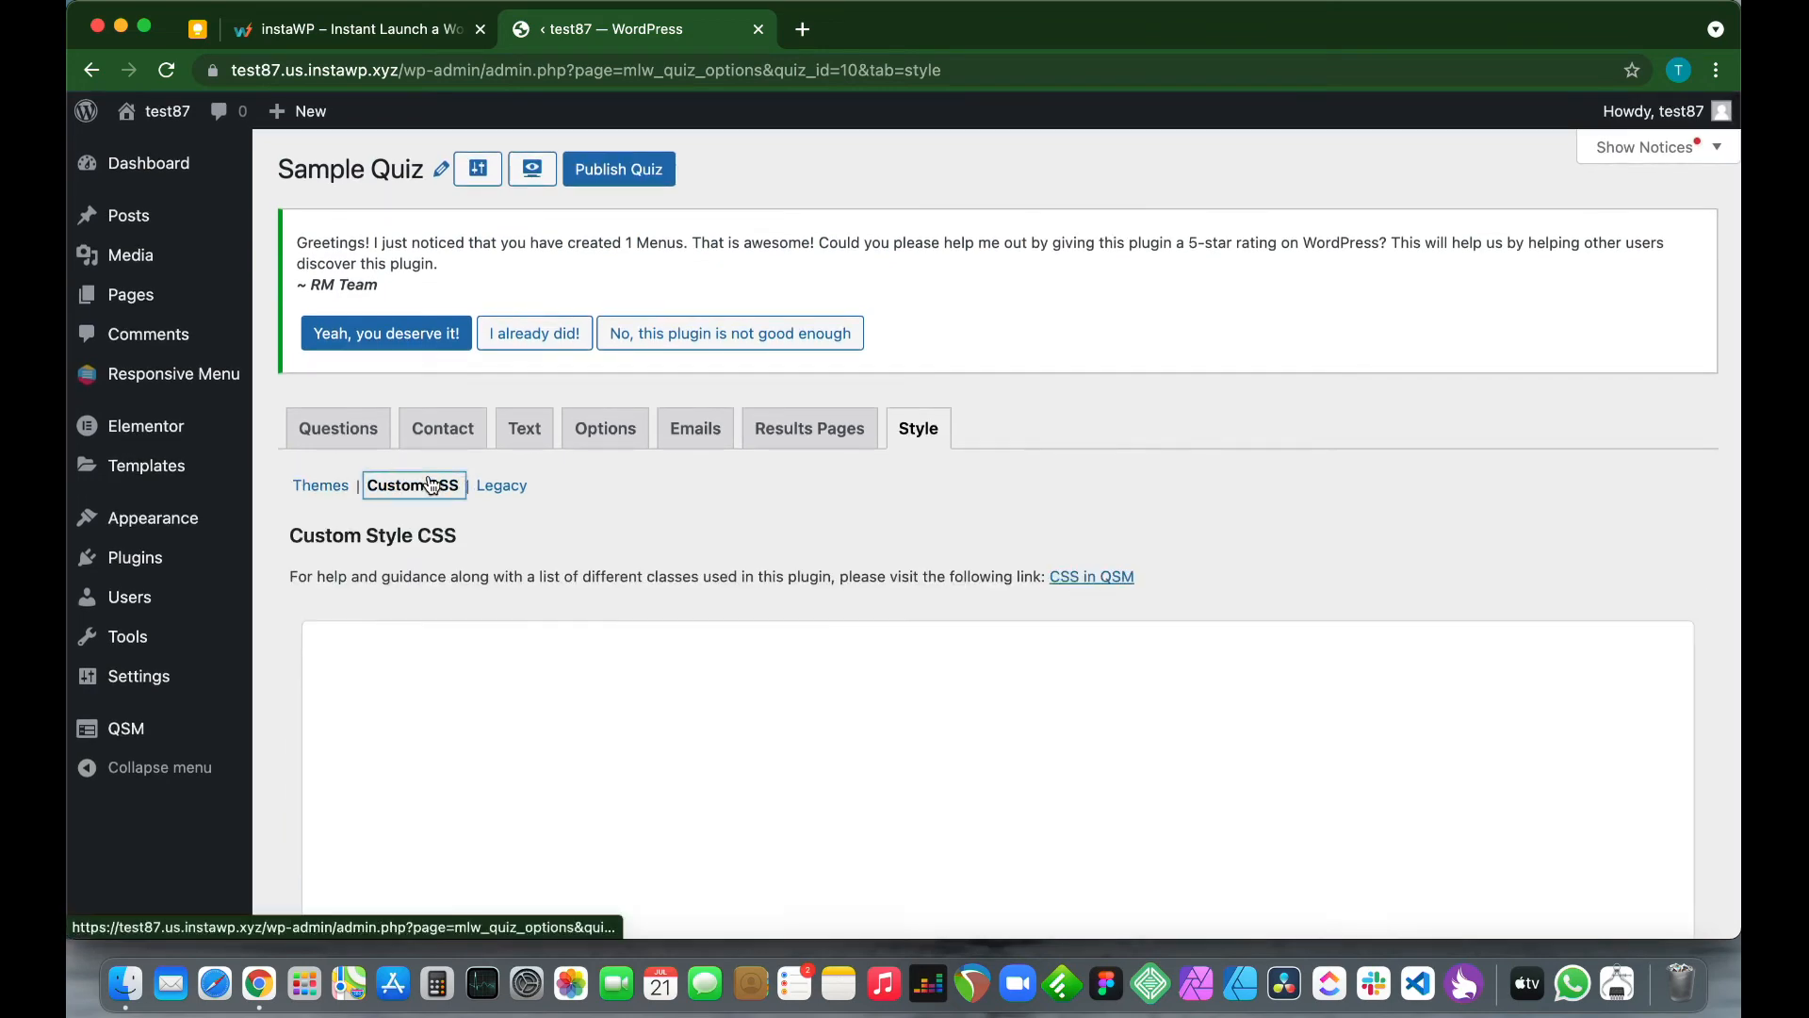
{"action": "scroll", "scroll_direction": "down", "scroll_amount": 3}
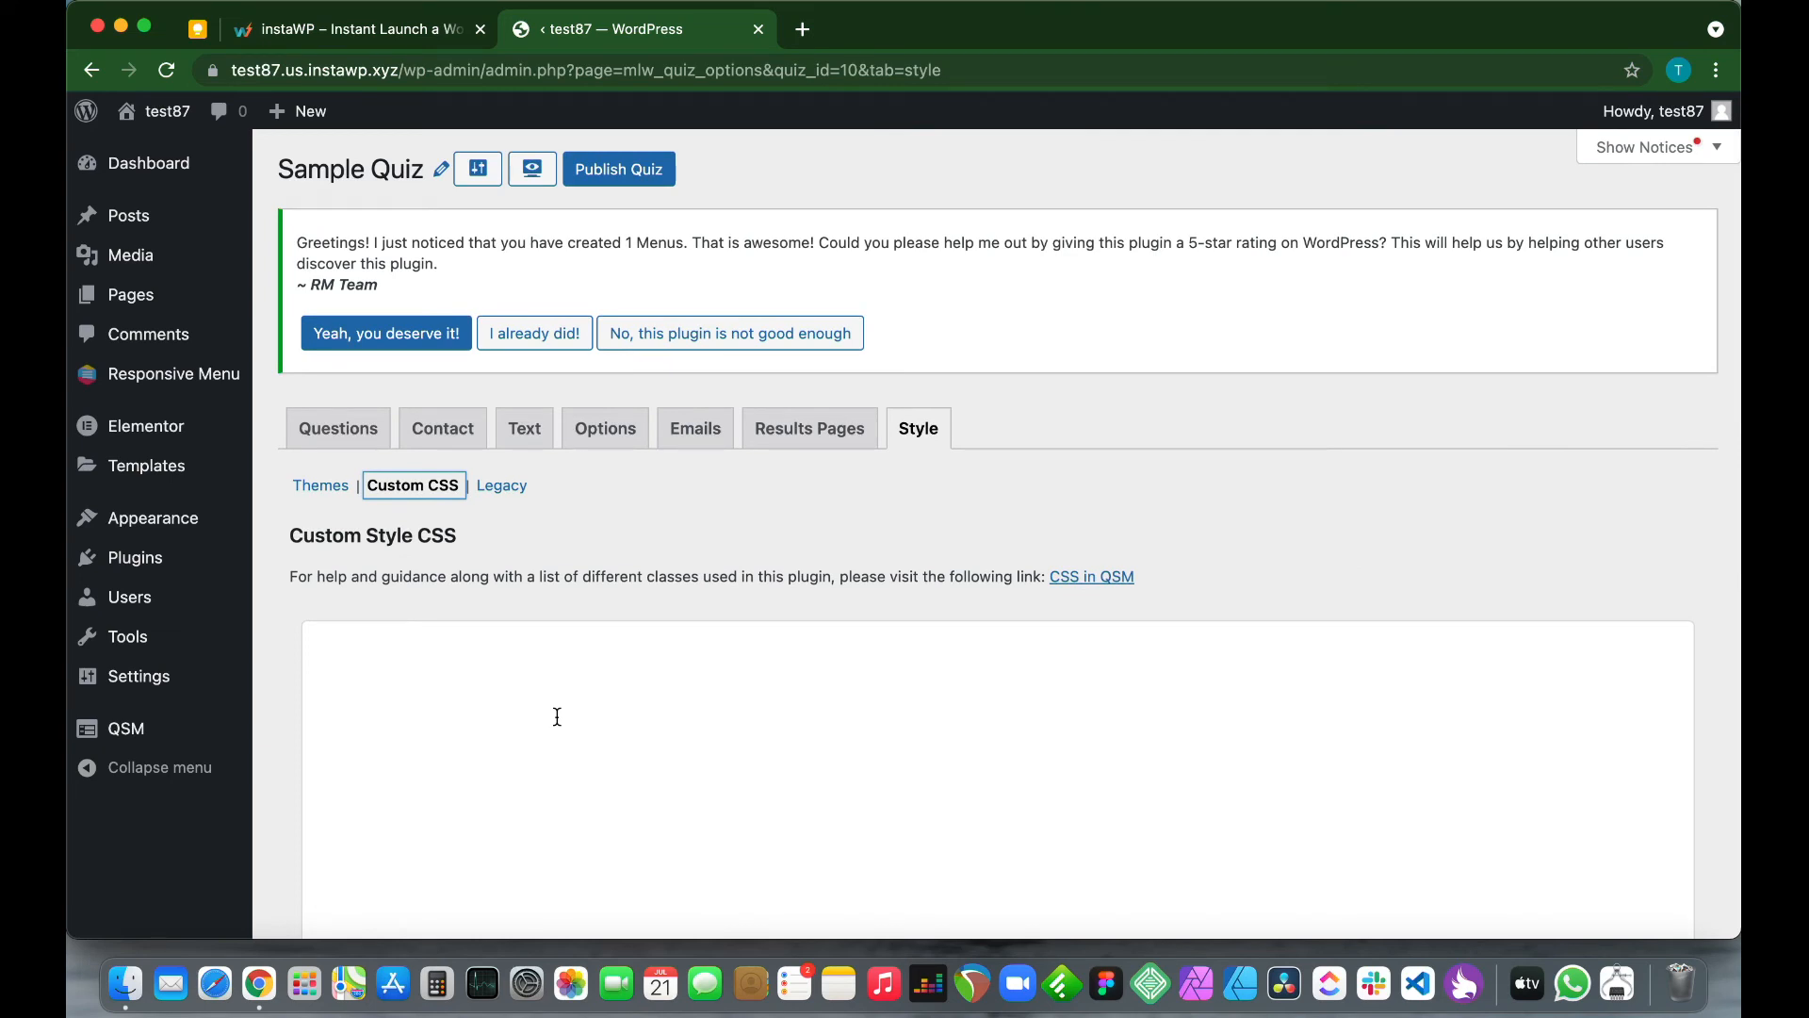
{"action": "mouse_move", "coordinate": [1091, 577]}
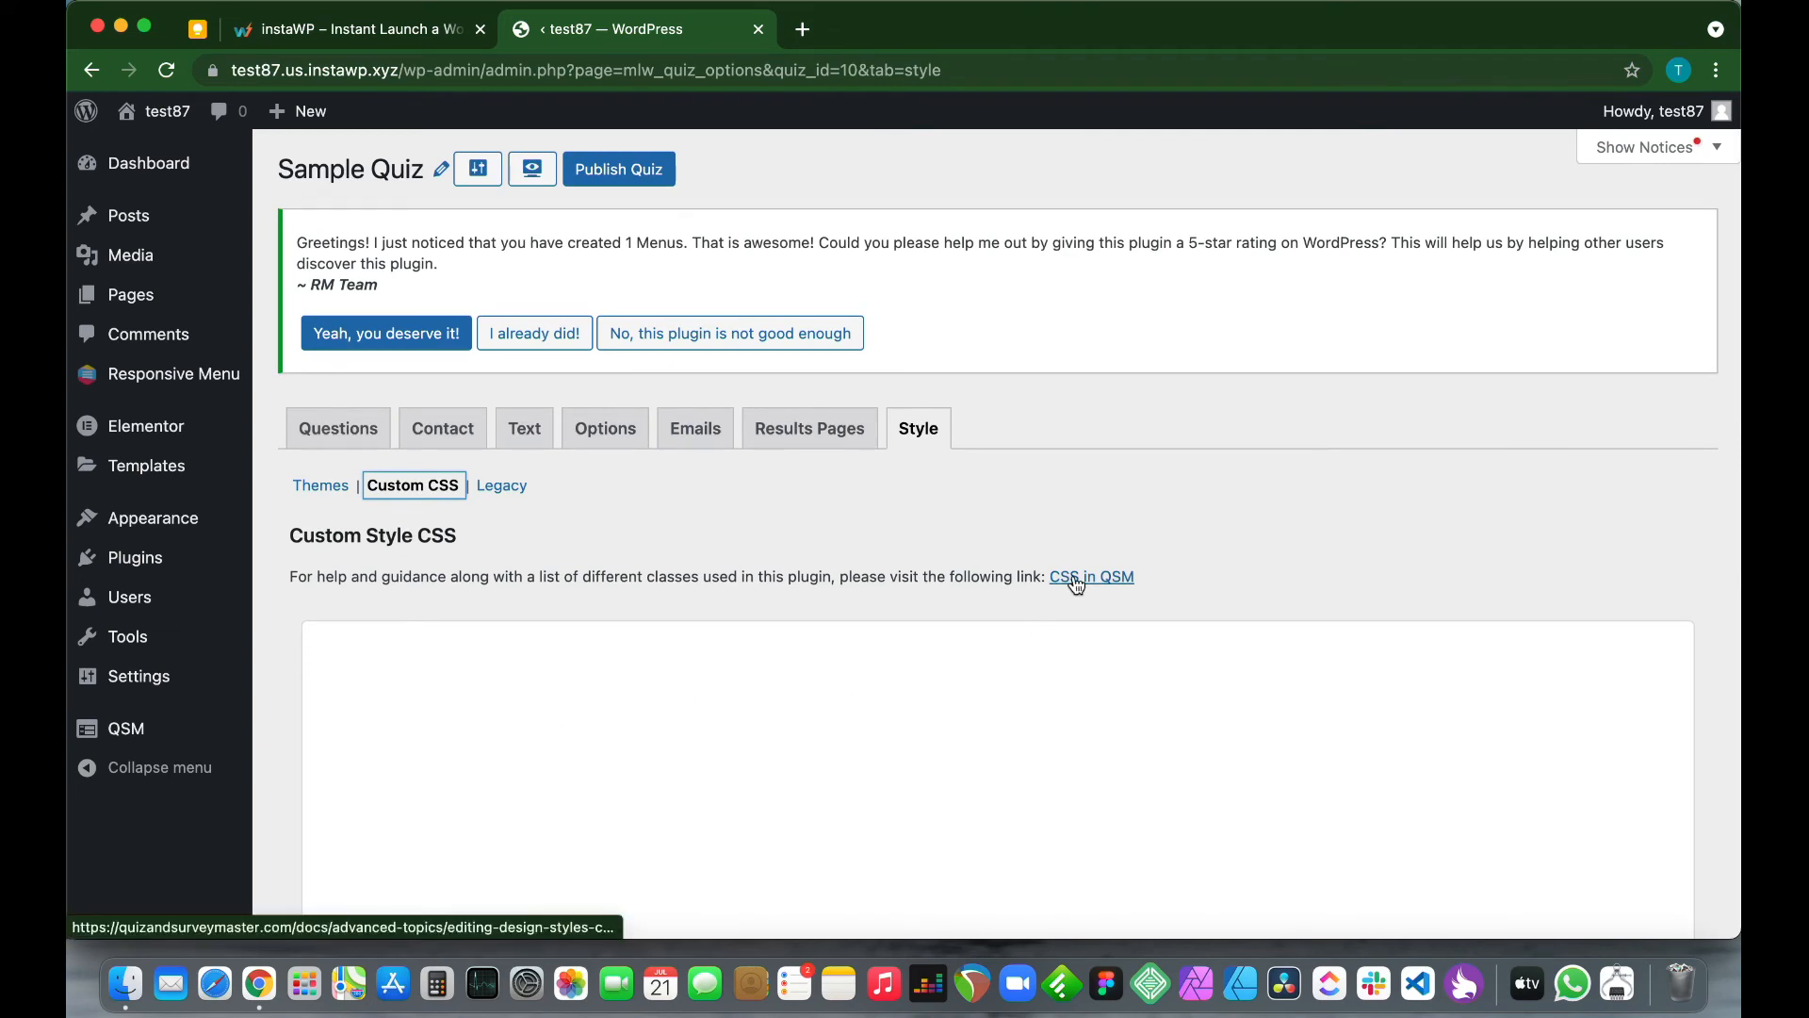
{"action": "right_click", "coordinate": [1090, 576]}
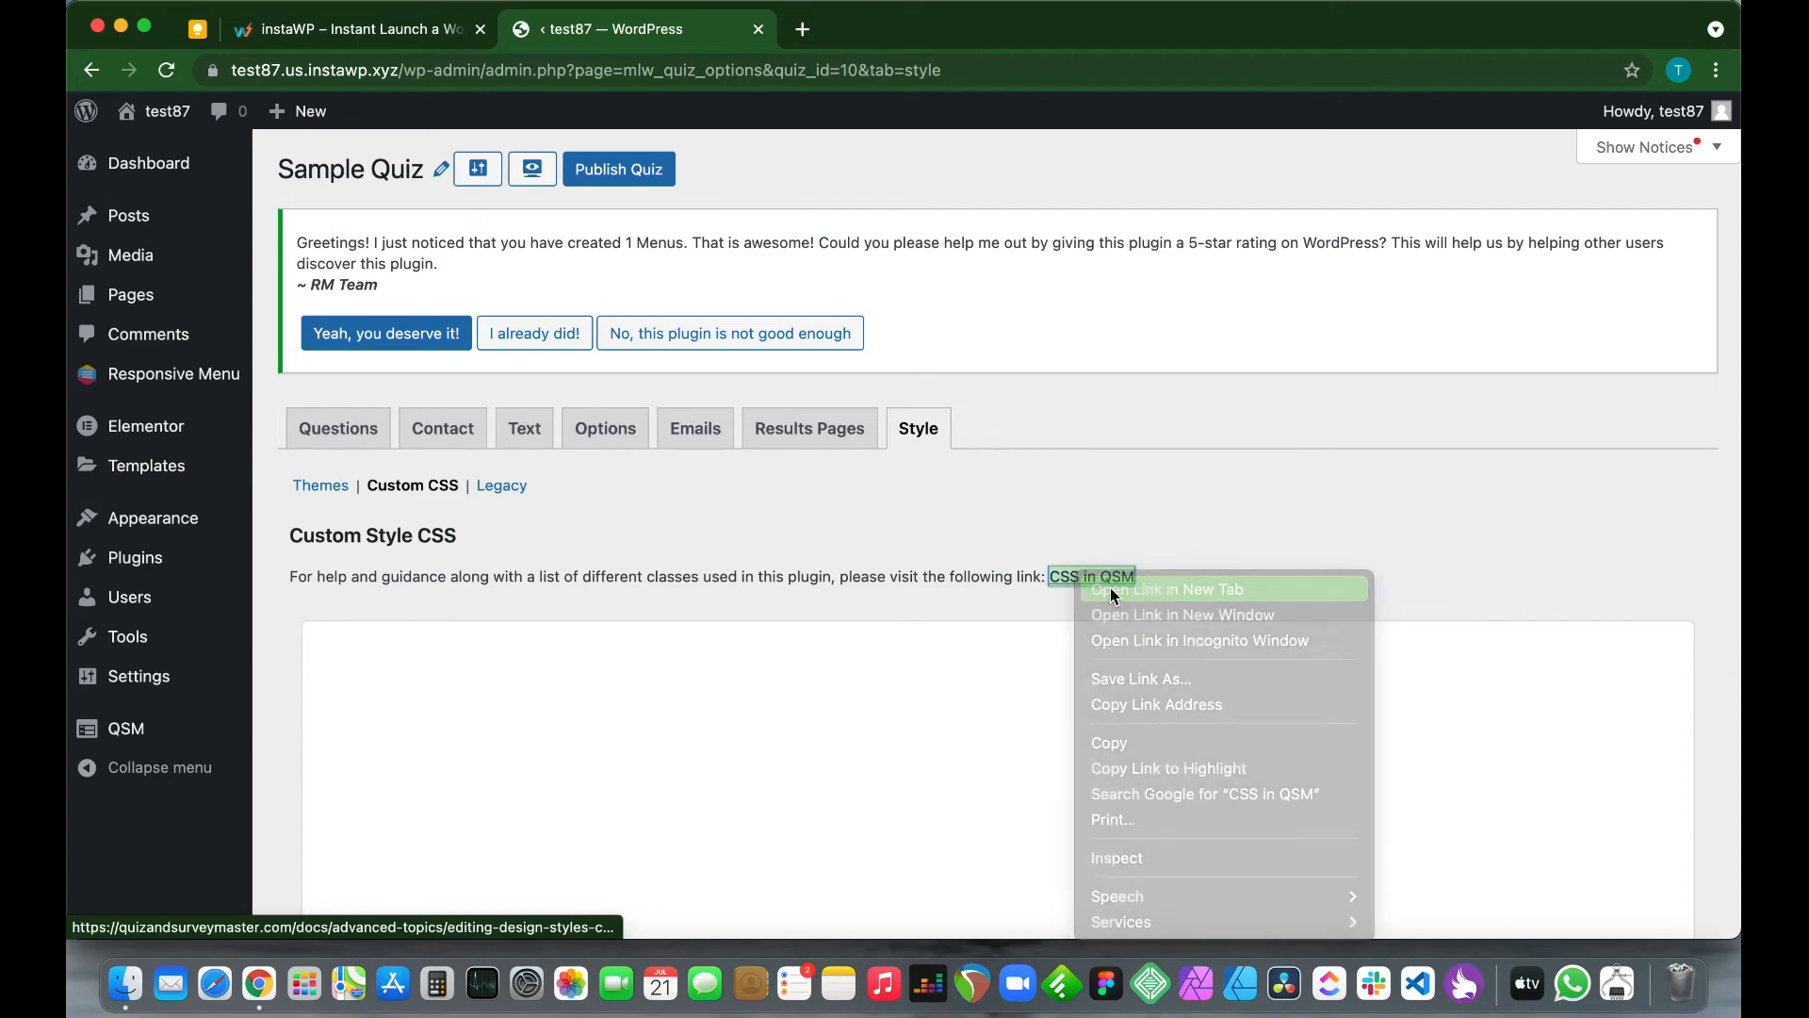
{"action": "left_click", "coordinate": [1168, 588]}
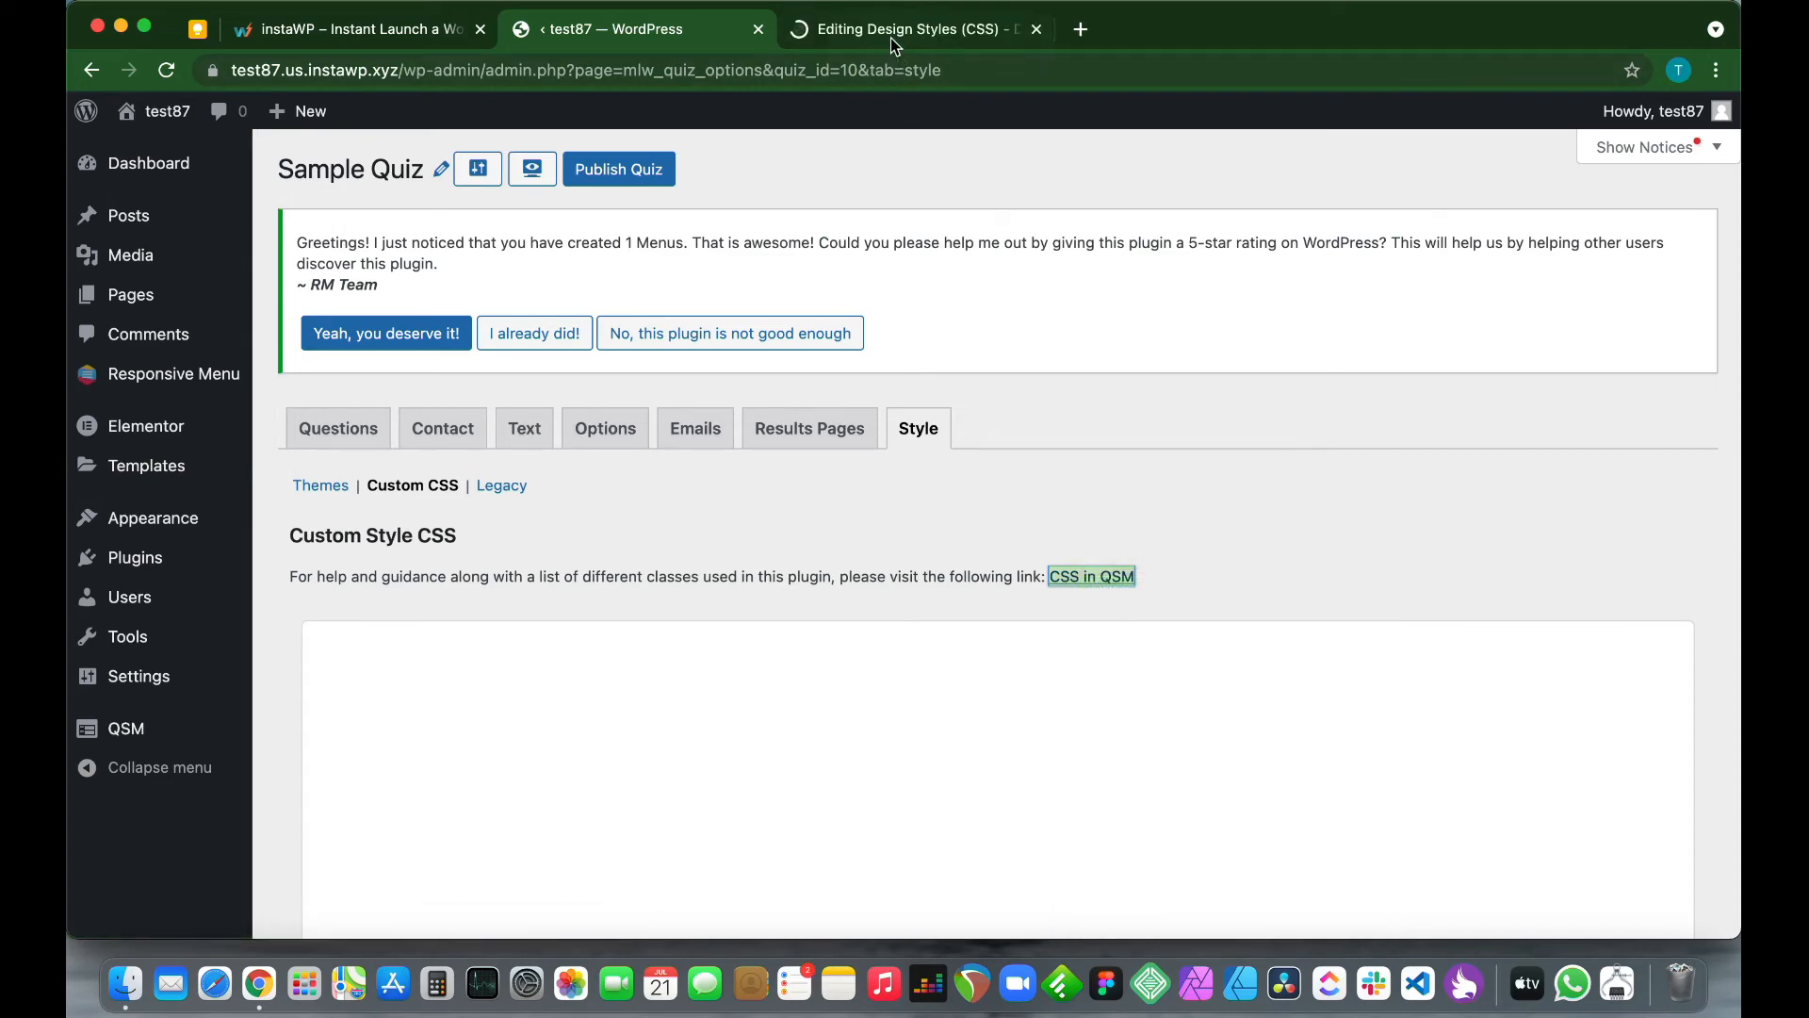
{"action": "left_click", "coordinate": [911, 30]}
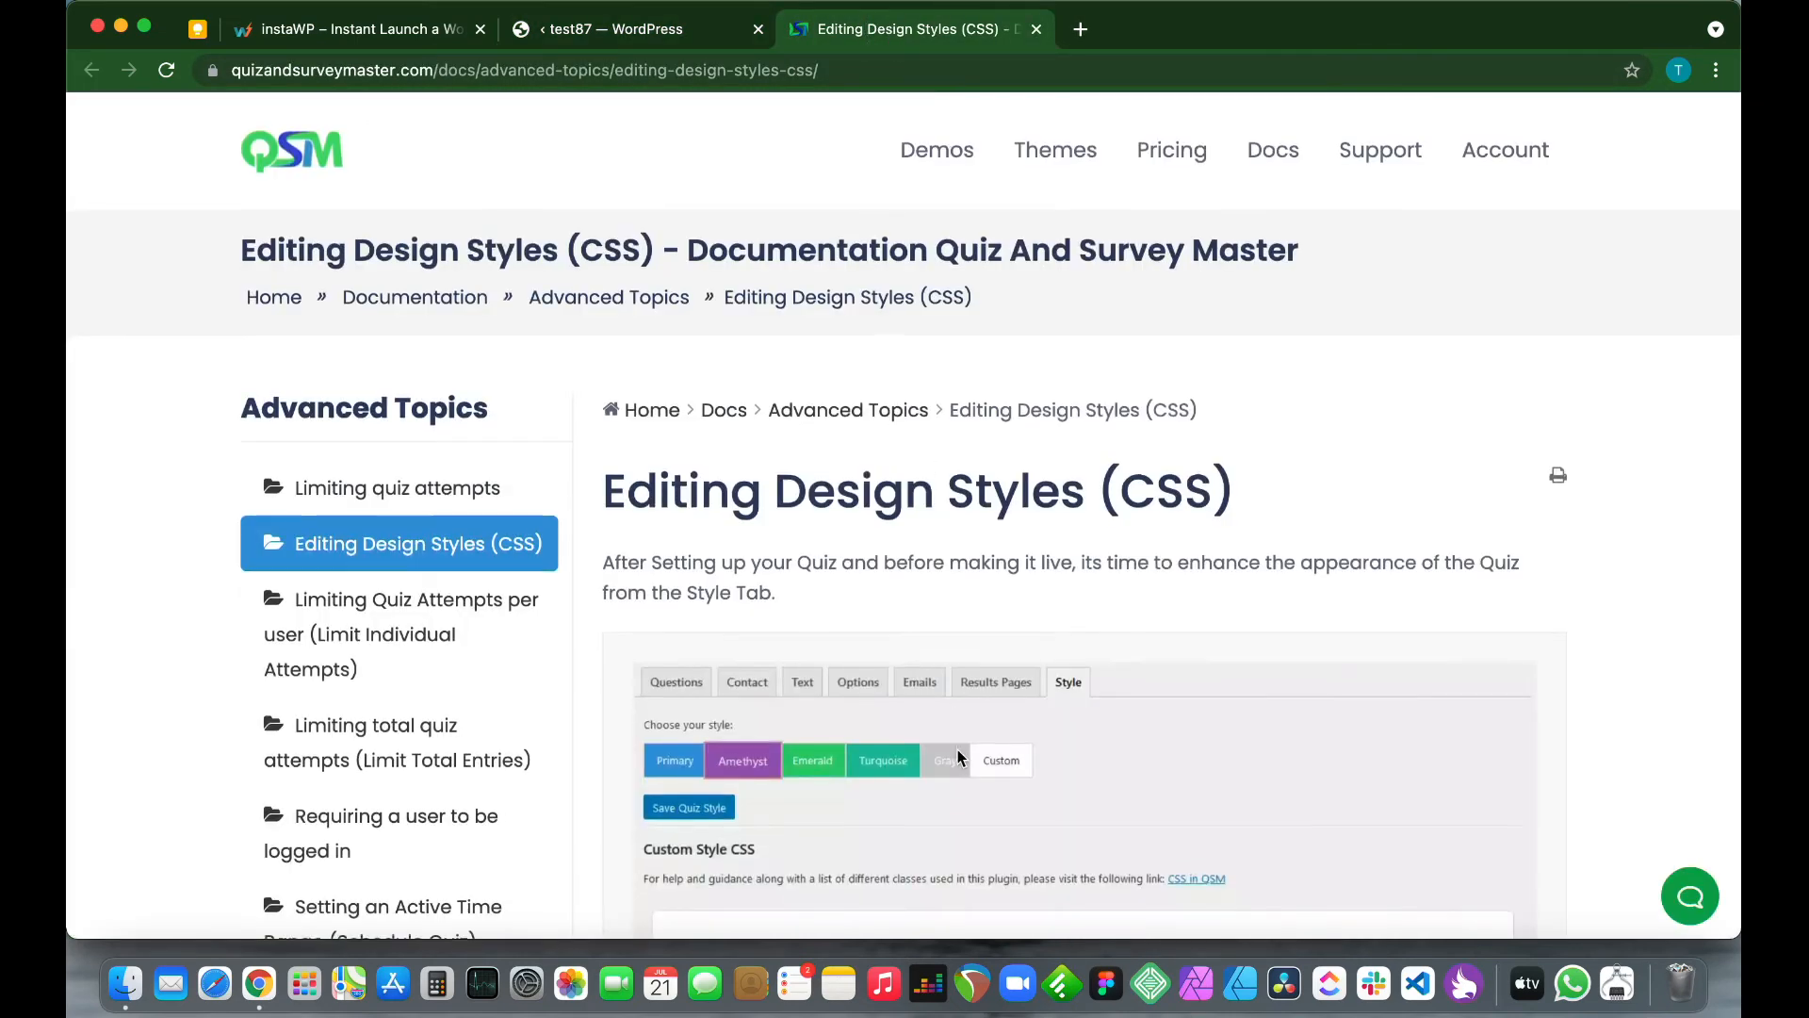
Step: Read the doc's sample QSM CSS classes, then go back to the test87 WordPress tab
{"action": "scroll", "scroll_direction": "down", "scroll_amount": 3}
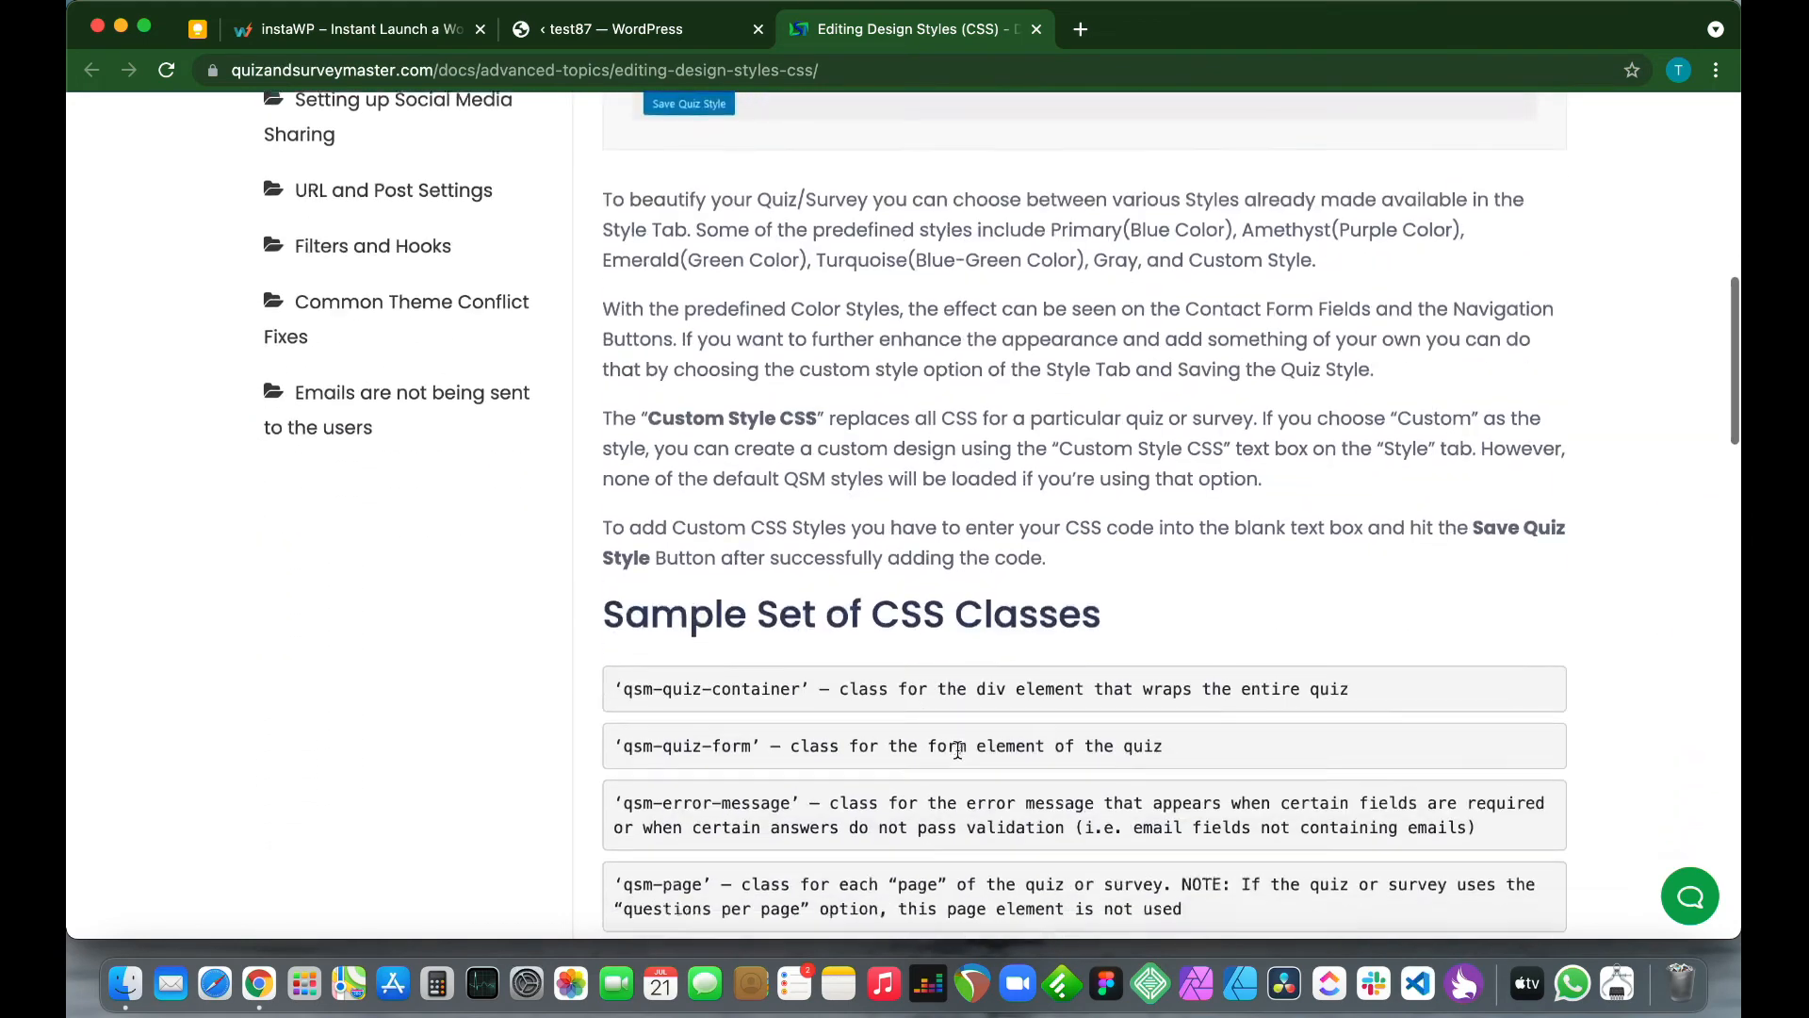
{"action": "scroll", "scroll_direction": "down", "scroll_amount": 3}
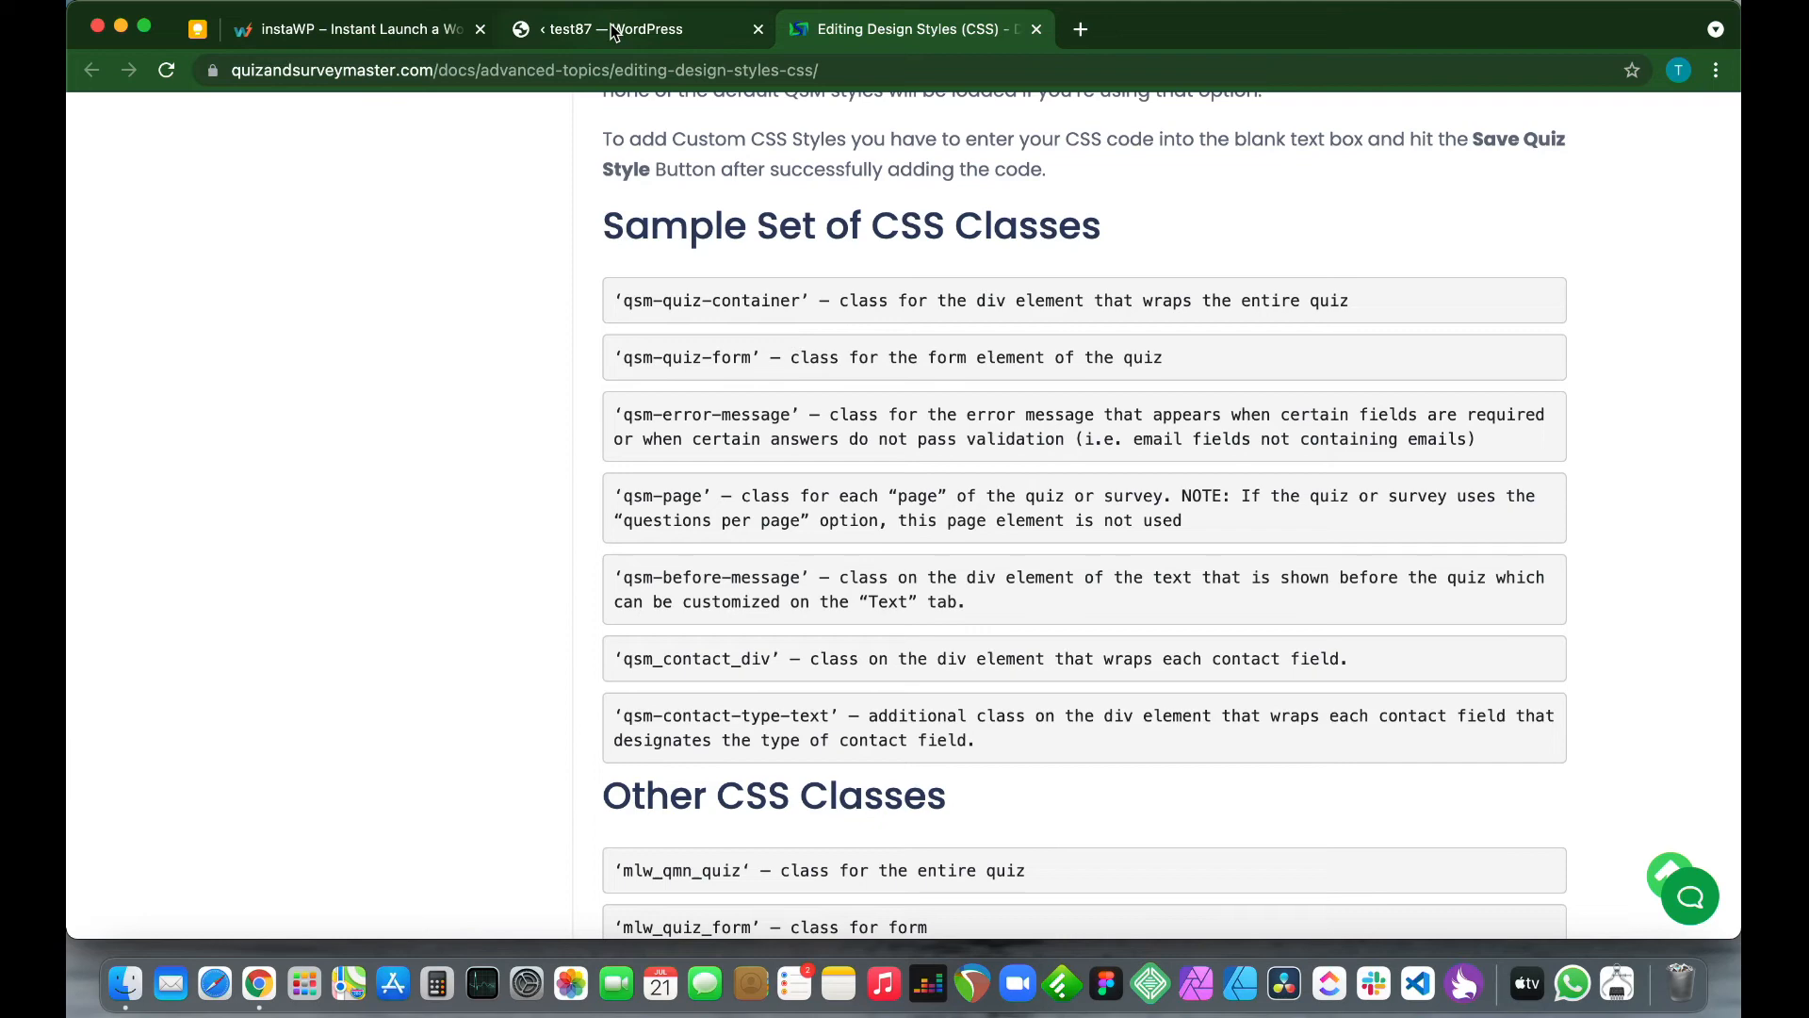
{"action": "left_click", "coordinate": [611, 29]}
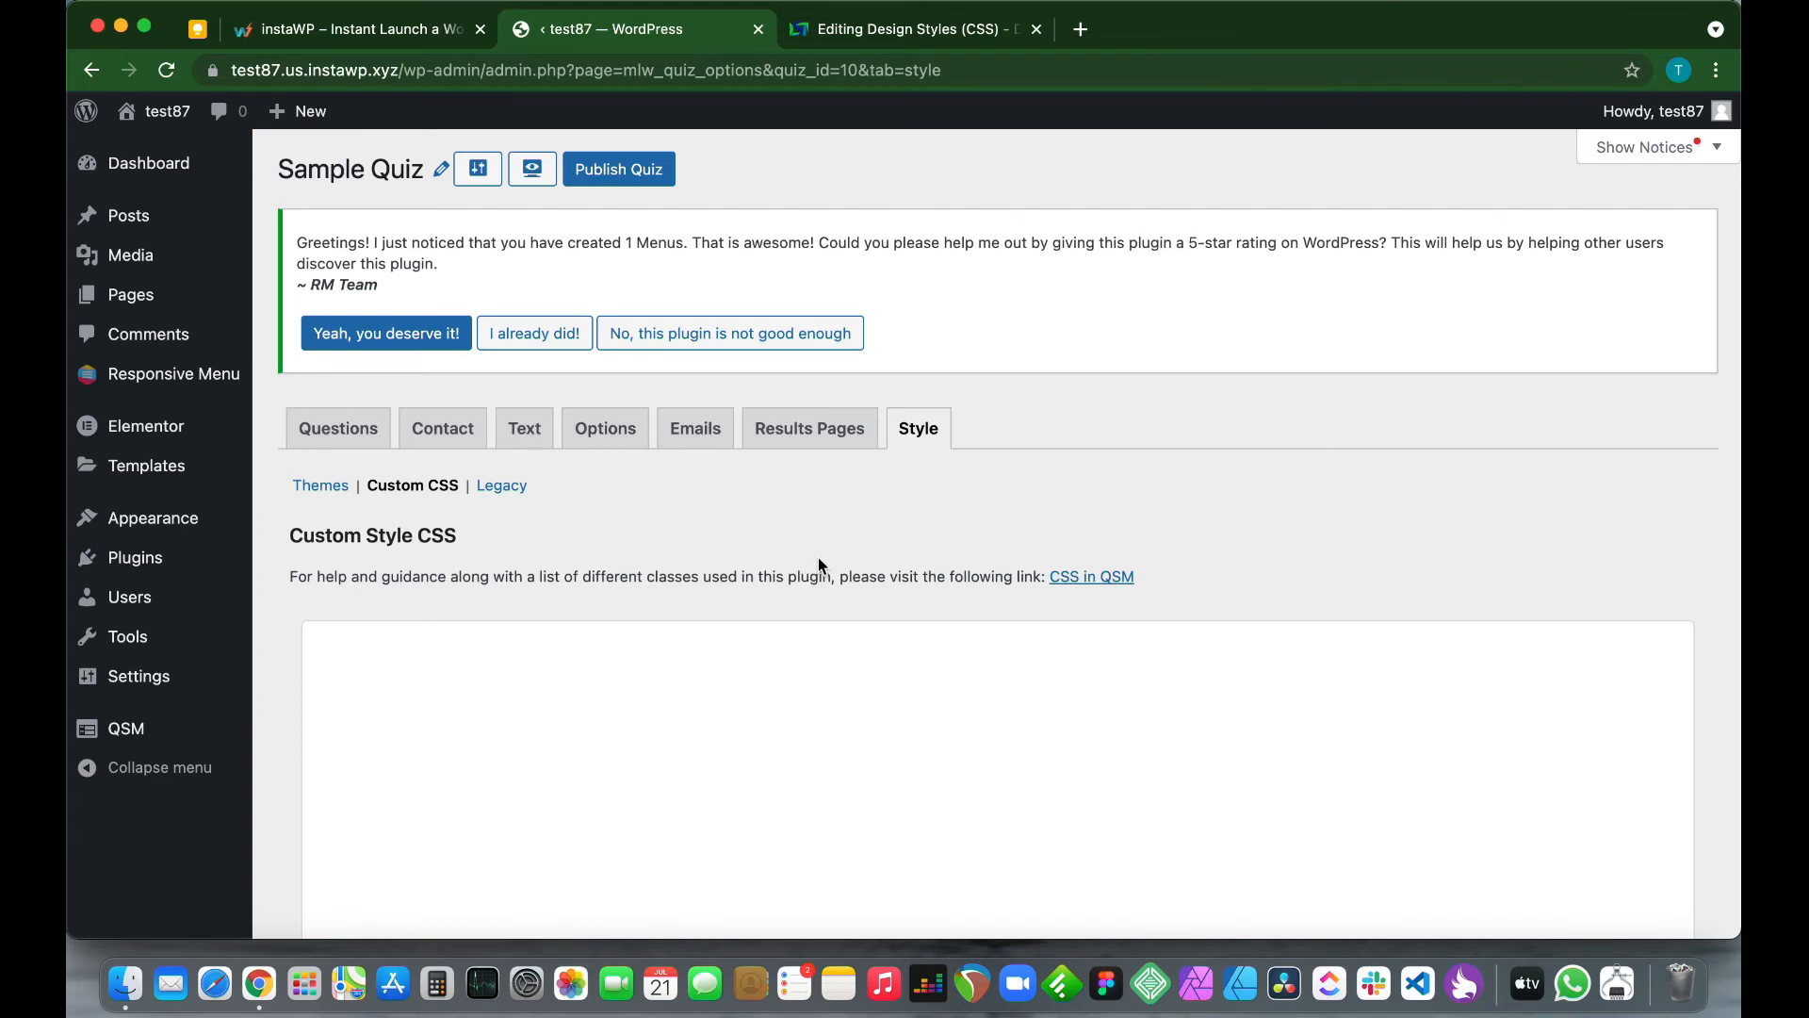
{"action": "mouse_move", "coordinate": [654, 435]}
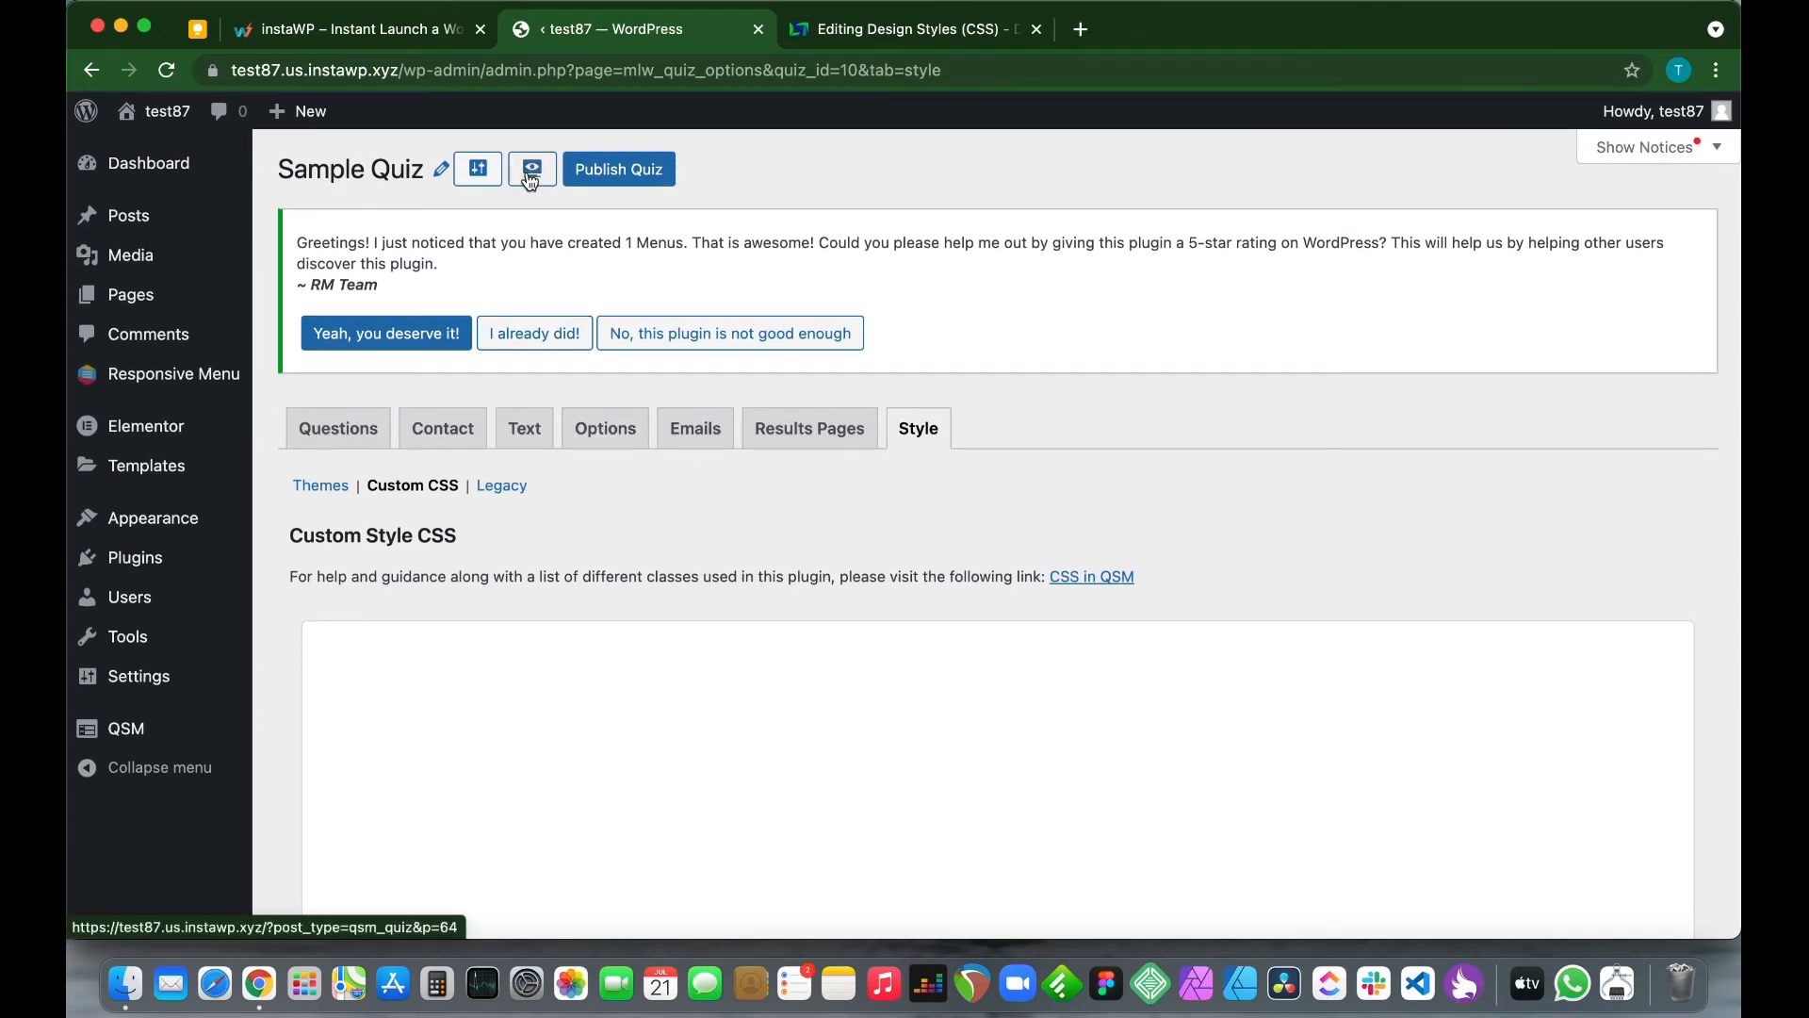
Step: Preview the Sample Quiz live, enter 'wete' in the form and scroll through the questions
{"action": "left_click", "coordinate": [530, 170]}
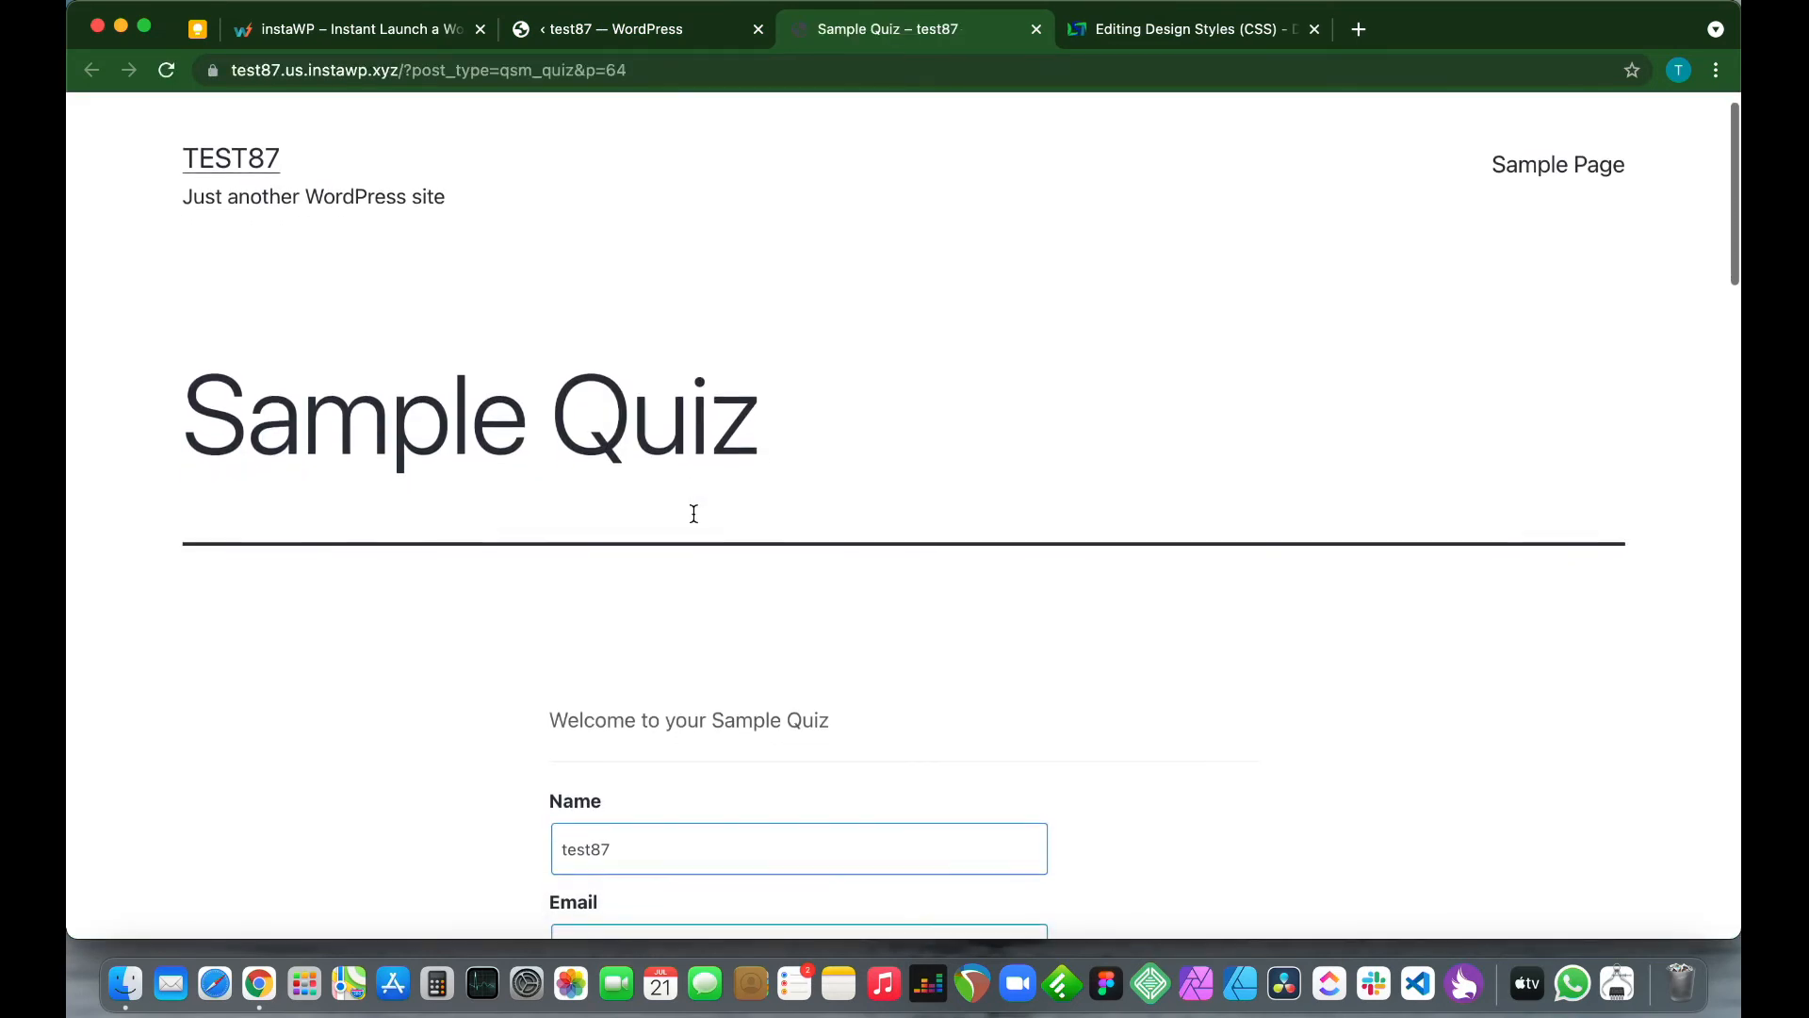
{"action": "scroll", "scroll_direction": "down", "scroll_amount": 3}
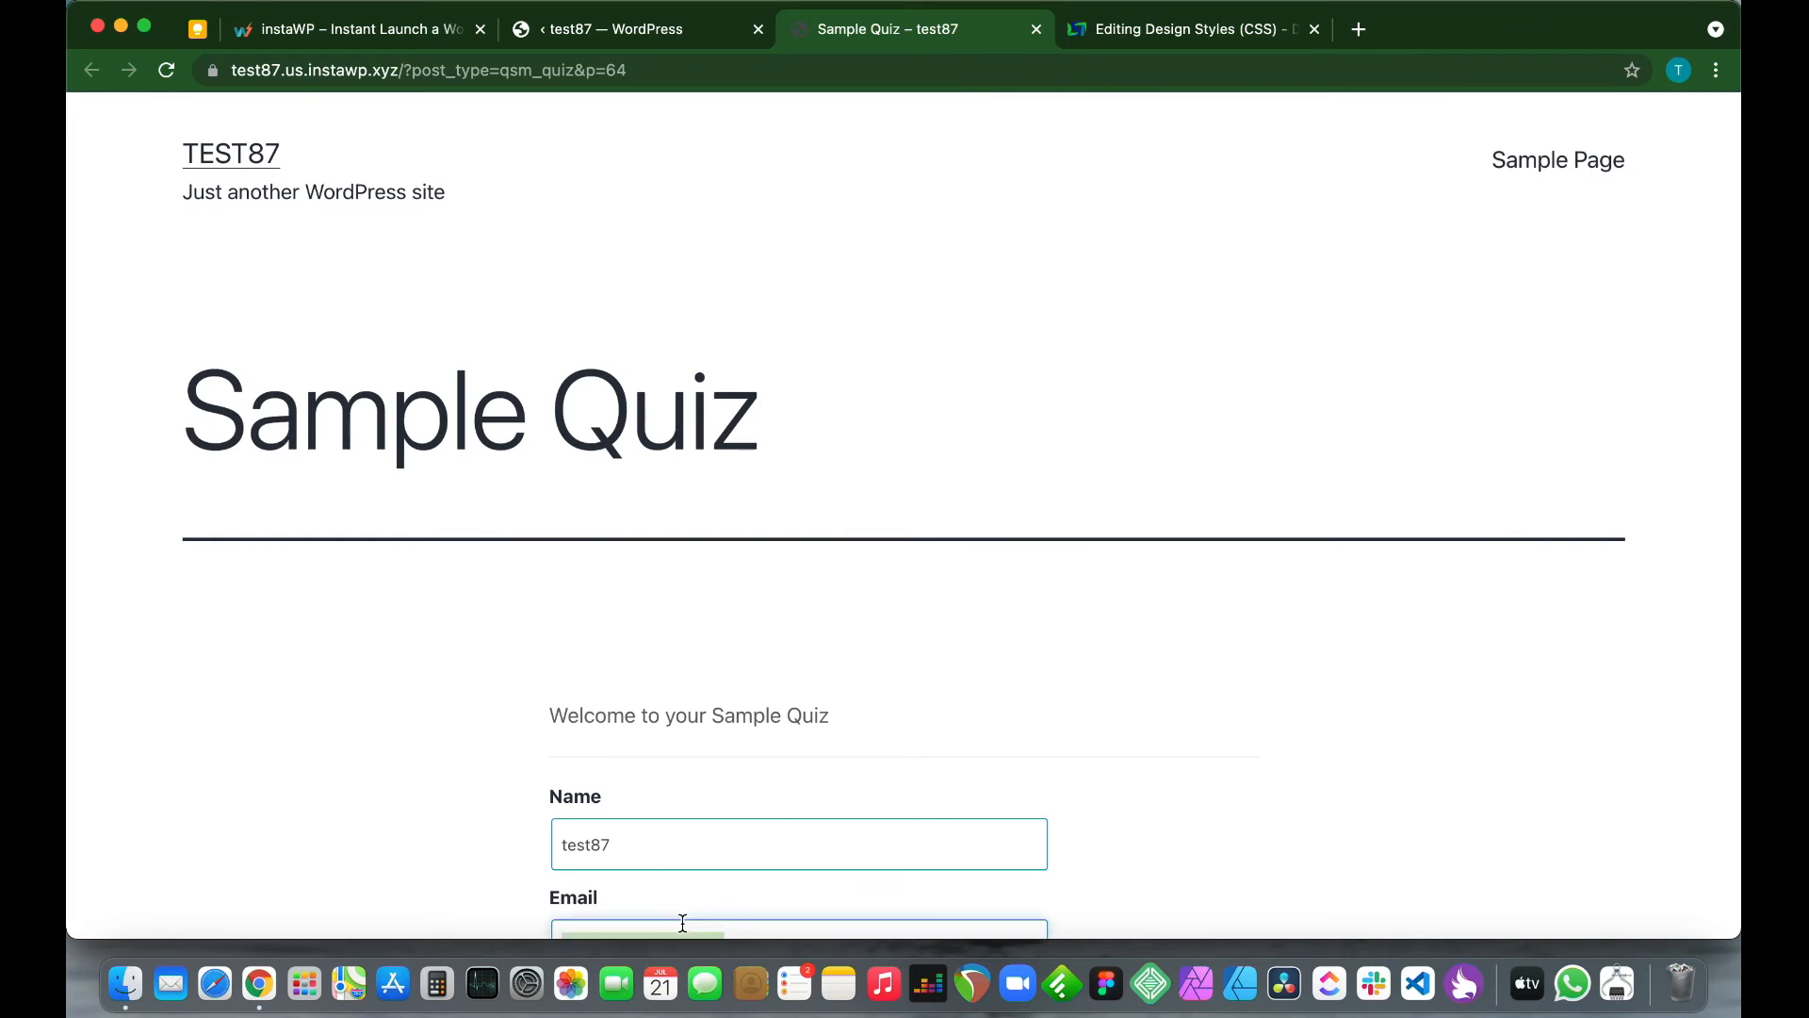
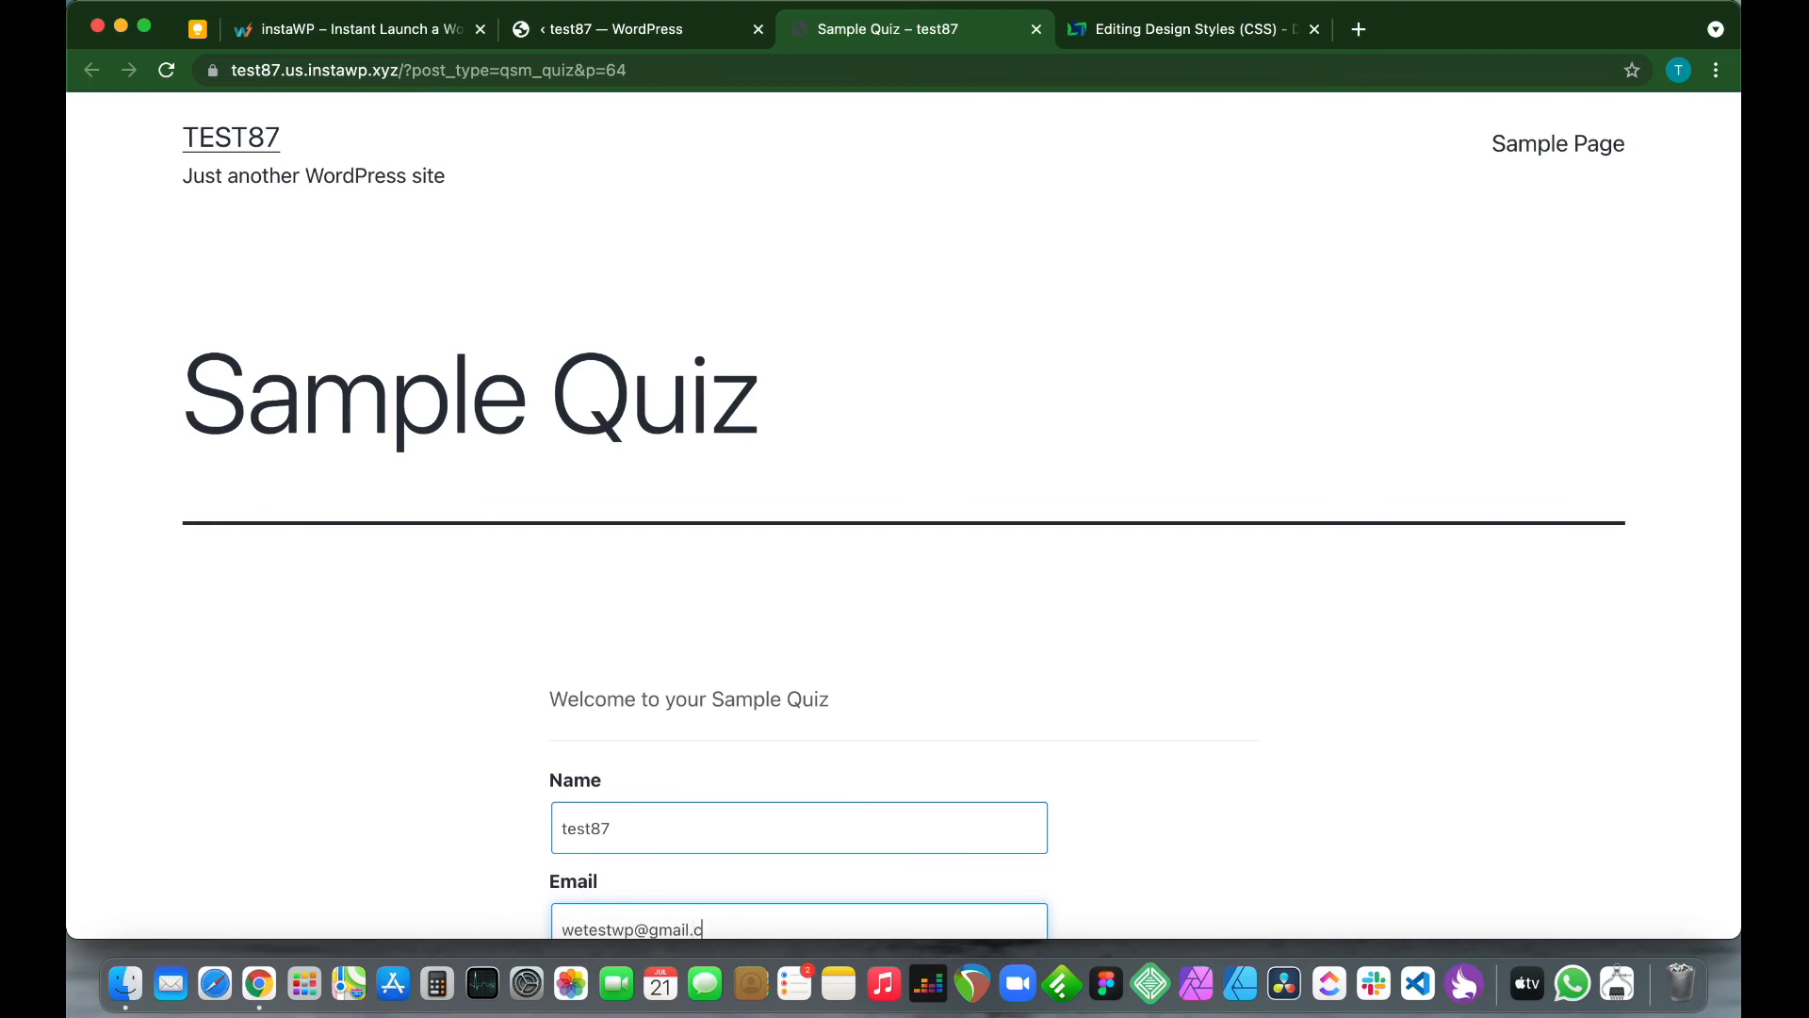
{"action": "scroll", "scroll_direction": "down", "scroll_amount": 3}
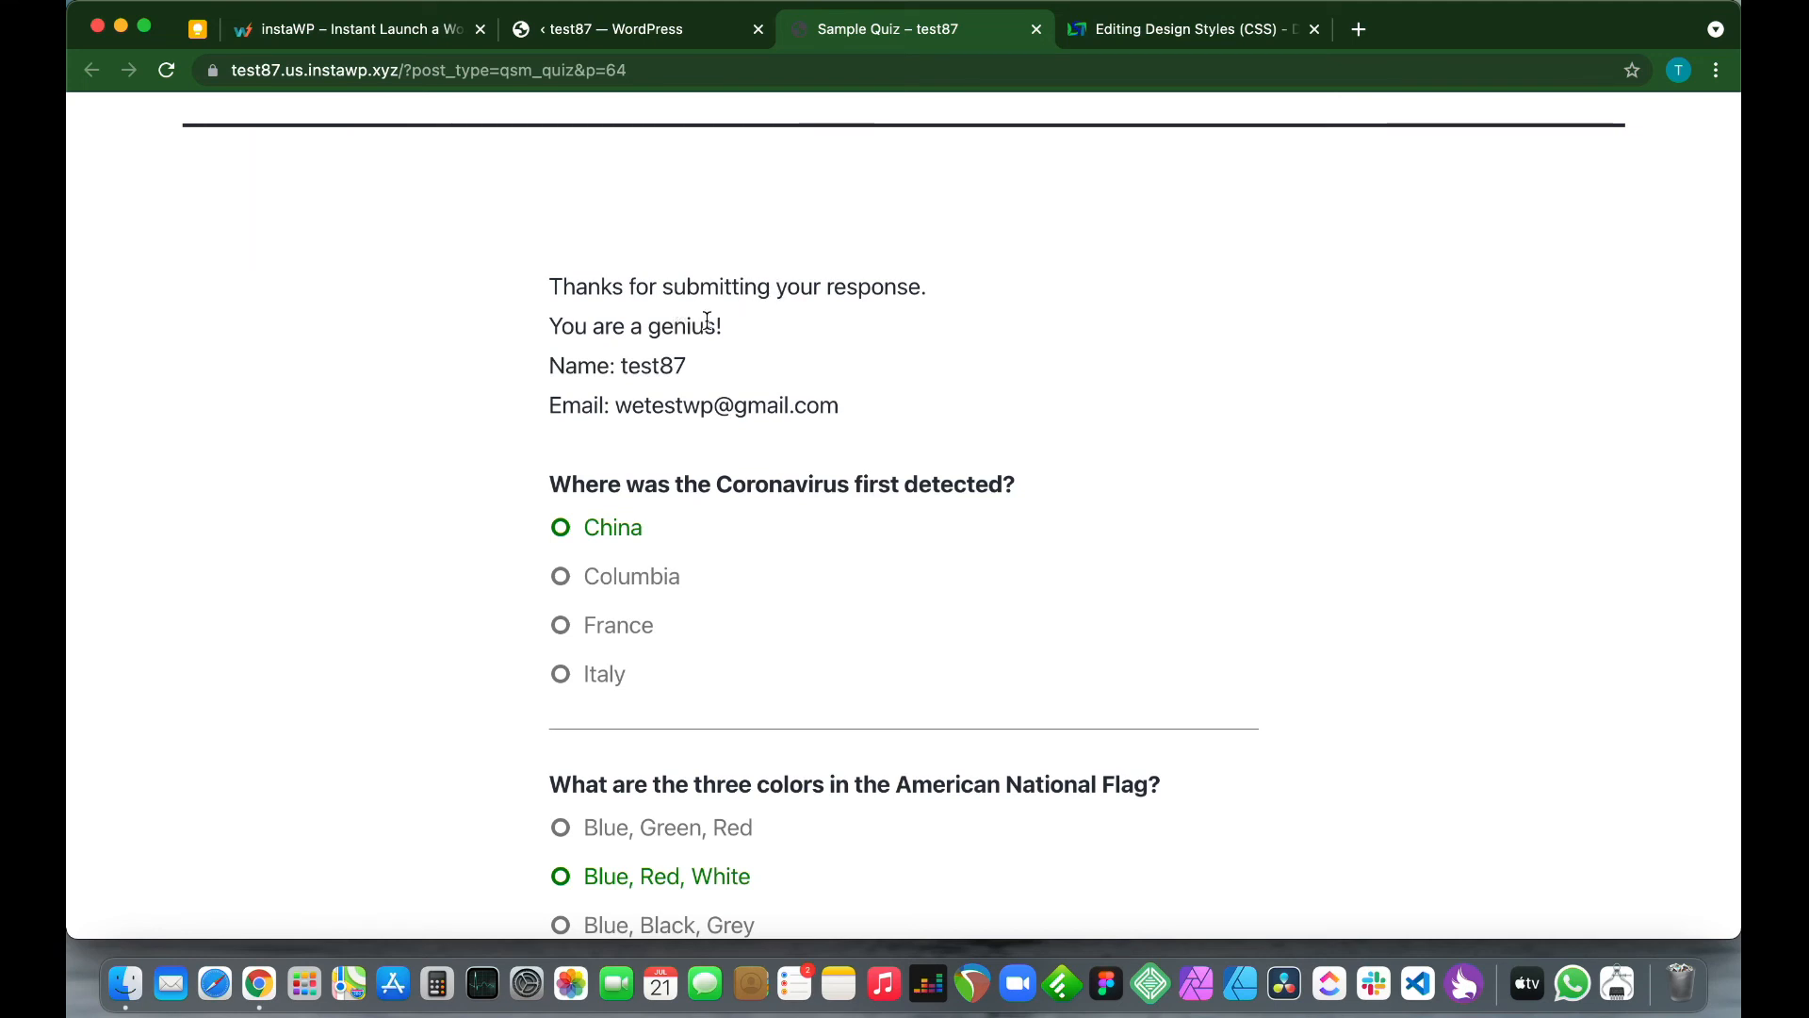
{"action": "mouse_move", "coordinate": [554, 428]}
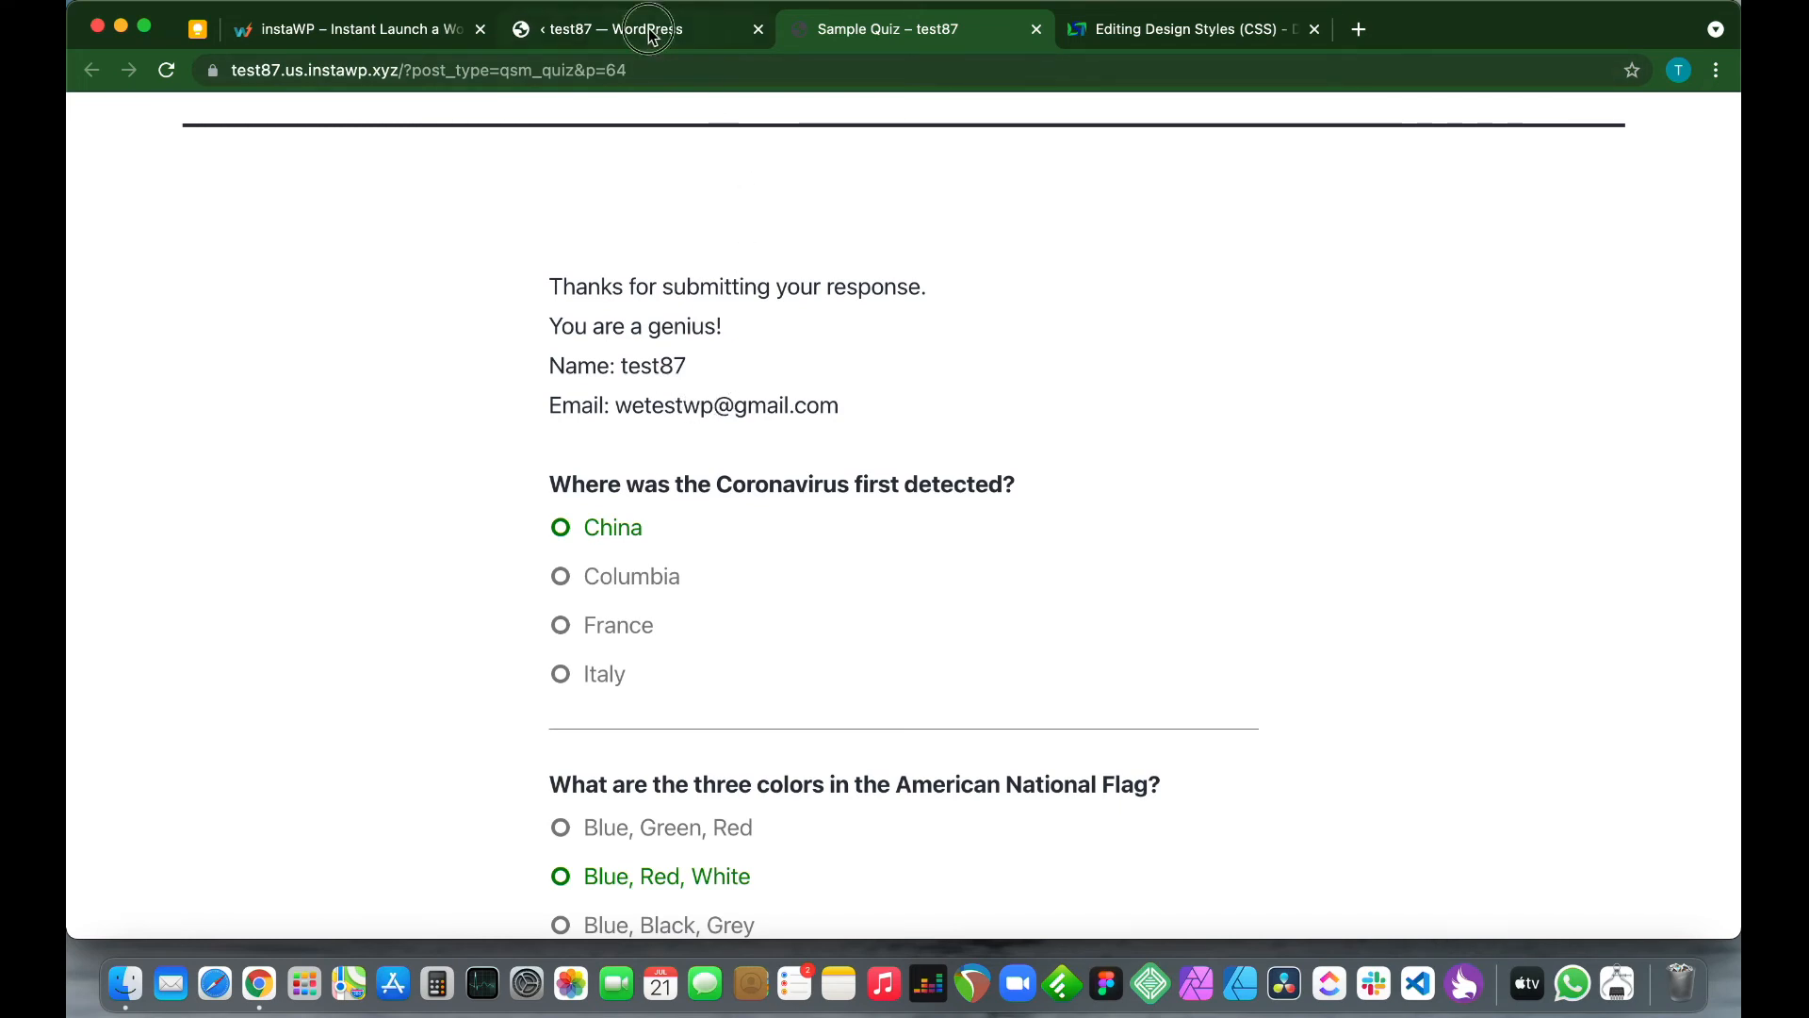
Step: Compare the at-least-30-points results condition with the genius result, then select the preview URL
{"action": "left_click", "coordinate": [595, 29]}
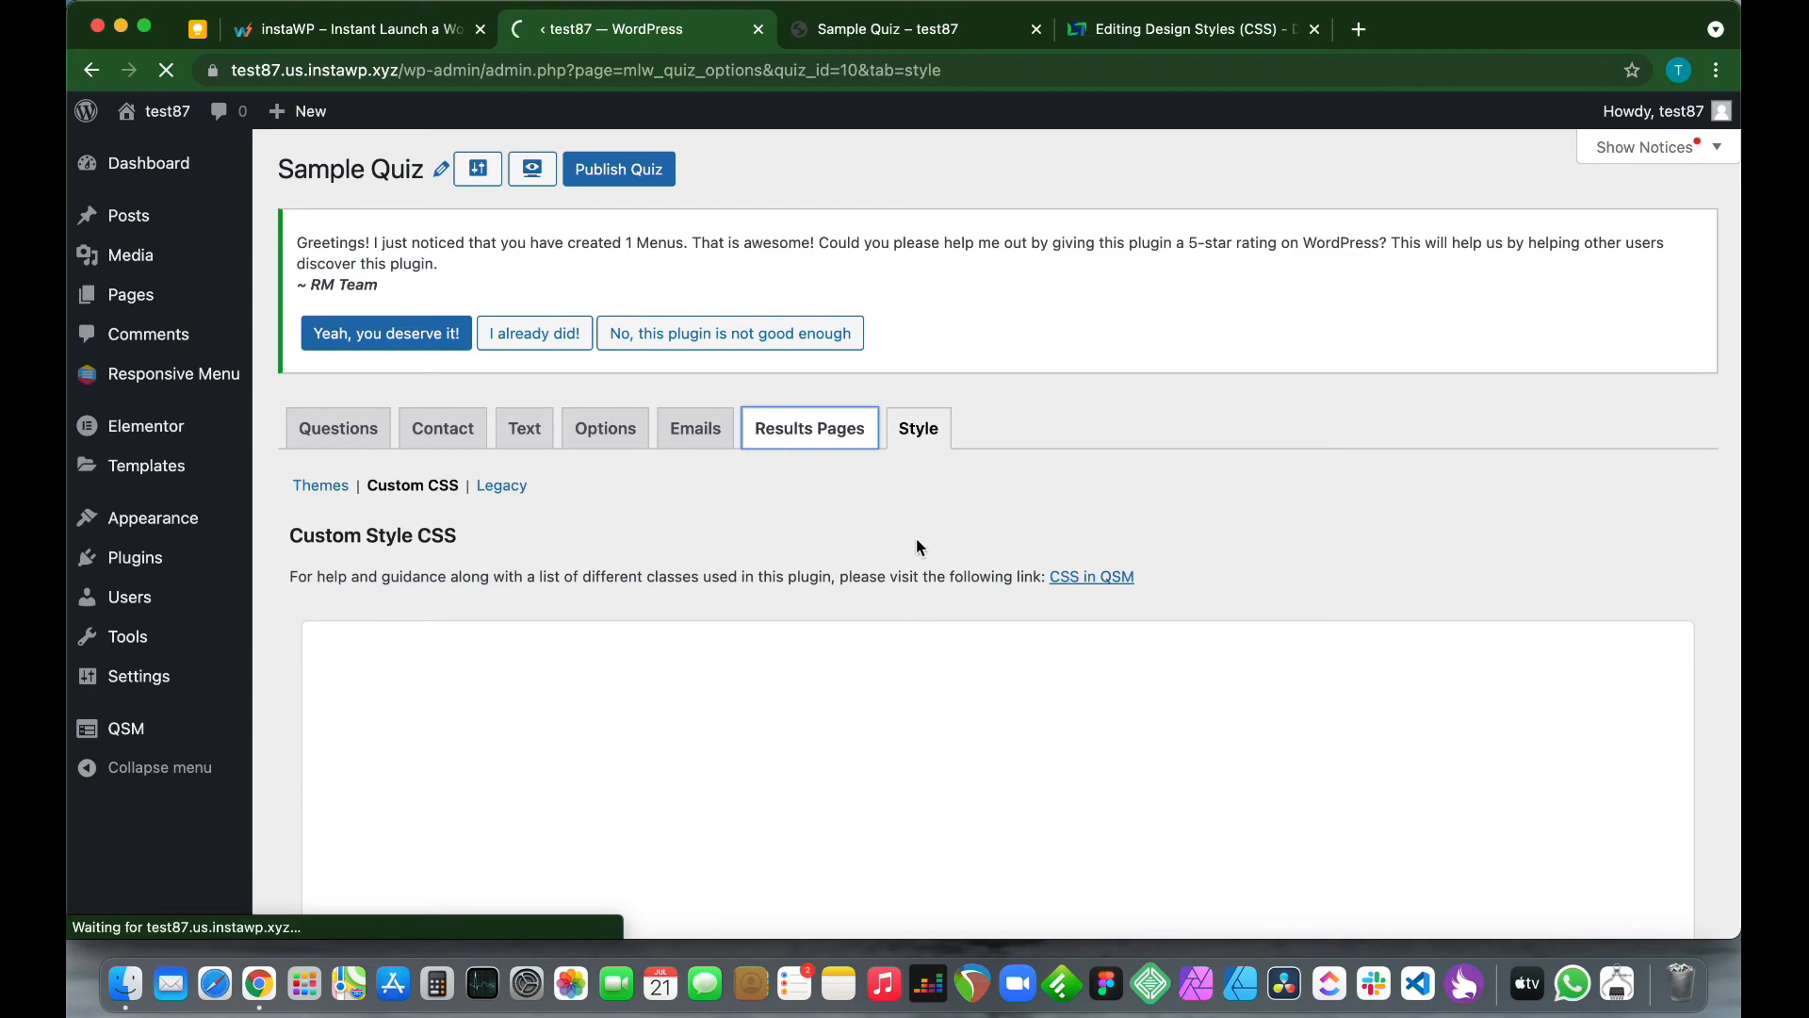
{"action": "left_click", "coordinate": [809, 428]}
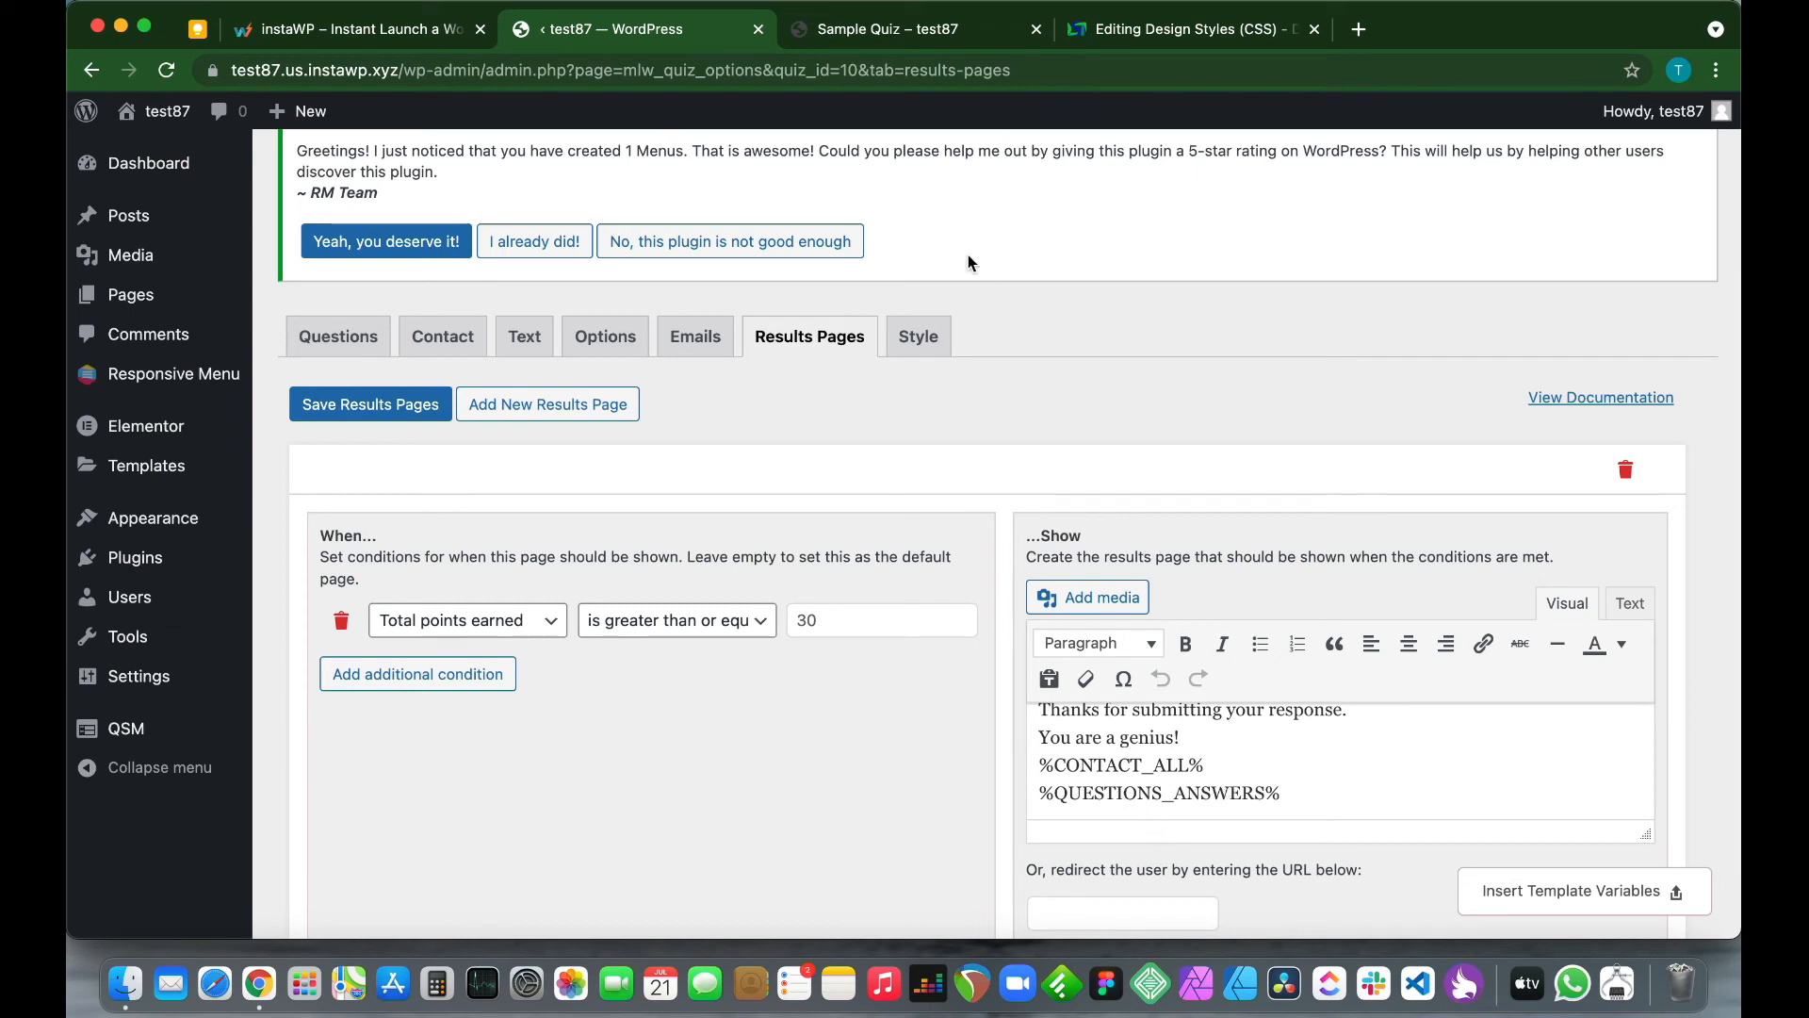
{"action": "left_click", "coordinate": [905, 29]}
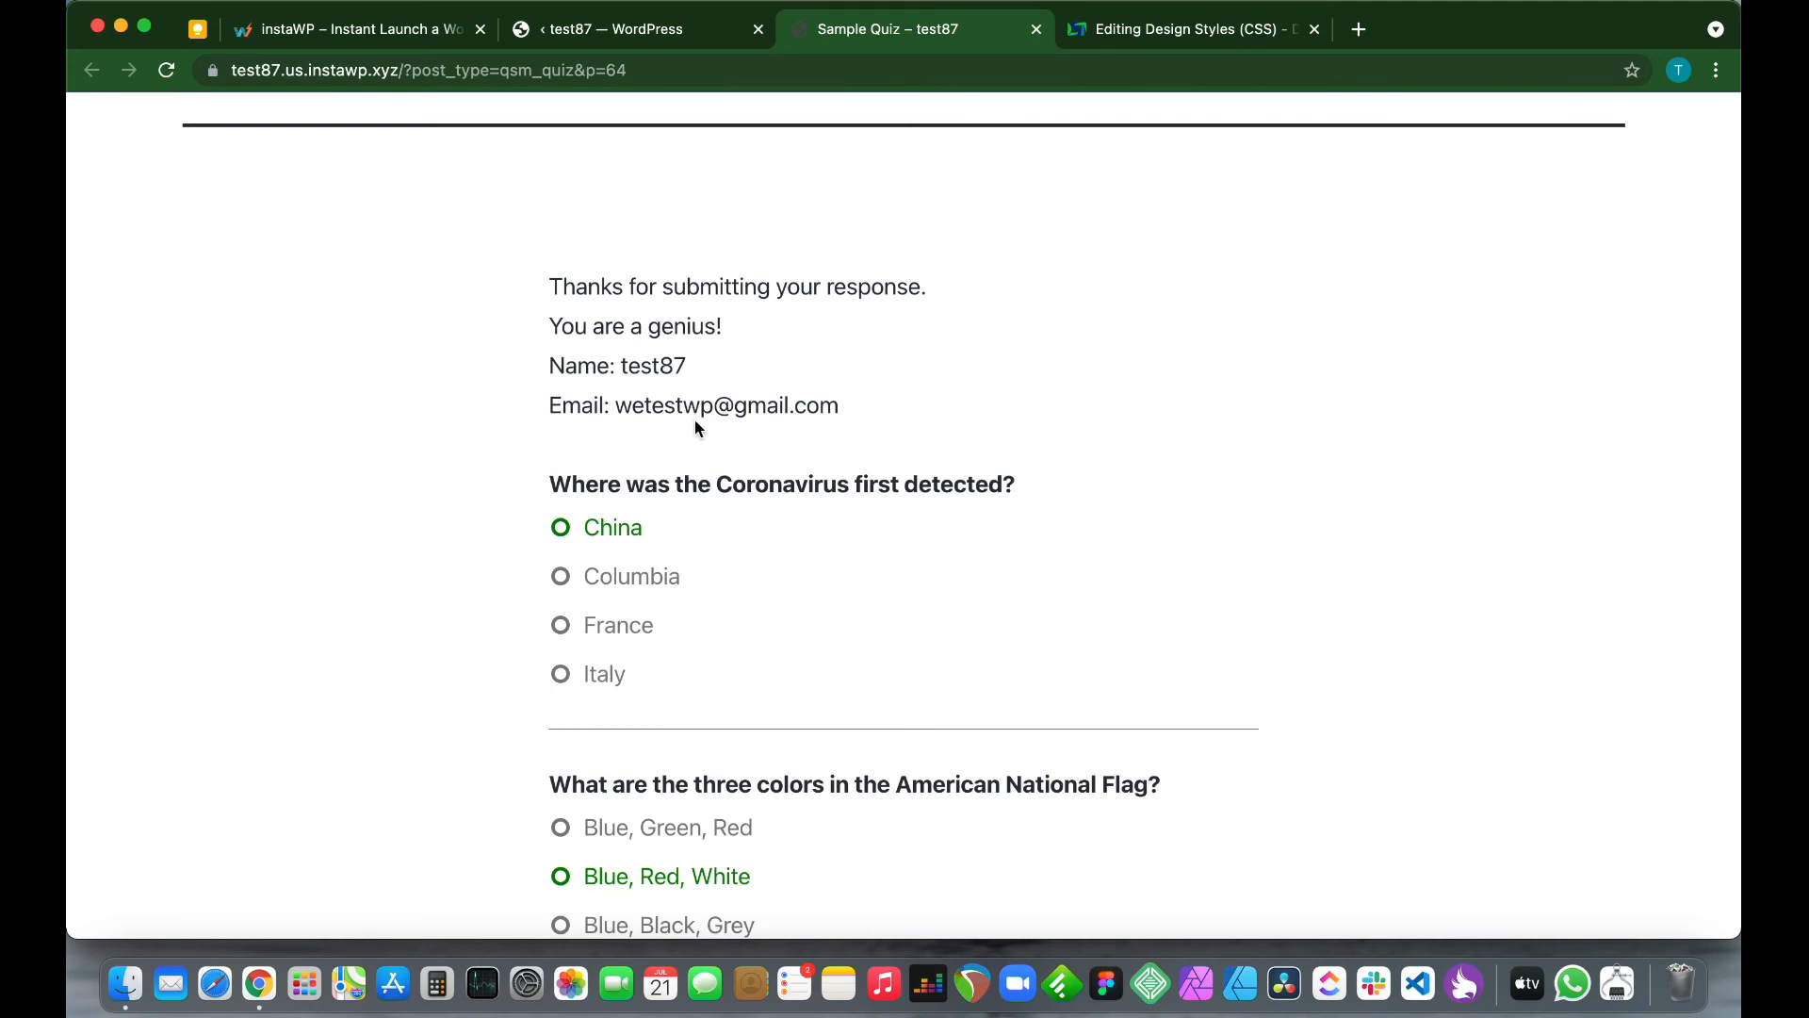
{"action": "left_click", "coordinate": [617, 29]}
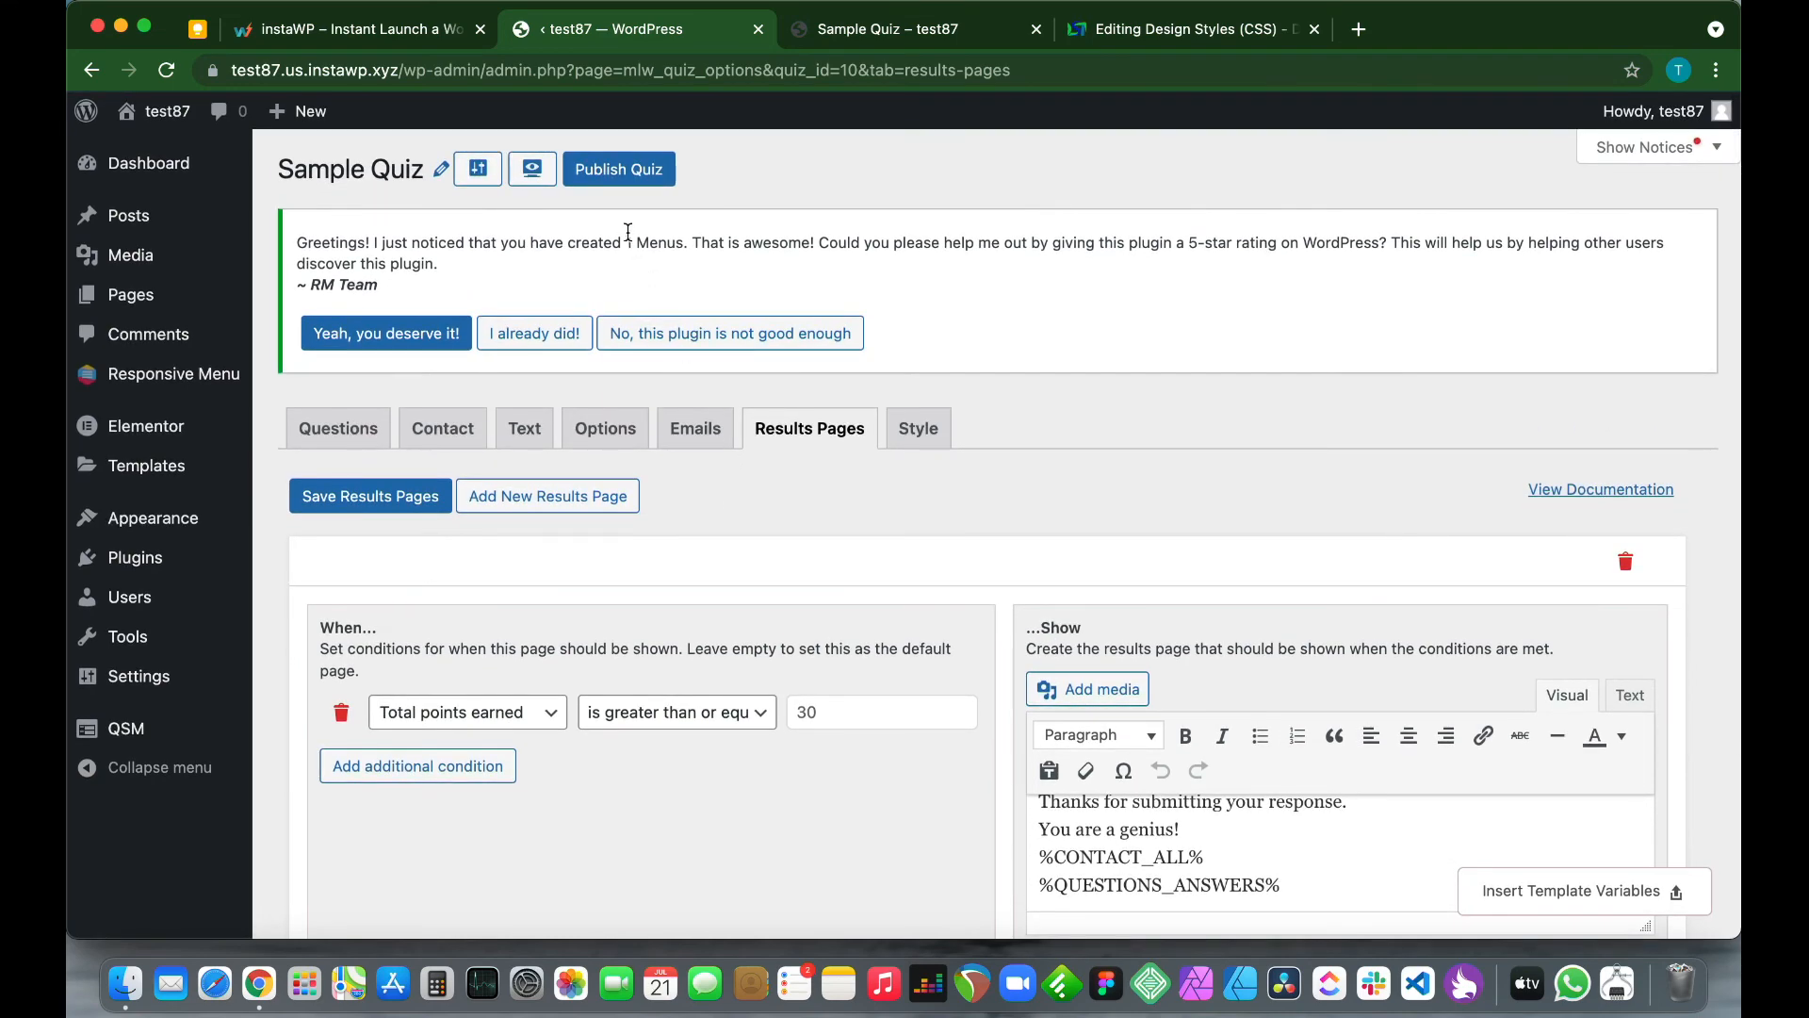
{"action": "left_click", "coordinate": [618, 169]}
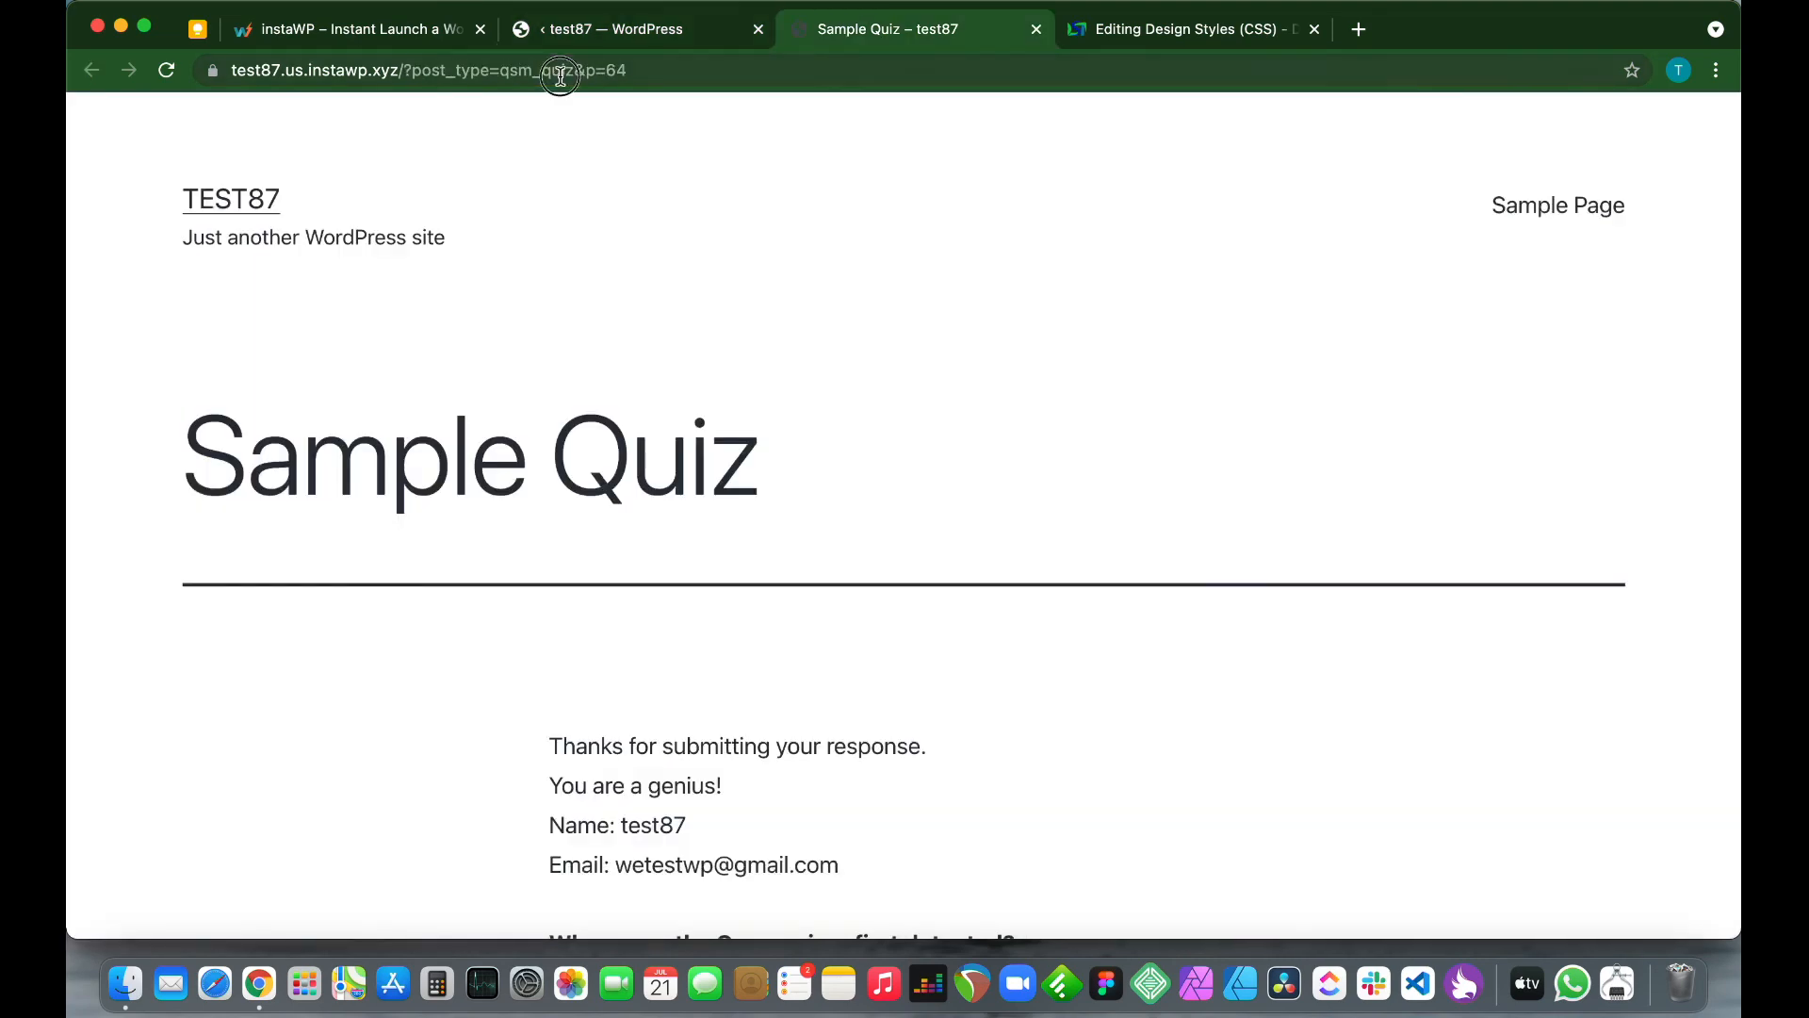
{"action": "left_click", "coordinate": [560, 71]}
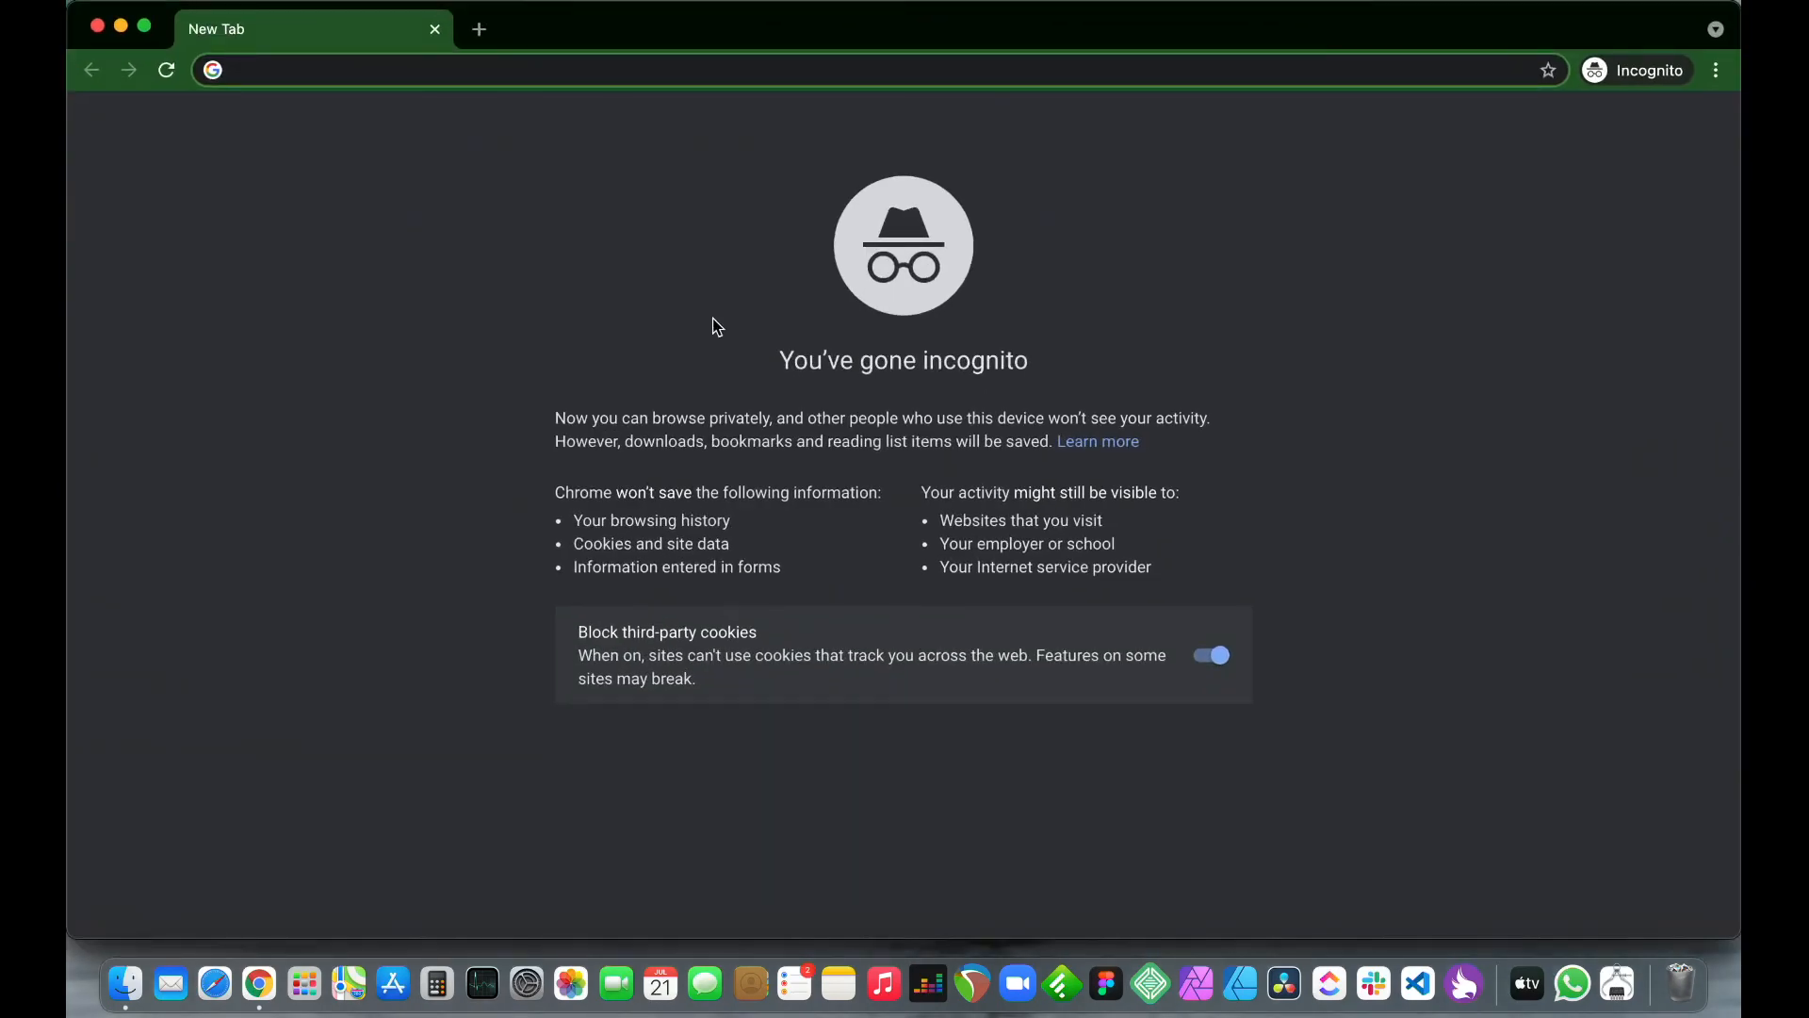
{"action": "left_click", "coordinate": [442, 71]}
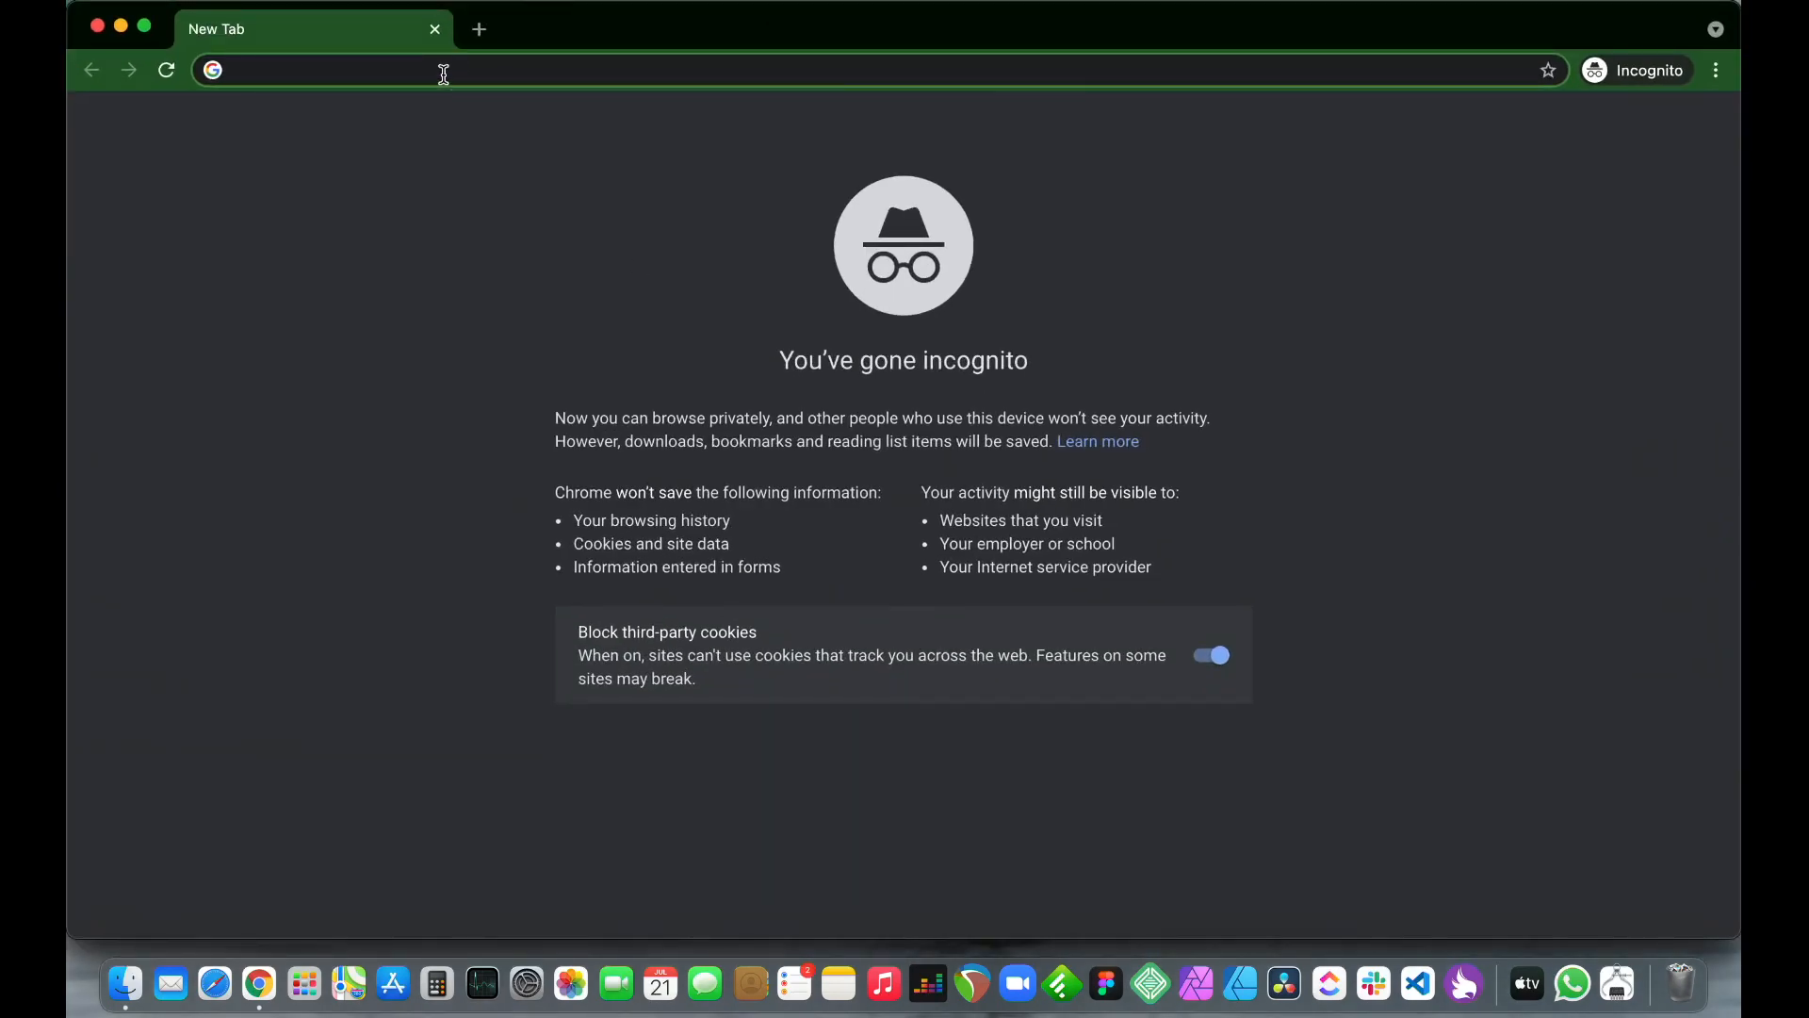
{"action": "type", "text": "https://test87.us.instawp.xyz/?post_type=qsm_quiz&p=64"}
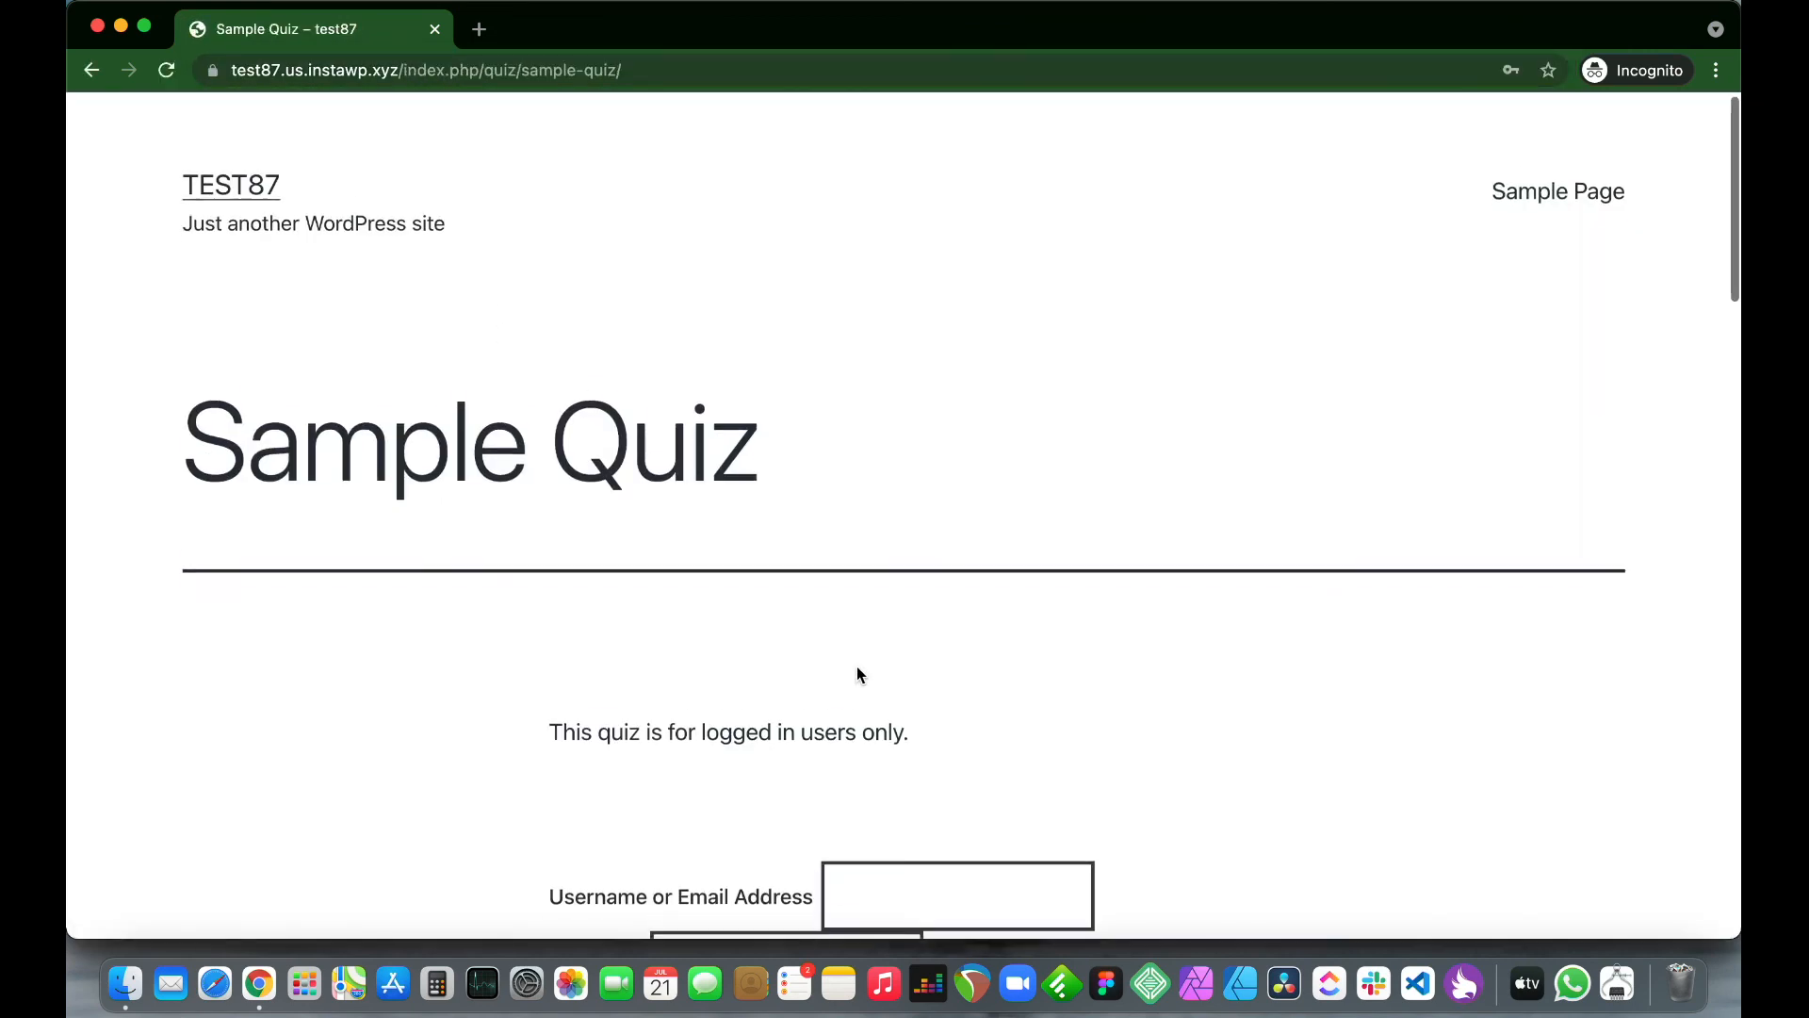
{"action": "scroll", "scroll_direction": "down", "scroll_amount": 3}
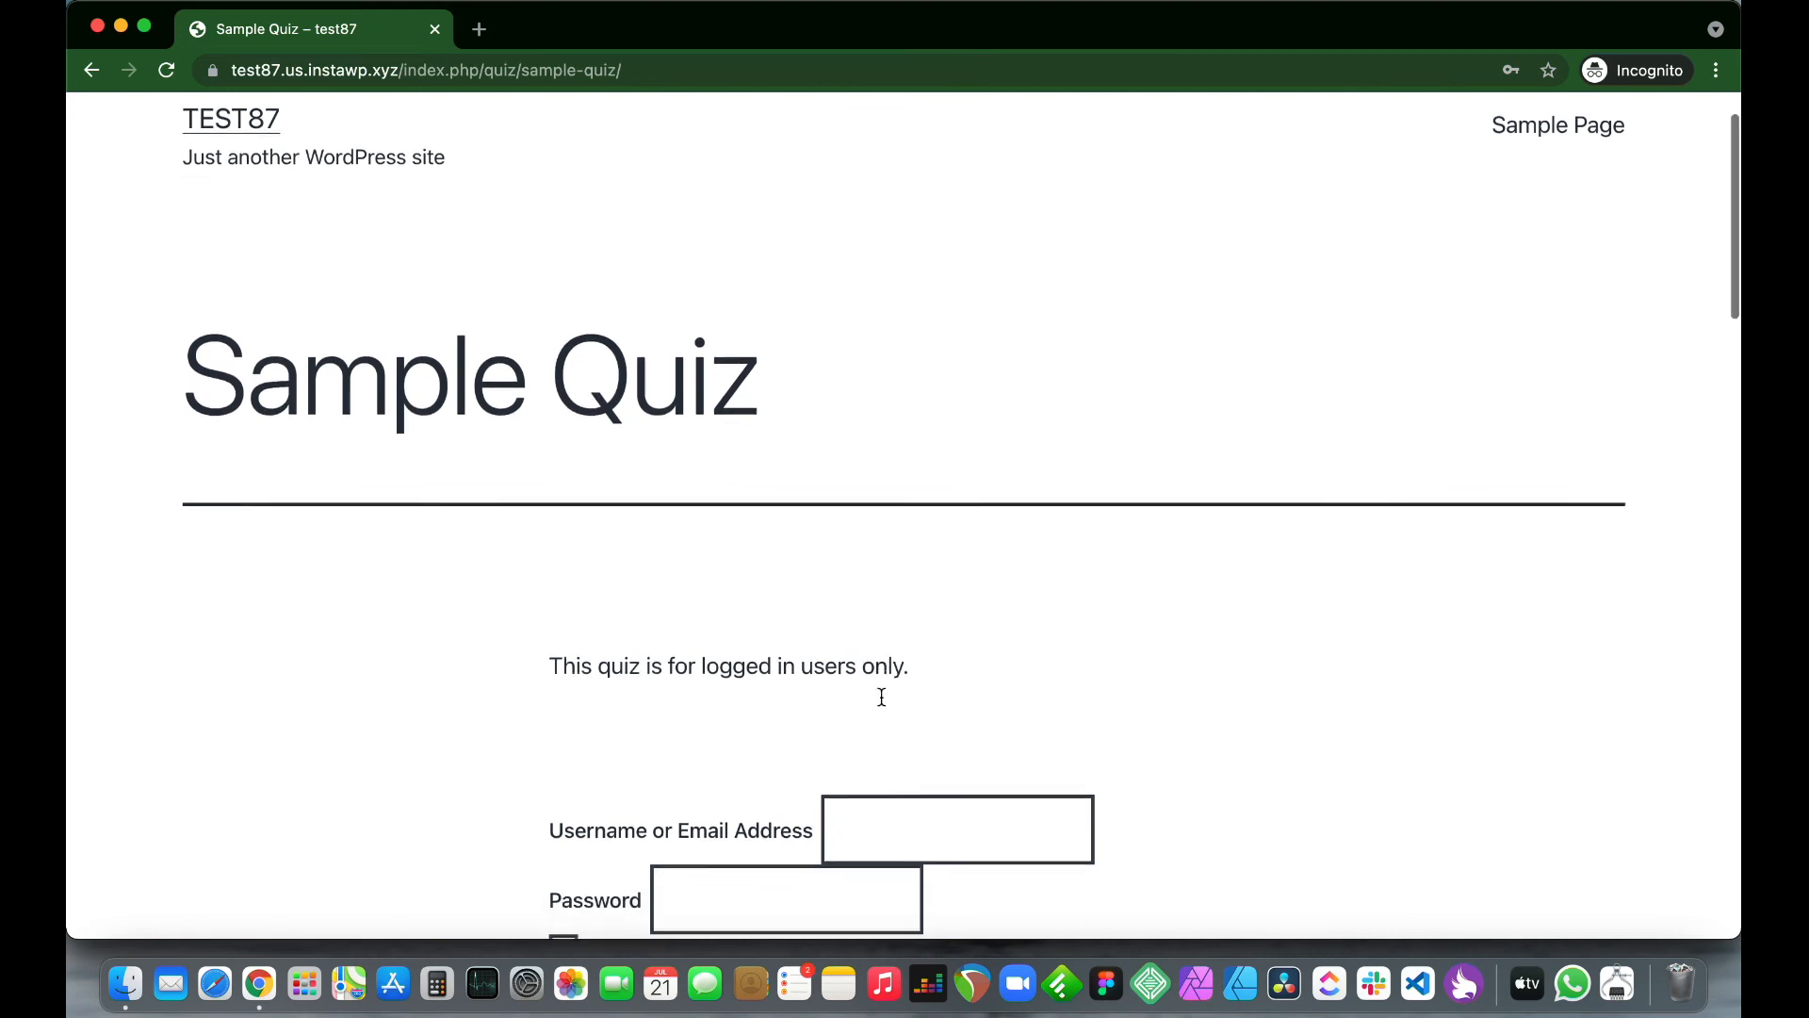
{"action": "scroll", "scroll_direction": "down", "scroll_amount": 3}
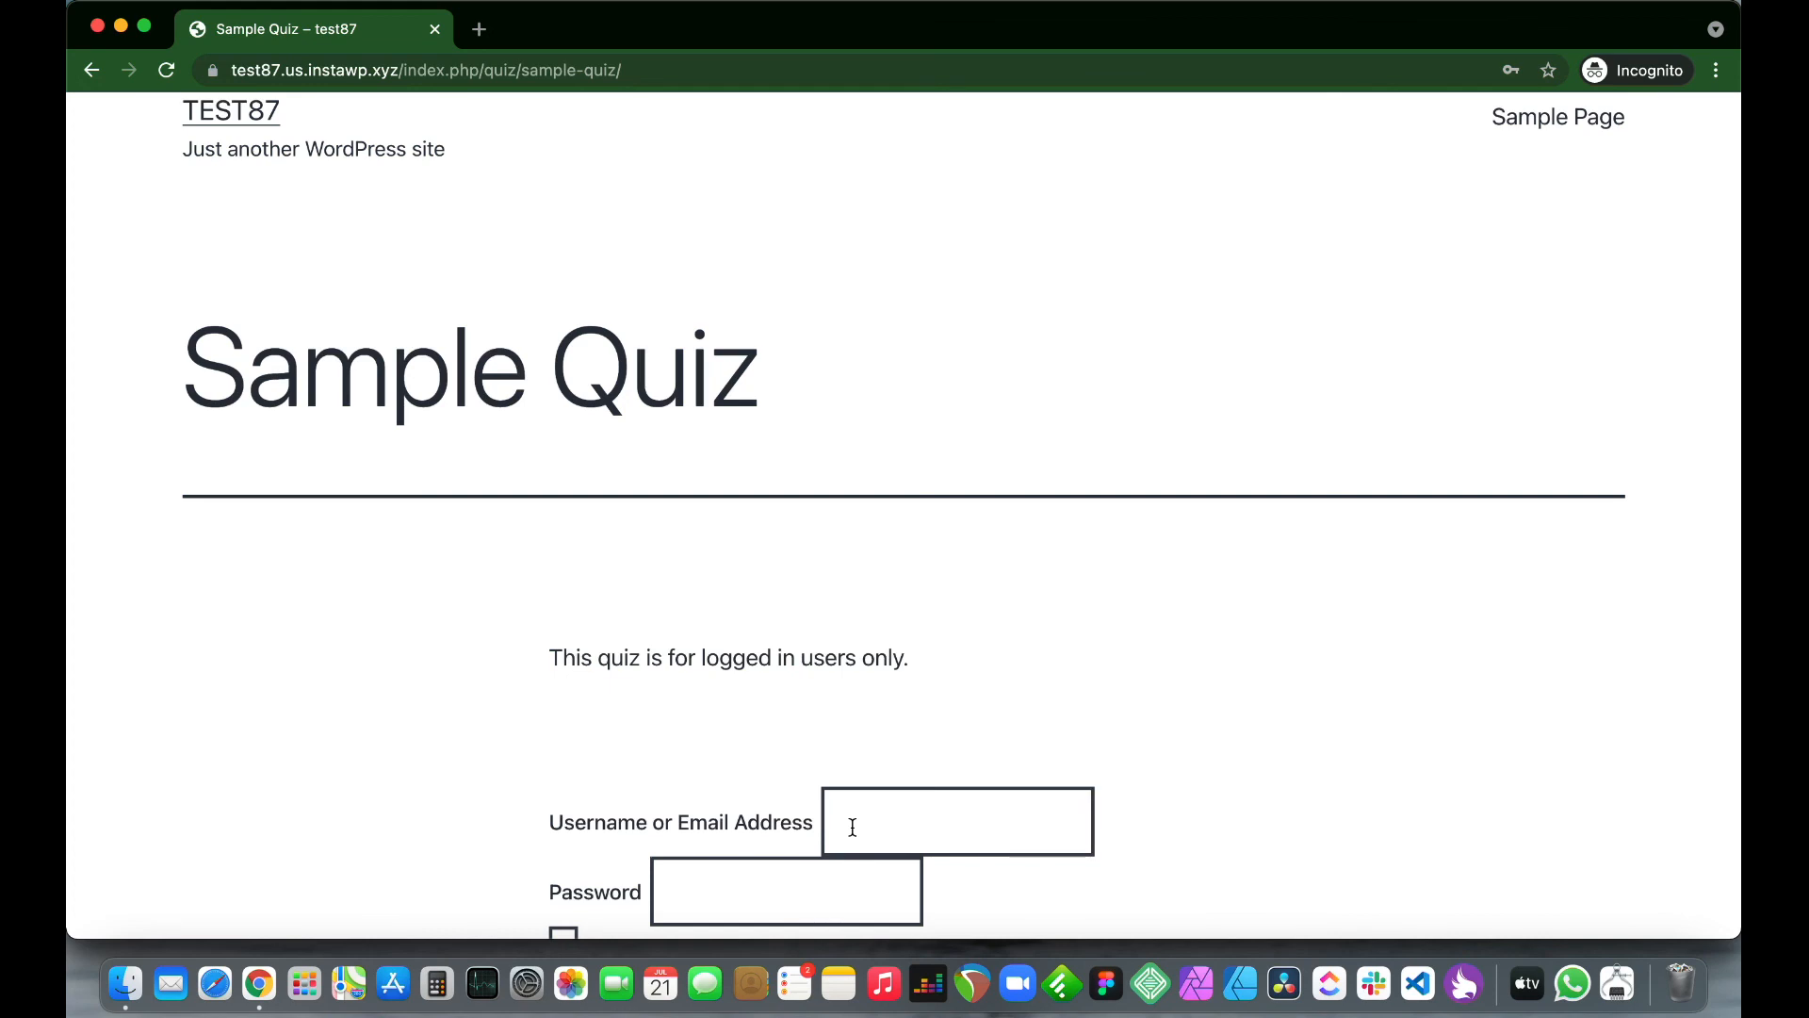
{"action": "left_click", "coordinate": [956, 822]}
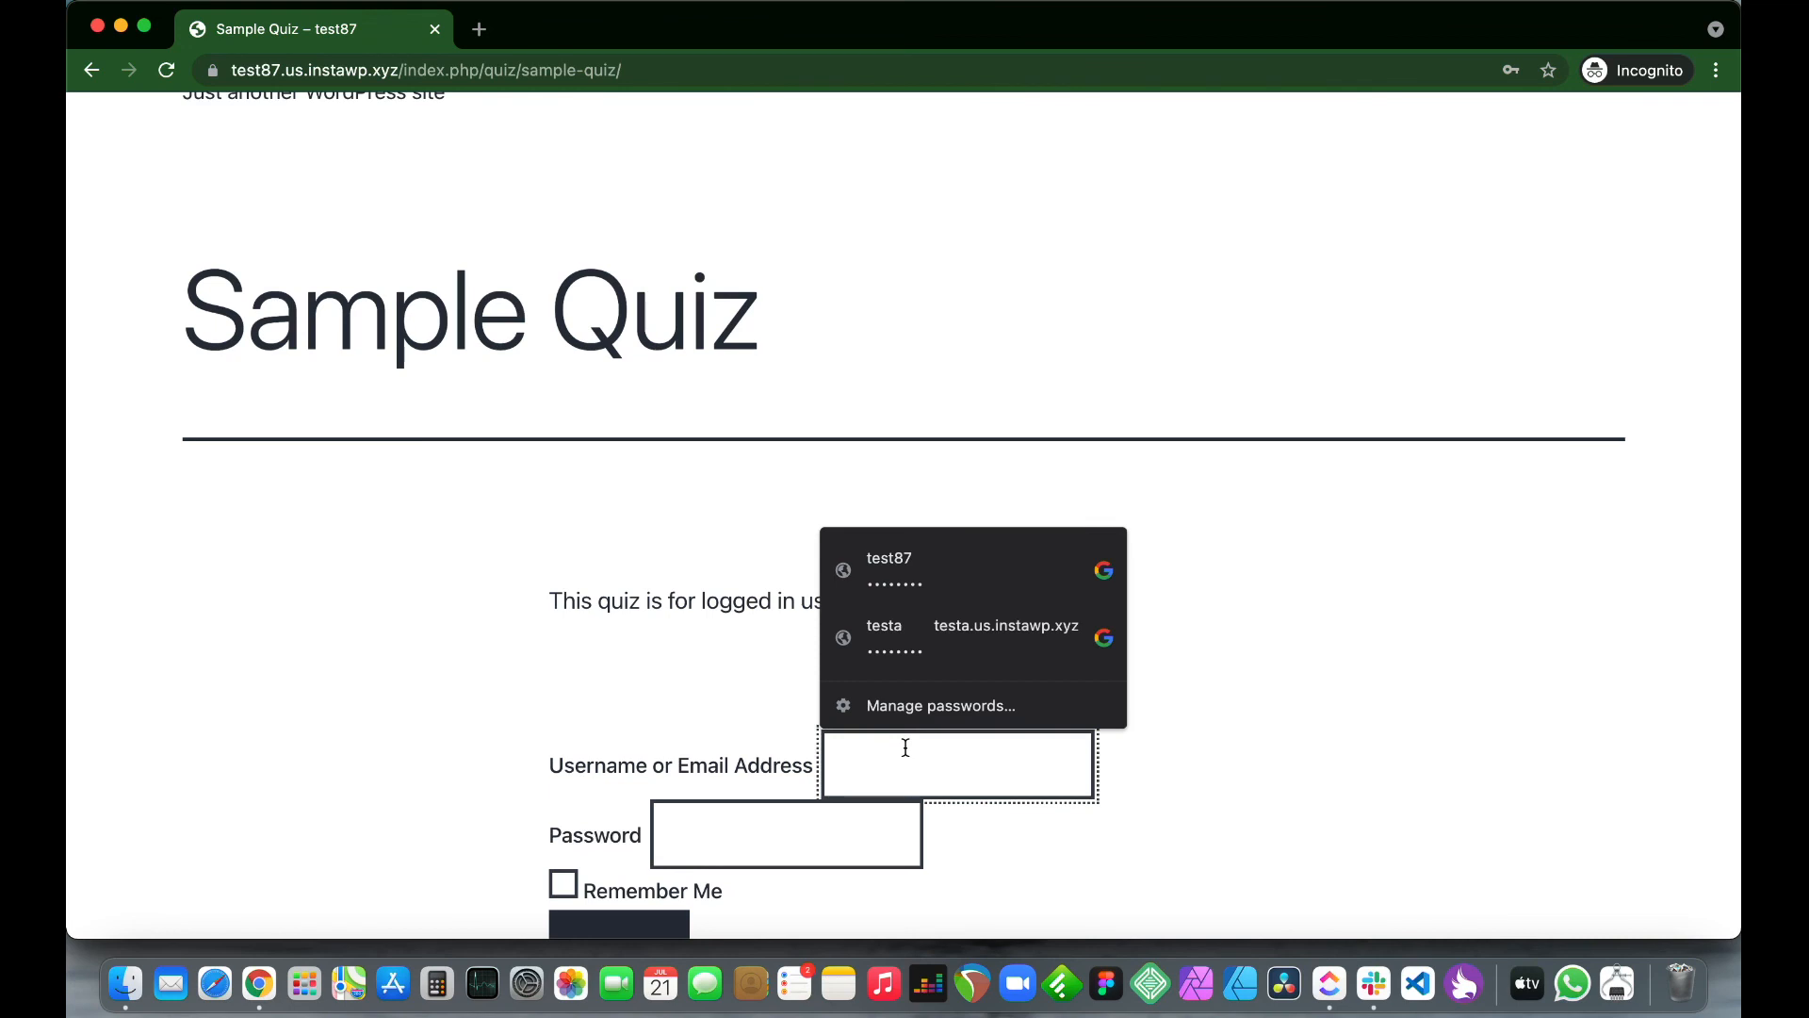
{"action": "left_click", "coordinate": [889, 569]}
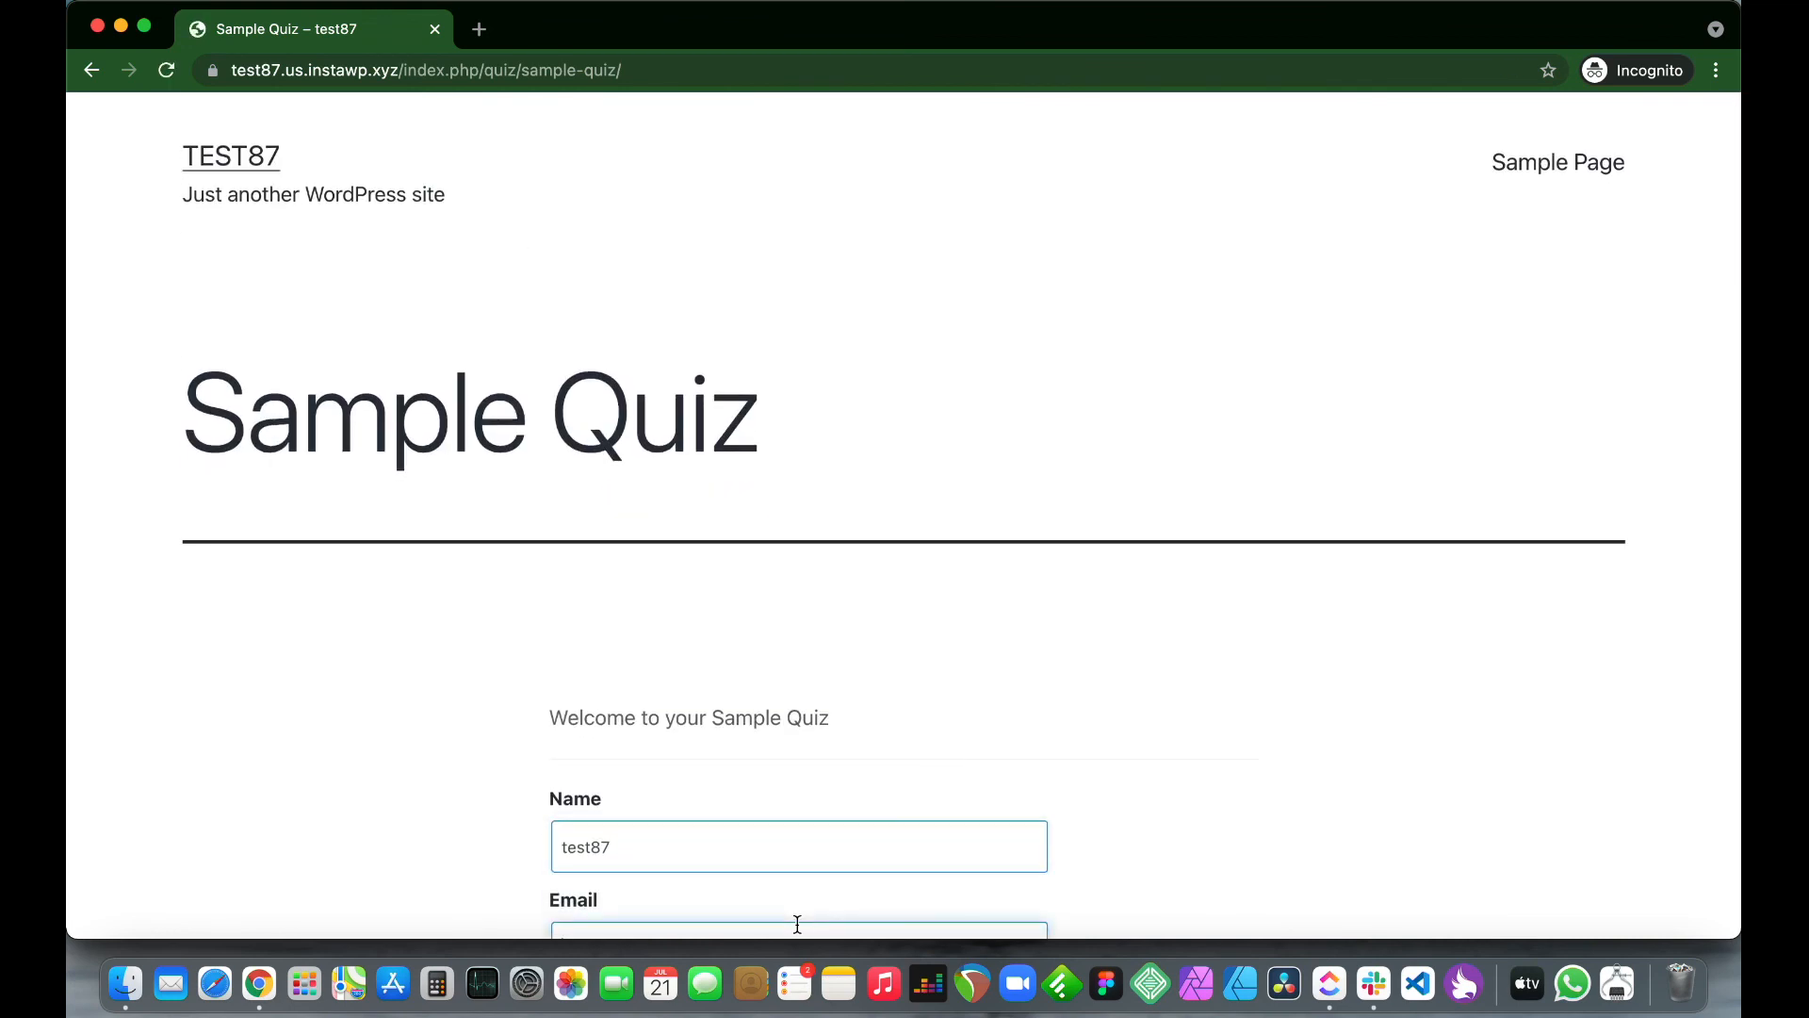
Step: Scroll through the Sample Quiz's Name and Email fields, three questions and Submit button
{"action": "scroll", "scroll_direction": "down", "scroll_amount": 3}
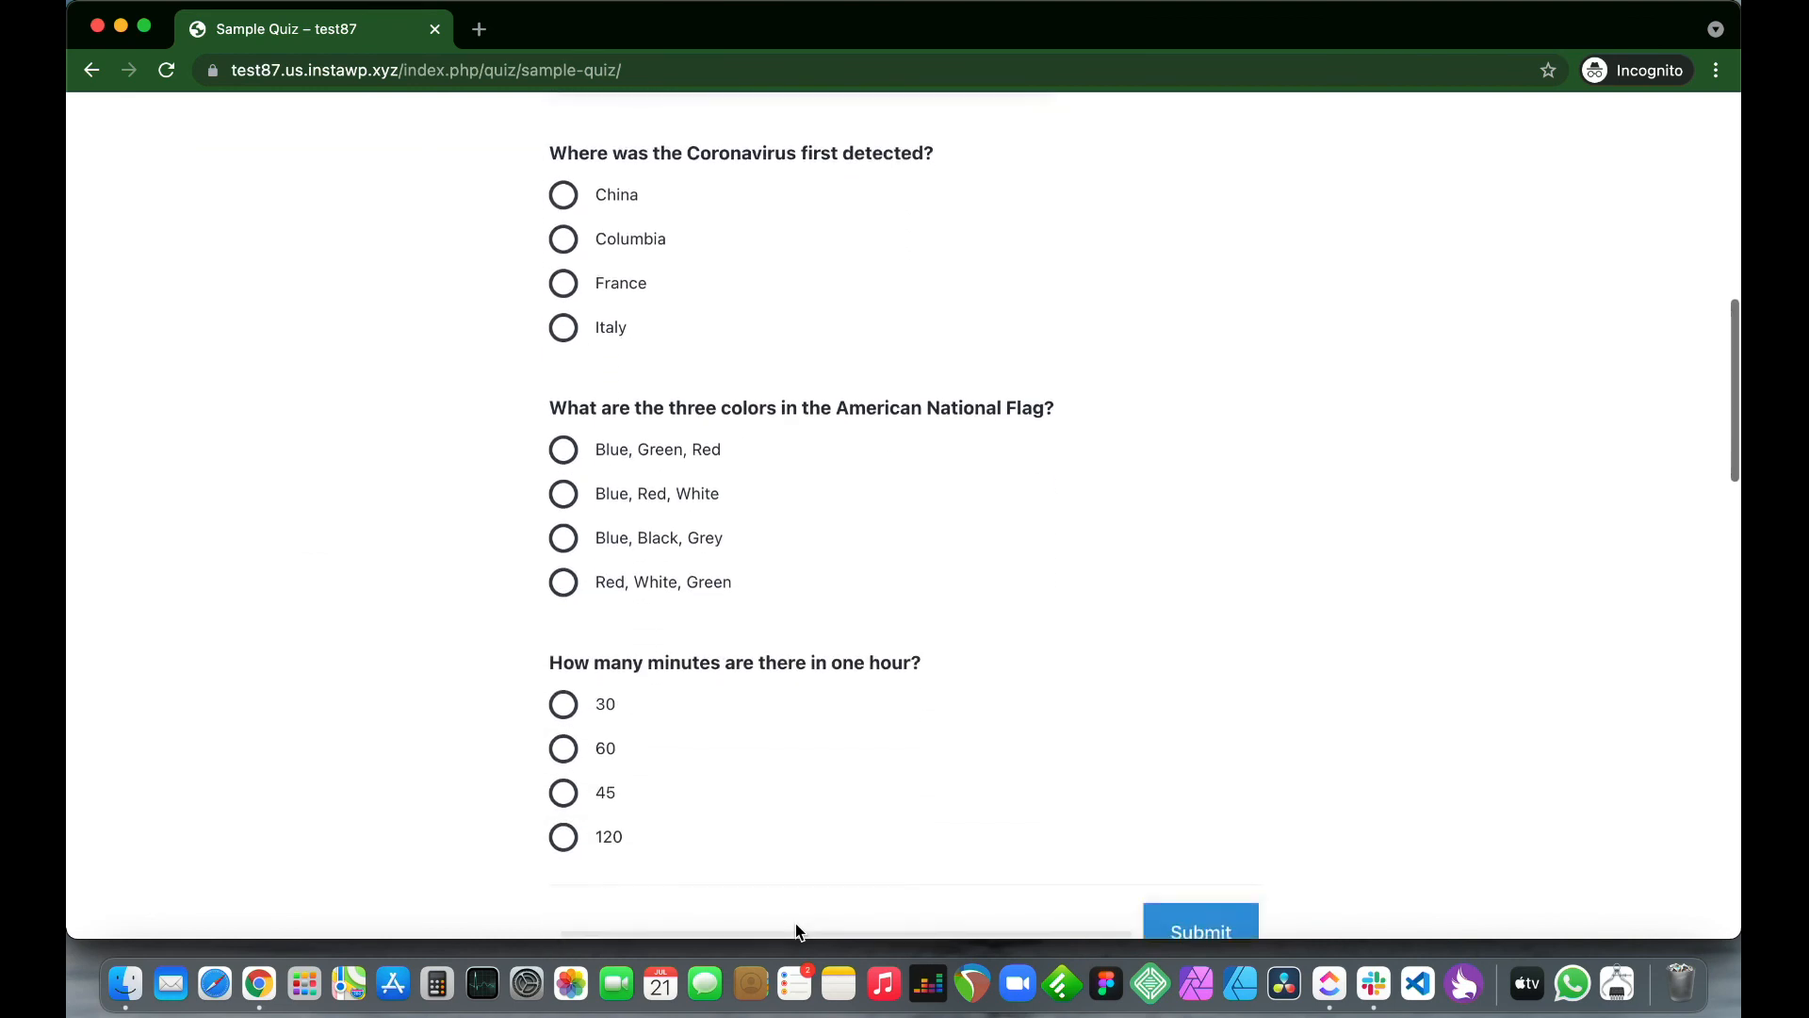
{"action": "scroll", "scroll_direction": "up", "scroll_amount": 3}
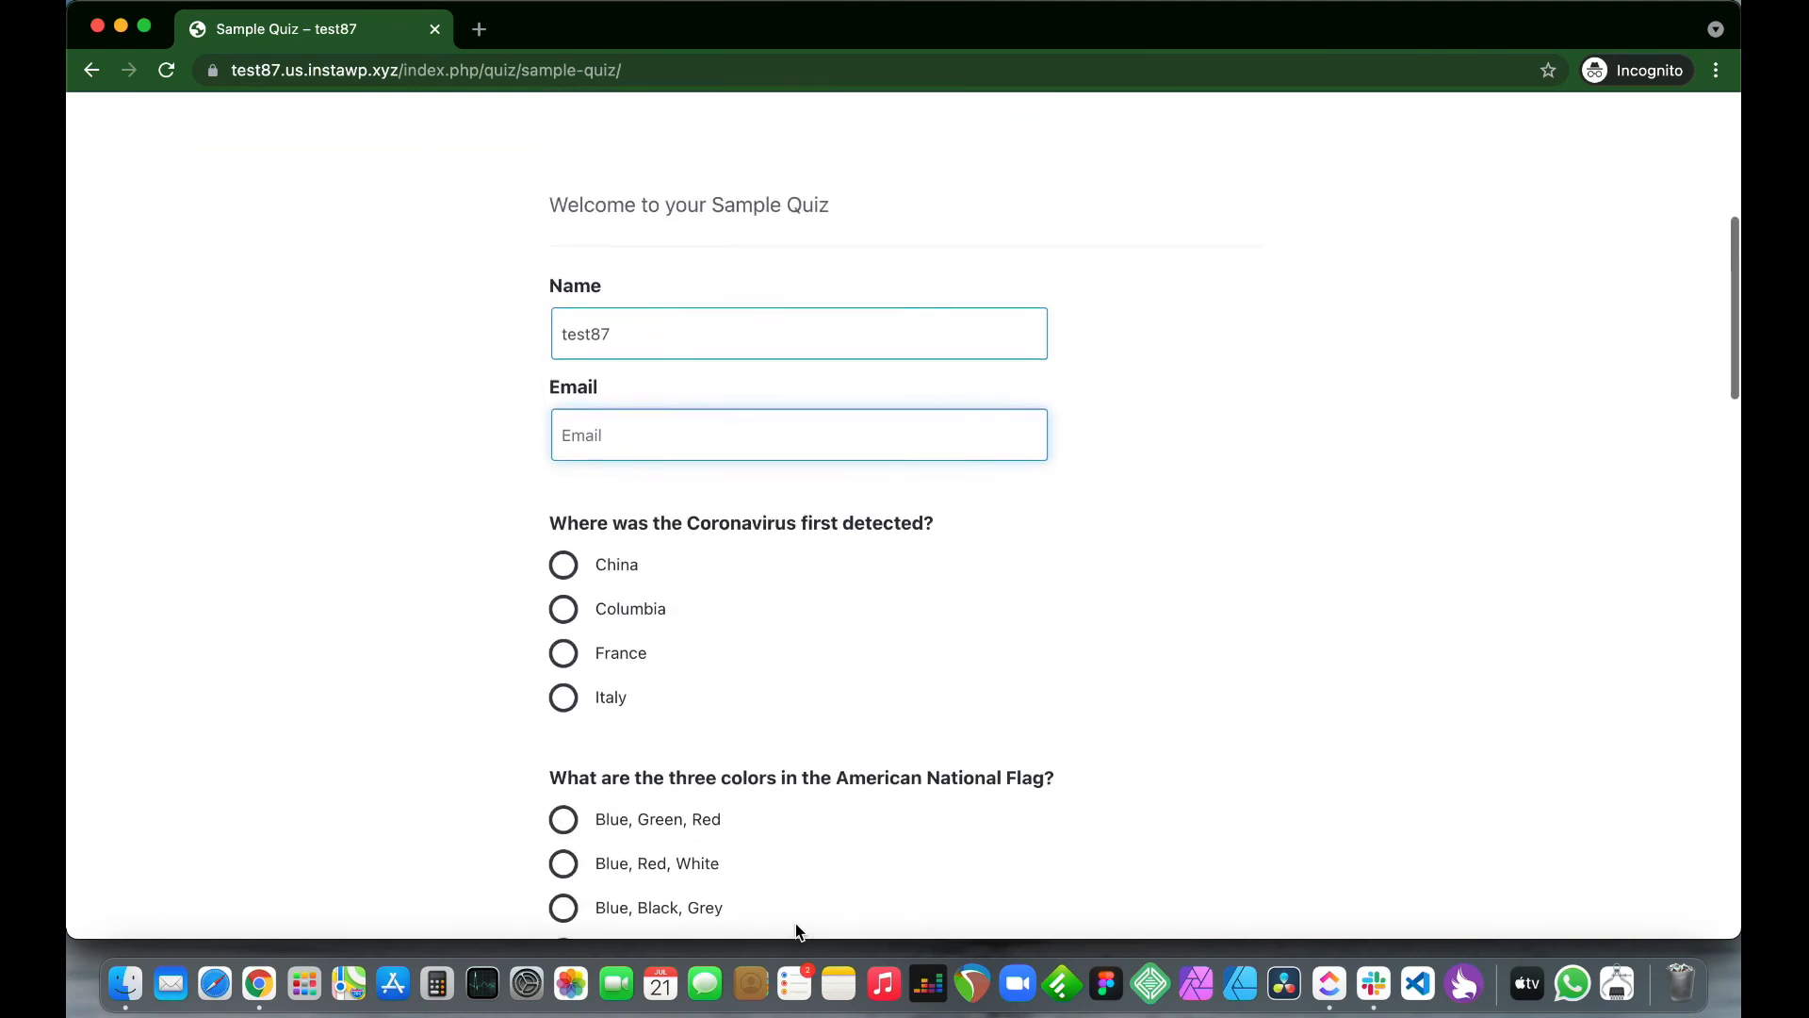
{"action": "scroll", "scroll_direction": "up", "scroll_amount": 3}
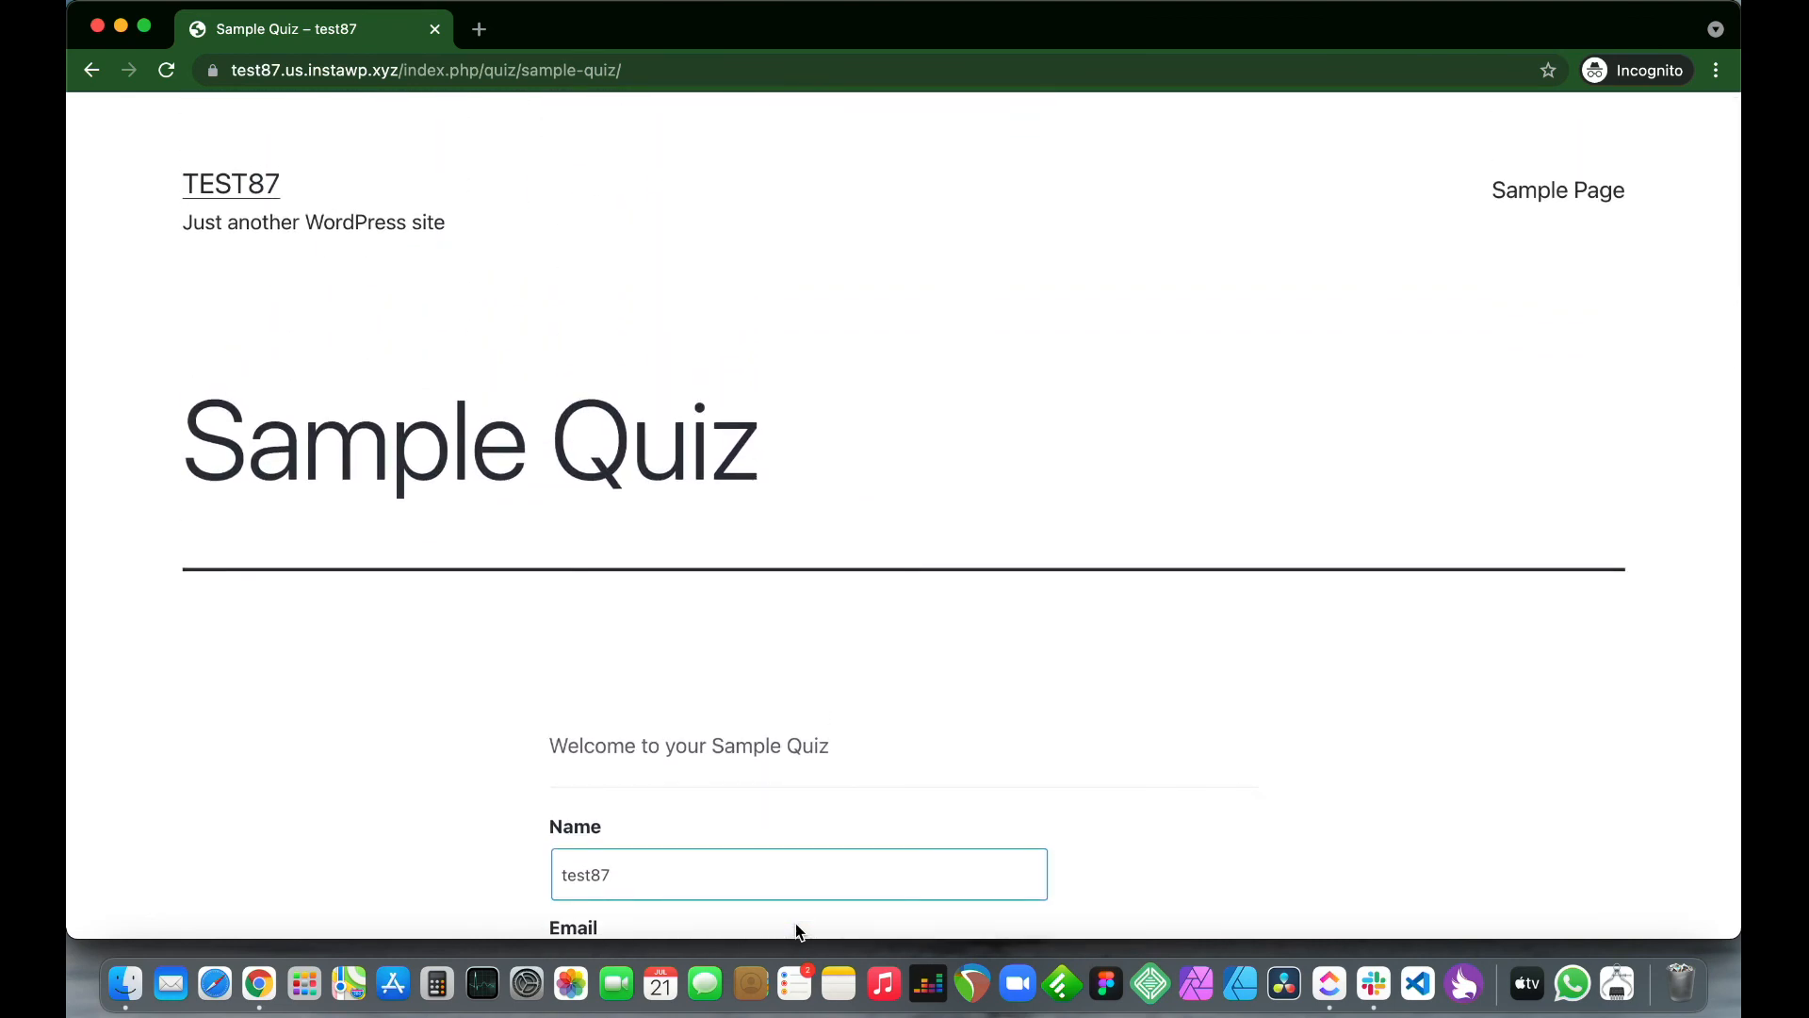